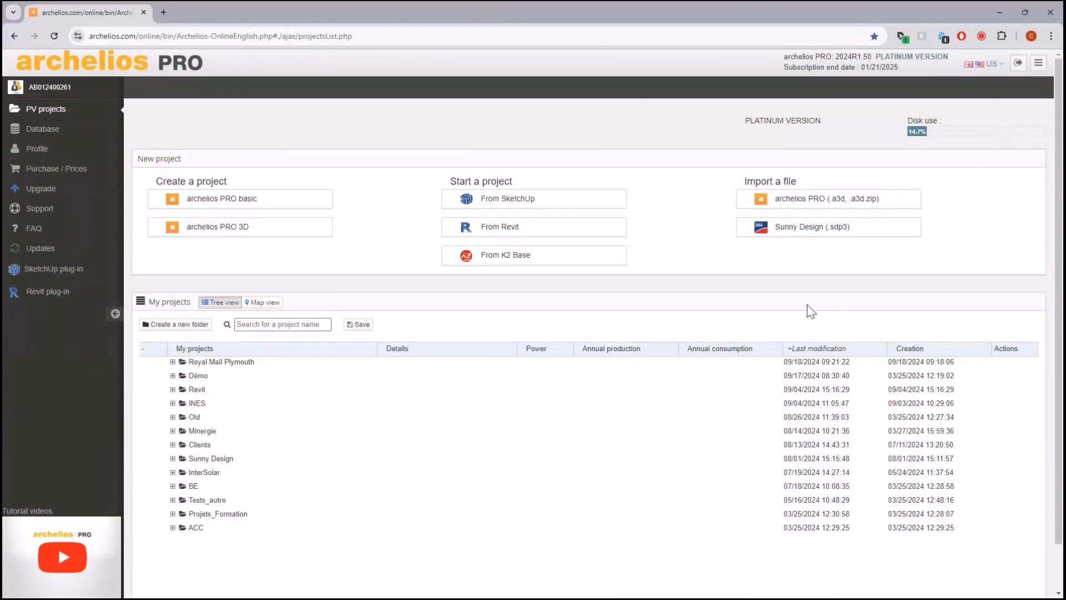
mouse_move(797, 305)
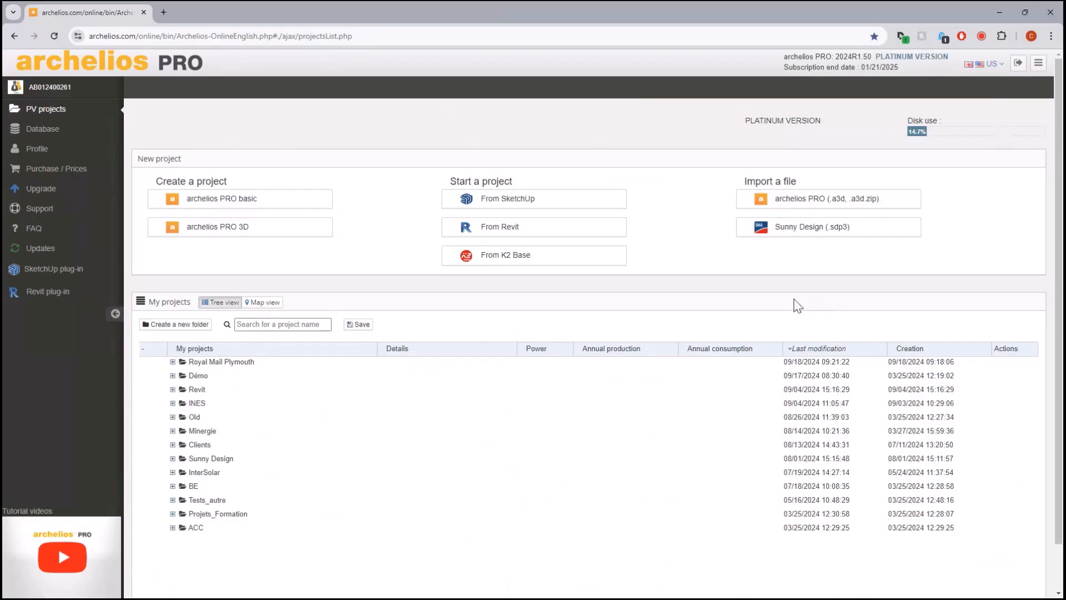
mouse_move(768, 302)
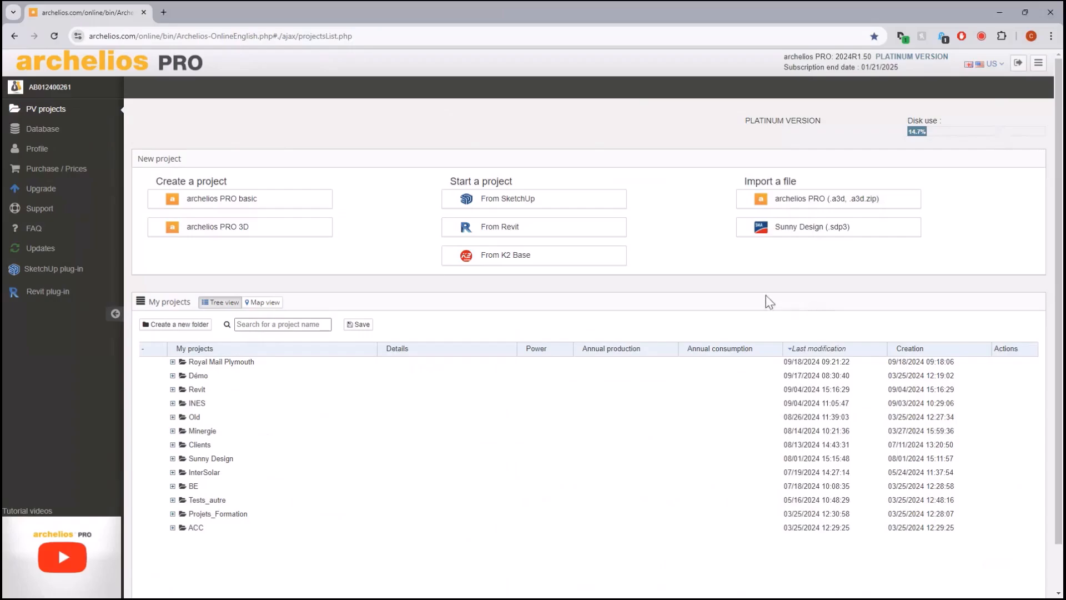
mouse_move(138, 194)
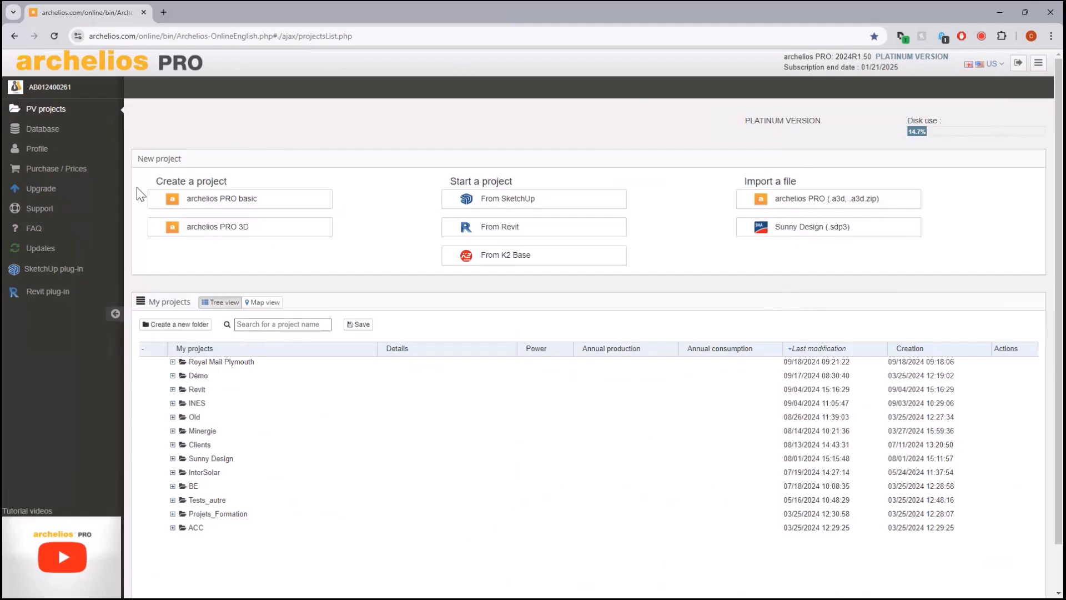
mouse_move(67, 115)
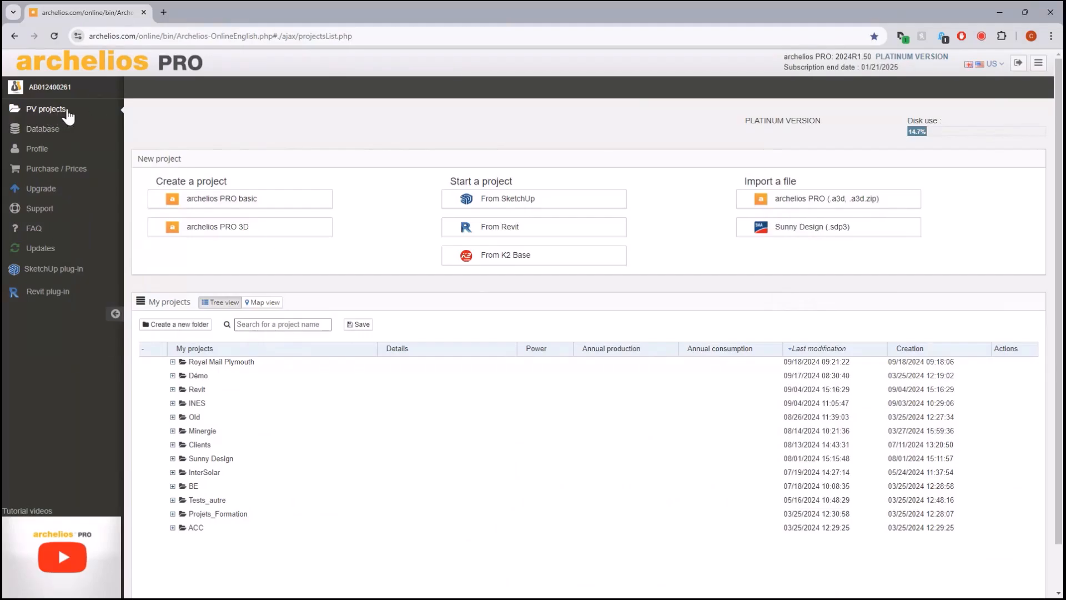
mouse_move(65, 132)
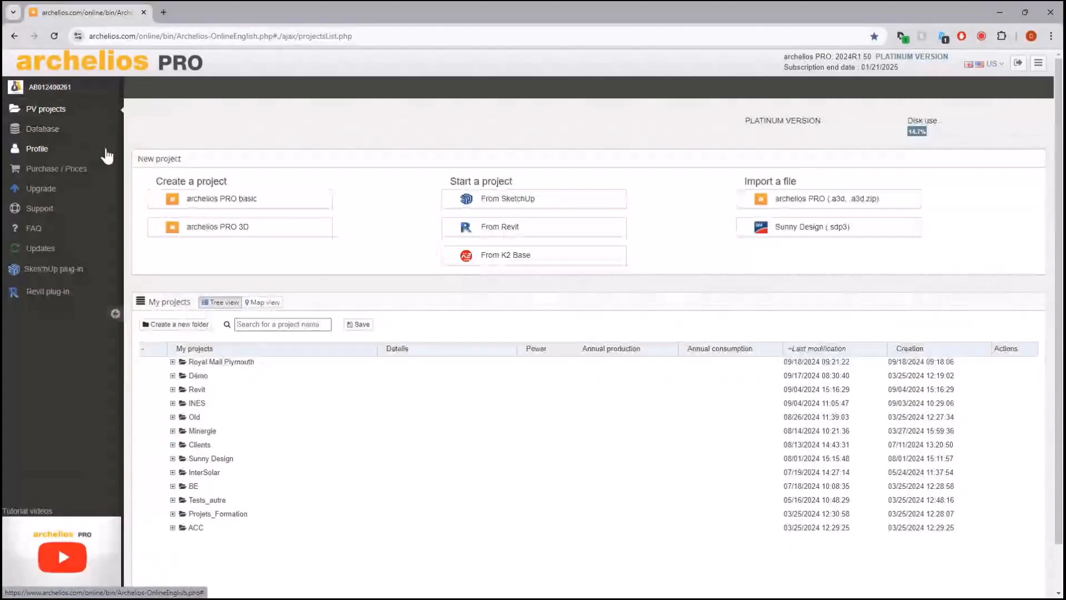
mouse_move(88, 173)
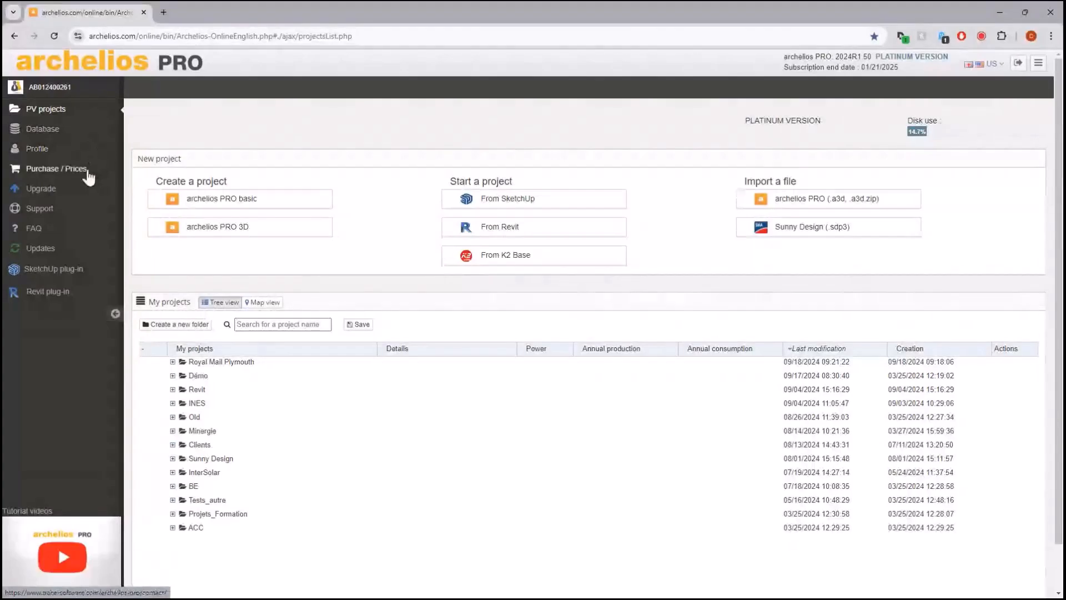
mouse_move(81, 192)
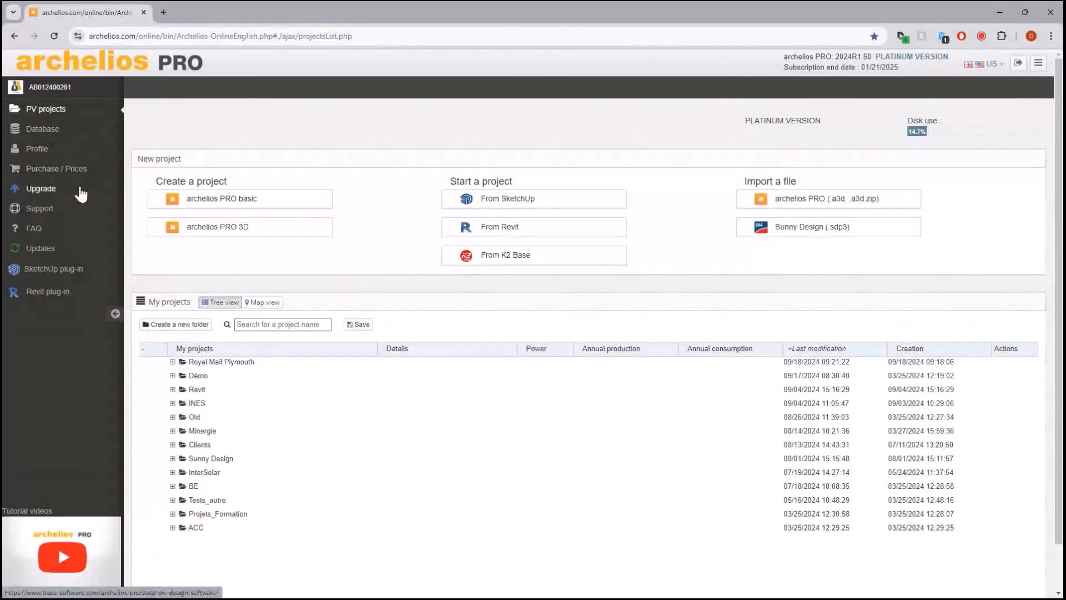
mouse_move(76, 281)
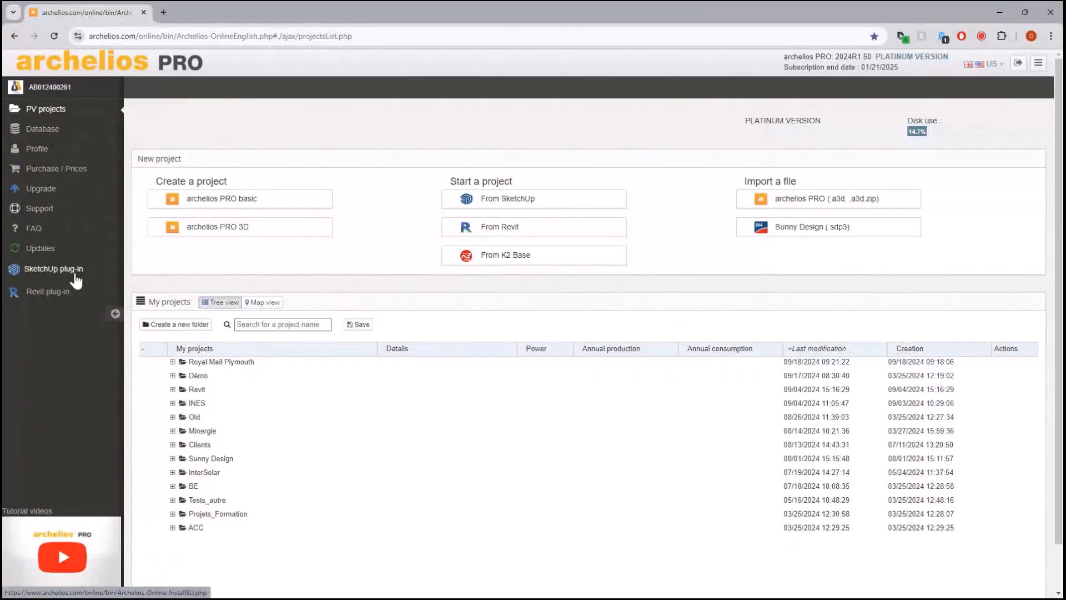
mouse_move(268, 278)
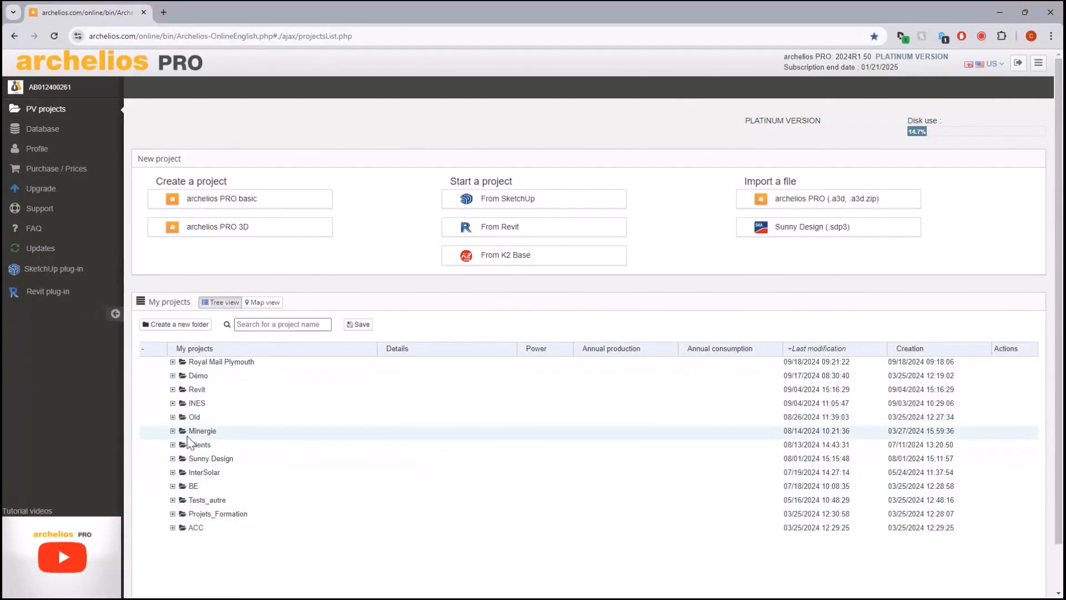
Step: Browse the Démo and Royal Mail Plymouth folders, selecting the Plymouth - Utility Scale Trackers project
left_click(173, 375)
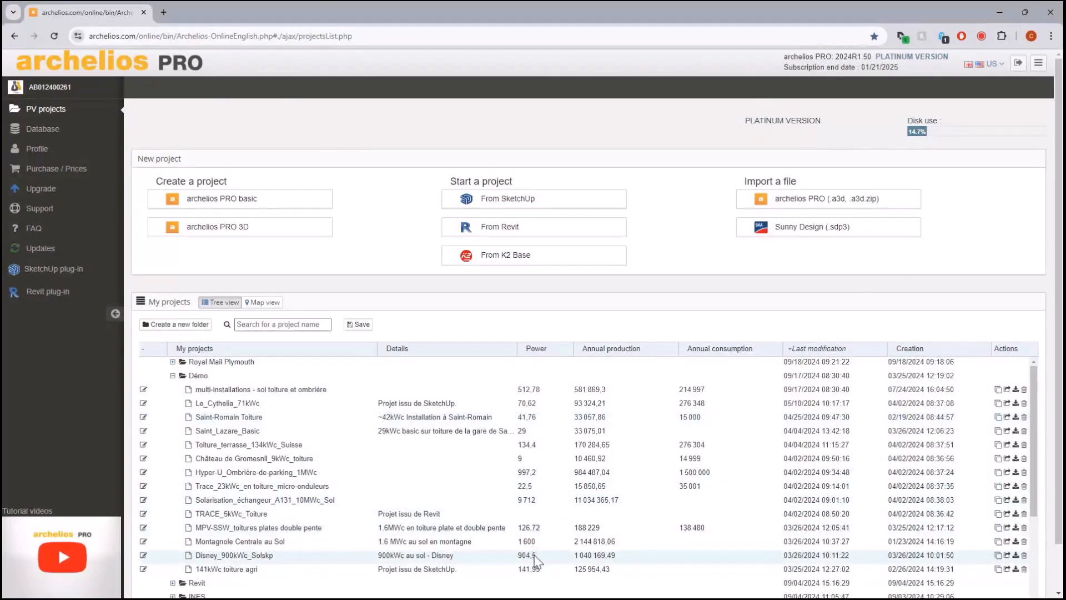
left_click(174, 375)
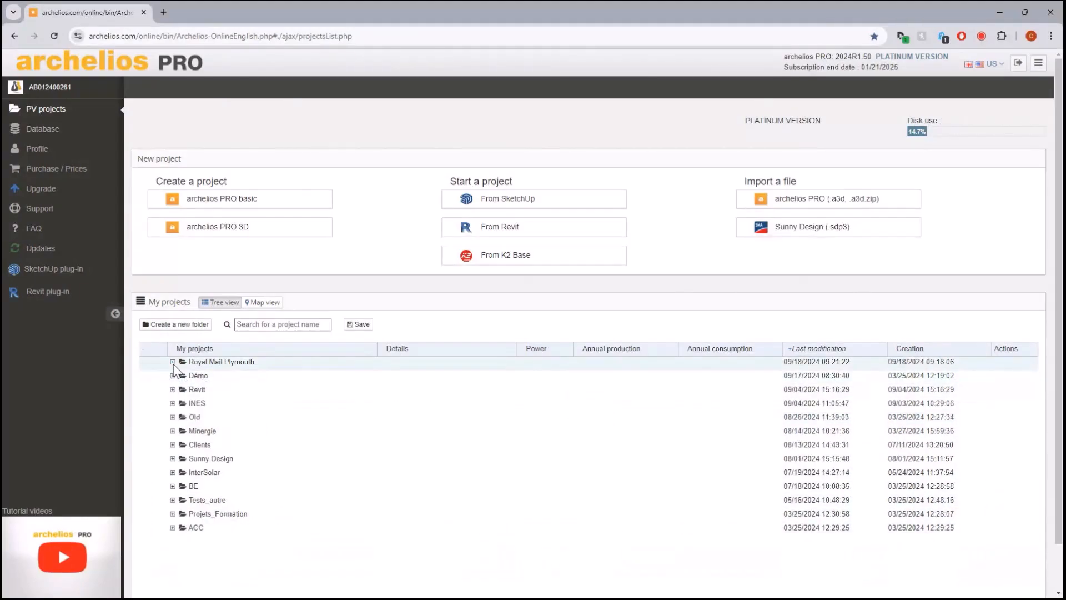
left_click(174, 361)
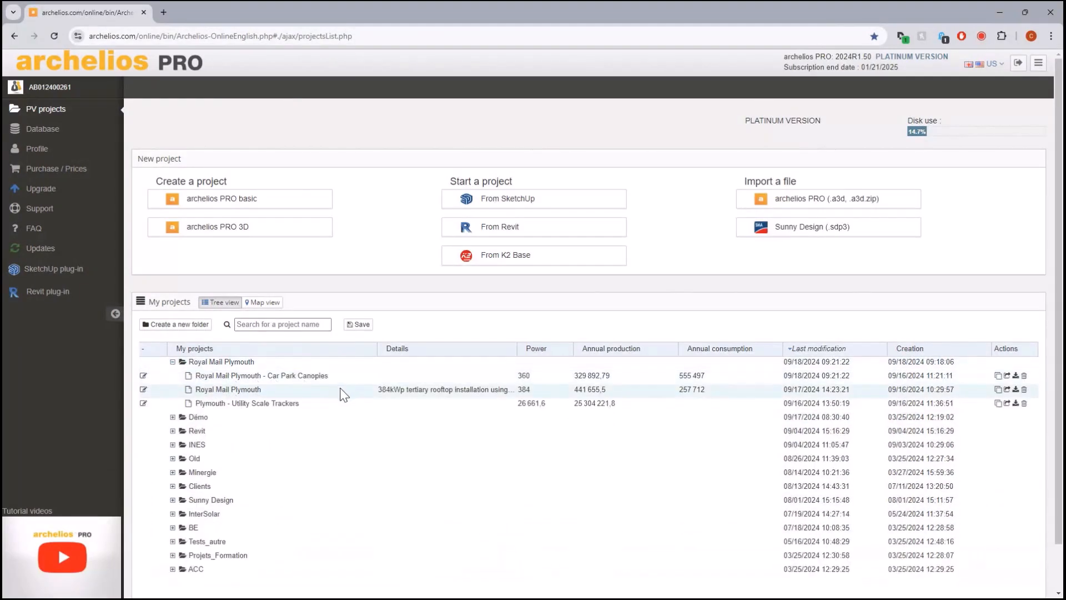
left_click(246, 403)
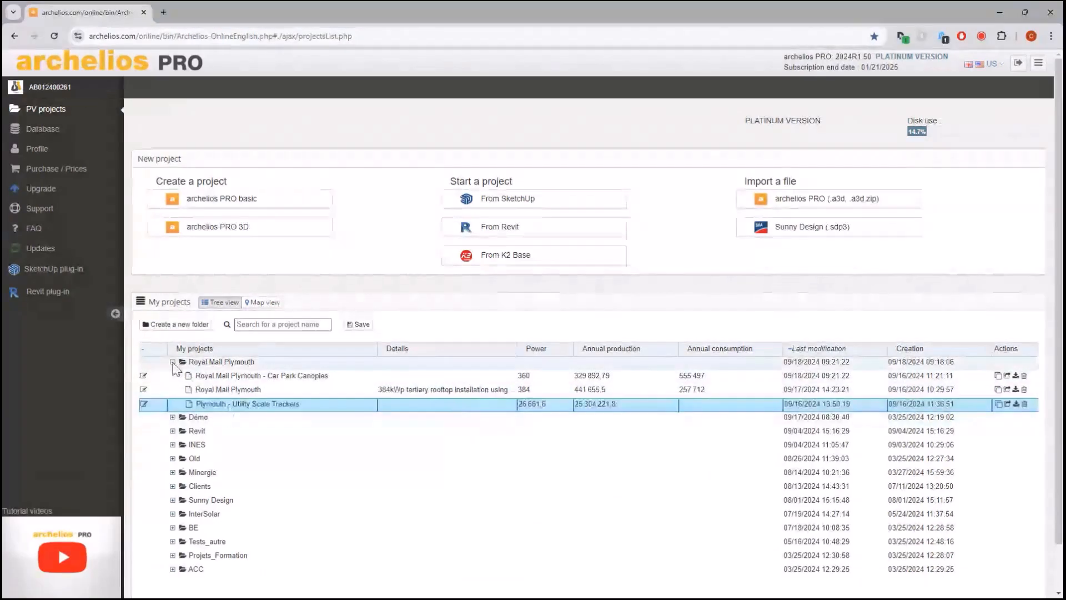
left_click(173, 361)
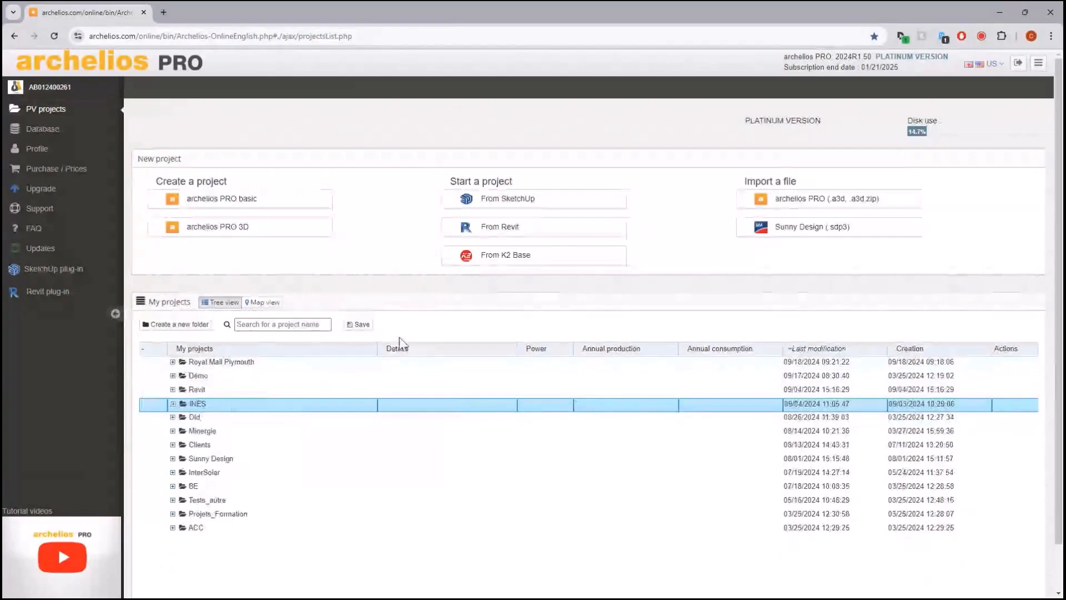
mouse_move(385, 339)
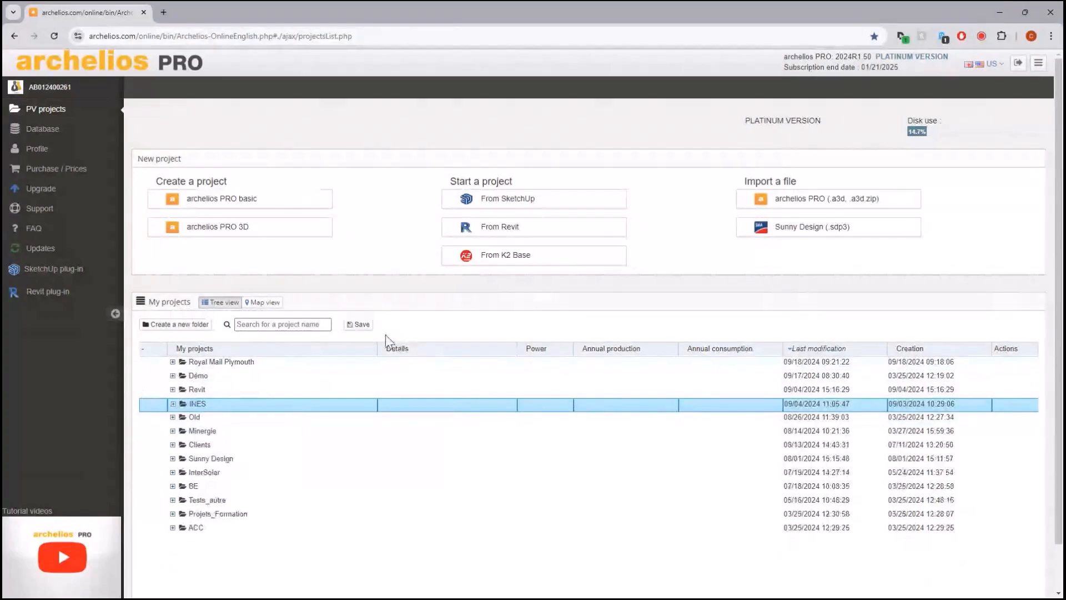
mouse_move(395, 322)
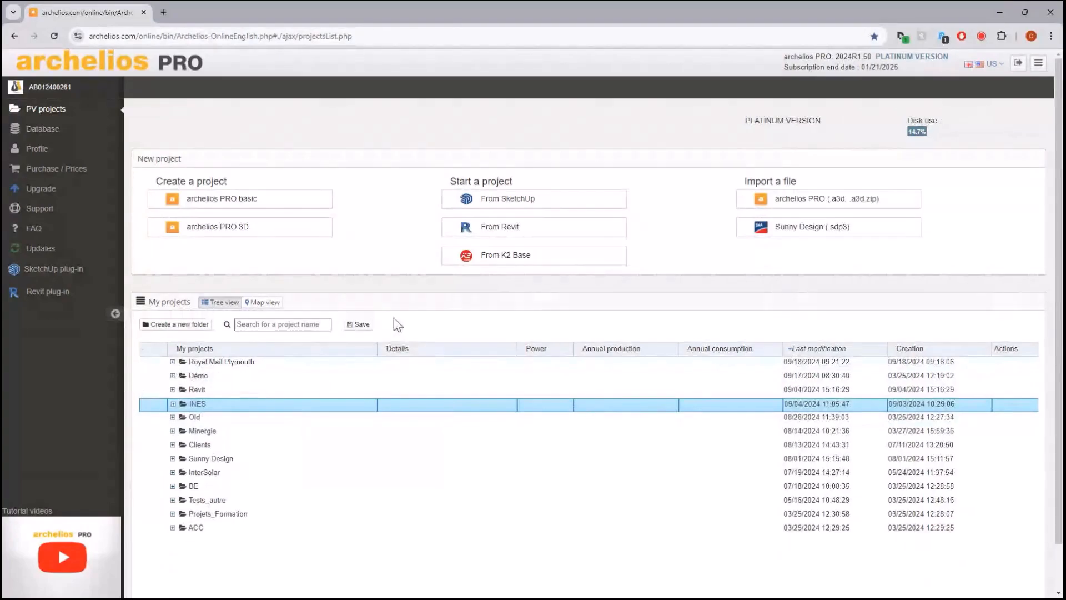
mouse_move(405, 291)
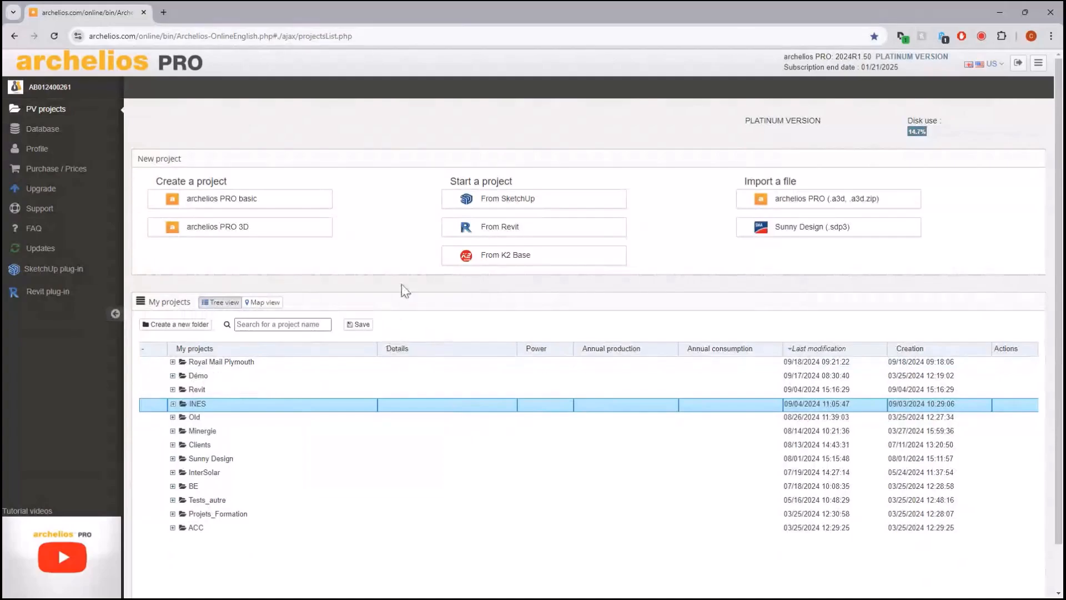
mouse_move(216, 227)
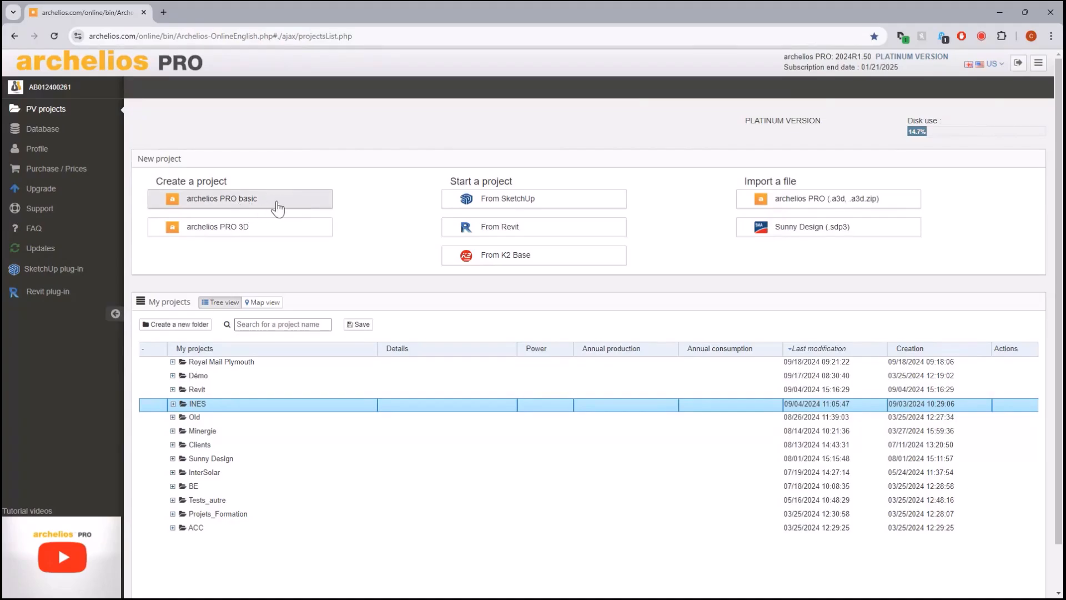
mouse_move(340, 206)
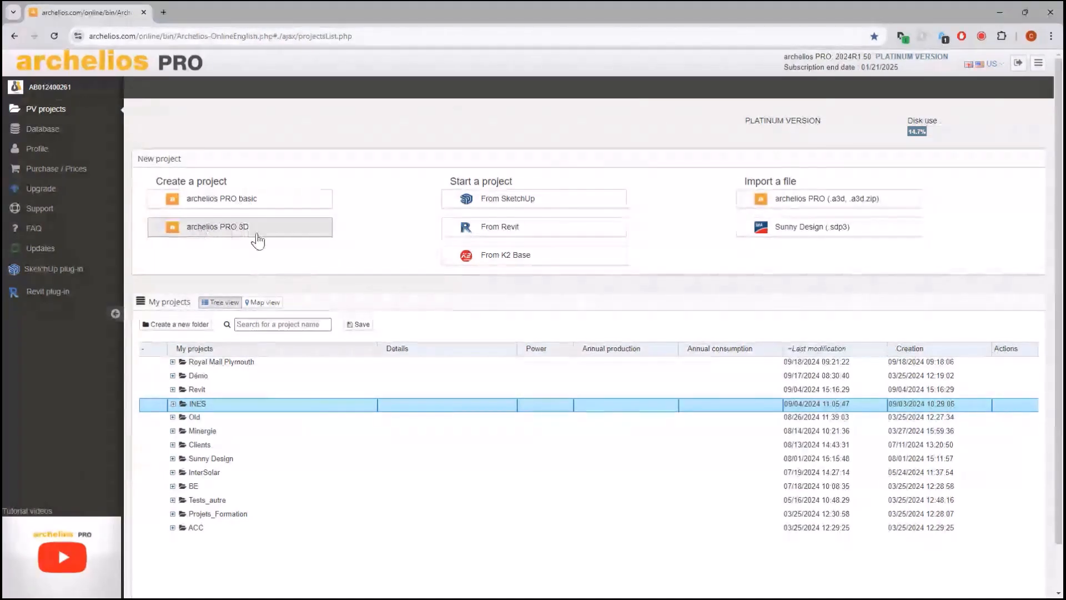
mouse_move(281, 232)
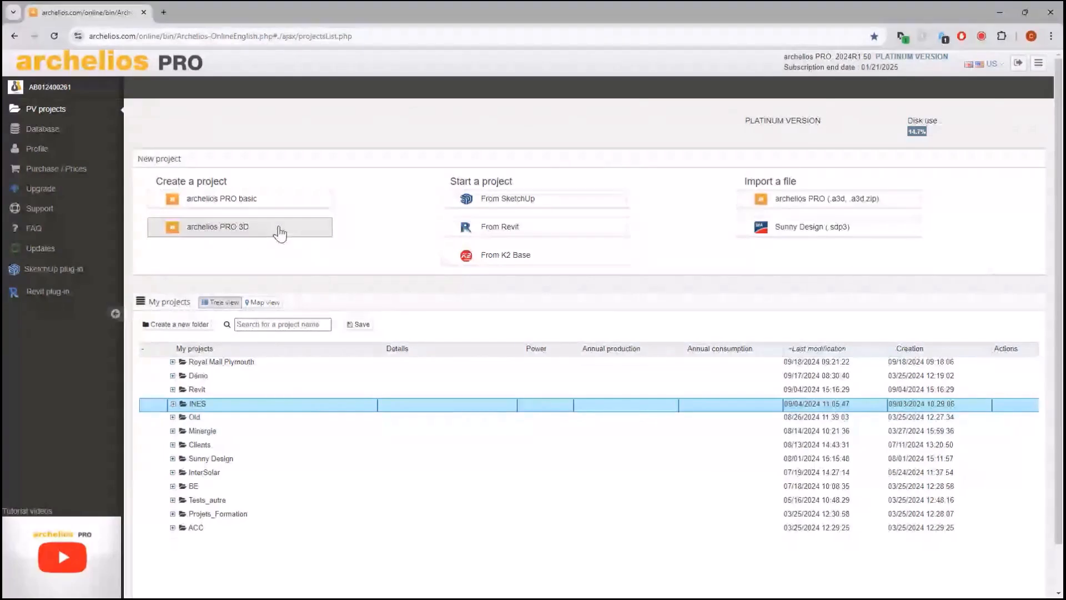
mouse_move(372, 218)
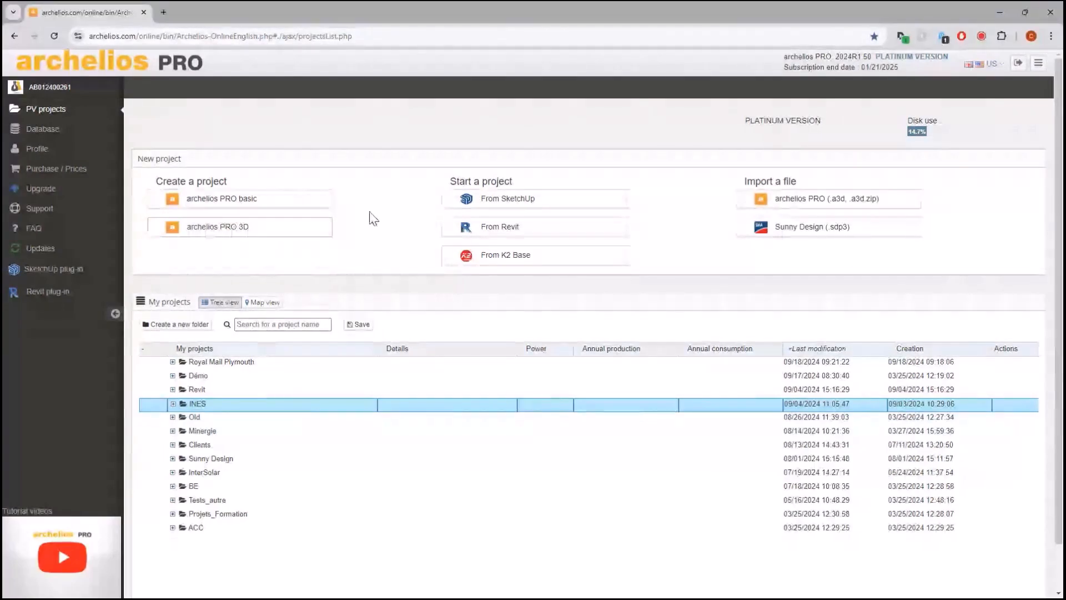
mouse_move(593, 196)
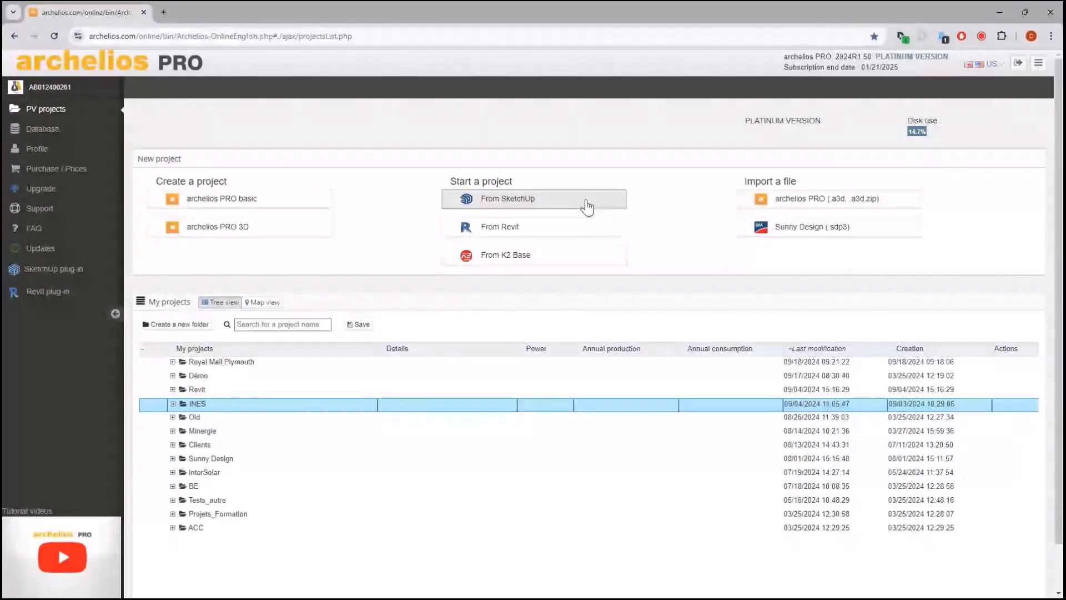
mouse_move(614, 206)
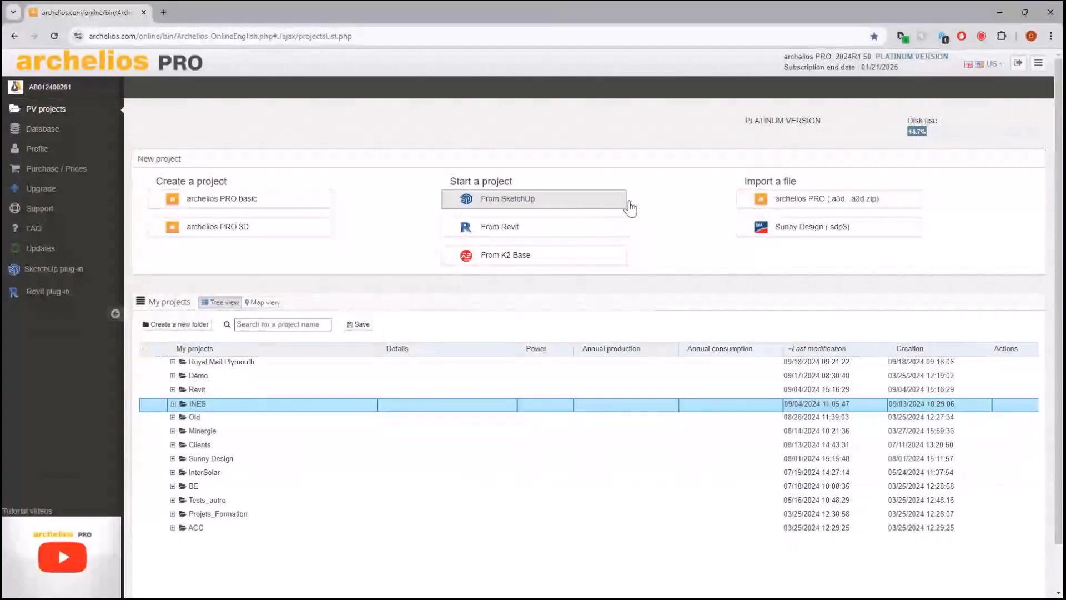
mouse_move(642, 206)
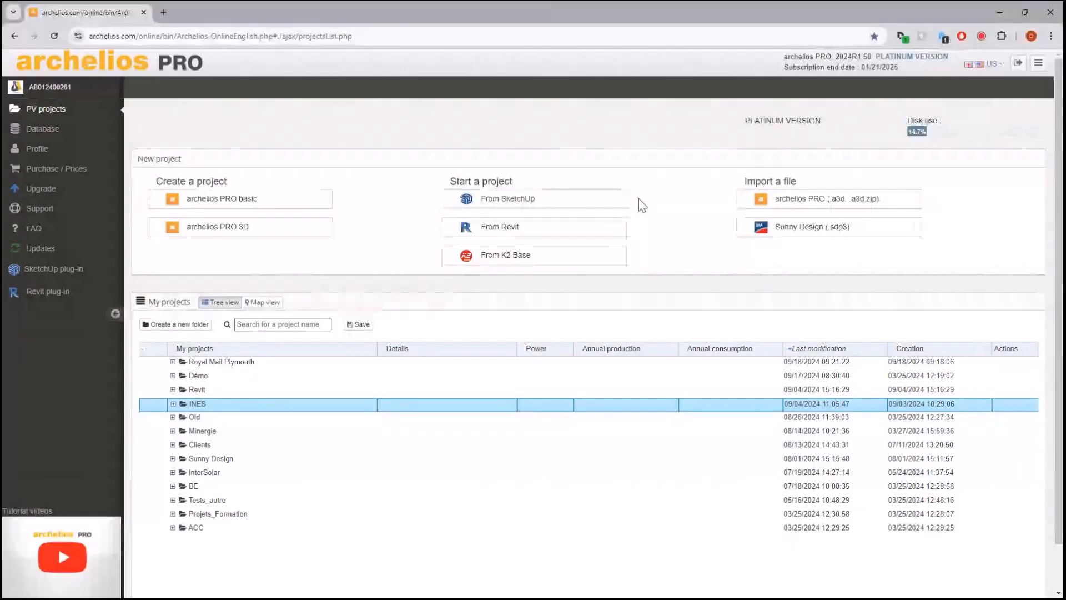
mouse_move(639, 233)
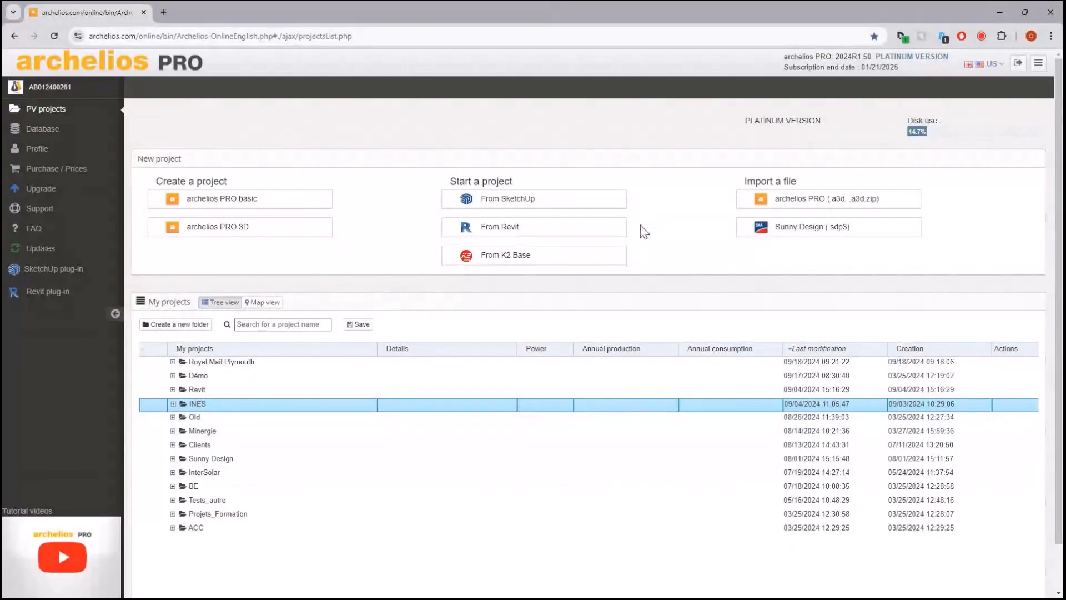
mouse_move(644, 263)
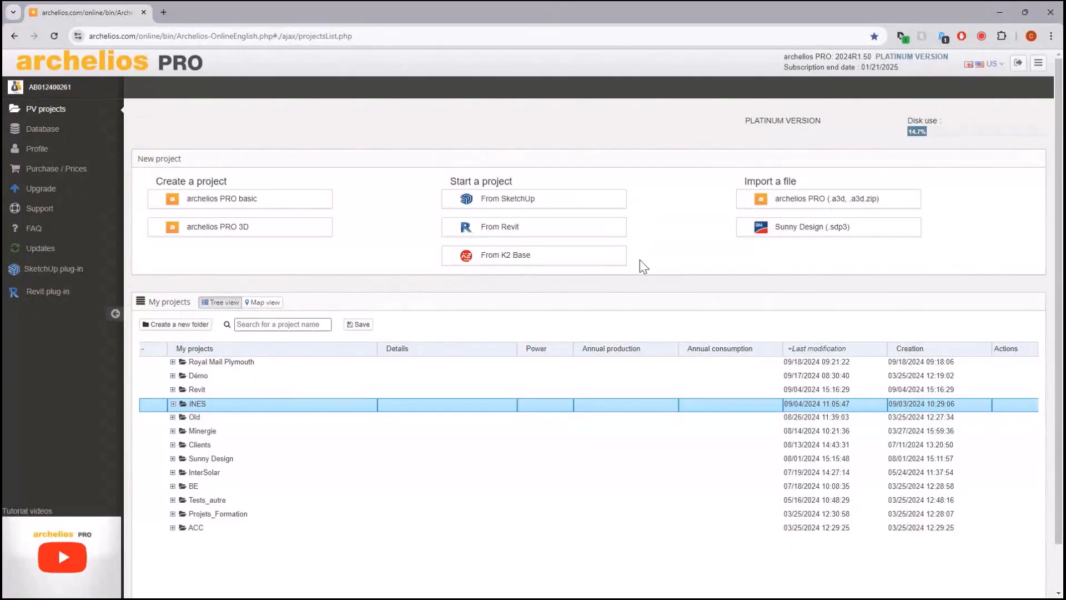
mouse_move(655, 259)
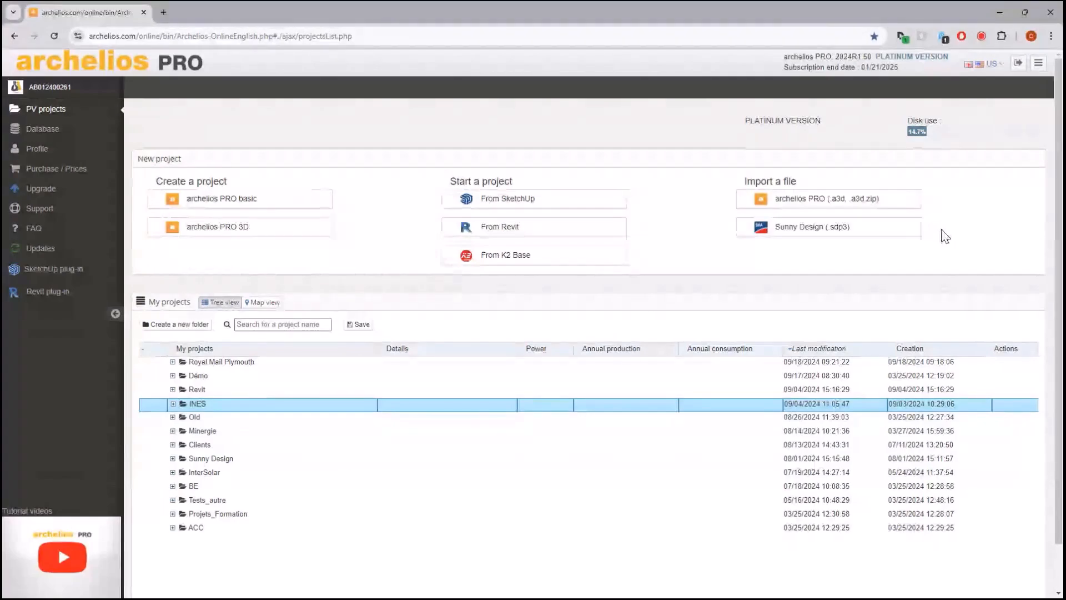
mouse_move(928, 189)
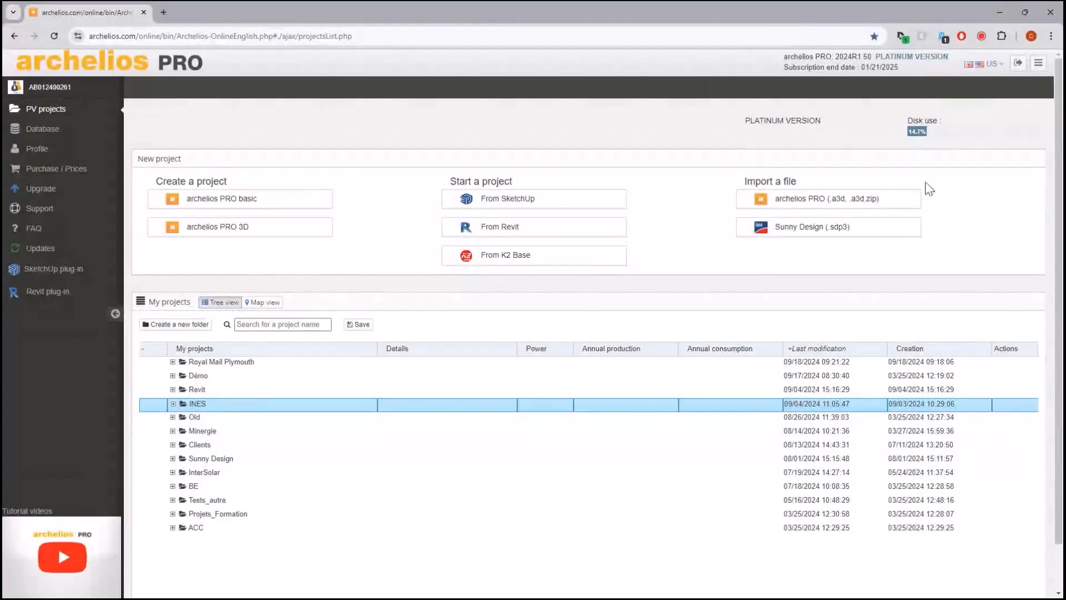
mouse_move(935, 208)
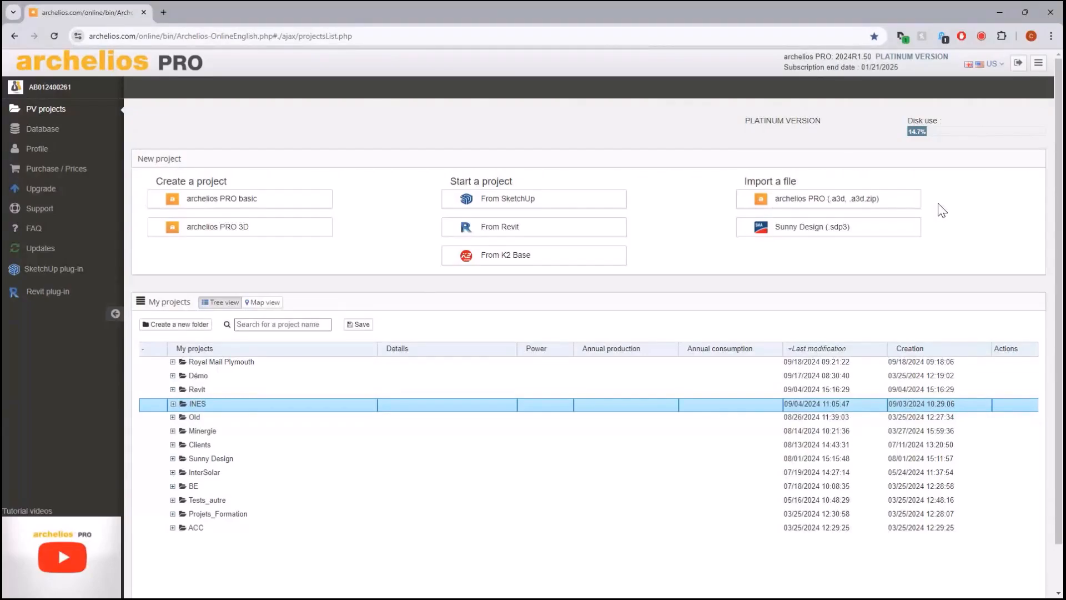
mouse_move(417, 191)
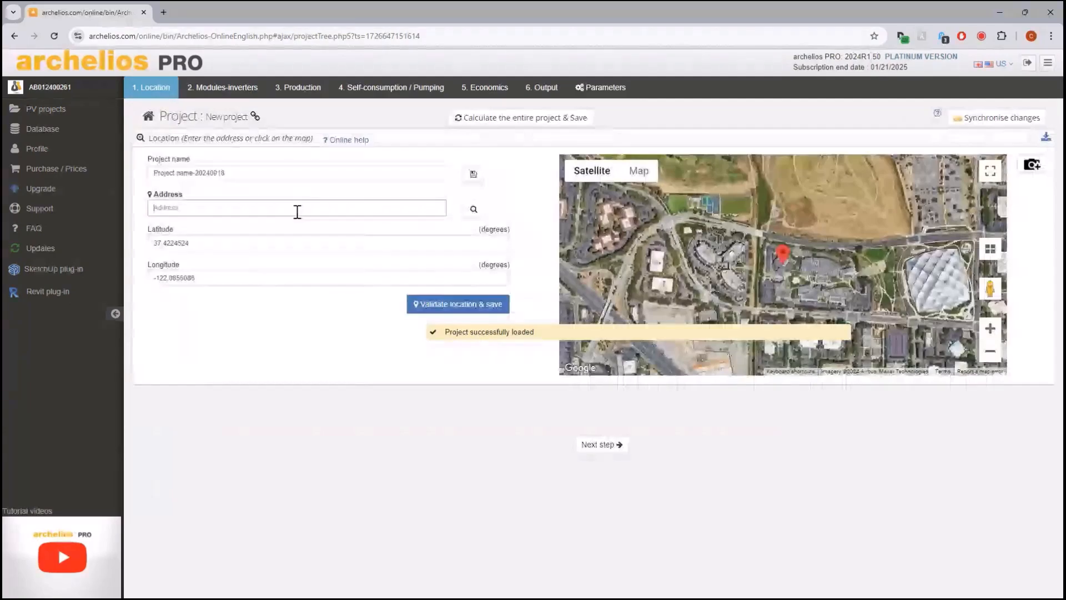
Step: Name the project Royal Mail Plymouth and look up its address at Breakwater Rd, Plymouth PL9 7XX, UK
type("Roya")
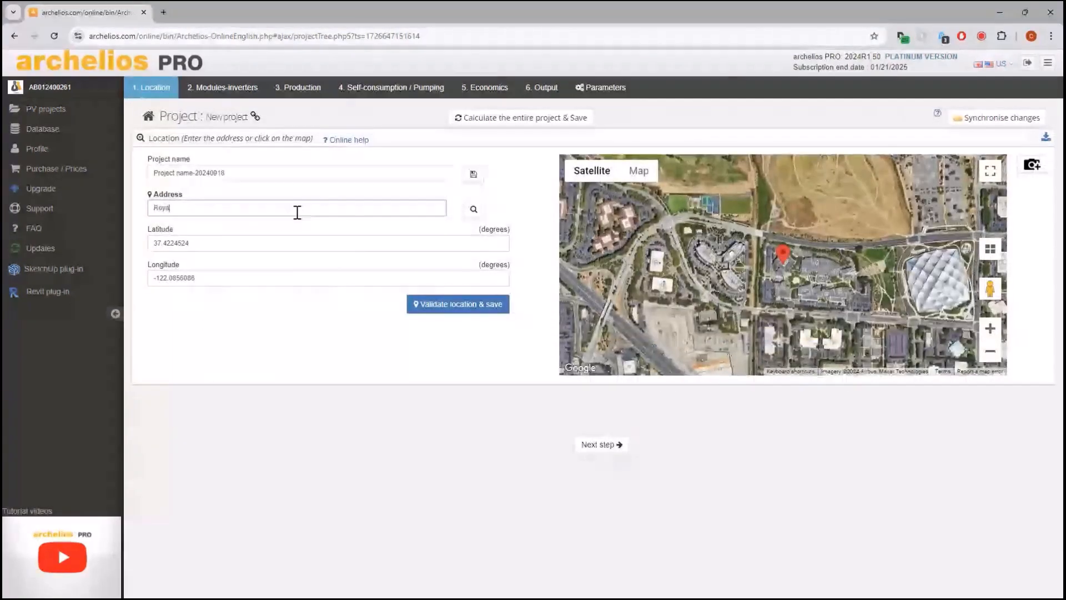
type("Mail Plymouth")
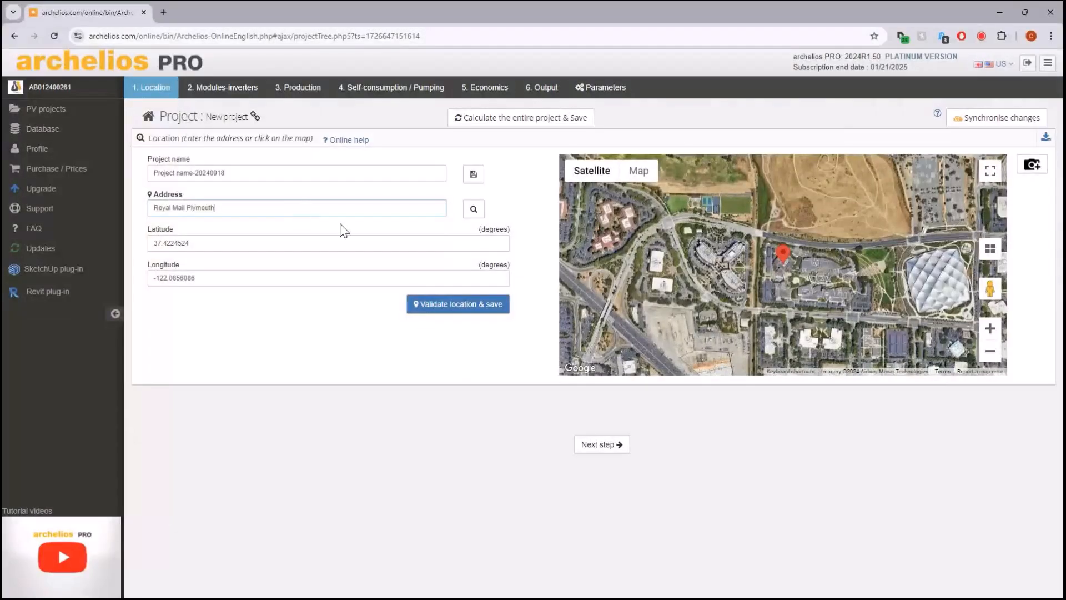
triple_click(189, 208)
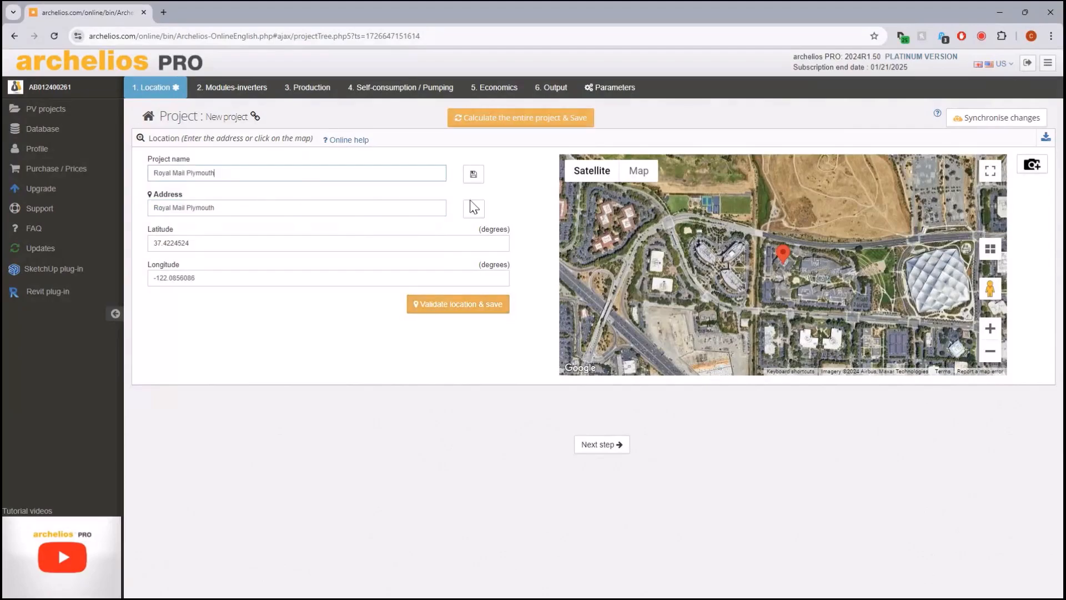
left_click(473, 208)
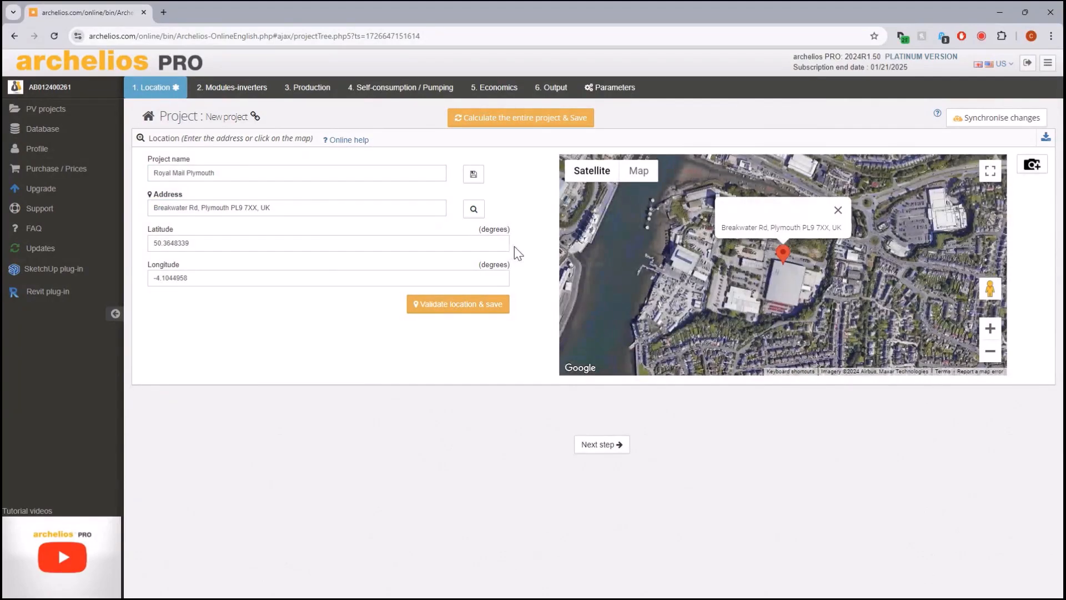
mouse_move(932, 236)
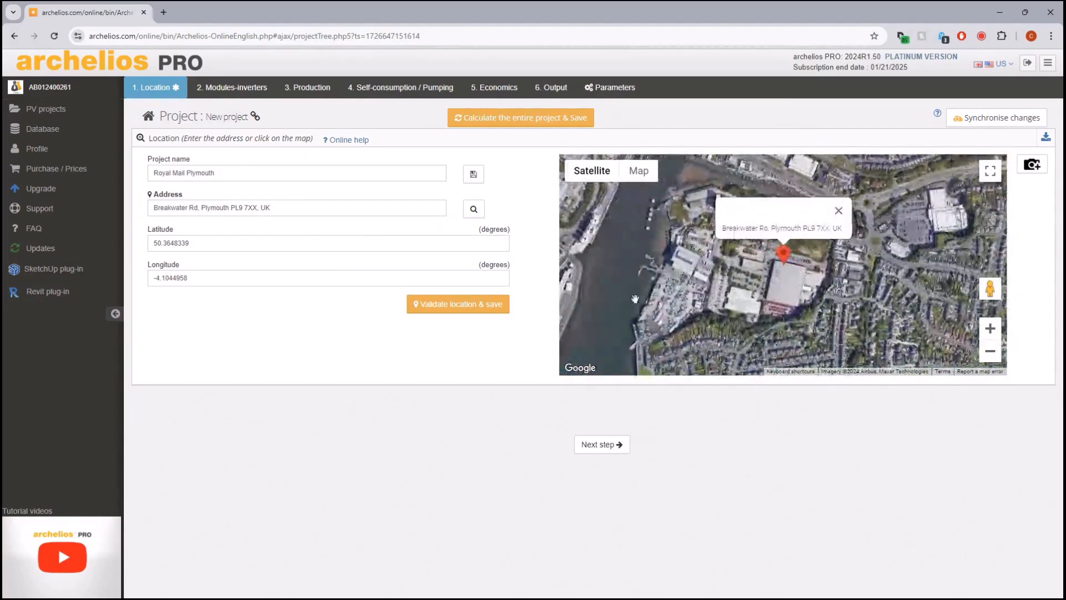
Step: Validate and save the site location, fetching the nearest PVGIS weather station data
left_click(456, 305)
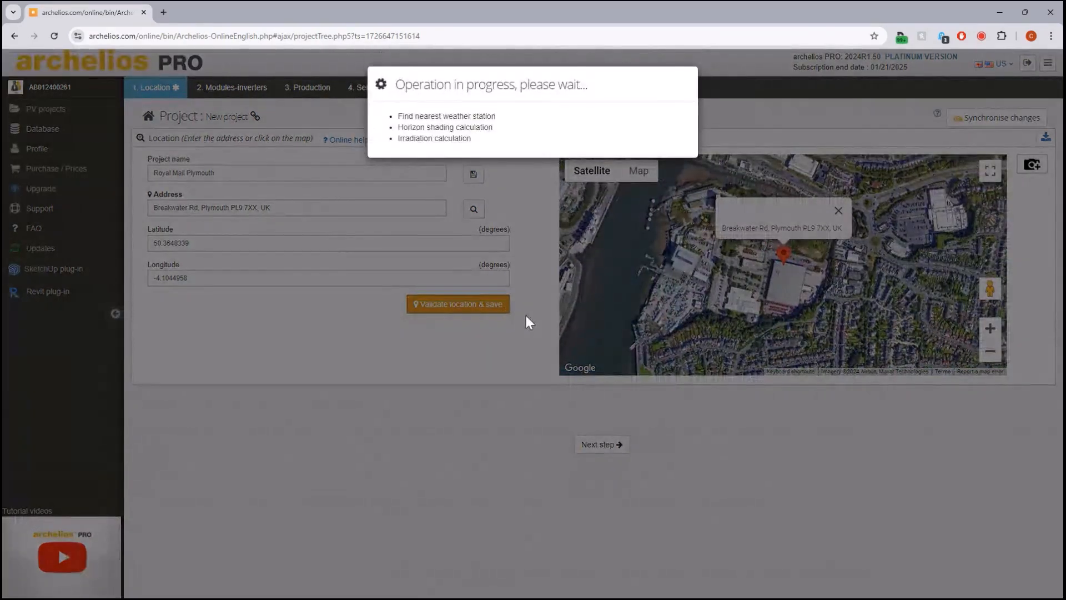
left_click(453, 304)
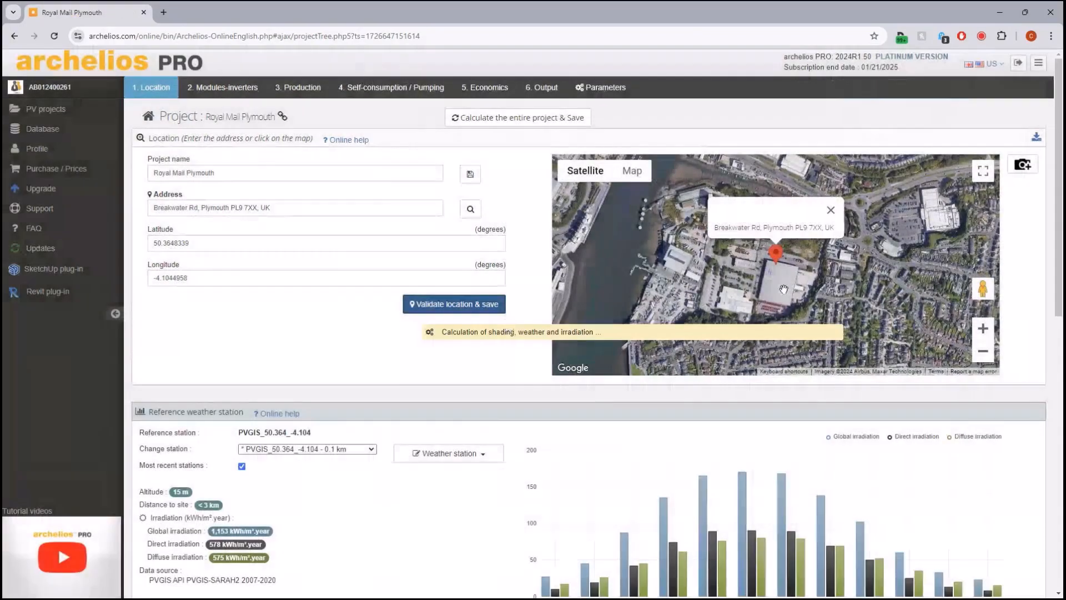
left_click(453, 305)
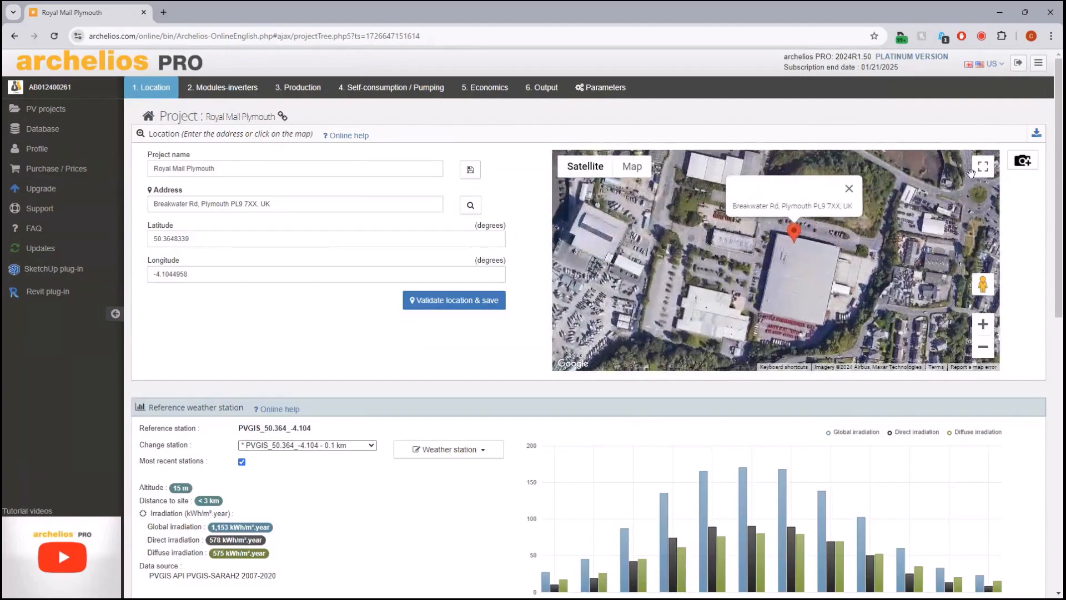
Step: Save a map screenshot into the project and show the road map zoomed on the site
left_click(1022, 160)
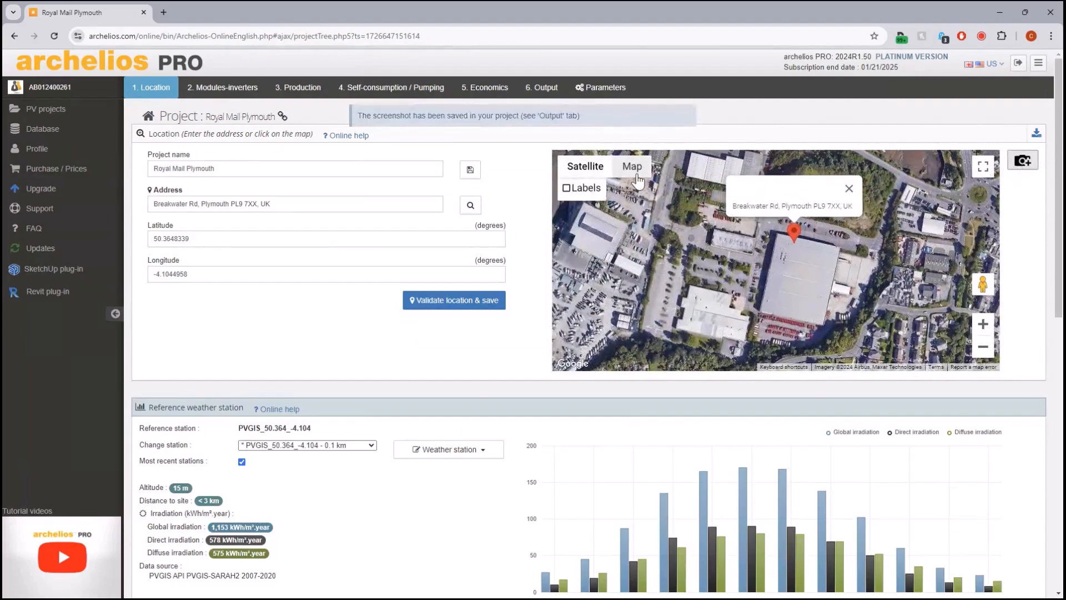
left_click(631, 166)
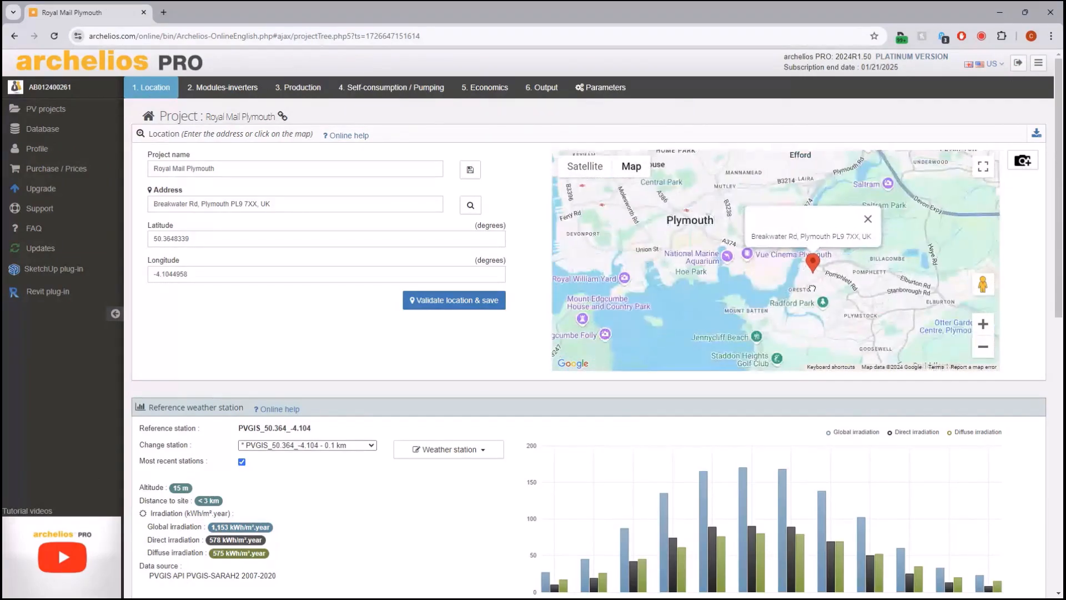
left_click(1022, 160)
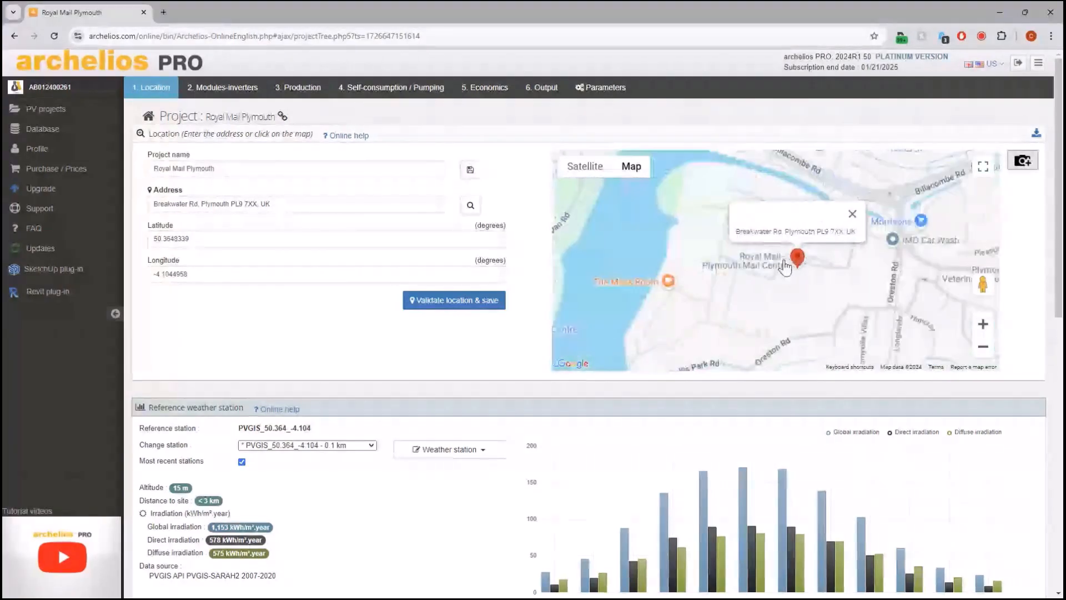
scroll("down", 3)
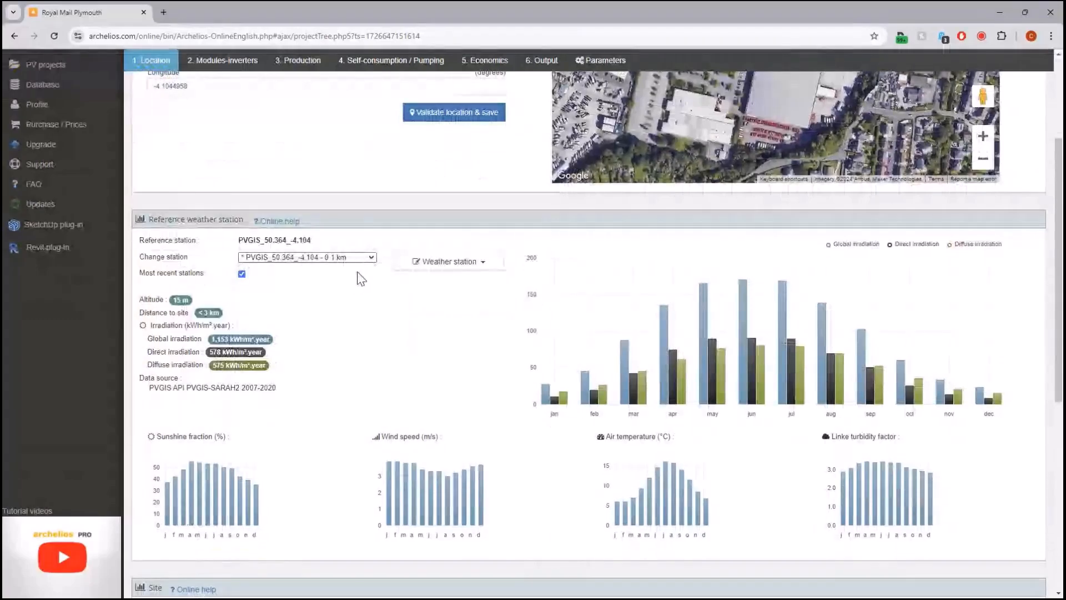
left_click(306, 257)
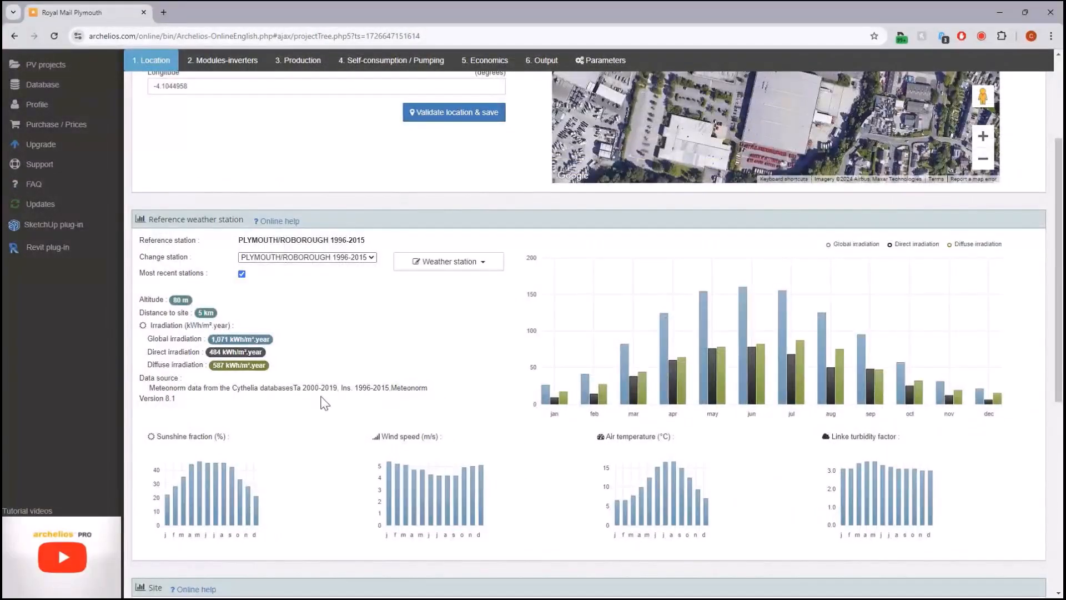
mouse_move(415, 352)
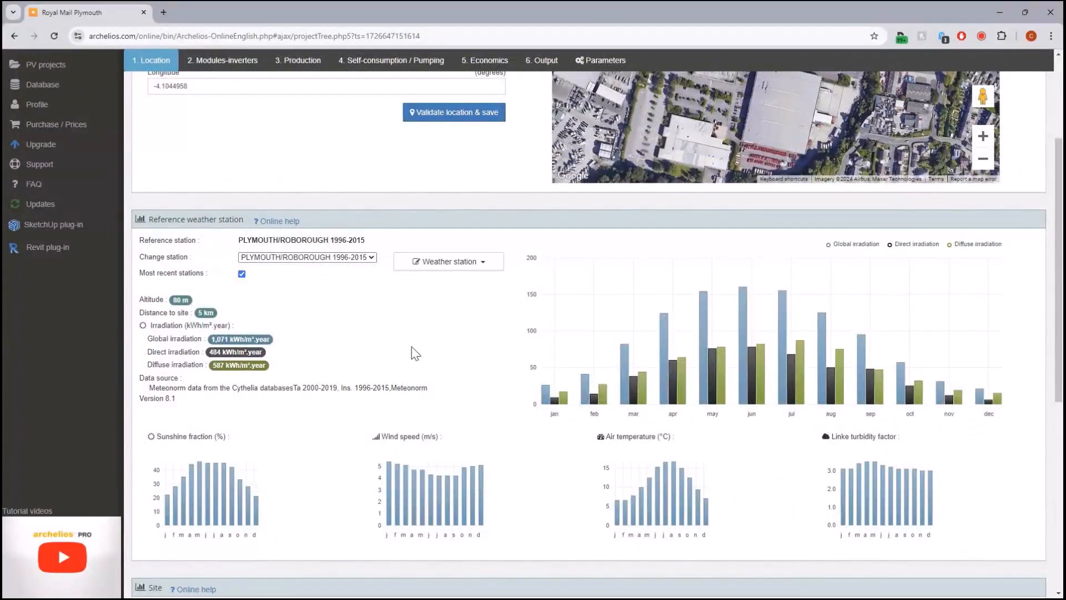
left_click(307, 256)
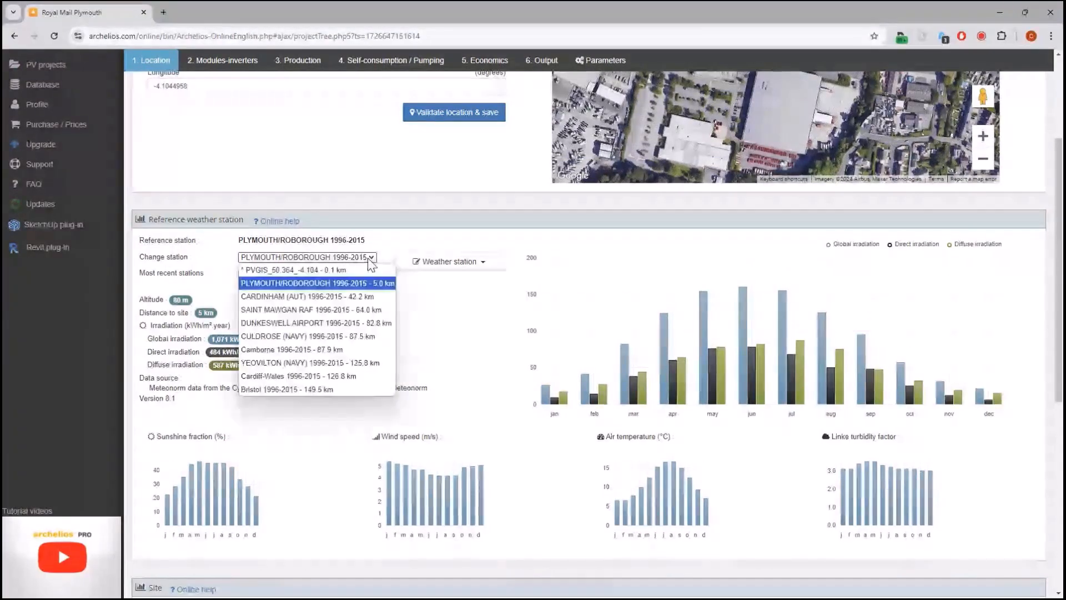
mouse_move(325, 295)
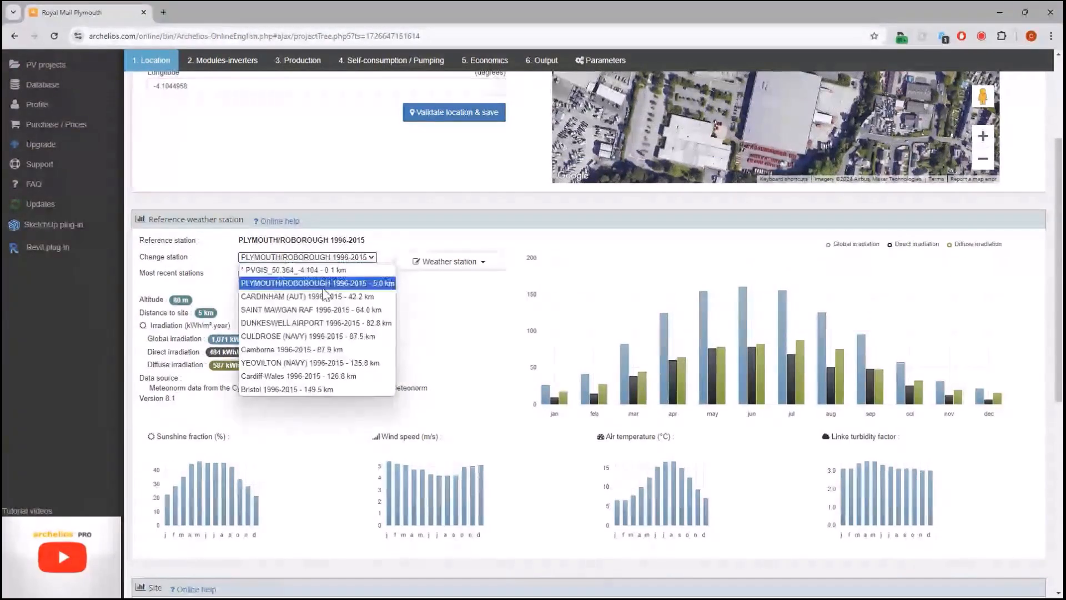
left_click(312, 283)
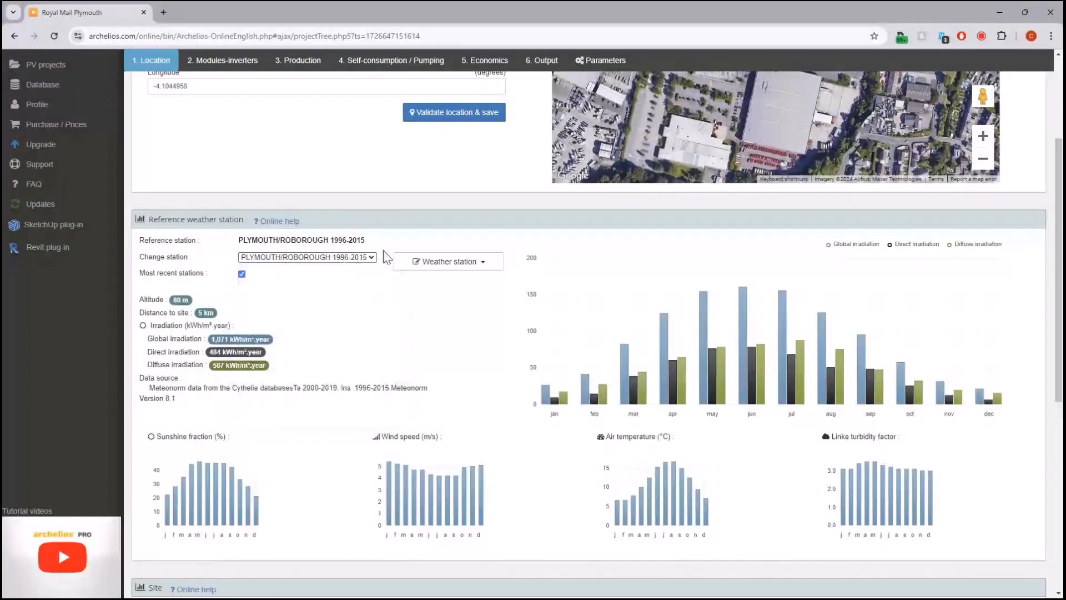
scroll("down", 3)
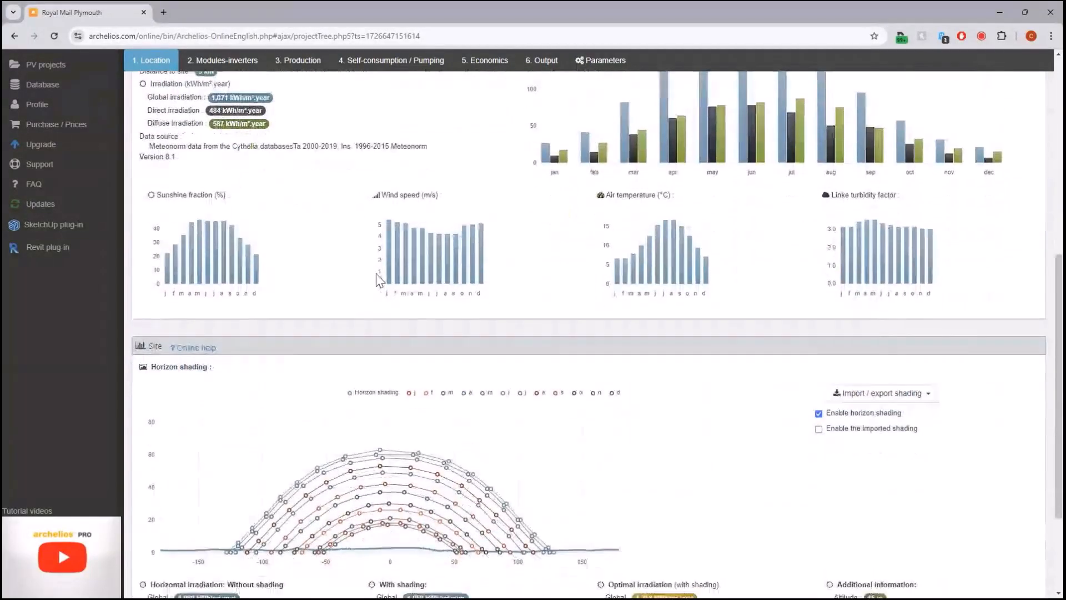
scroll("down", 3)
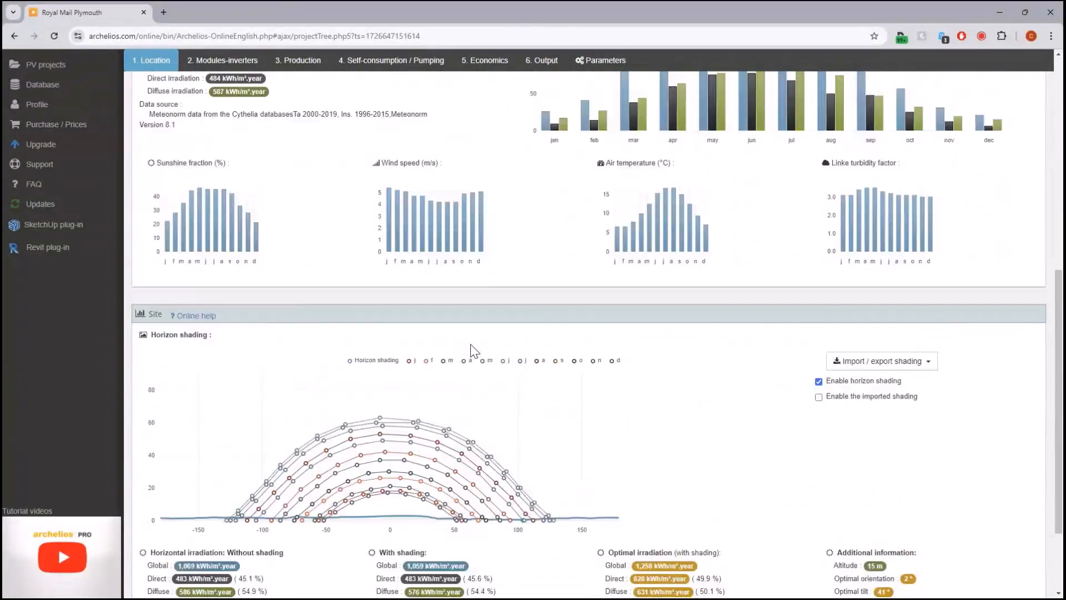
left_click(307, 257)
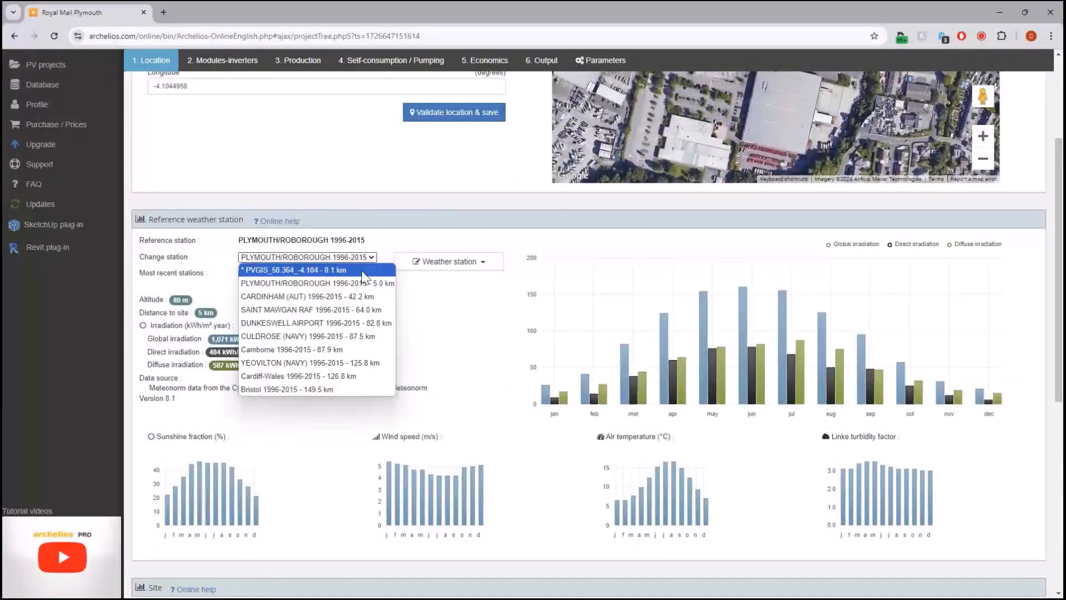
left_click(306, 283)
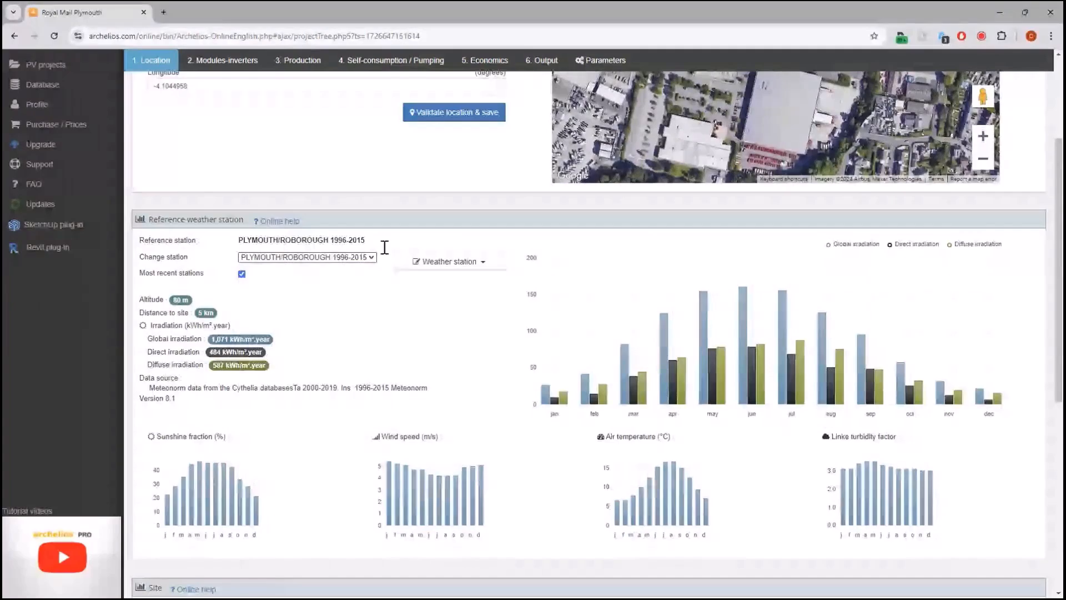
left_click(307, 257)
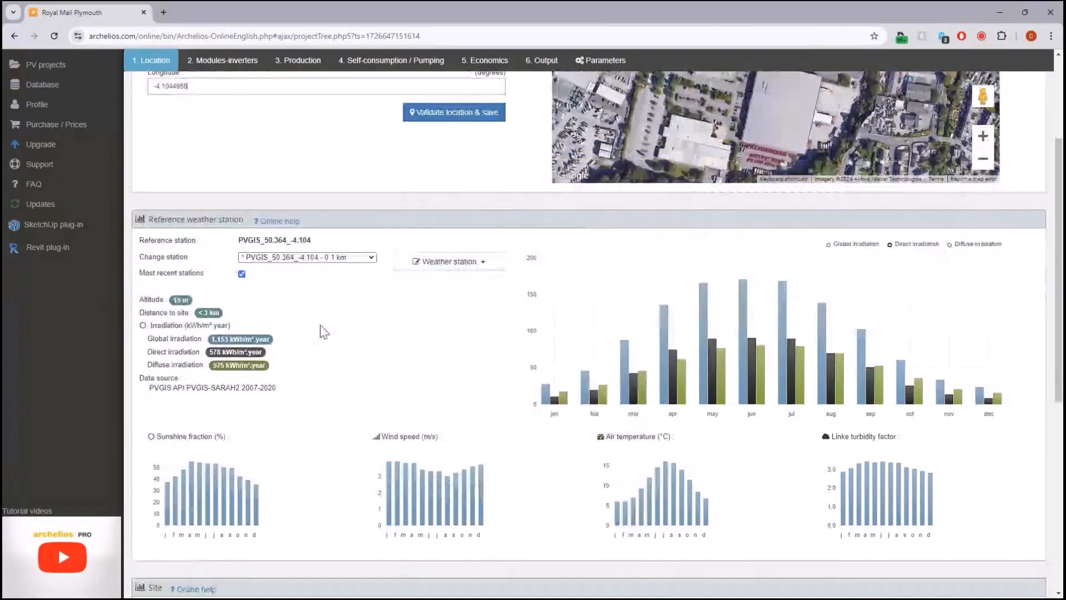
left_click(307, 257)
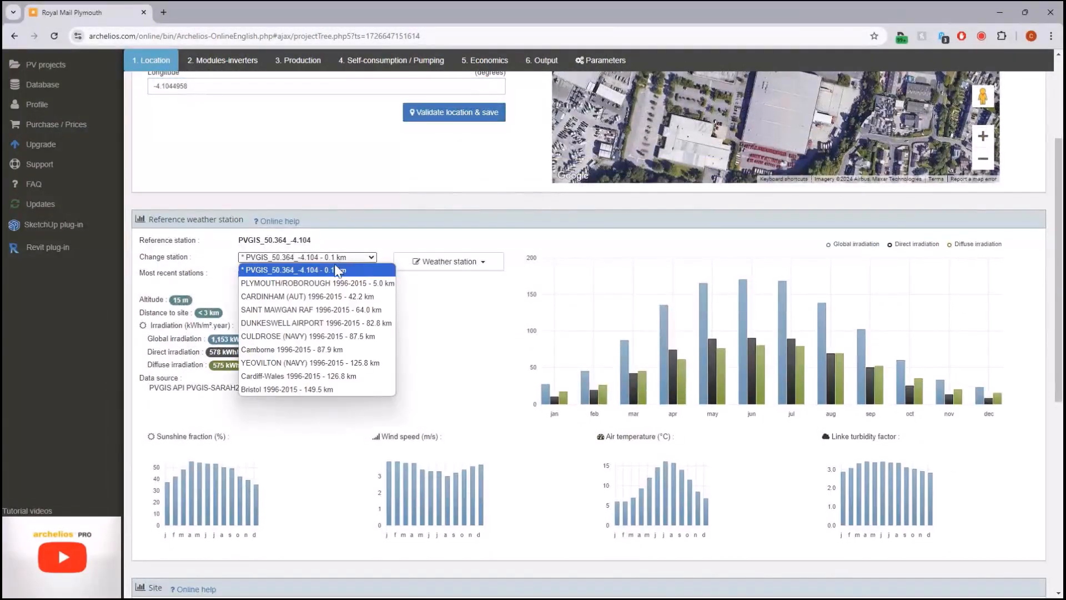
left_click(306, 269)
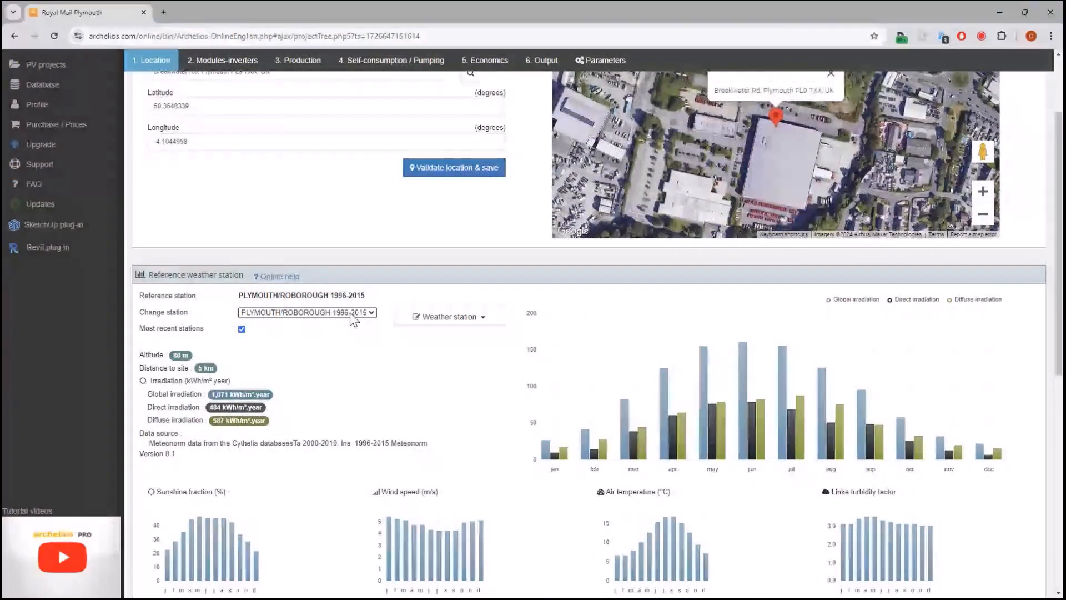
mouse_move(313, 361)
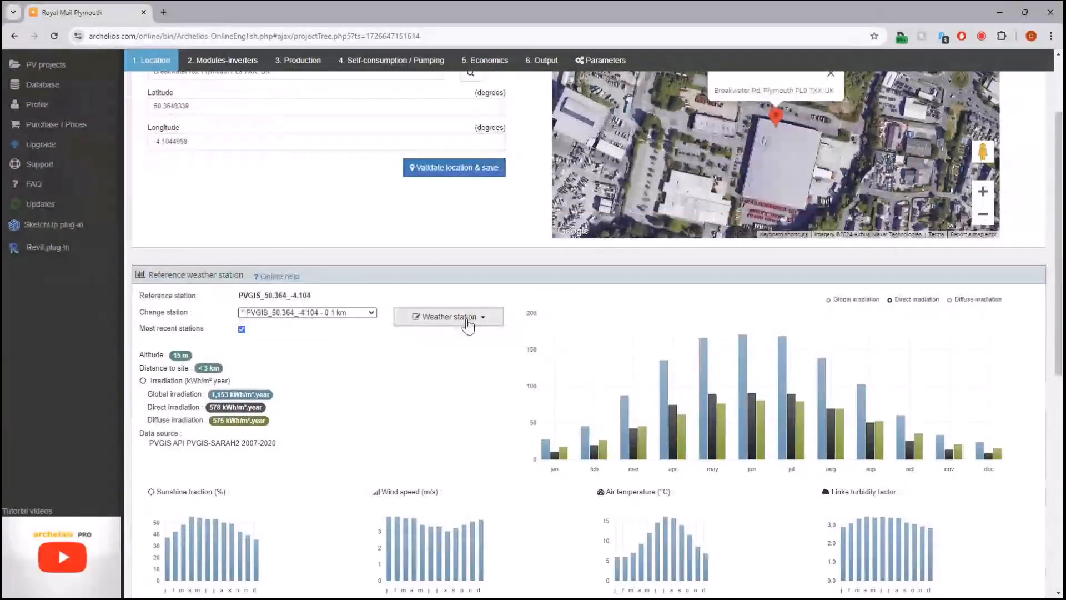
left_click(448, 316)
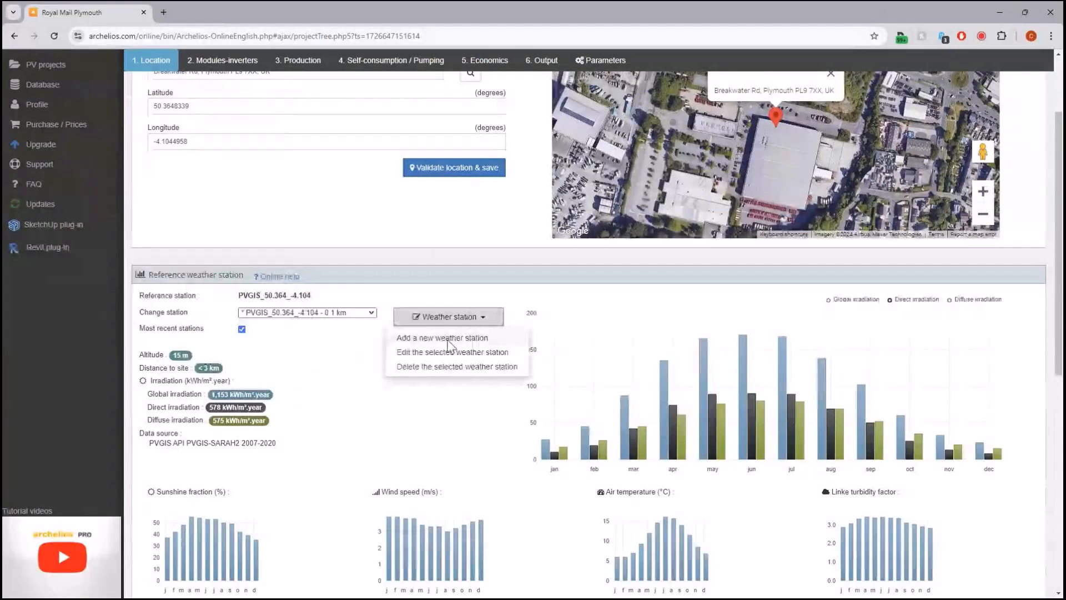
left_click(441, 338)
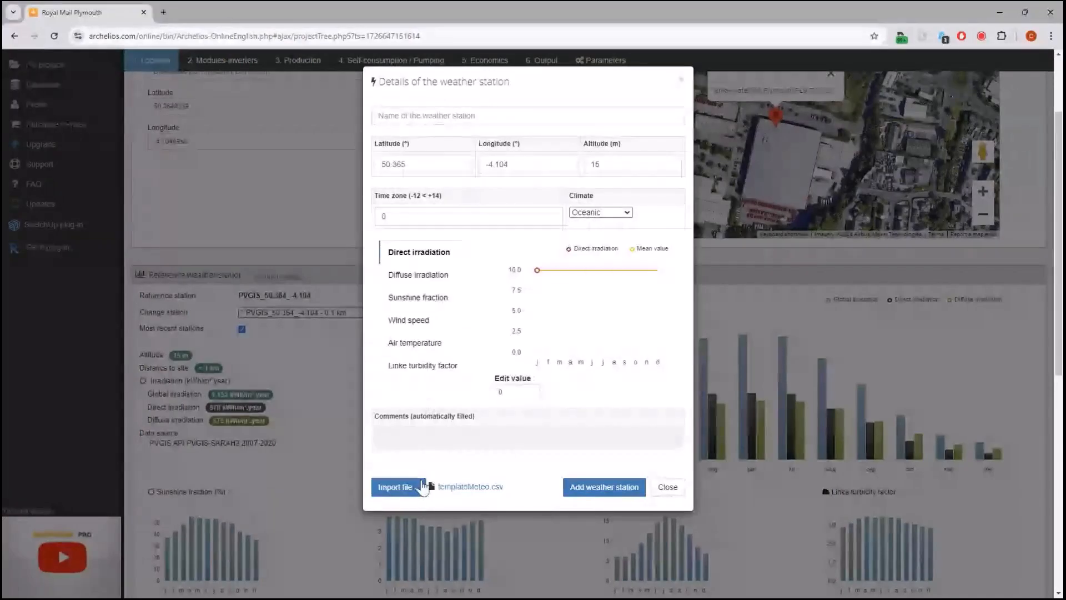
left_click(396, 486)
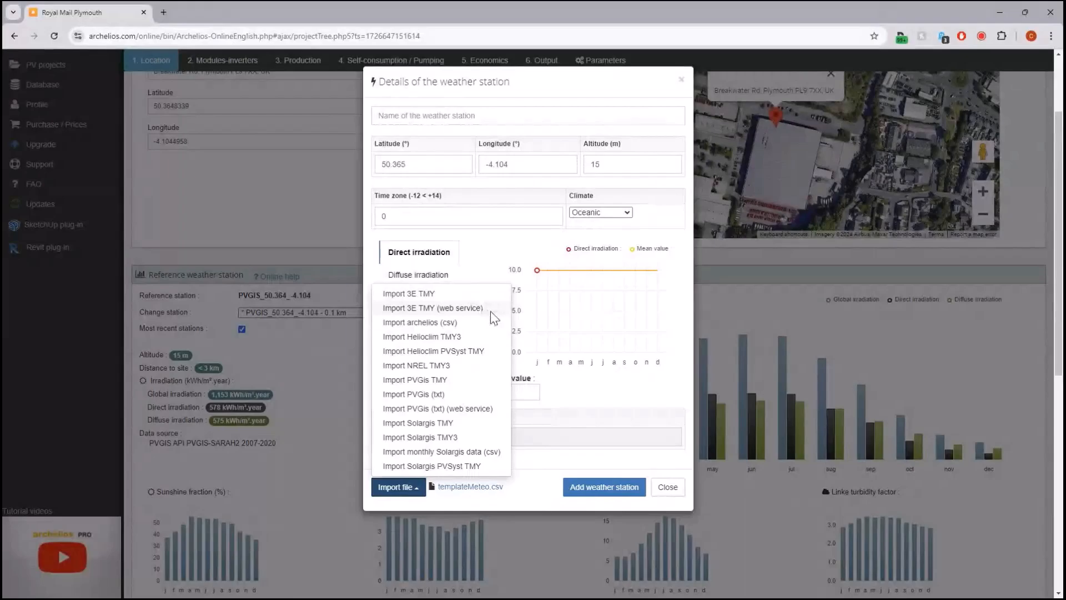
mouse_move(477, 330)
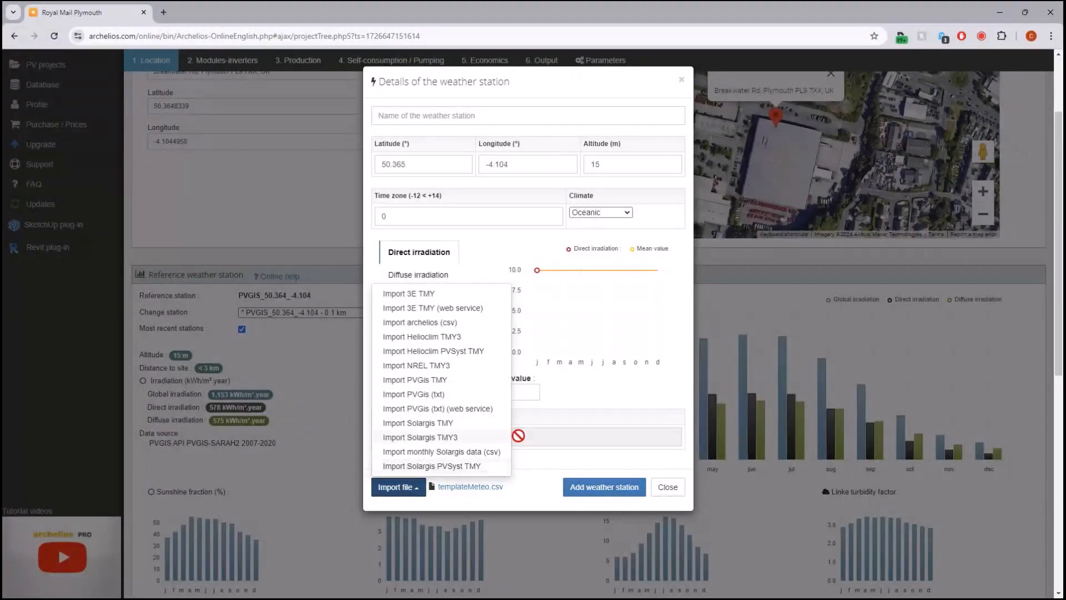
mouse_move(578, 398)
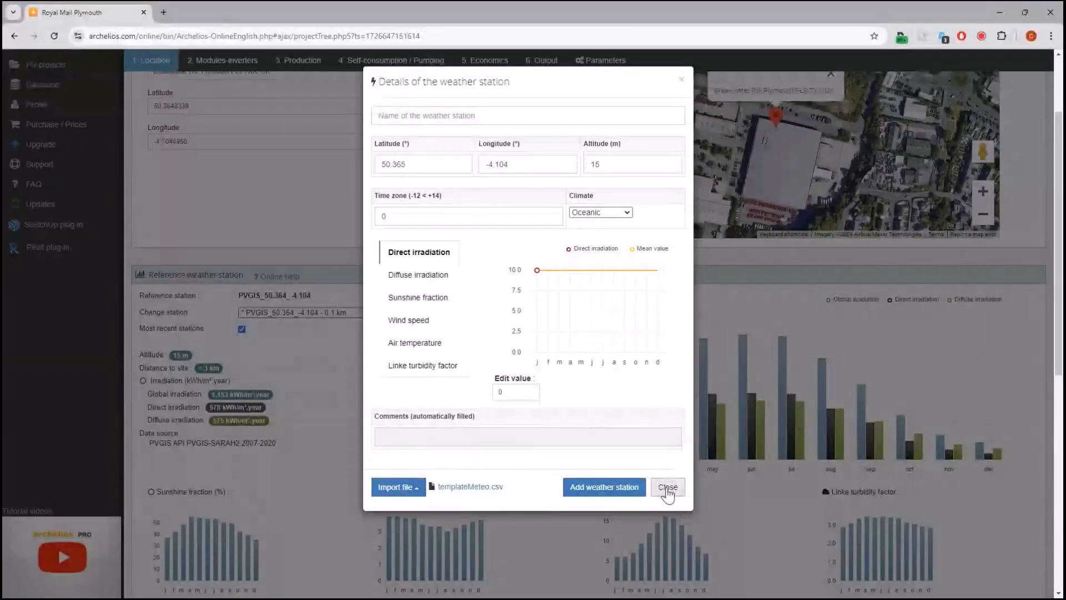
left_click(668, 486)
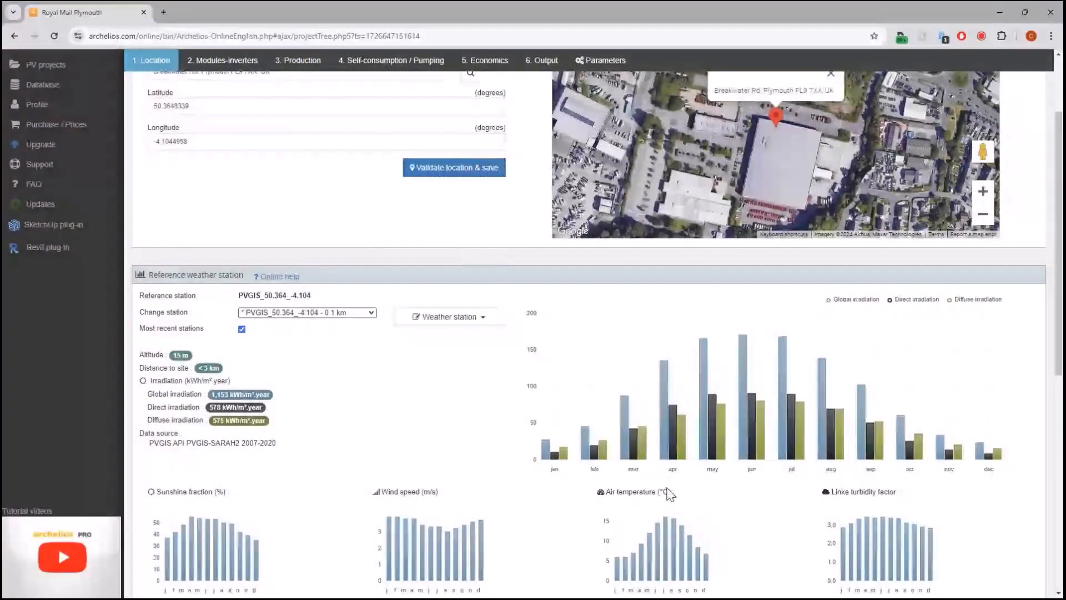
scroll("up", 3)
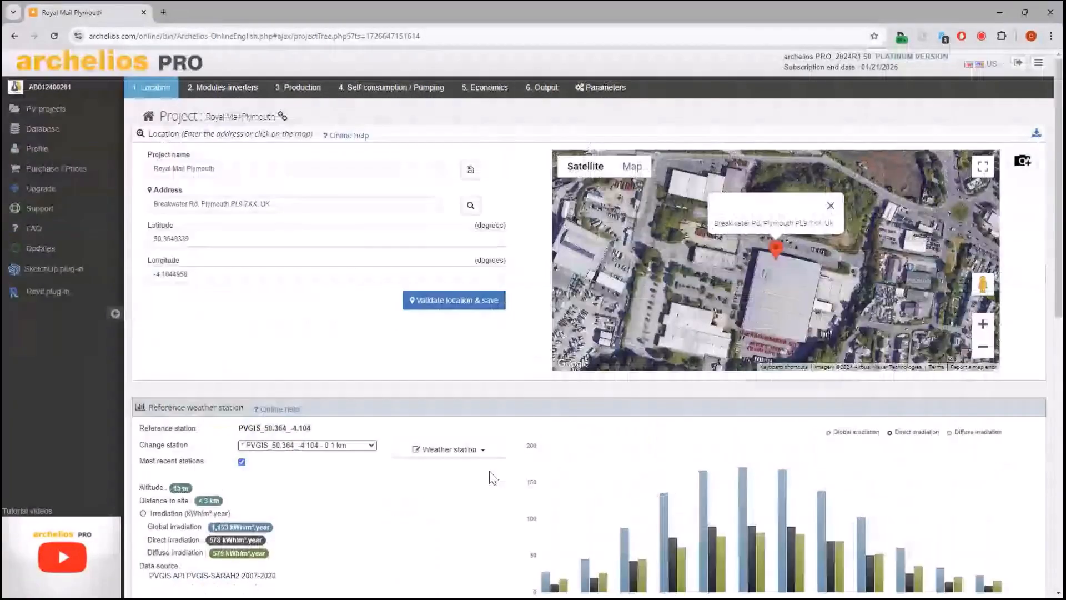
scroll("down", 3)
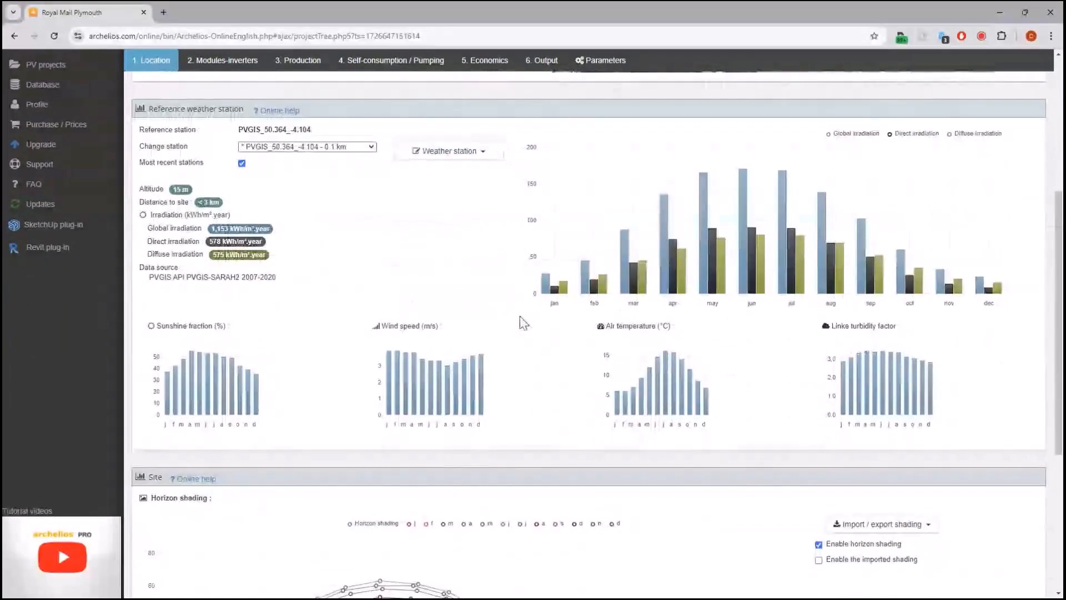
scroll("down", 3)
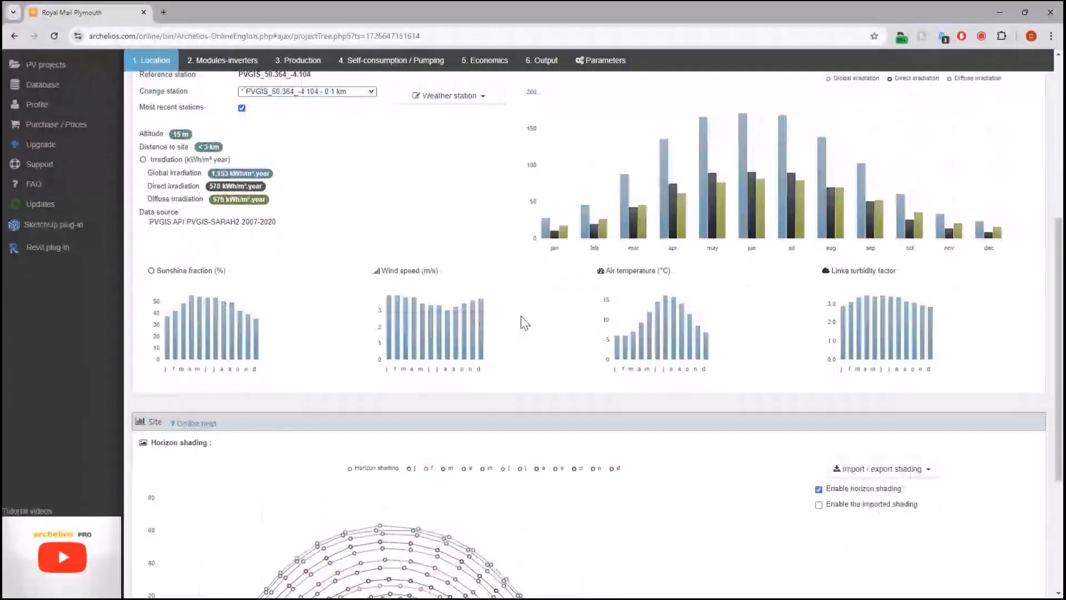
scroll("down", 3)
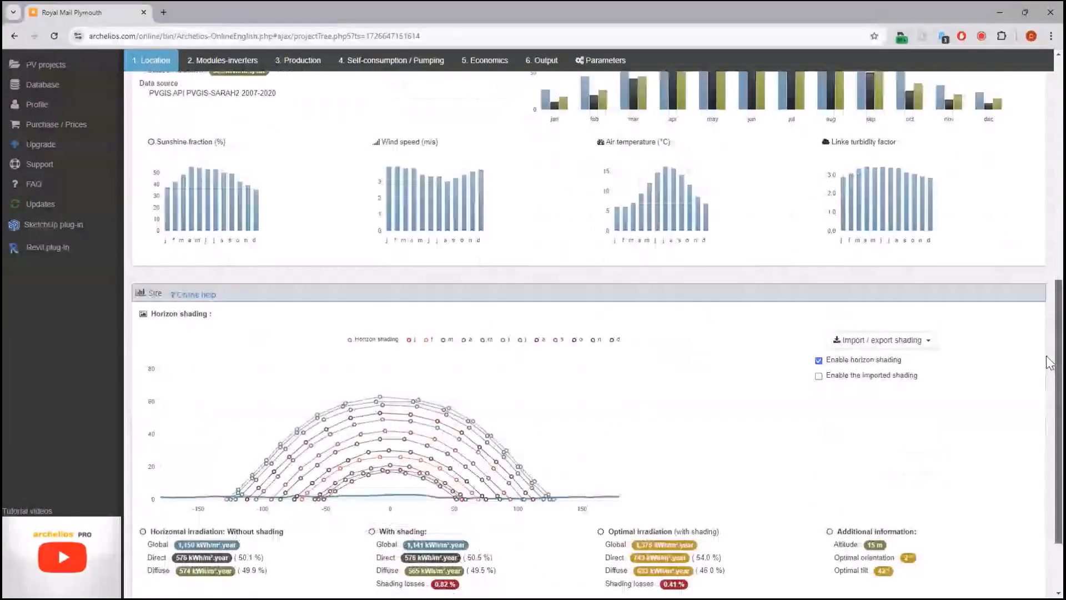
left_click(881, 247)
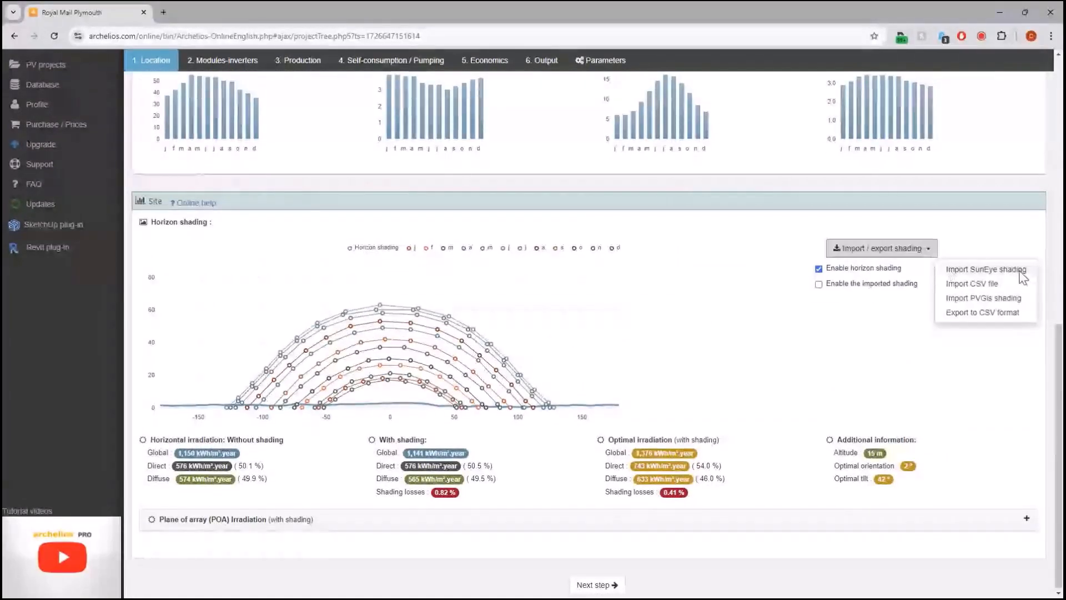
left_click(974, 353)
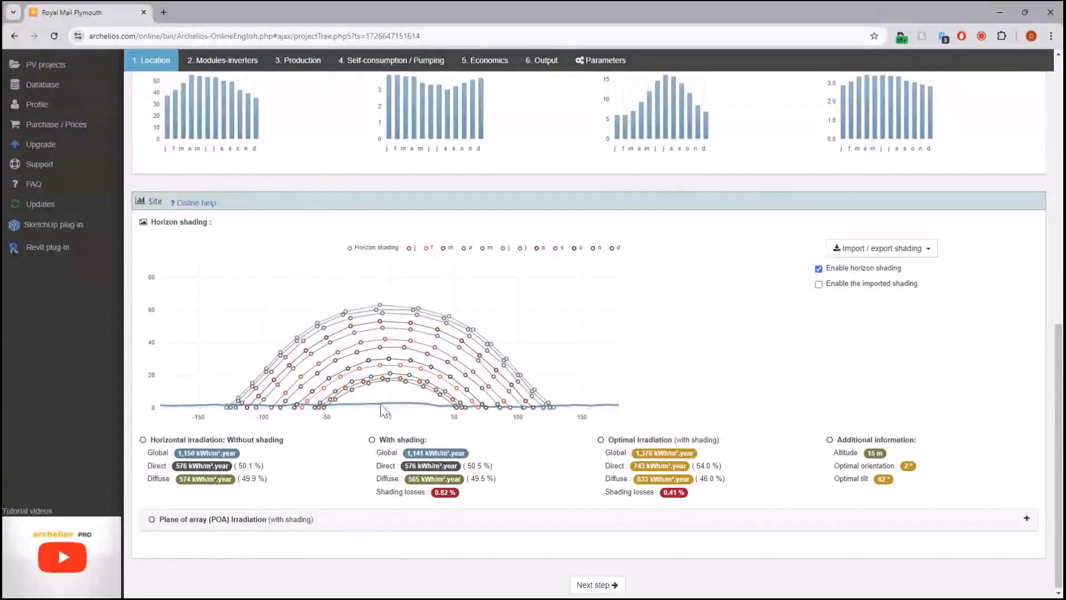
mouse_move(690, 427)
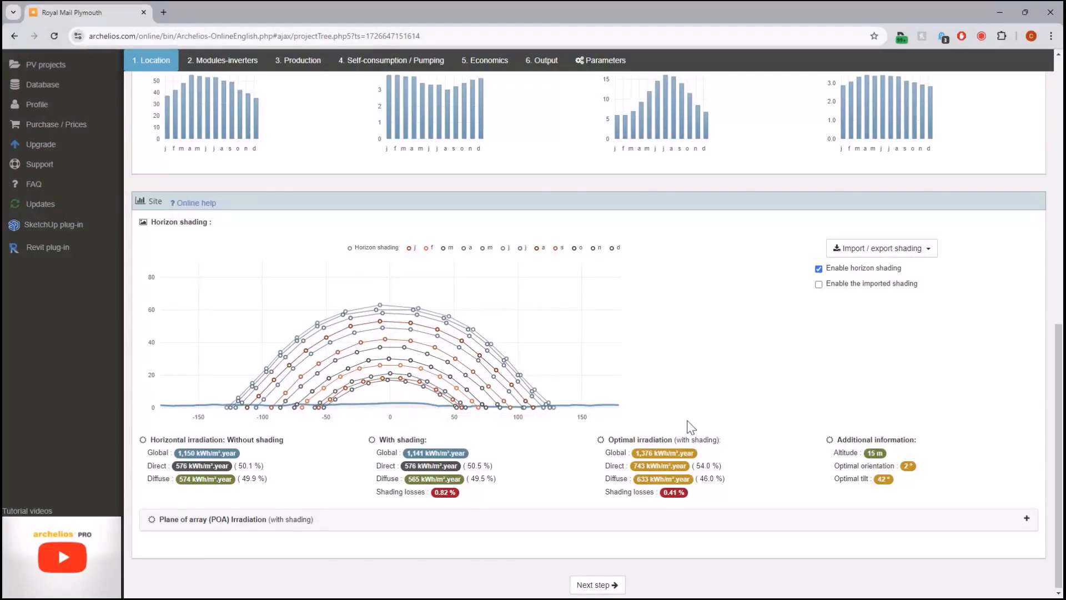
mouse_move(664, 502)
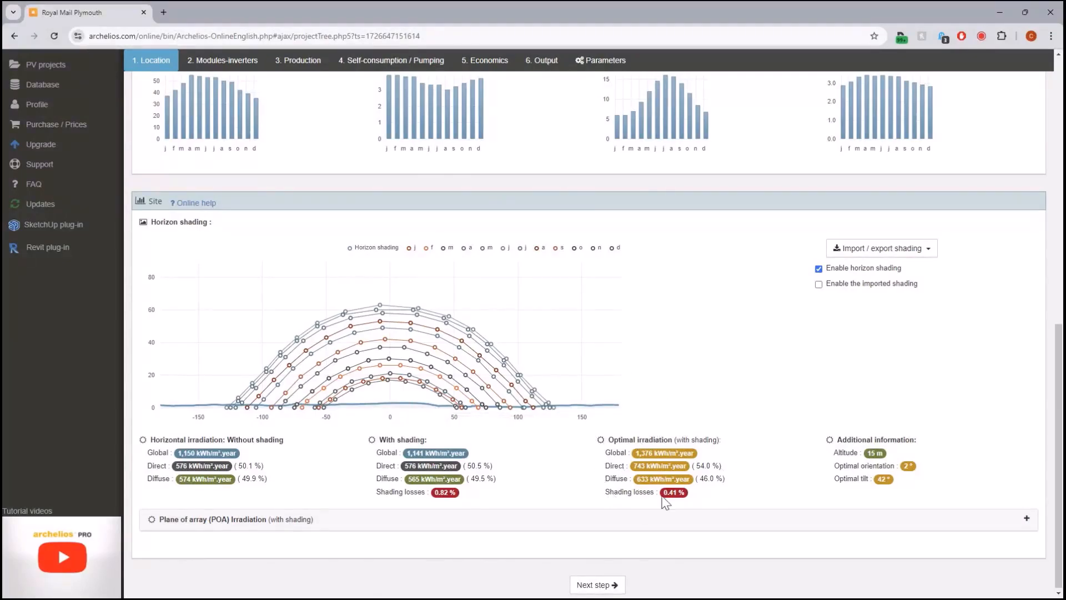
mouse_move(680, 495)
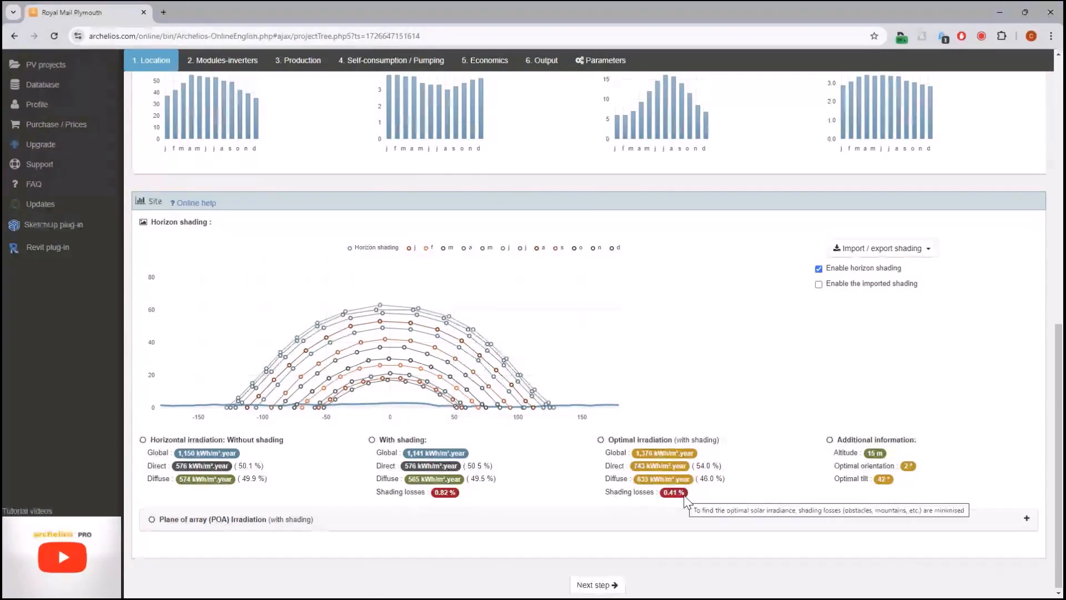
mouse_move(809, 447)
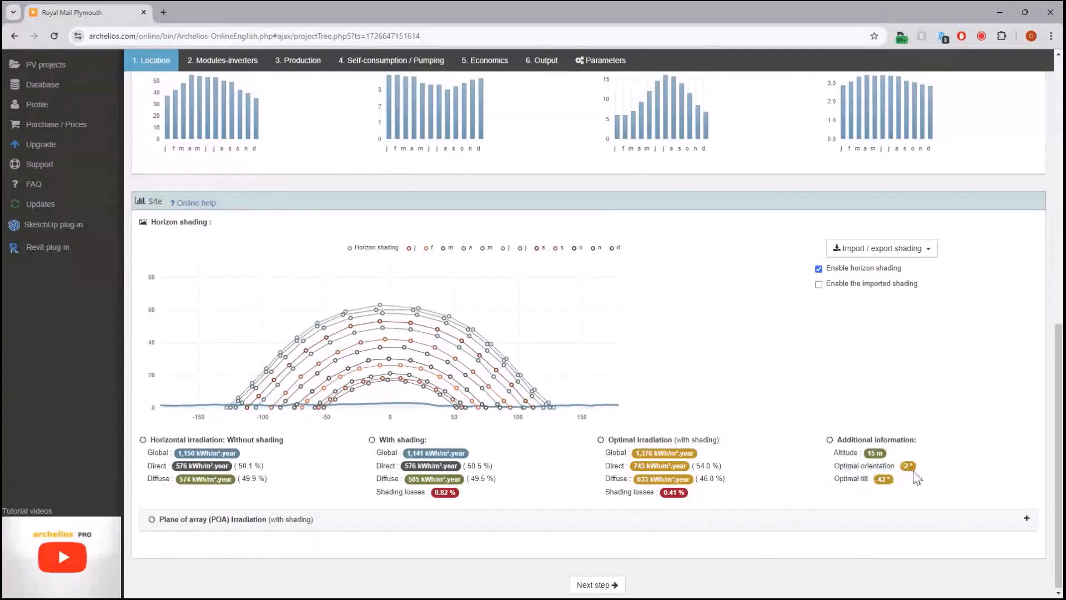
mouse_move(917, 483)
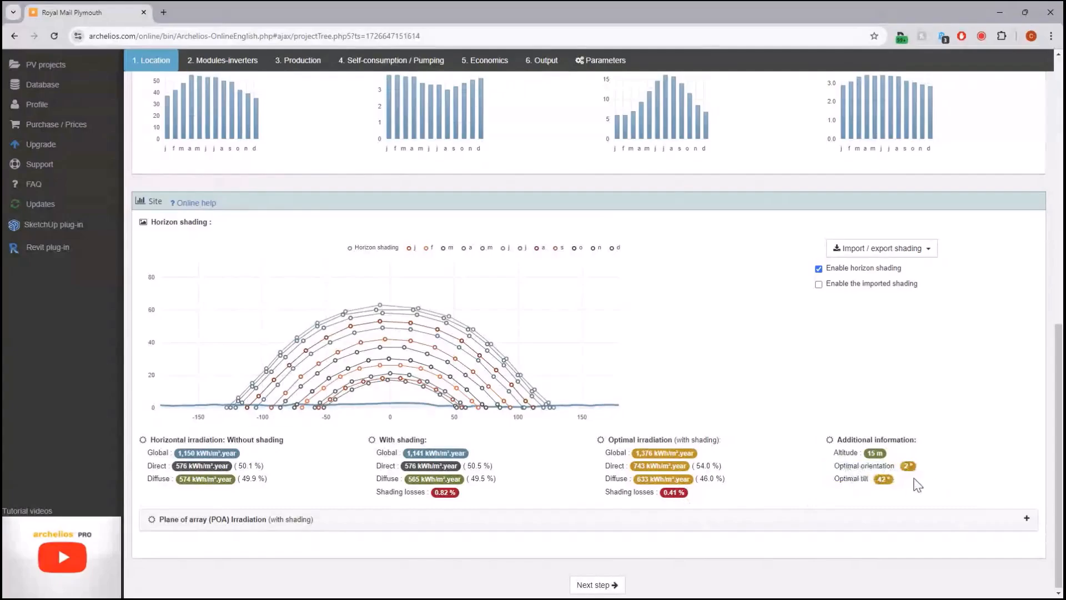
Step: Show the Modules-inverters layout step with Google satellite imagery behind the site building
left_click(222, 60)
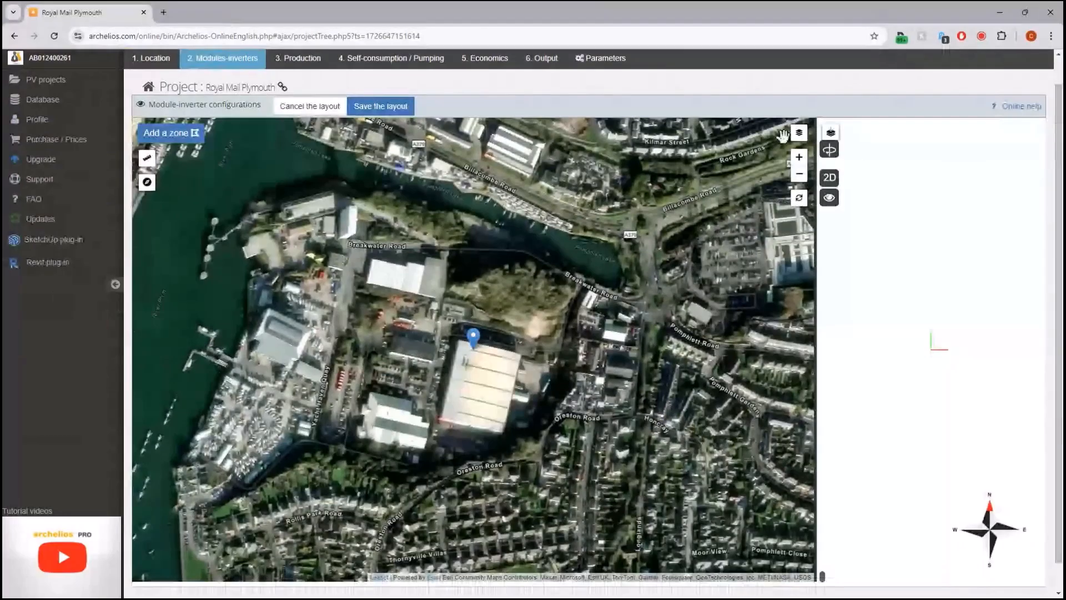
left_click(799, 133)
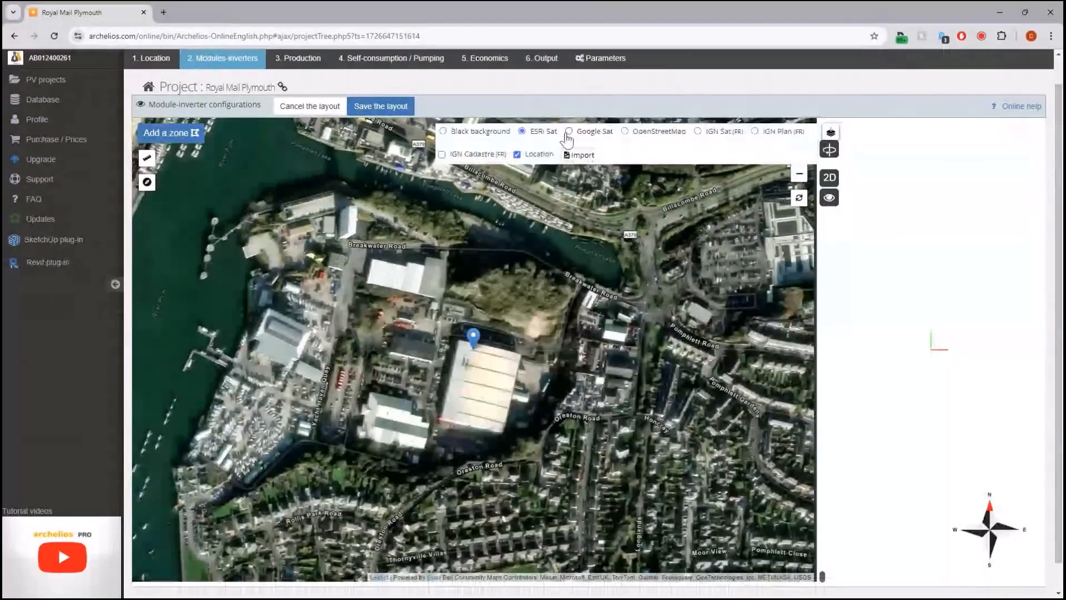
left_click(570, 131)
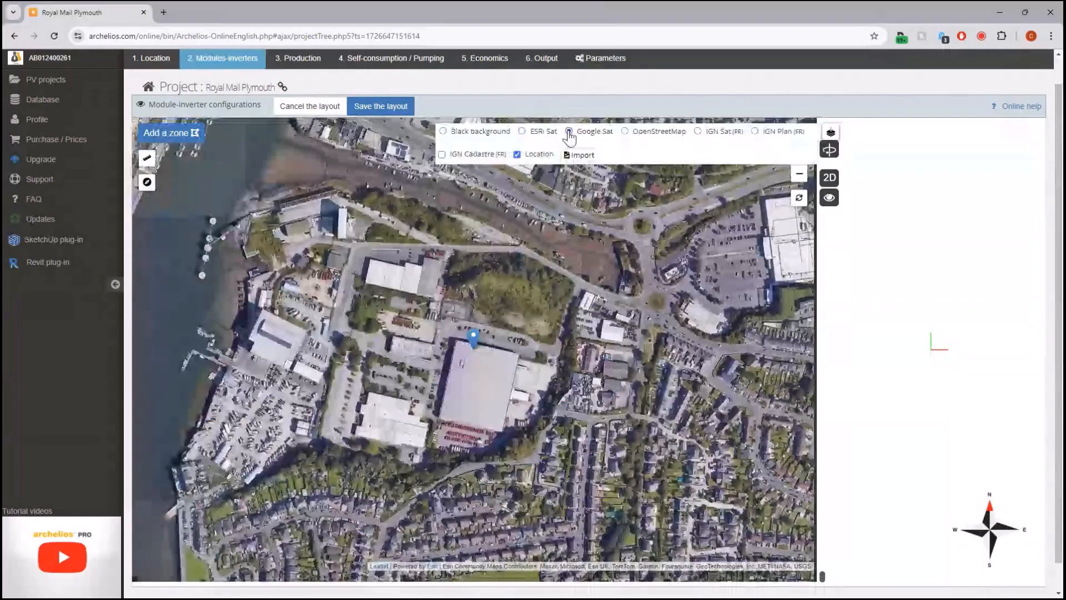
left_click(569, 131)
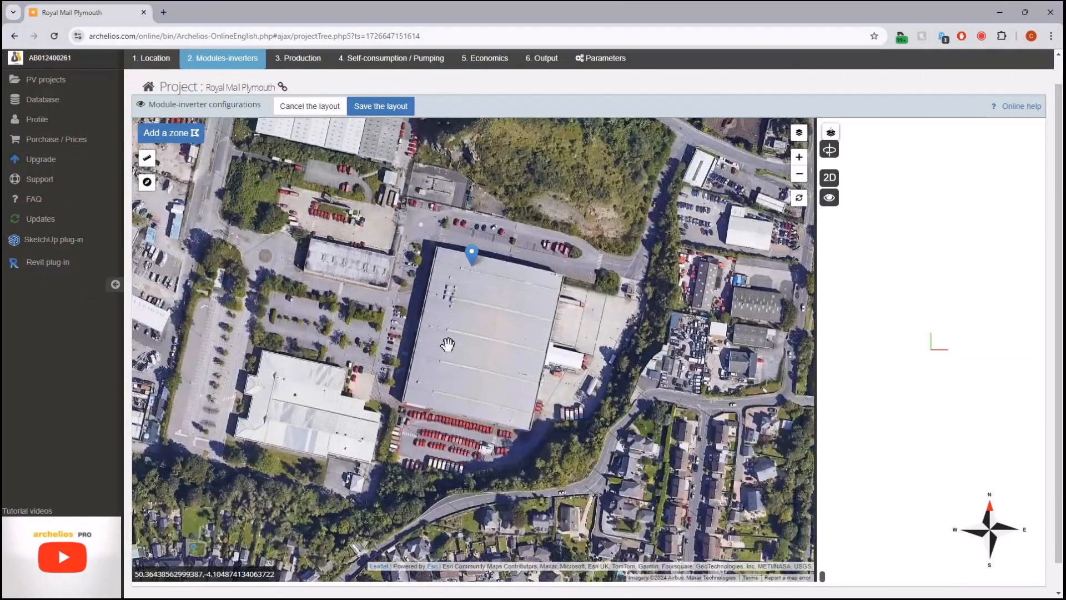
left_click(170, 132)
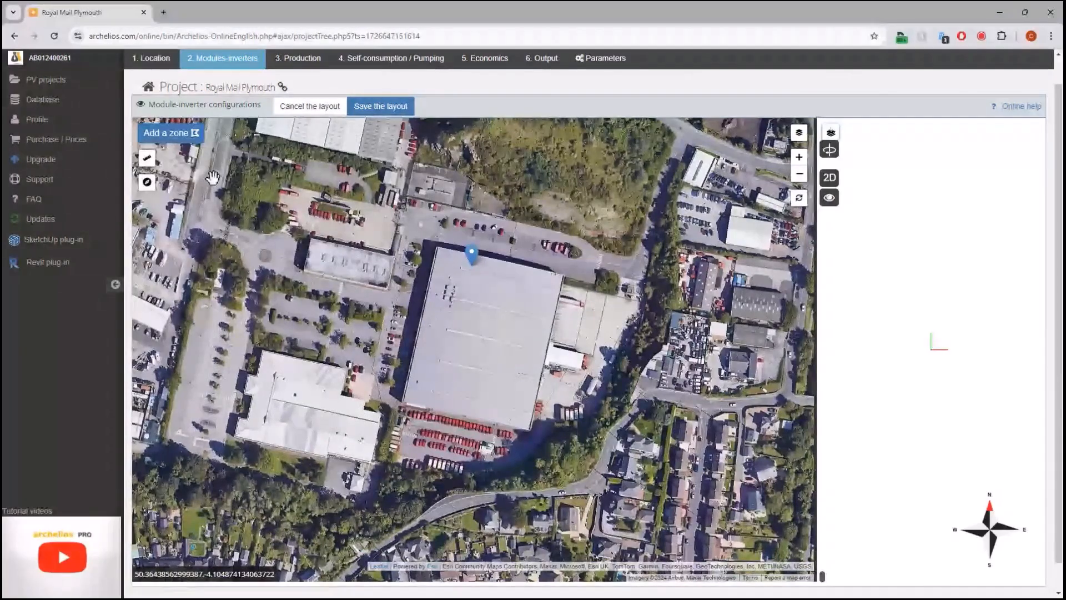
Step: Trace a flat-roof zone over the warehouse roof with a 0.2 m parapet height
left_click(167, 132)
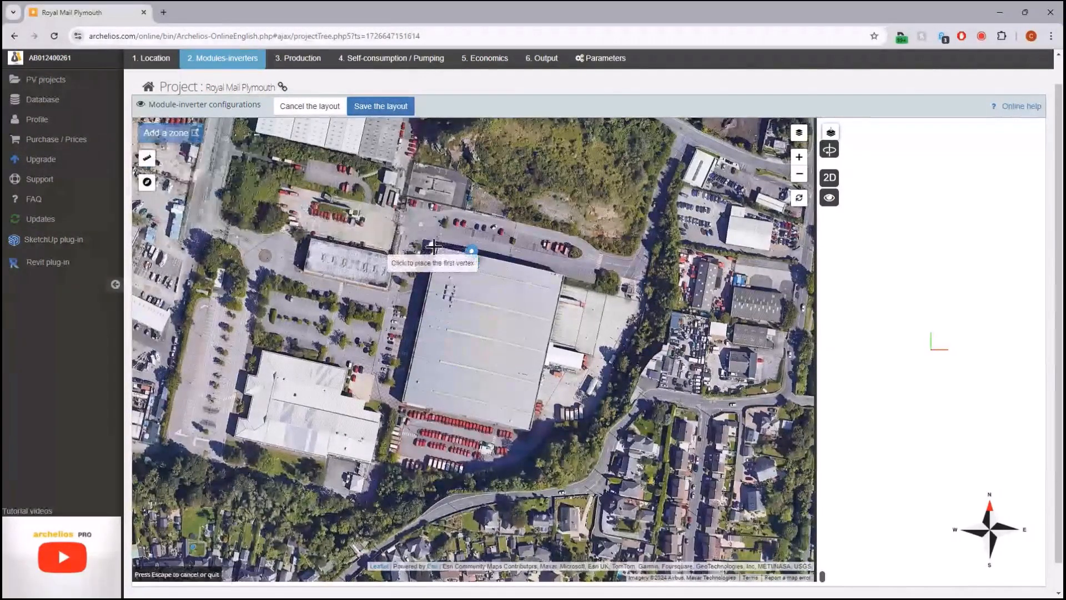
left_click(434, 250)
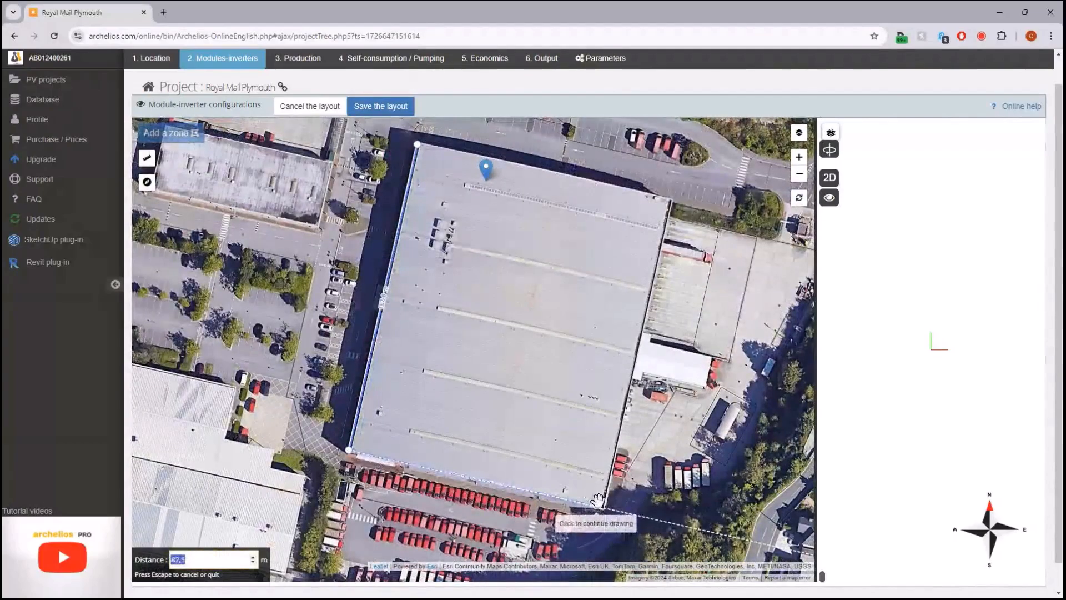
left_click(599, 502)
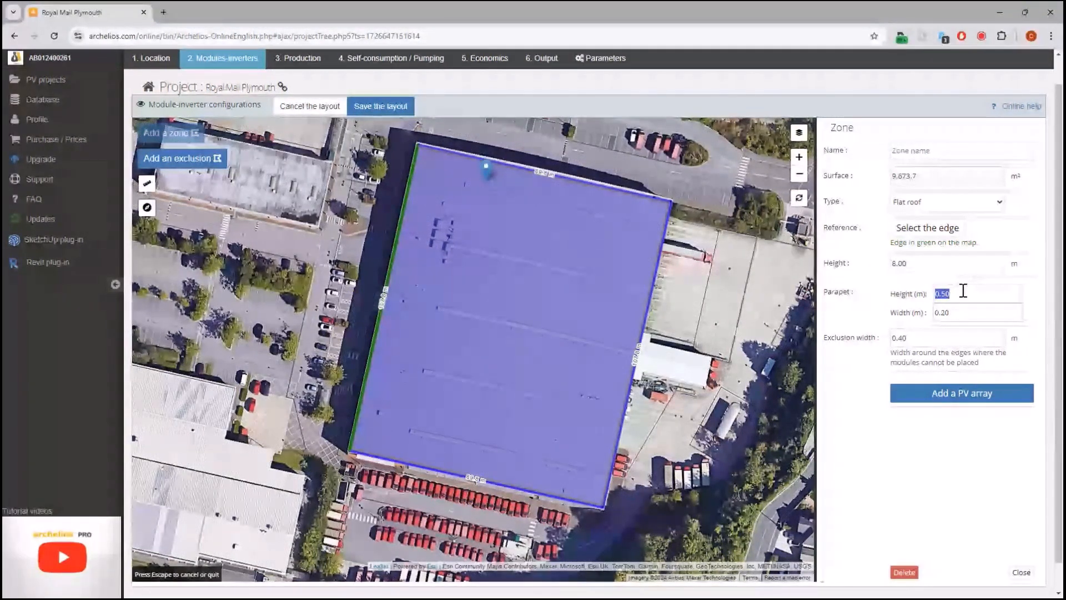
type("0.2")
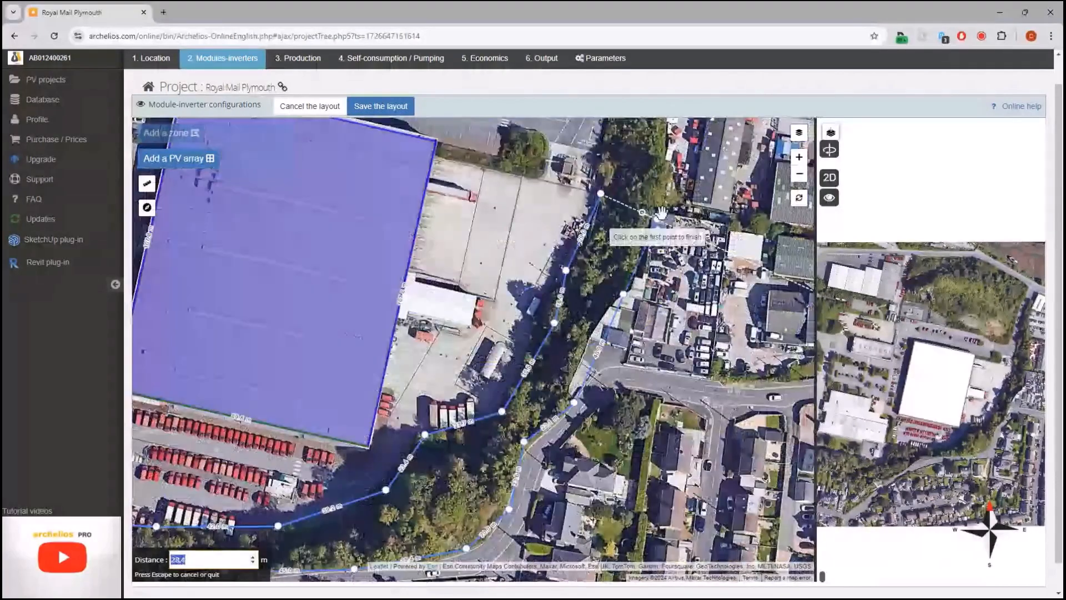
Step: Close the tree-belt shading outline and give it a 10.00 m height
left_click(601, 193)
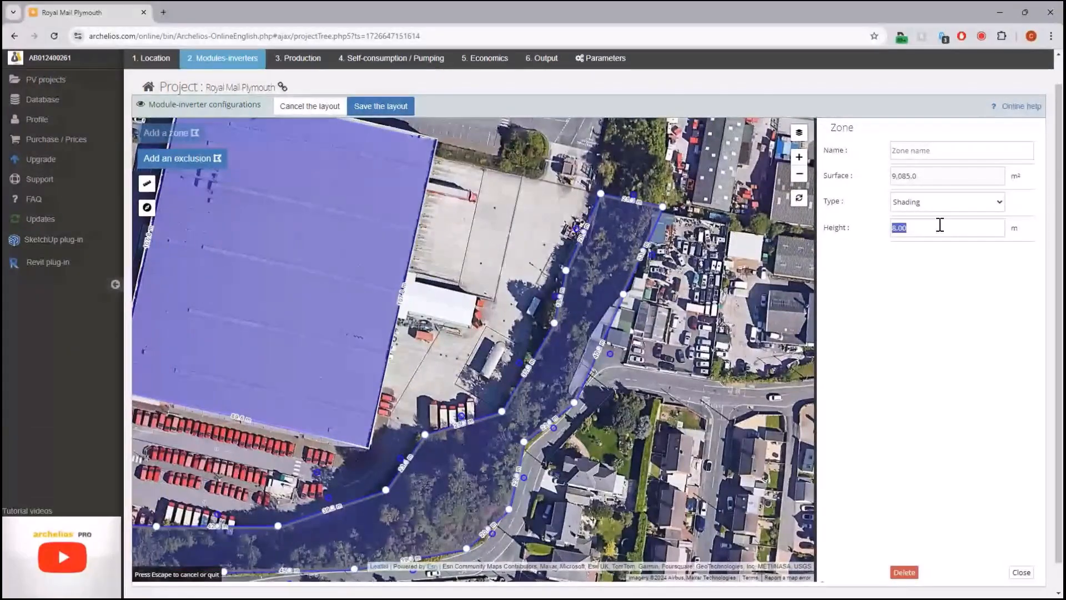
type("10.00")
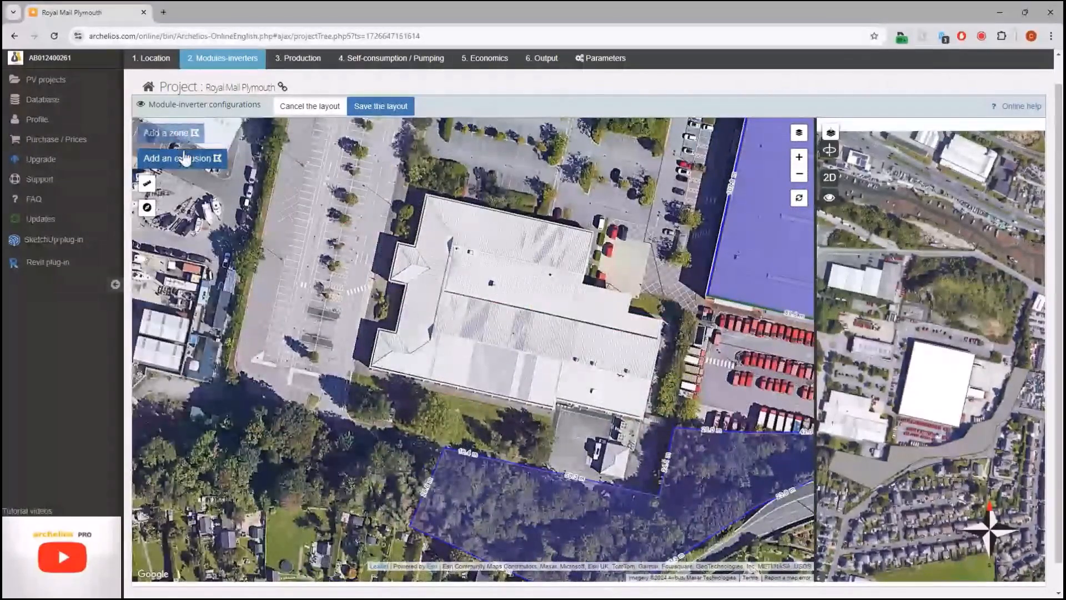
Step: Trace a new flat-roof zone around the neighbouring building's corners west of the warehouse
left_click(170, 132)
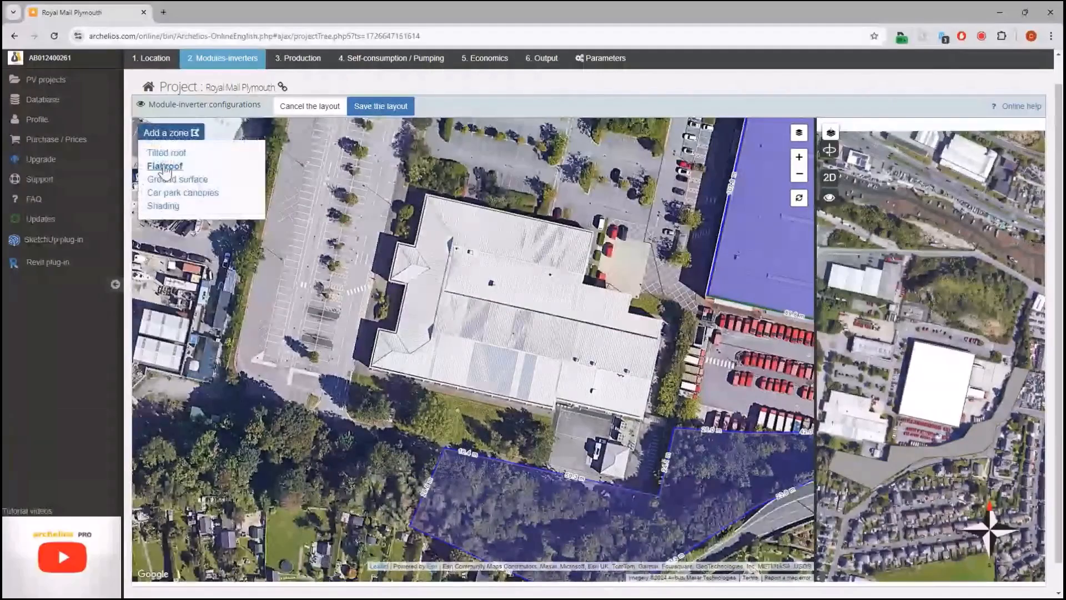
left_click(165, 165)
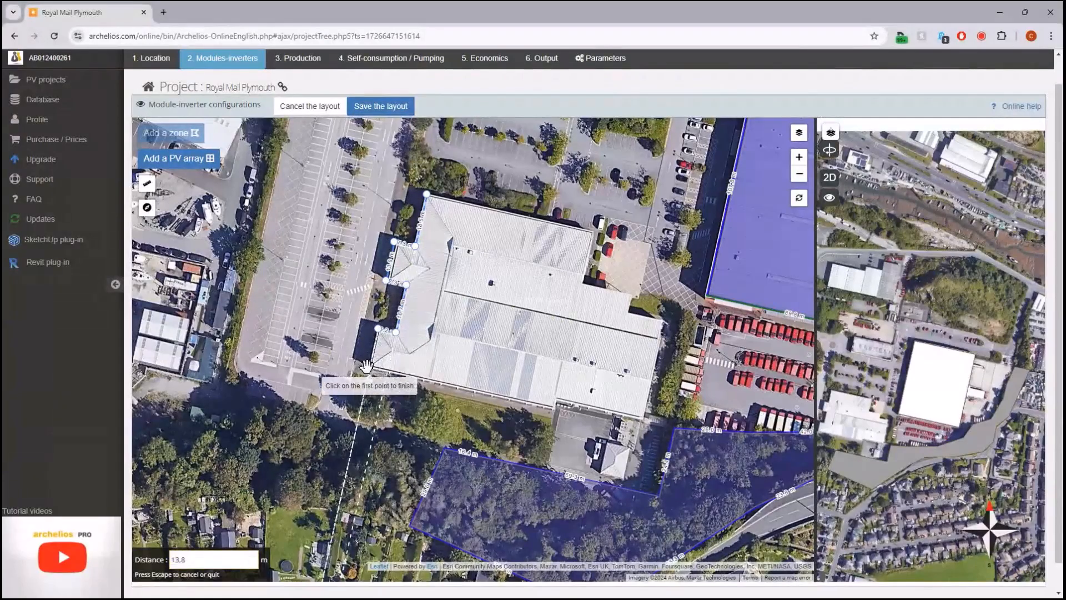
left_click(368, 367)
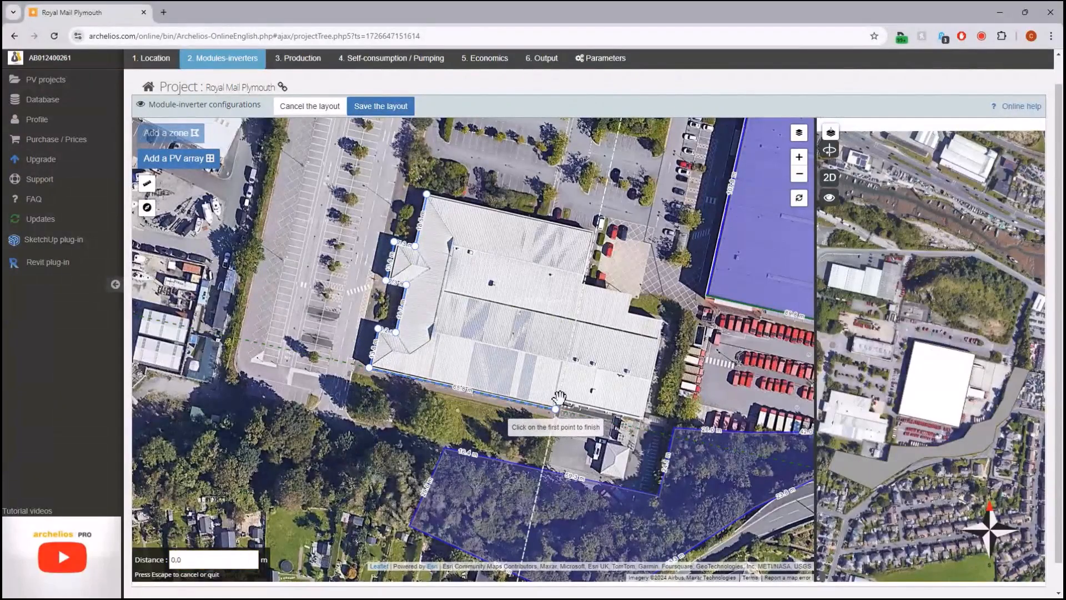
scroll("up", 3)
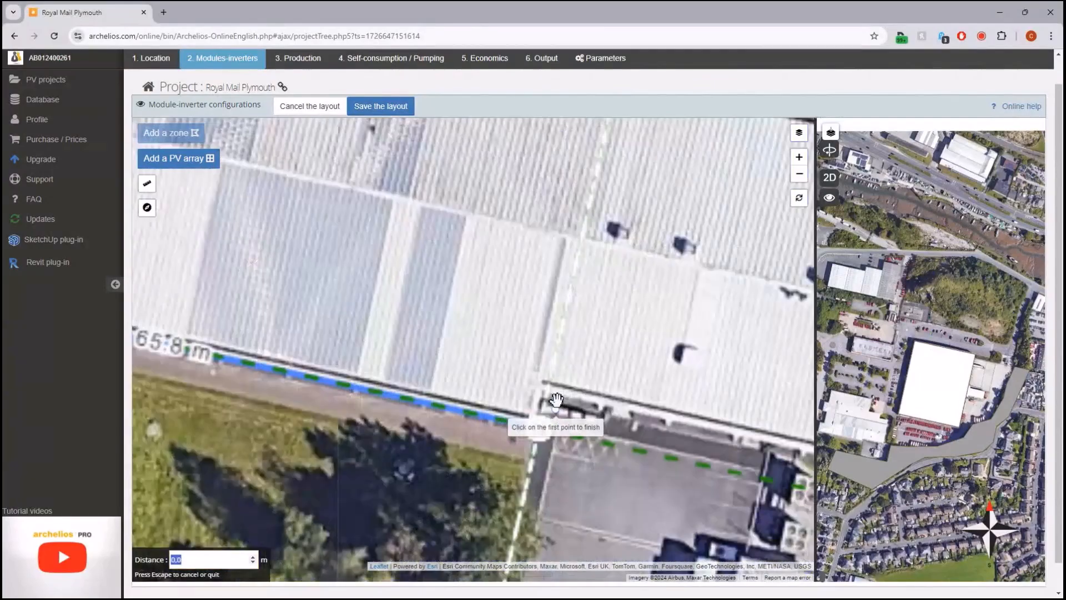
left_click(557, 400)
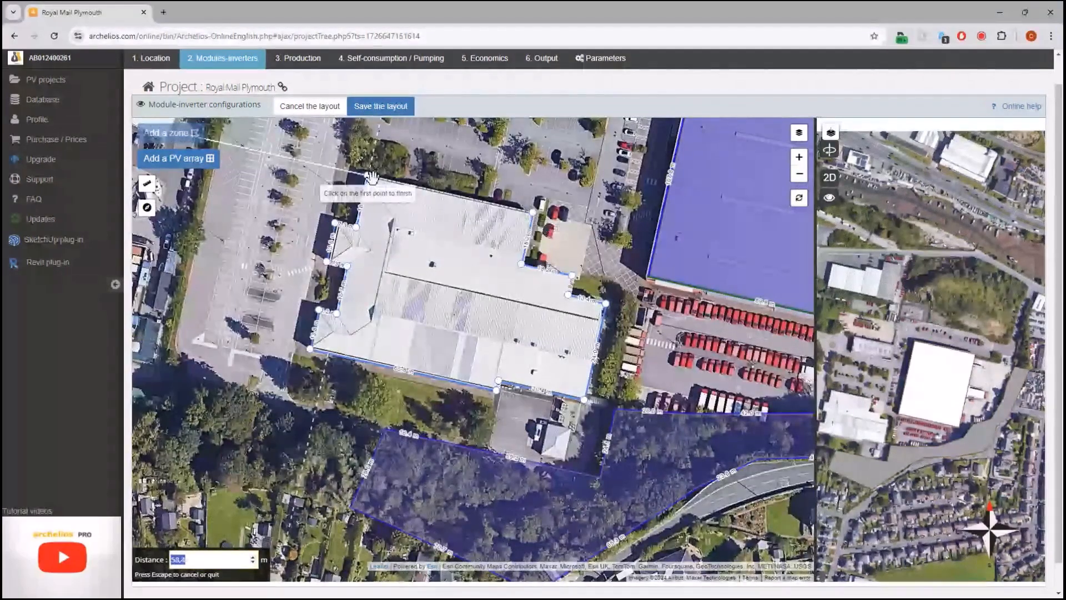
left_click(365, 176)
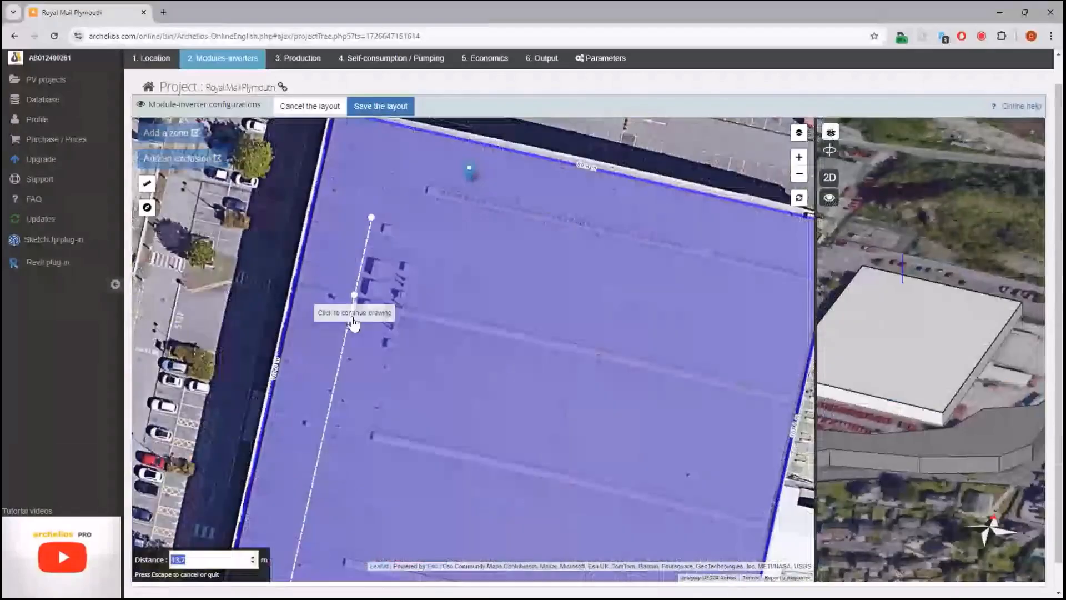
Step: Outline exclusions around the rooftop vents and the first rooflight strip
left_click(354, 295)
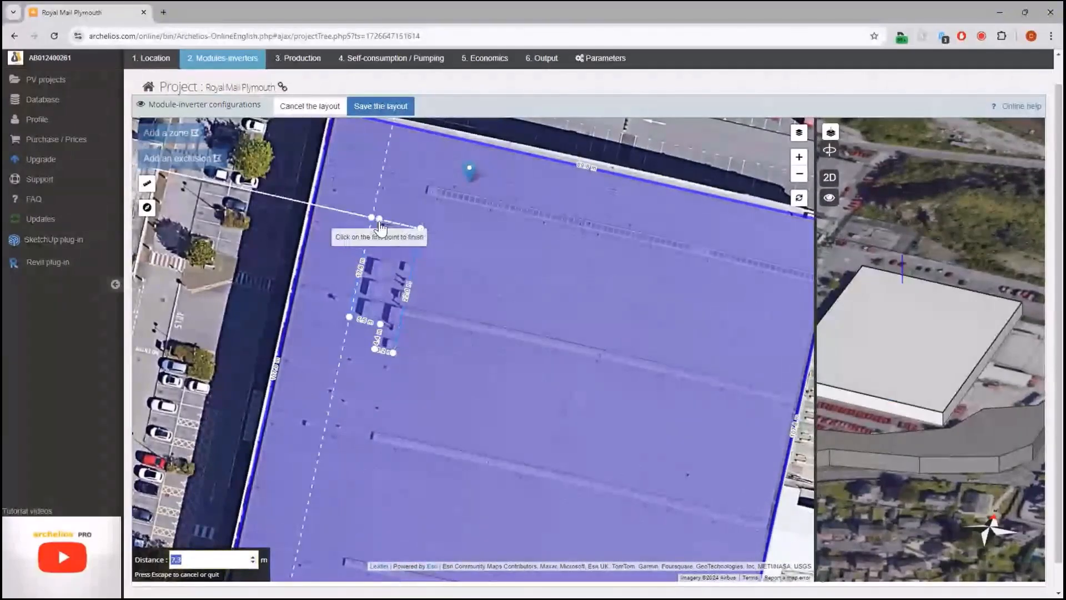
left_click(372, 218)
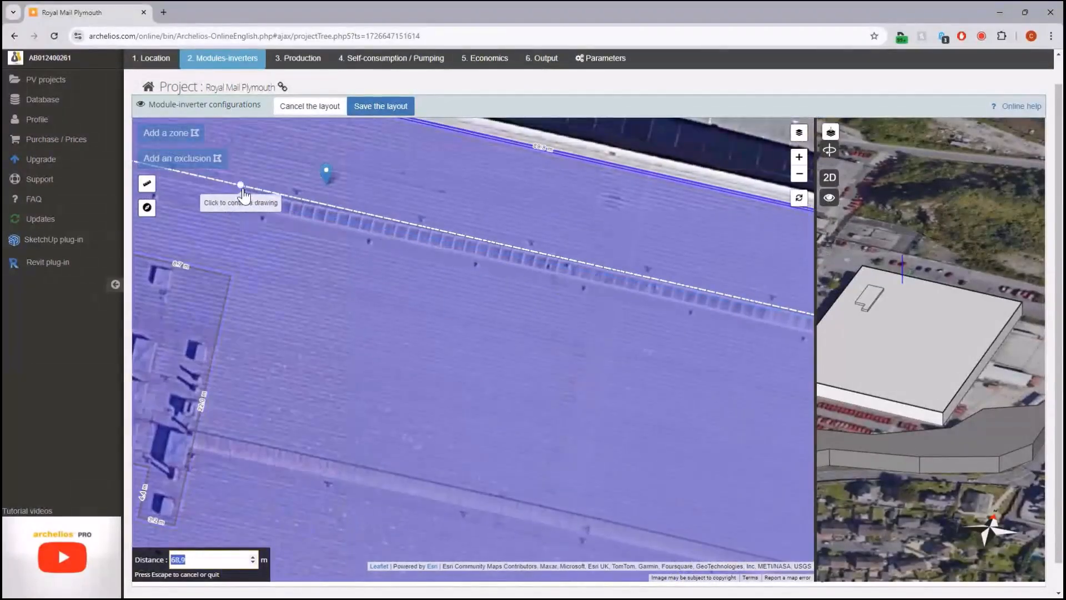
left_click(240, 185)
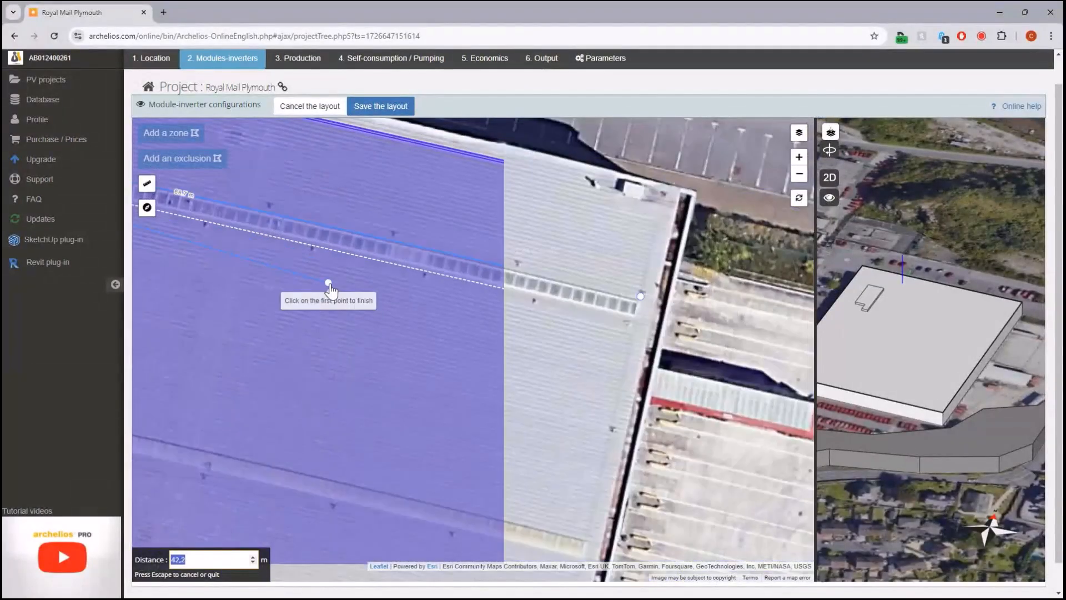
left_click(326, 284)
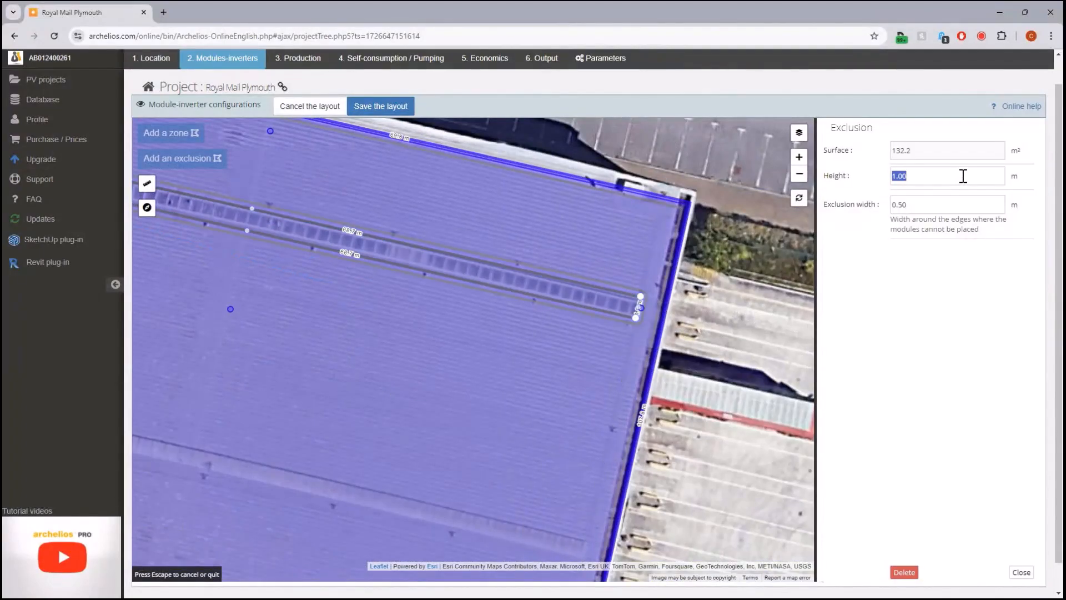
type("0")
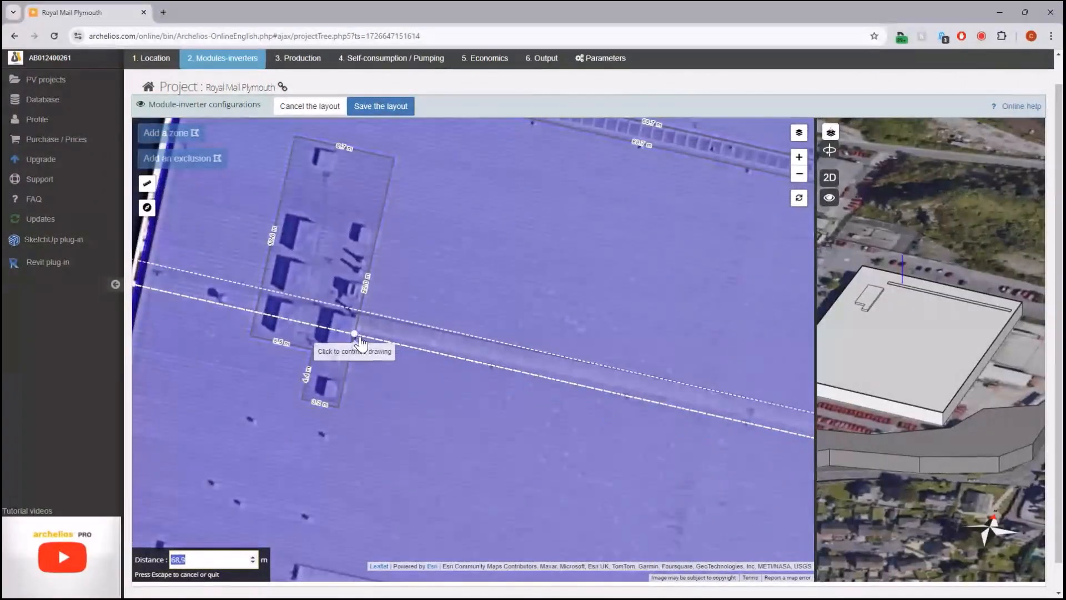
Step: Outline two more rooflight strip exclusions of about 188 m² and 179 m² near the eastern edge
left_click(353, 335)
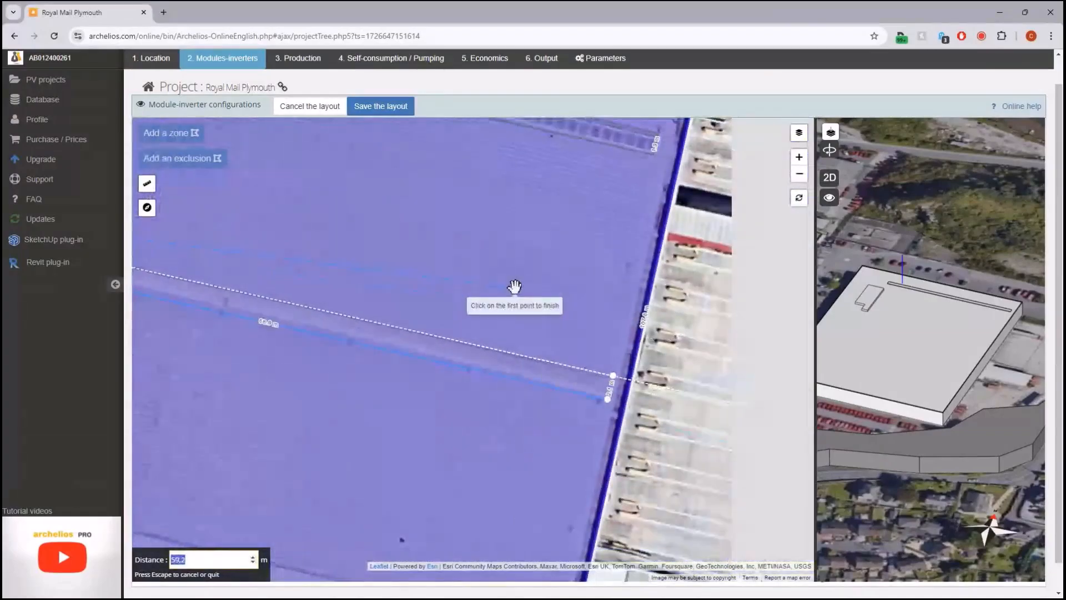
left_click(238, 178)
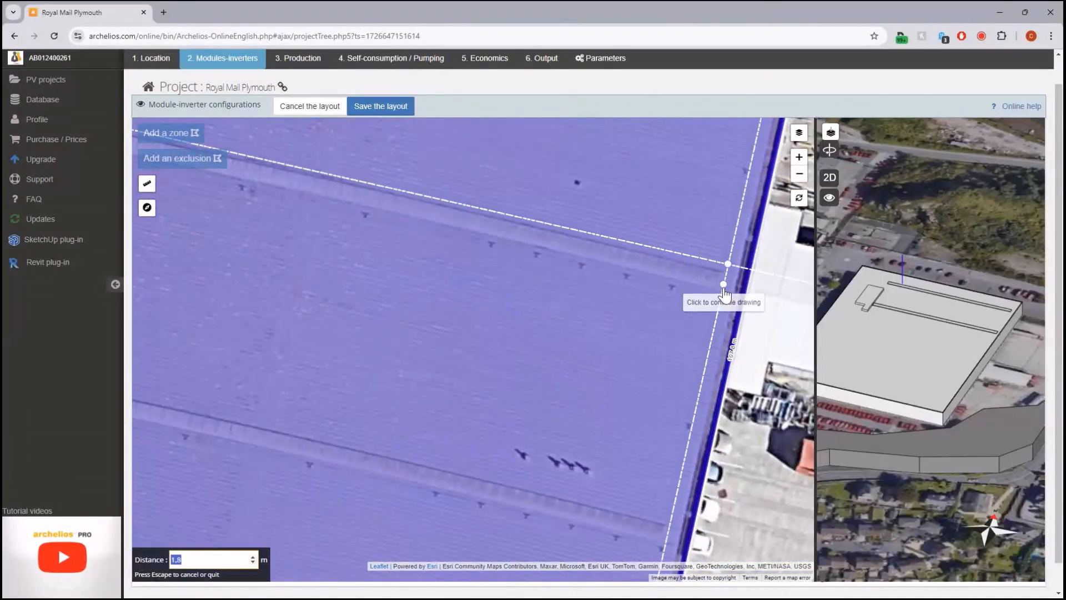
left_click(723, 284)
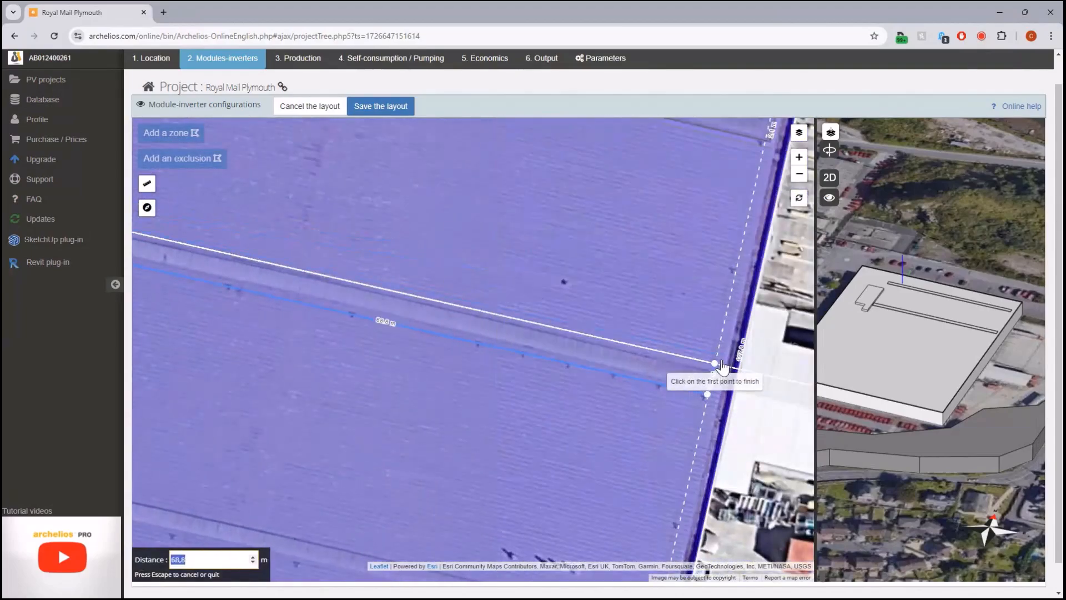
left_click(713, 366)
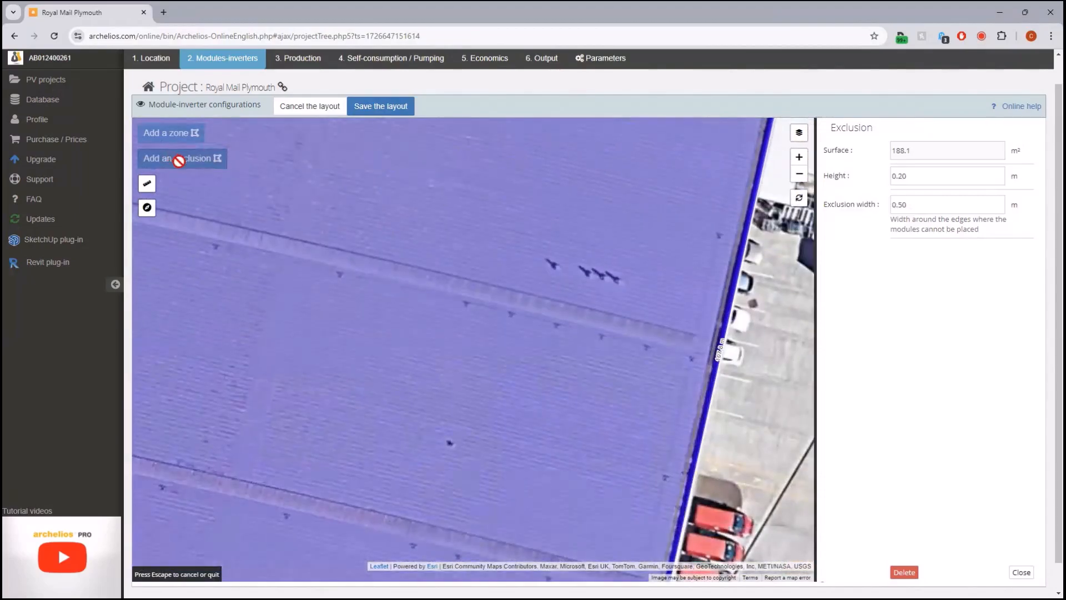
left_click(773, 348)
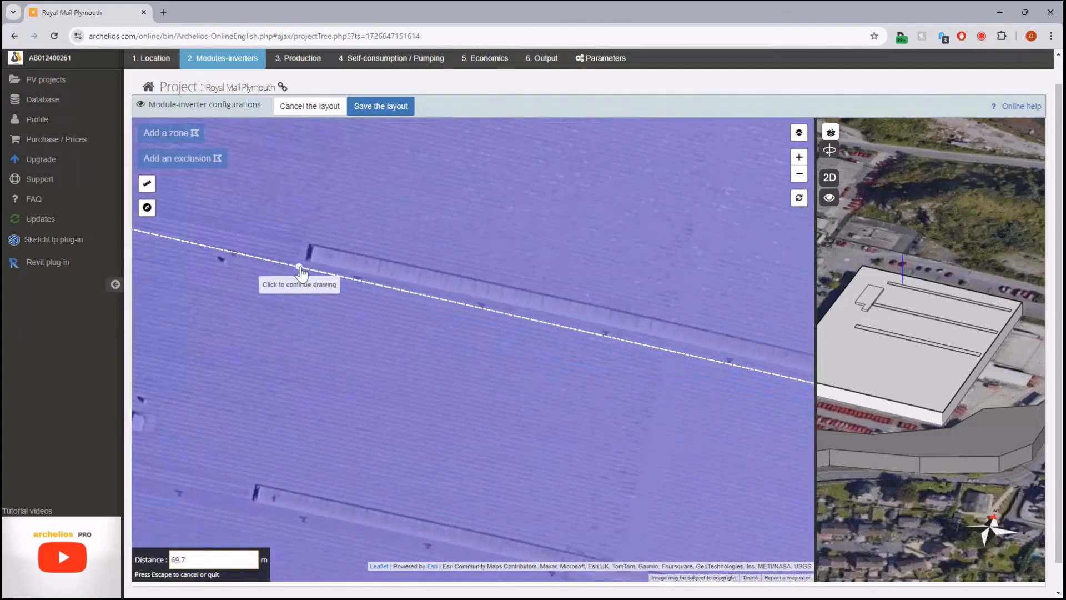
left_click(302, 265)
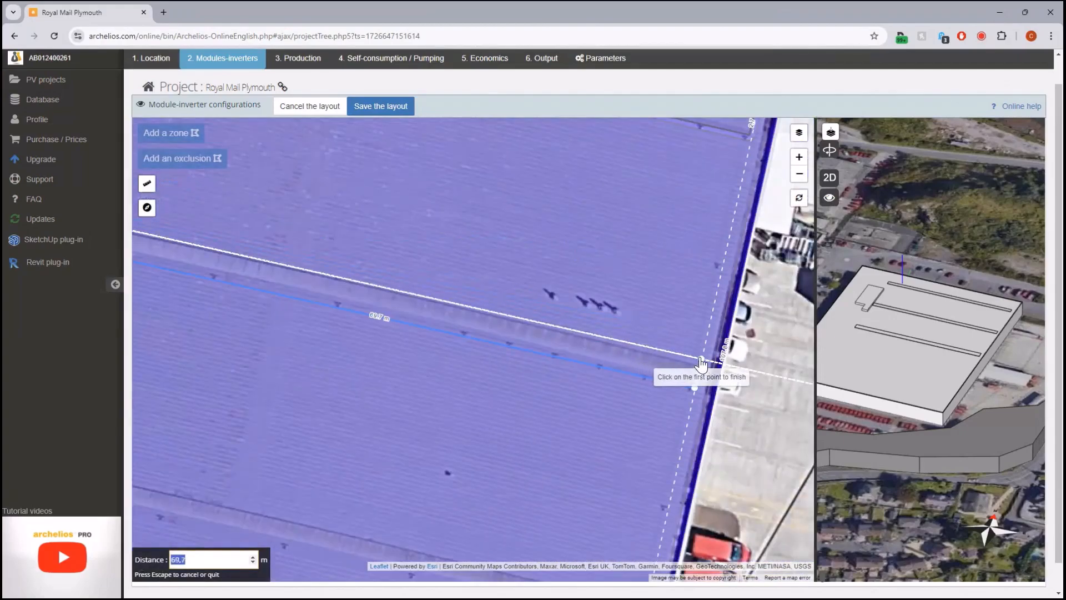
left_click(700, 359)
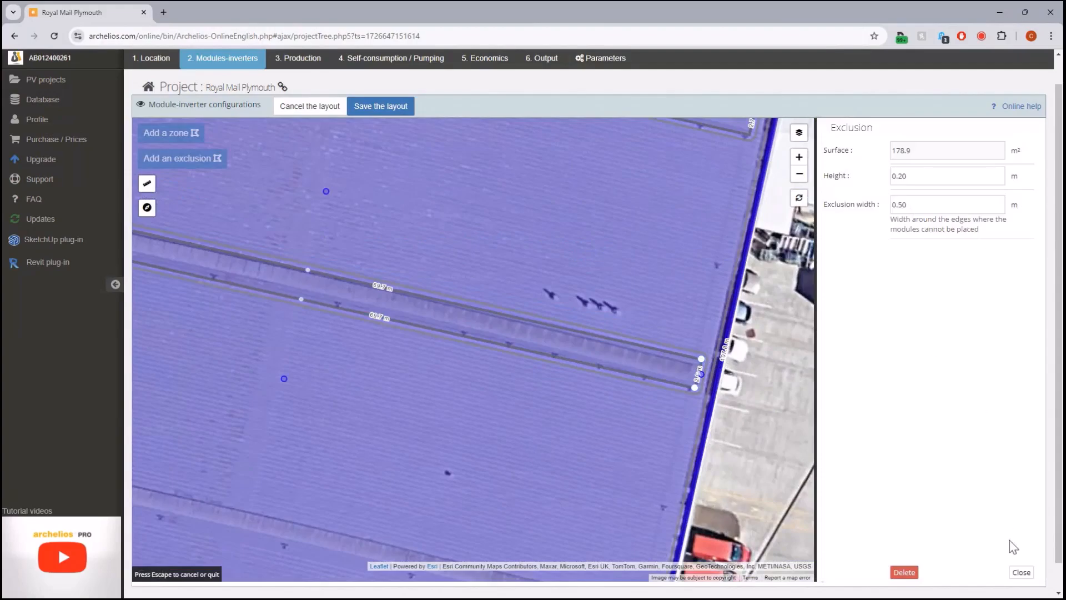
left_click(1020, 572)
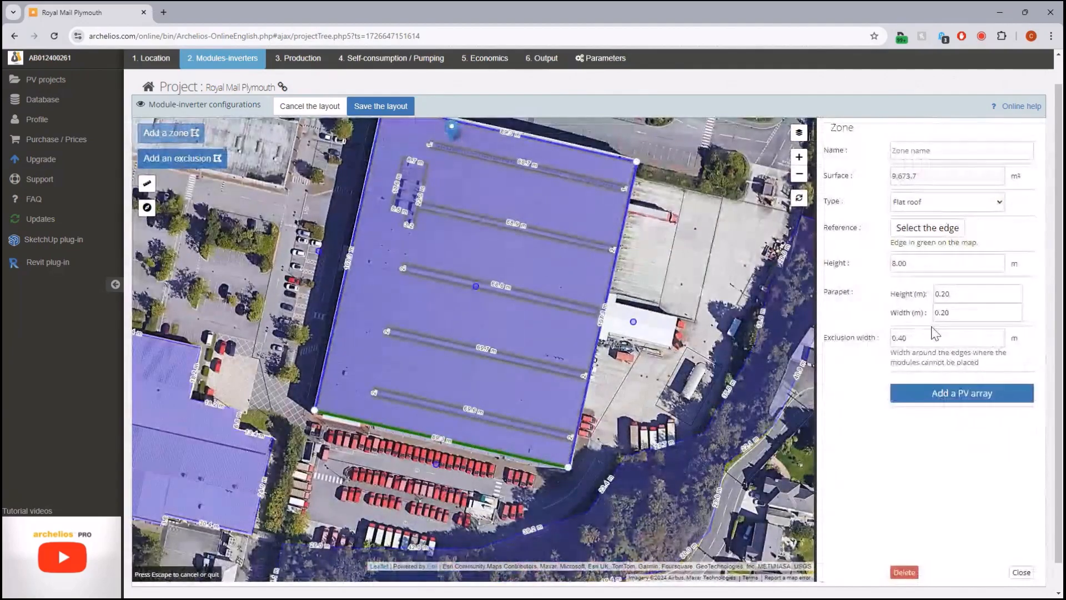
Step: Set the roof zone's exclusion width to 3.00 m and add a PV array to it
triple_click(914, 338)
type("3")
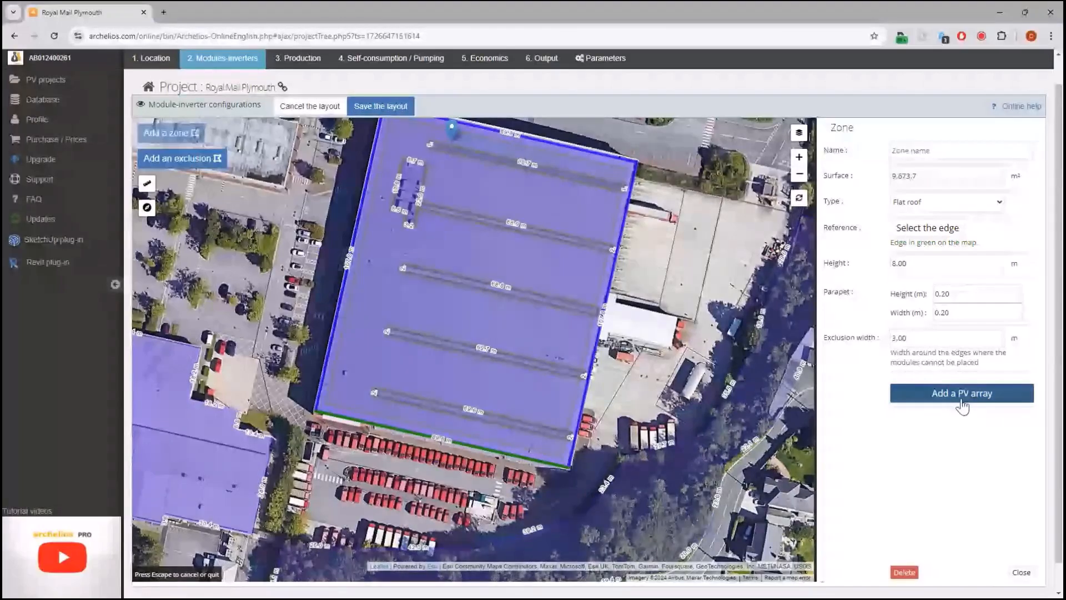
left_click(961, 393)
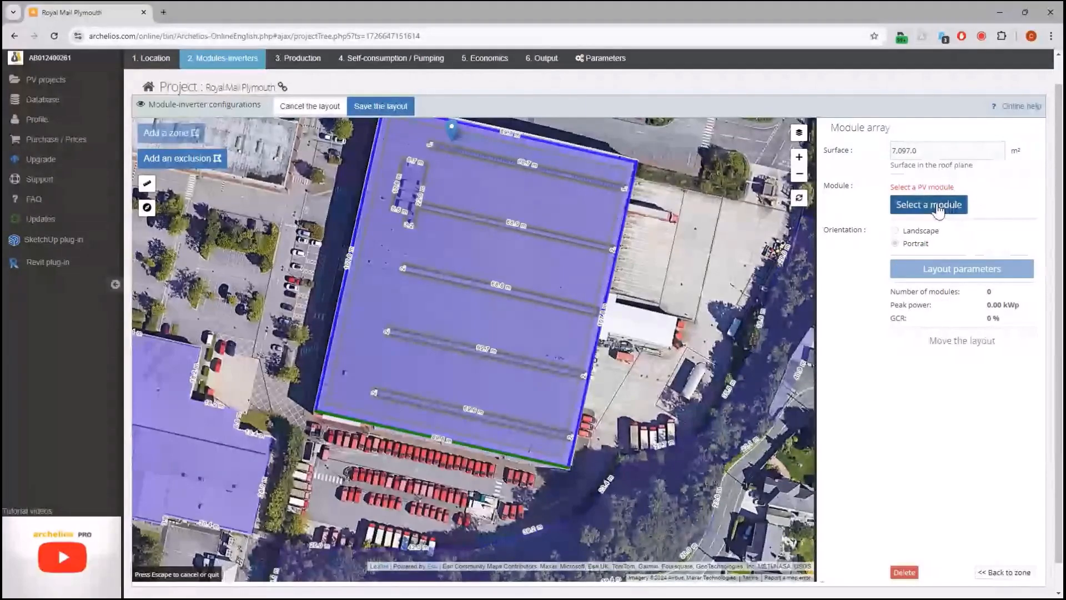
Step: Bring up the module picker for the array, preloaded with the Trina Solar TSM-225 PC05
left_click(928, 205)
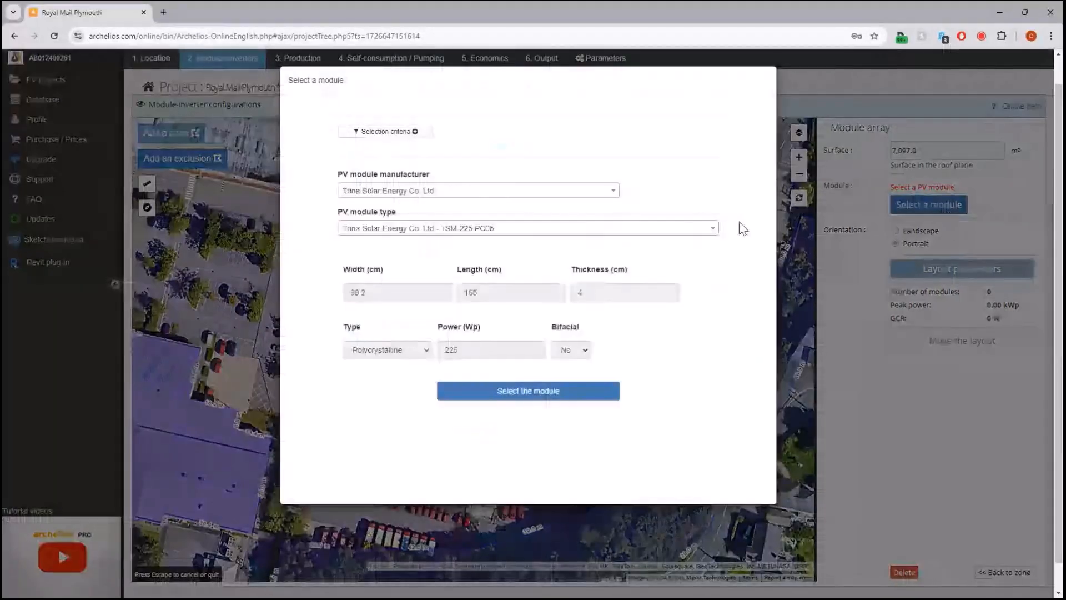
mouse_move(677, 178)
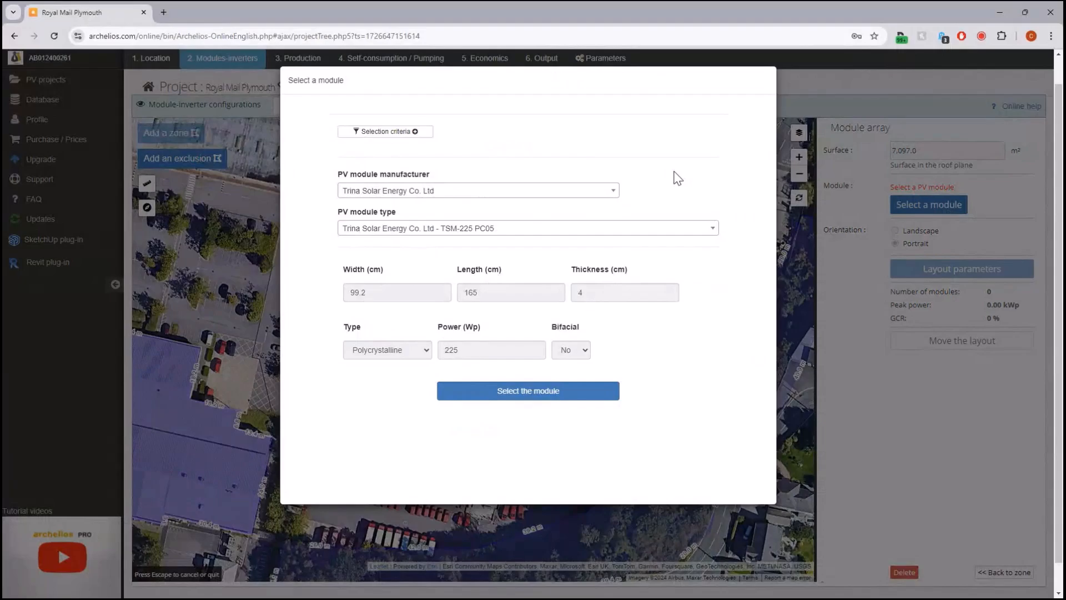
mouse_move(689, 186)
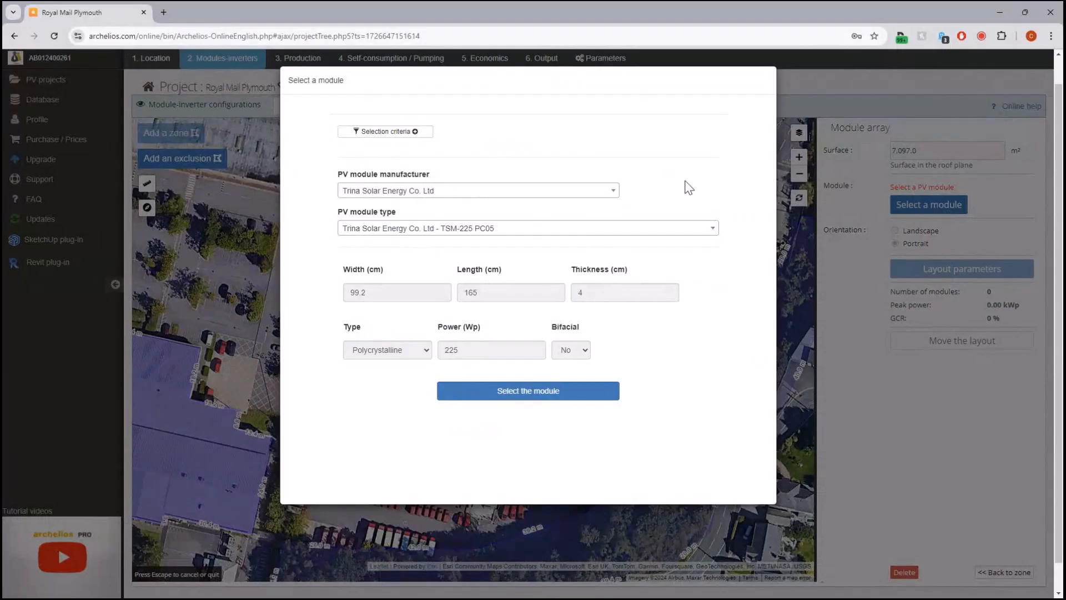
mouse_move(691, 189)
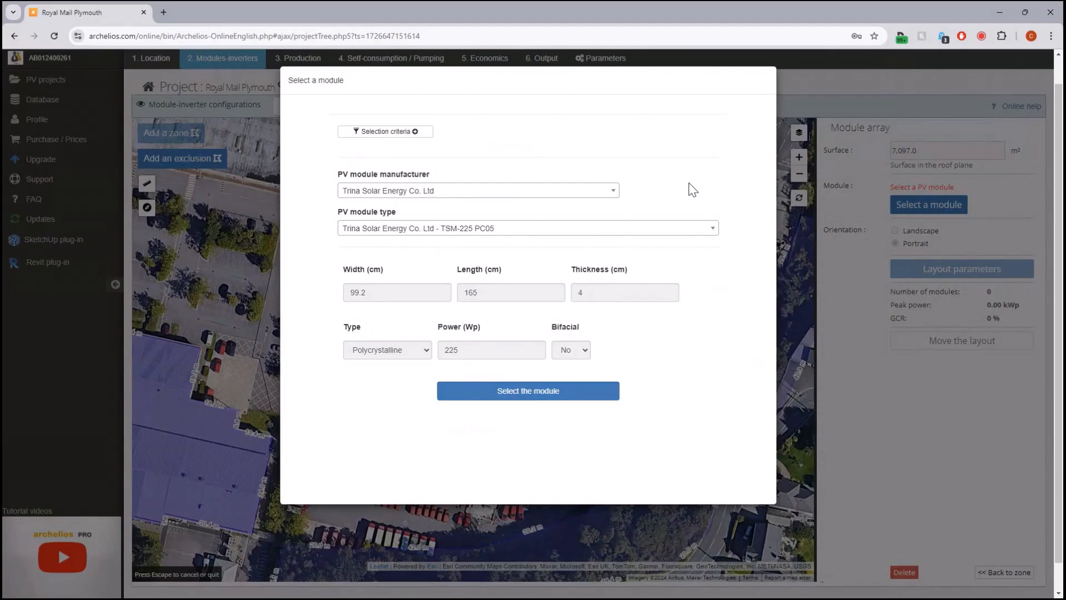
mouse_move(707, 188)
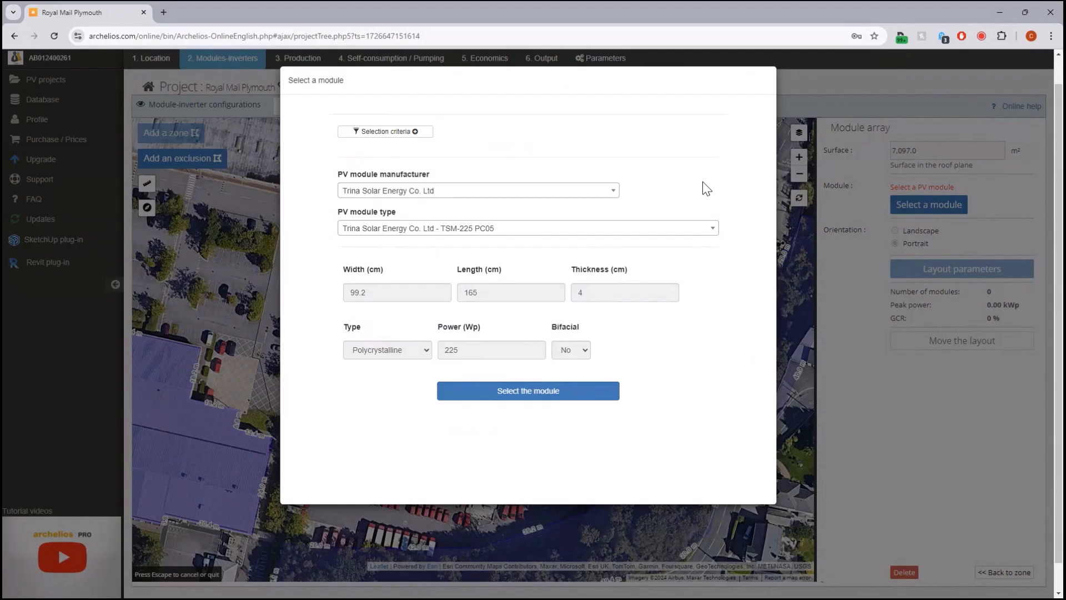
left_click(476, 190)
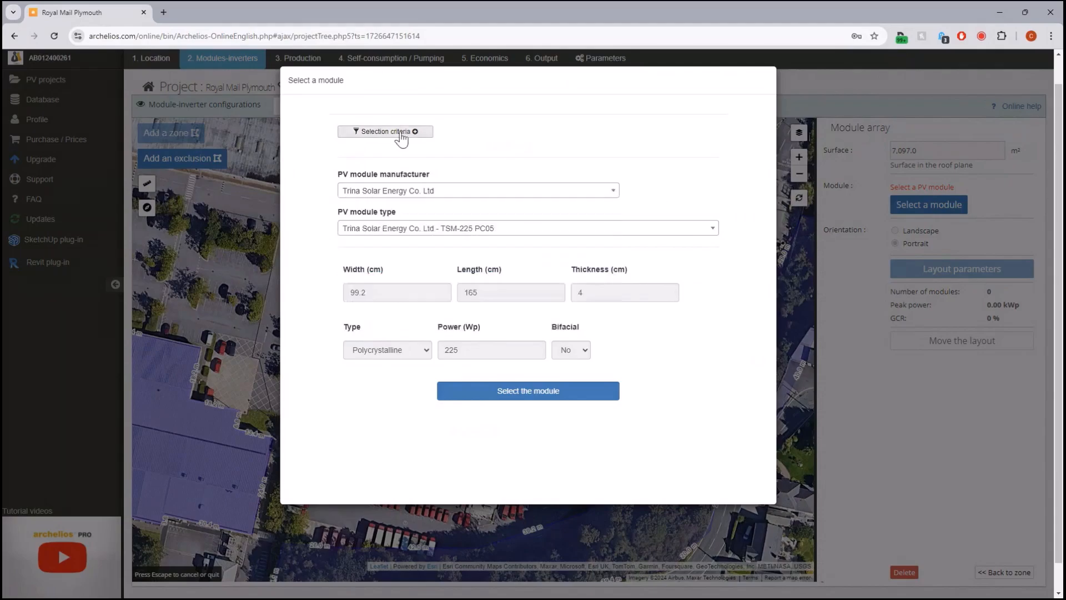
Step: Expand the module selection criteria and keep All regions in the Sales regions filter
left_click(385, 131)
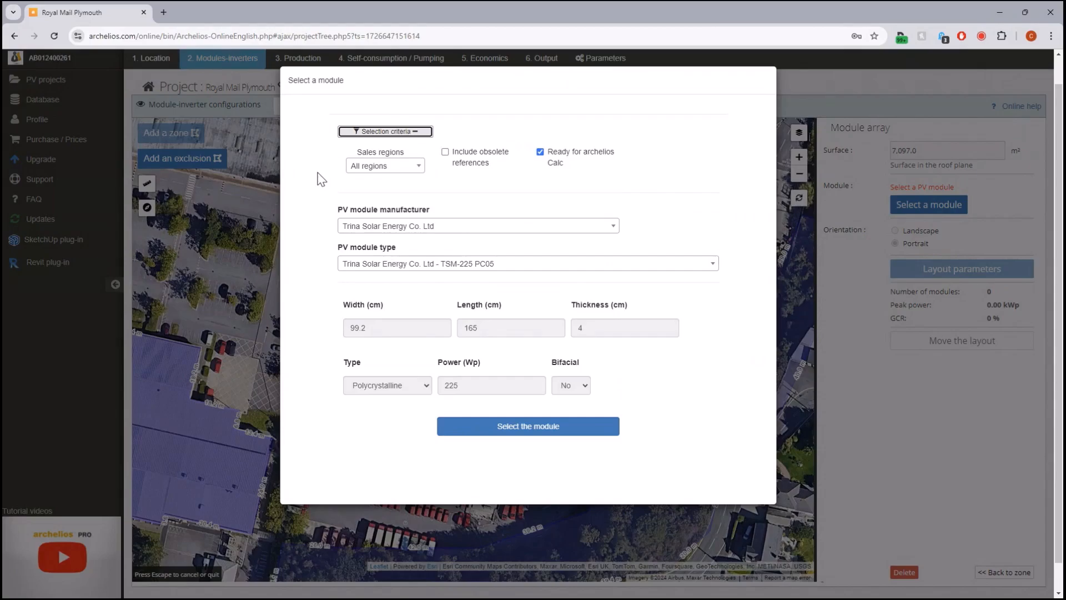
mouse_move(89, 90)
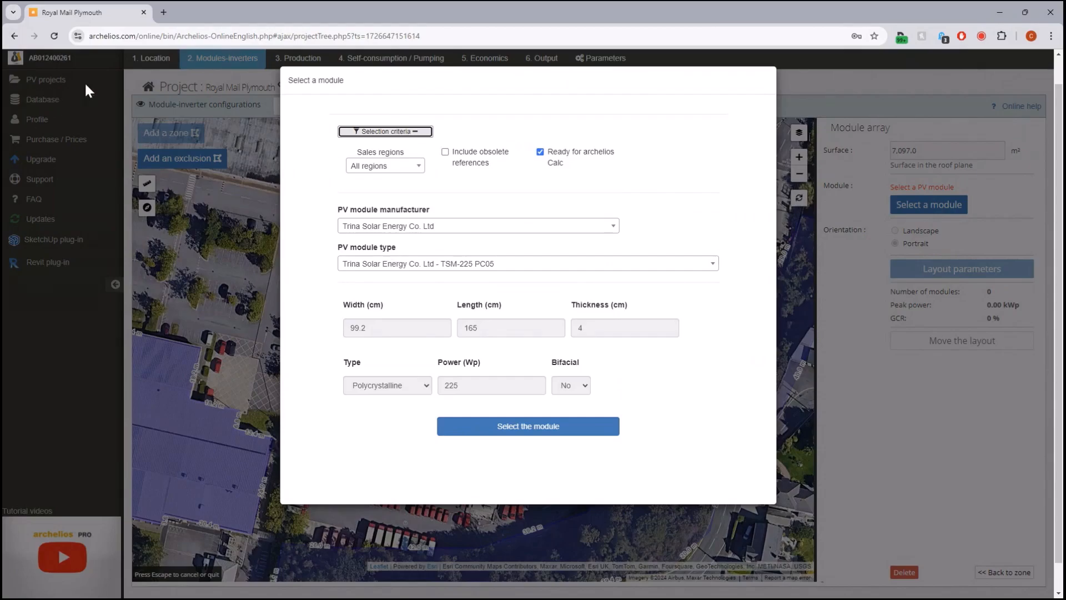
mouse_move(625, 221)
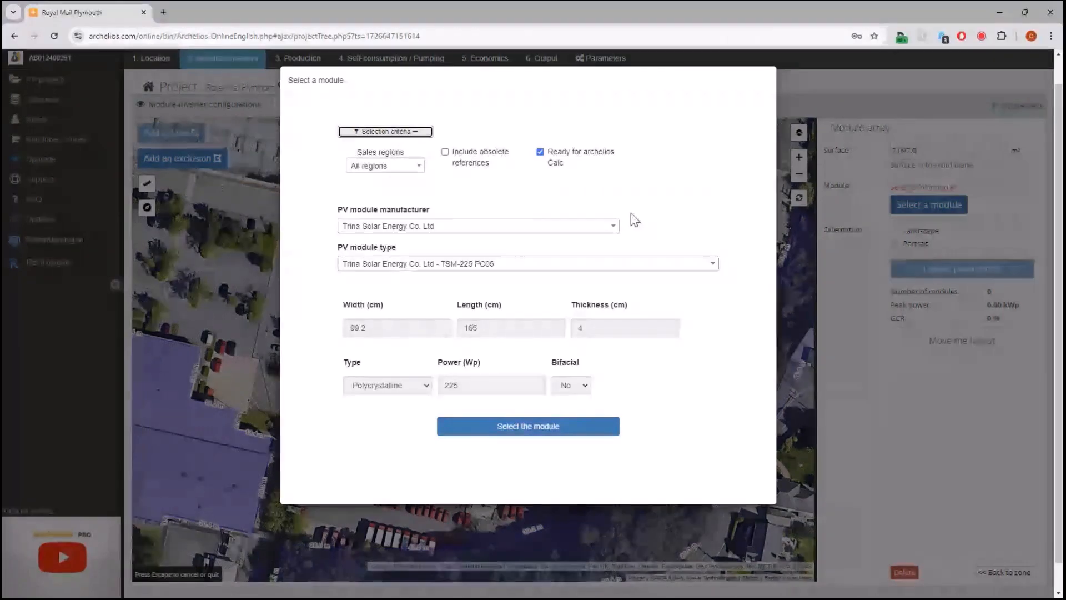
mouse_move(659, 220)
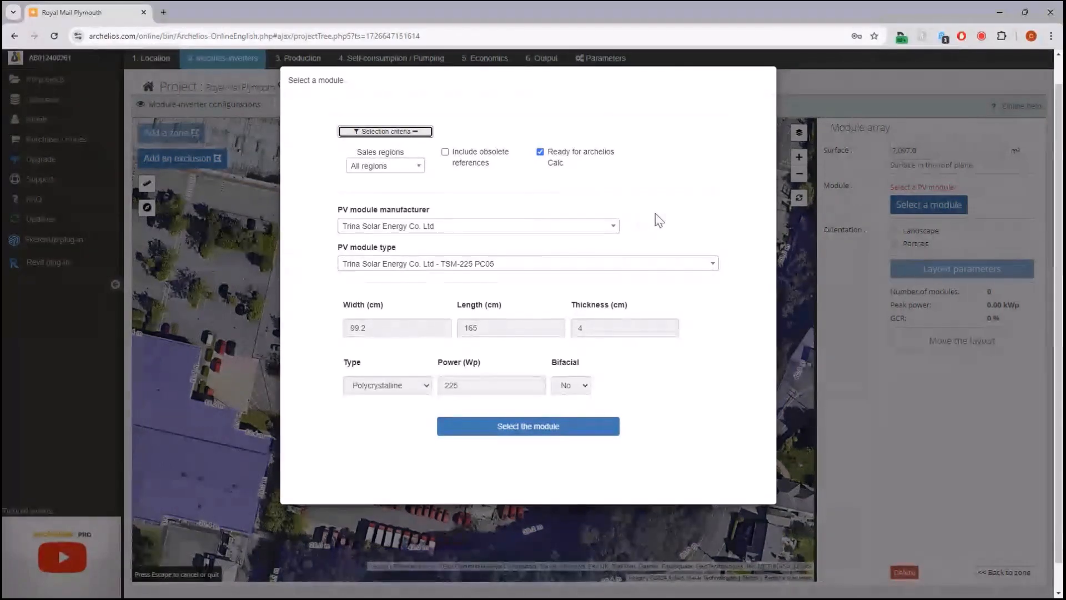
mouse_move(666, 222)
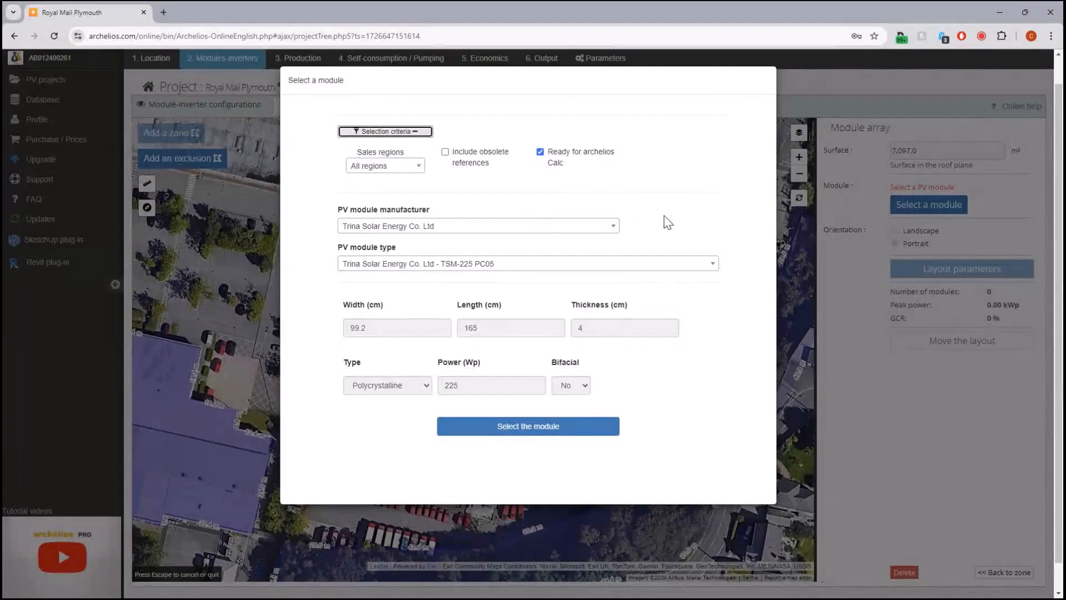
mouse_move(683, 150)
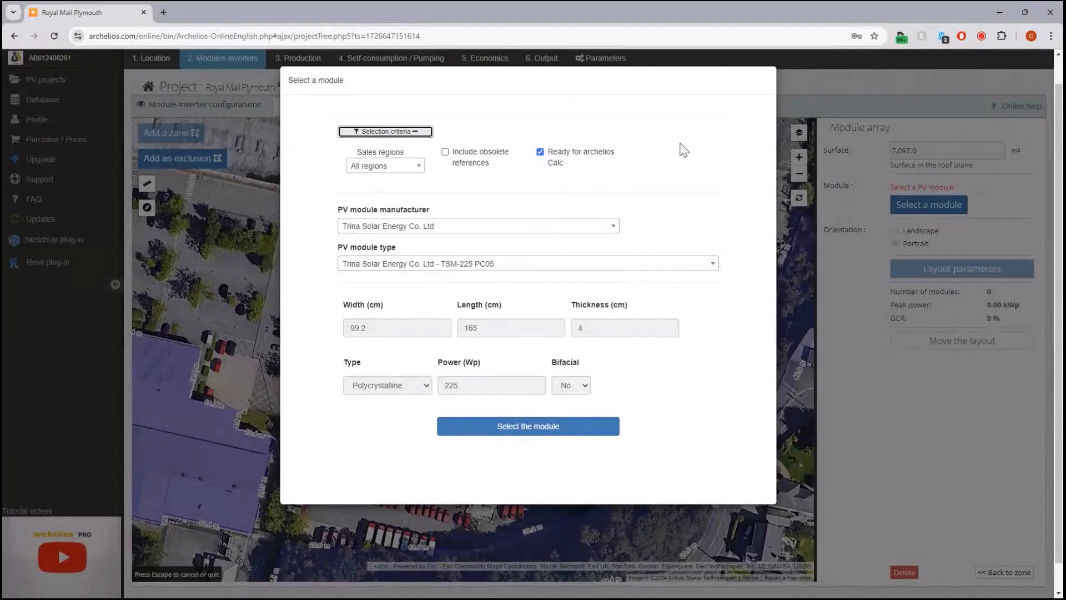
mouse_move(676, 182)
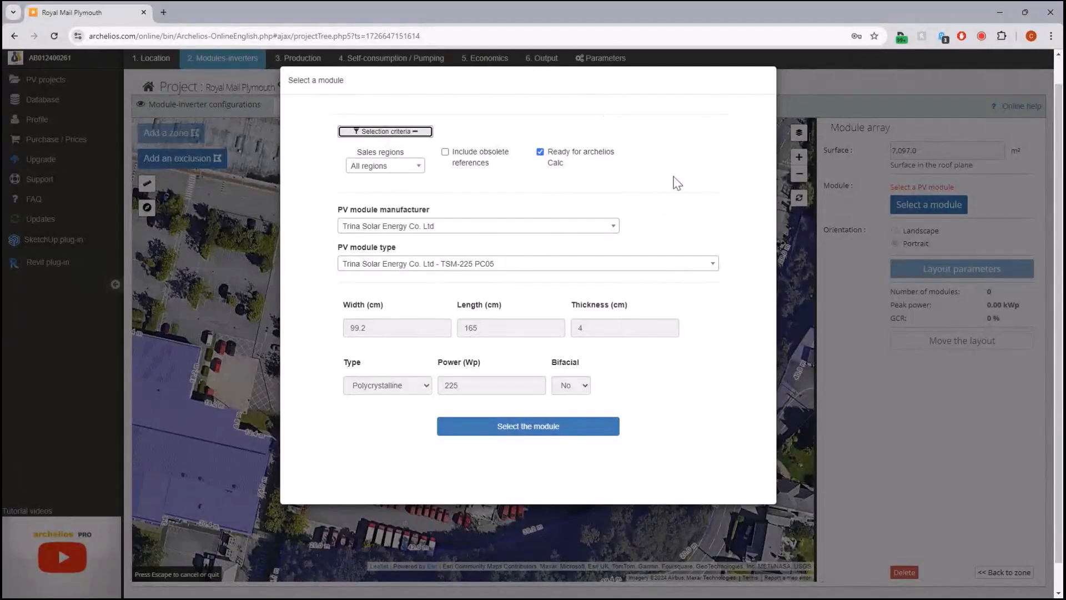
mouse_move(462, 151)
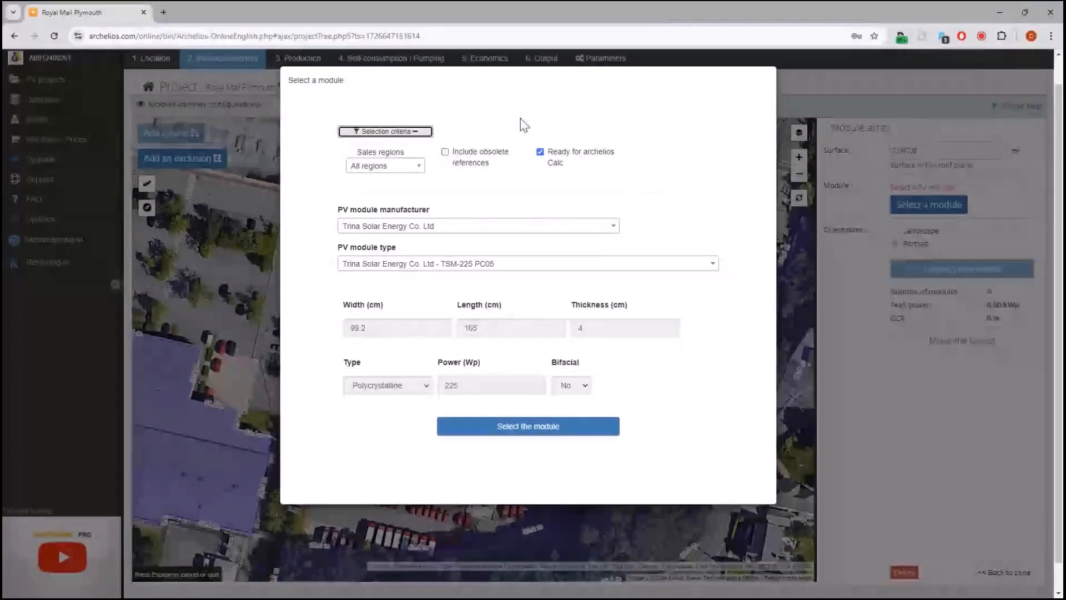
mouse_move(564, 178)
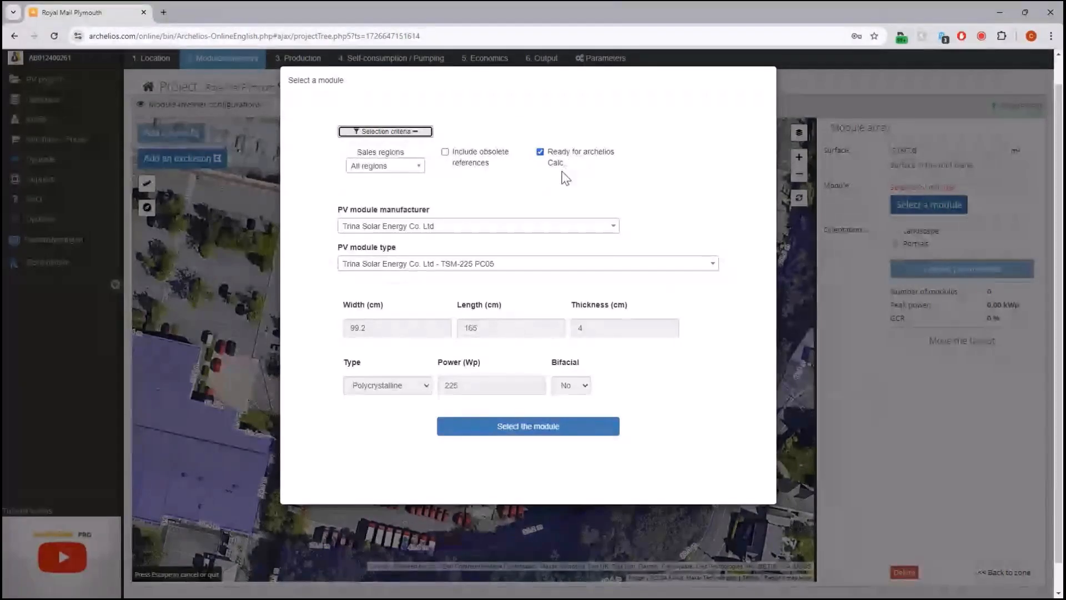
mouse_move(552, 165)
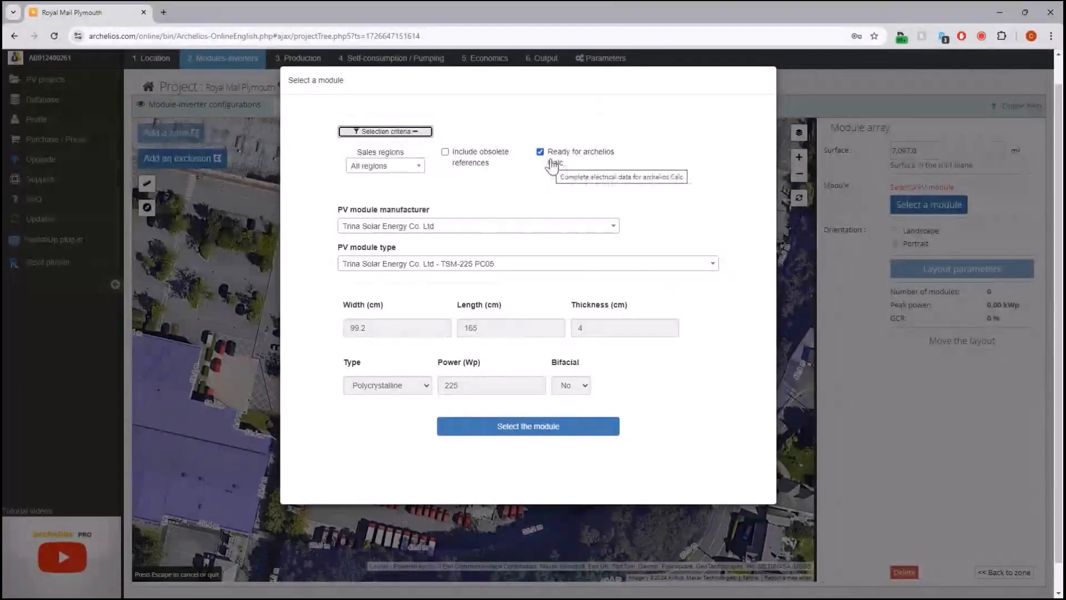
mouse_move(539, 187)
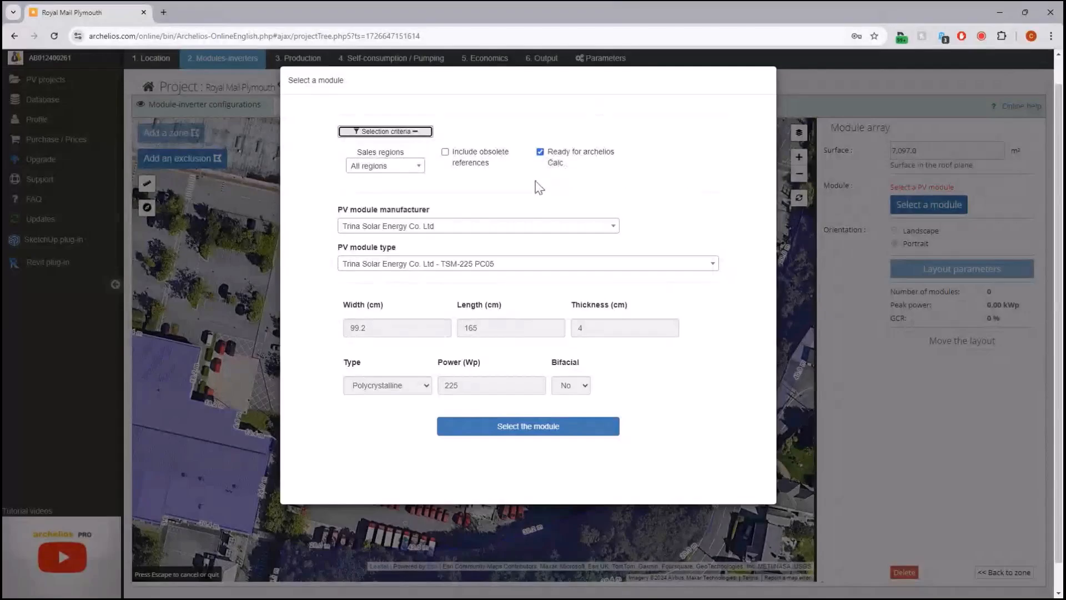
left_click(384, 165)
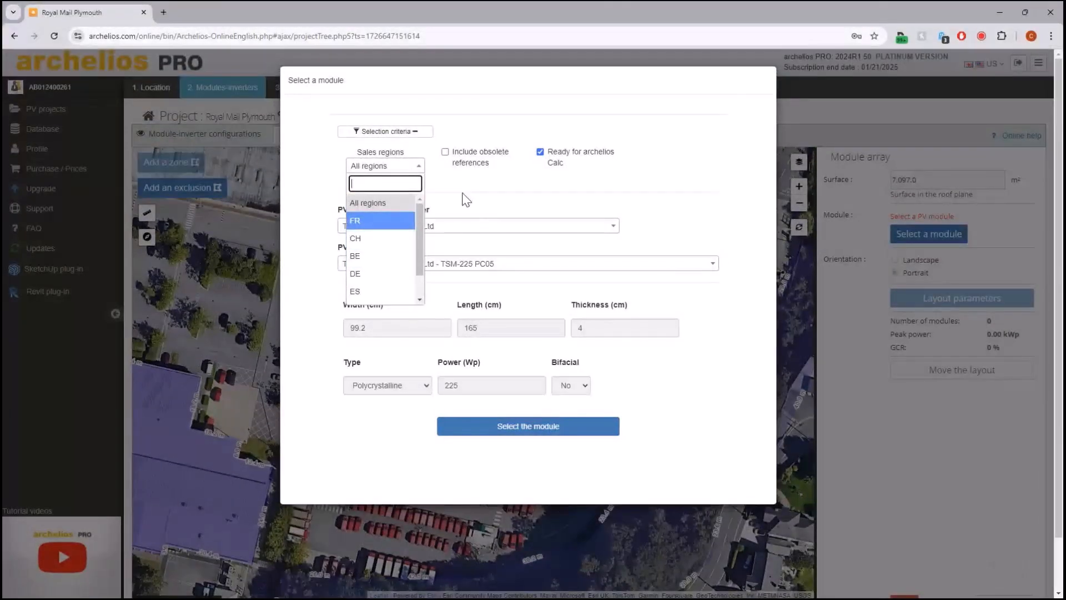
left_click(367, 202)
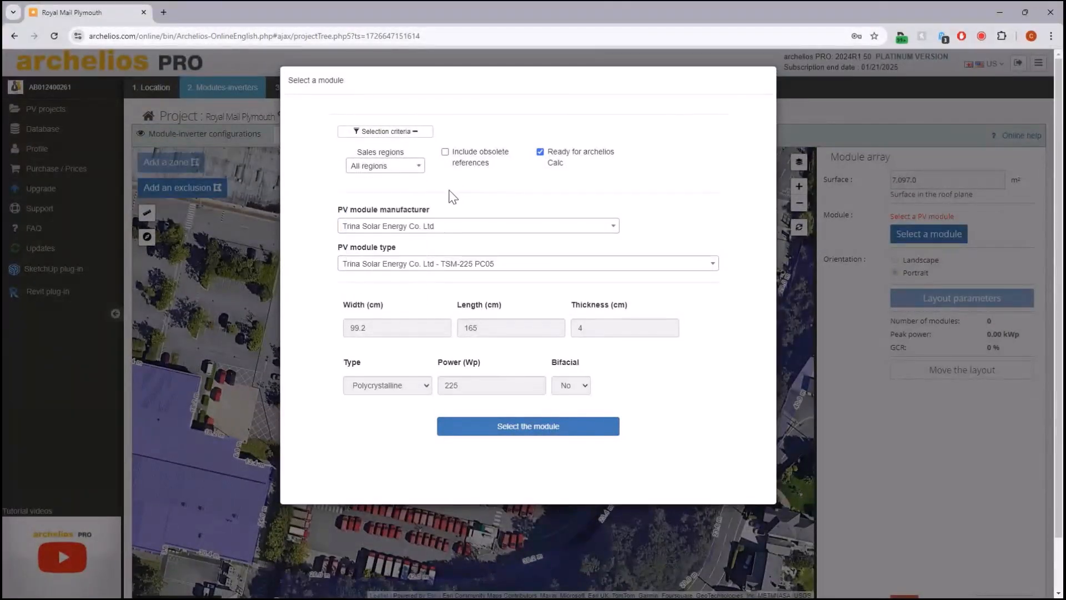
Step: Filter manufacturers by 'VOLT' and 'TARKA 126', select Voltec Solar Tarka 126 VSMD 400 and confirm
left_click(476, 225)
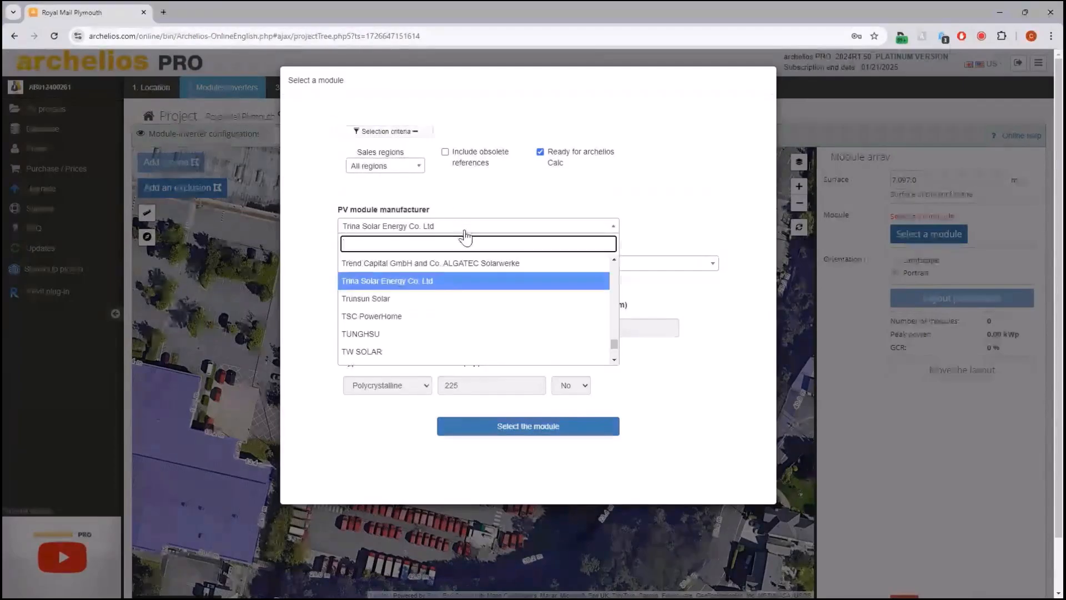
type("VOLT")
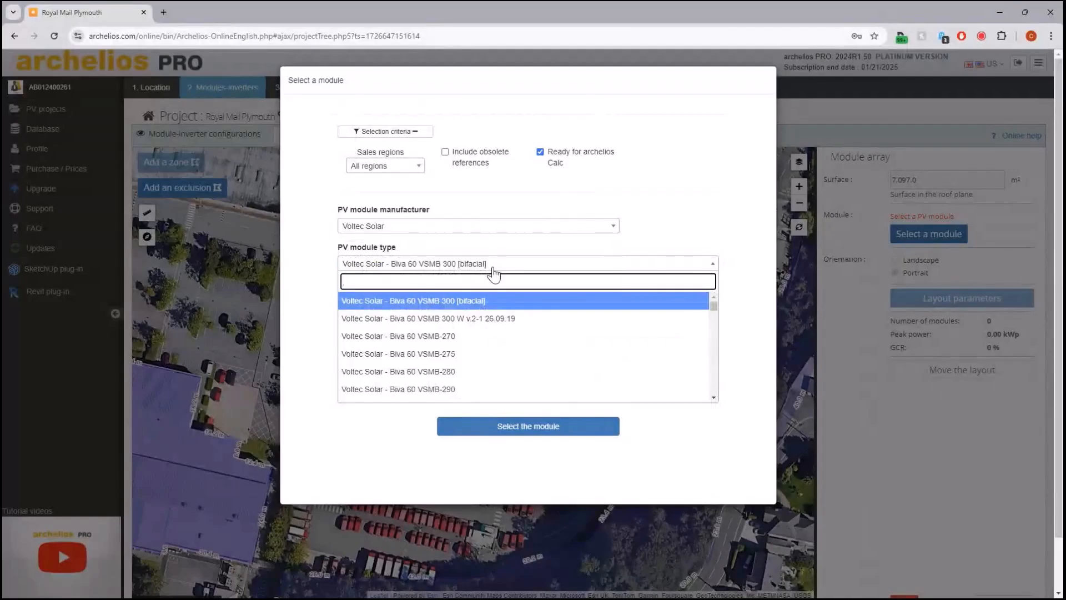
type("TARKA 126")
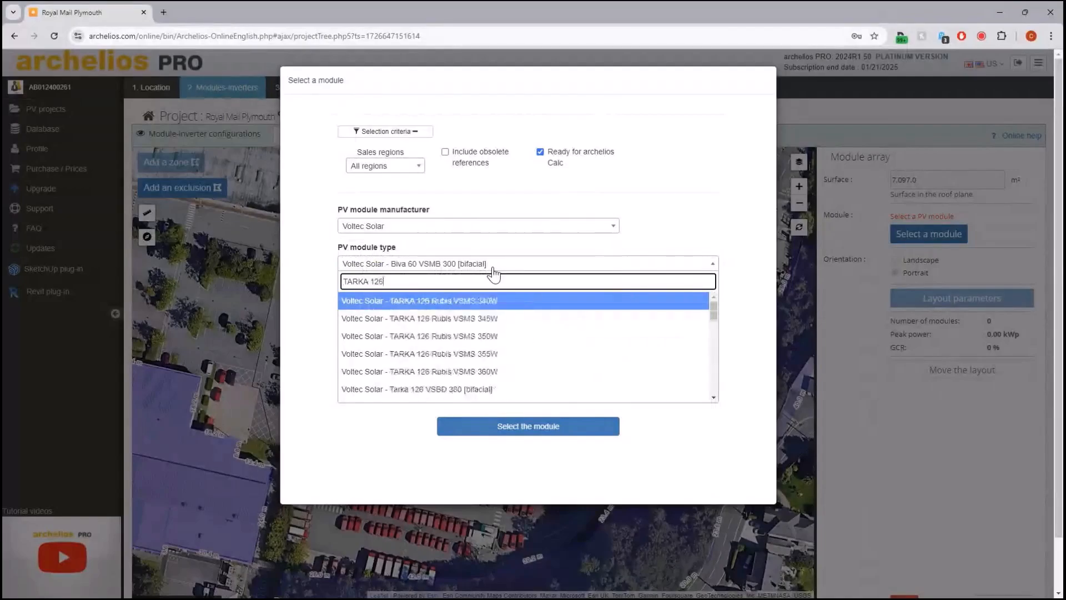
scroll("down", 3)
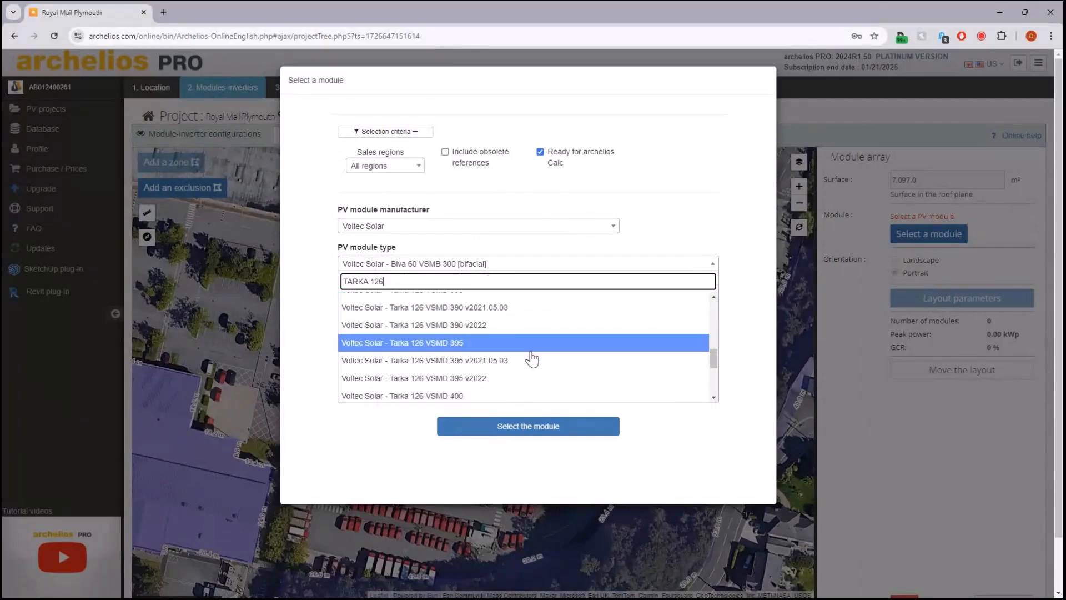
left_click(401, 395)
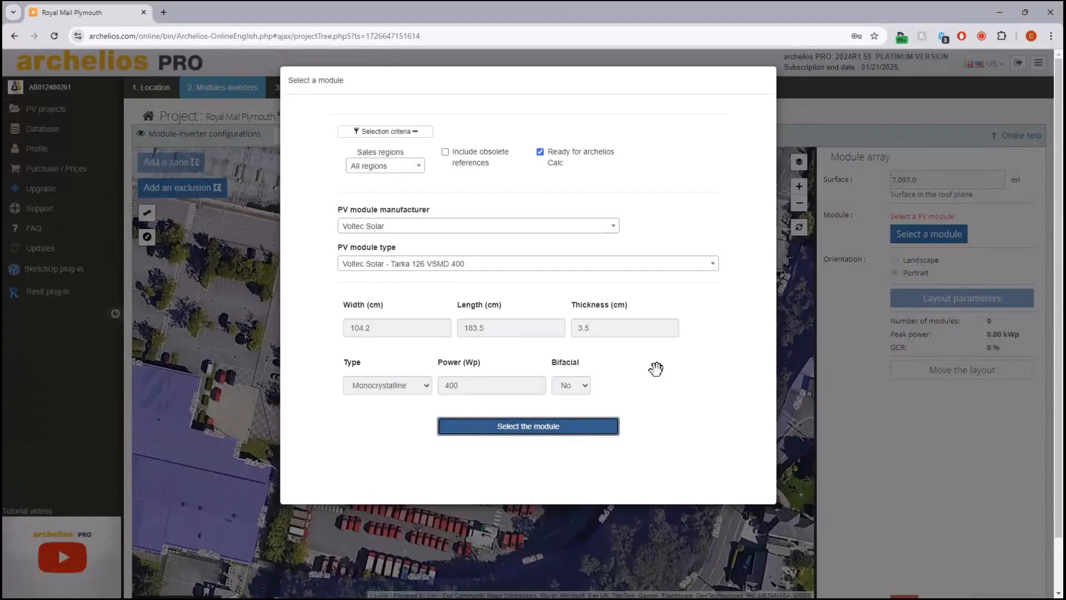
left_click(526, 426)
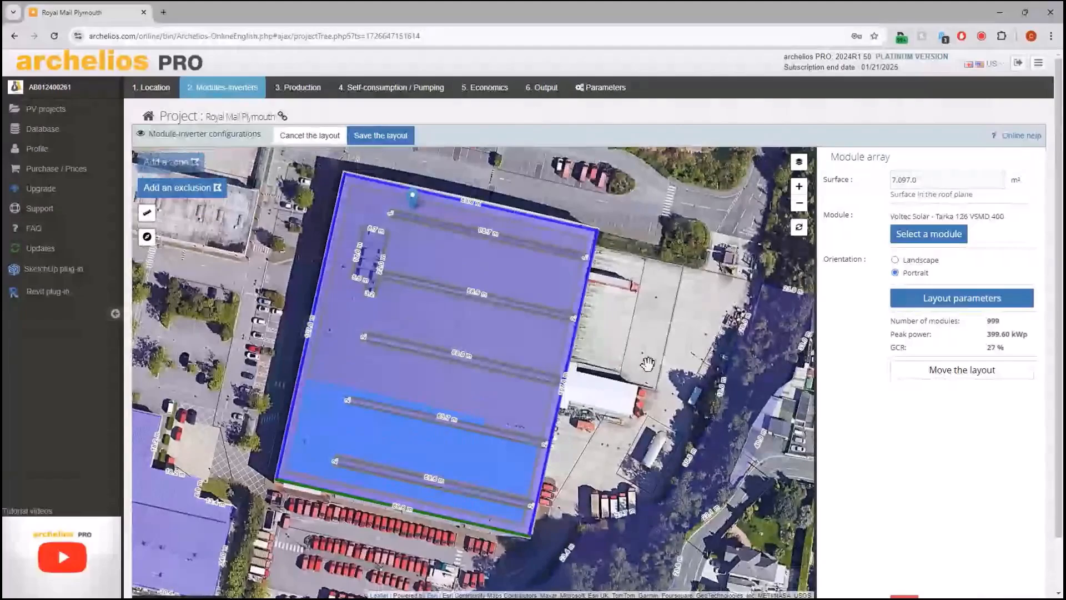
mouse_move(668, 340)
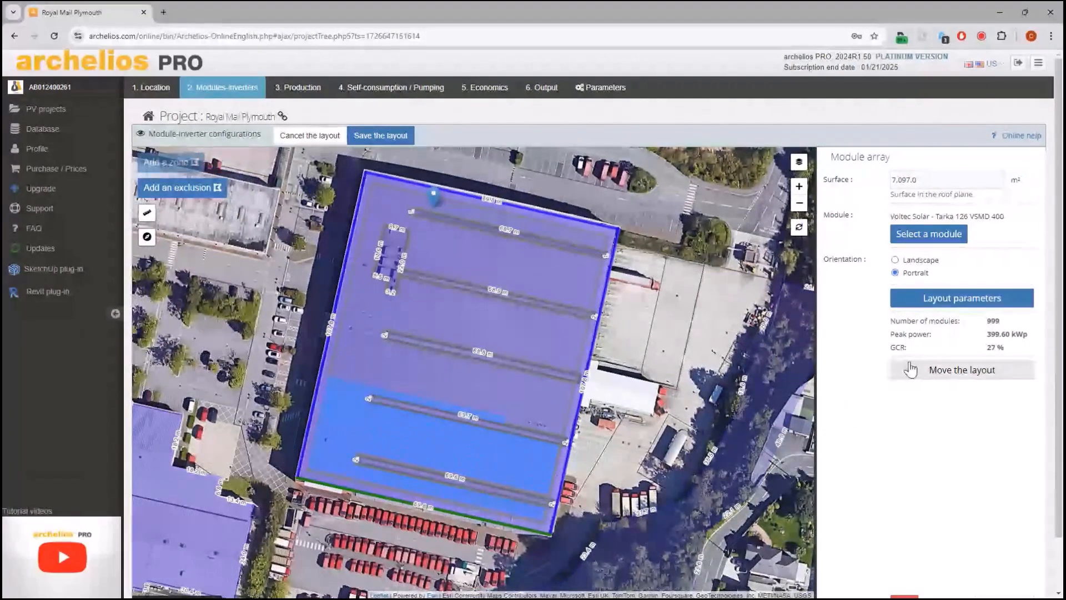
mouse_move(931, 271)
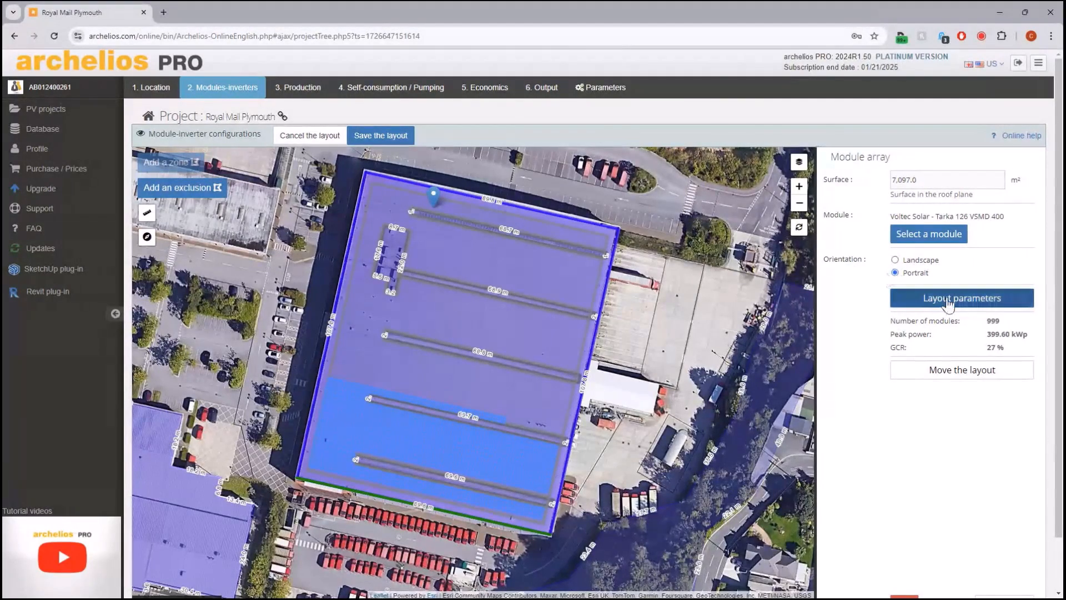
Step: Show the array's Layout parameters with peak power capped at 999 modules, 399.600 kWp
left_click(961, 298)
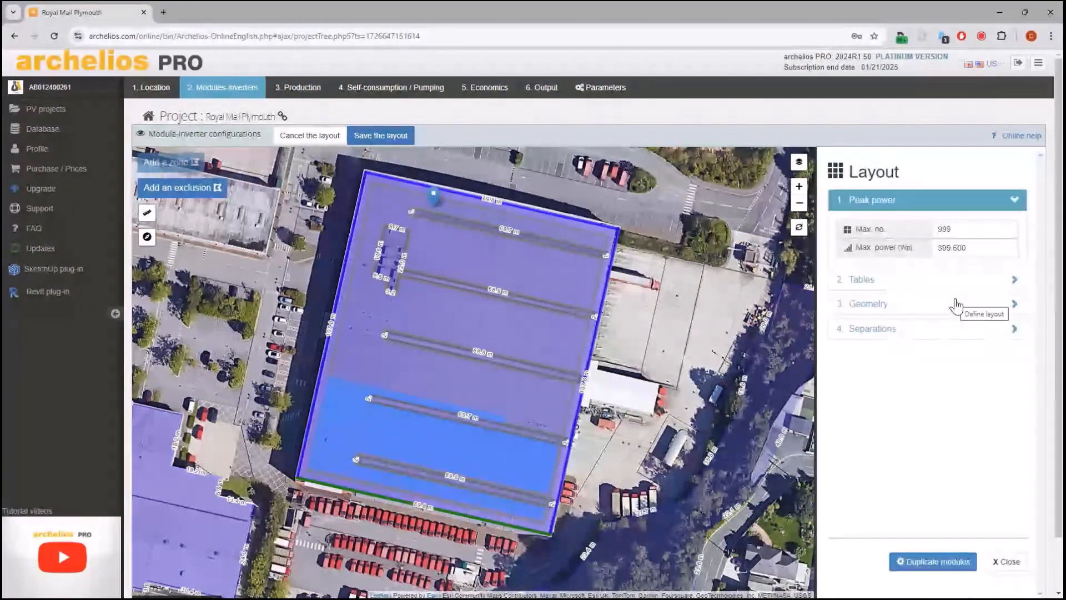
Step: Set the tables to 20 modules per row and 1 per column with 0.0 cm gap
left_click(974, 229)
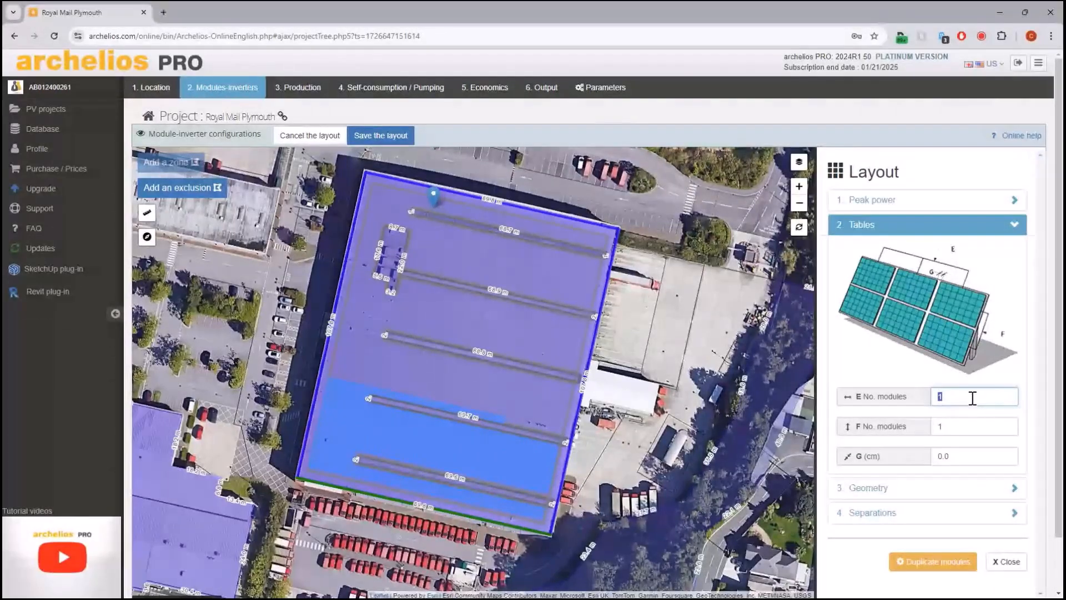
type("20")
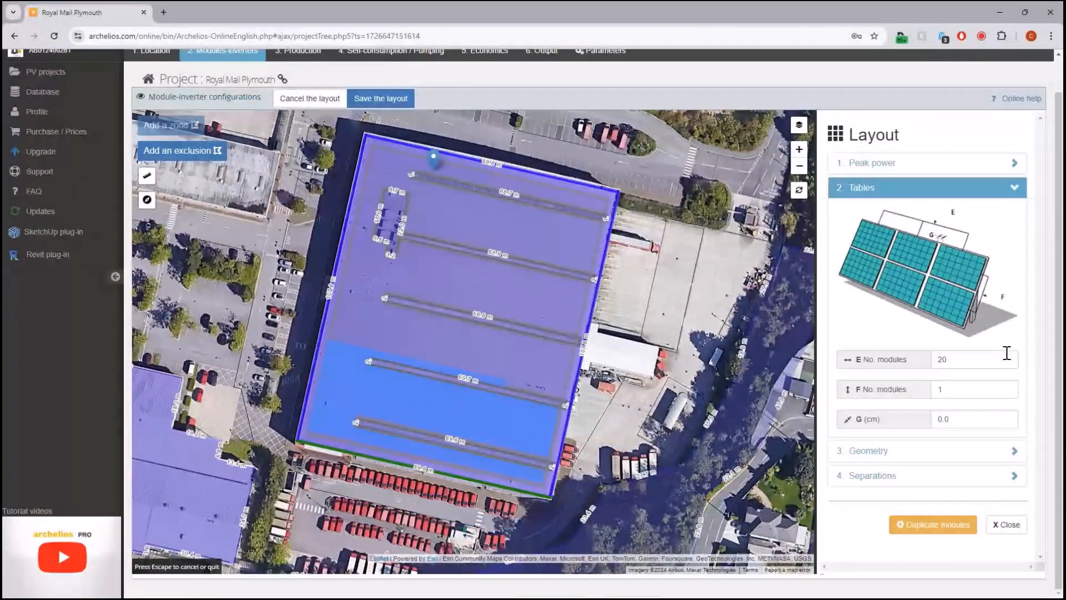
mouse_move(1025, 362)
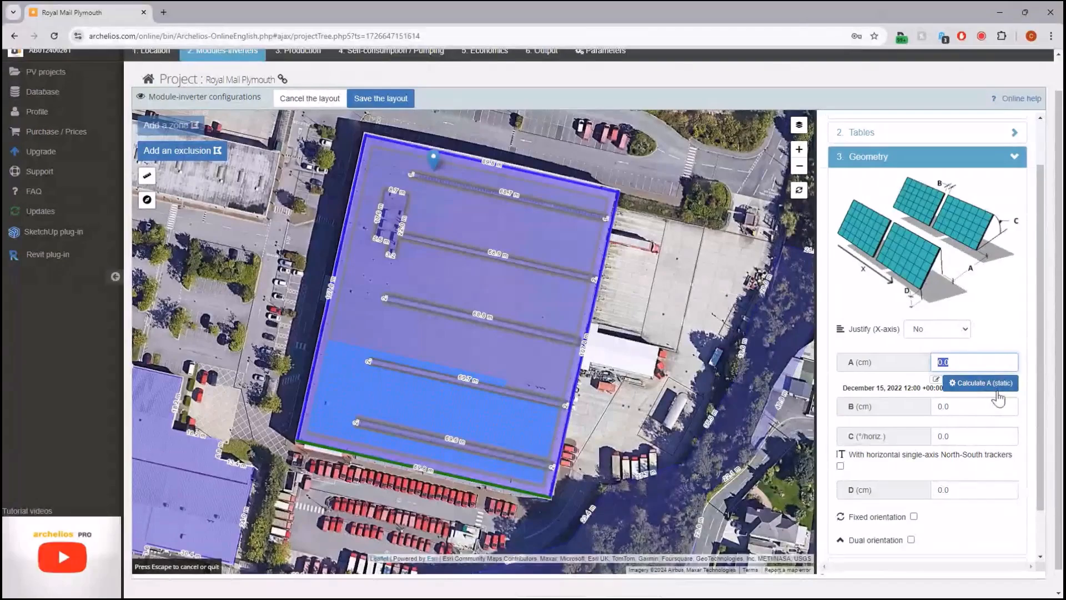
Step: Set table geometry B=2, tilt C=41° and a fixed orientation of 12.5°
left_click(973, 406)
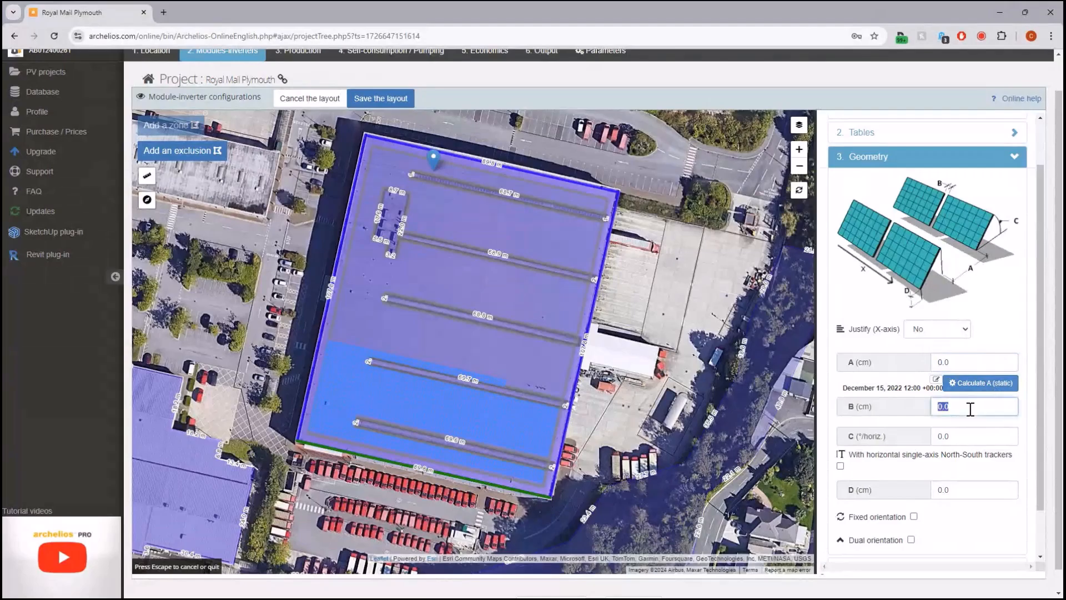
type("2")
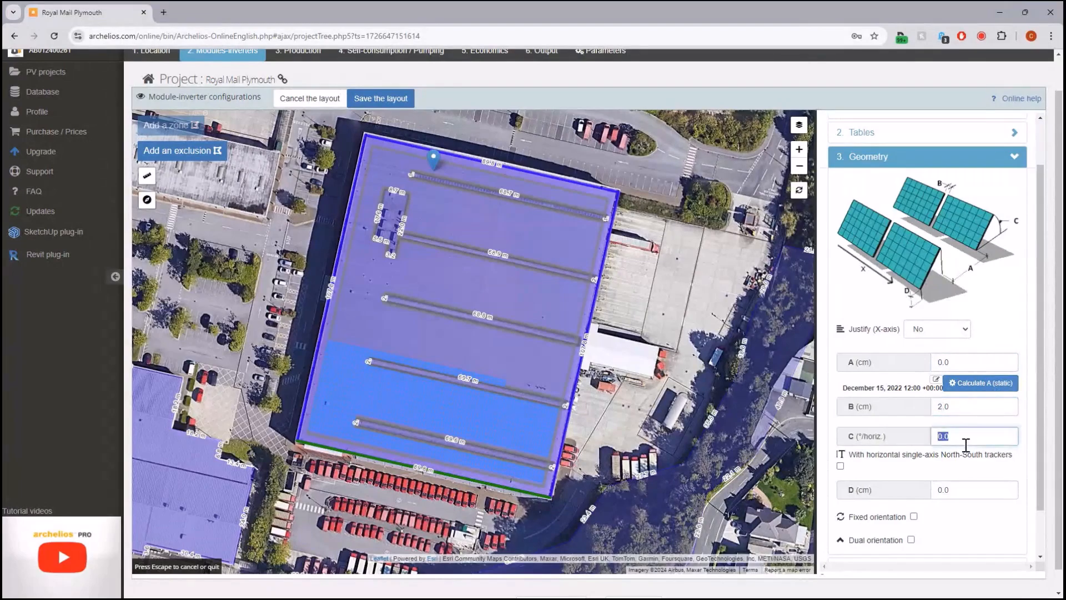
type("41.0")
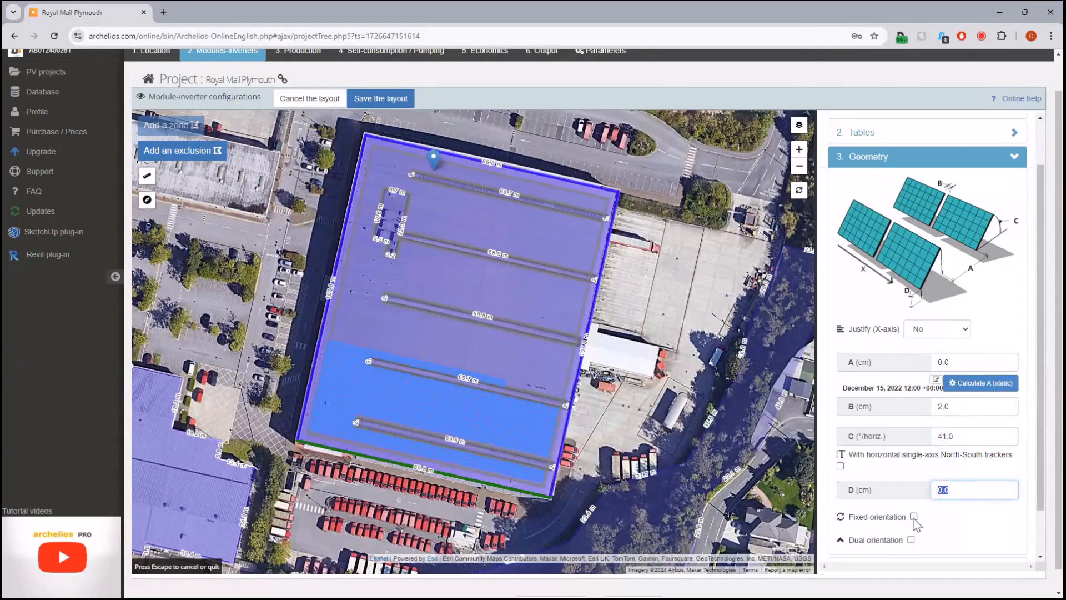
left_click(914, 516)
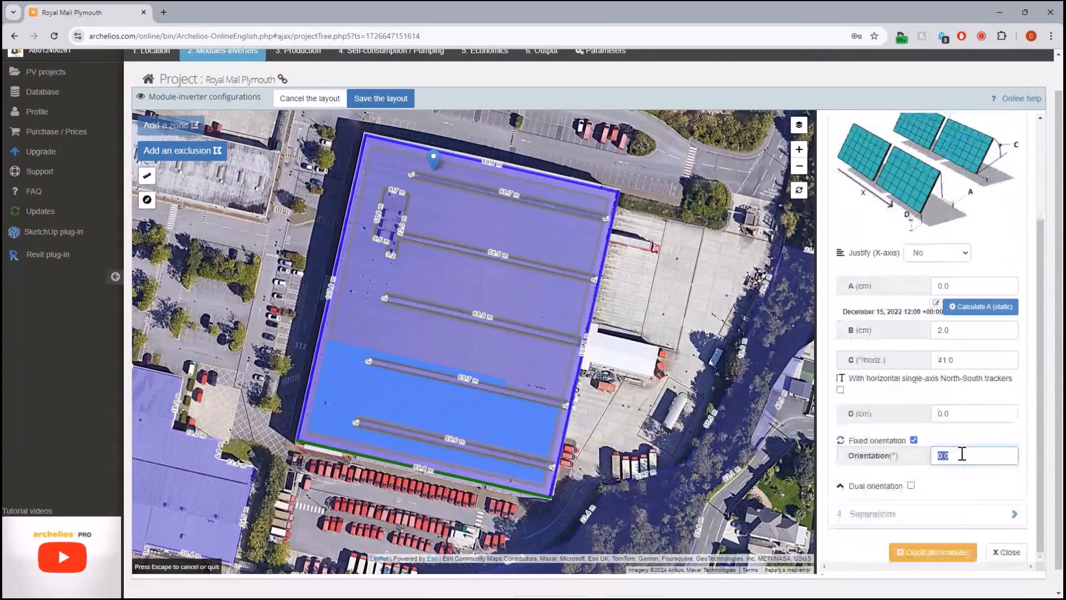
type("12.5")
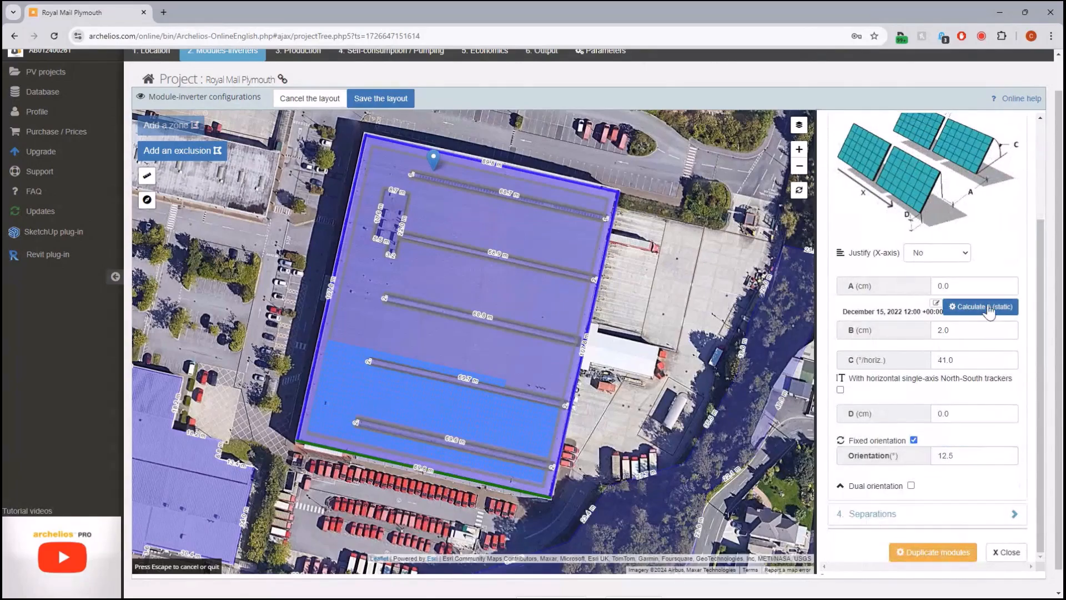
Step: Calculate row spacing A, override it to 330 cm and duplicate module rows across the roof
left_click(980, 306)
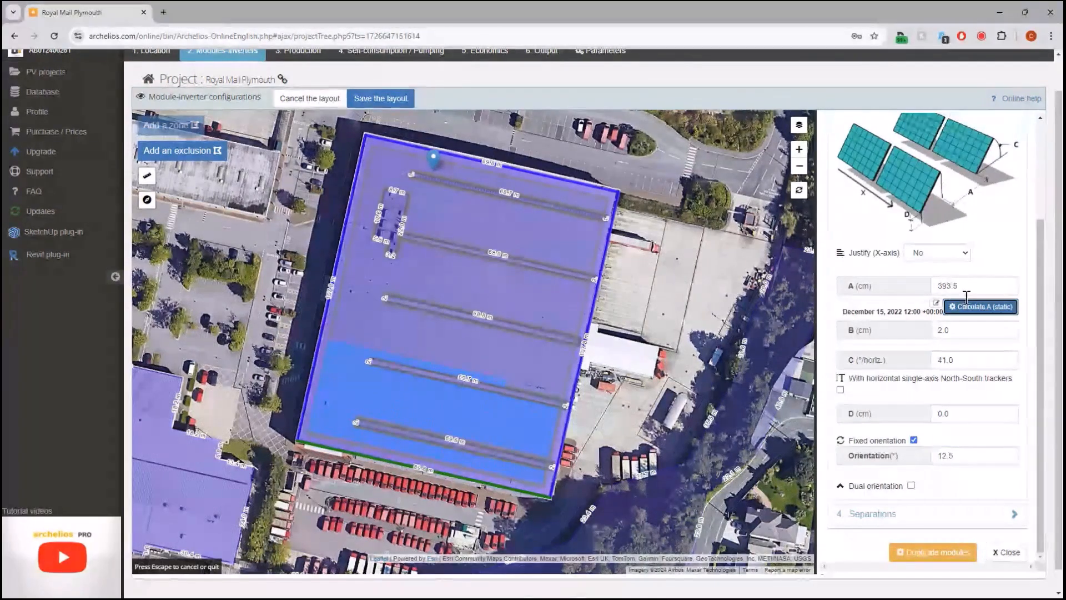
left_click(979, 306)
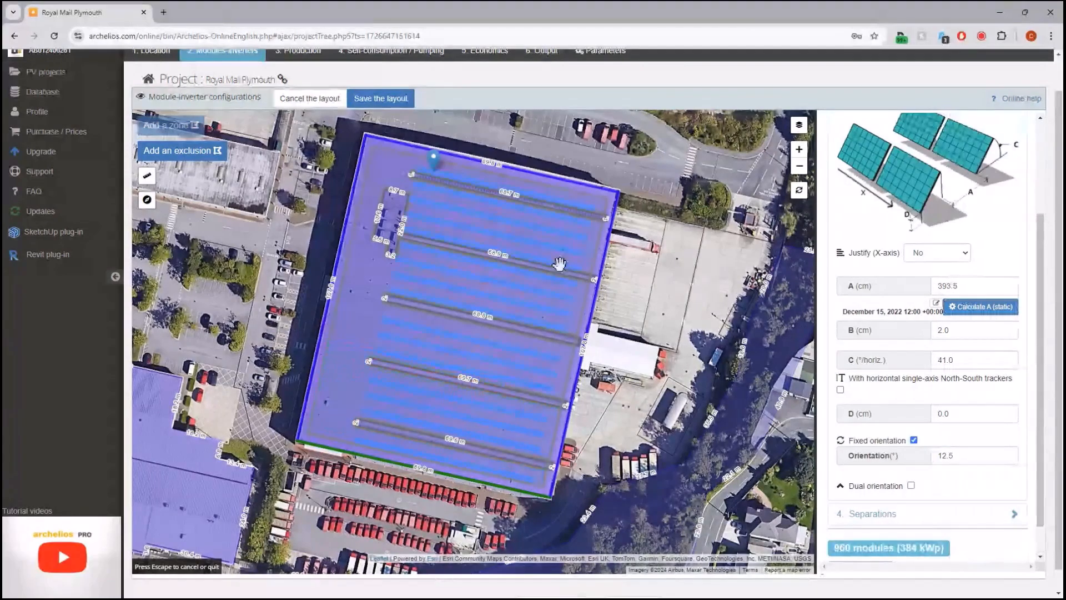
triple_click(974, 285)
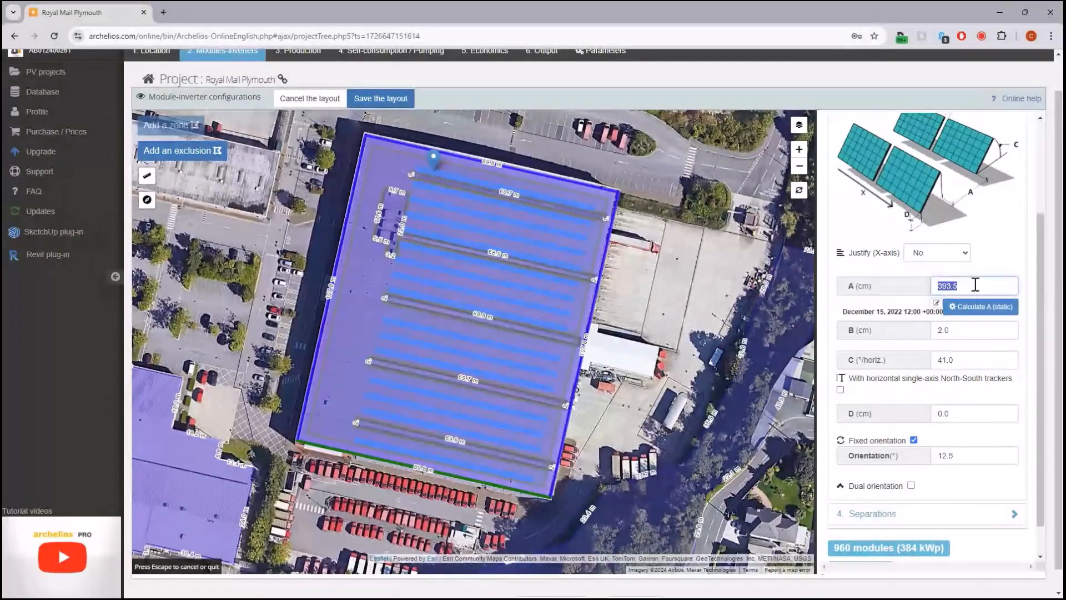
type("340.0")
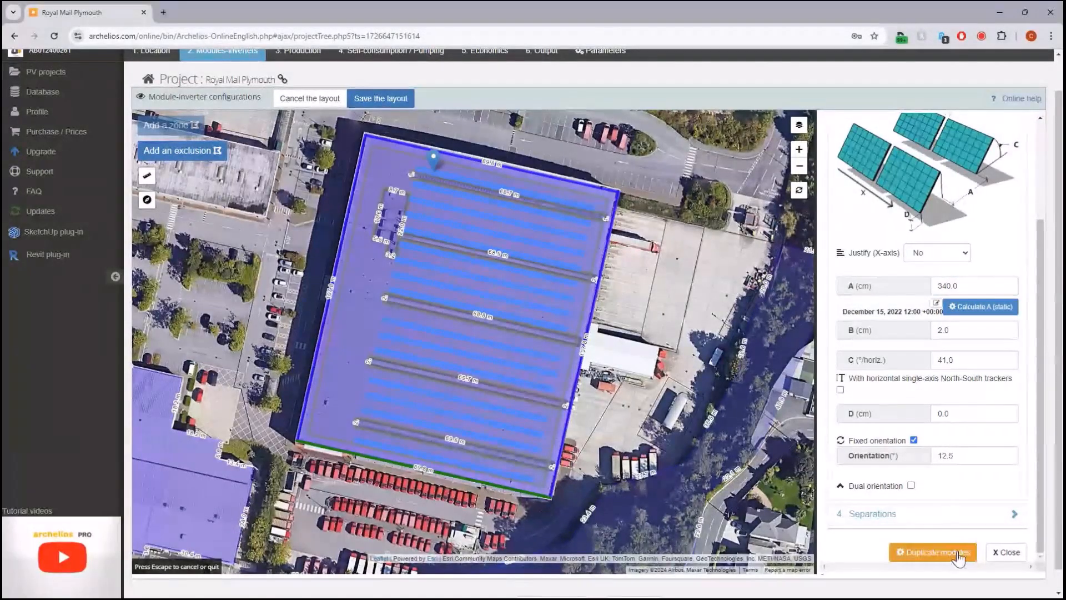
left_click(932, 551)
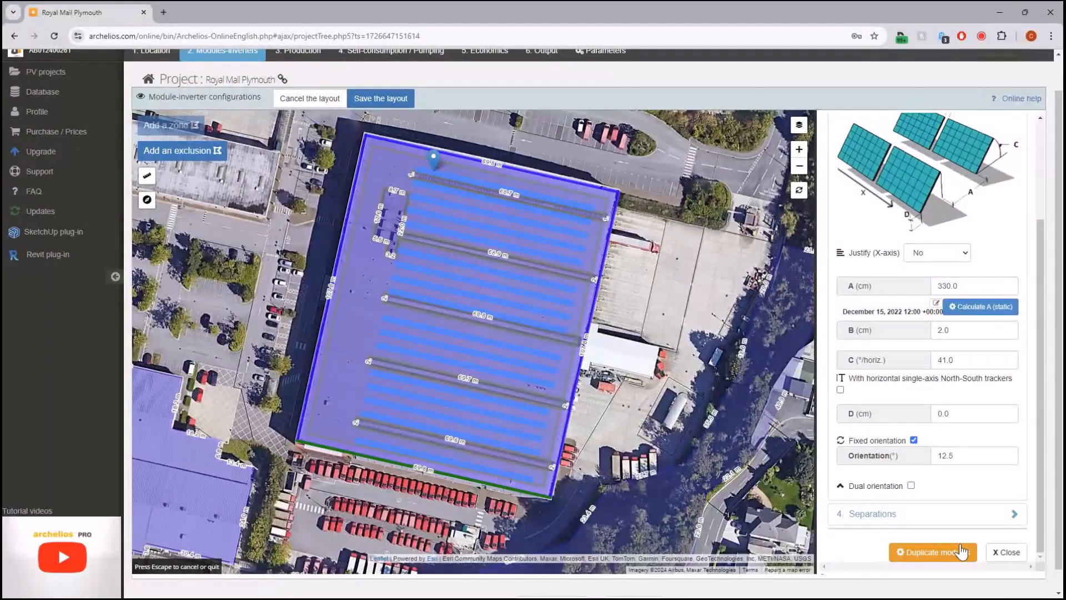
left_click(932, 551)
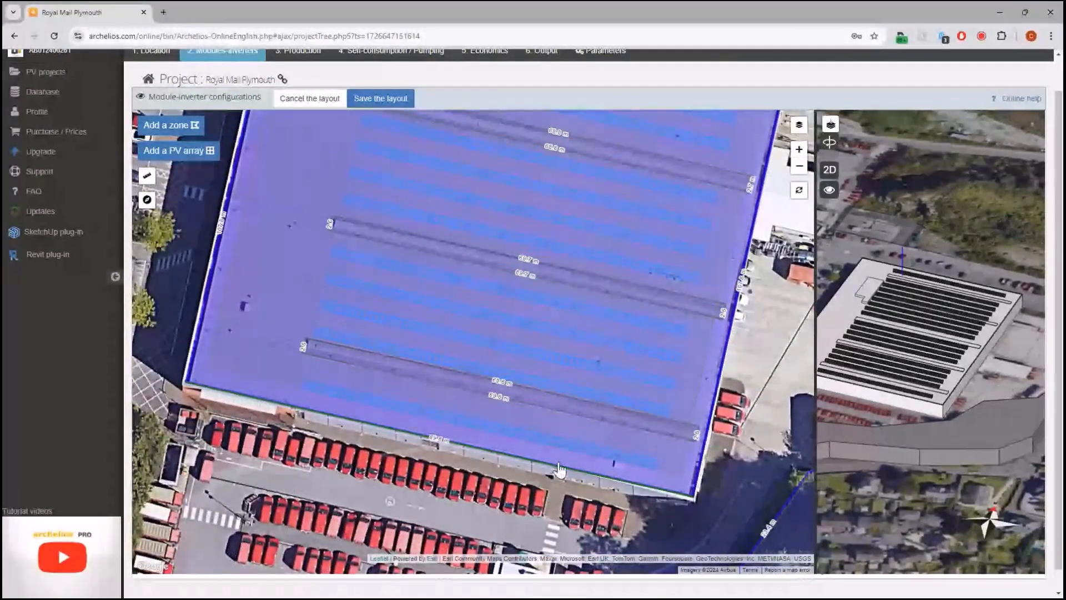
Step: Draw a 471.6 m² exclusion strip along the roof's top edge and close its properties
scroll("up", 3)
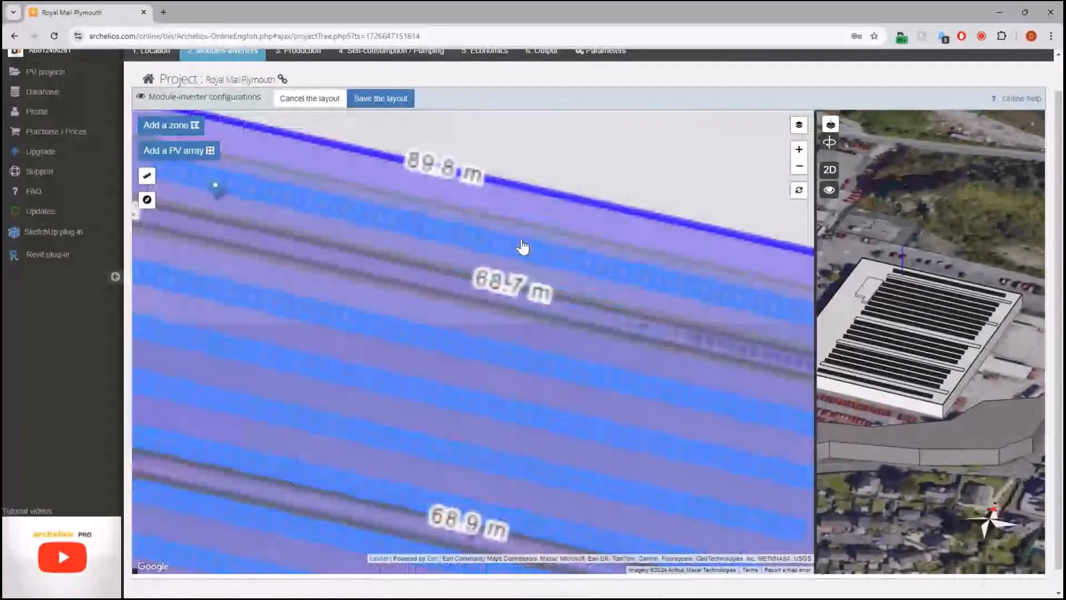
left_click(500, 238)
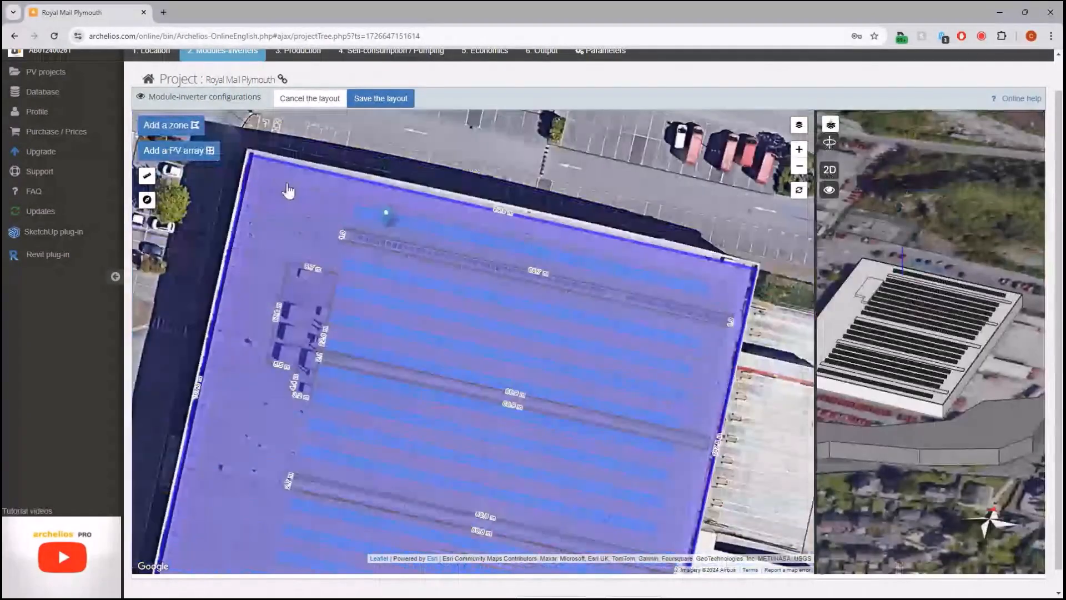
left_click(179, 150)
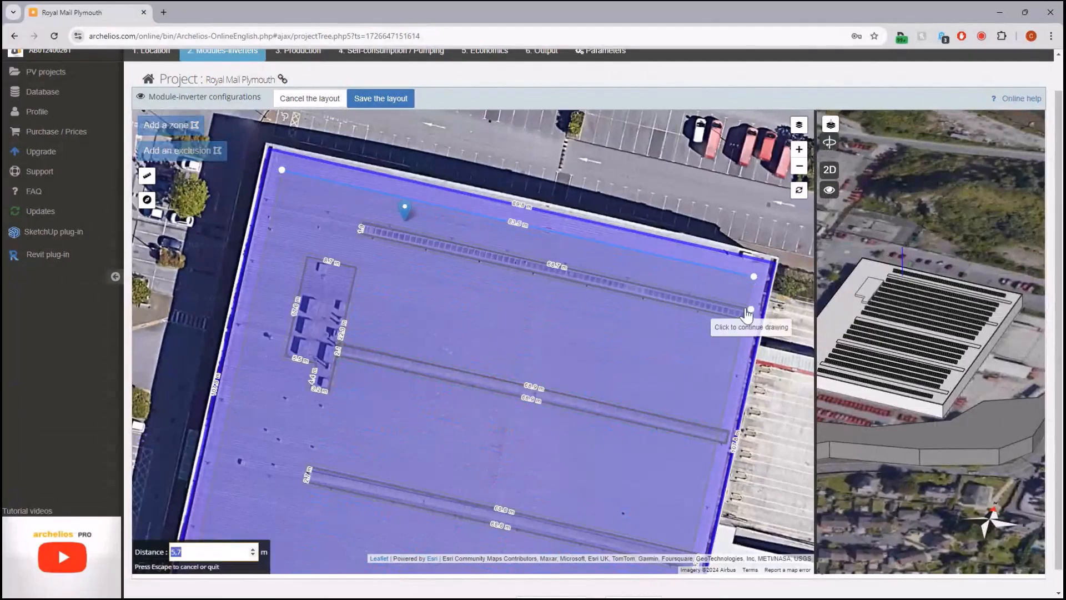
left_click(747, 313)
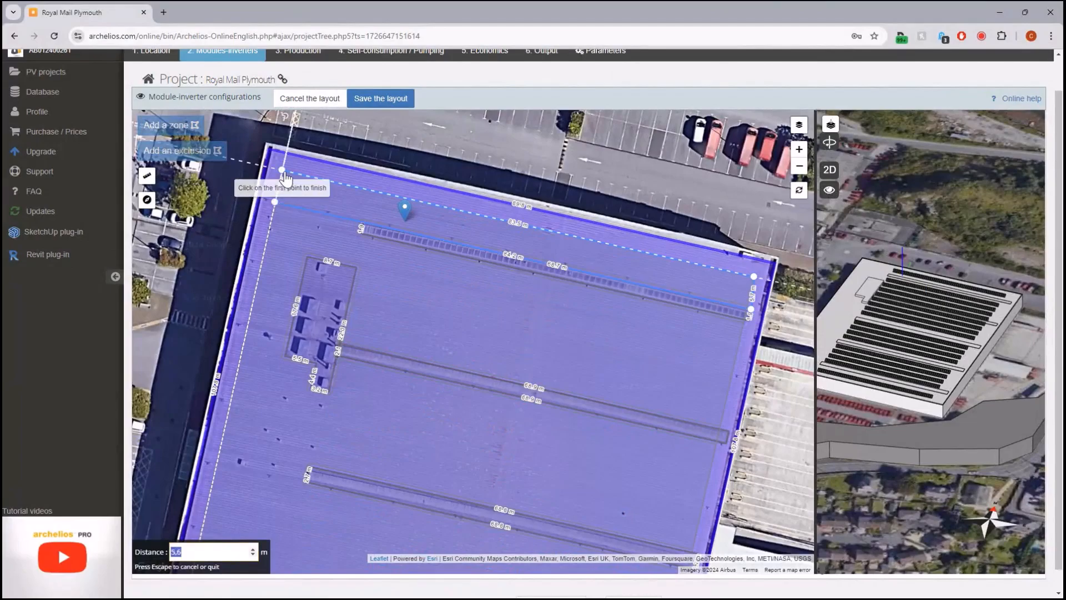
left_click(281, 170)
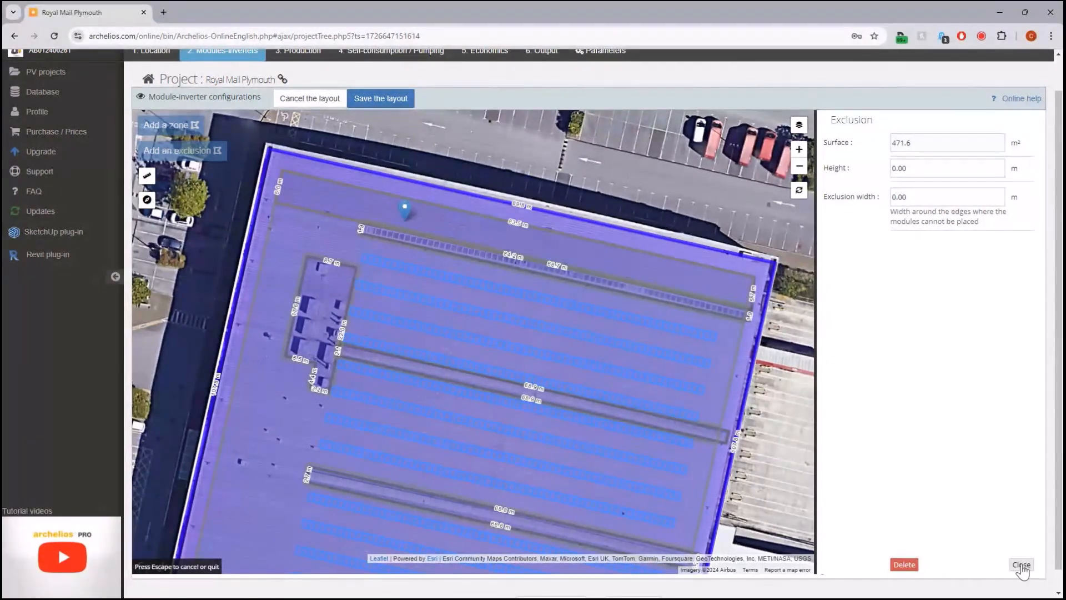
left_click(1021, 568)
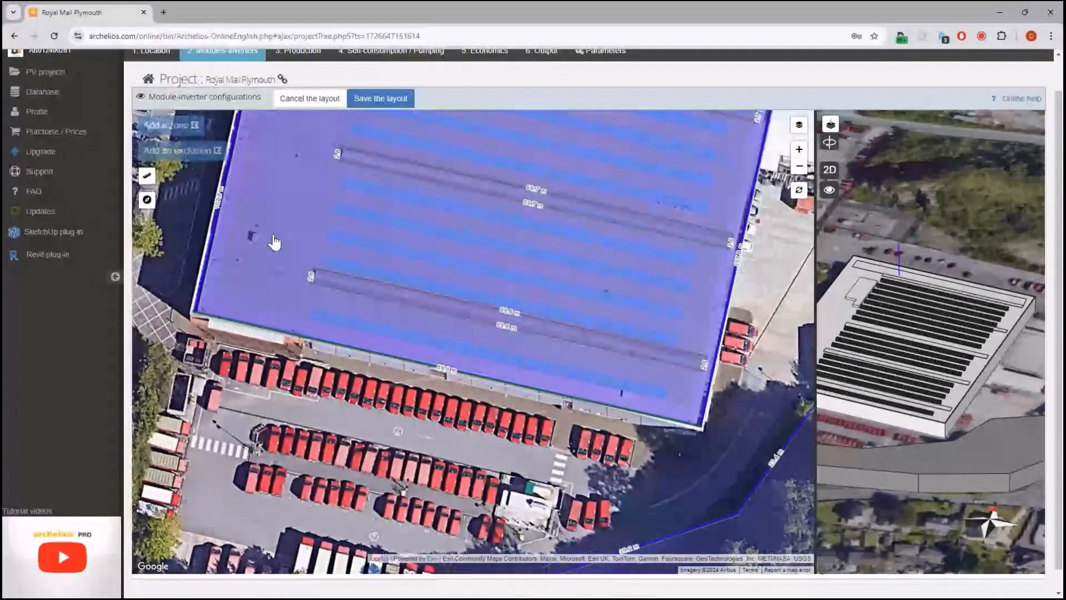
Step: Draw a second 443.1 m² exclusion strip along the roof's bottom edge and close its properties
left_click(180, 150)
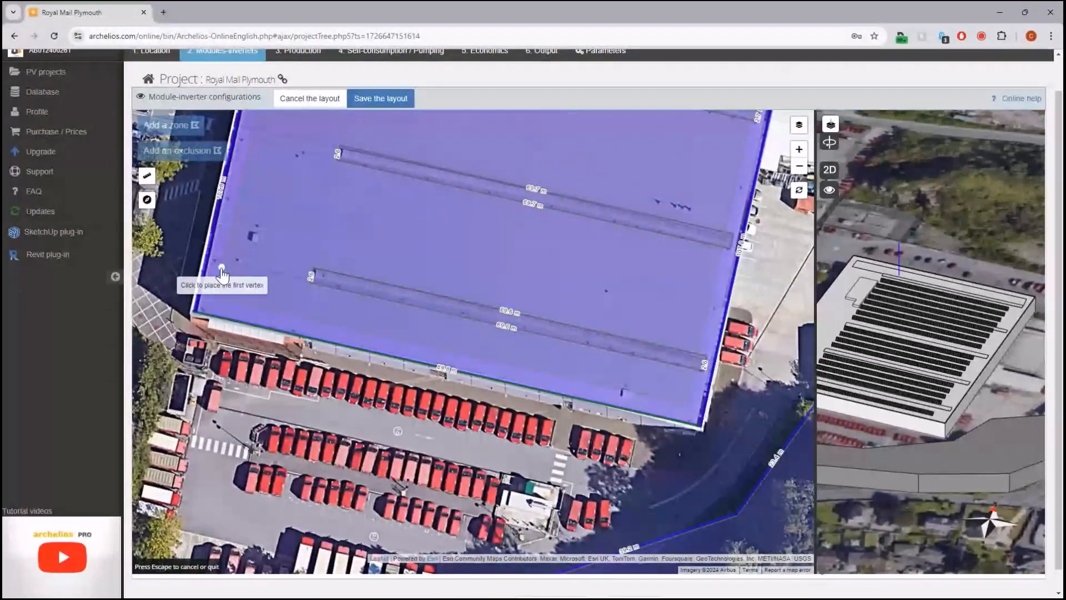
left_click(222, 266)
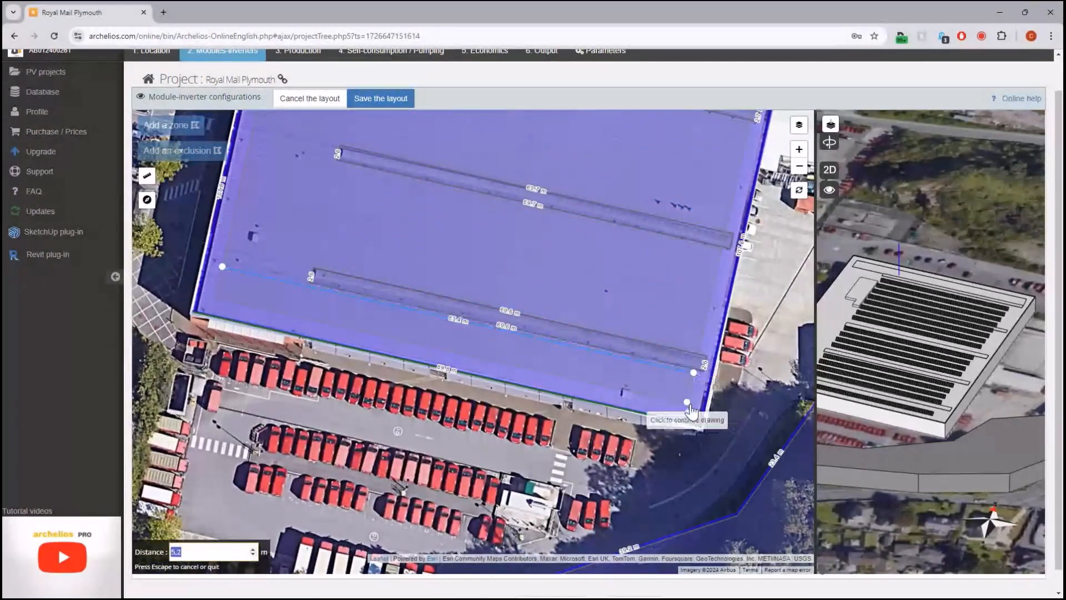
left_click(687, 404)
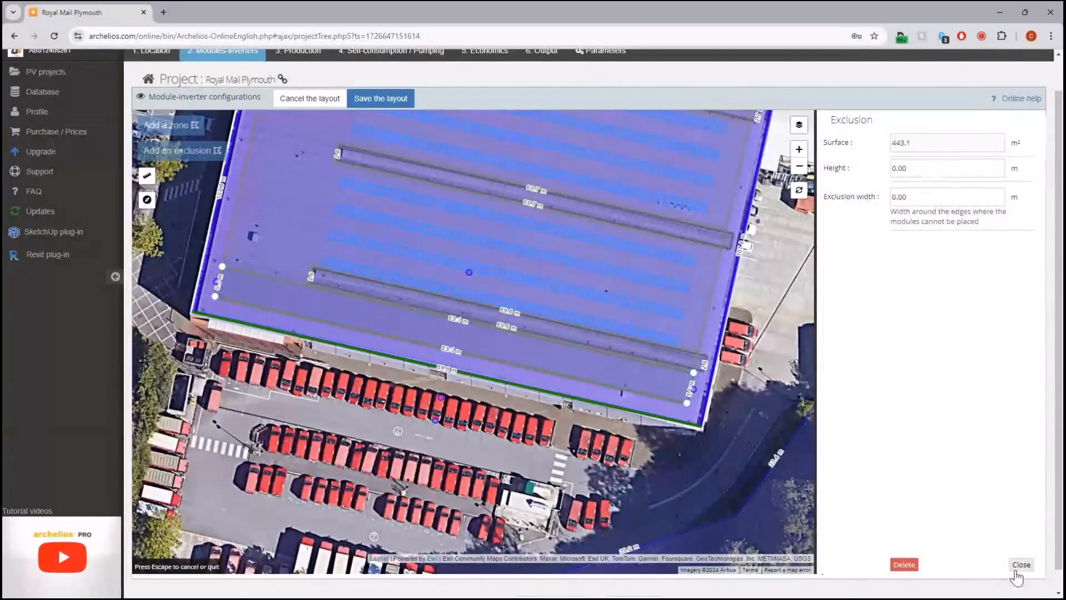
left_click(1020, 565)
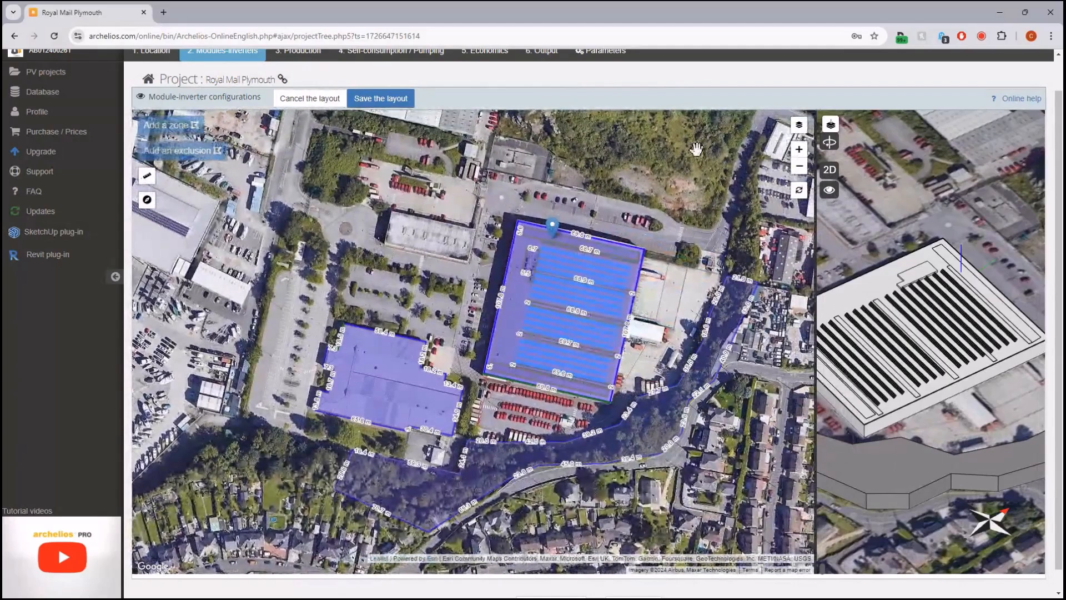
Step: Save the module layout and start a new browser tab for the archelios PRO projects list
left_click(380, 98)
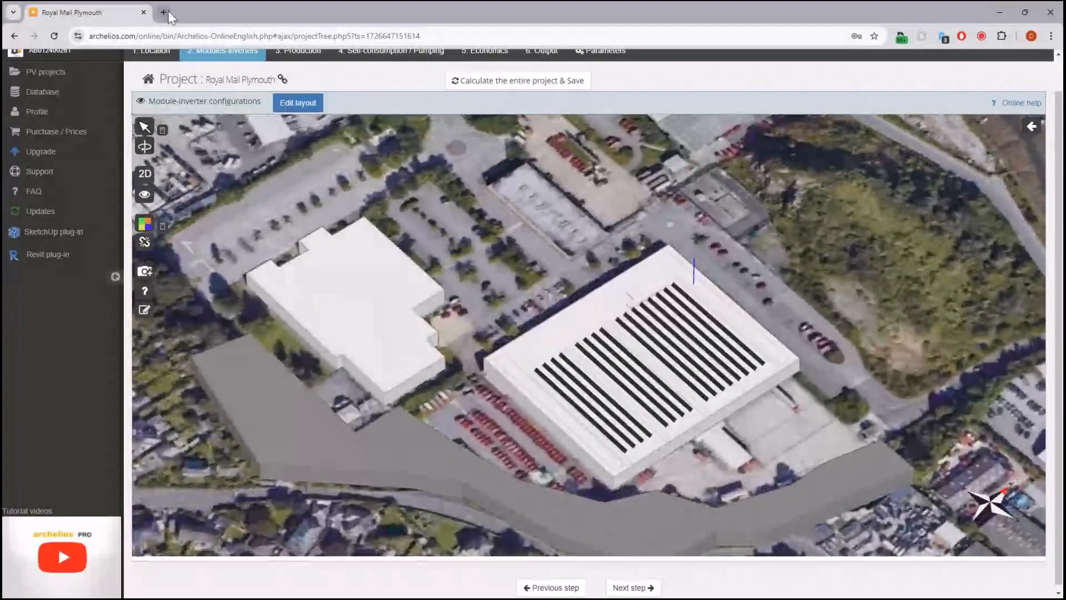
left_click(163, 12)
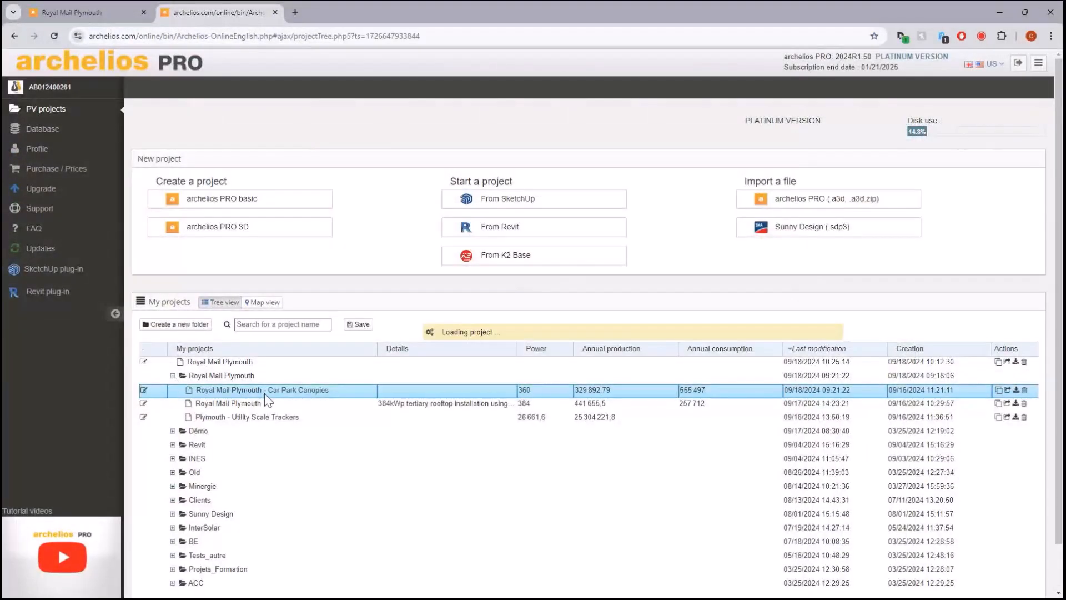
mouse_move(422, 287)
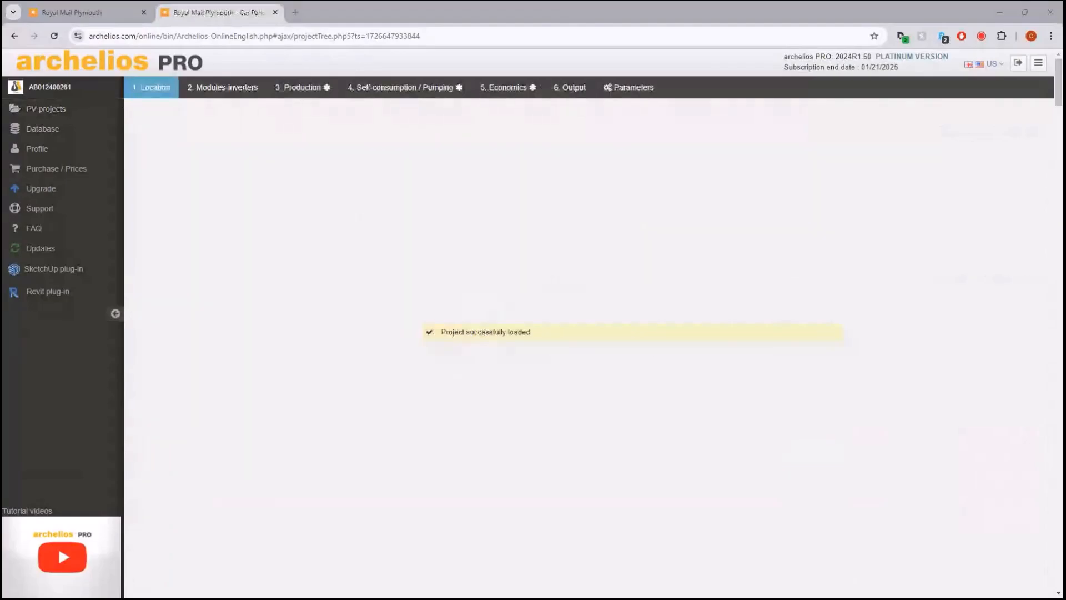
Step: Go to the Modules-inverters step of Car Park Canopies and bring up irradiation display parameters
left_click(150, 87)
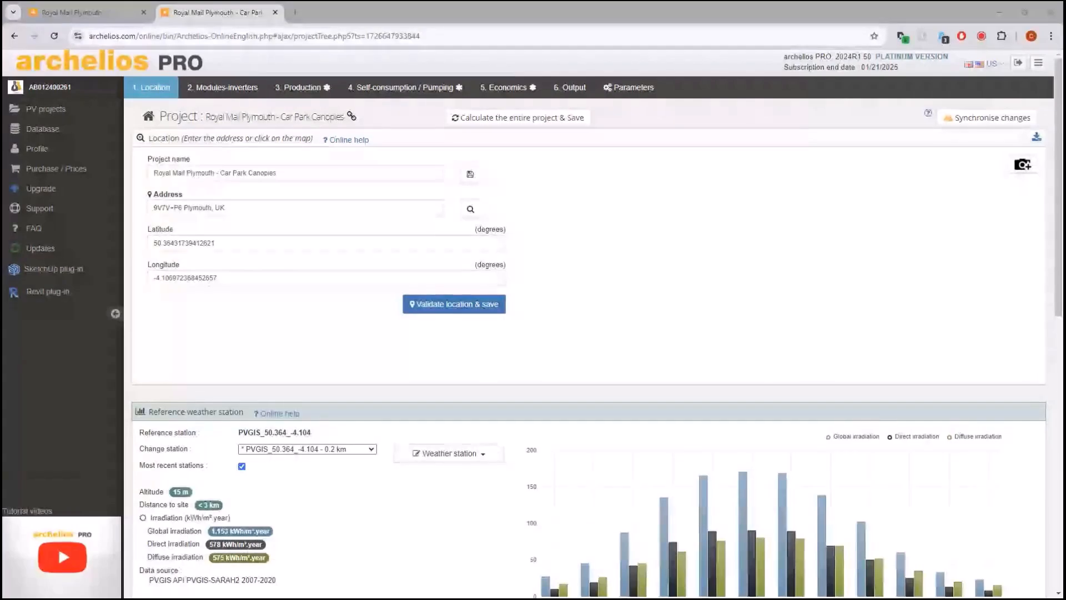
mouse_move(867, 407)
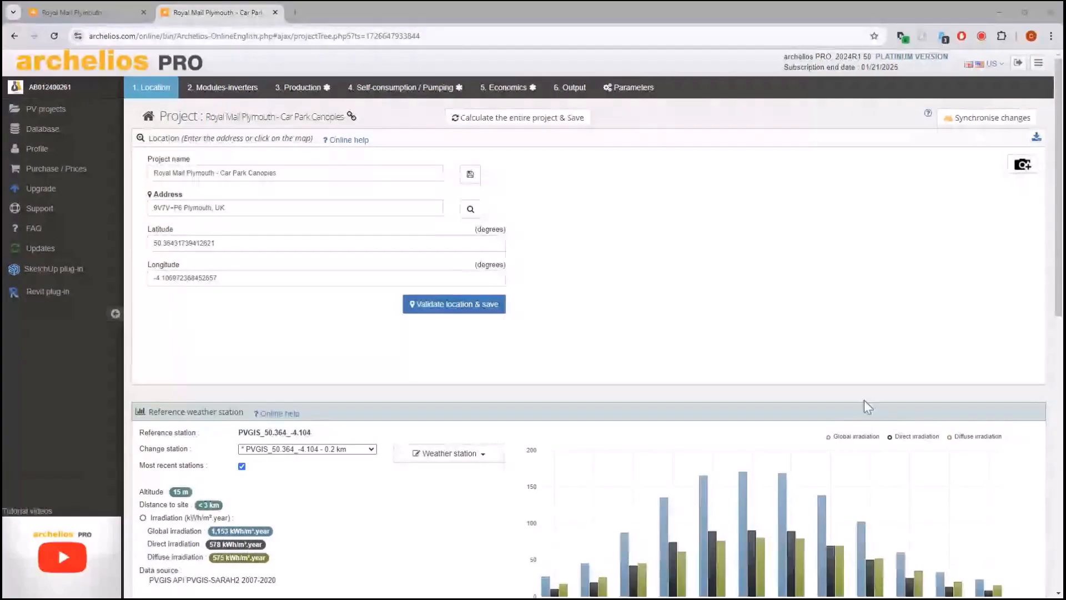
left_click(222, 86)
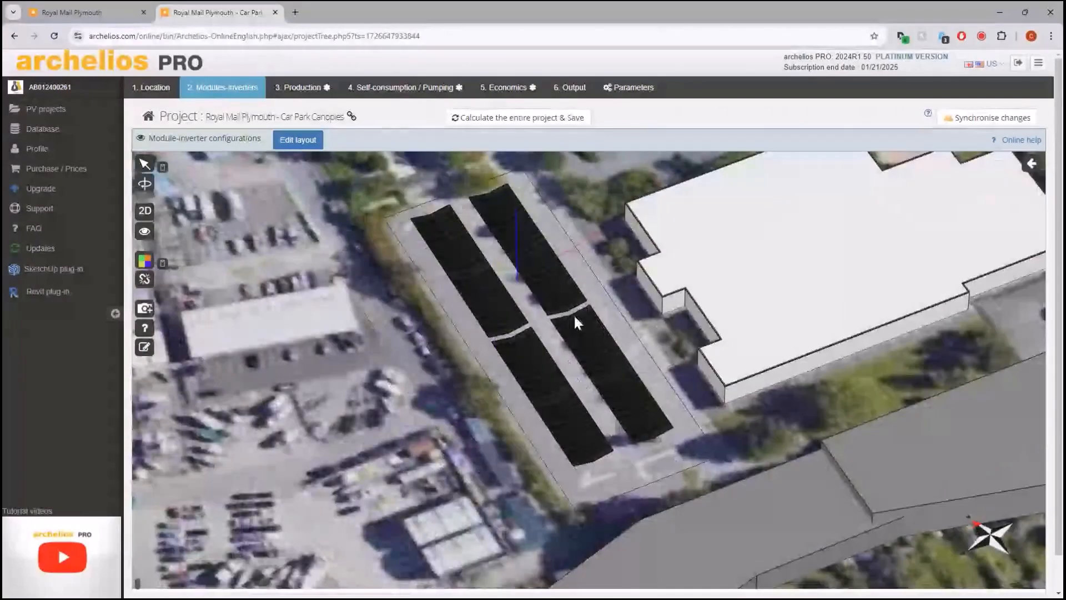
left_click(145, 260)
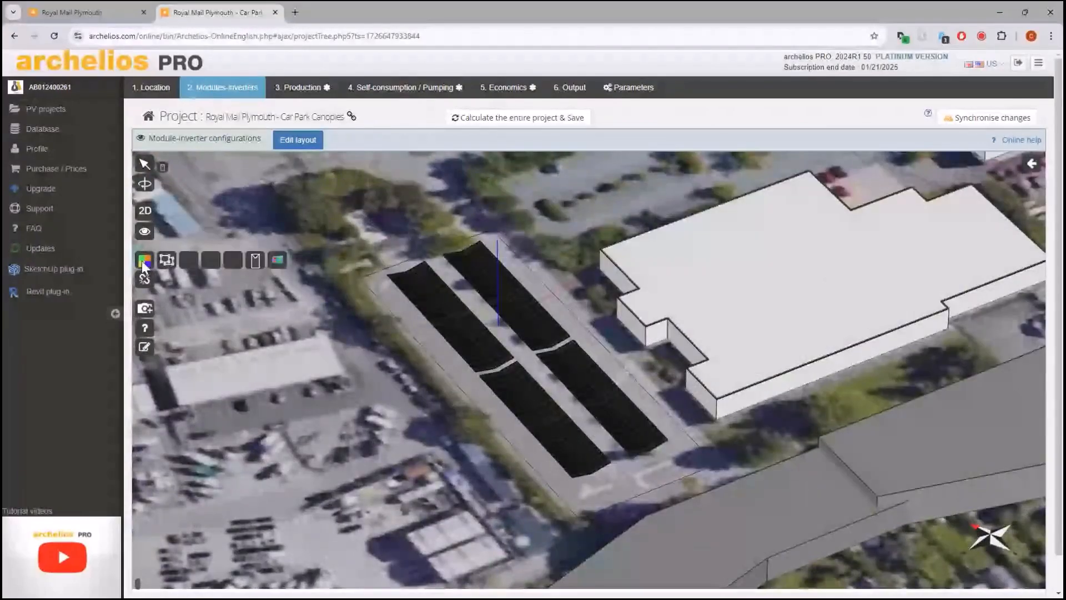
left_click(145, 260)
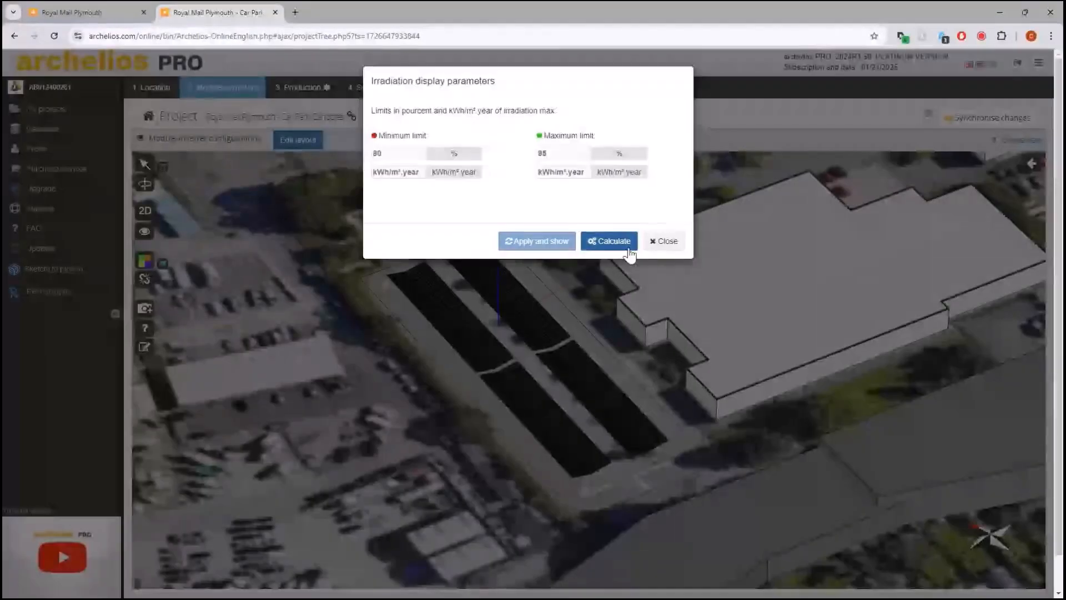
Step: Calculate module irradiation (green, 902–1072 kWh/m²·year), dismiss the dialog and head back to PV projects
left_click(607, 241)
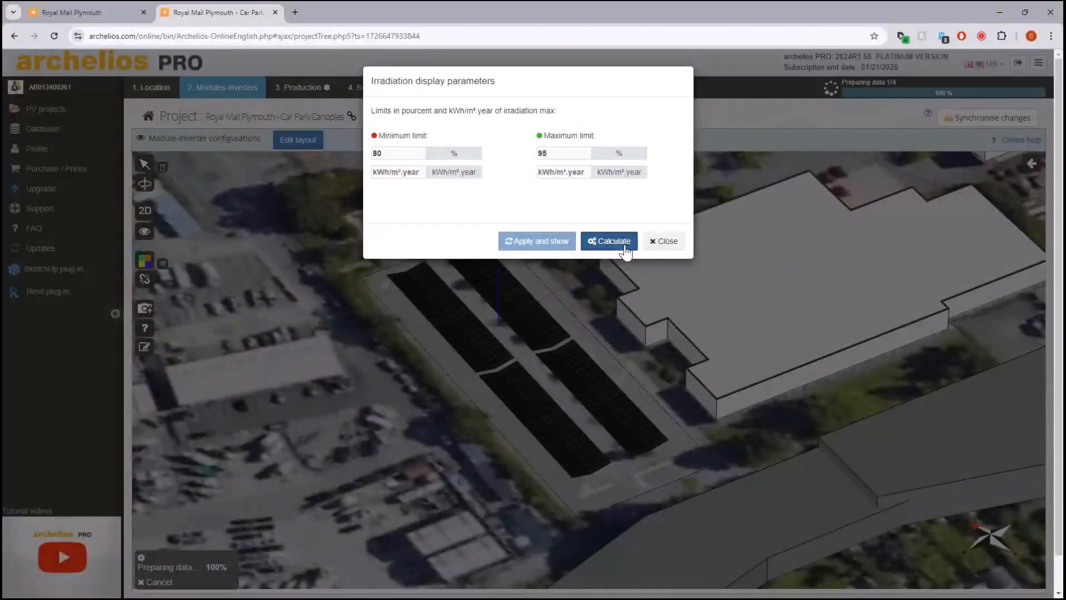
left_click(609, 241)
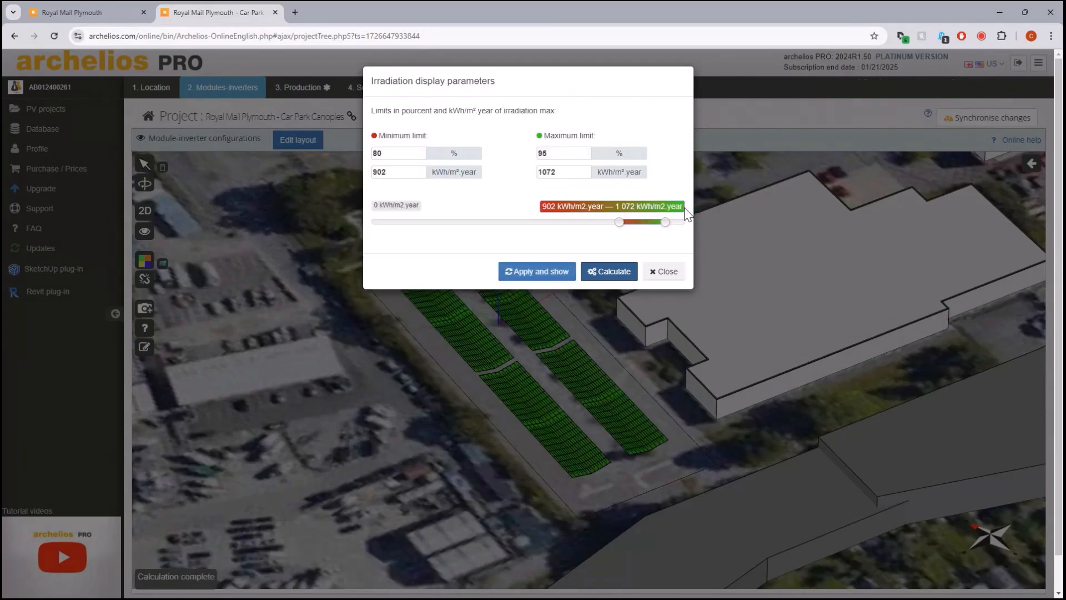
left_click(662, 270)
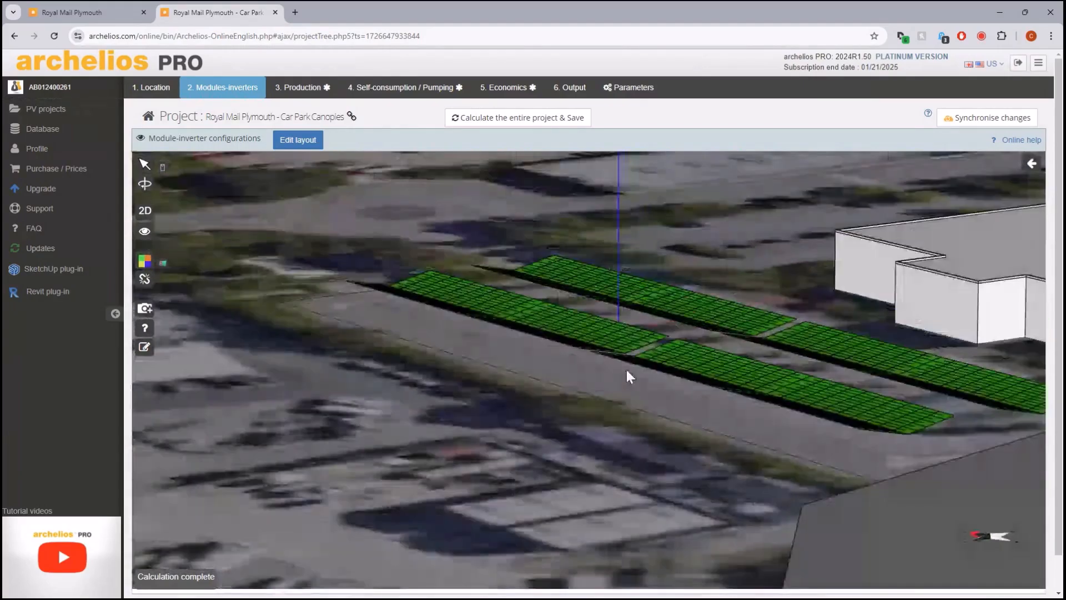
left_click(144, 210)
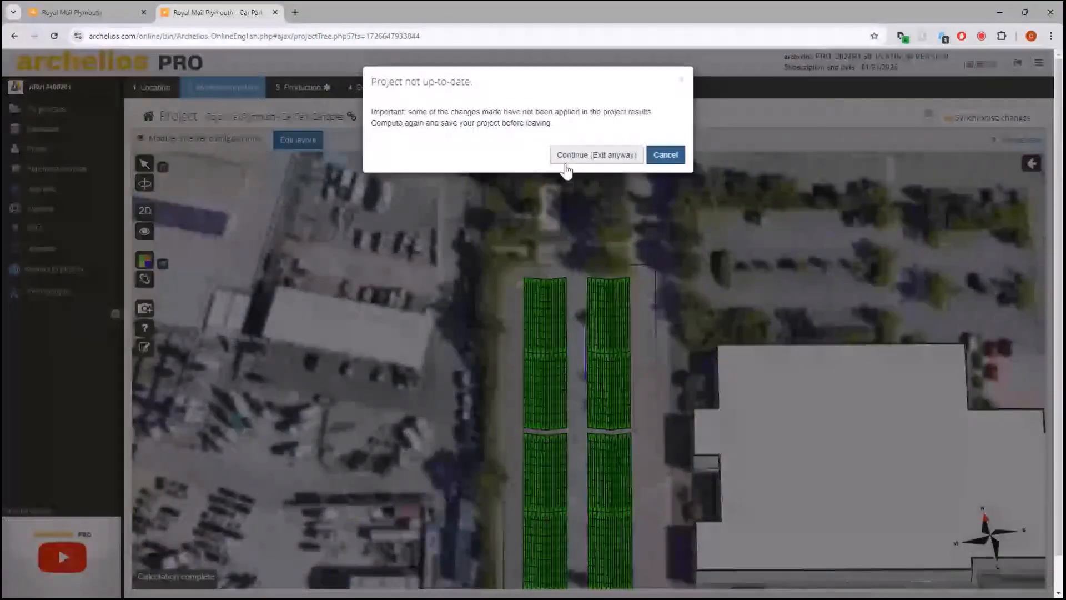
Step: Exit anyway without recalculating and load Plymouth - Utility Scale Trackers from the Royal Mail Plymouth folder
left_click(596, 154)
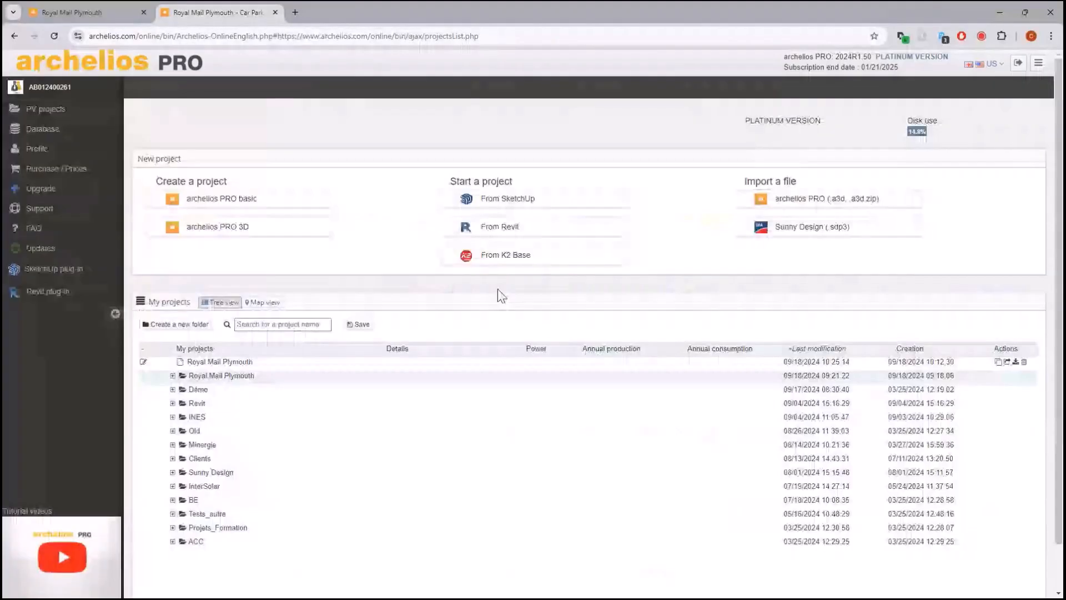
left_click(172, 375)
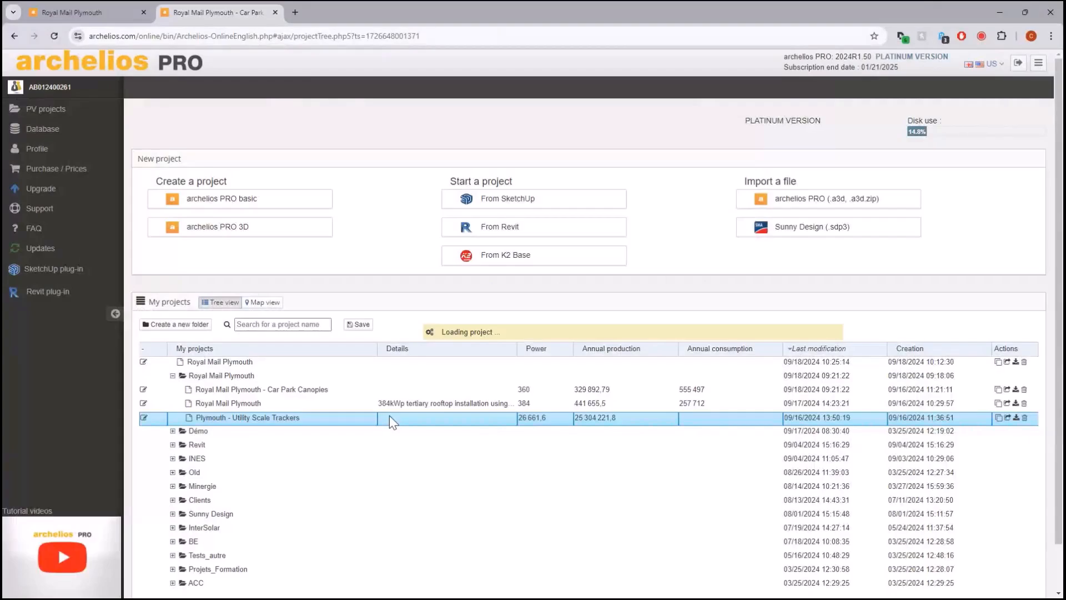
mouse_move(407, 315)
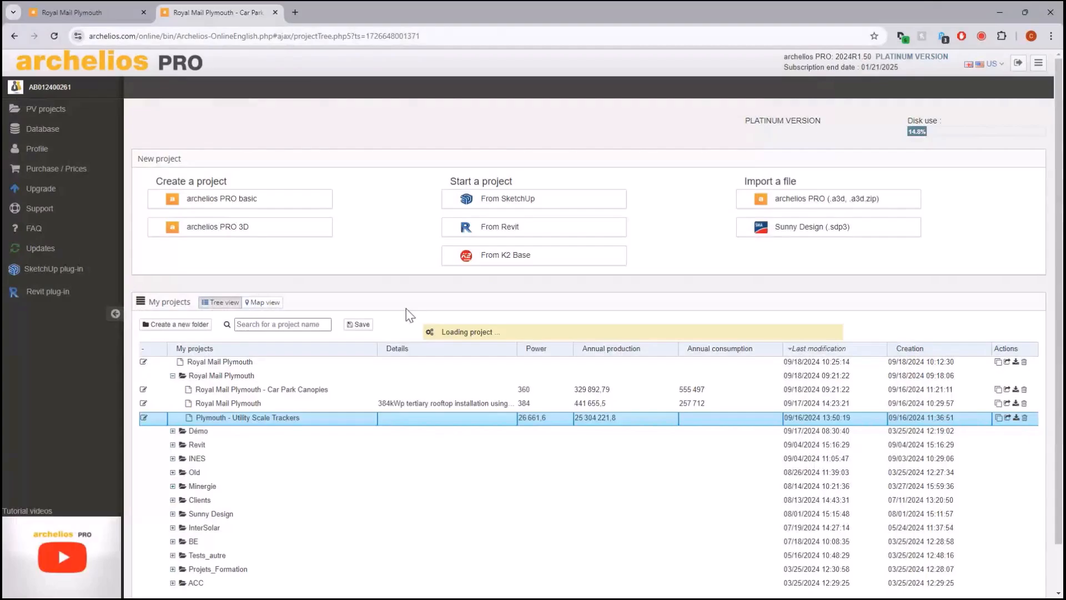
double_click(247, 417)
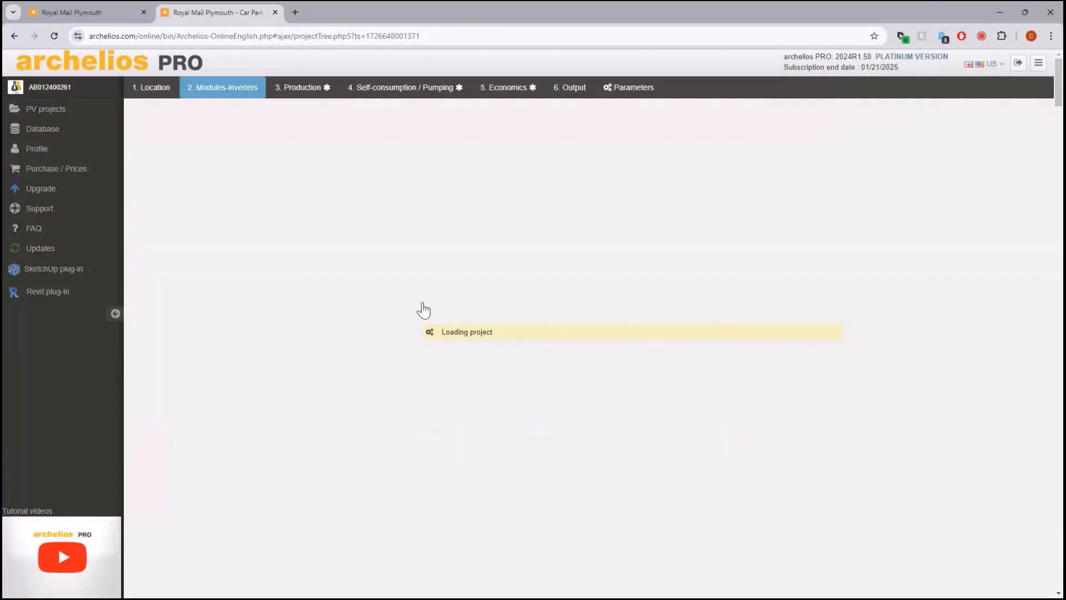
mouse_move(423, 310)
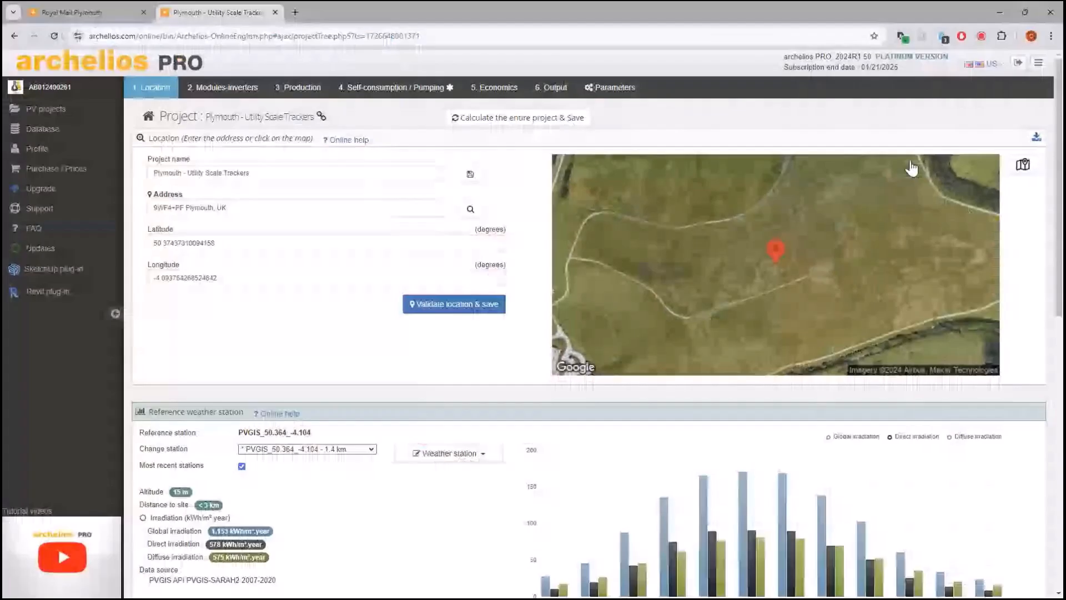
Step: View the tracker layout coloured by group, then show Production results: about 26.5 GWh/year, 87.2% PR
left_click(222, 87)
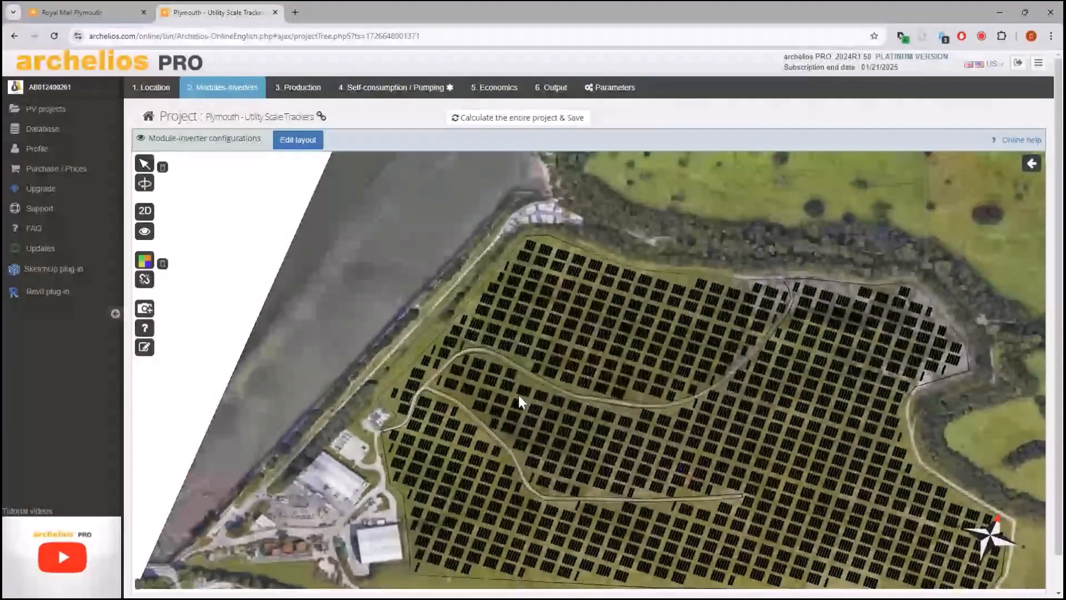
scroll("up", 3)
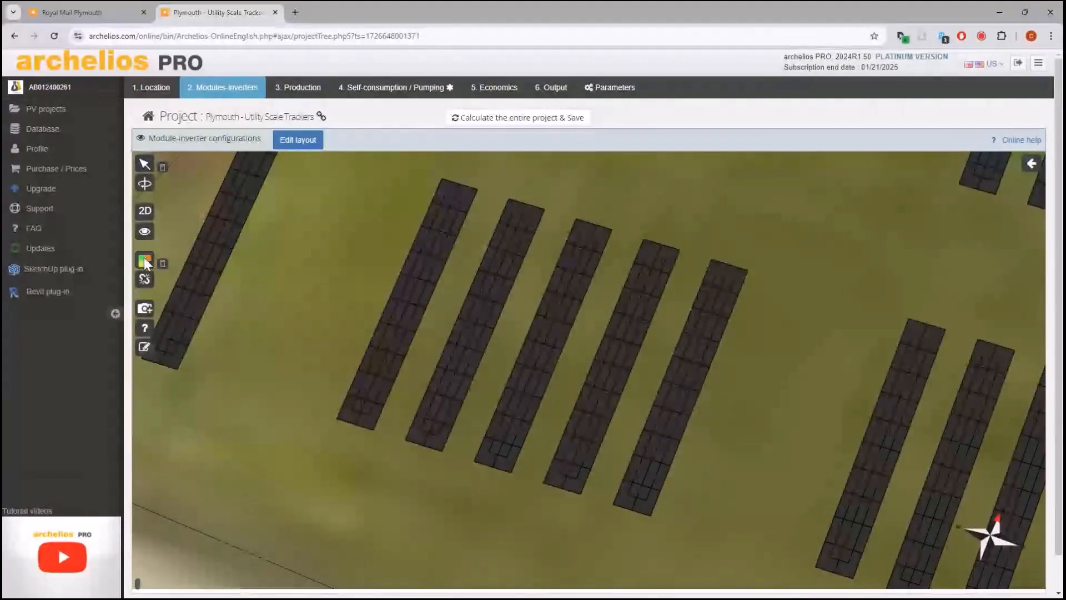
left_click(144, 260)
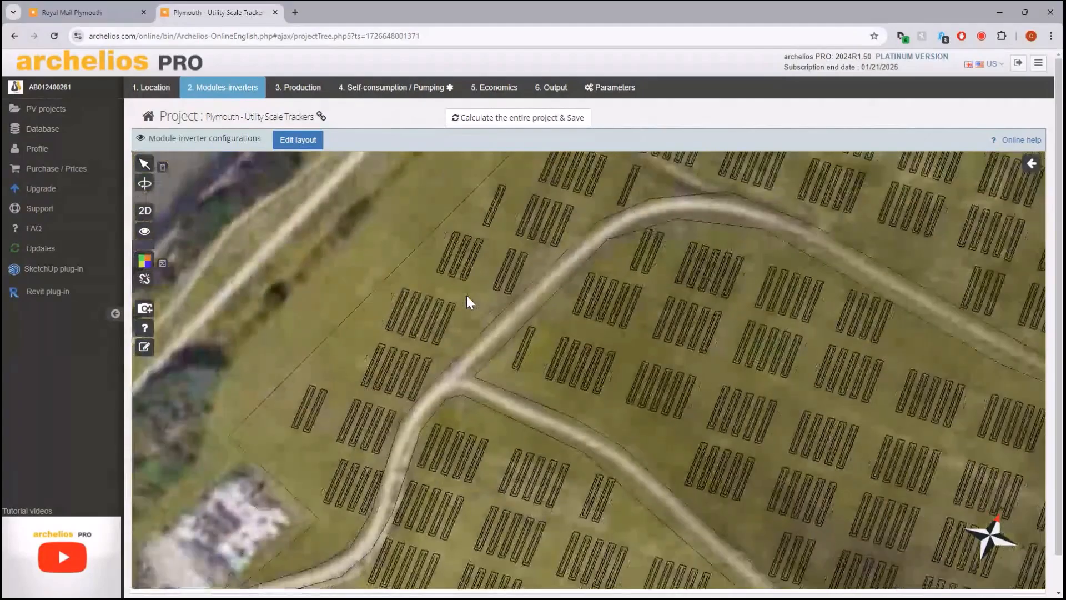
left_click(144, 260)
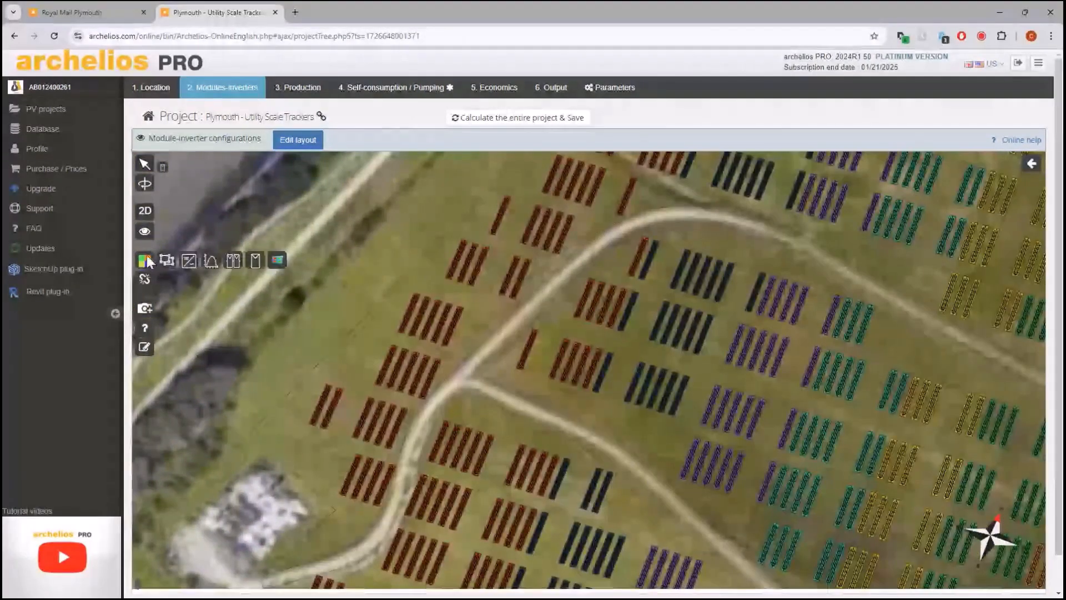
mouse_move(233, 260)
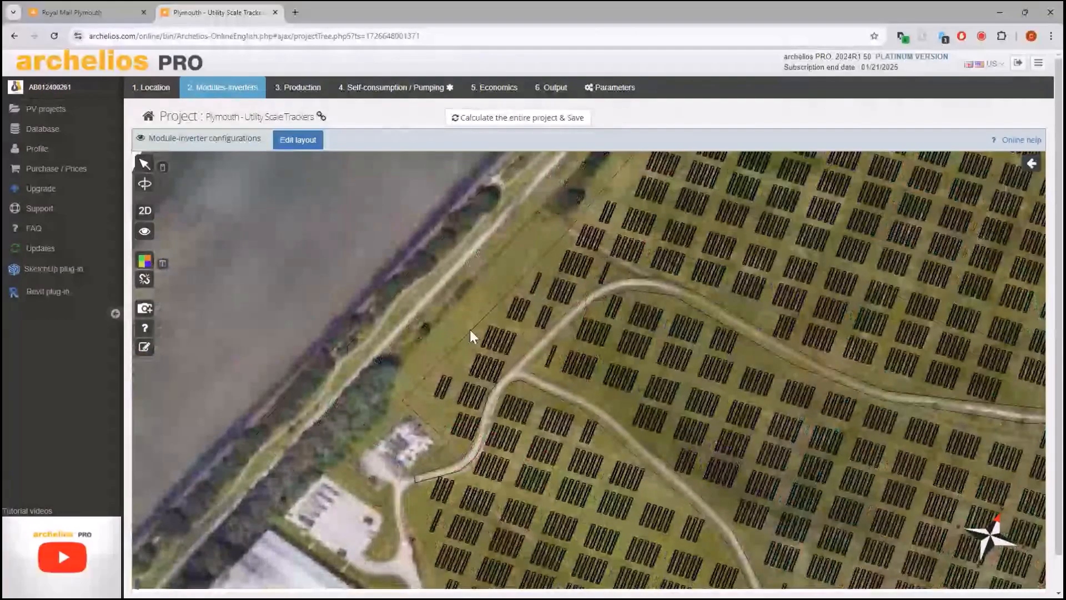
left_click(298, 87)
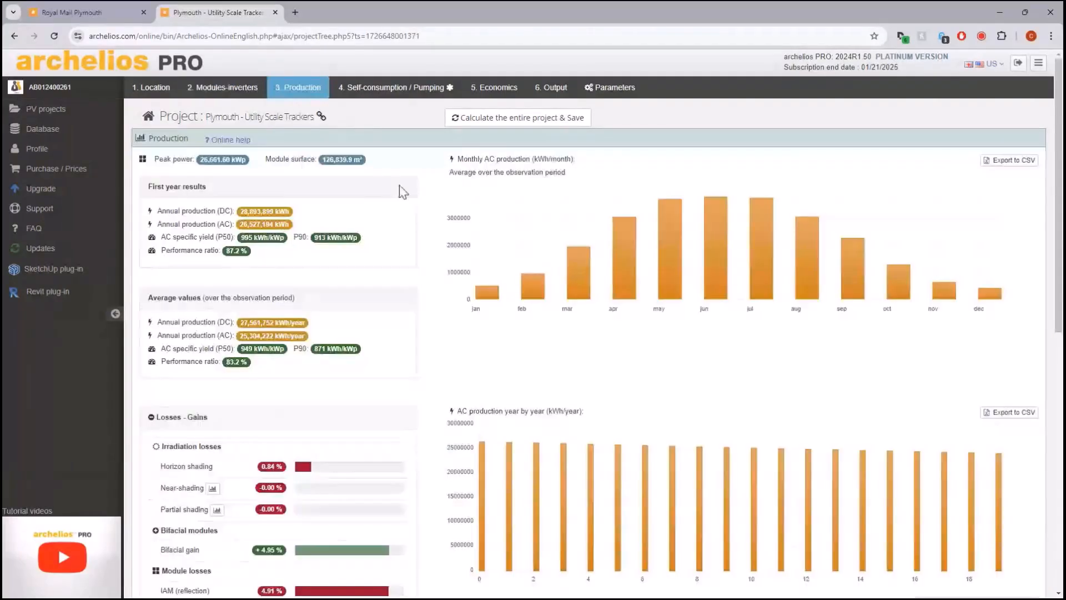
Step: Review the Losses-Gains and Clipping results, then return to the Modules-inverters tracker layout
scroll("down", 3)
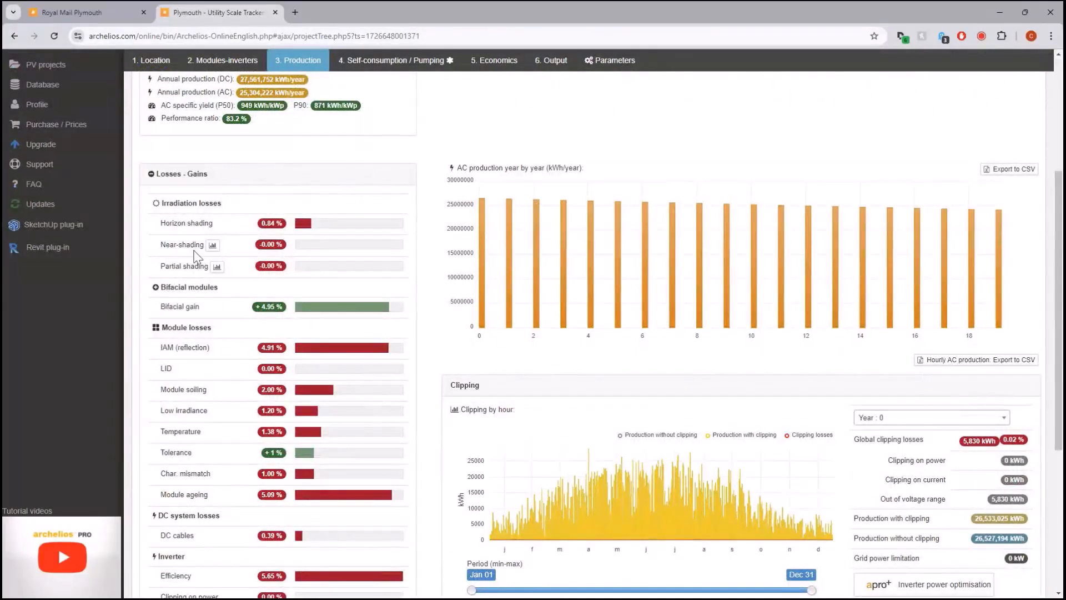
mouse_move(414, 307)
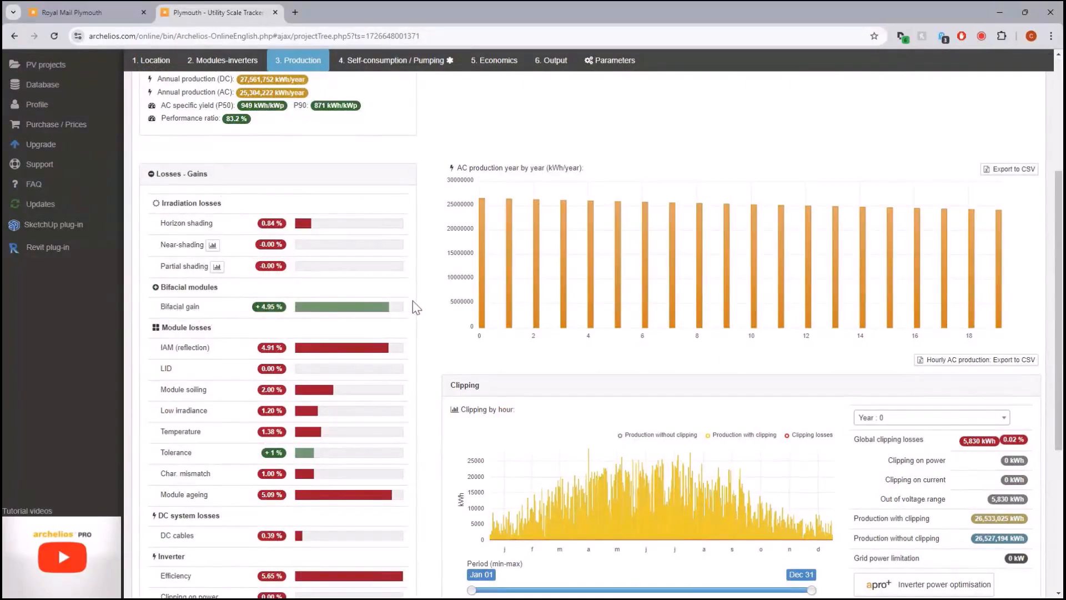
mouse_move(304, 296)
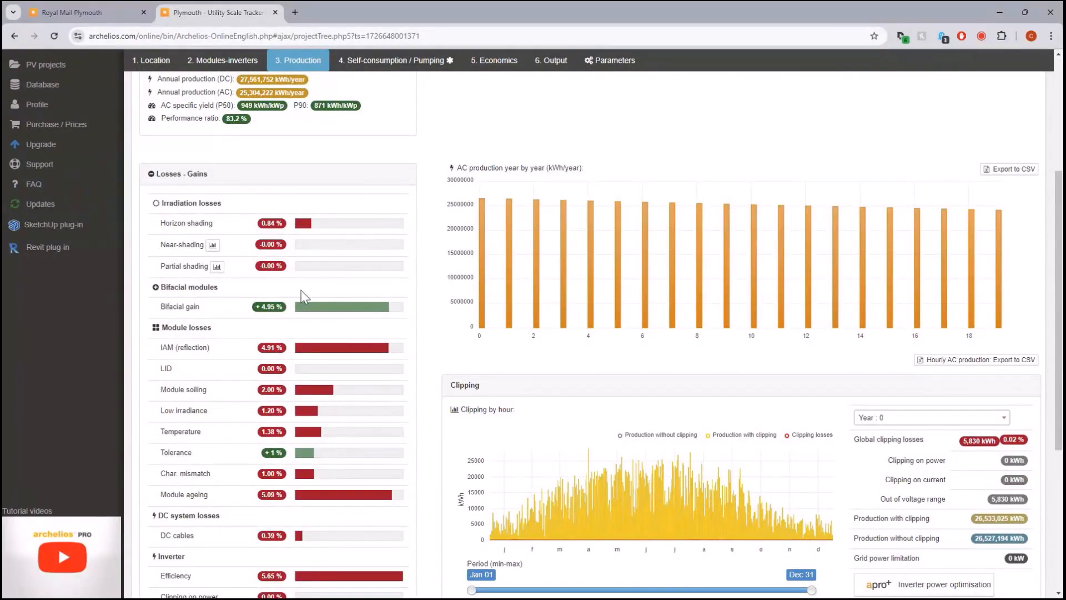
mouse_move(234, 260)
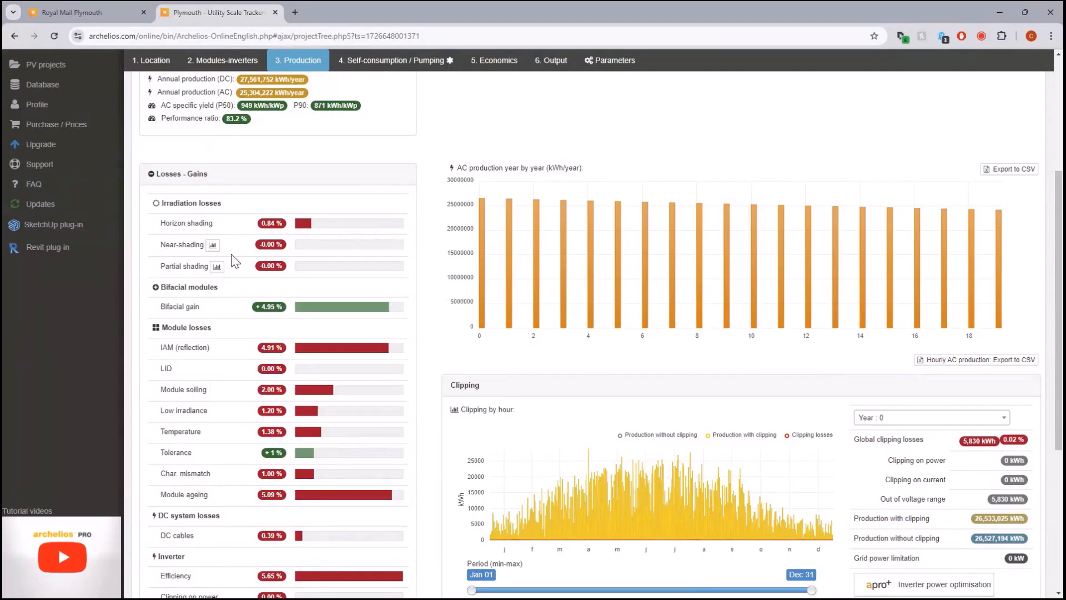
mouse_move(245, 320)
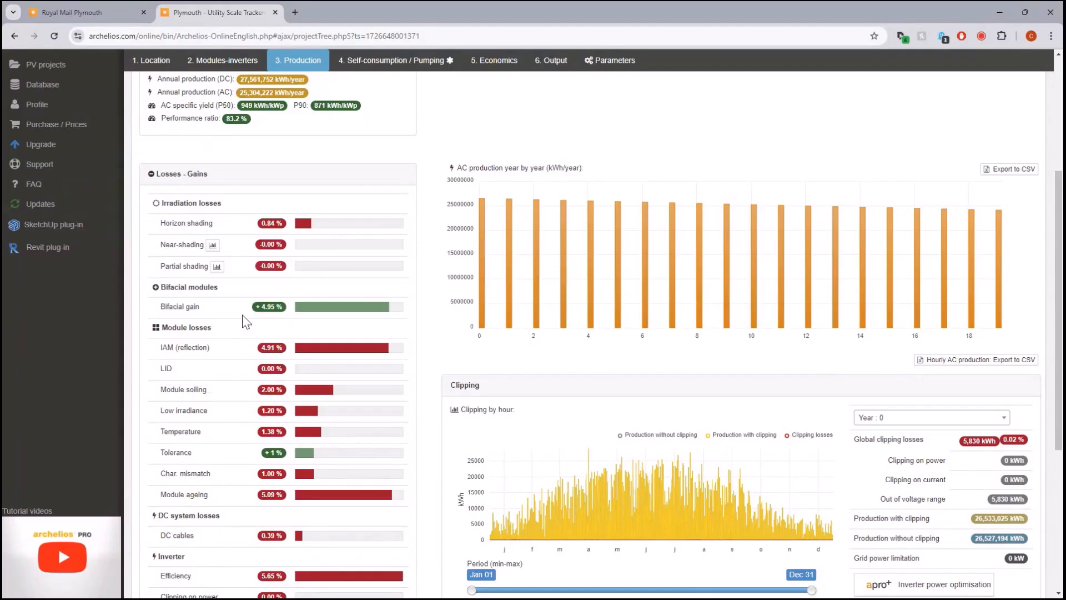
scroll("down", 3)
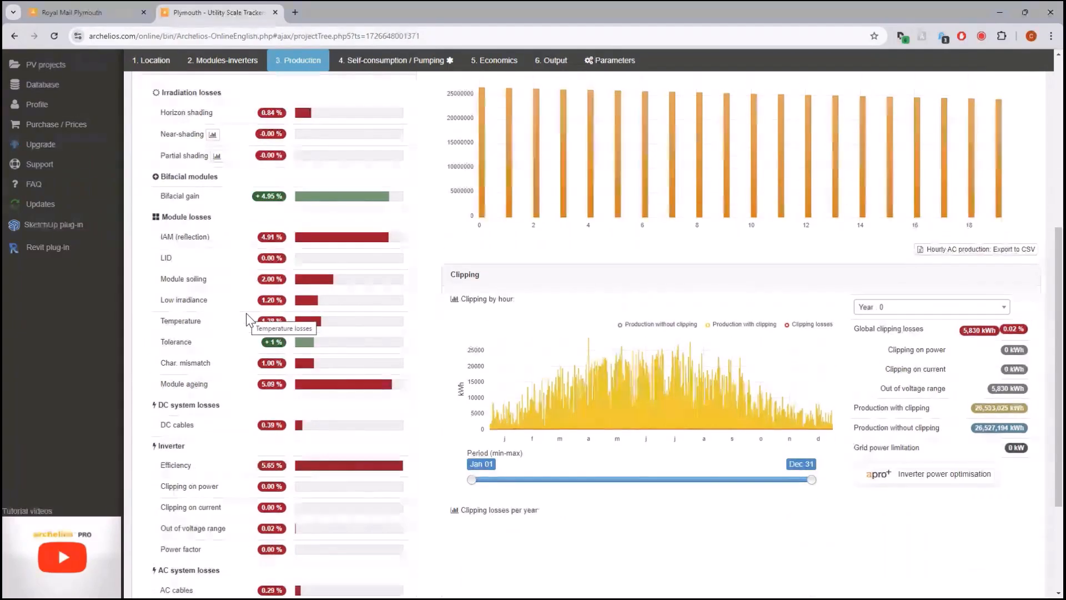
scroll("up", 3)
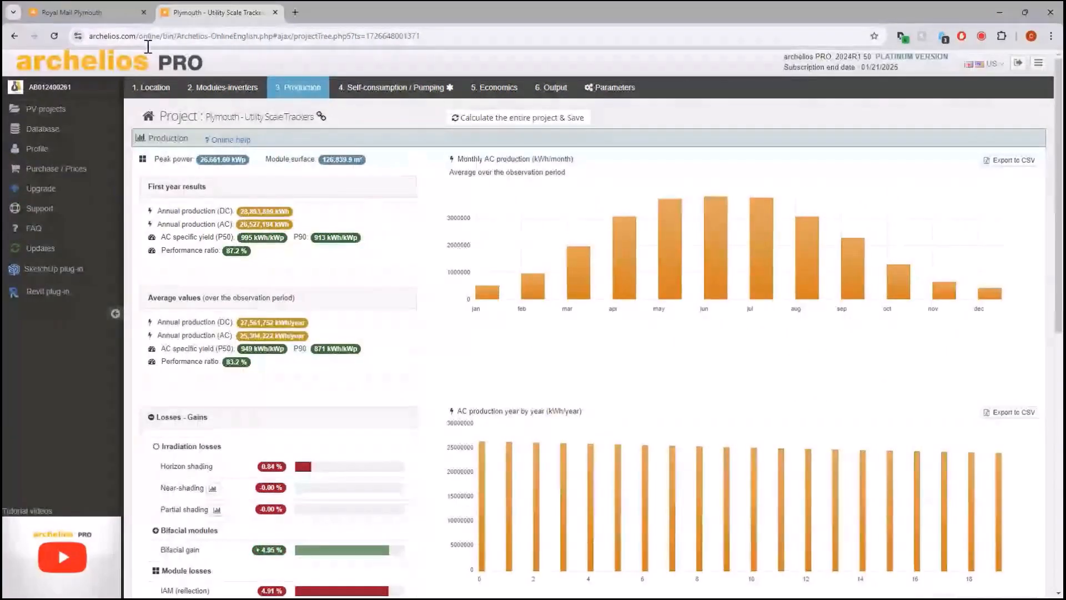
left_click(222, 87)
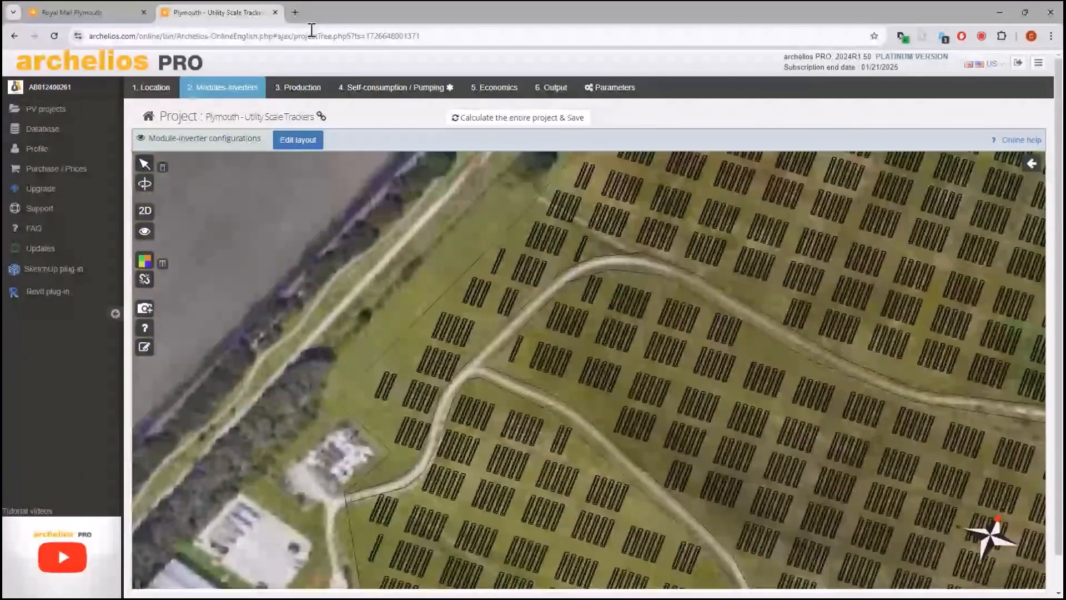
Step: Return to the Royal Mail Plymouth roof and start editing the module groups layout
left_click(81, 13)
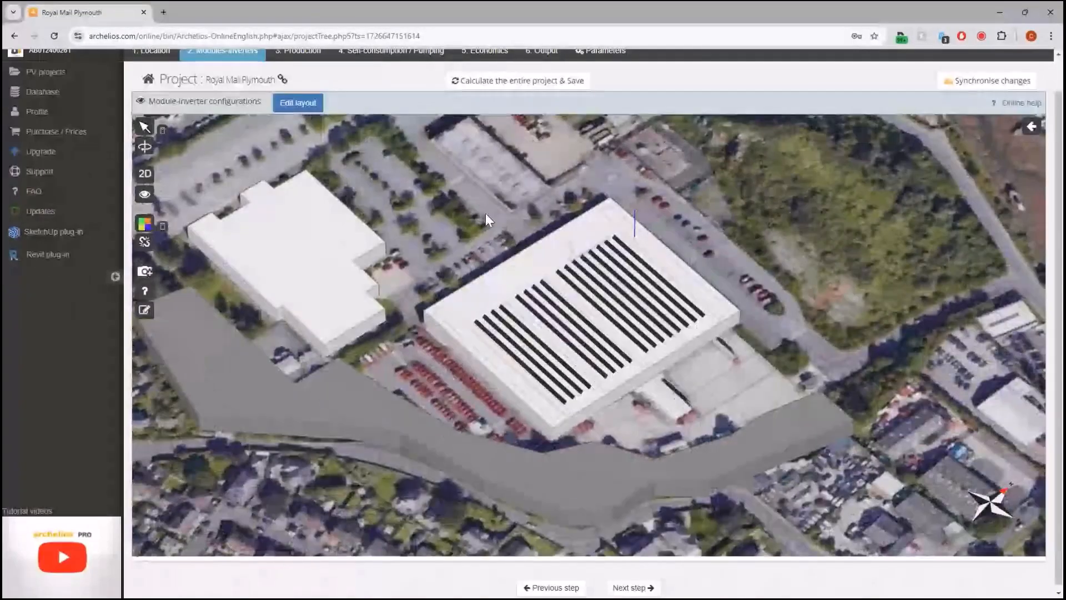
left_click(1032, 127)
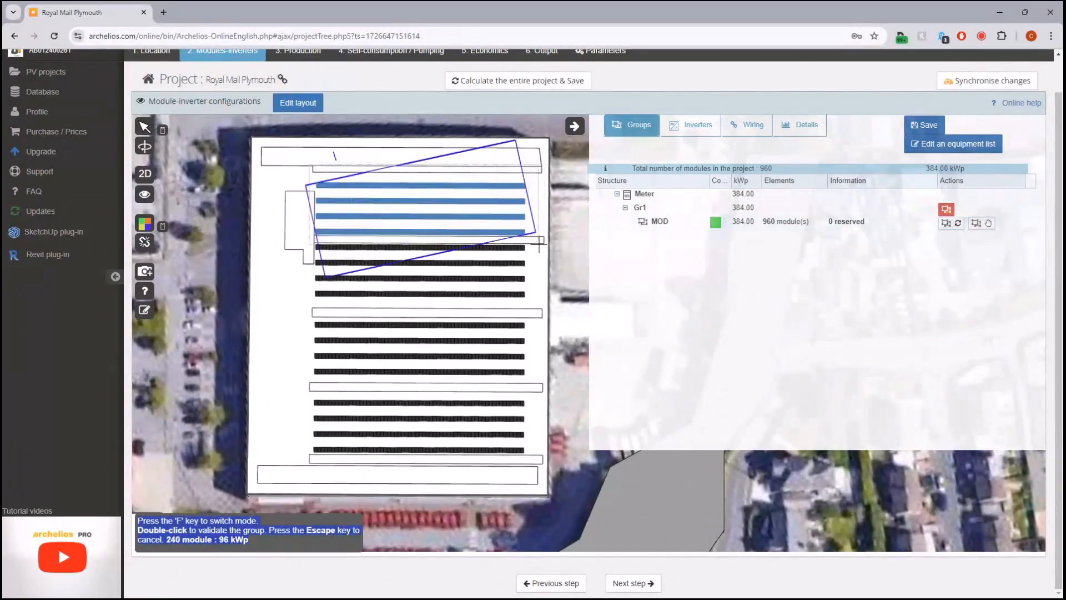
Step: Validate the 240-module Gr2 group and recolour its modules blue
double_click(421, 204)
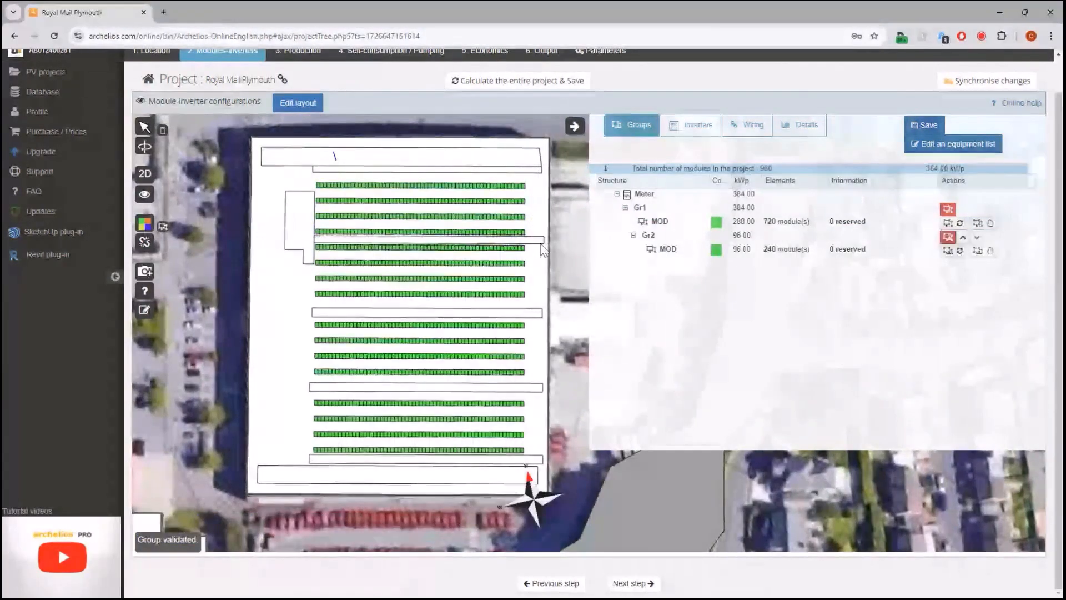
left_click(658, 222)
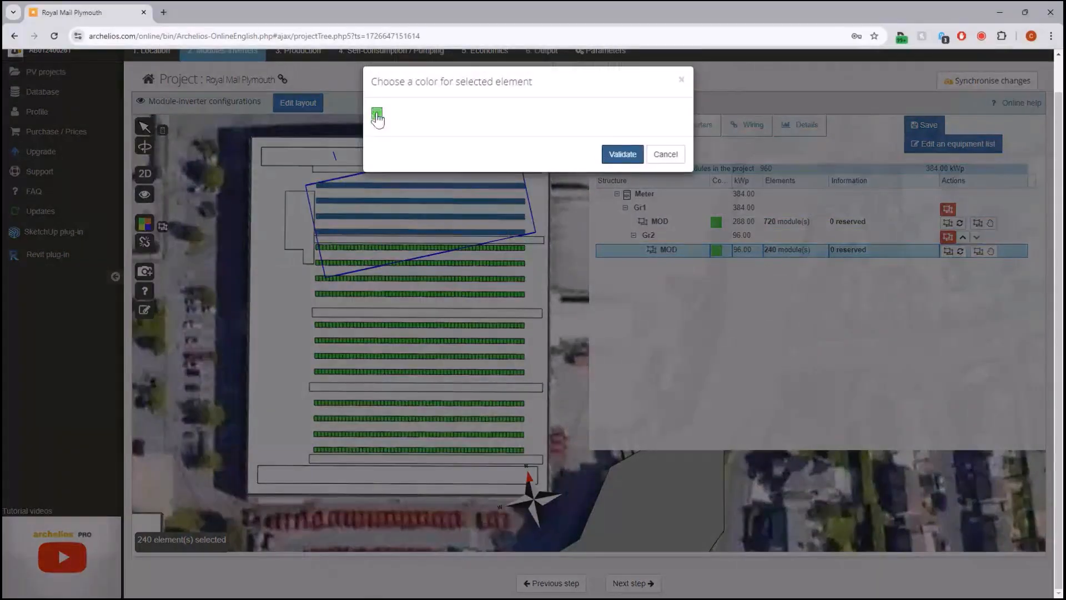
left_click(377, 114)
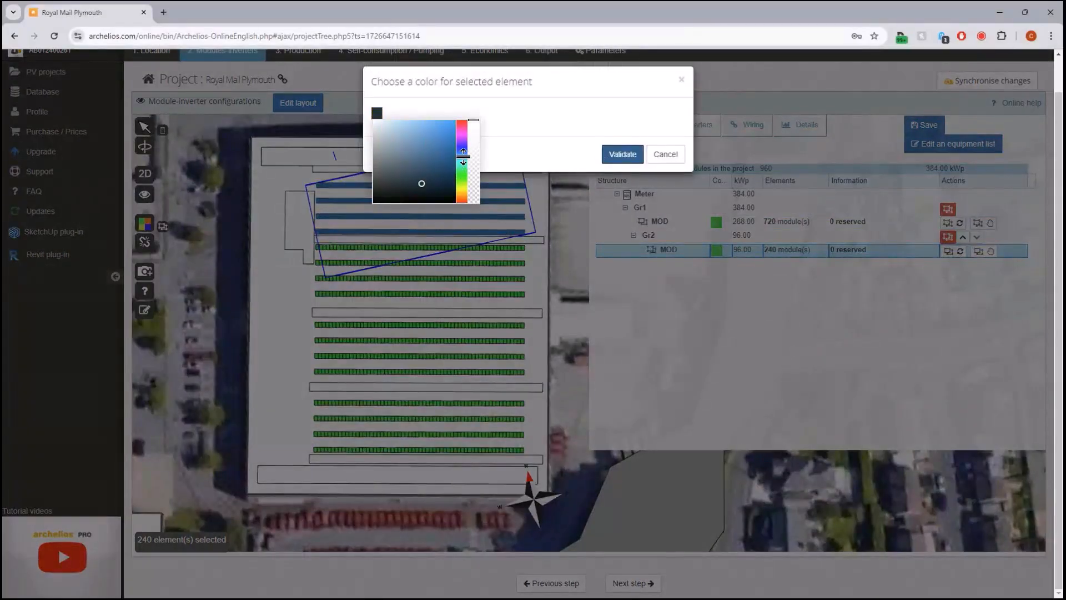
left_click(620, 155)
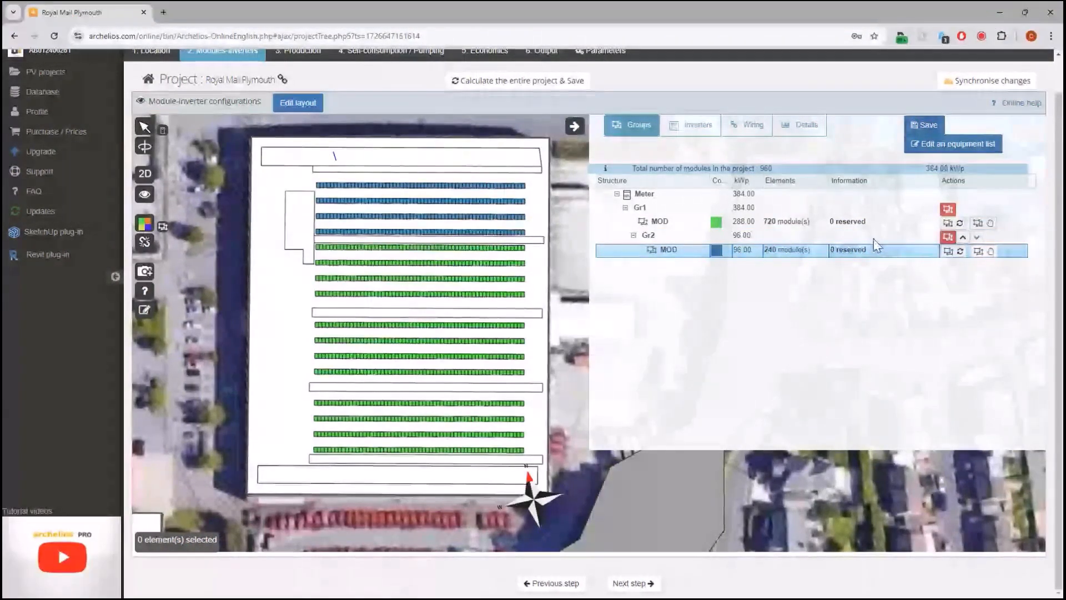
Step: Delete groups Gr2 and Gr1 so all 960 modules sit under the meter, then begin inverter setup
left_click(947, 208)
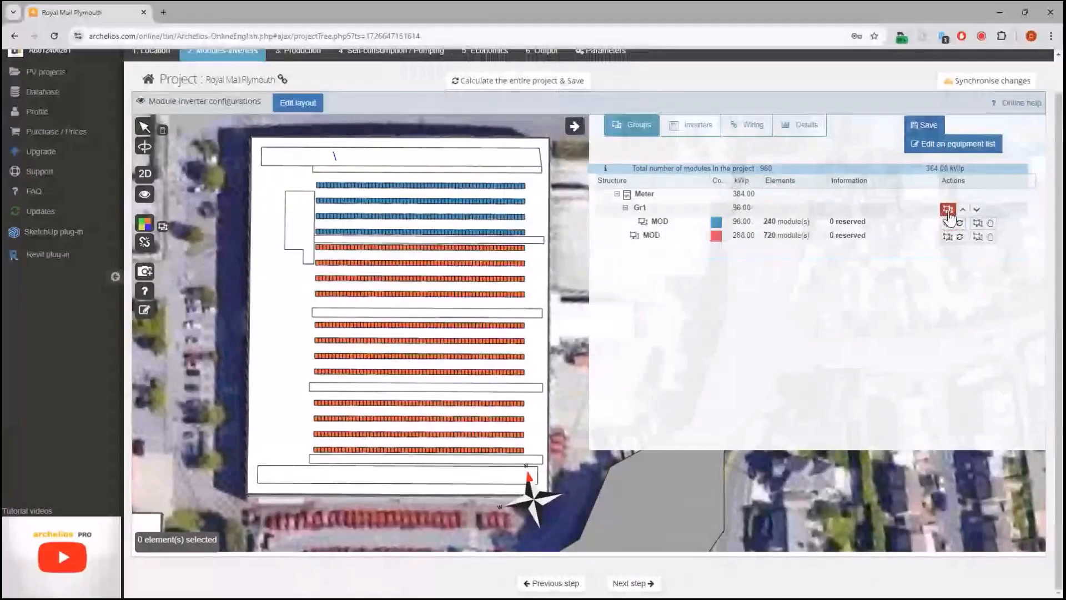
left_click(947, 208)
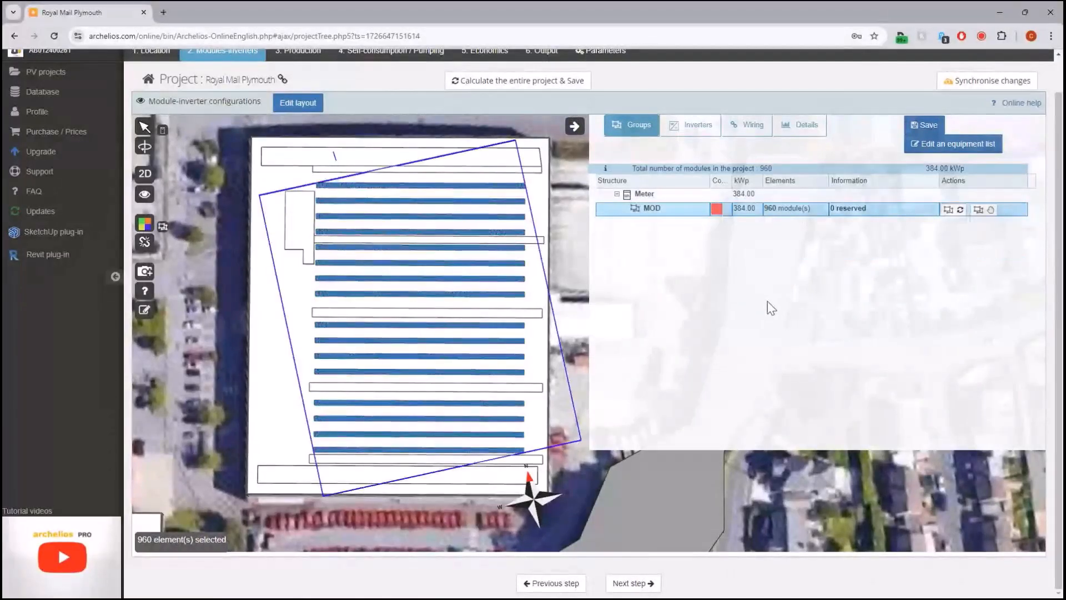
left_click(690, 126)
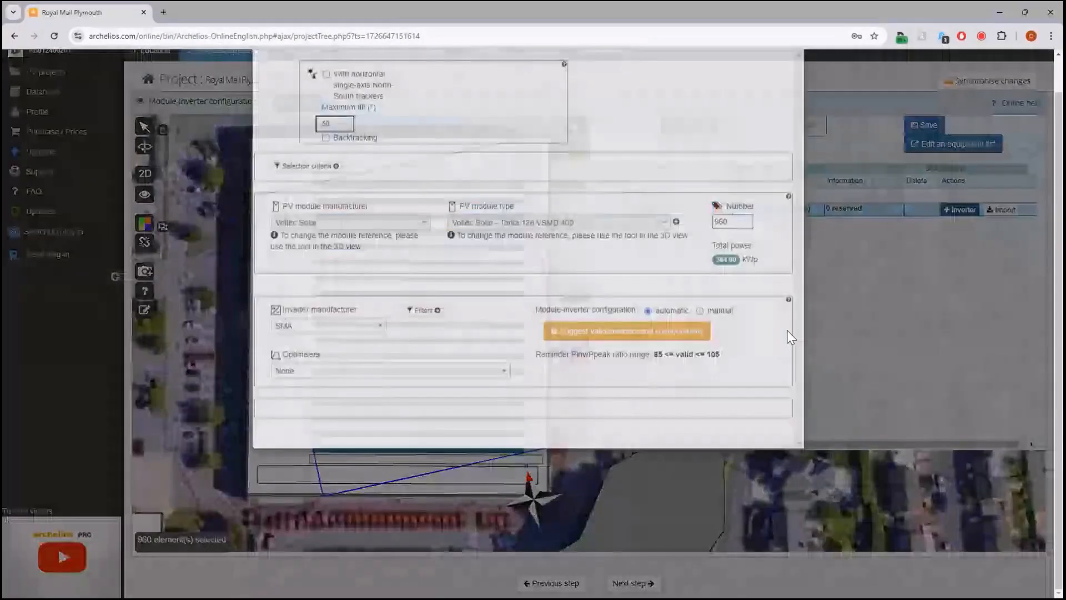
Step: Choose HUAWEI as inverter manufacturer and expand the selection criteria and inverter filters
left_click(326, 373)
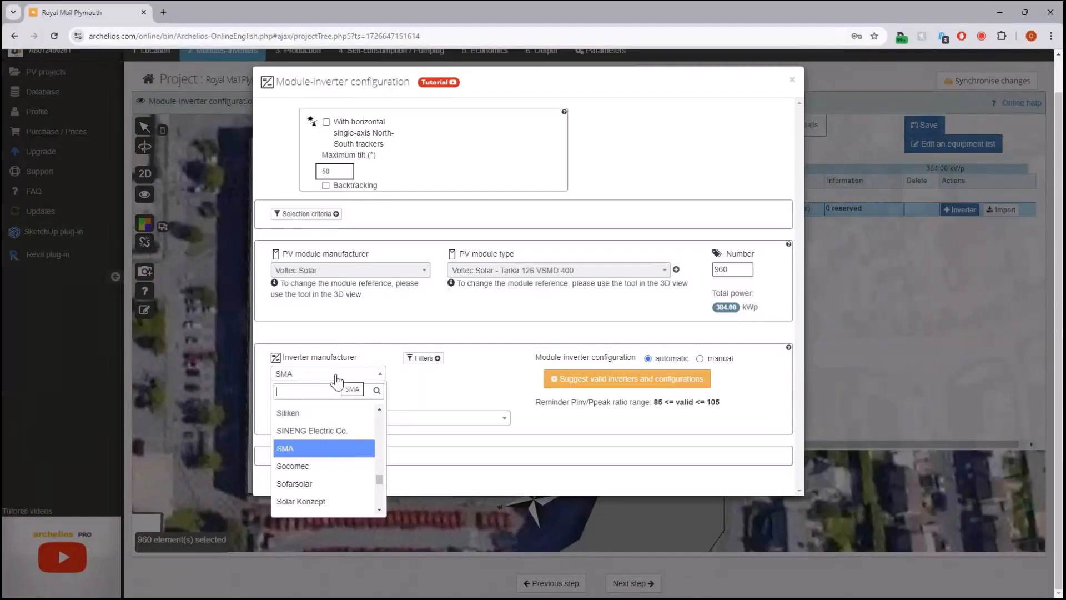
type("HUAWEI")
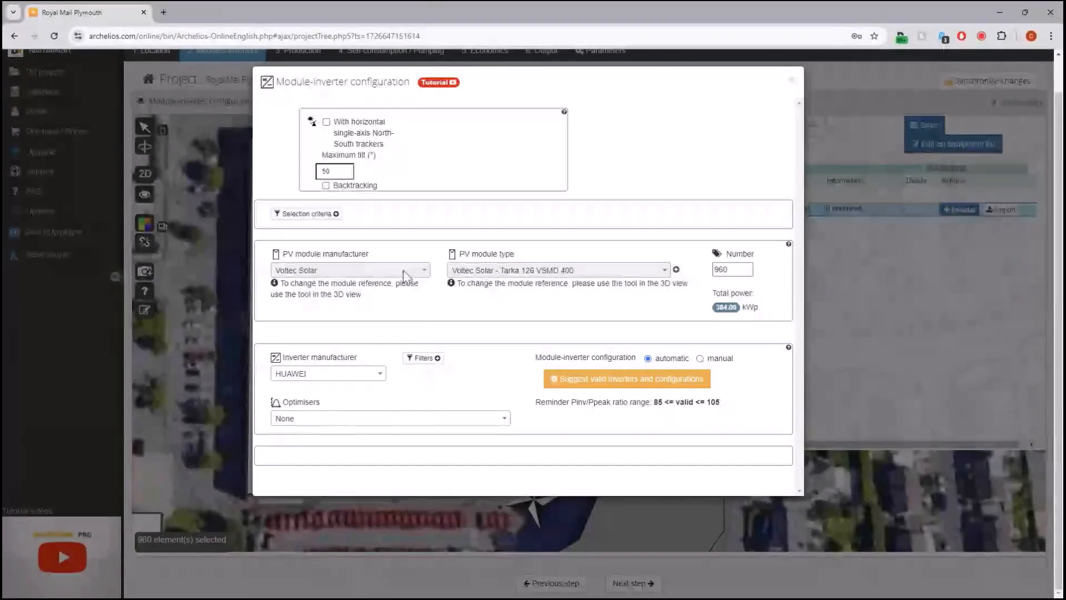
mouse_move(373, 368)
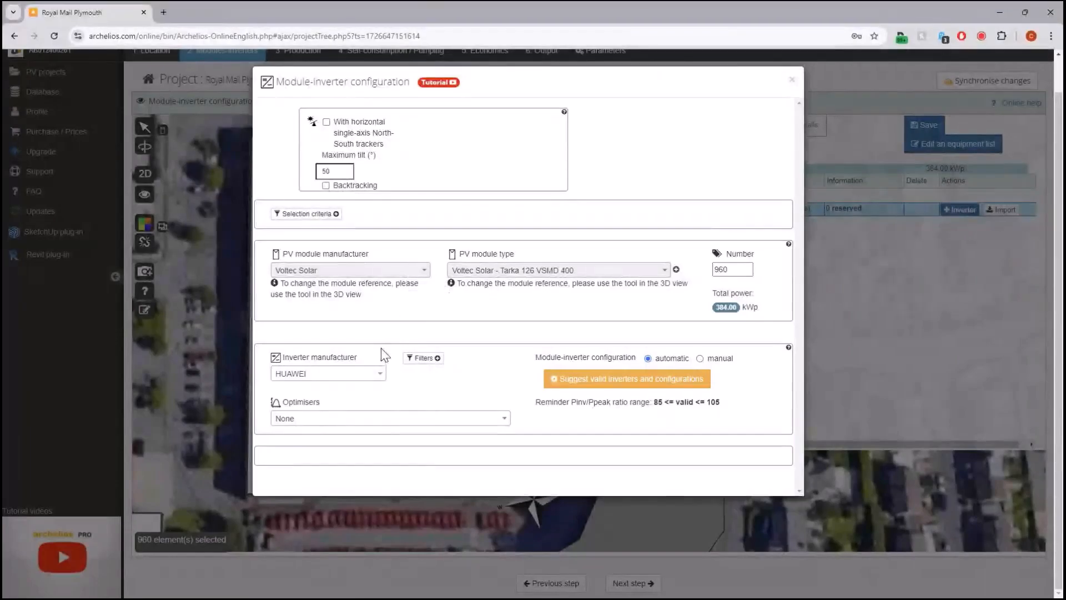
mouse_move(350, 96)
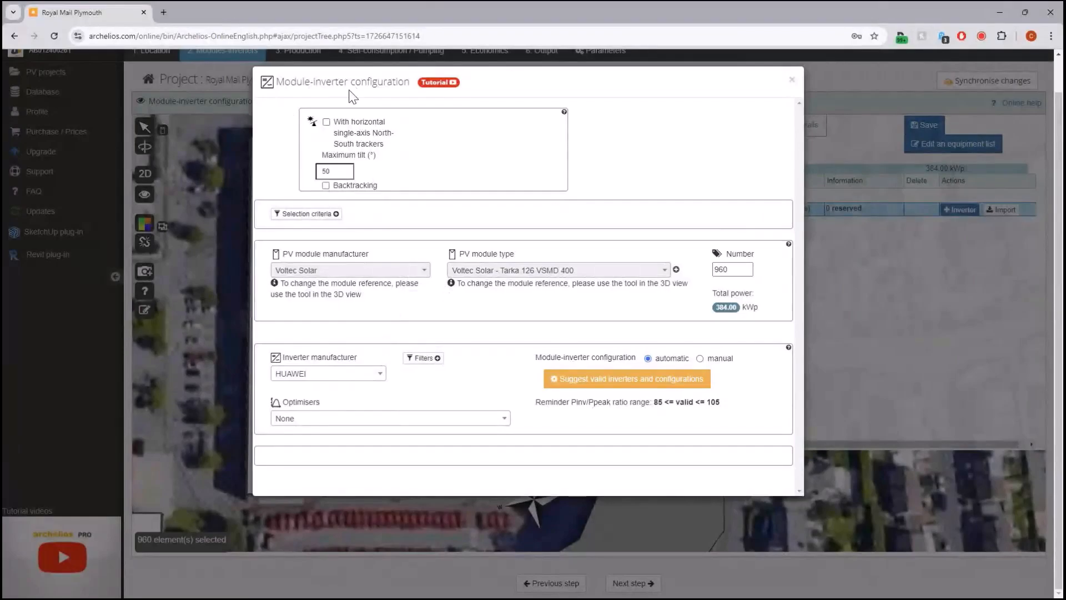
mouse_move(376, 127)
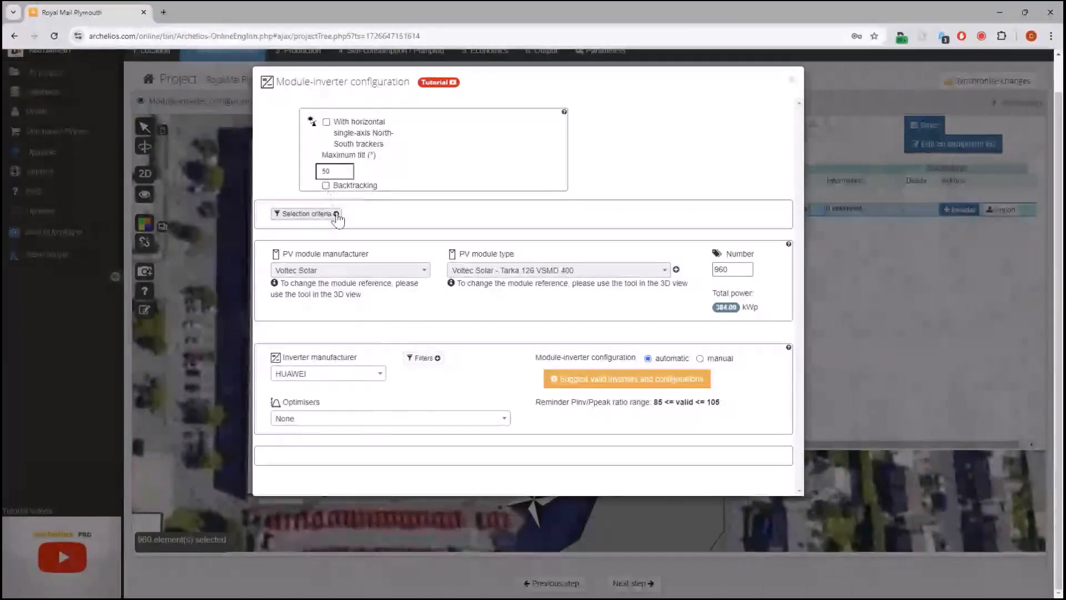
left_click(305, 213)
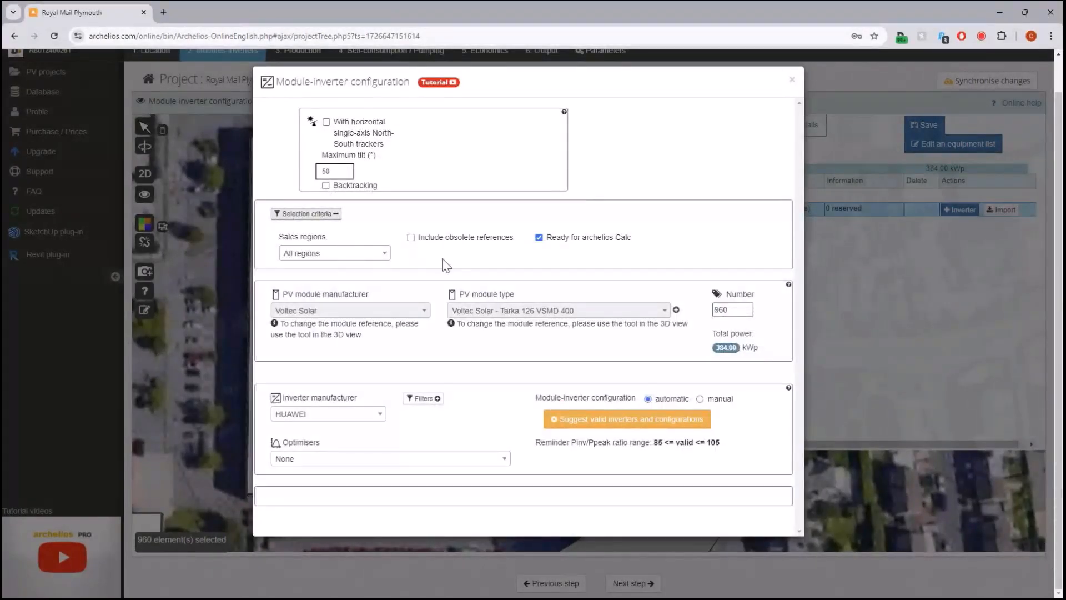
left_click(422, 398)
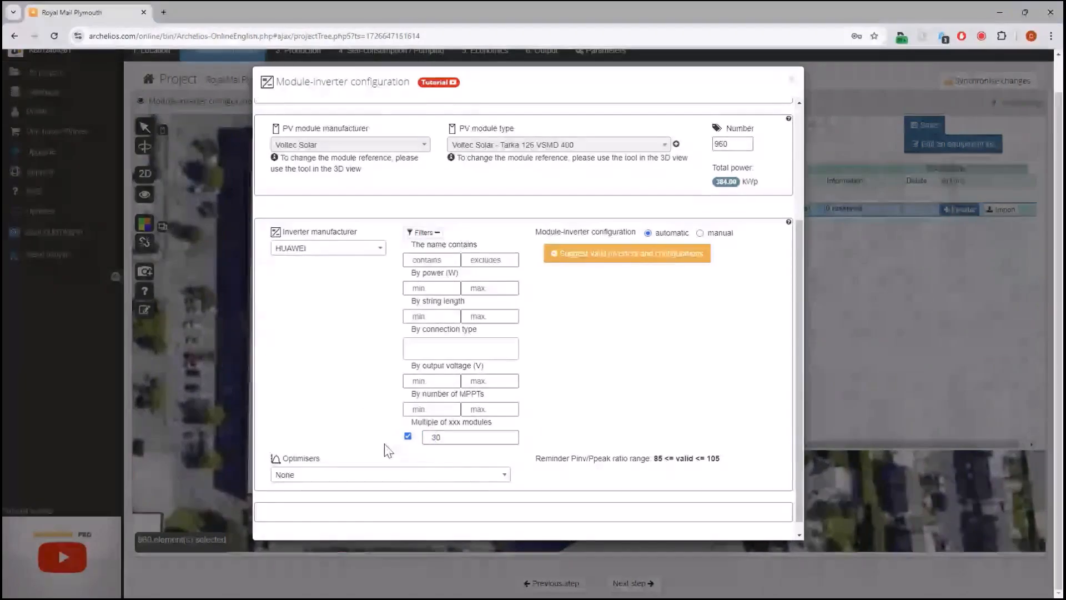
mouse_move(377, 410)
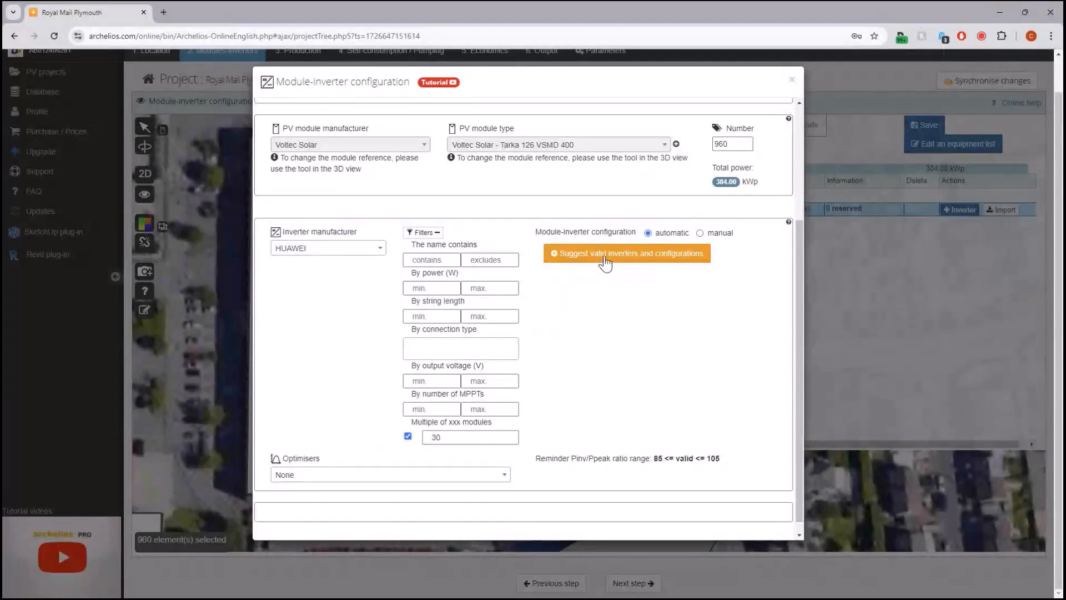
mouse_move(748, 267)
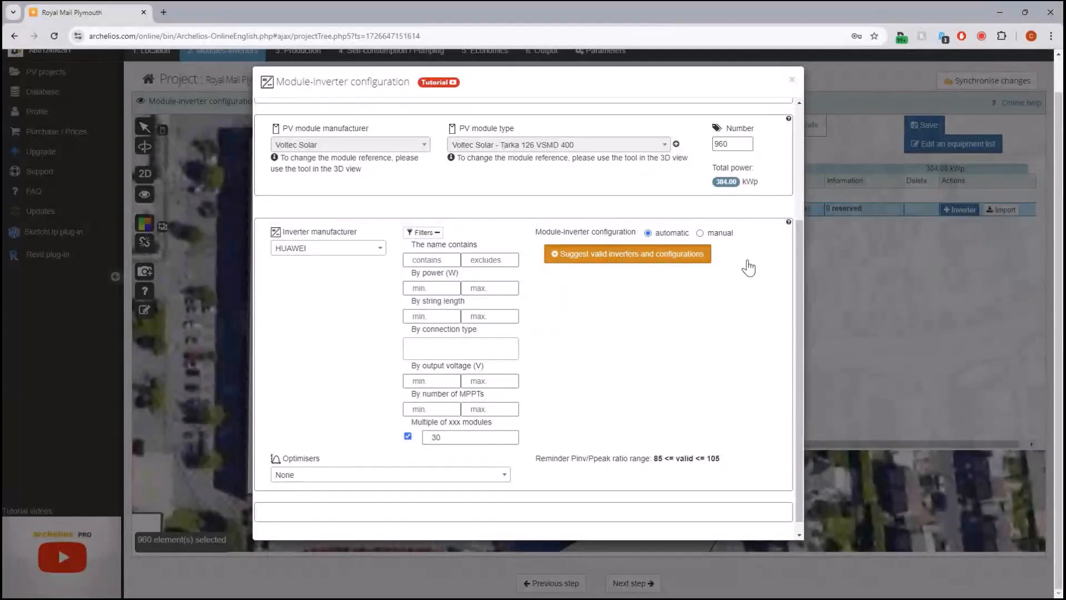
Step: Suggest valid configurations and try the SUN2000-215KTL-H3 and SUN2000-50KTL-M3 inverters
left_click(627, 254)
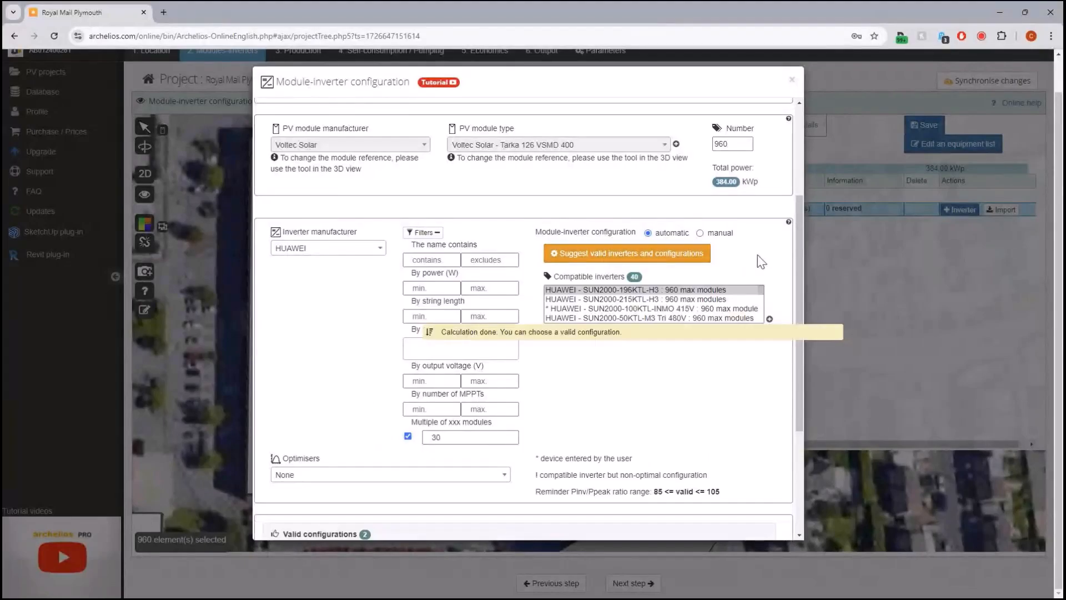
scroll("down", 3)
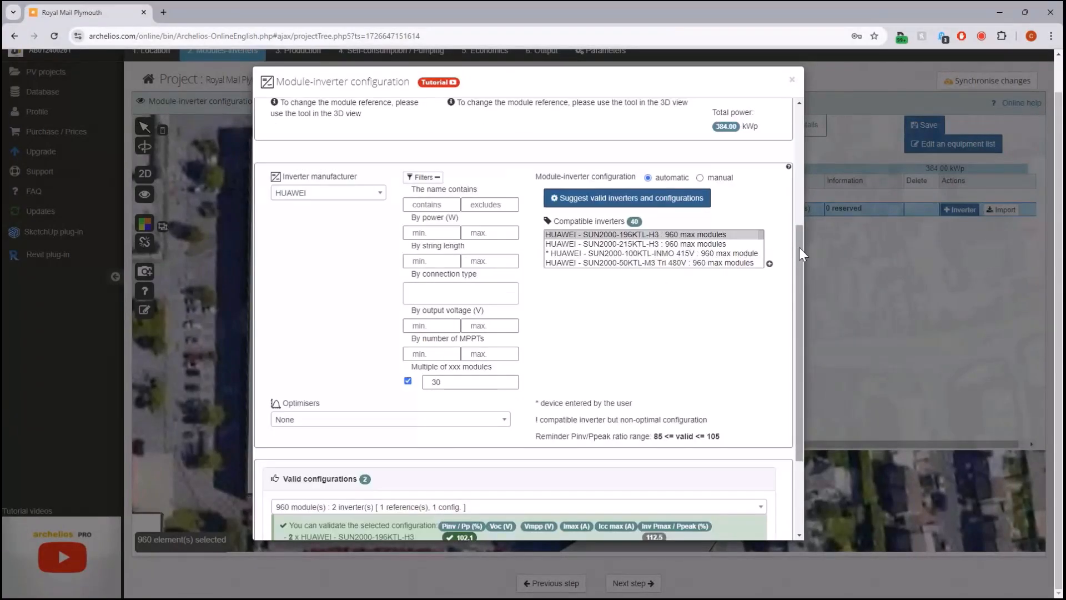
scroll("down", 3)
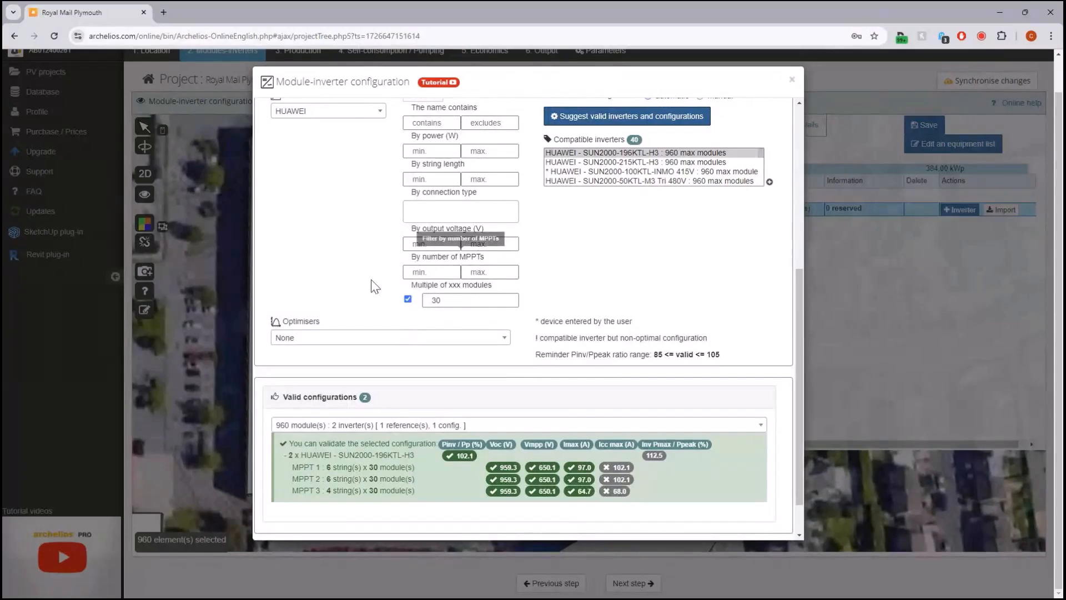
left_click(653, 162)
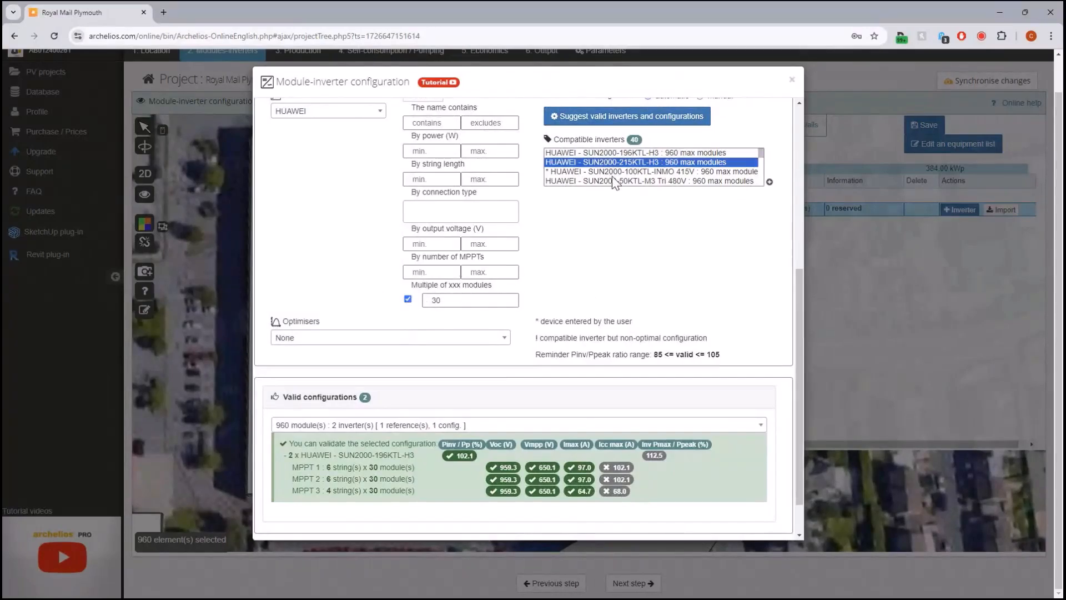
left_click(650, 181)
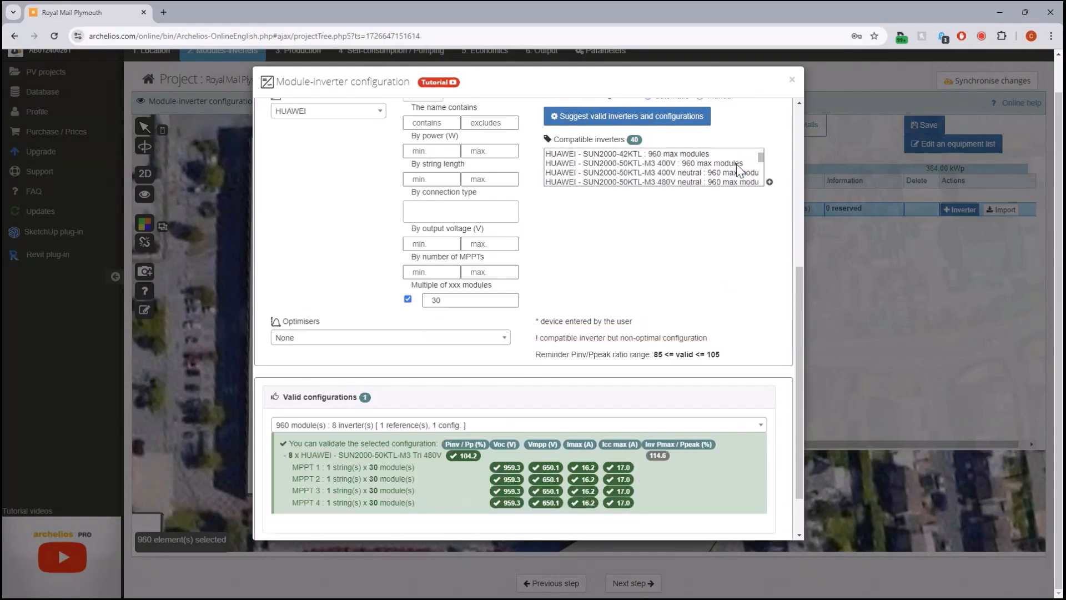
Step: Try the SUN2000-25K options, then settle on two SUN2000-196KTL-H3 inverters for the 960 modules
left_click(646, 181)
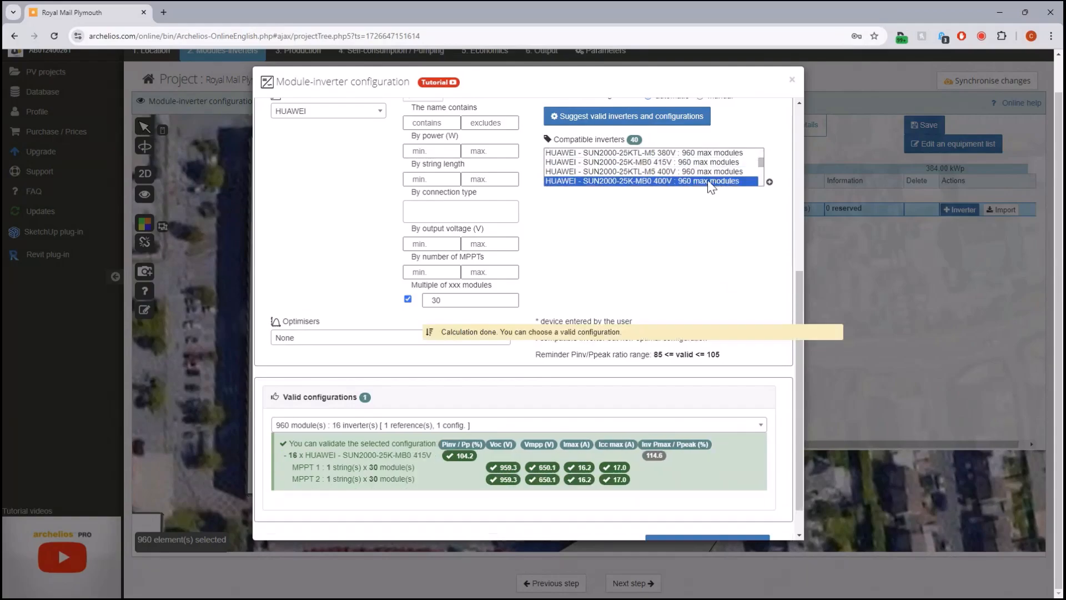
left_click(646, 181)
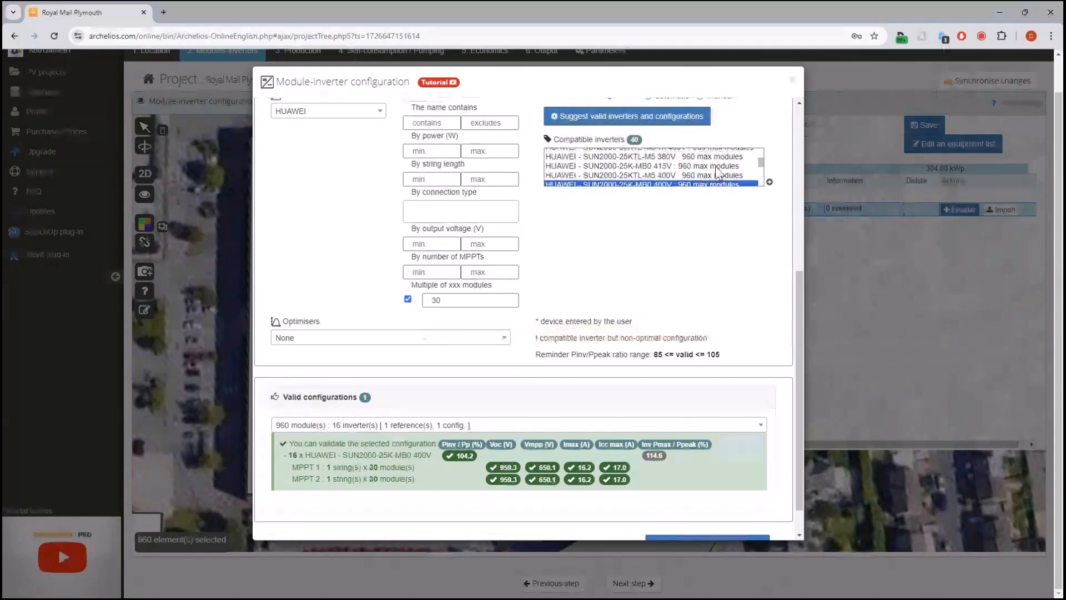
left_click(650, 152)
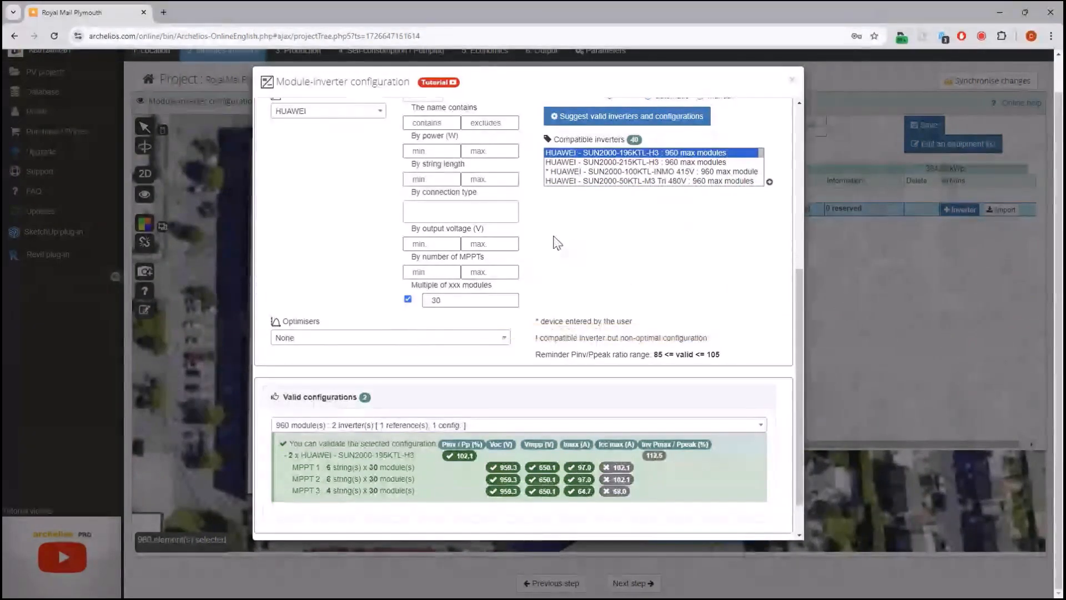
mouse_move(531, 318)
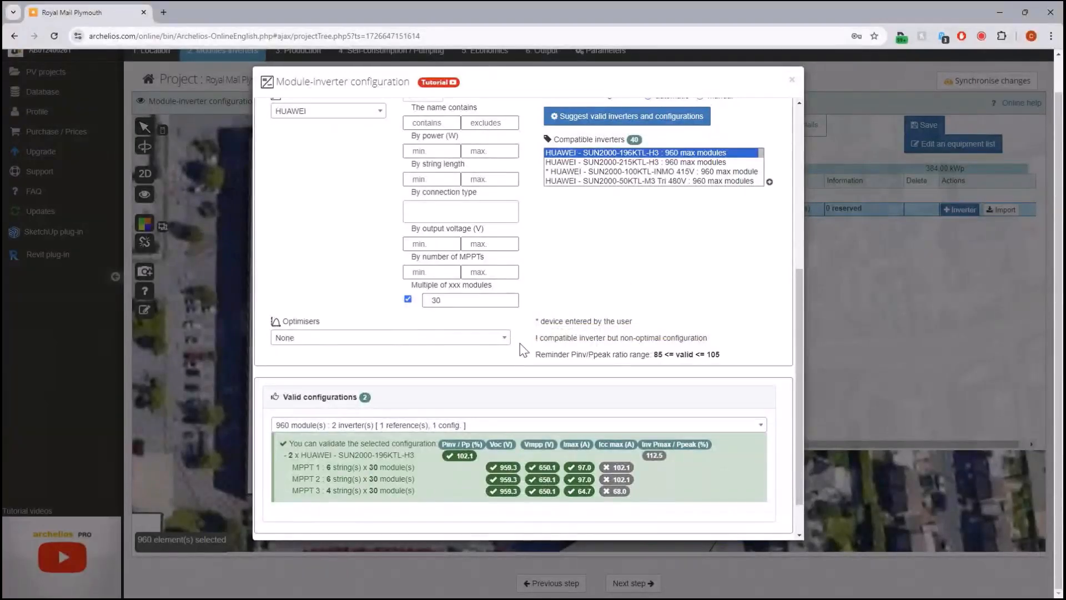
mouse_move(458, 471)
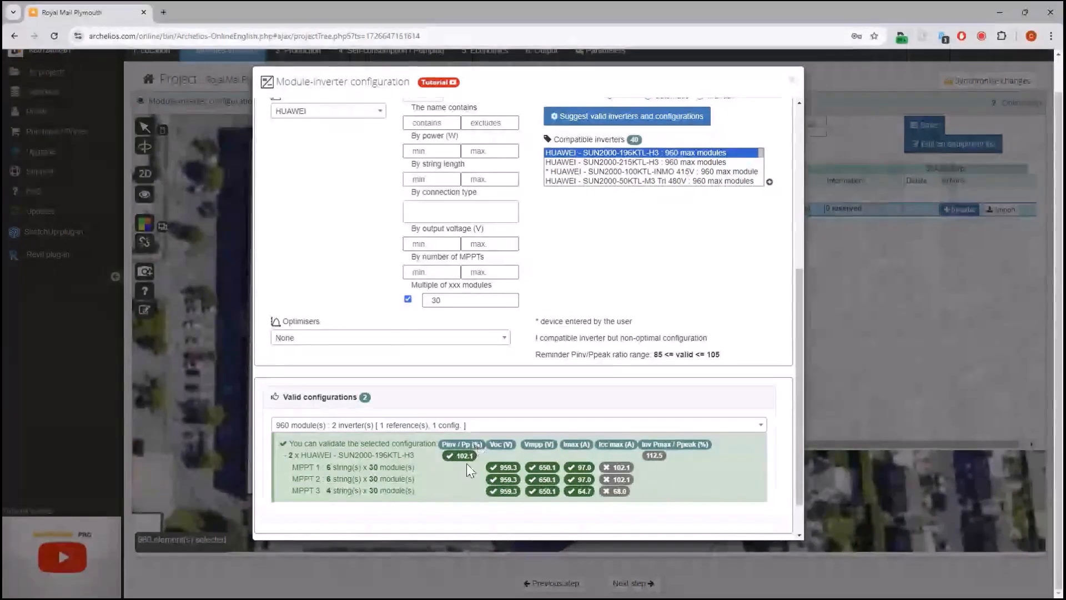
mouse_move(531, 368)
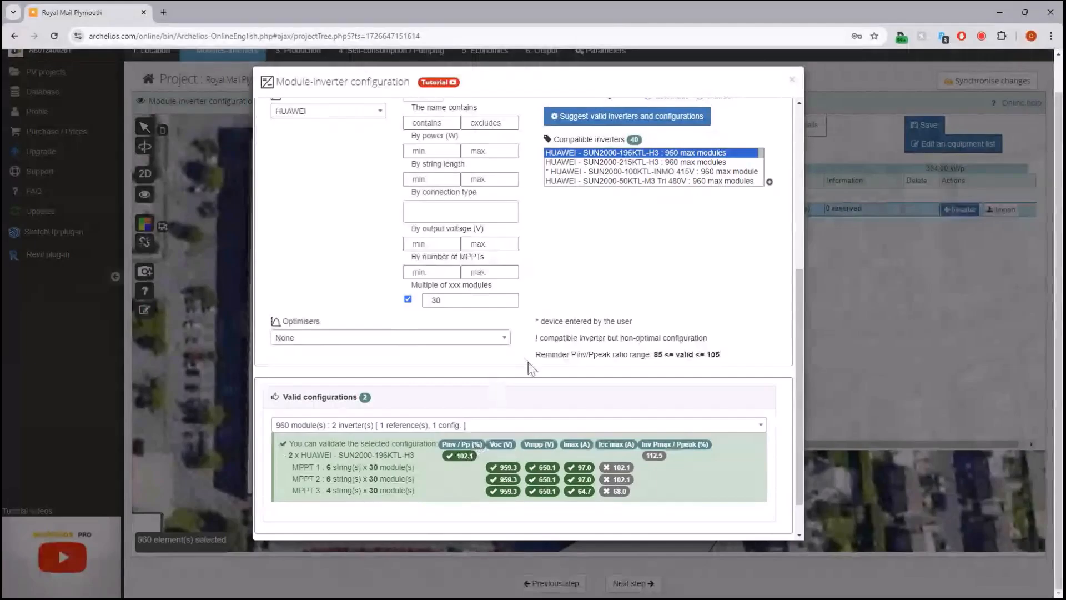
mouse_move(534, 364)
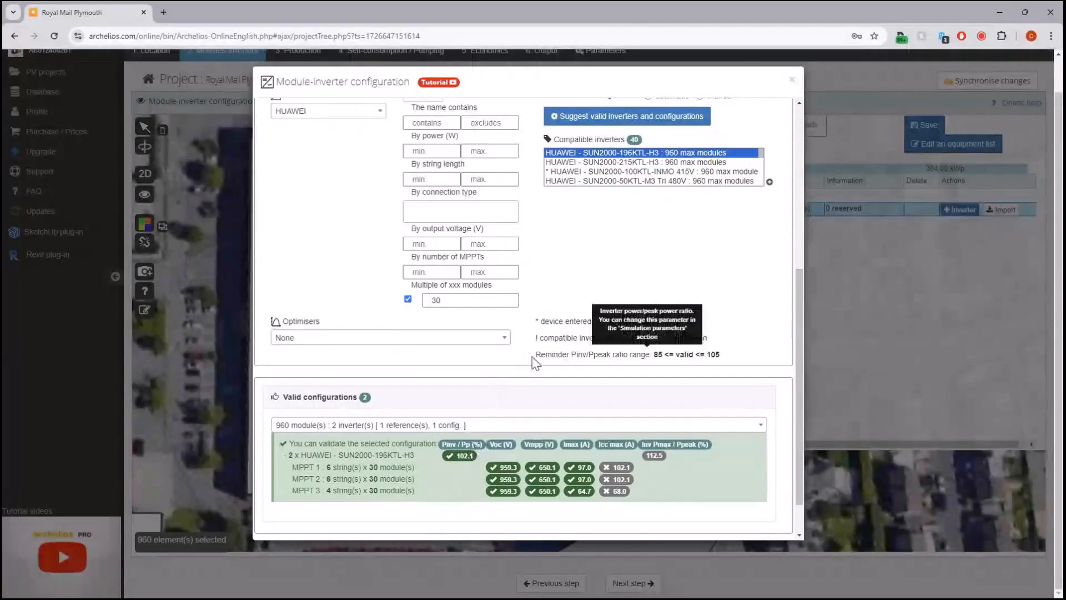
scroll("up", 3)
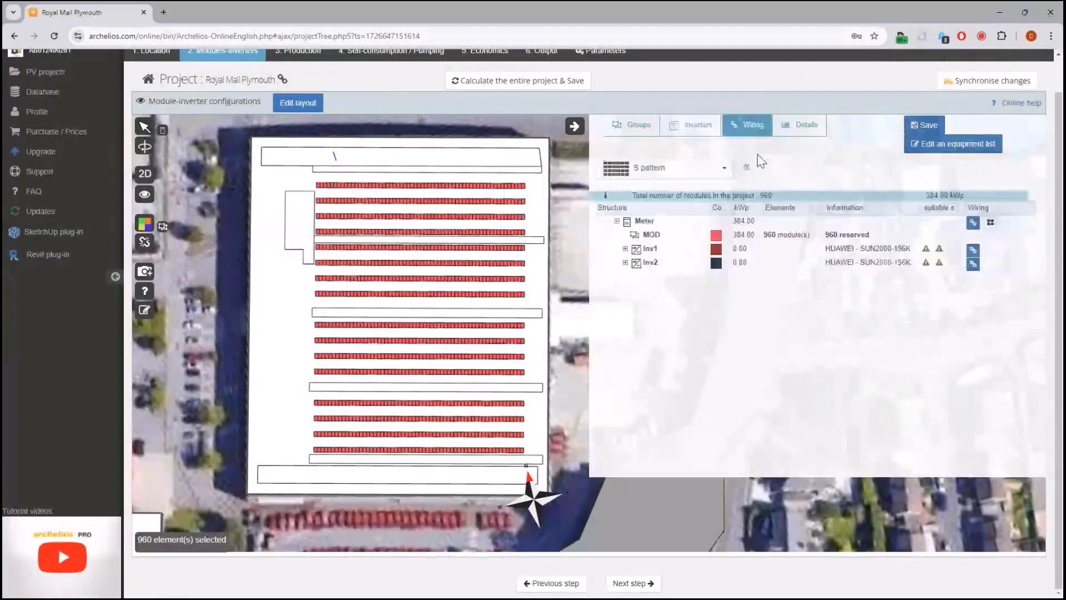
Step: Select the meter's 960 modules in the wiring tree and list the wiring patterns
left_click(644, 221)
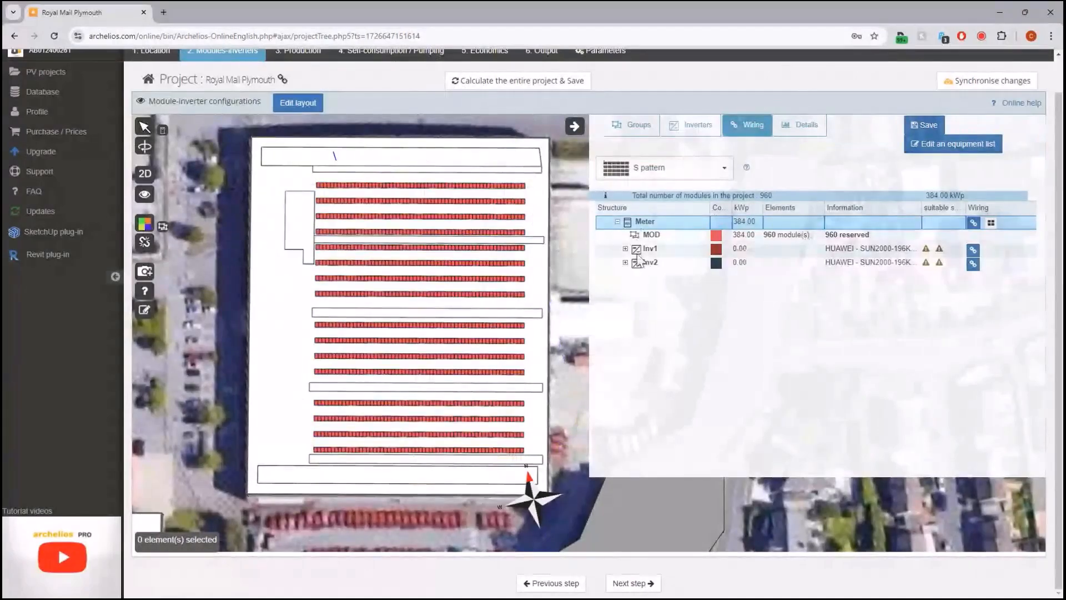
left_click(626, 247)
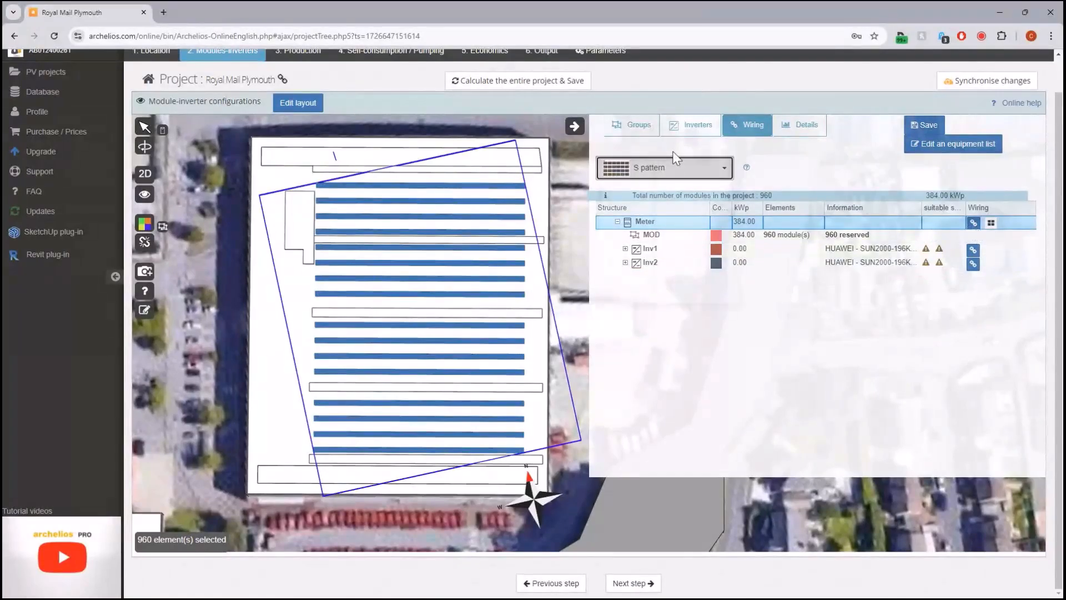
left_click(663, 167)
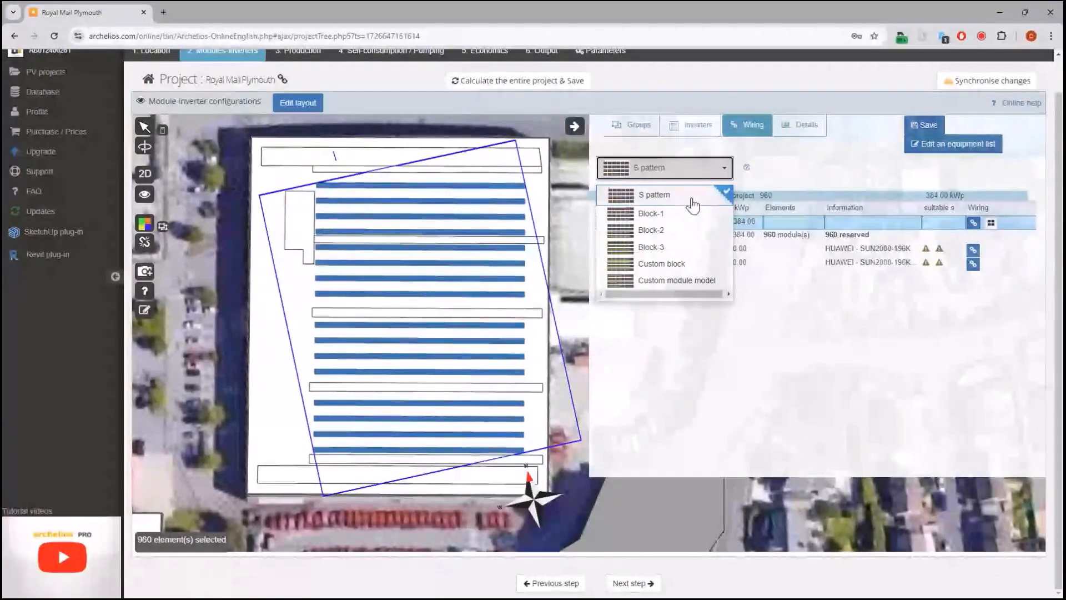
mouse_move(682, 285)
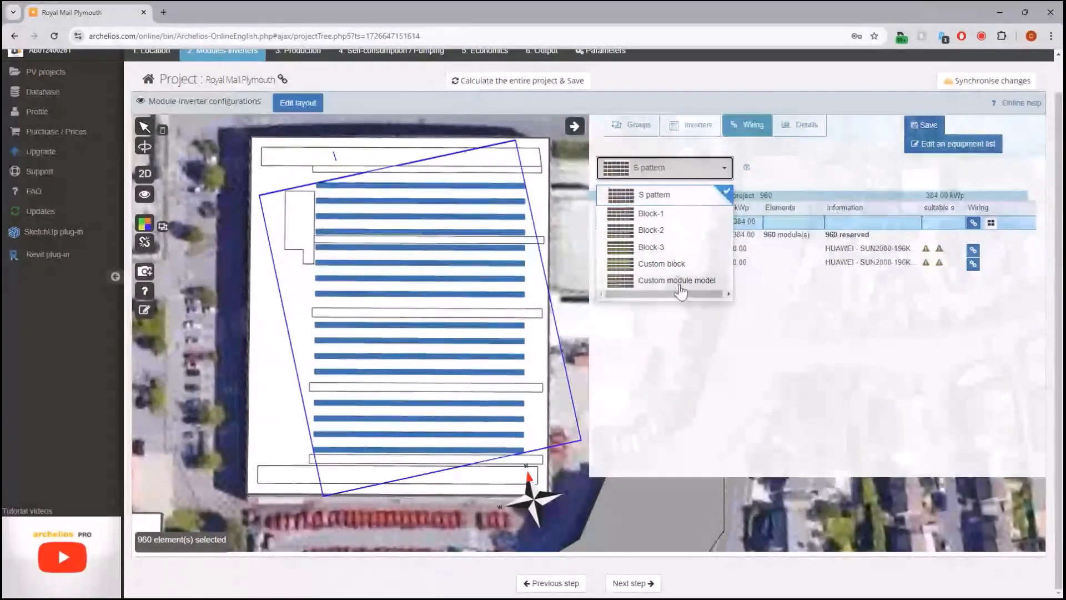
Step: Choose the custom module wiring model and confirm the S pattern wiring order
left_click(676, 279)
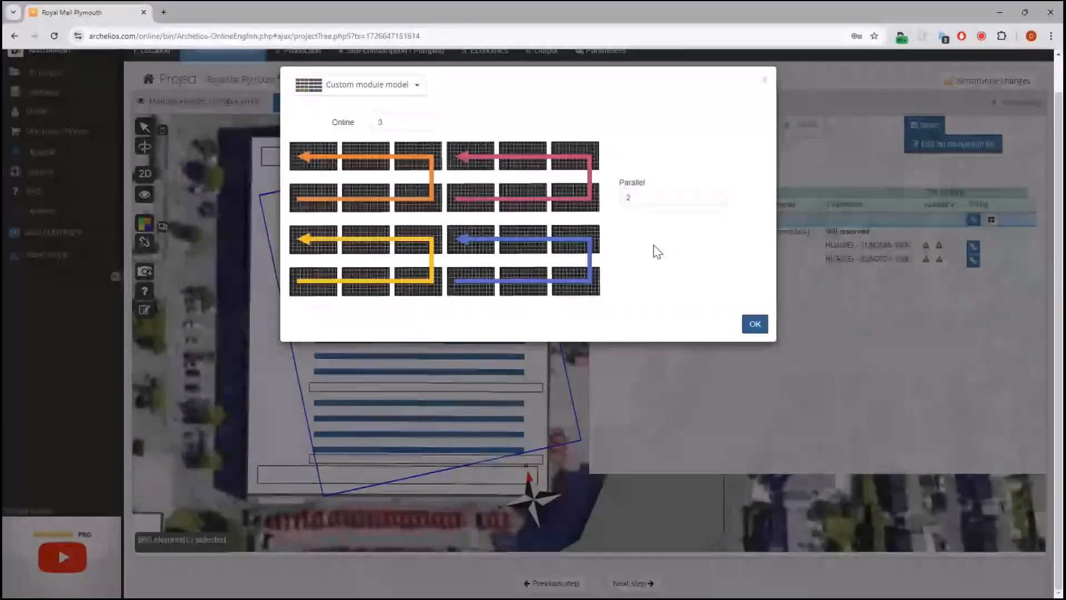
left_click(755, 323)
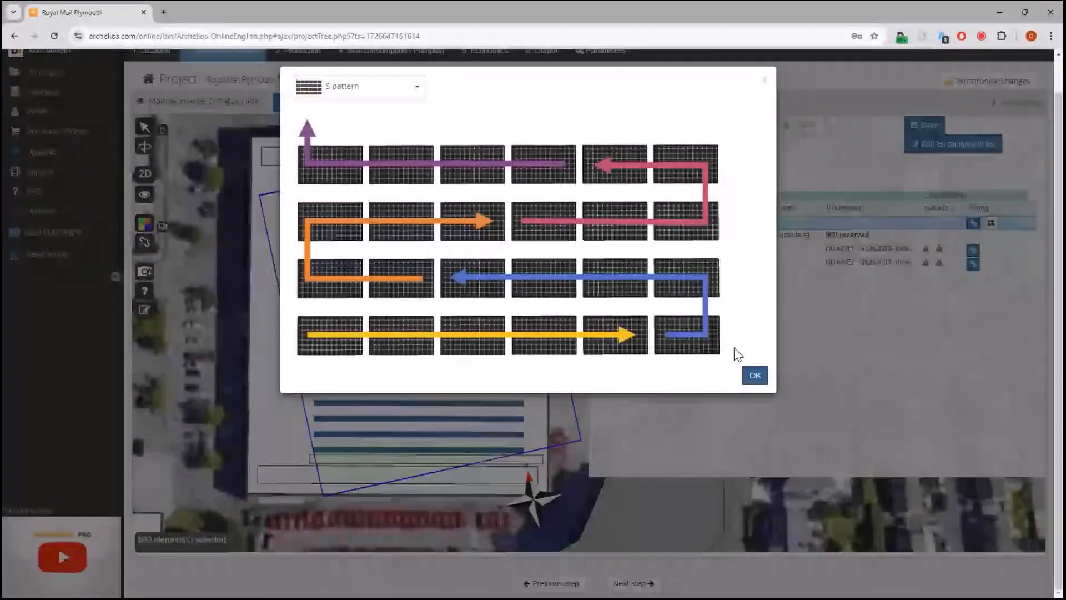
left_click(754, 375)
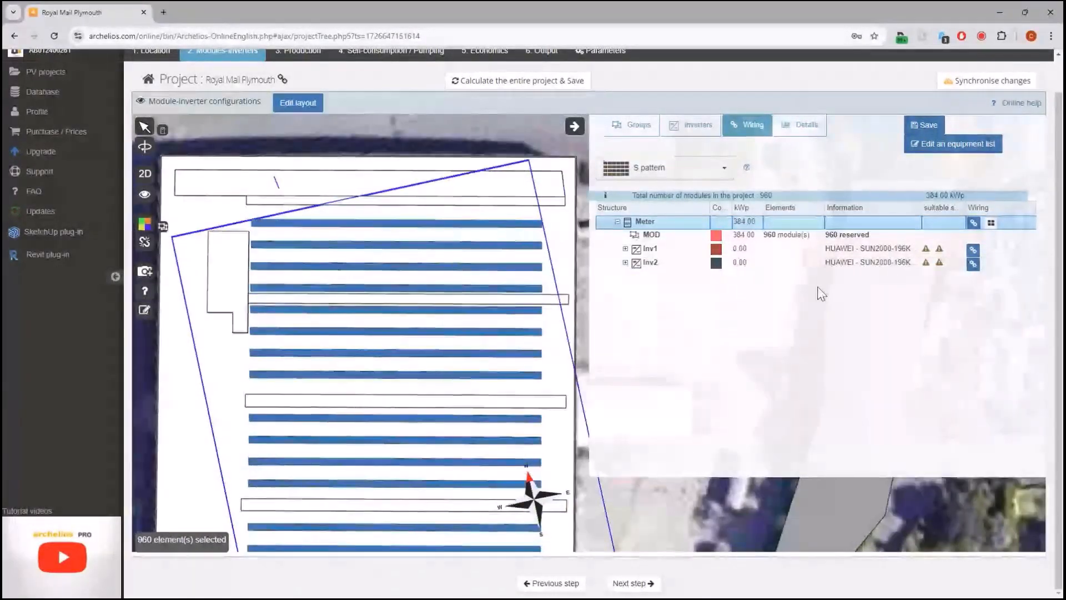
mouse_move(973, 222)
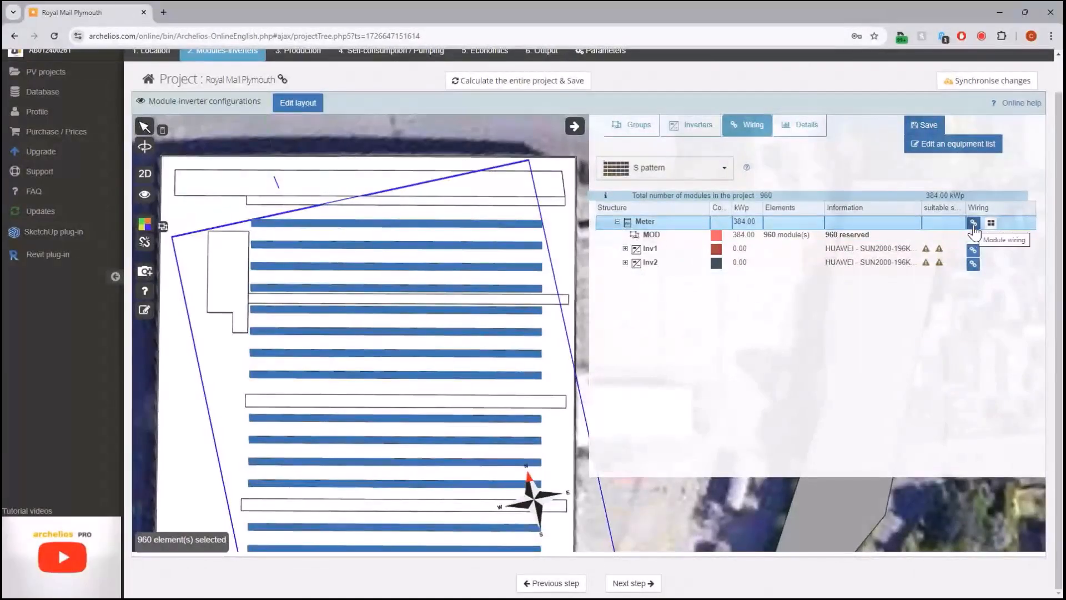
Step: Wire the modules from the first module so each Huawei inverter carries about 192 kWp
left_click(974, 223)
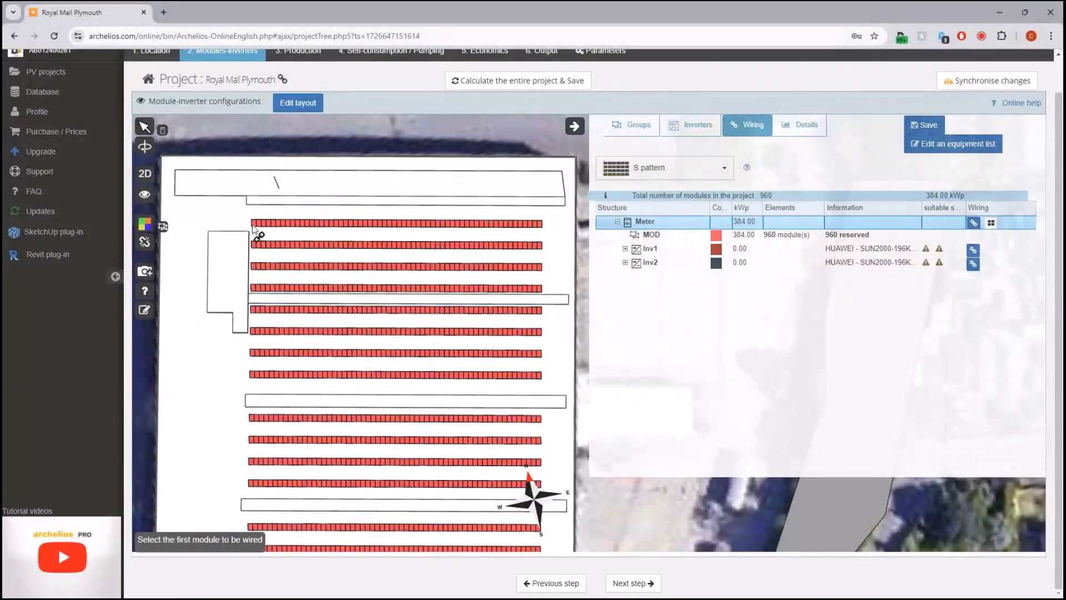
left_click(256, 223)
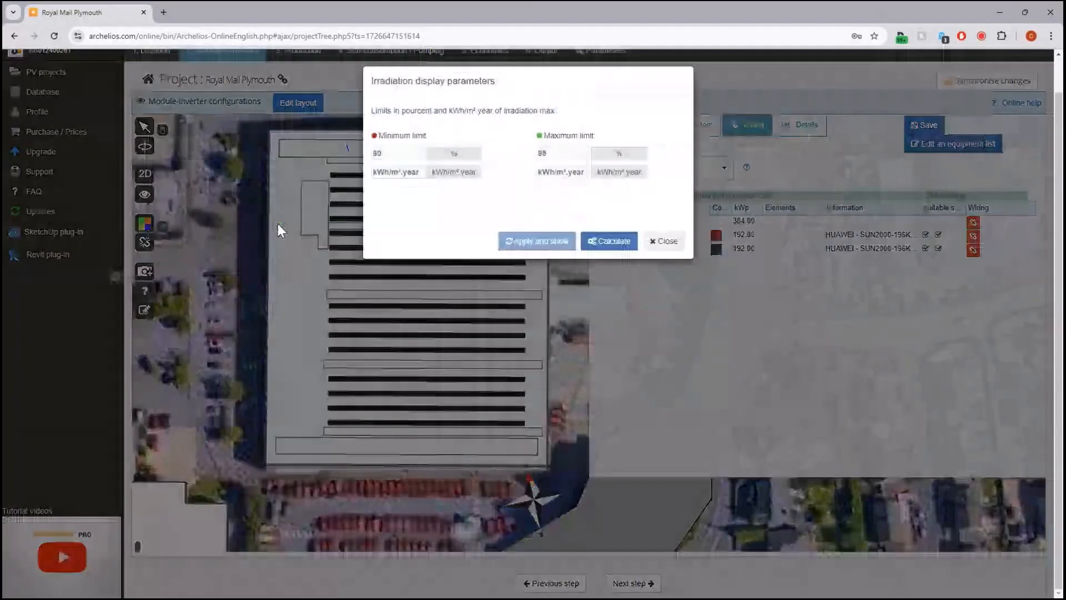
Step: Calculate shading and irradiation for the array, then dismiss the irradiation settings
left_click(607, 241)
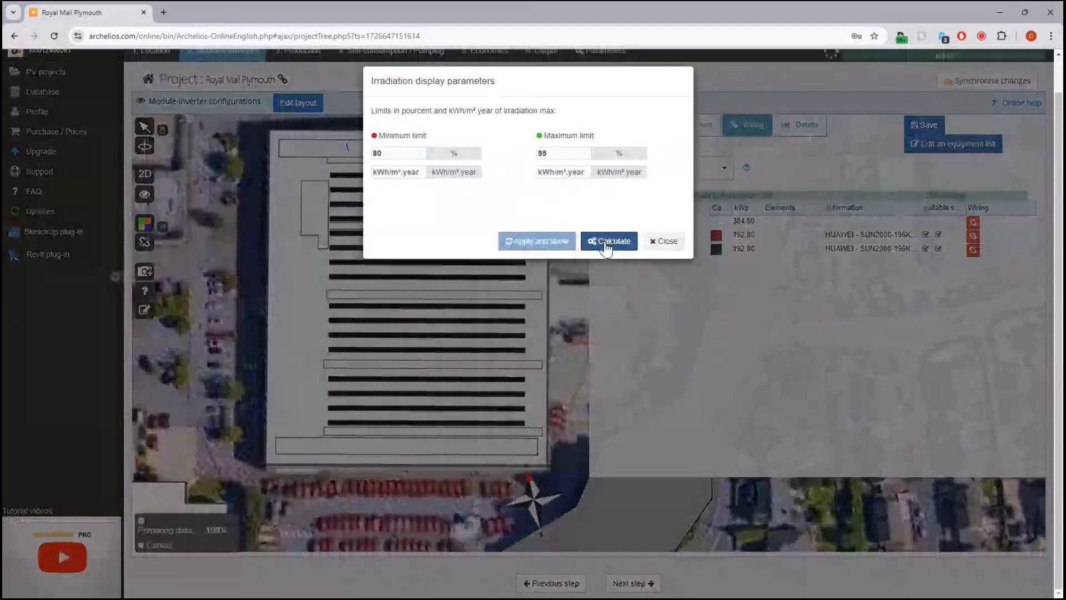
left_click(608, 241)
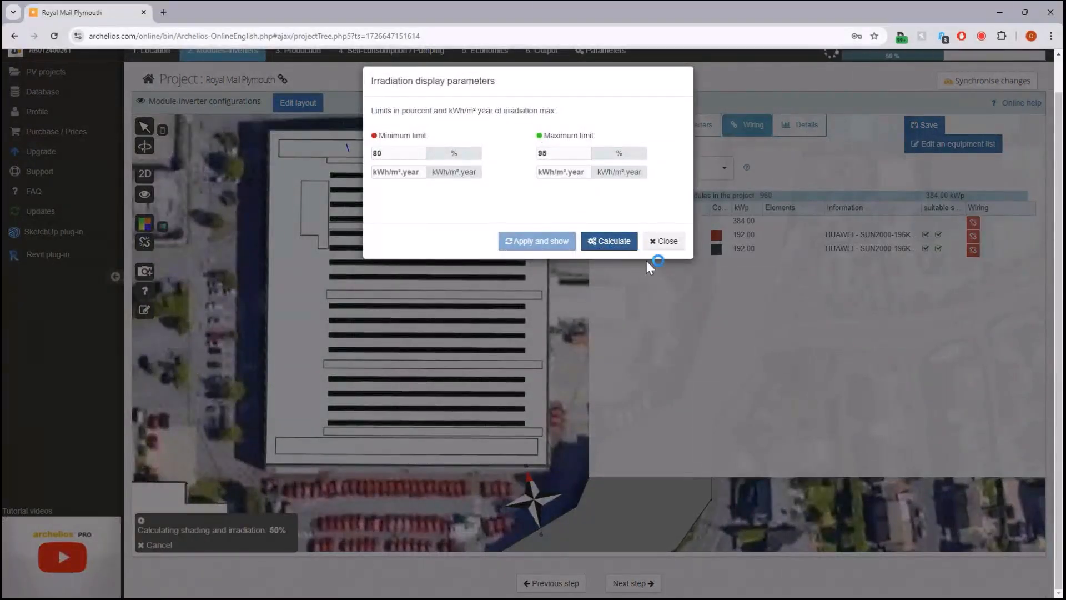
left_click(608, 241)
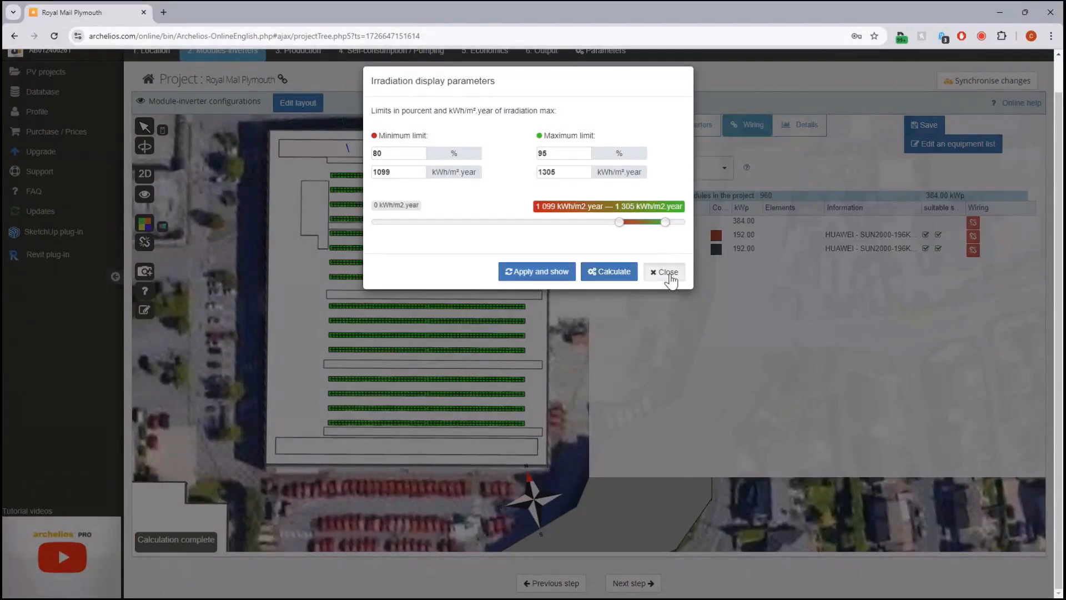
left_click(663, 271)
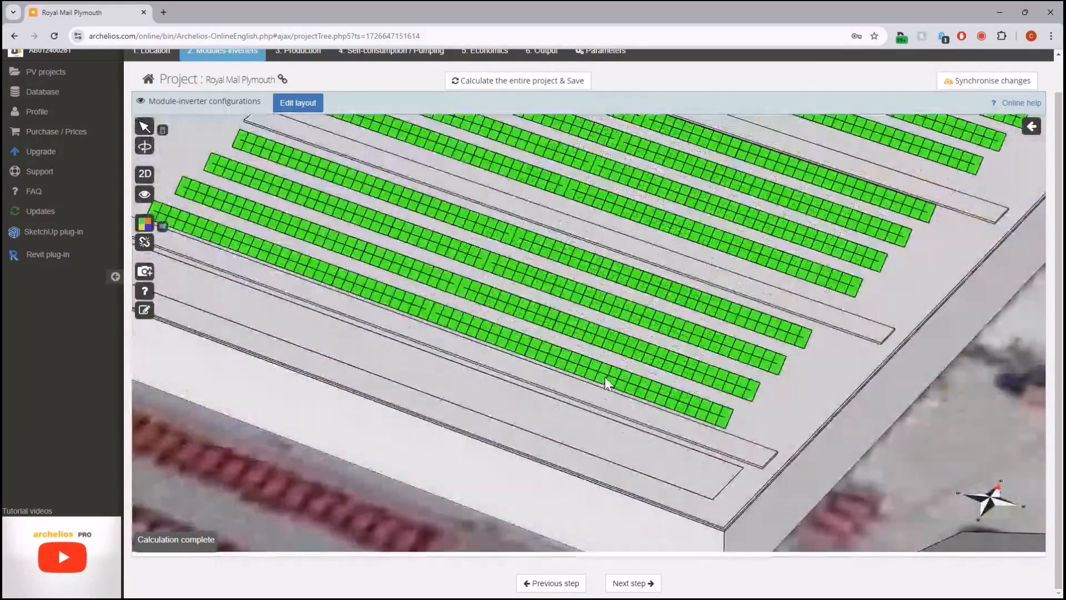
right_click(604, 374)
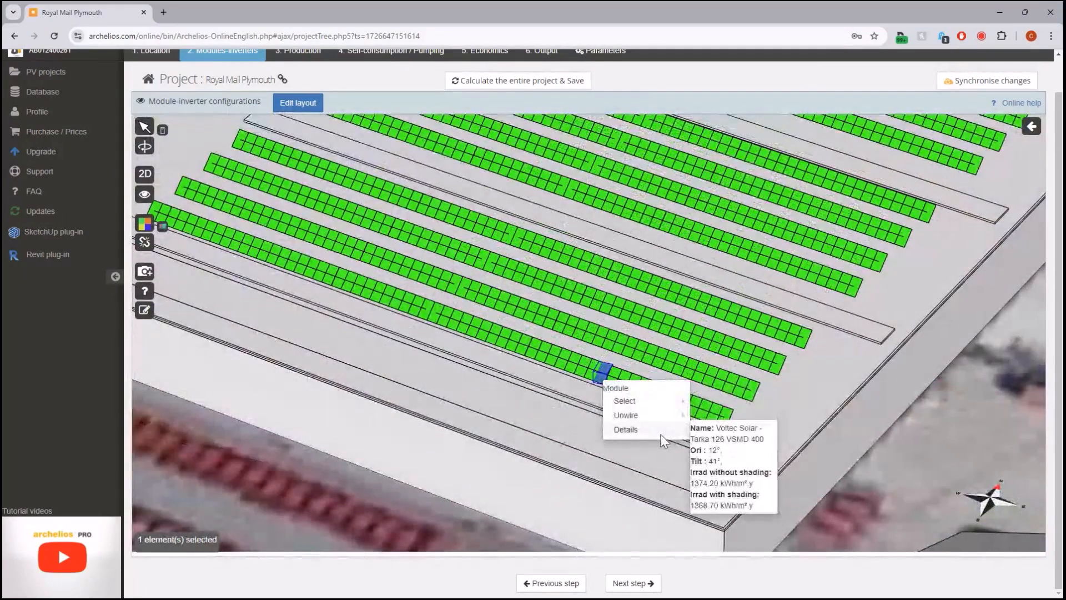
mouse_move(744, 442)
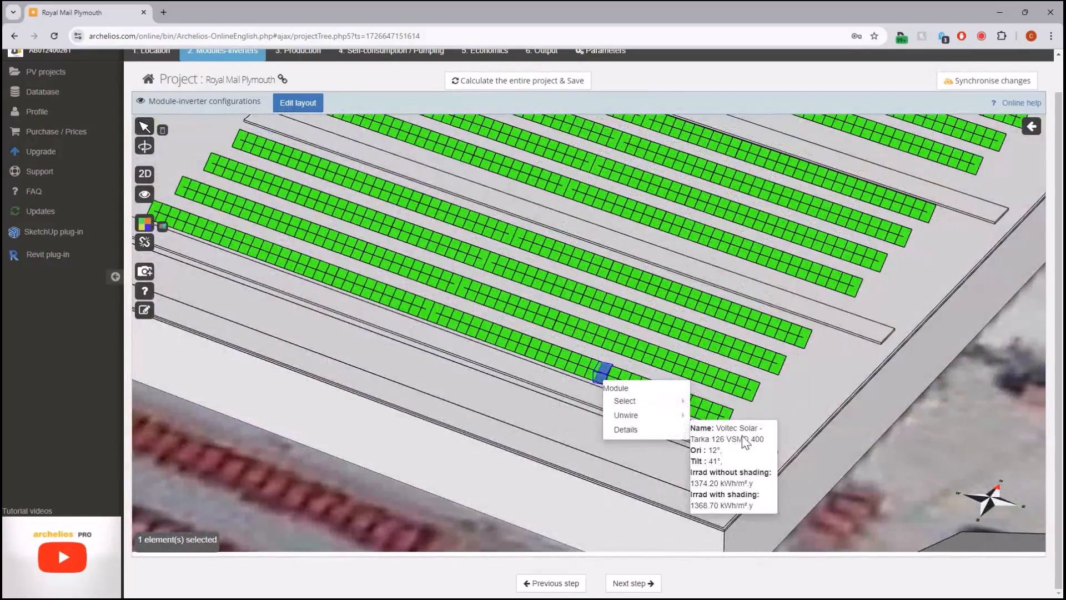
mouse_move(720, 483)
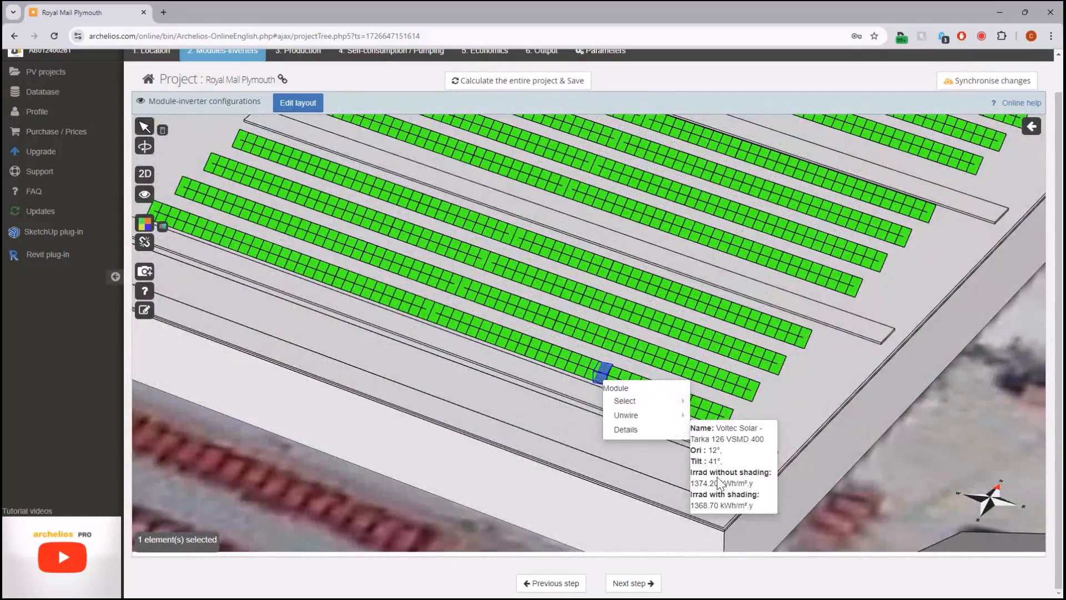
mouse_move(751, 503)
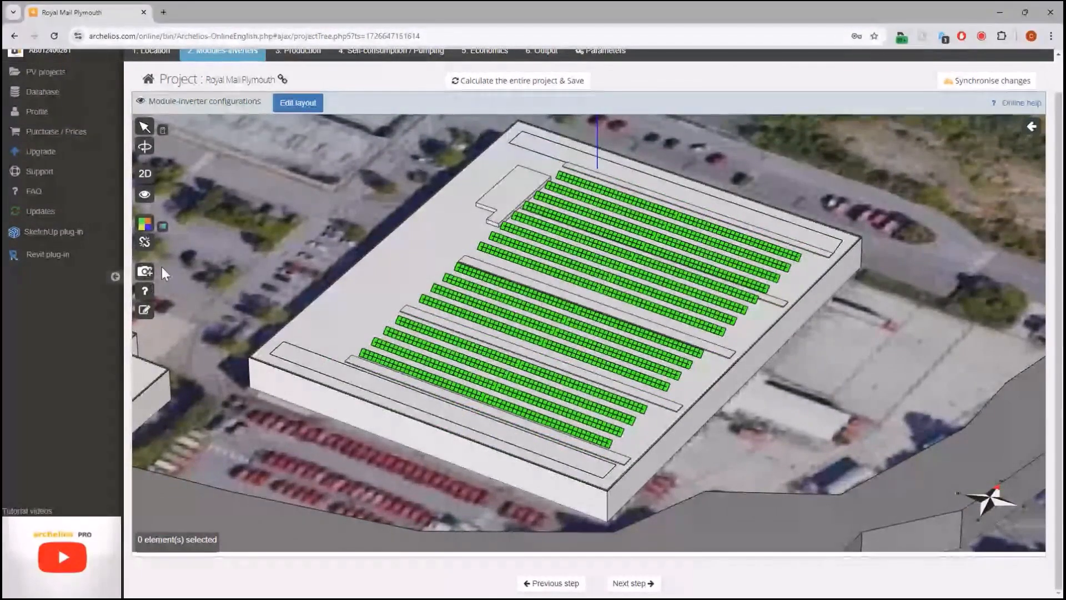
Step: Save a 3D layout screenshot to the project and show the 1.43% shading-loss details
left_click(144, 271)
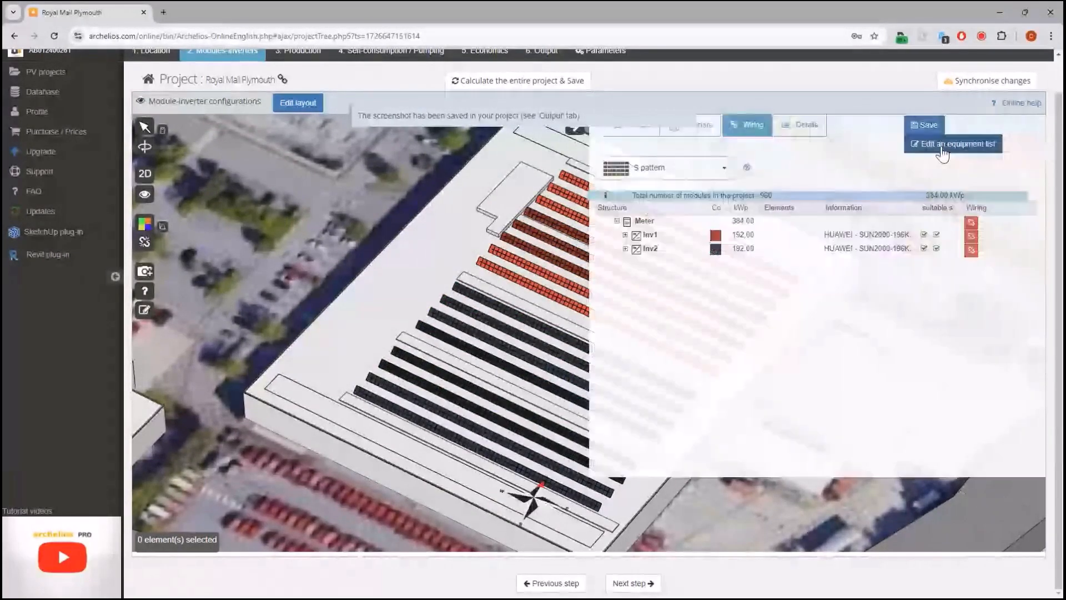
left_click(806, 126)
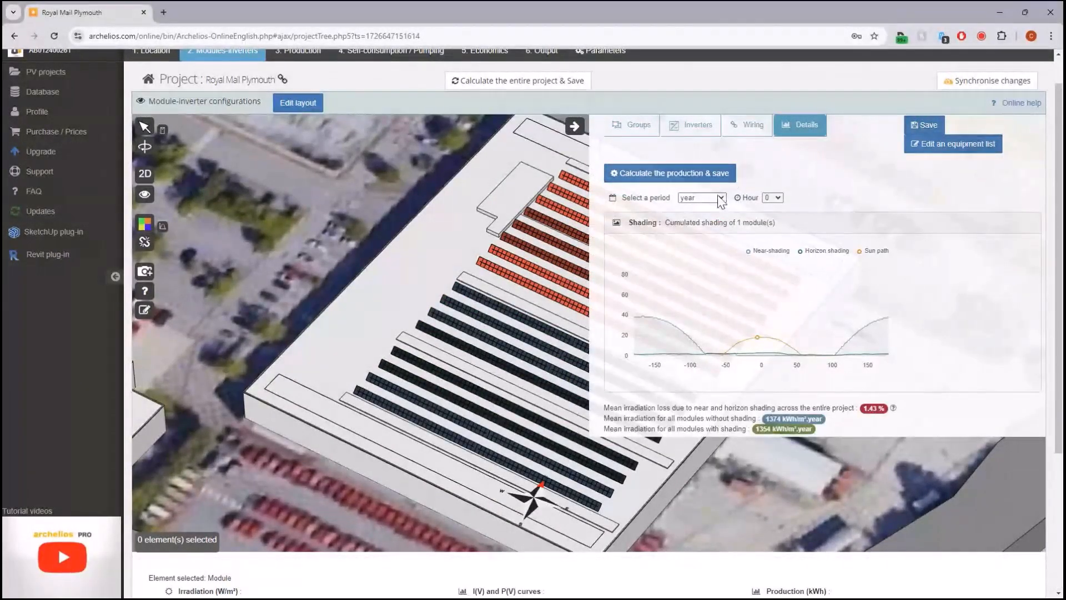
Step: Set the shading period to March, hour 7, and recalculate production and save
left_click(772, 198)
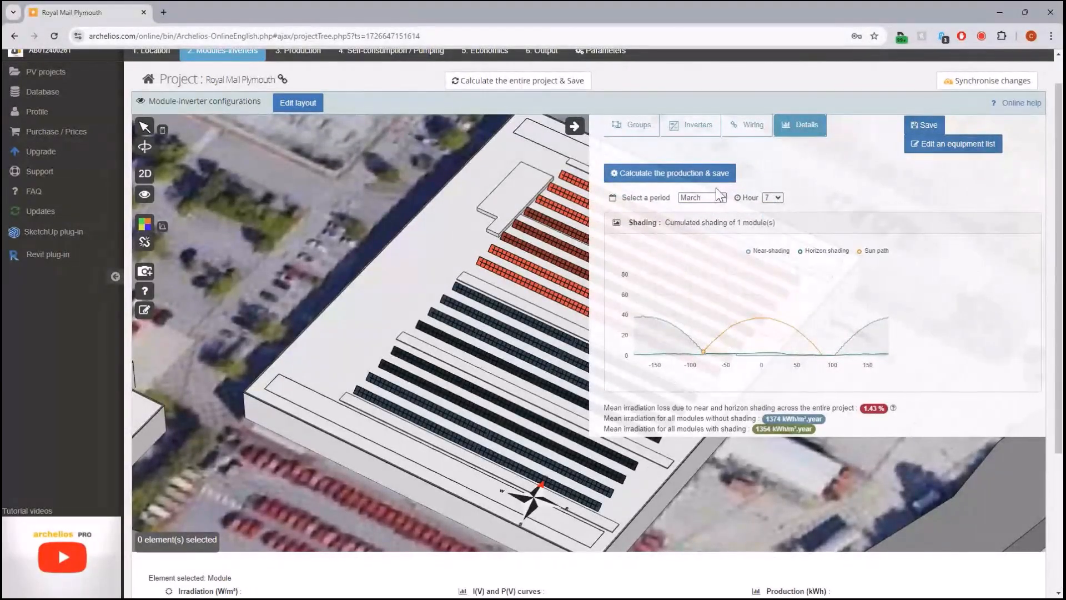
left_click(669, 174)
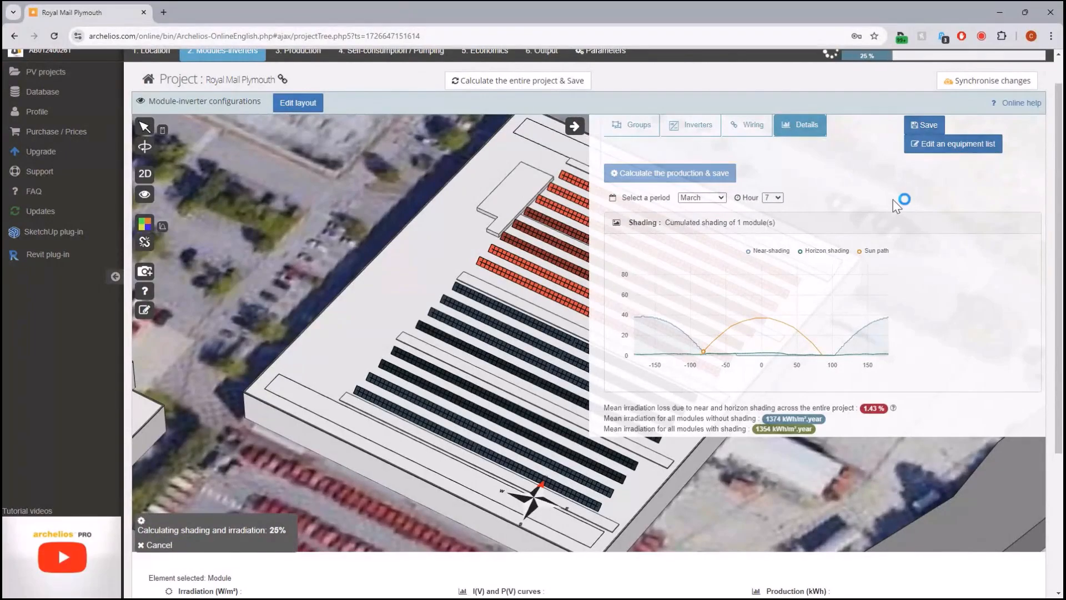
mouse_move(982, 234)
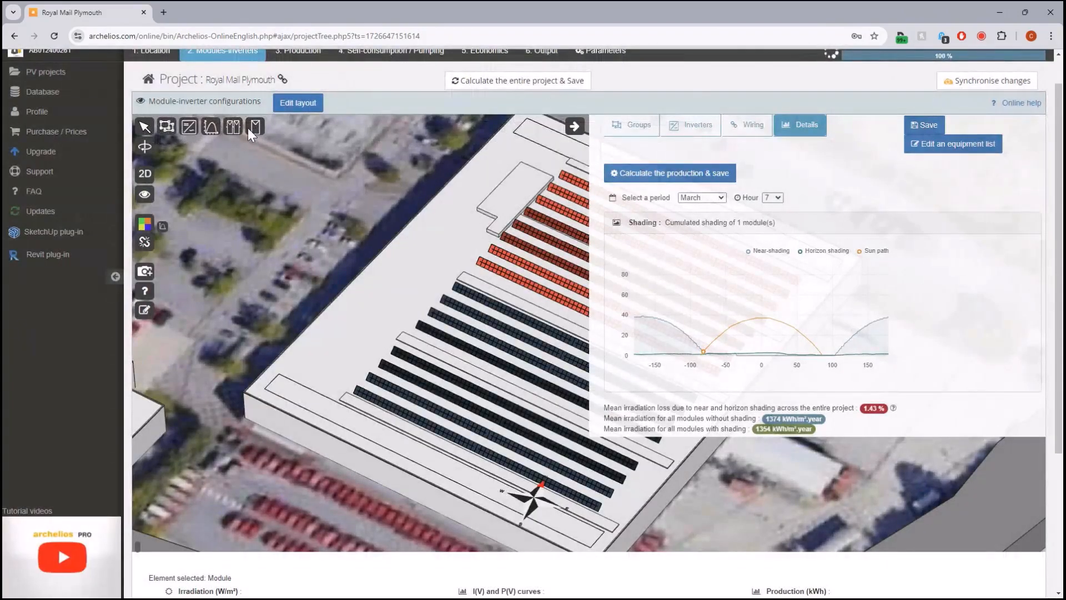
mouse_move(496, 483)
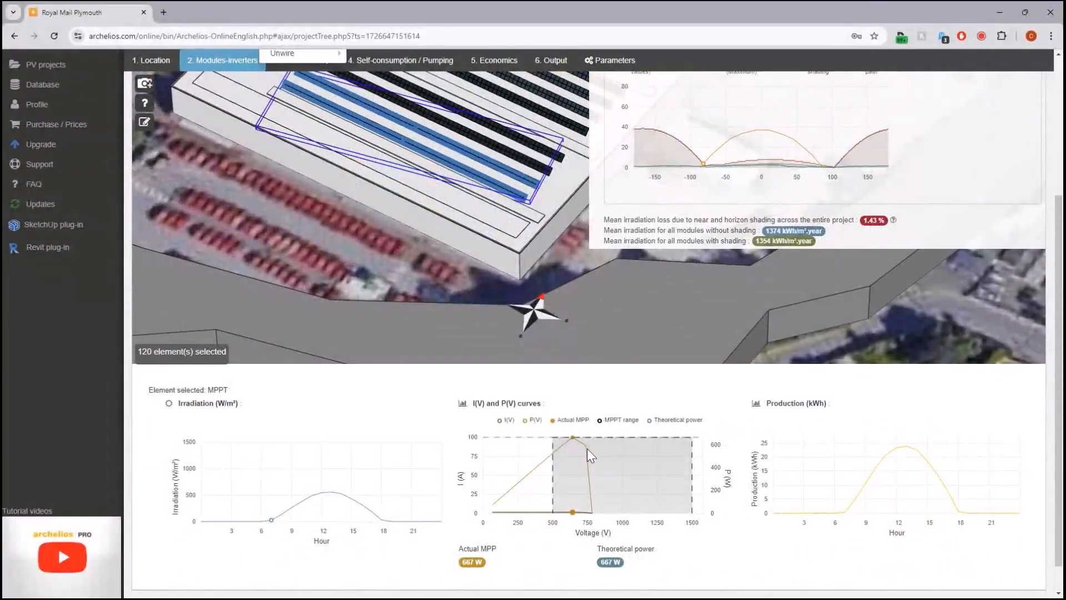
mouse_move(596, 484)
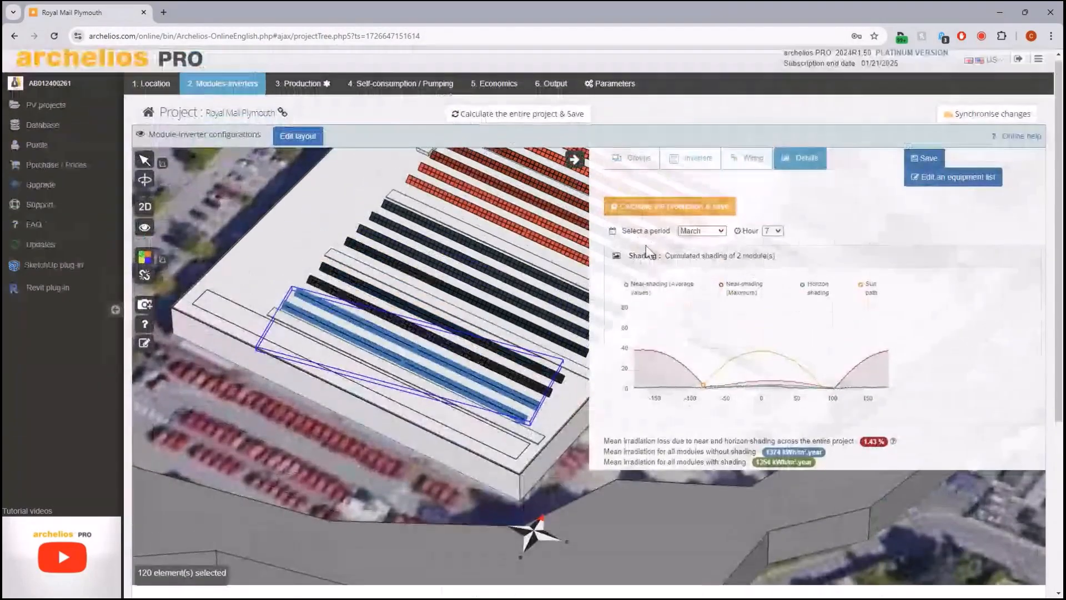
Step: Select the 120-module MPPT group to review its cumulated shading curves
right_click(401, 320)
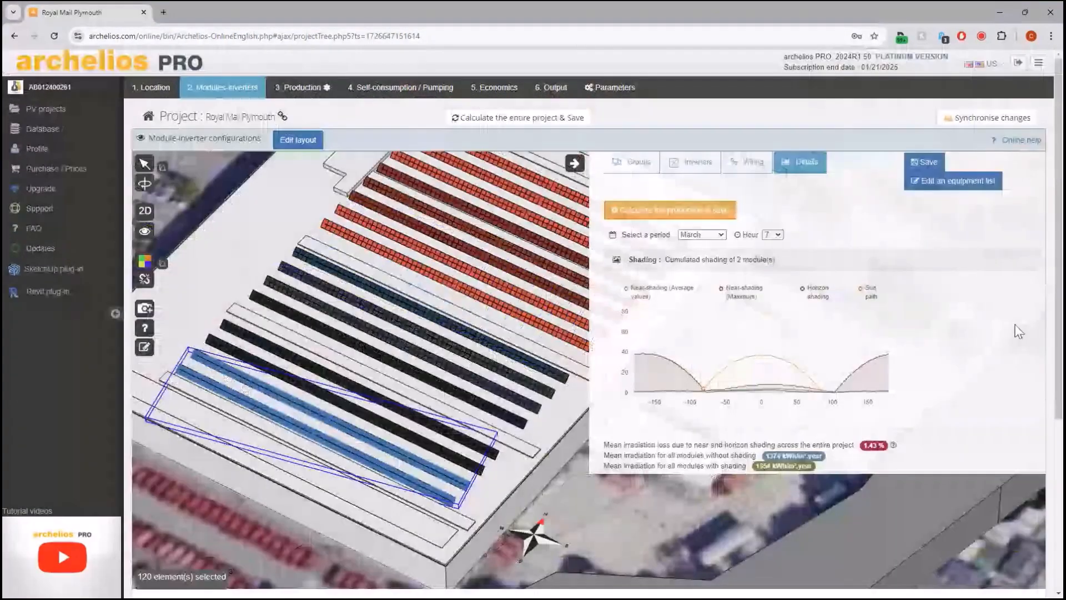
mouse_move(968, 192)
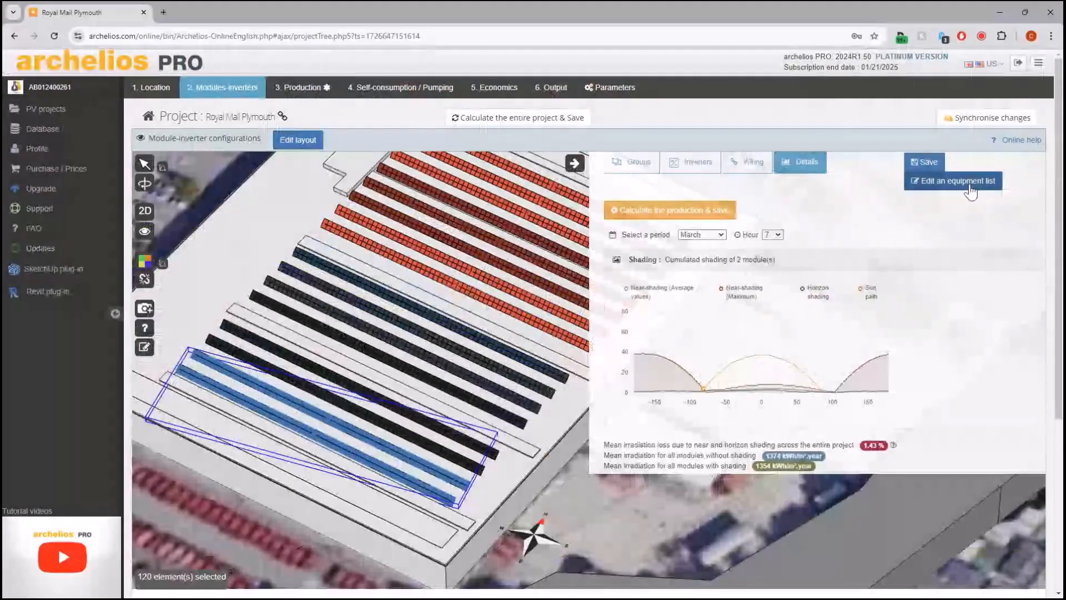
Step: Add a 'Roof mount Structure' equipment row with quantity 16 to the project's equipment list
left_click(952, 180)
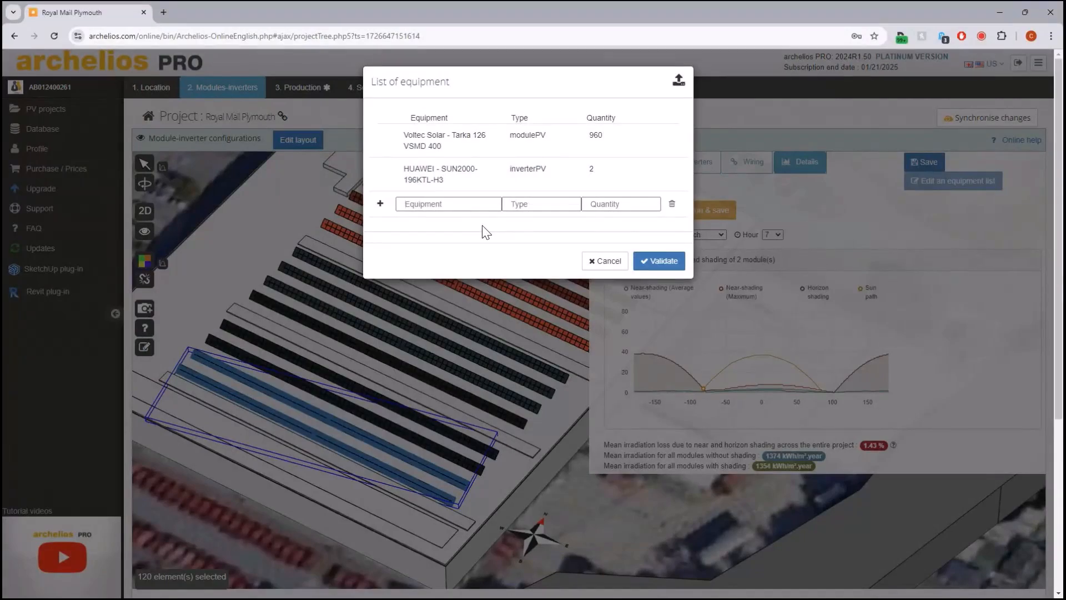
mouse_move(431, 145)
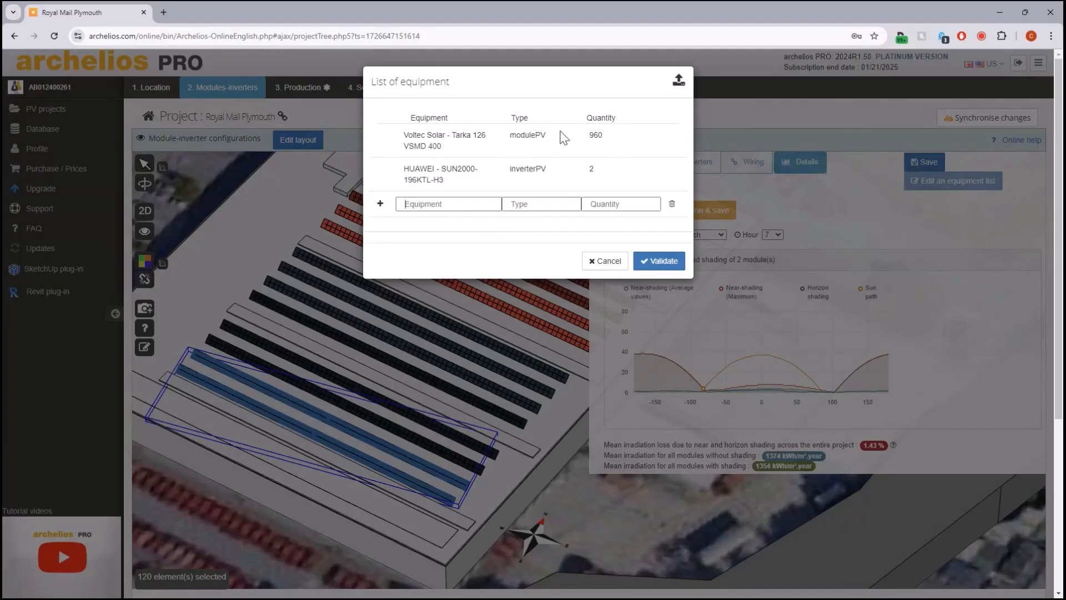
mouse_move(520, 201)
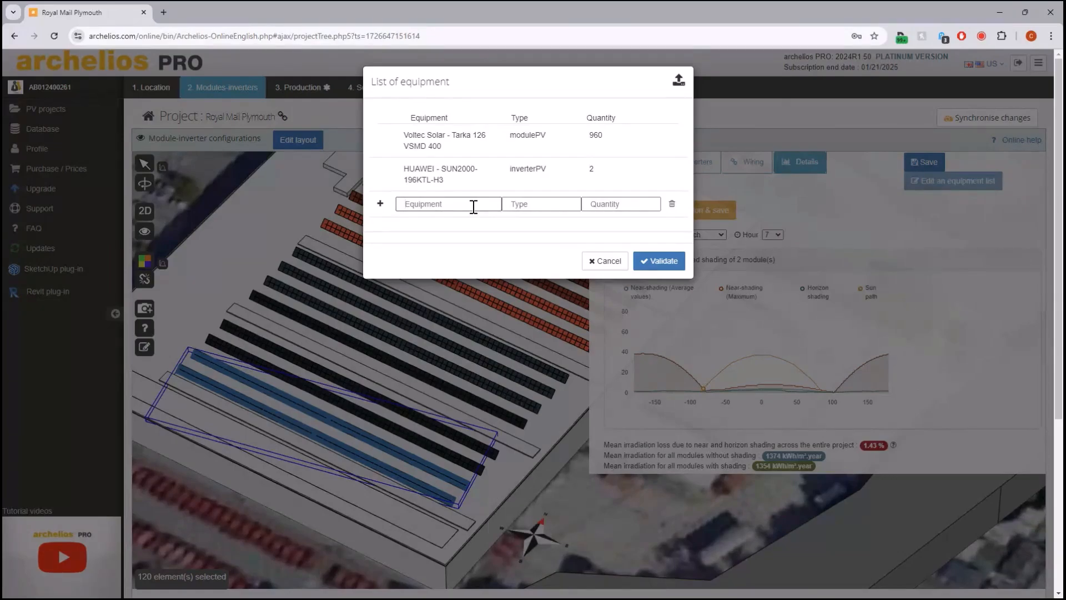
type("Roof mo")
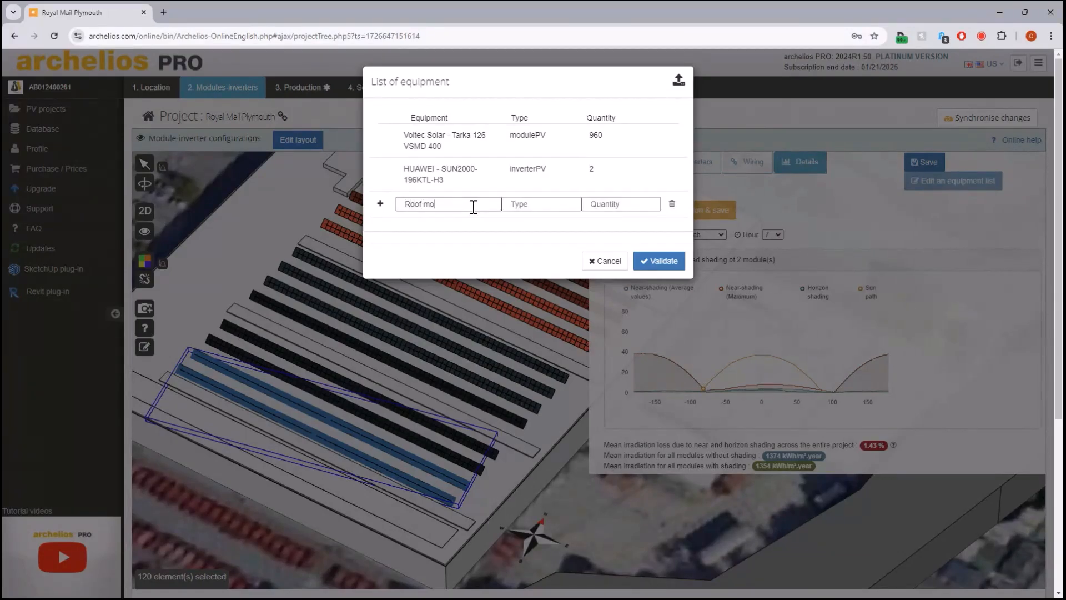
type("unt")
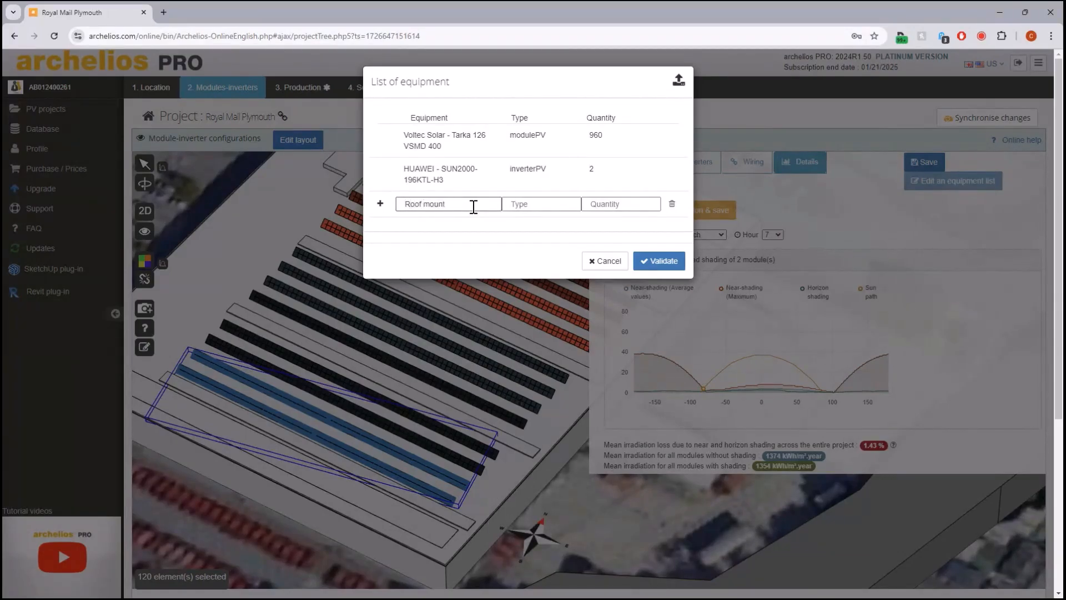
type("Structure")
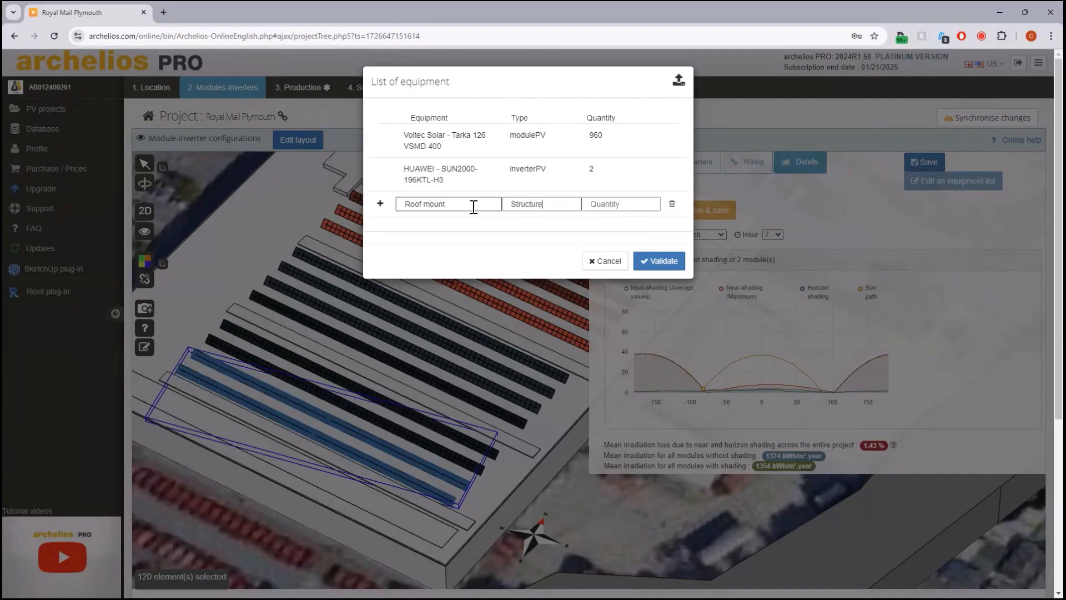
right_click(438, 402)
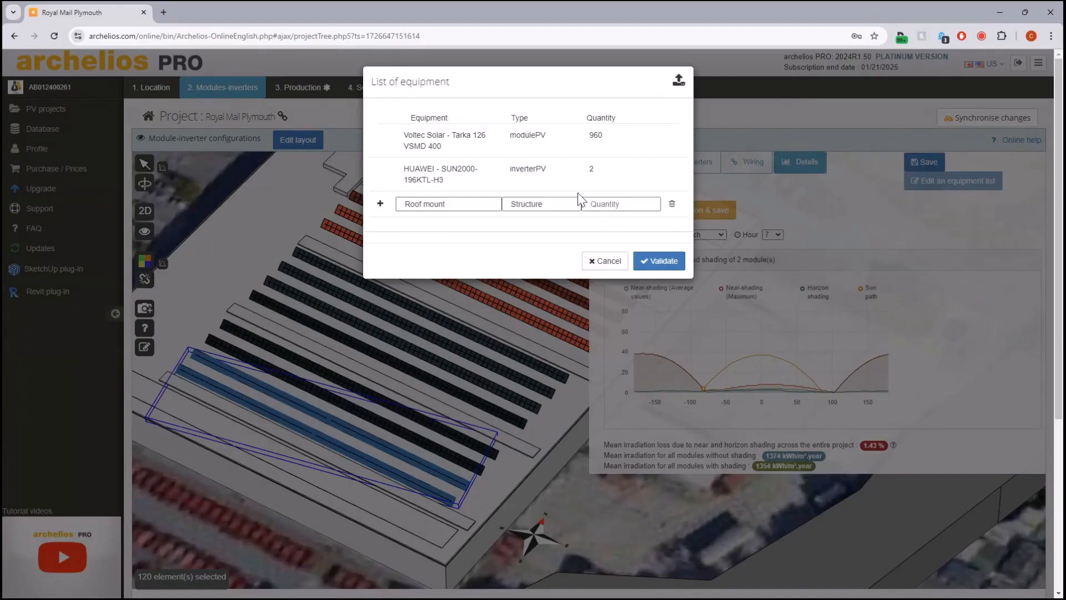
left_click(619, 204)
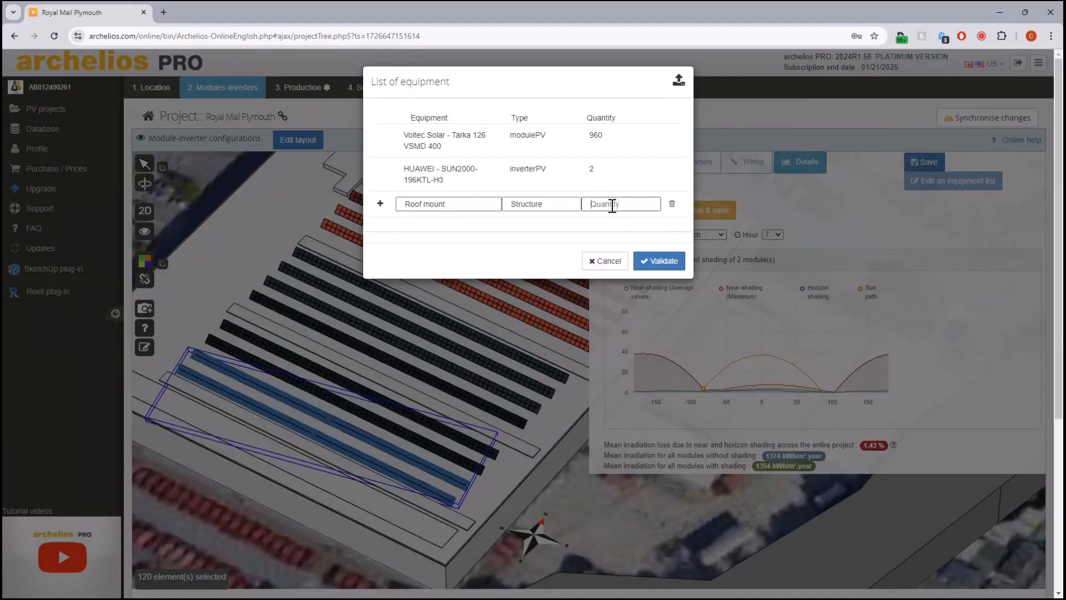
type("16")
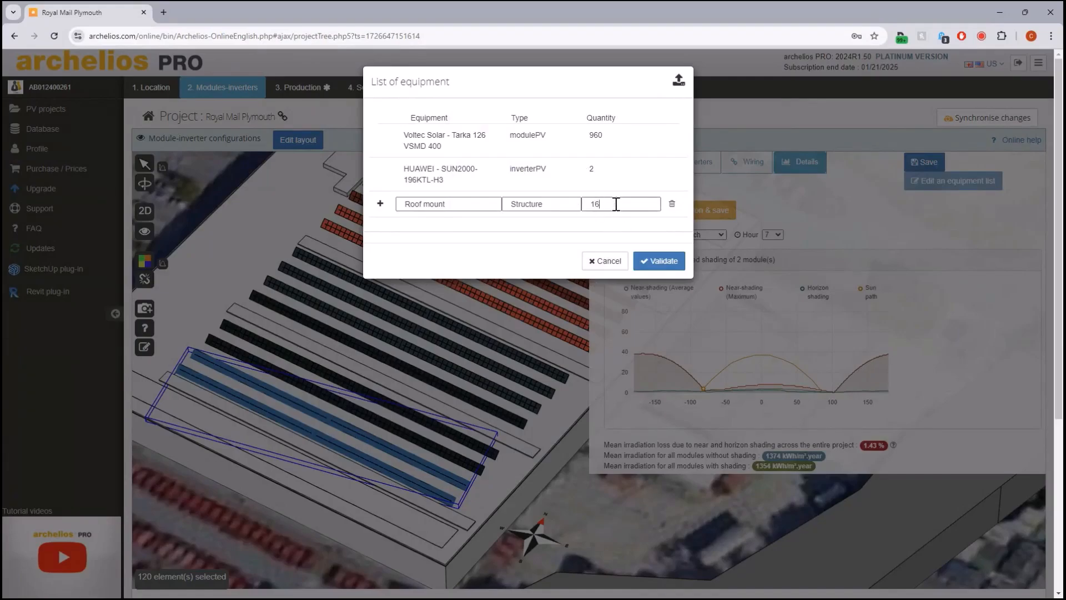
Step: Add a Rent OPEX row with quantity 1 beneath it and validate the equipment list
left_click(380, 203)
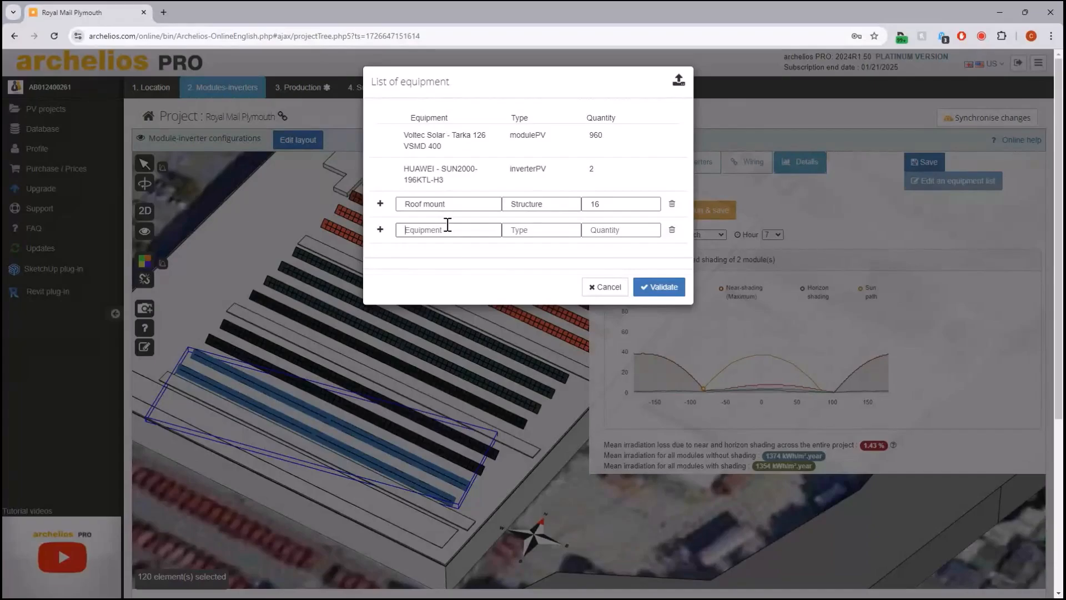
type("Rent")
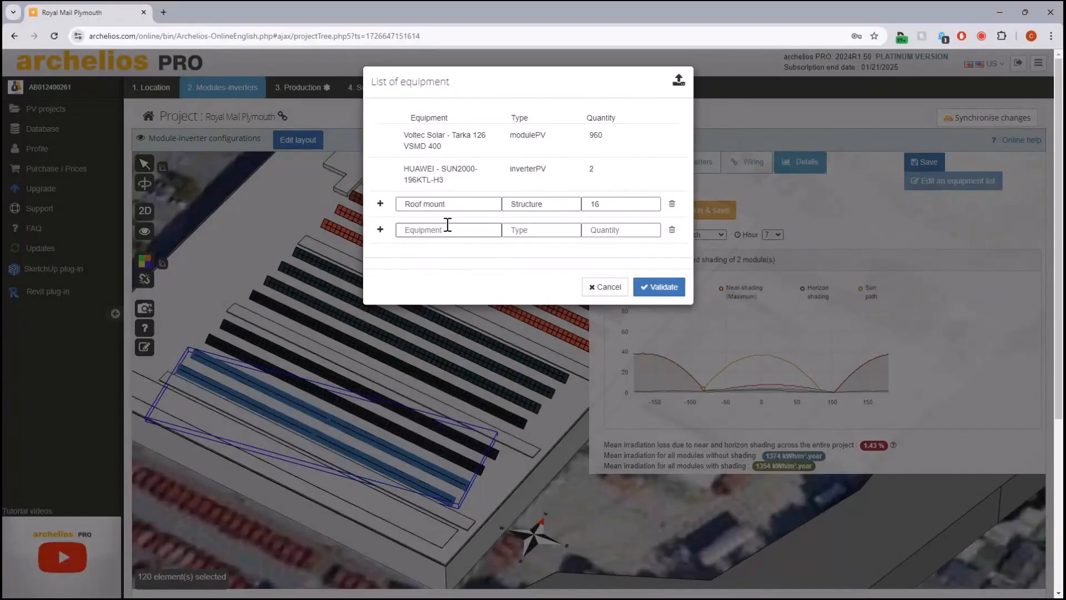
type("Rent")
type("OPEX")
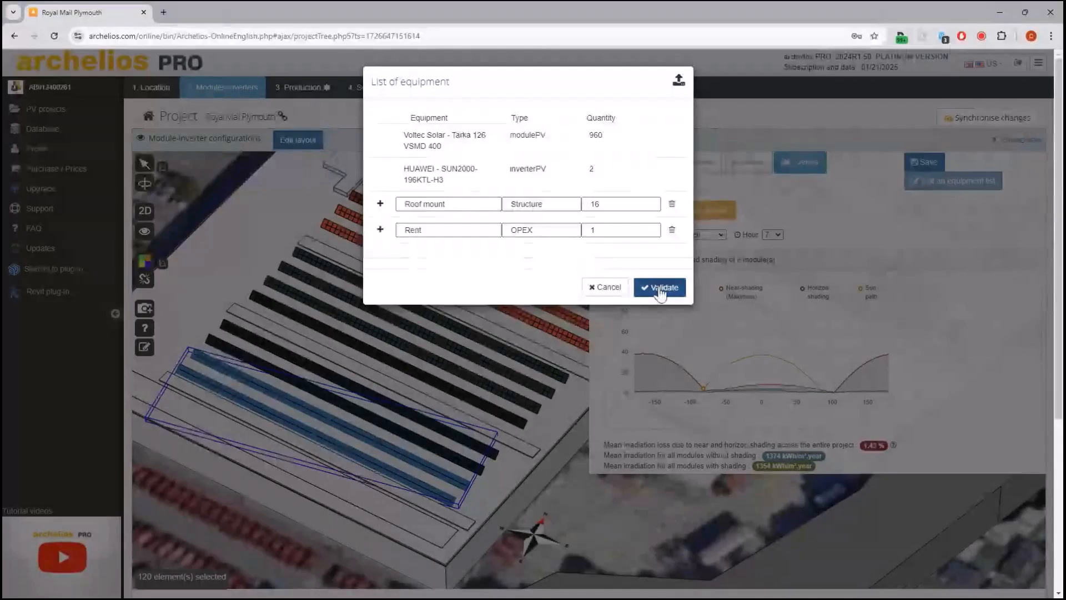
left_click(658, 286)
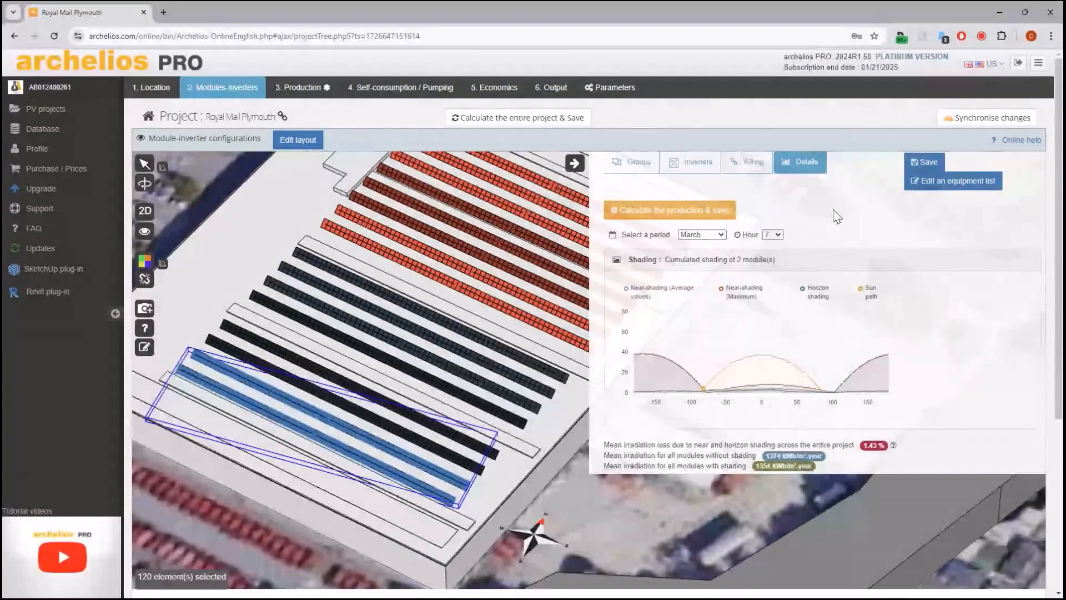
Step: Go to the Production step and recalculate and save the entire project
left_click(300, 87)
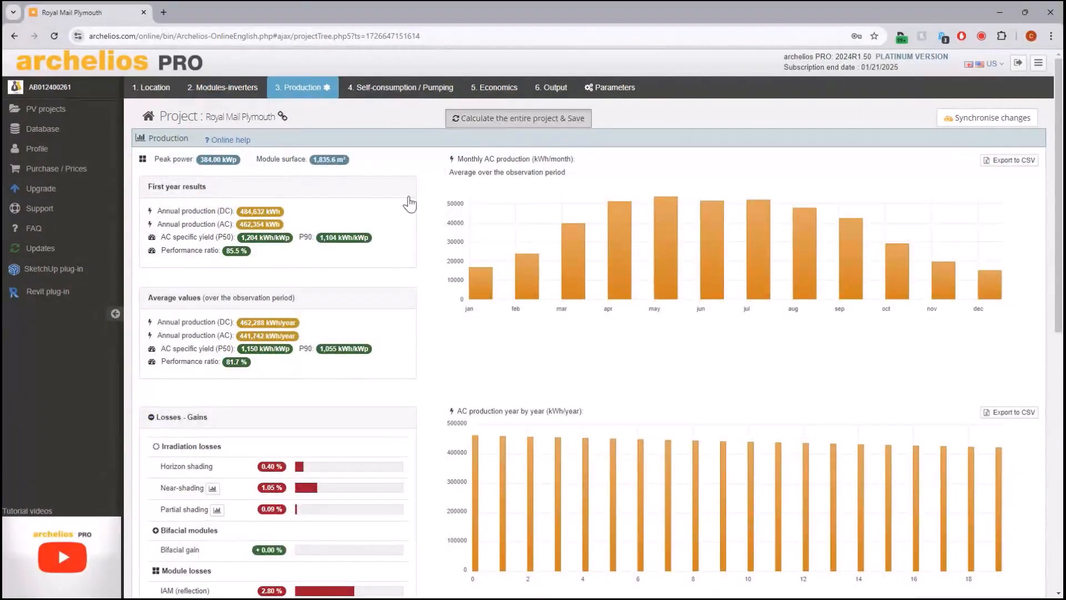
left_click(518, 117)
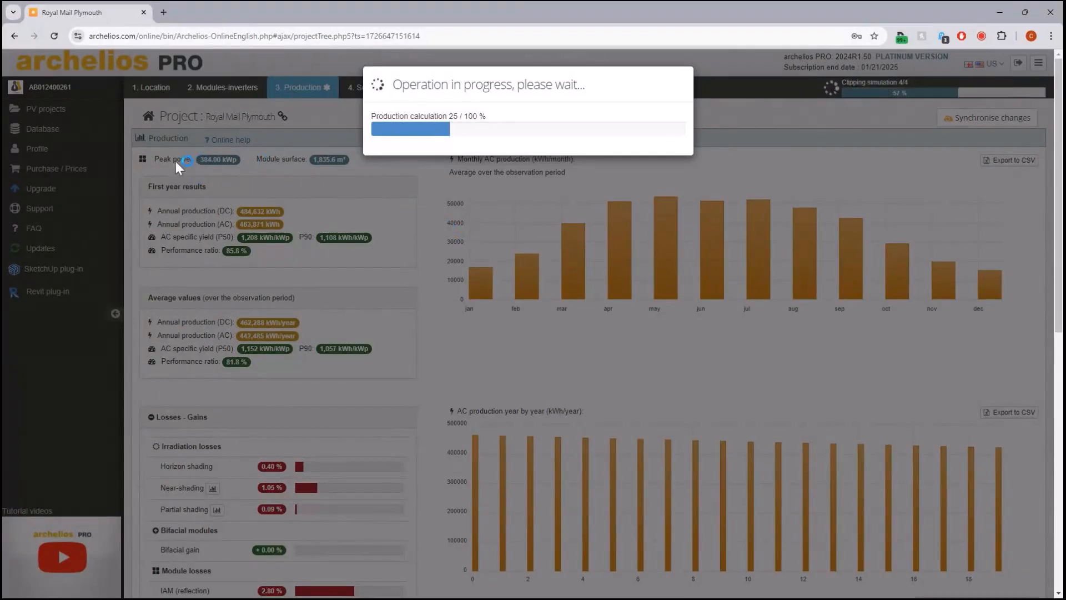
mouse_move(391, 218)
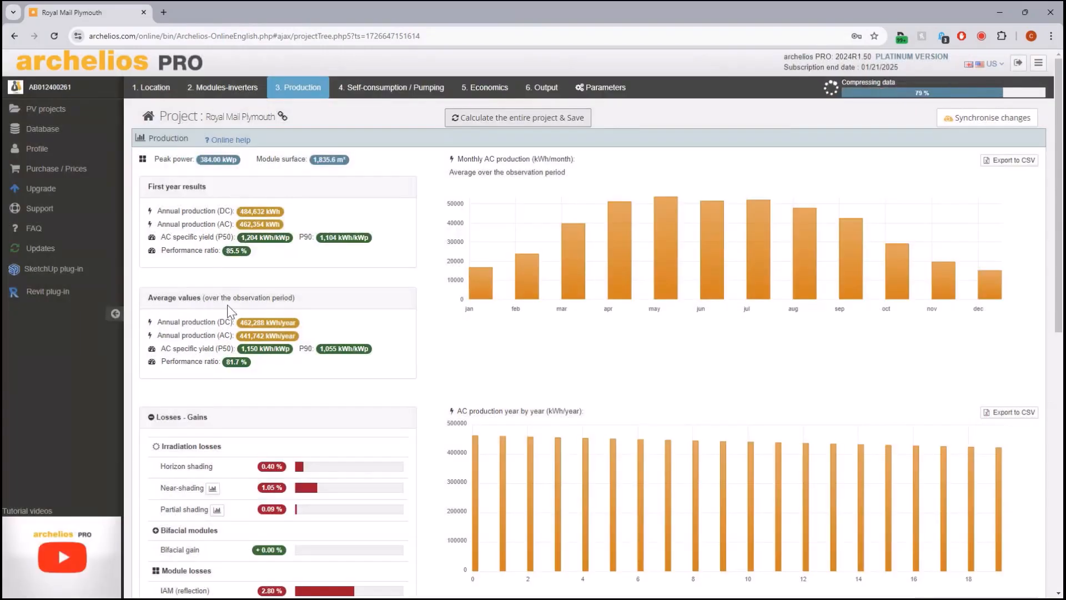
scroll("down", 3)
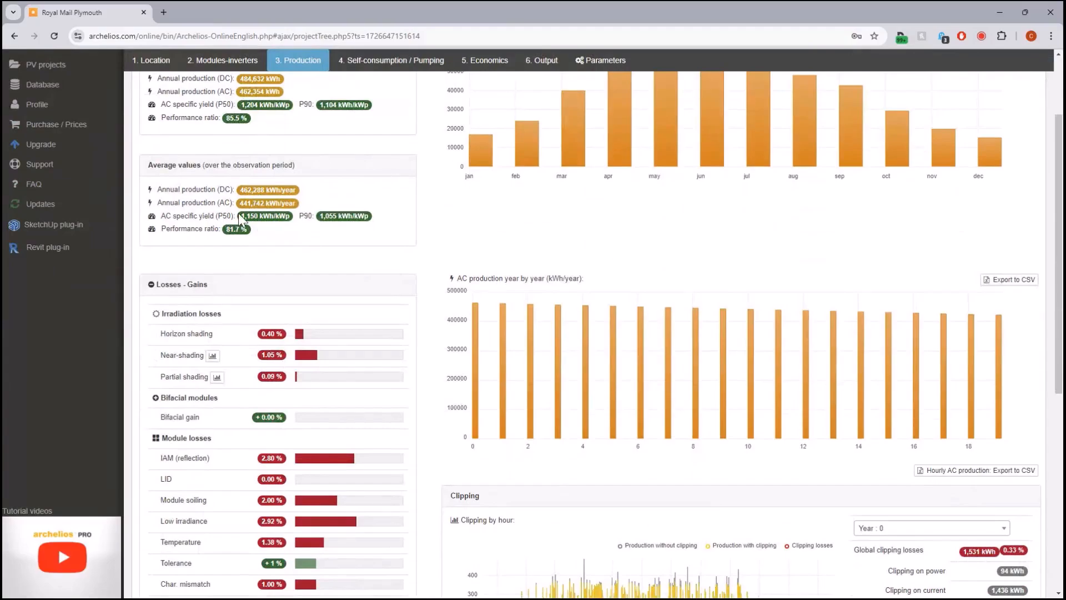
mouse_move(321, 222)
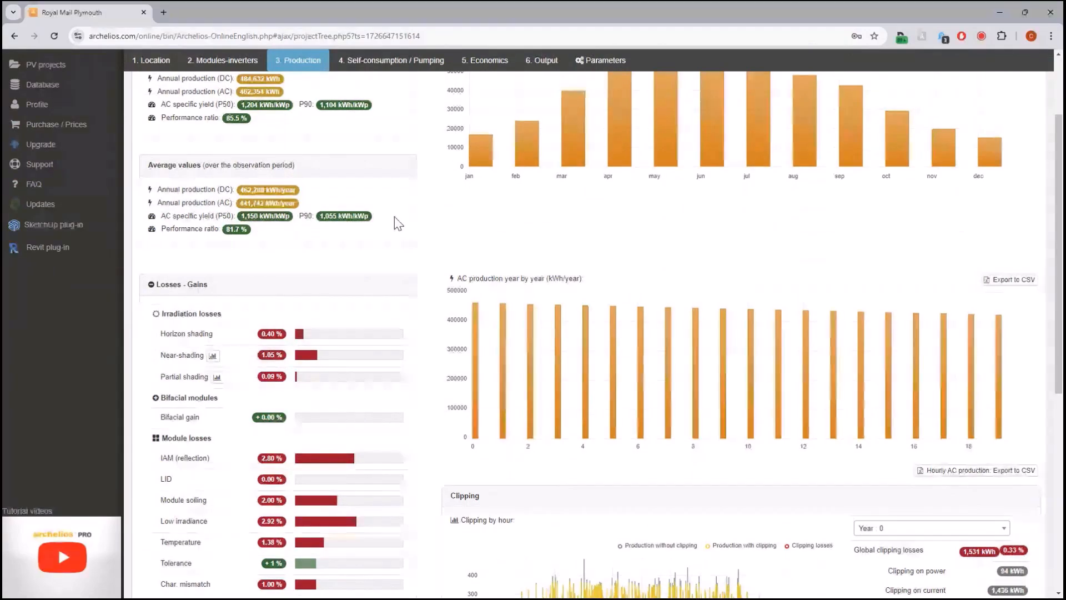
mouse_move(428, 259)
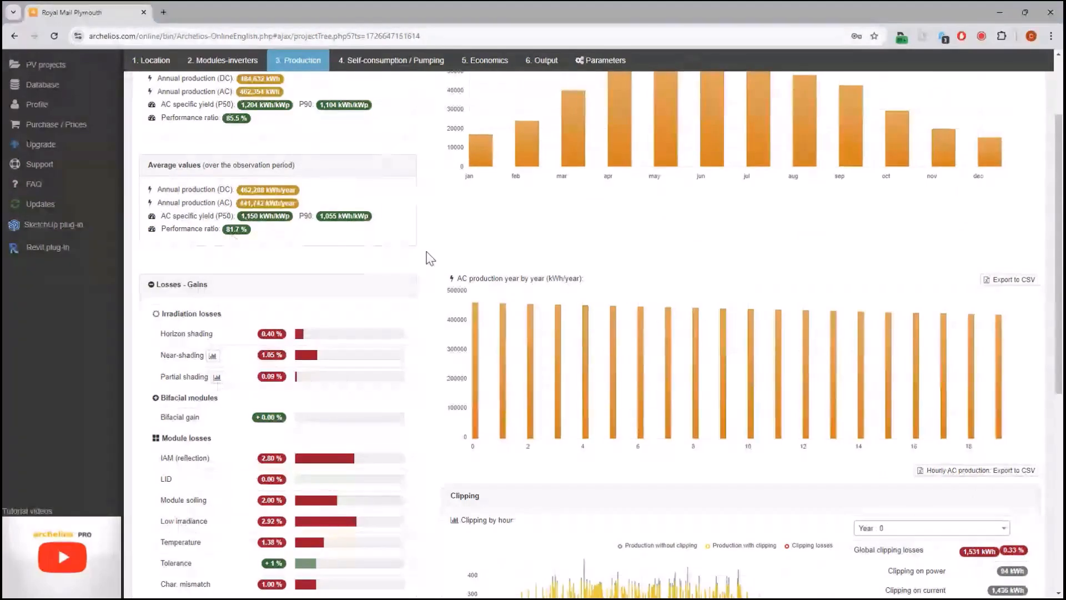
scroll("down", 3)
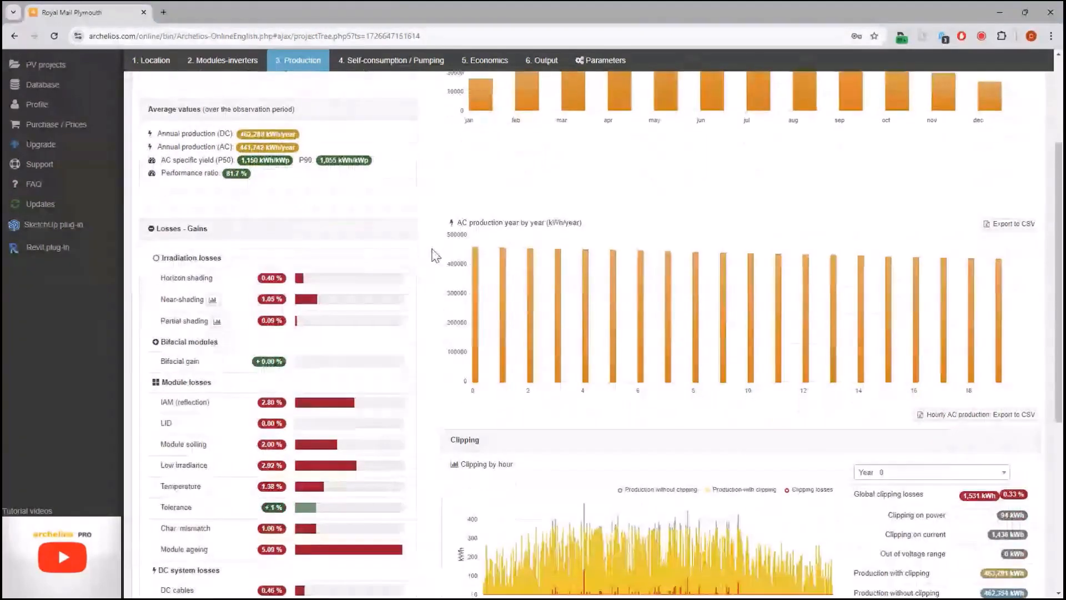
scroll("up", 3)
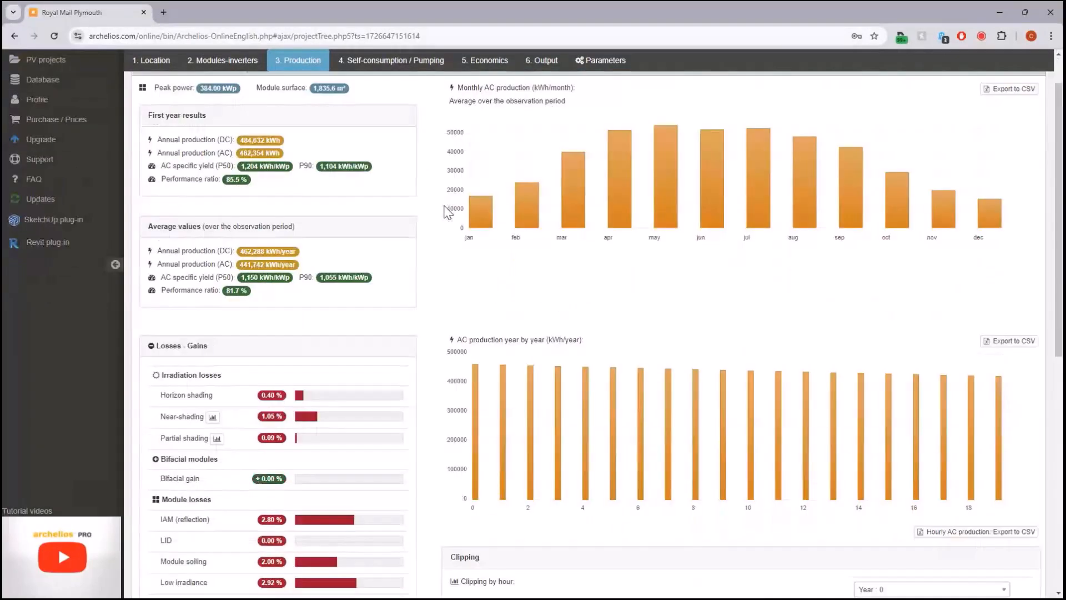
scroll("down", 3)
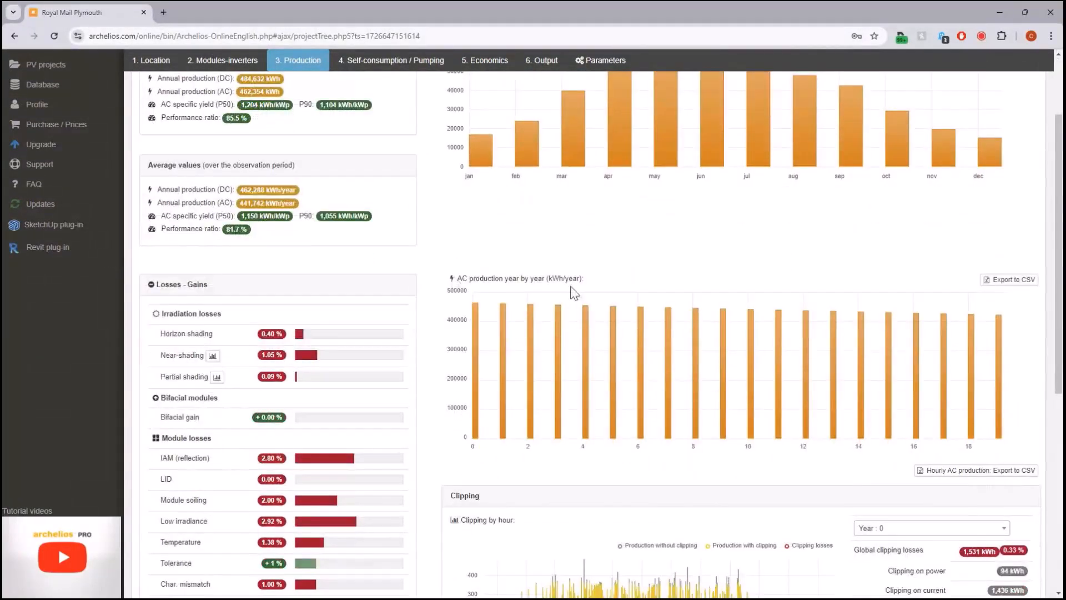
scroll("down", 3)
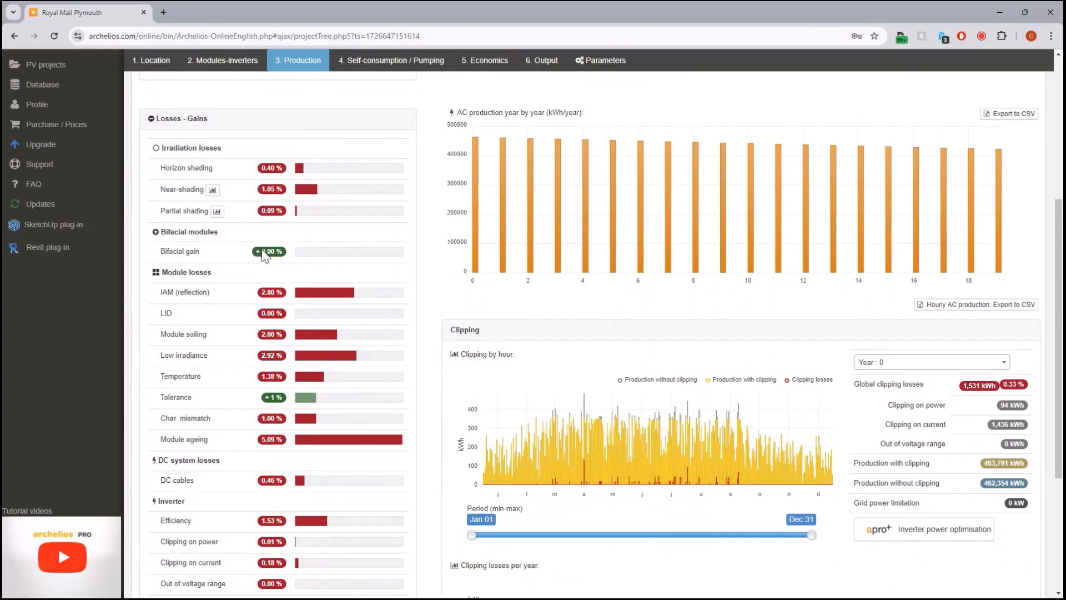
mouse_move(265, 258)
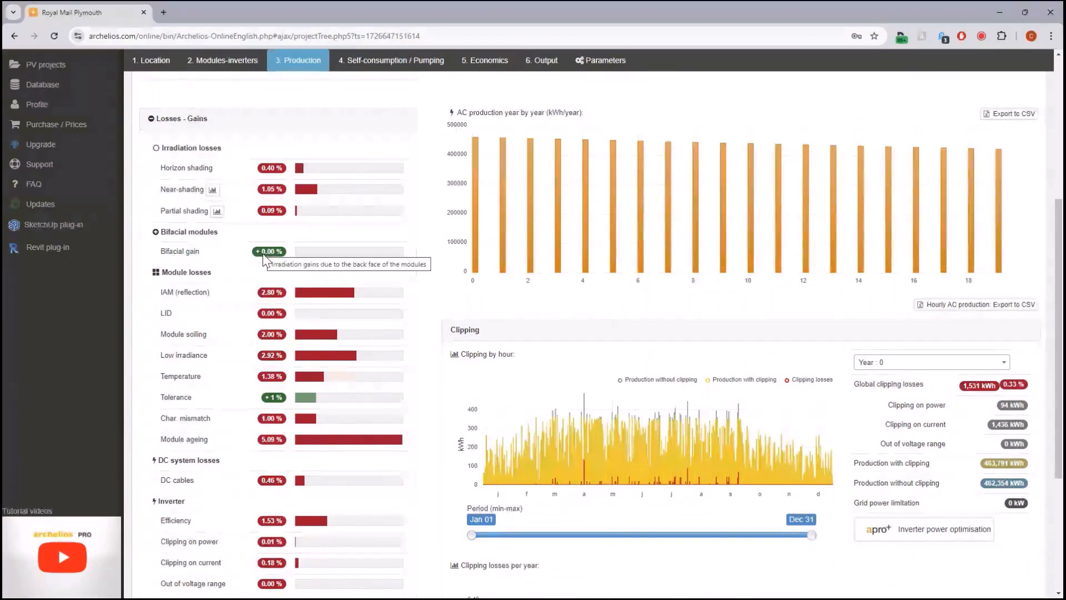
left_click(217, 190)
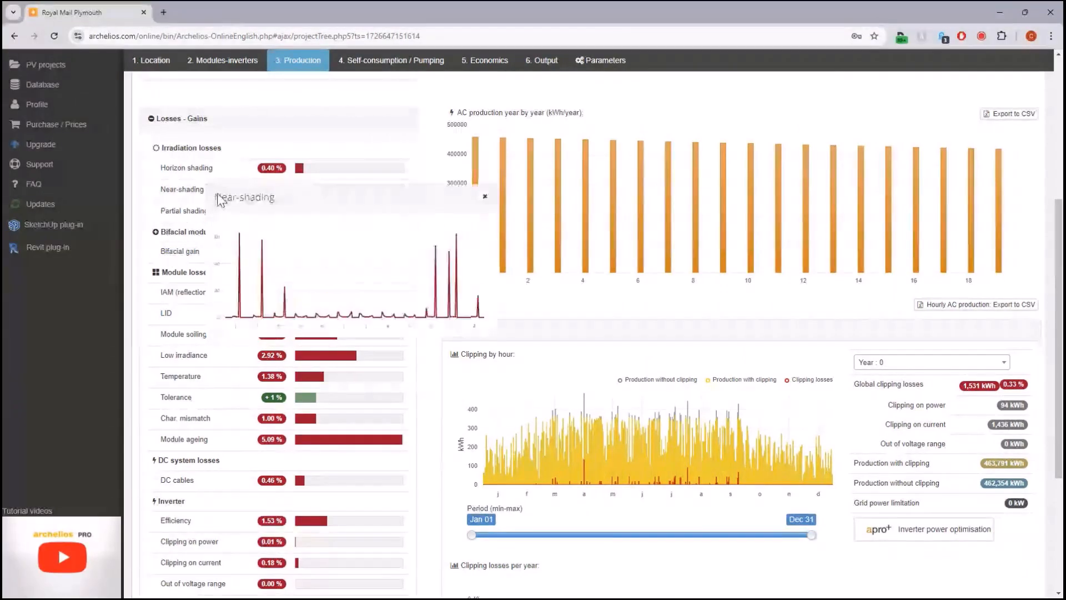
mouse_move(485, 196)
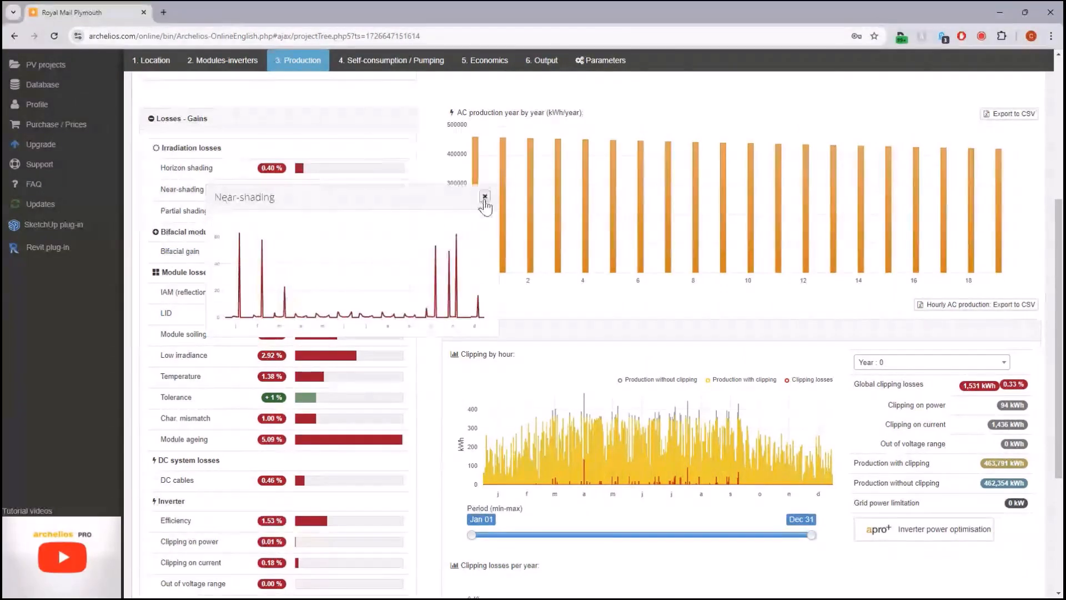
mouse_move(266, 285)
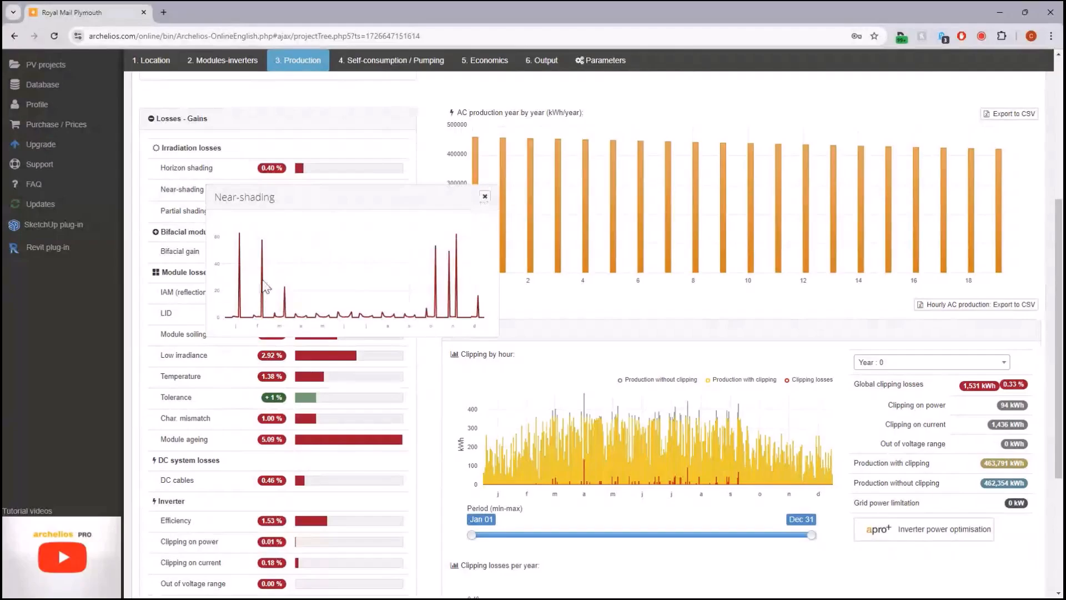
left_click(485, 196)
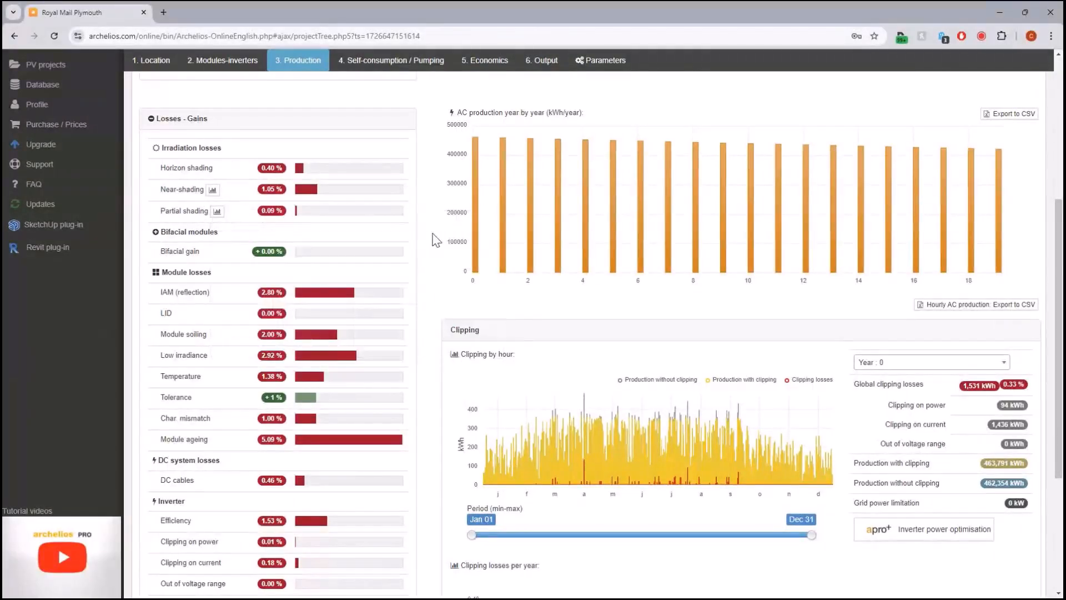
Step: Review the year-3 clipping chart for Apr 27–Jun 05, then move on to Self-consumption / Pumping
scroll("down", 3)
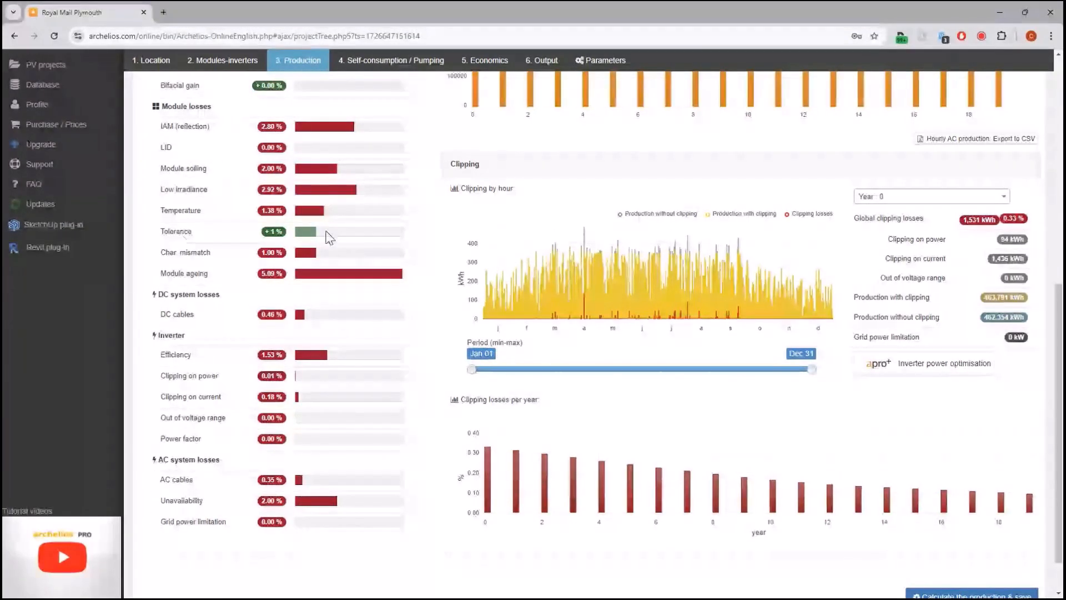
scroll("down", 3)
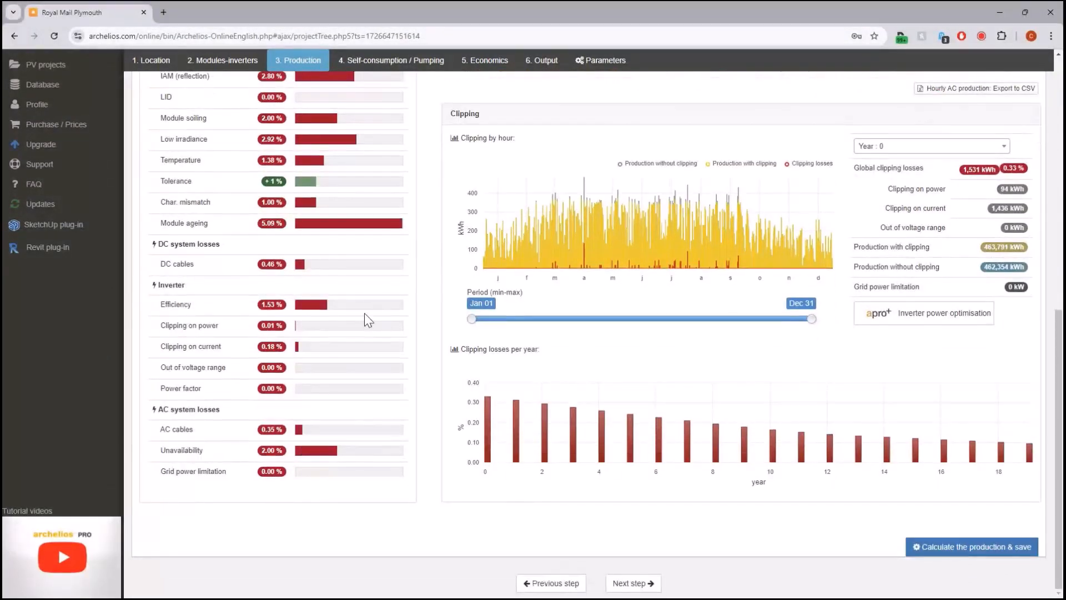
mouse_move(516, 144)
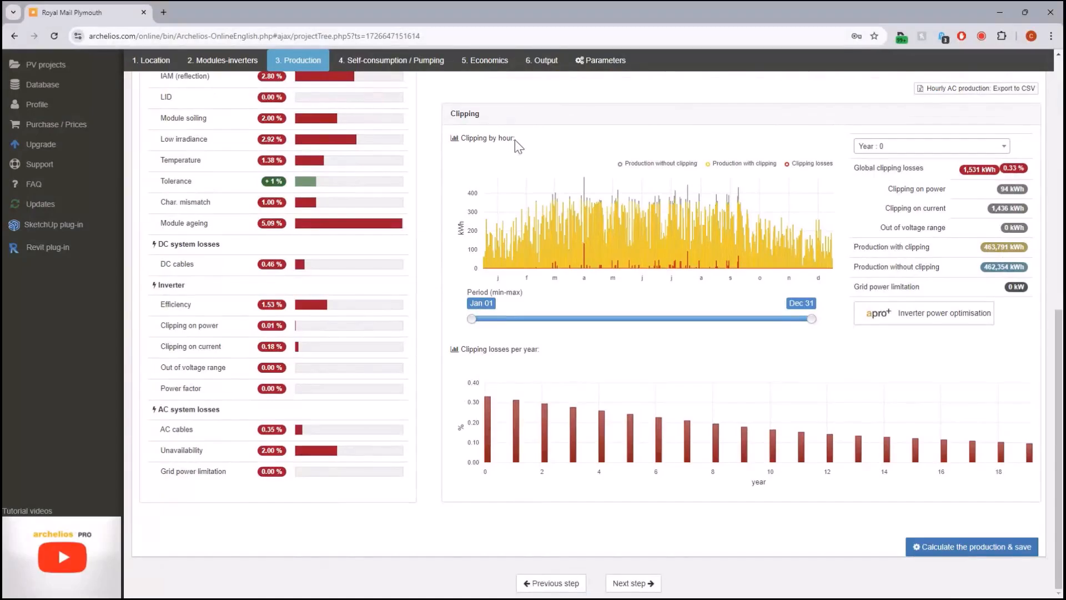
mouse_move(772, 185)
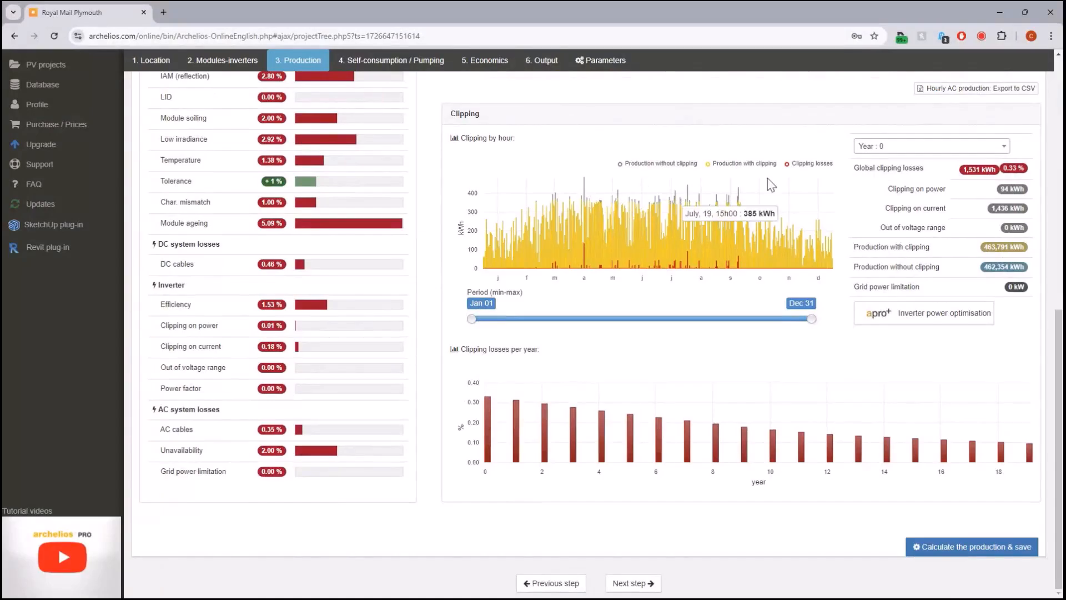
mouse_move(1032, 176)
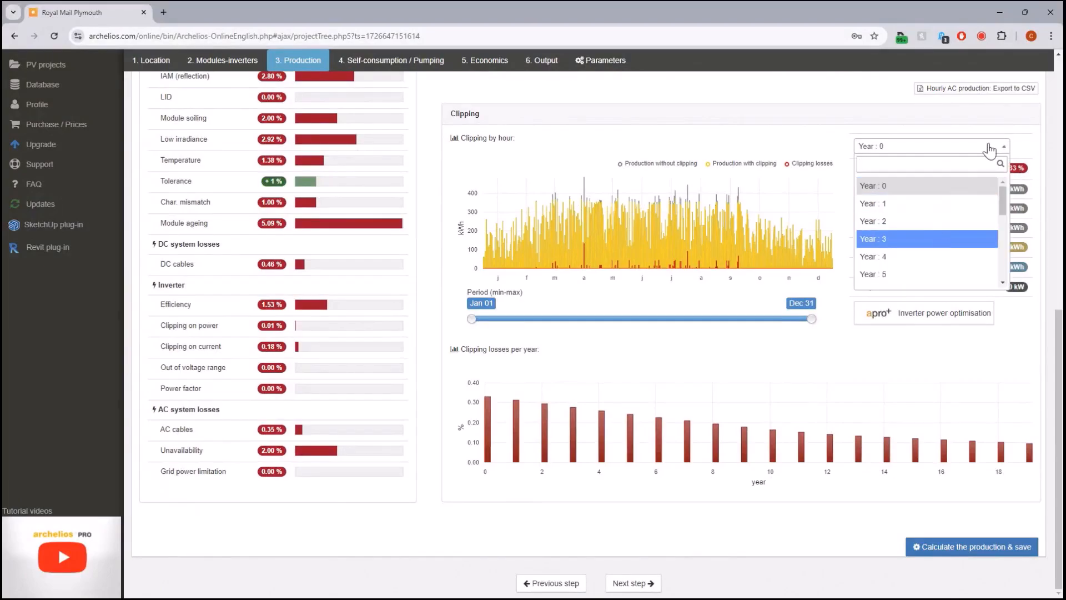
mouse_move(1032, 161)
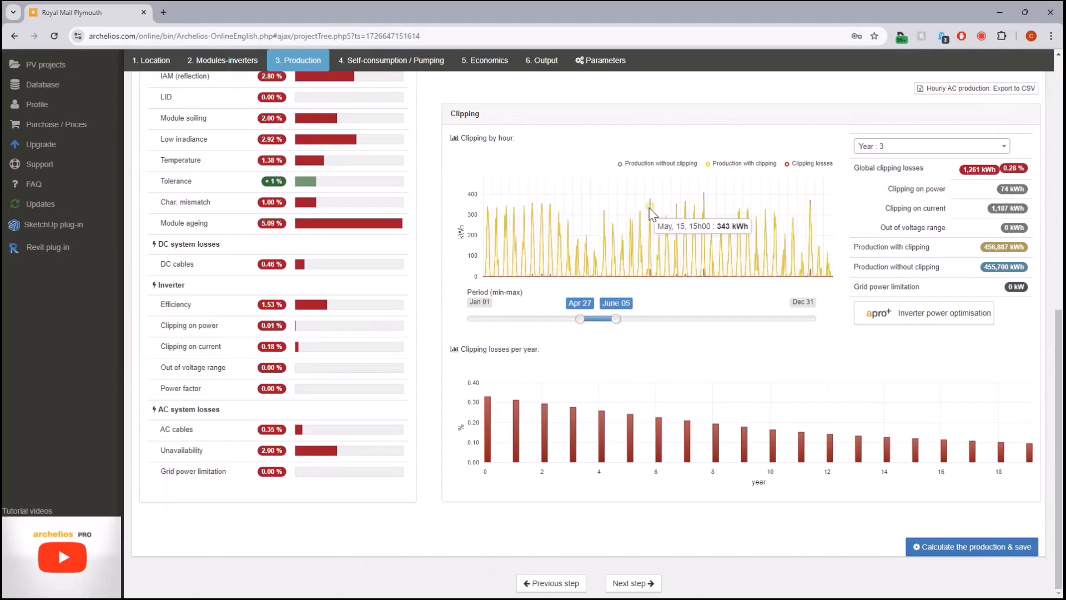
mouse_move(847, 315)
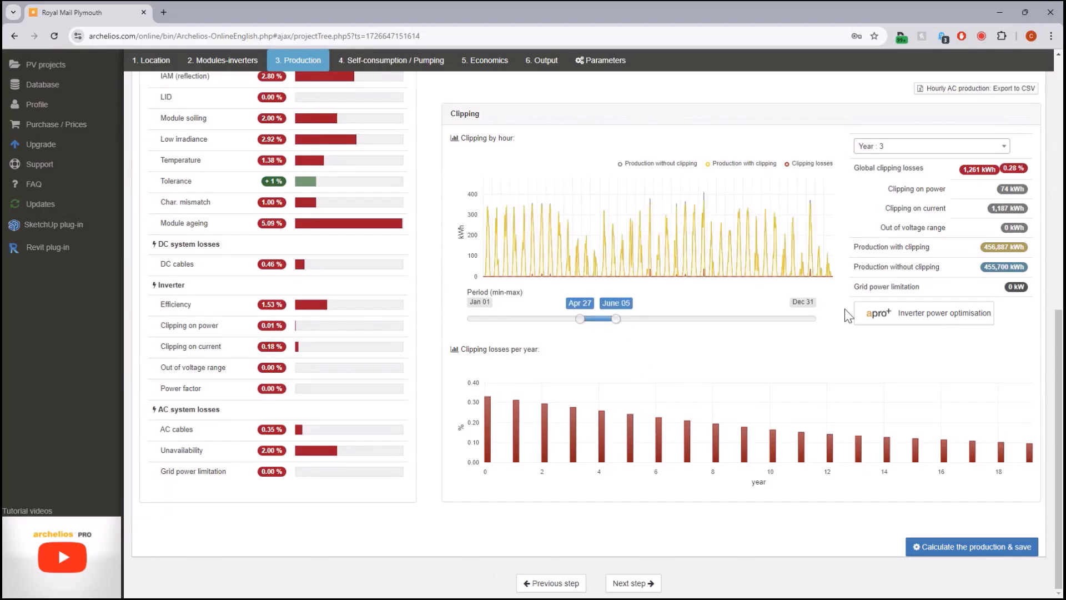
mouse_move(974, 295)
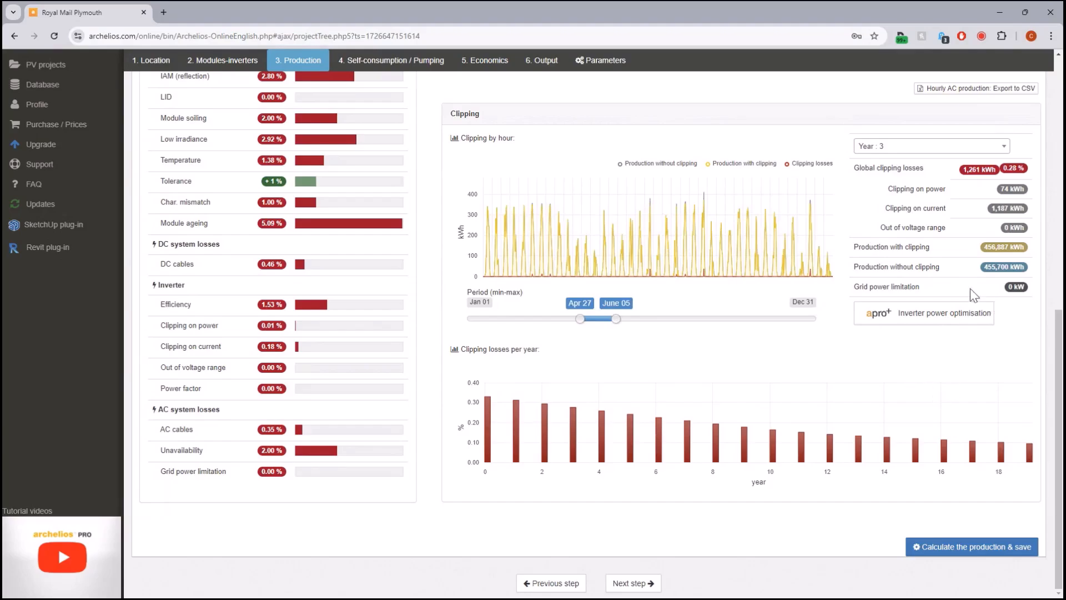
scroll("up", 3)
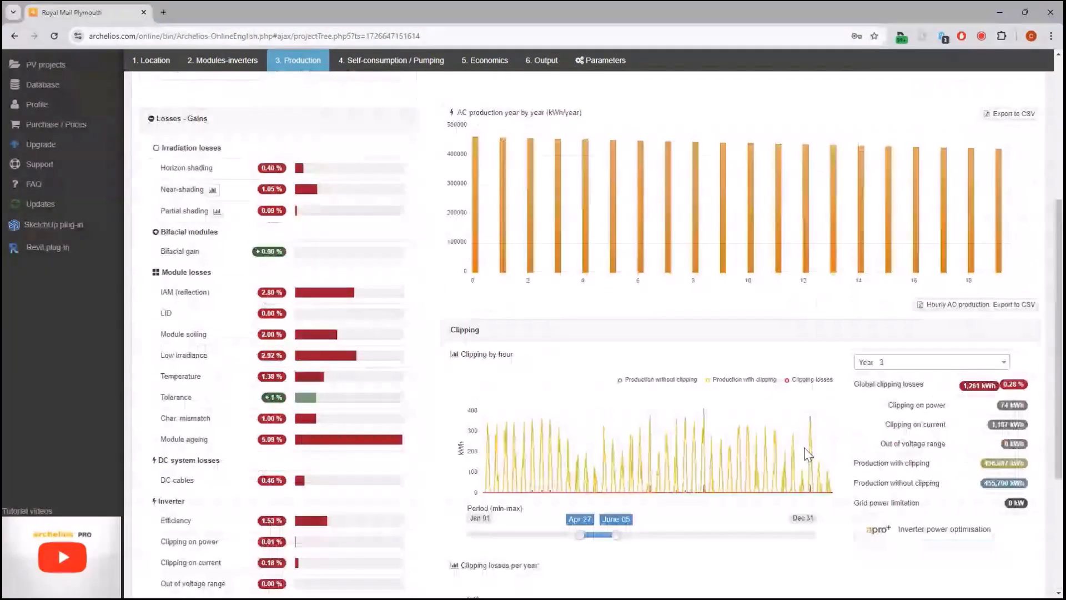
left_click(391, 86)
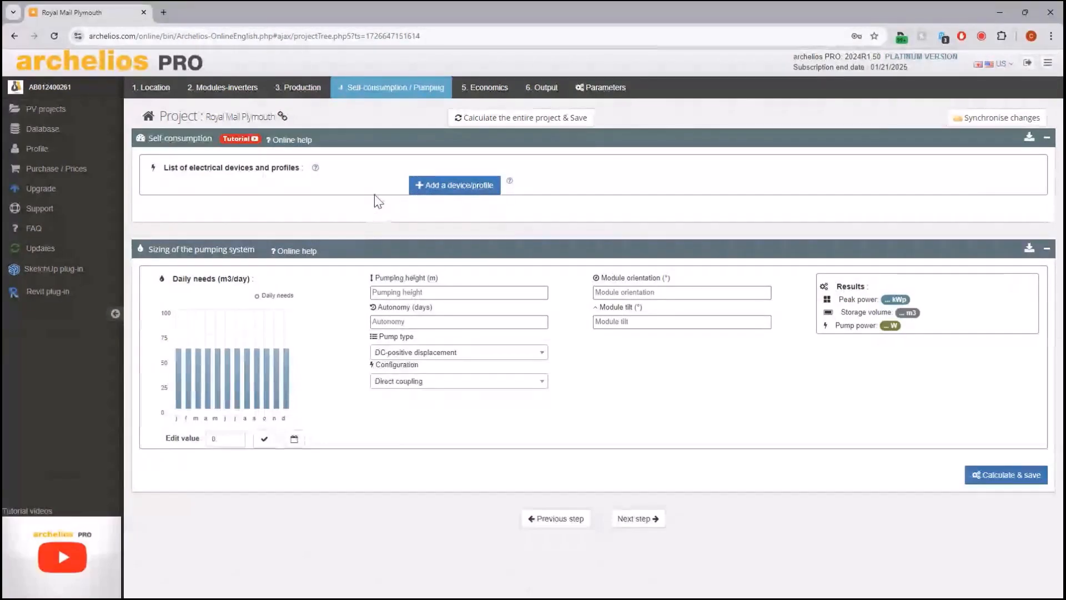
mouse_move(442, 264)
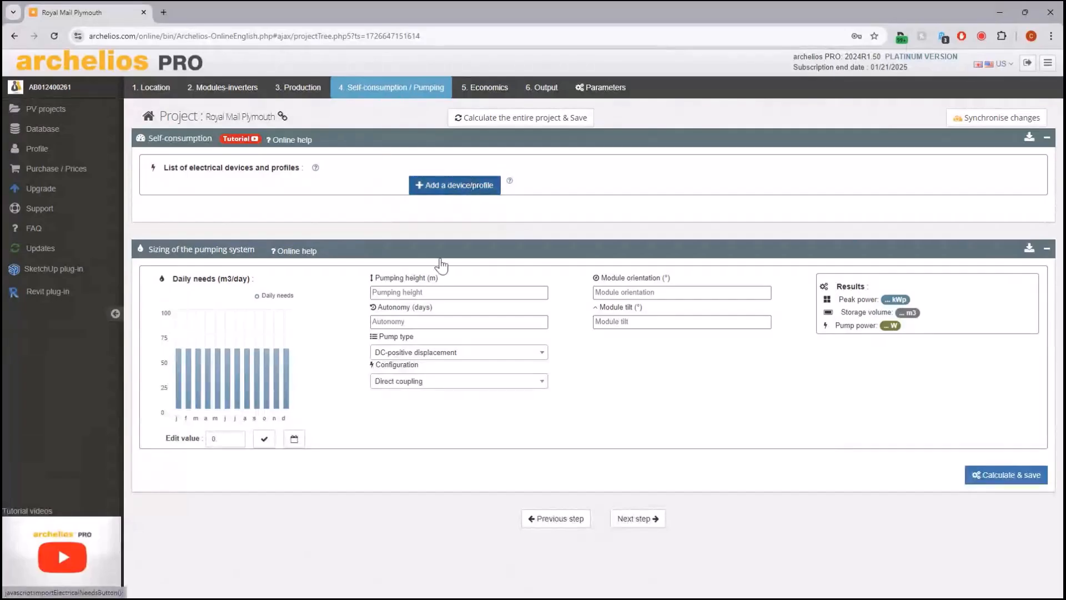
Step: Start adding an electrical device or consumption profile to the project
left_click(453, 186)
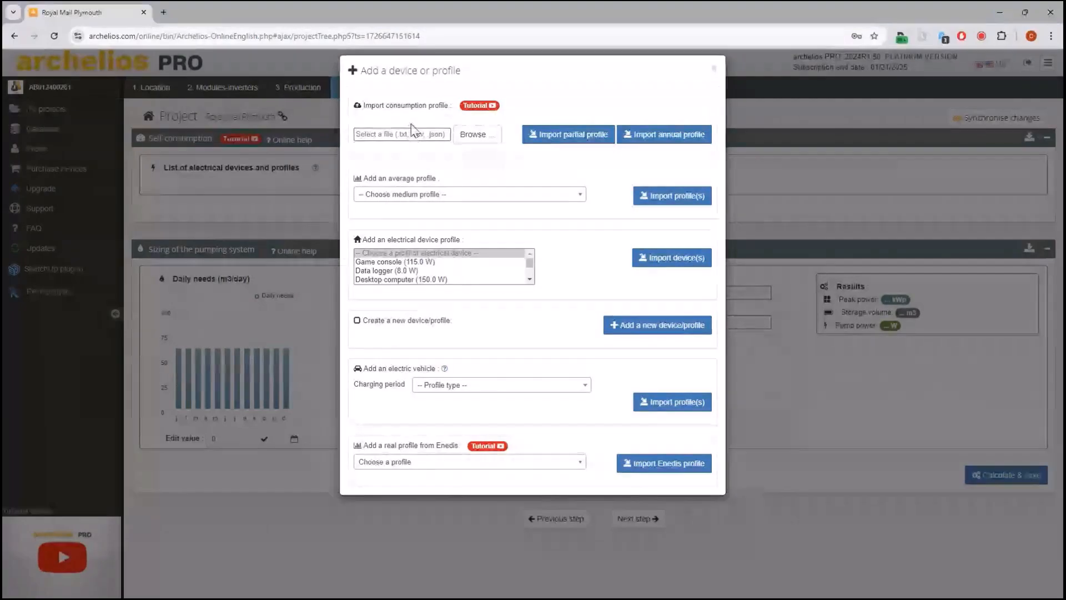
mouse_move(574, 83)
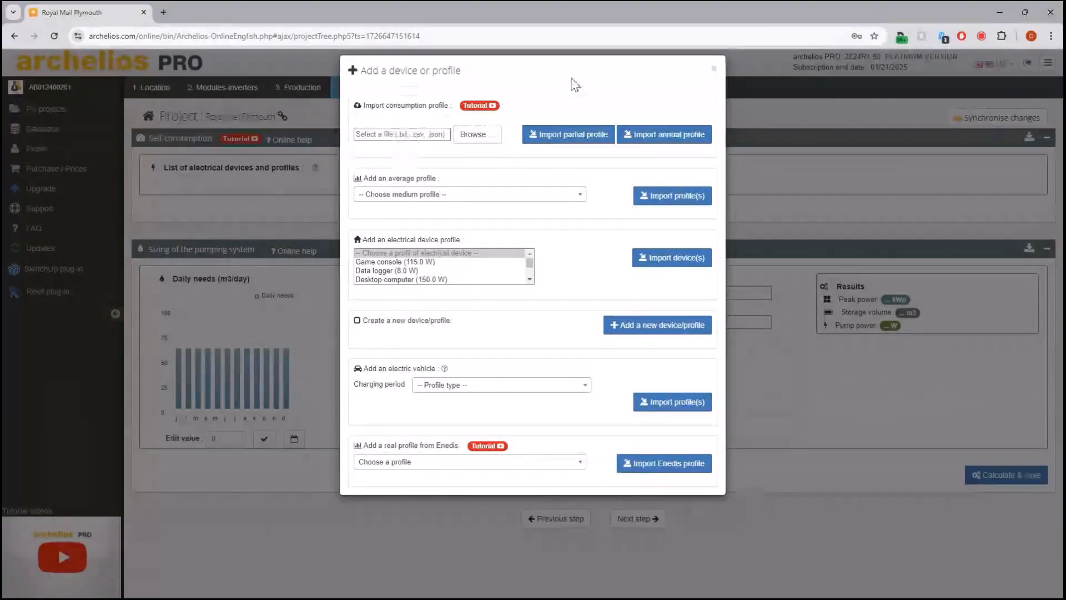
mouse_move(657, 92)
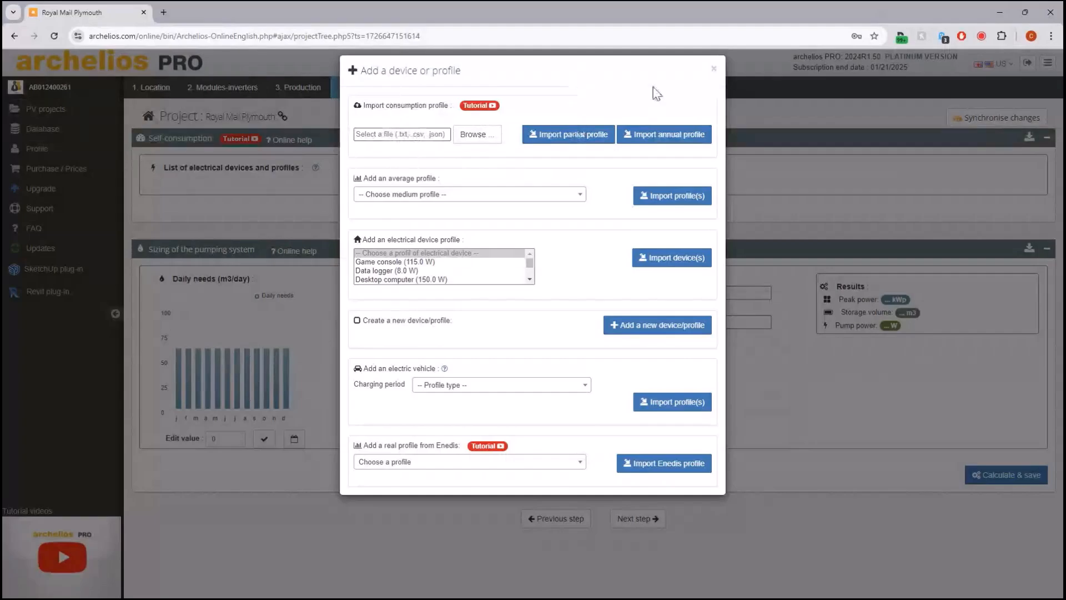
mouse_move(588, 145)
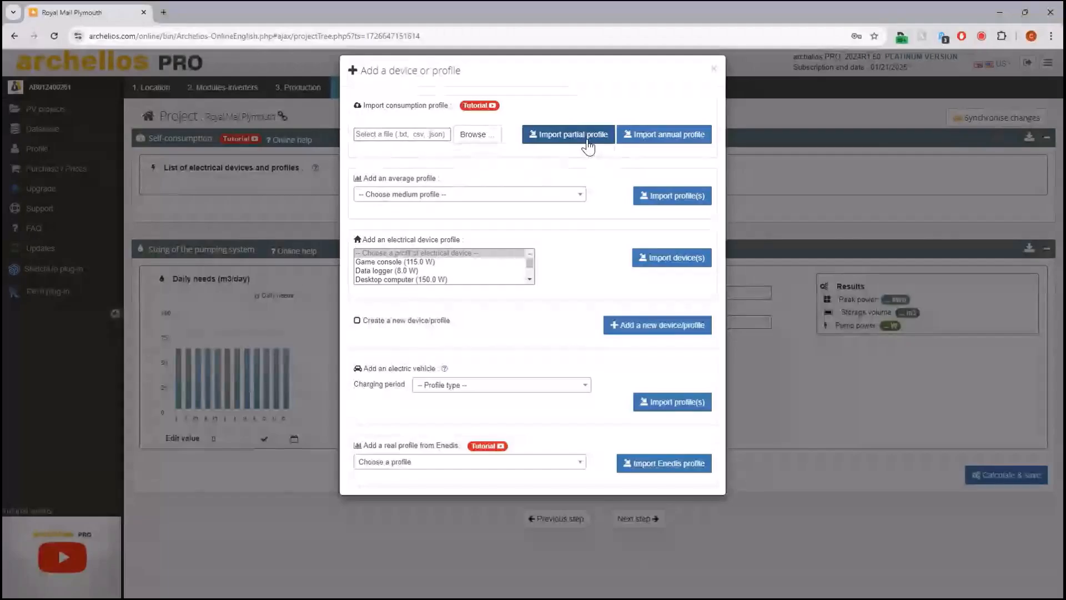
mouse_move(571, 103)
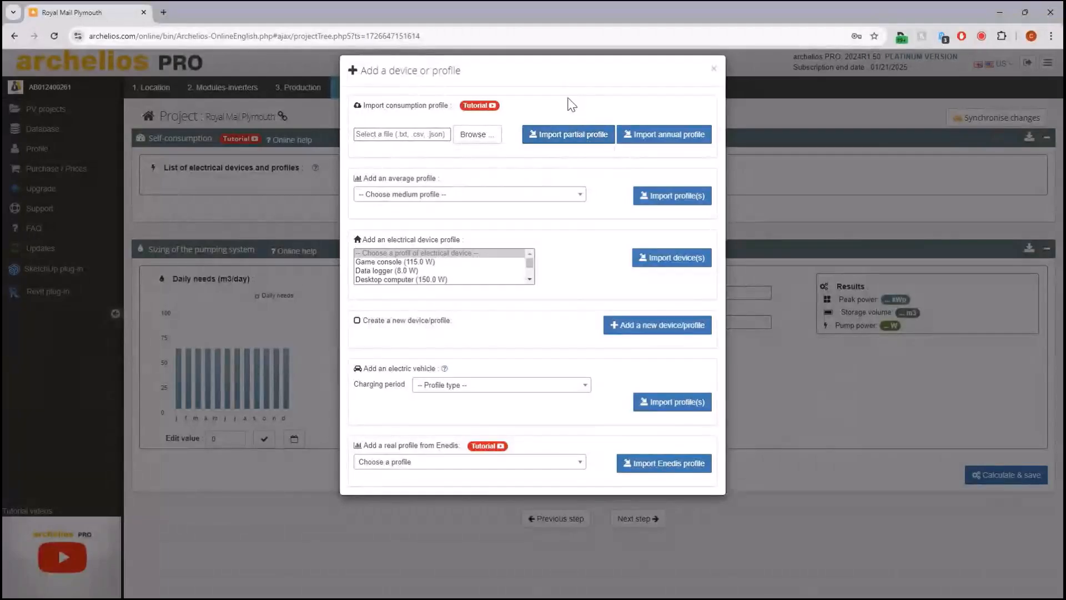
mouse_move(607, 181)
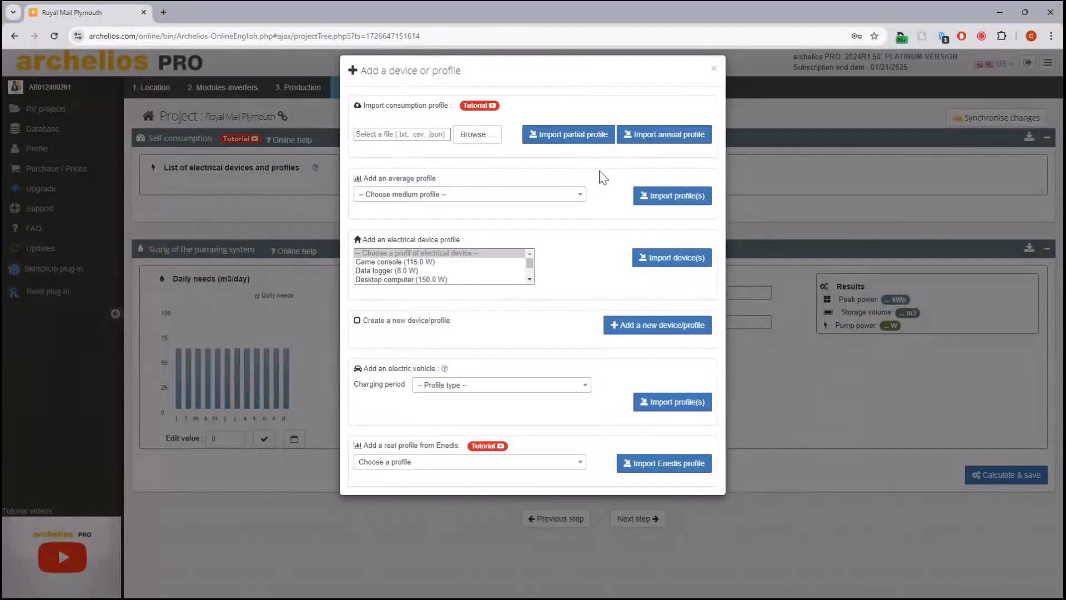
mouse_move(580, 190)
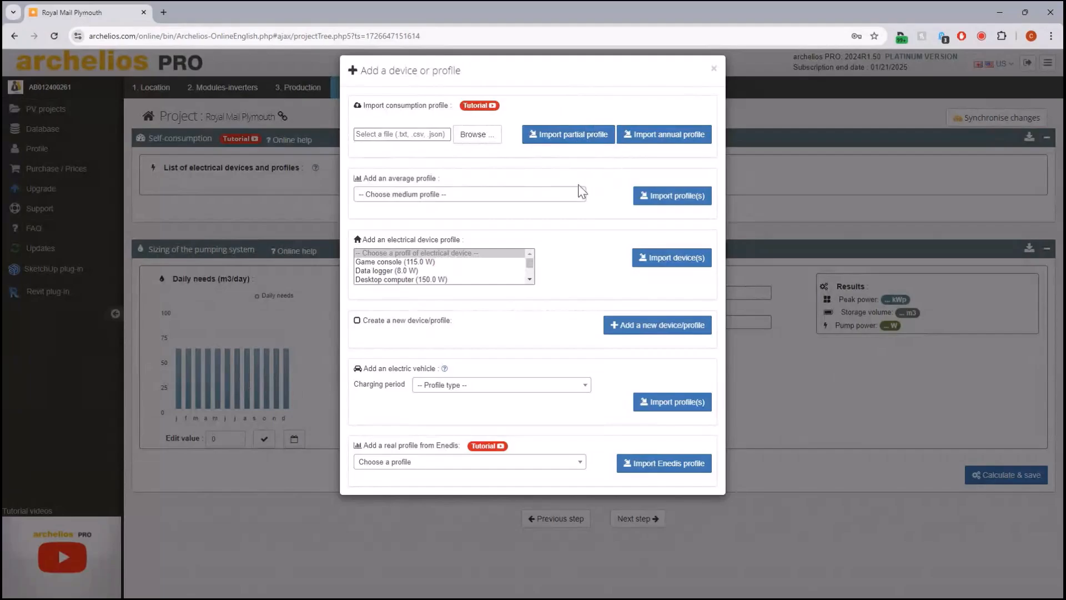
left_click(468, 193)
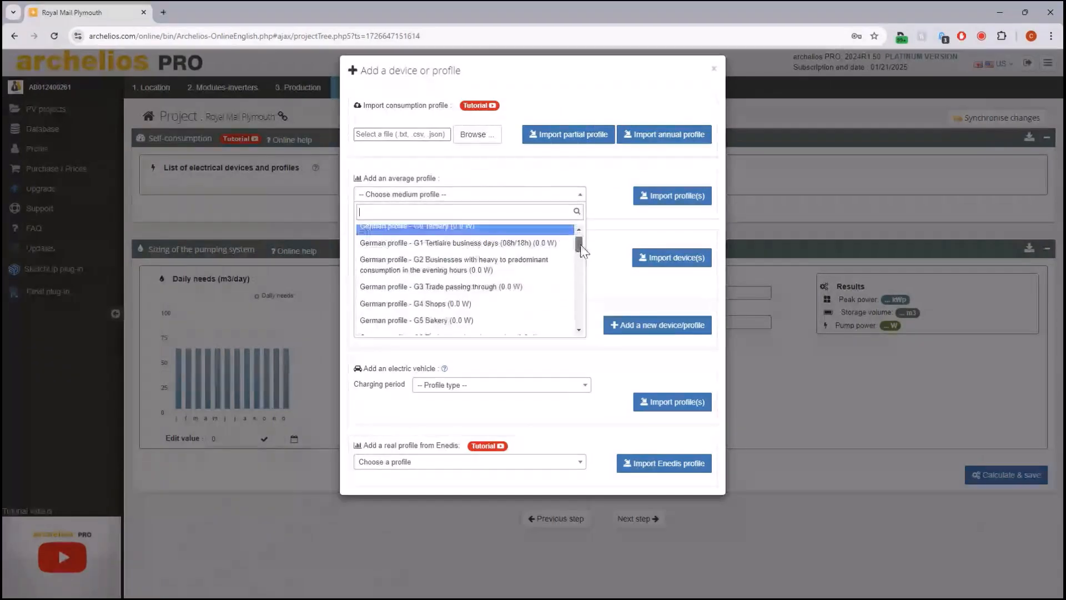
scroll("down", 3)
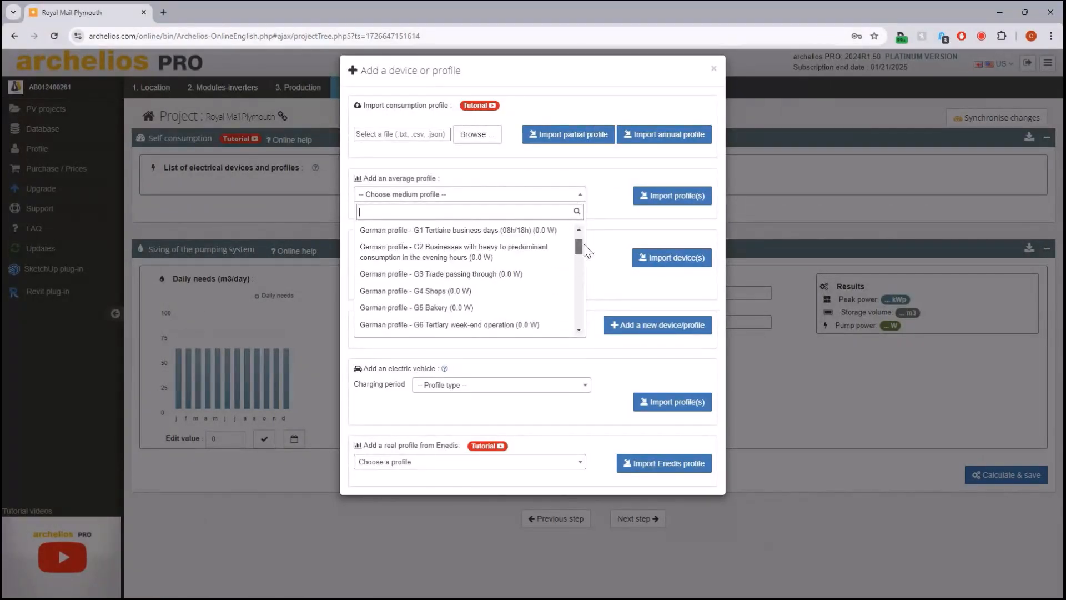
scroll("down", 3)
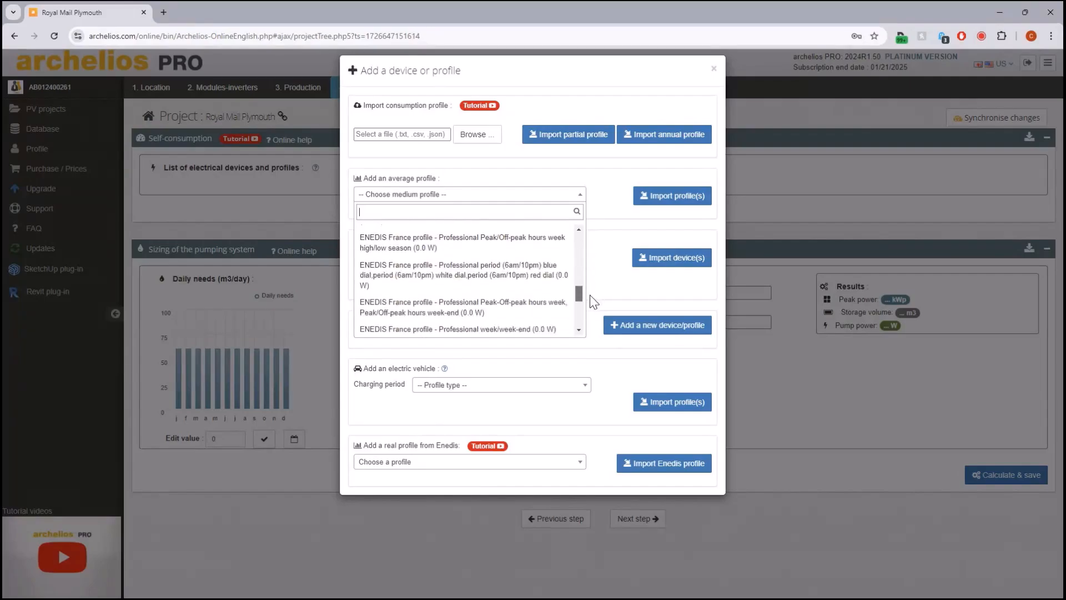
scroll("down", 3)
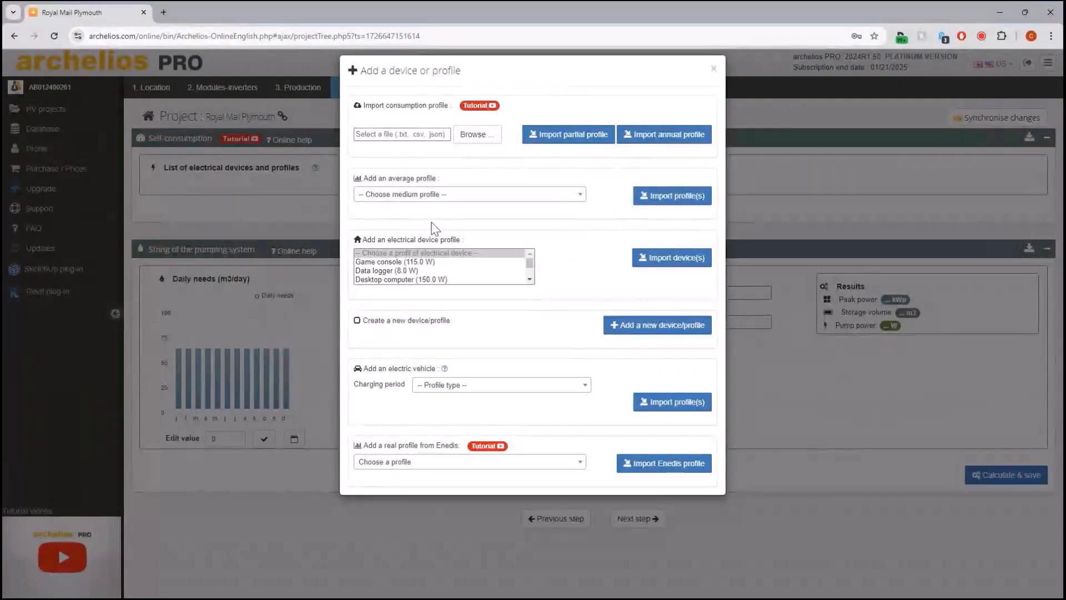
scroll("down", 3)
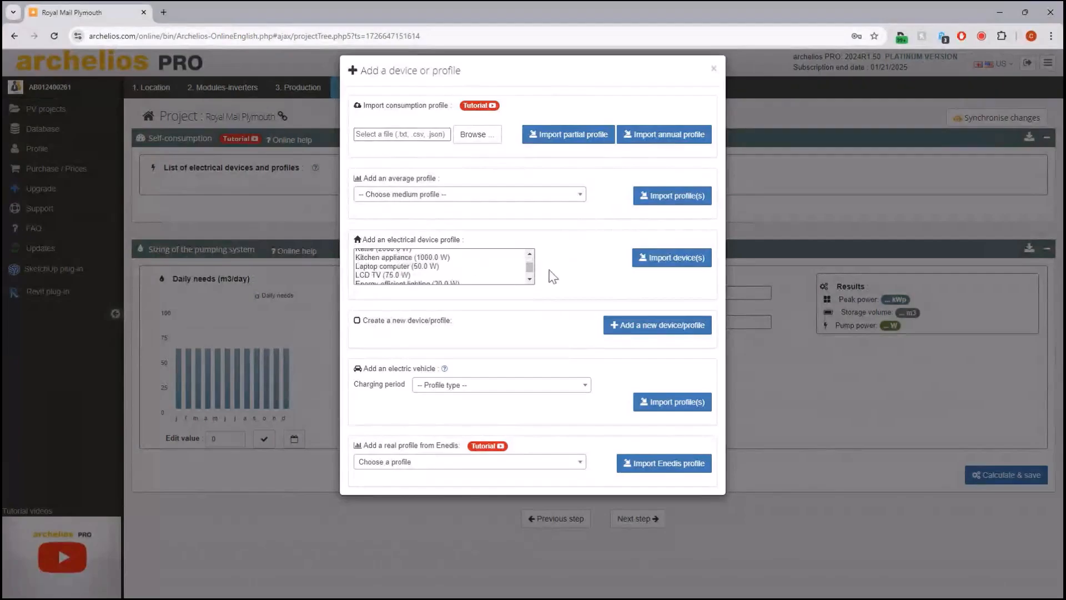
mouse_move(418, 321)
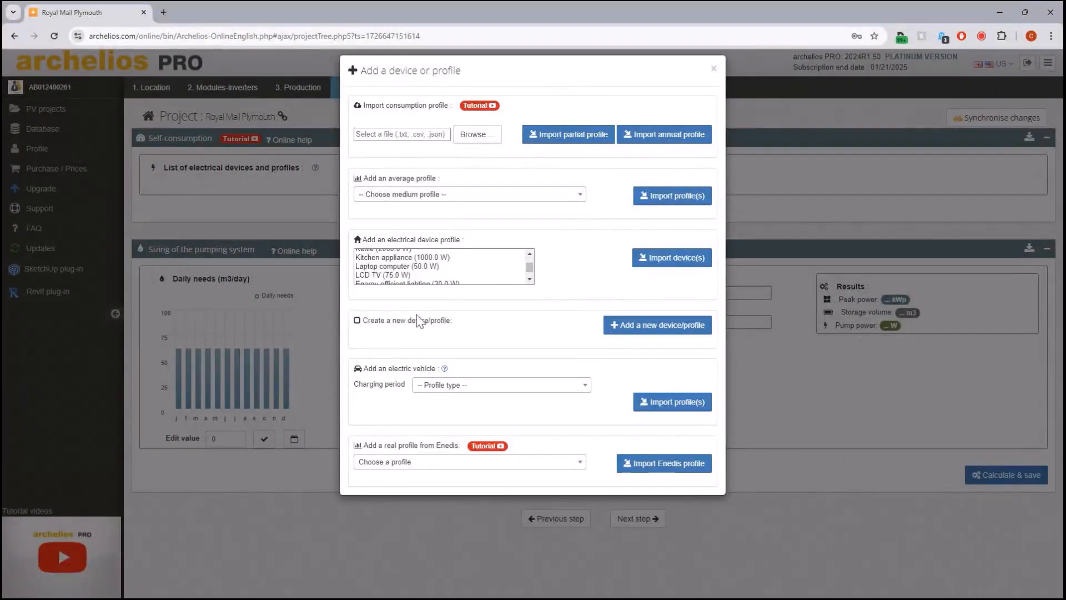
mouse_move(506, 427)
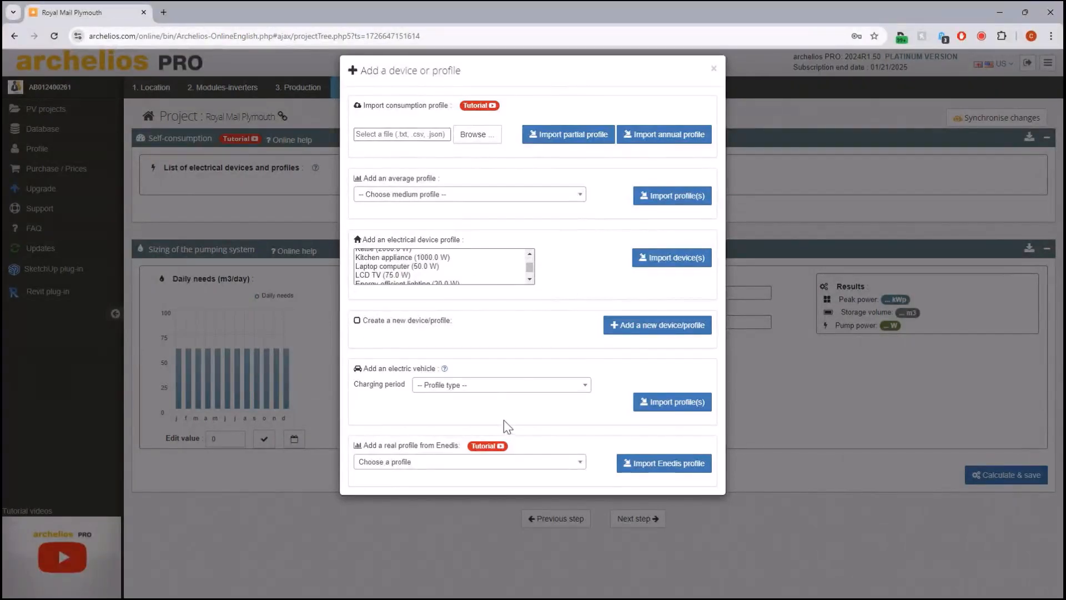
left_click(468, 462)
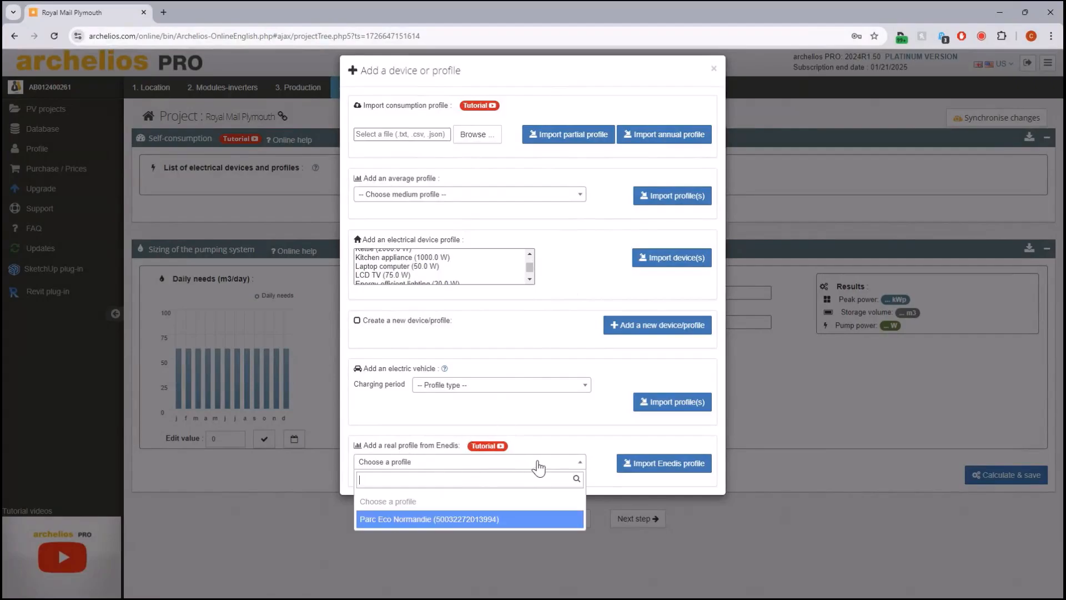
mouse_move(548, 471)
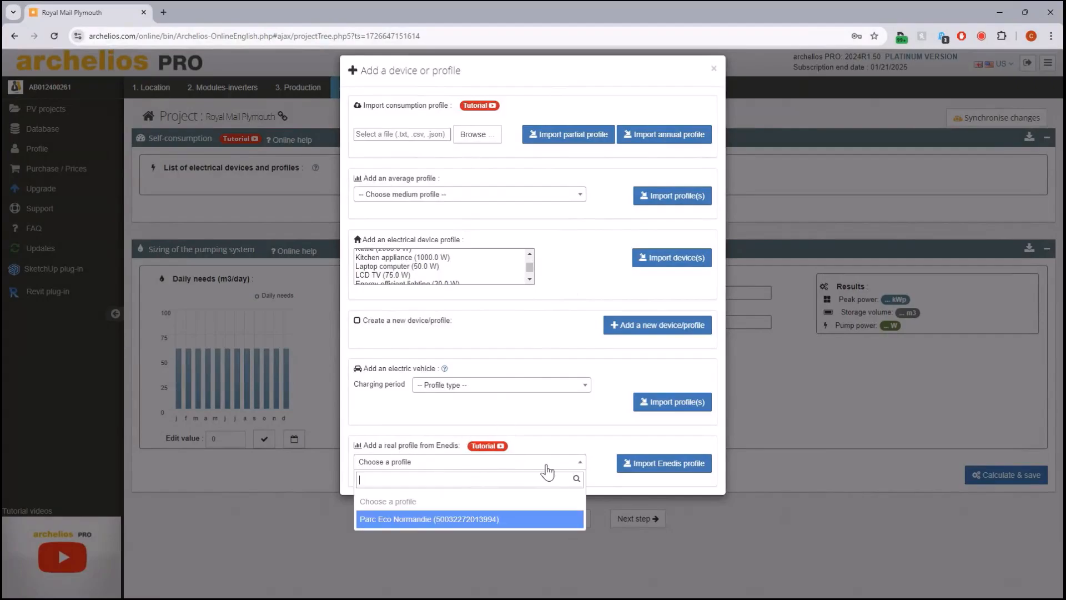
left_click(578, 422)
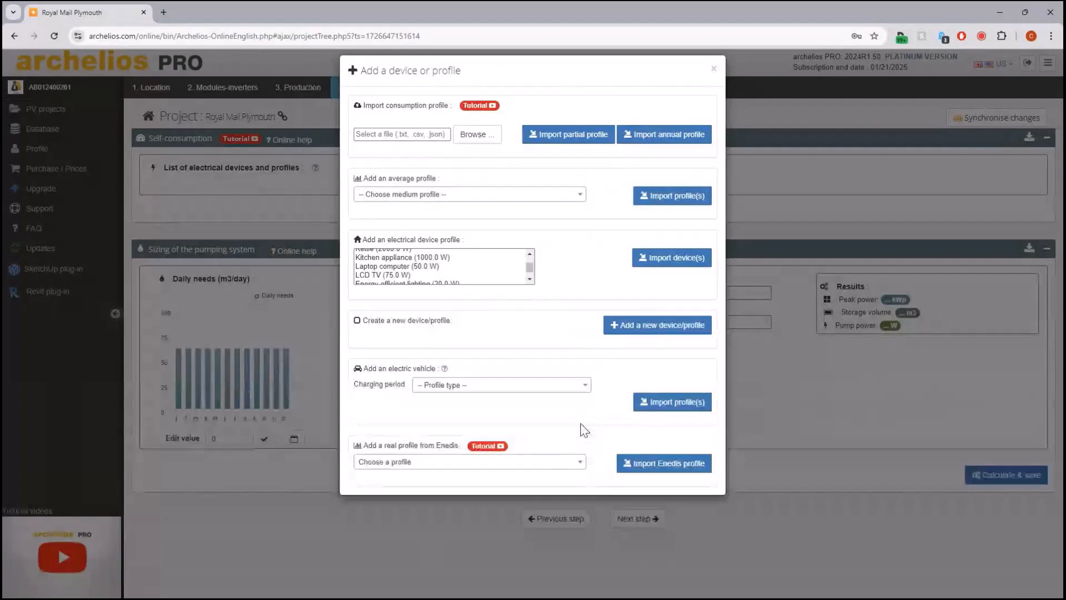
mouse_move(589, 435)
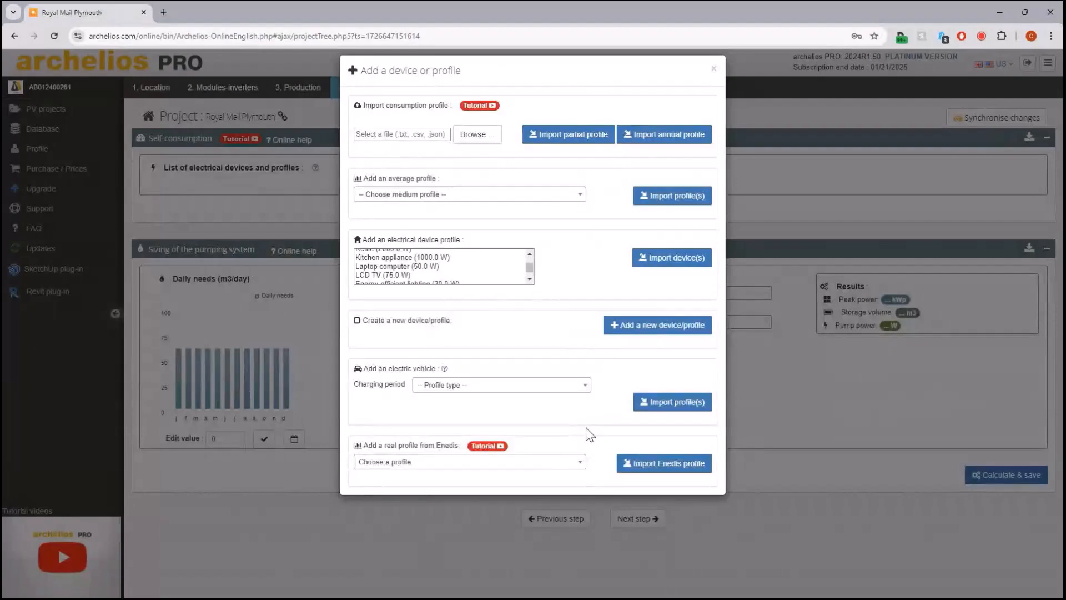
mouse_move(595, 435)
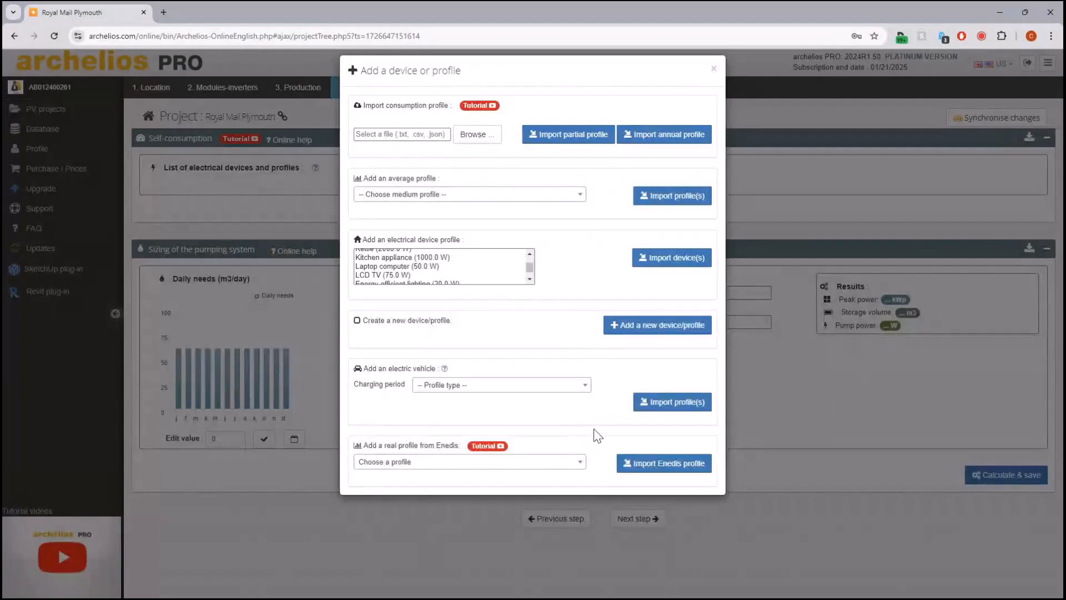
mouse_move(477, 134)
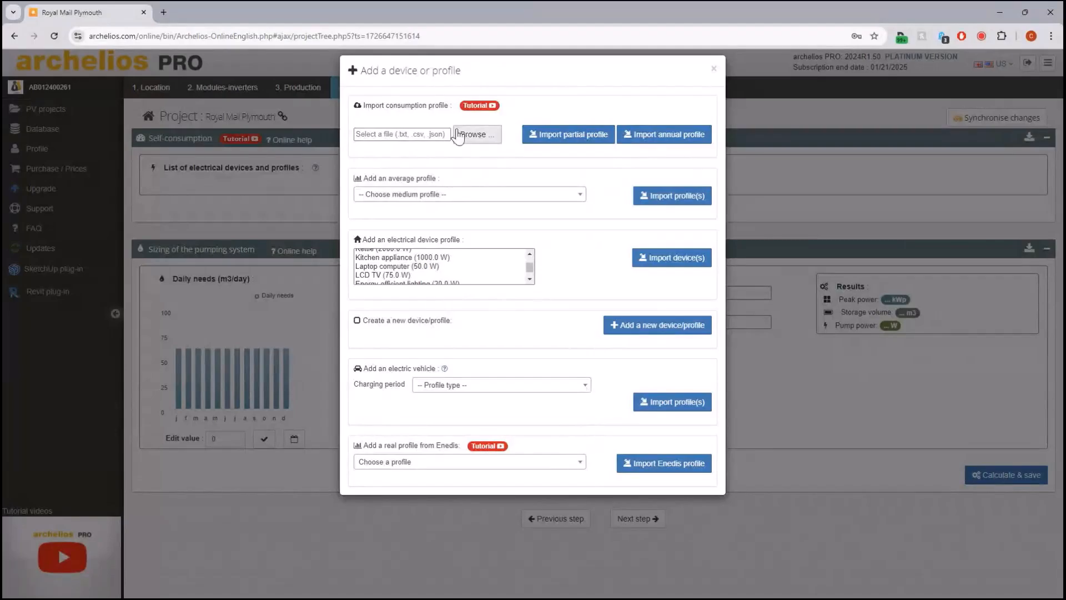
left_click(476, 134)
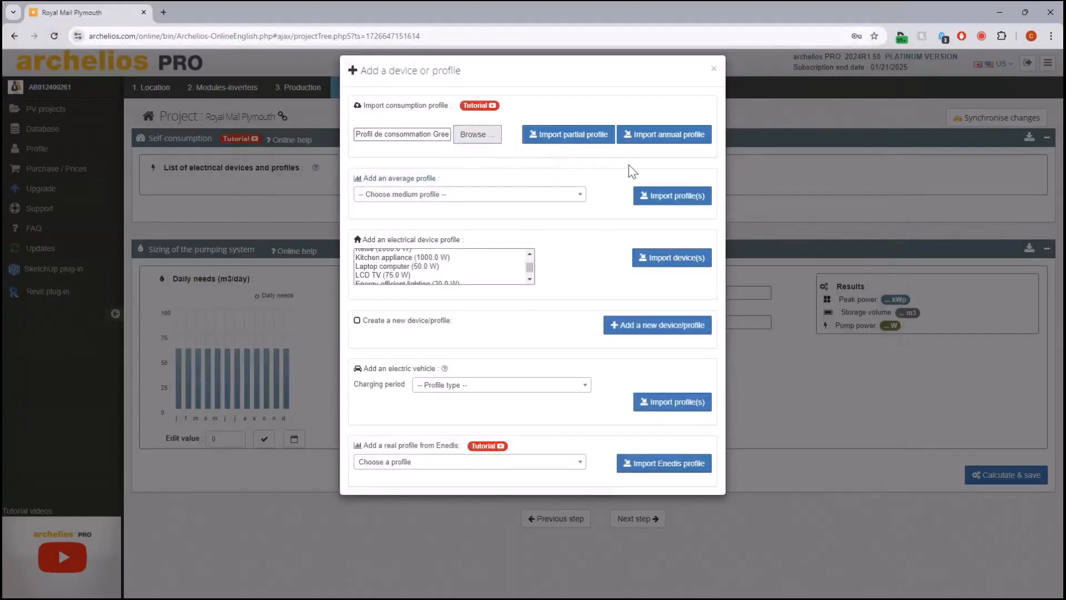
Step: Import the Green 2020 (15min) CSV as a partial profile with date, hour and power in columns 0, 1, 2
left_click(567, 134)
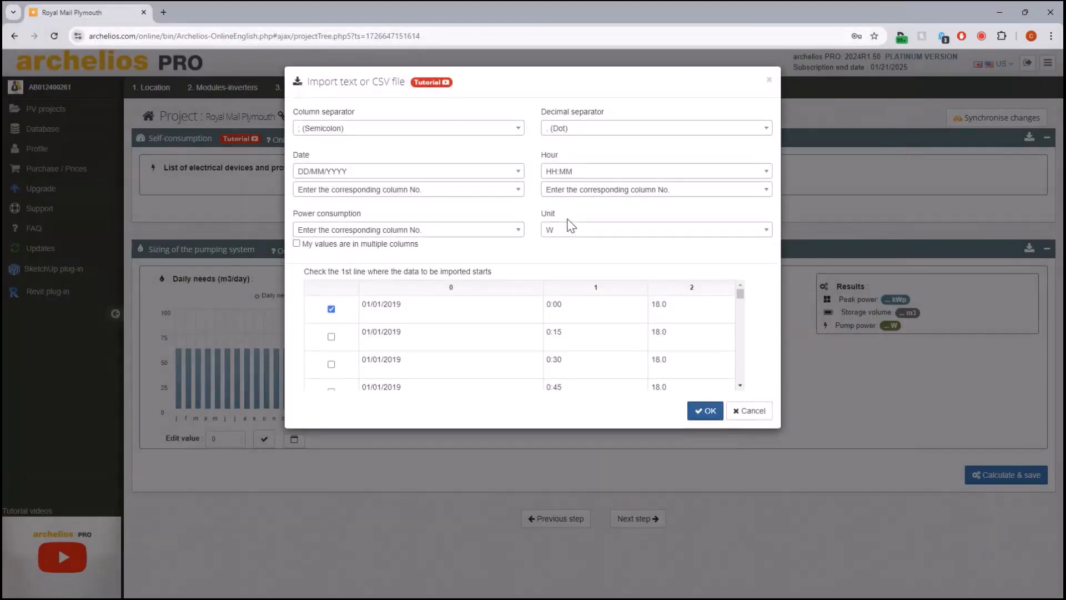
left_click(407, 188)
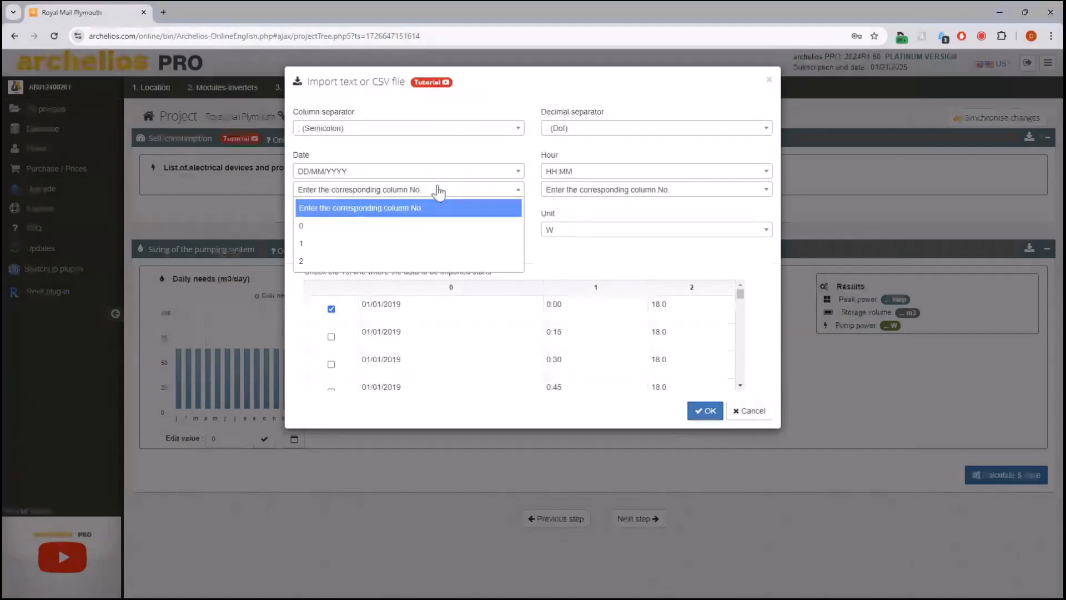
left_click(301, 226)
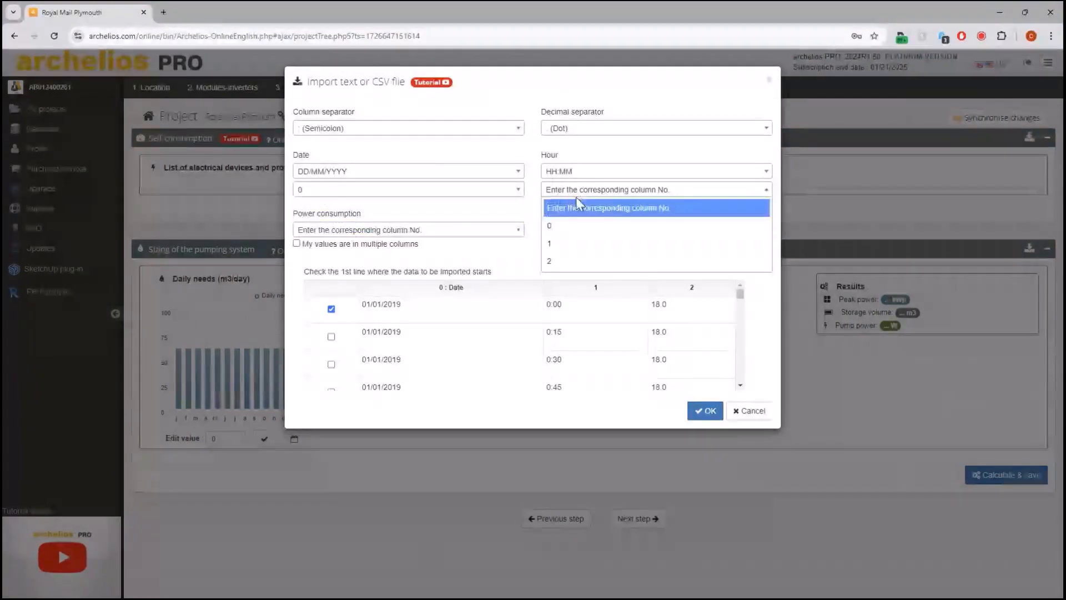
left_click(549, 243)
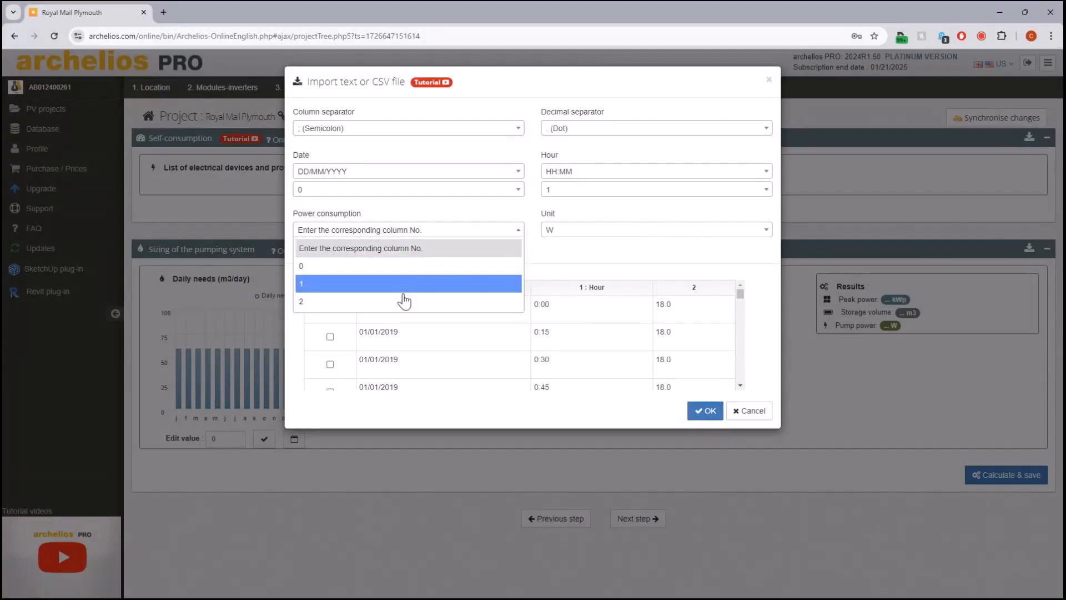
left_click(301, 301)
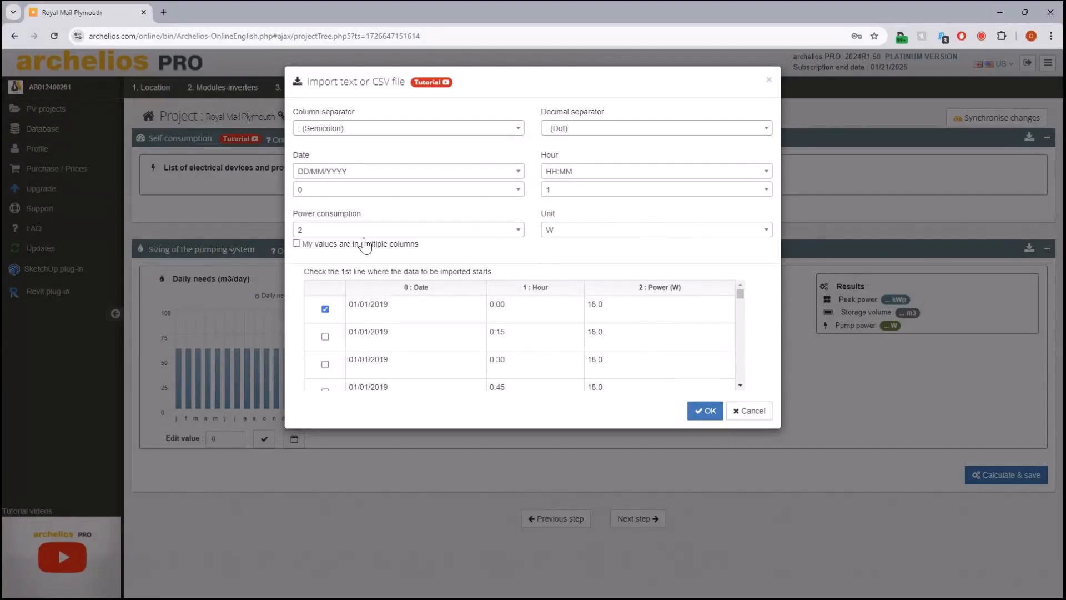
mouse_move(318, 193)
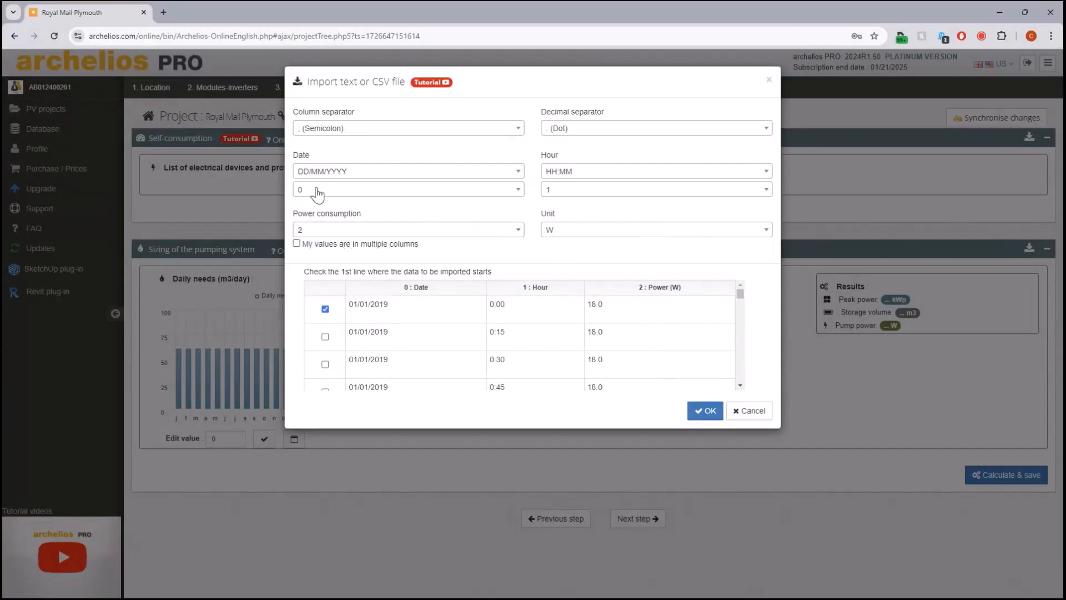
mouse_move(392, 132)
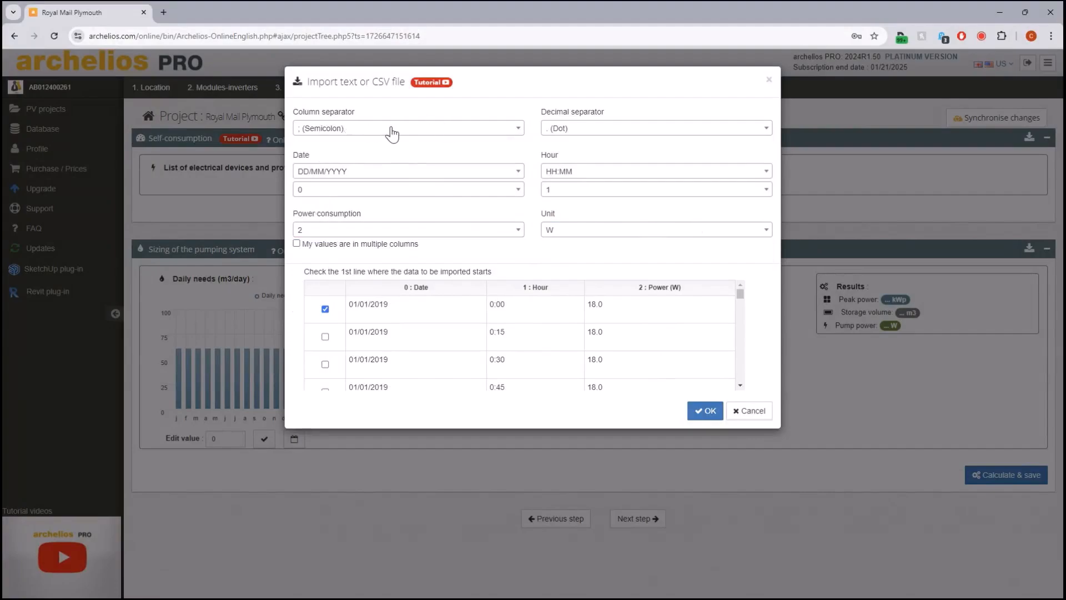
mouse_move(324, 314)
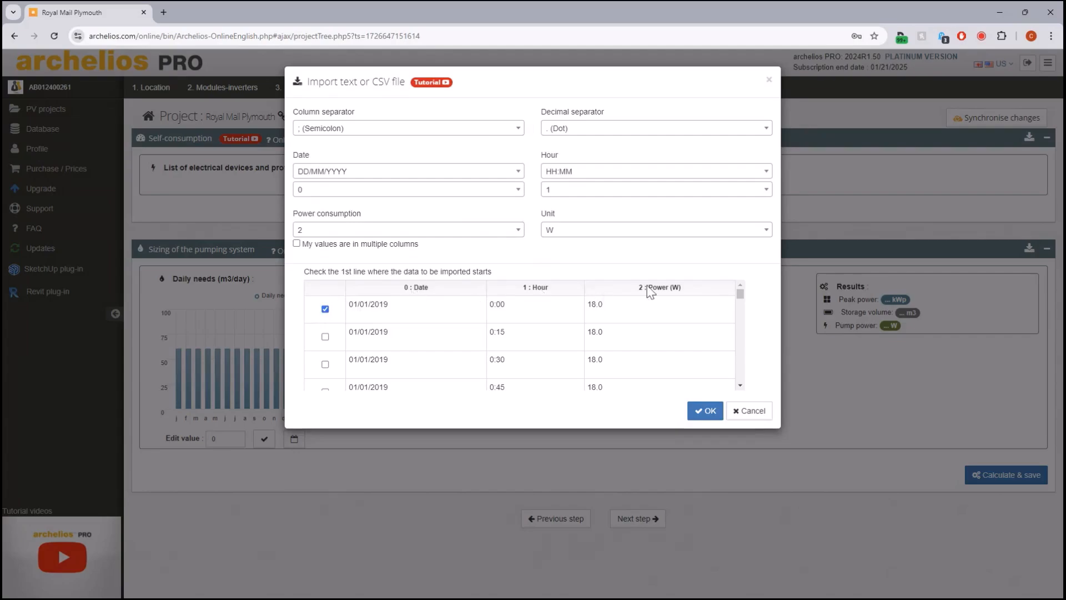
mouse_move(400, 278)
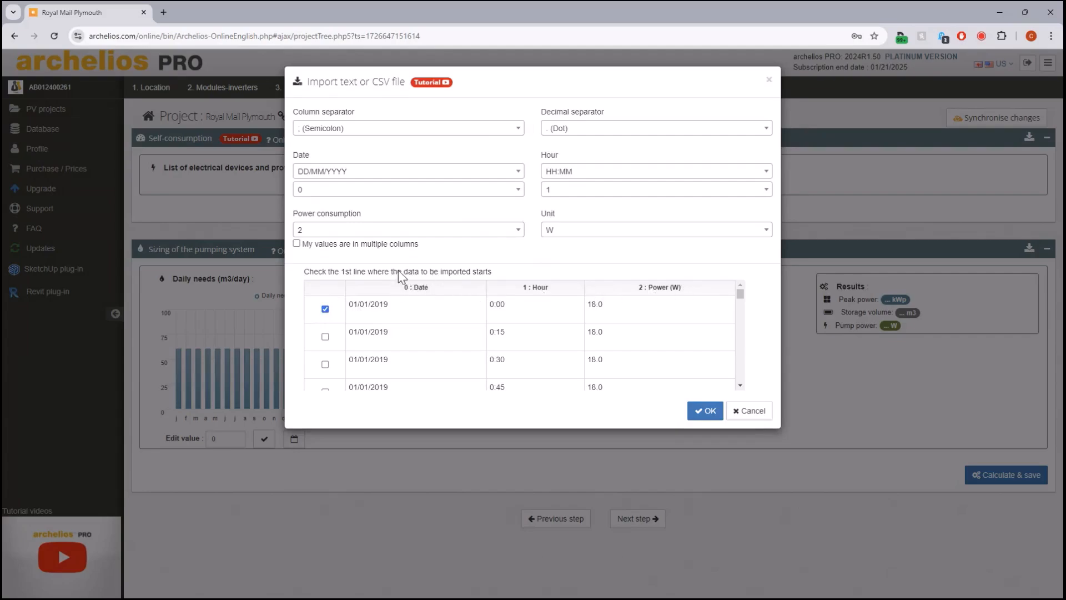
mouse_move(688, 368)
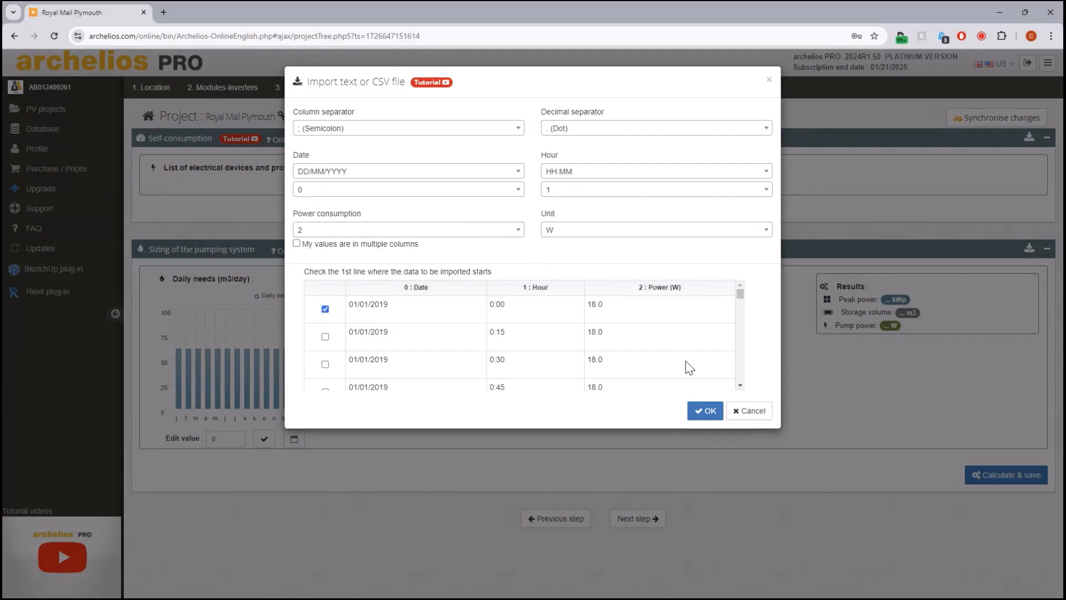
left_click(704, 409)
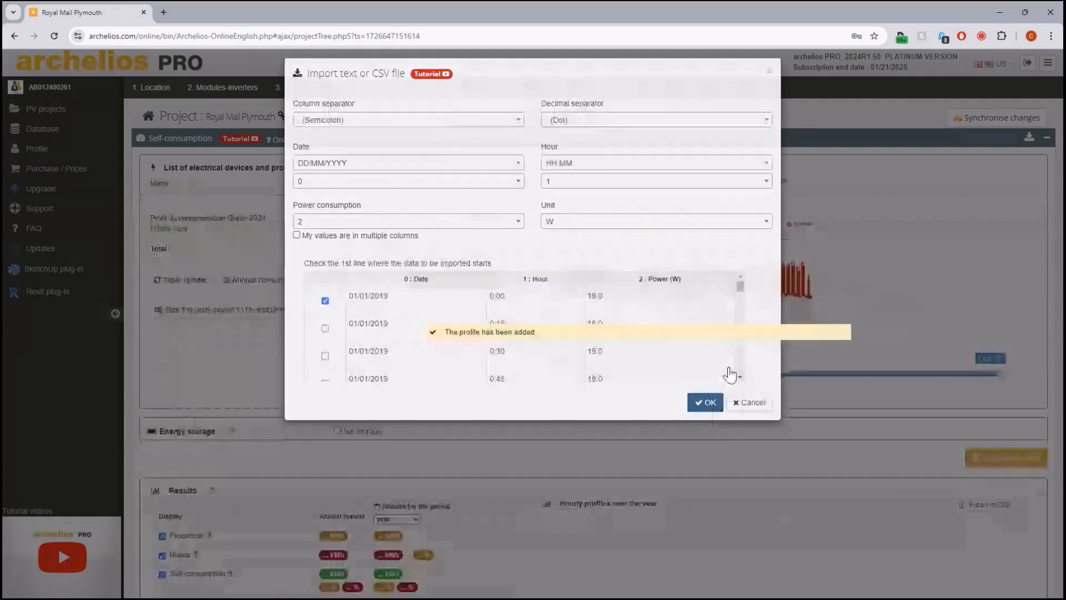
left_click(705, 402)
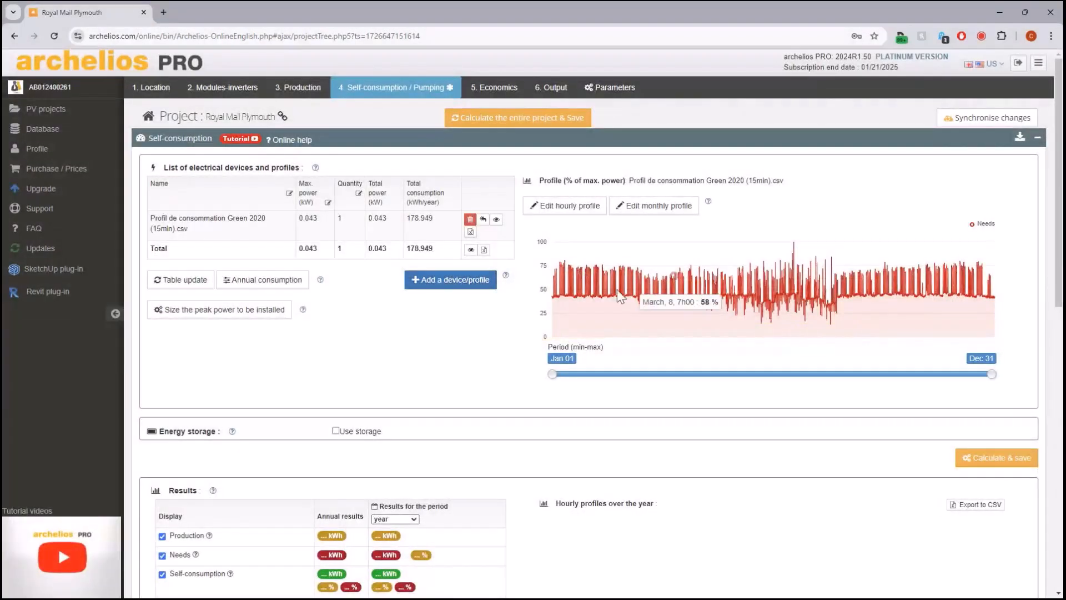
left_click(563, 205)
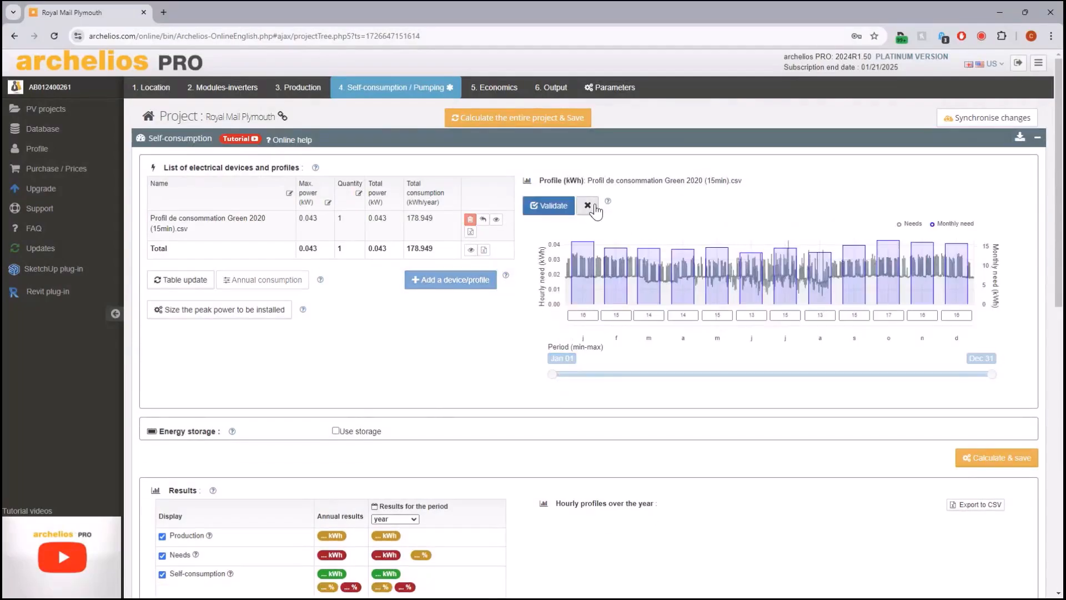
left_click(587, 206)
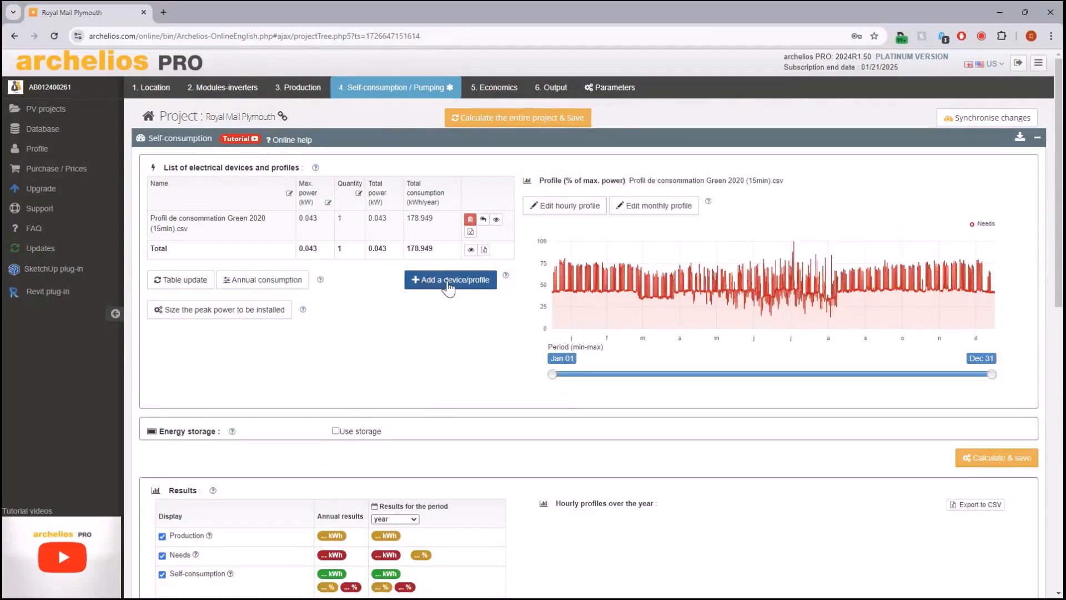
left_click(449, 280)
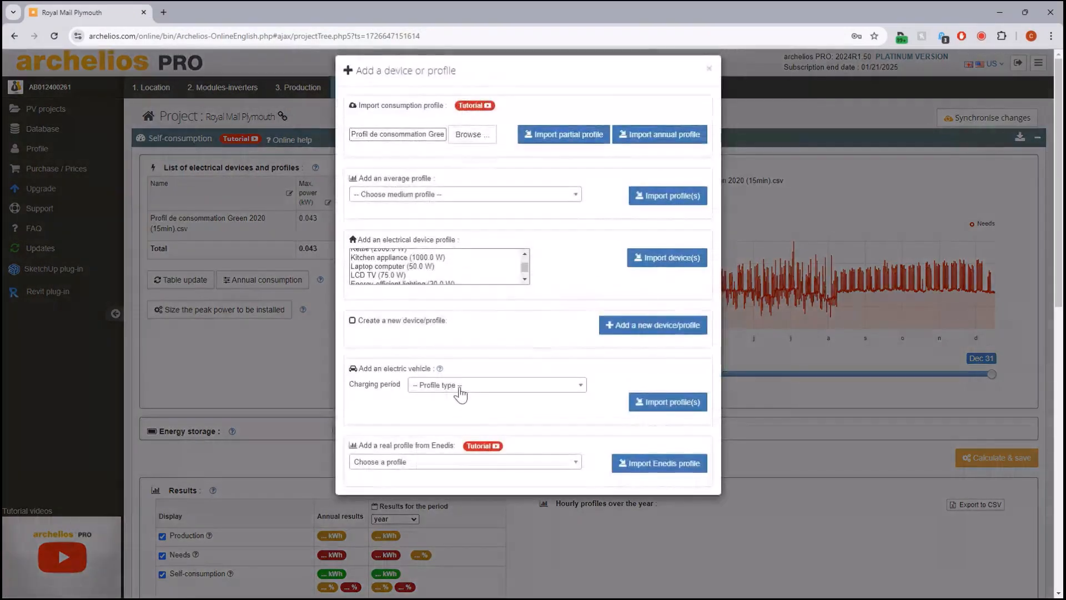
Step: Add an electric vehicle with 7 am–7 pm weekday charging, 37 kWh battery, 6.6 kW charging and 190 consumption
left_click(496, 386)
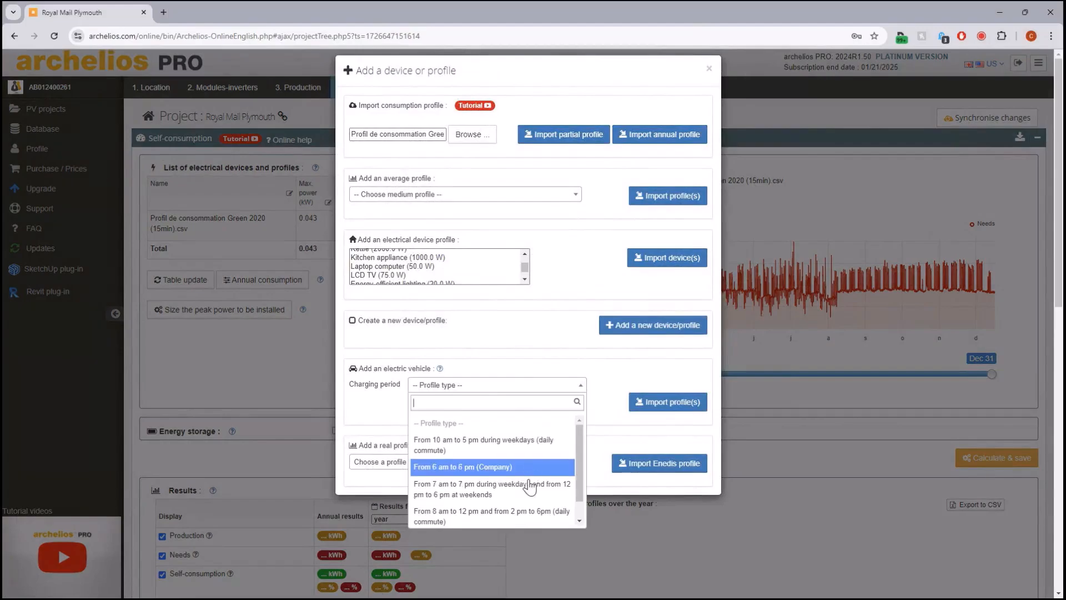
left_click(492, 488)
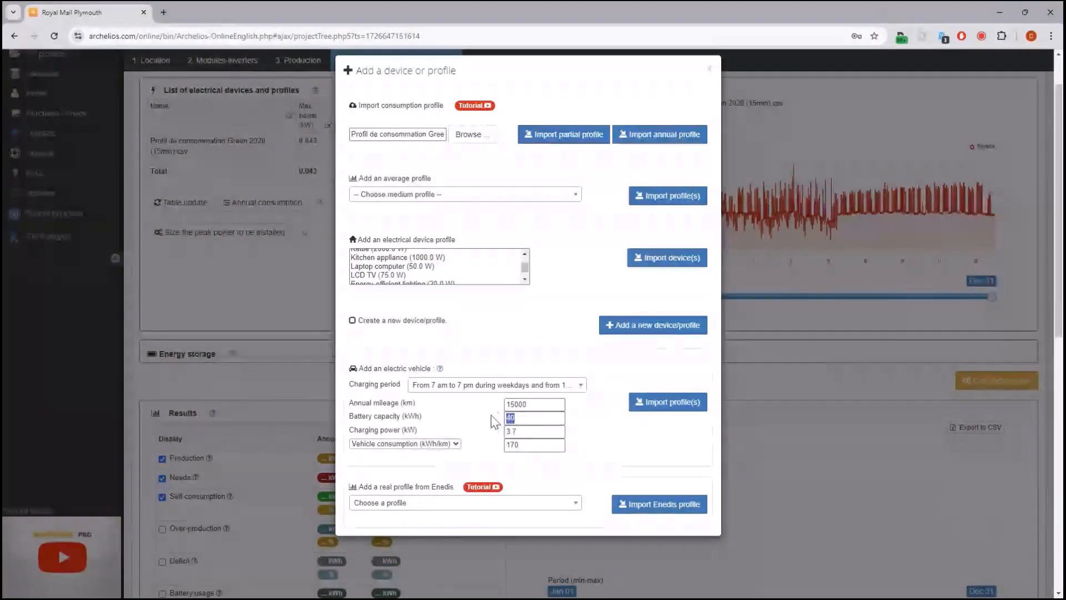
mouse_move(495, 429)
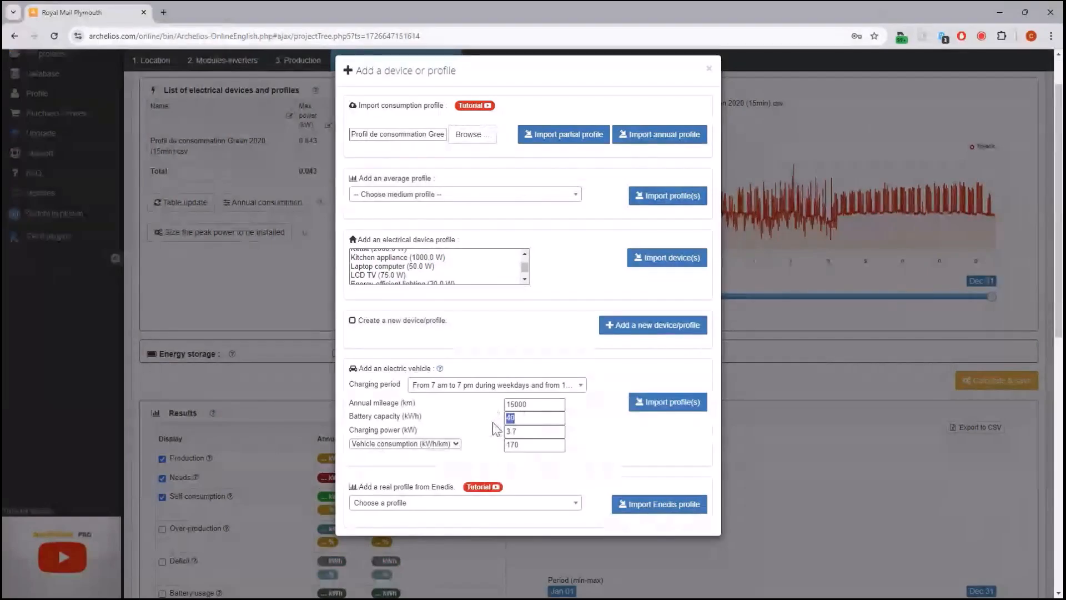
type("37")
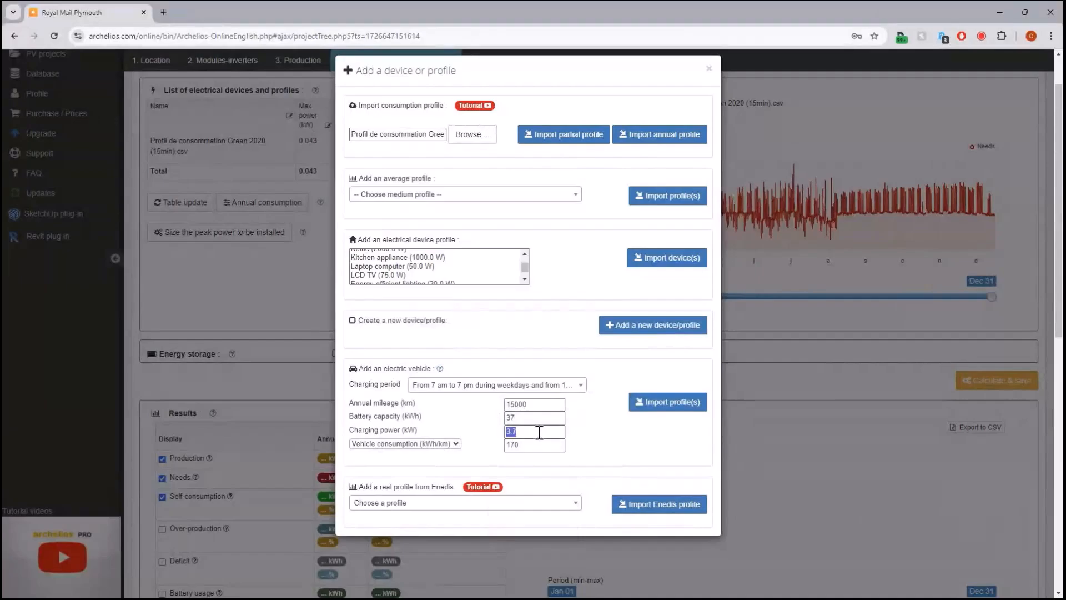
type("6.6")
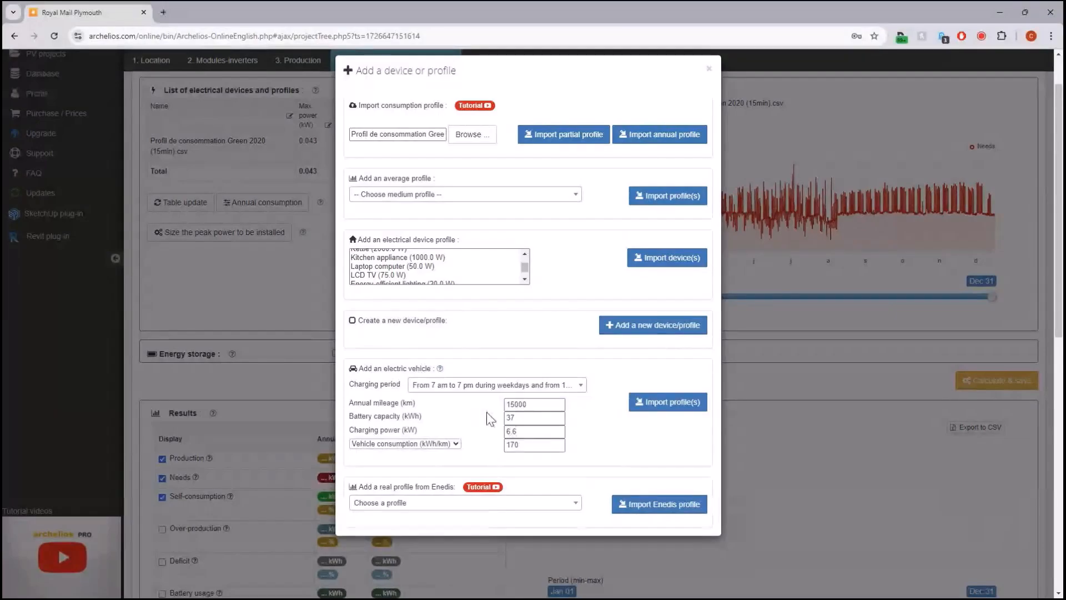
left_click(534, 444)
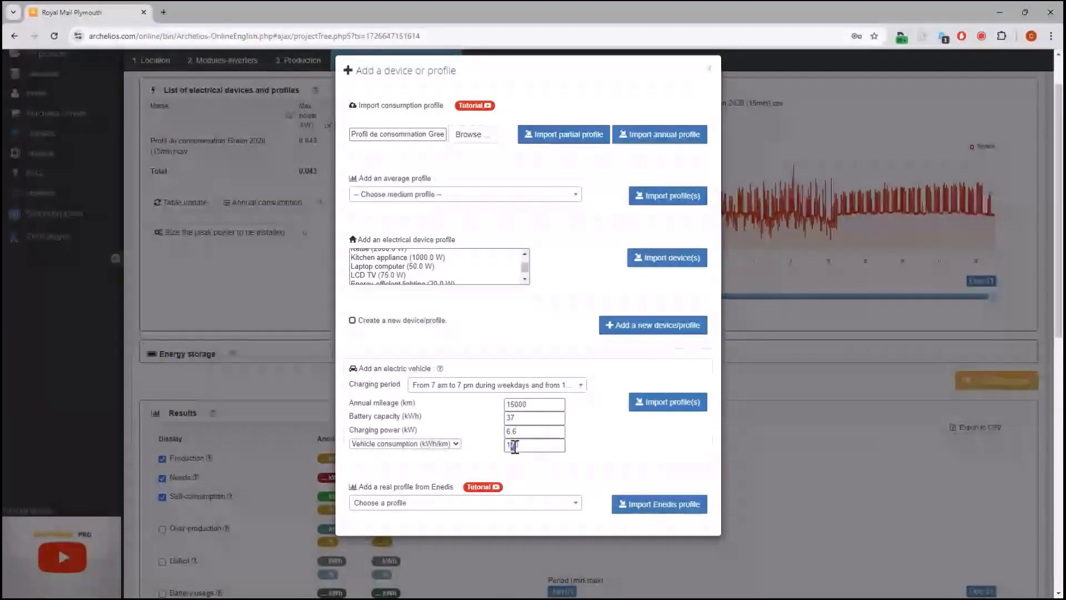
type("190")
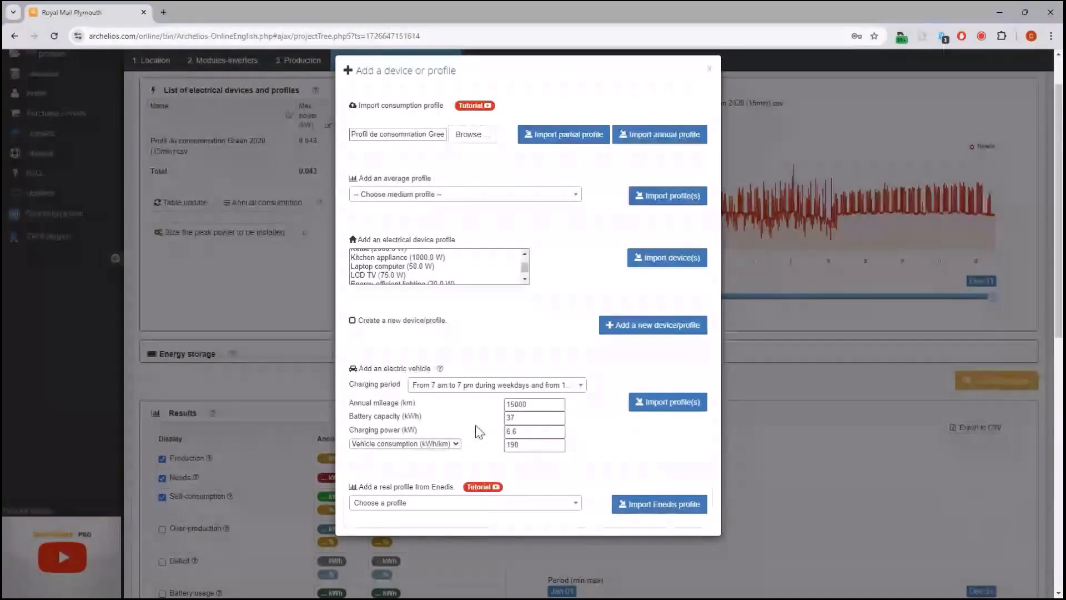
left_click(666, 402)
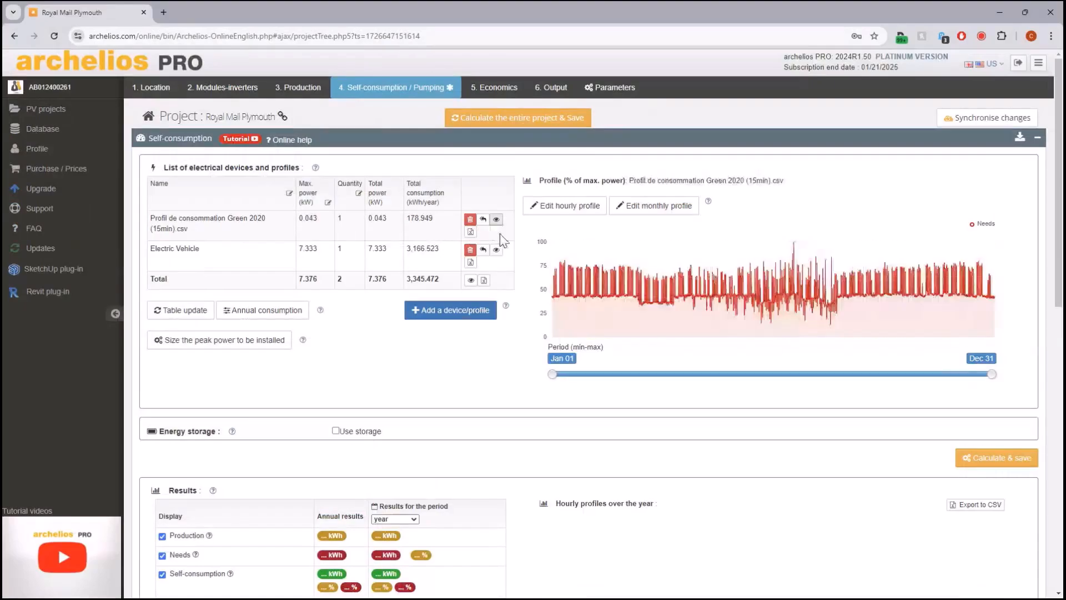
Step: Set the Electric Vehicle quantity to 30 and update the device totals table
left_click(497, 250)
type("30")
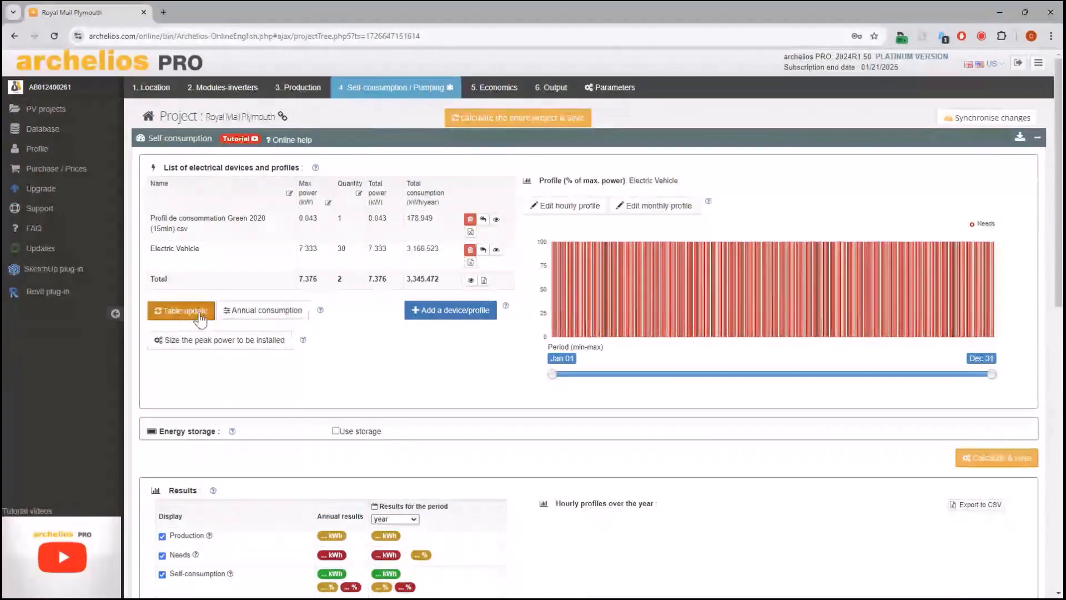
left_click(181, 310)
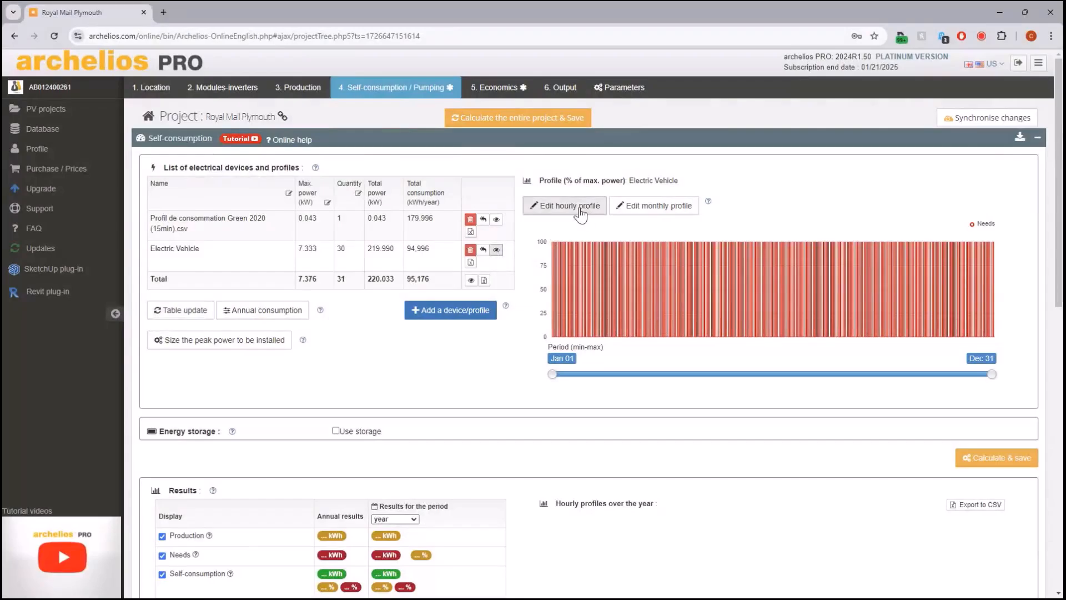
Step: Edit the vehicle's hourly profile to 90% charging at 18h–19h on weekdays, then include Saturday and Sunday
left_click(564, 205)
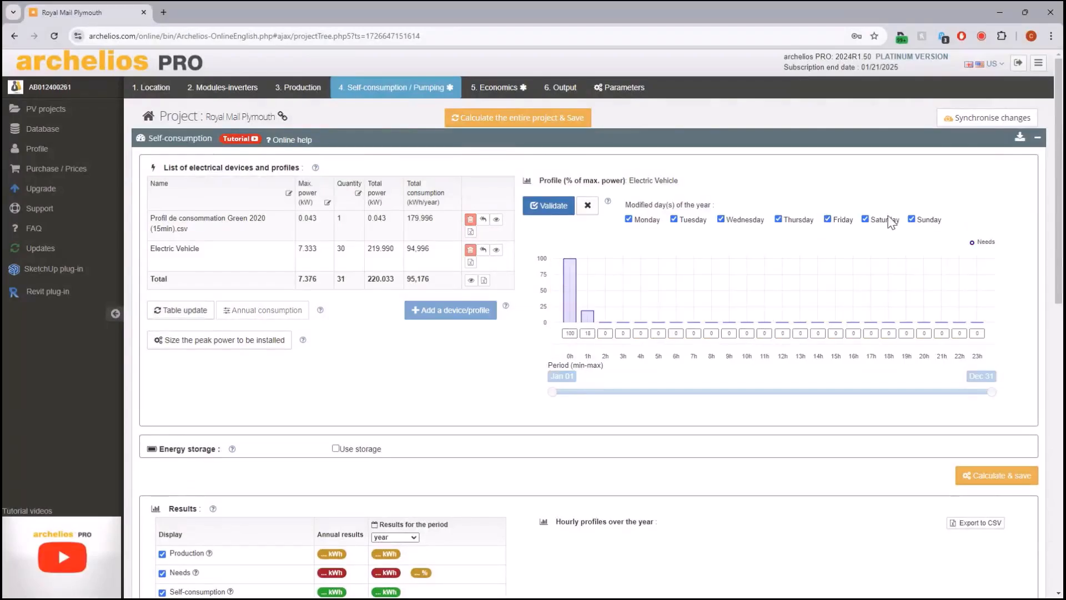
left_click(866, 219)
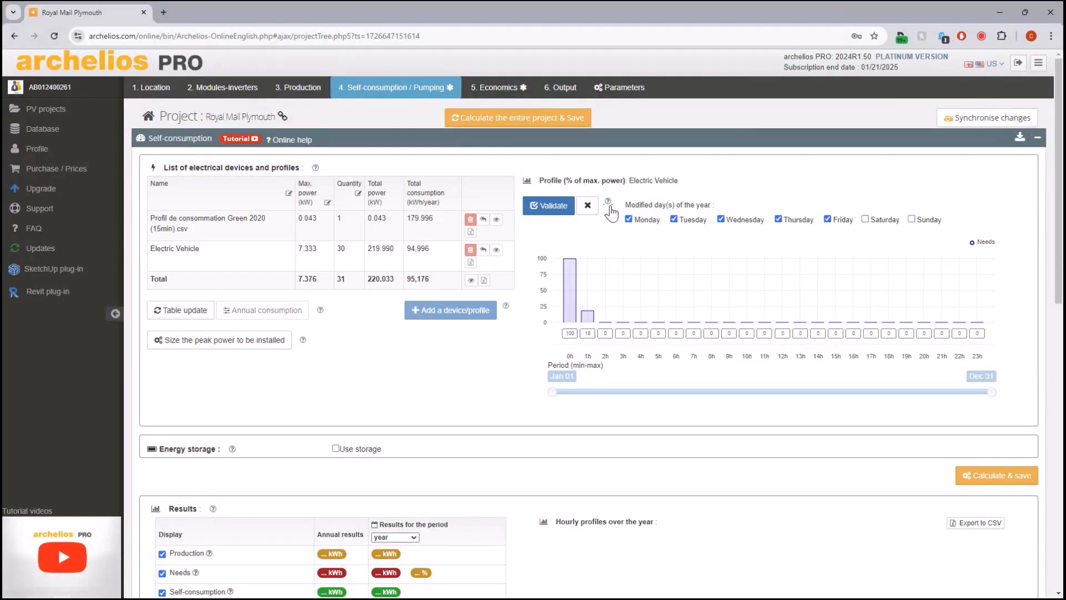
mouse_move(587, 320)
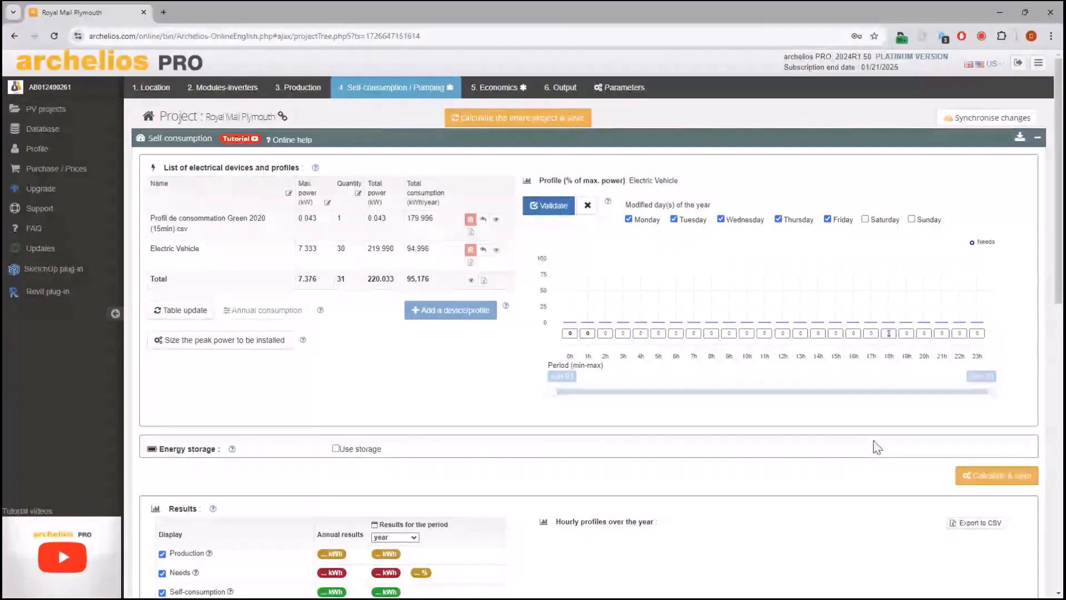
mouse_move(879, 440)
type("90")
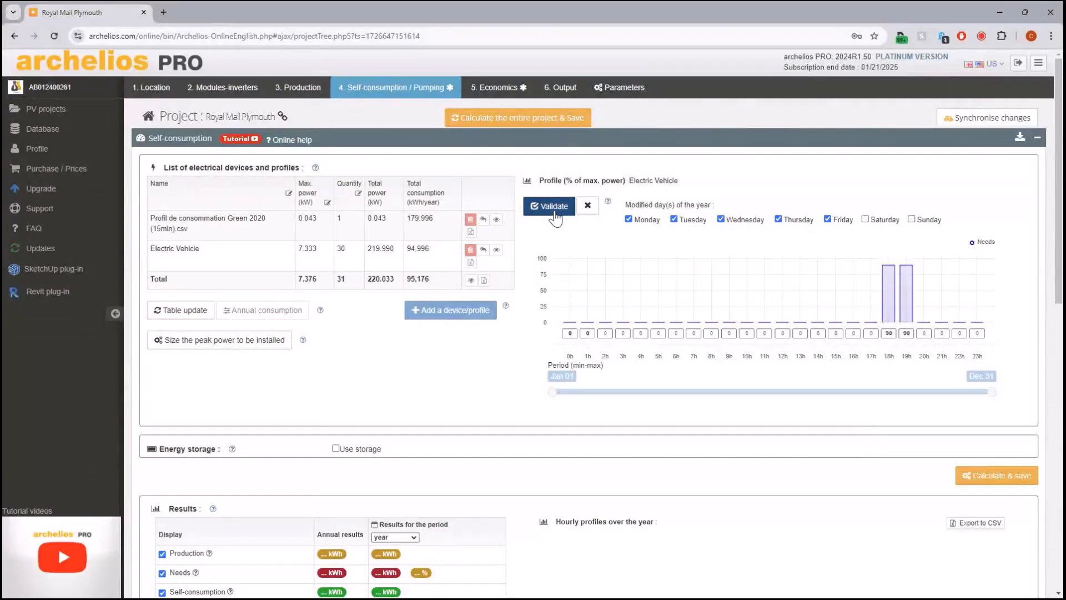
left_click(628, 218)
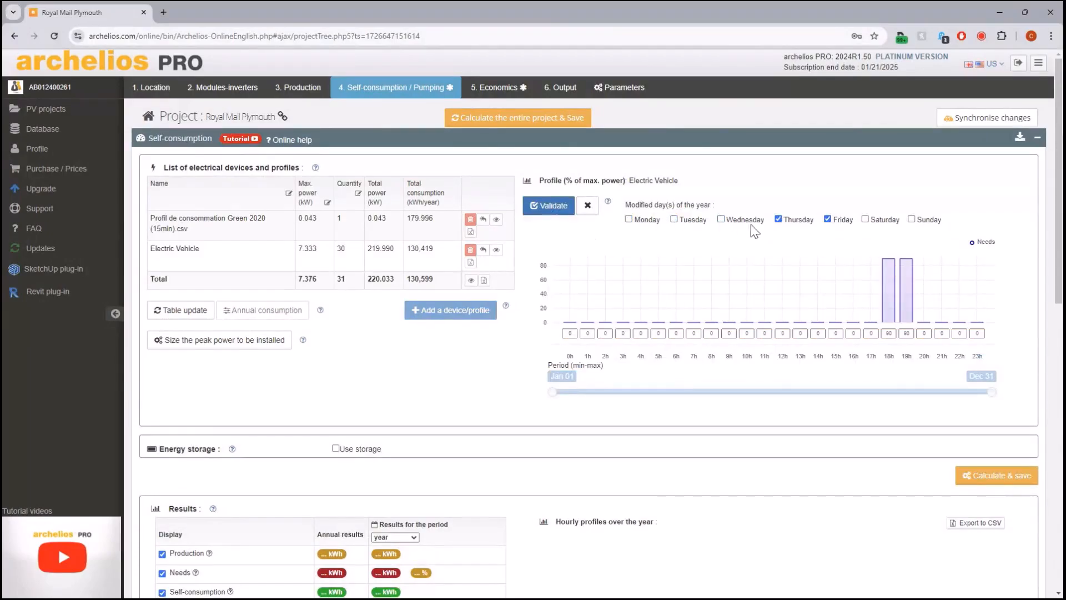
left_click(865, 219)
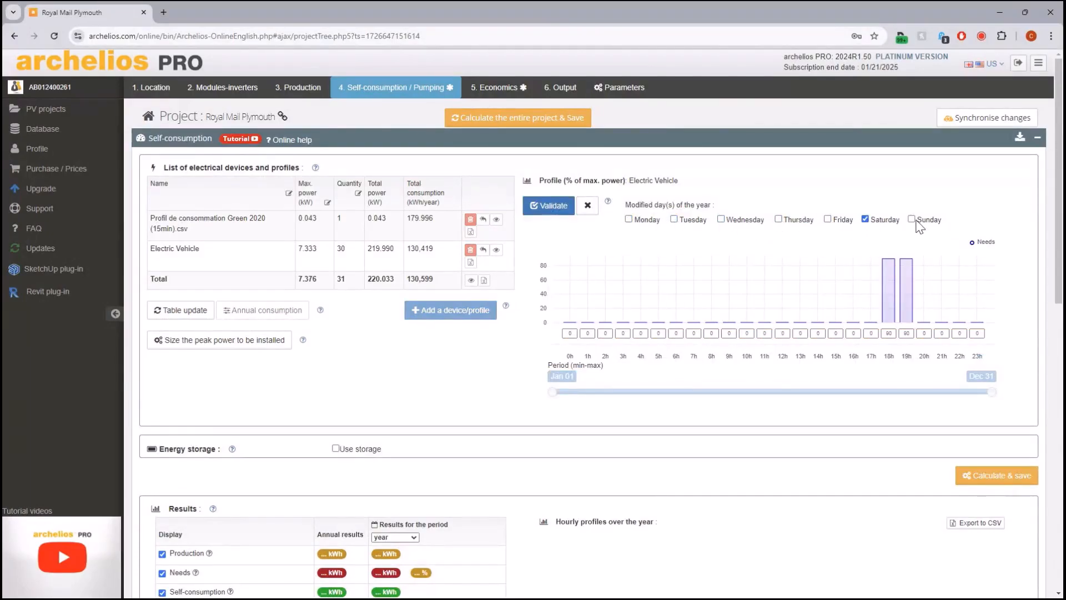
left_click(910, 219)
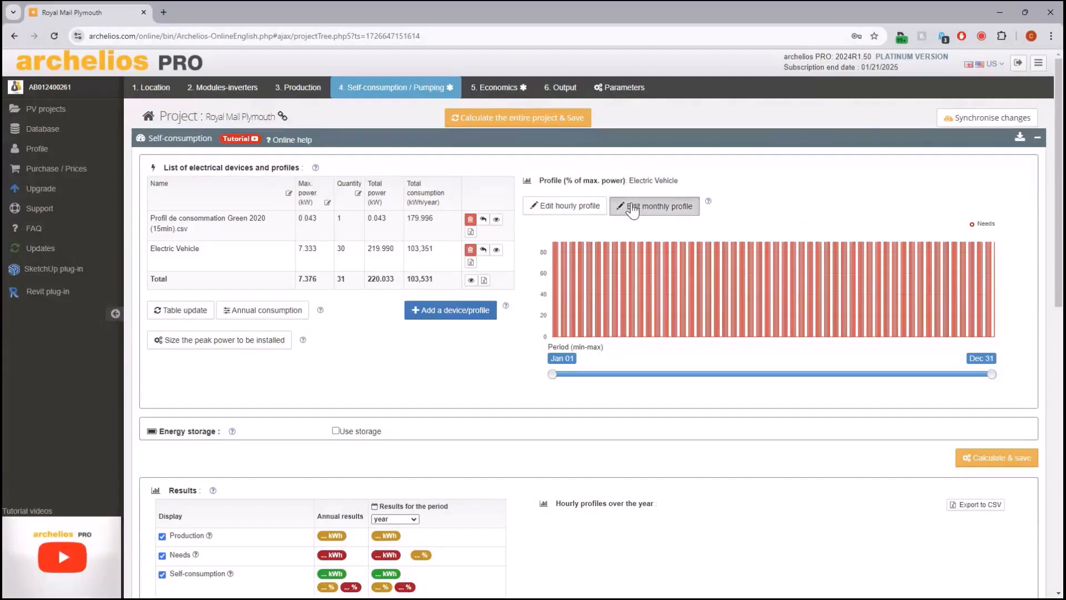
Step: Check the vehicle profile by month, calculate & save, and review the self-consumption results and hourly chart
left_click(660, 206)
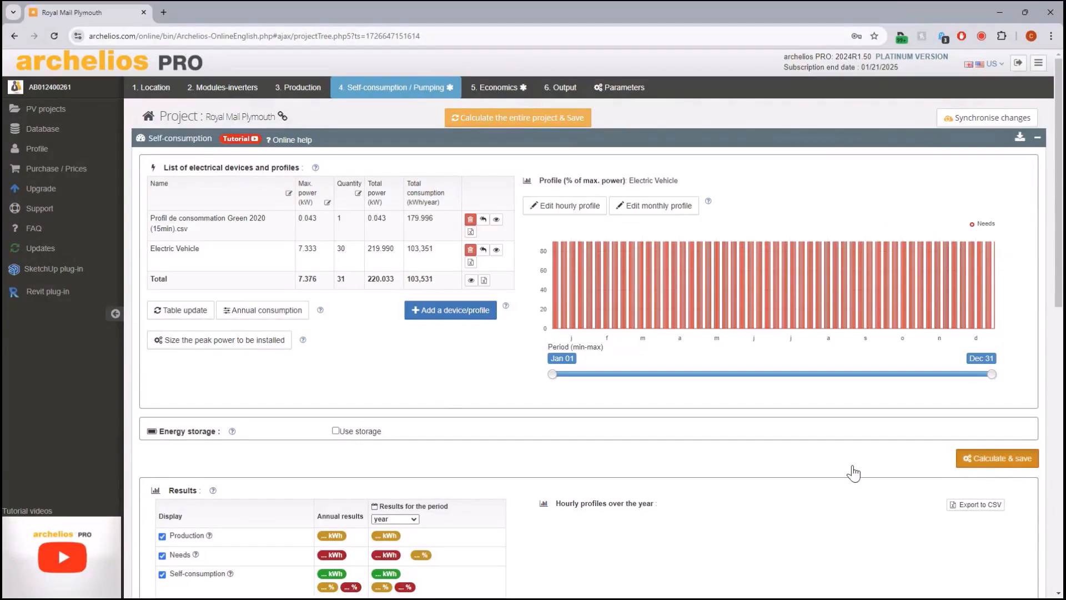
left_click(996, 457)
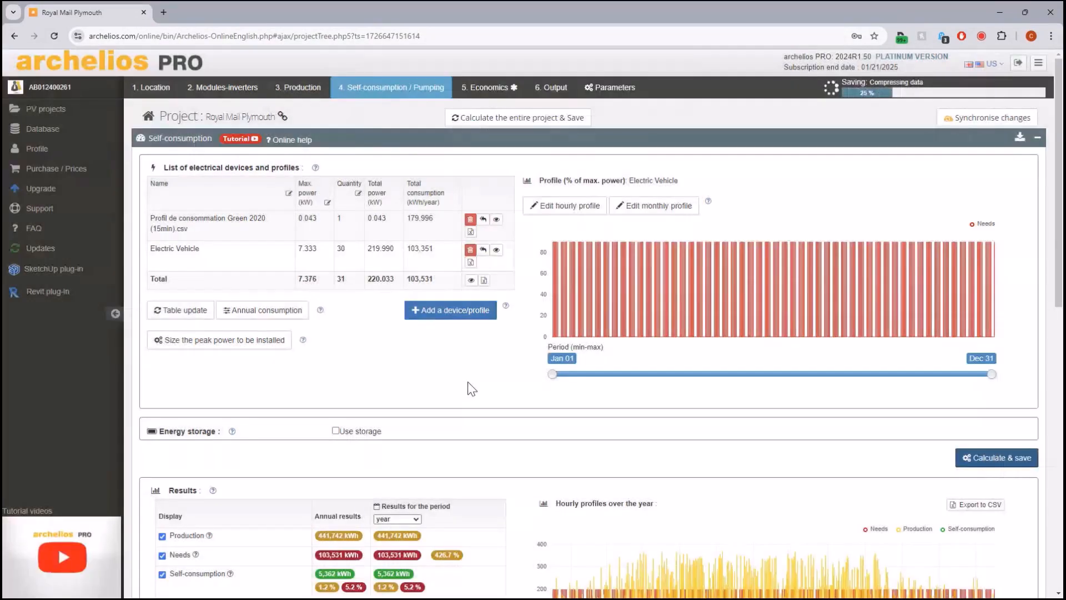
scroll("down", 3)
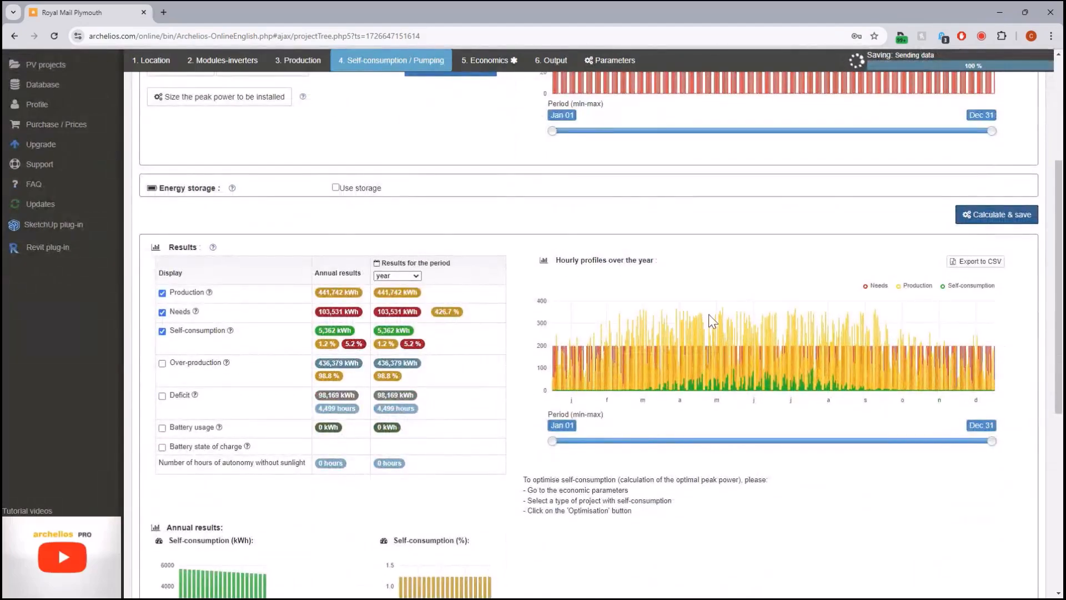
mouse_move(901, 340)
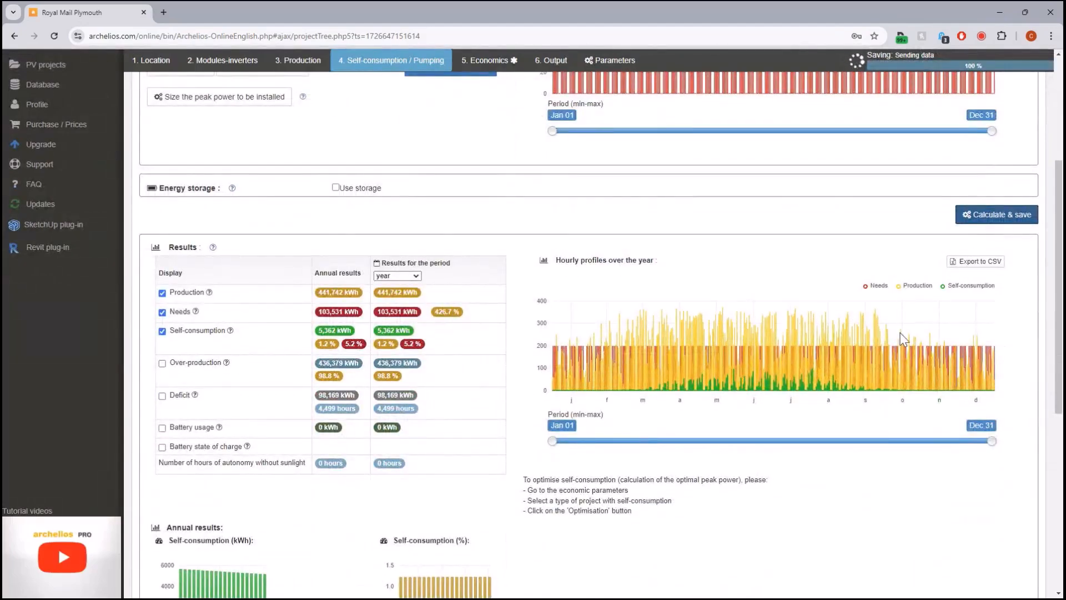
mouse_move(709, 337)
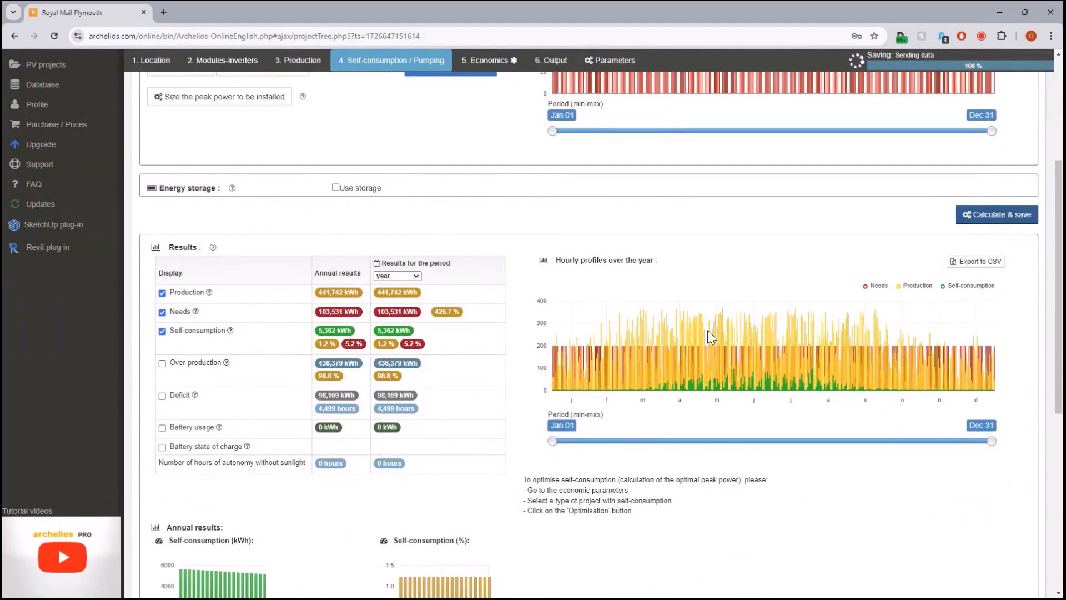
mouse_move(650, 321)
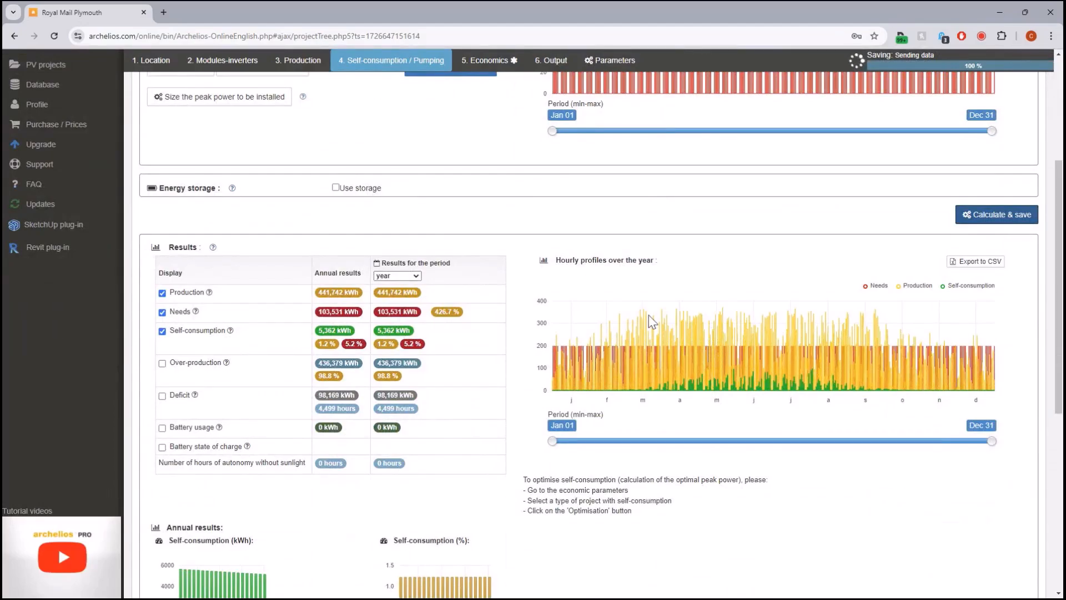
mouse_move(371, 293)
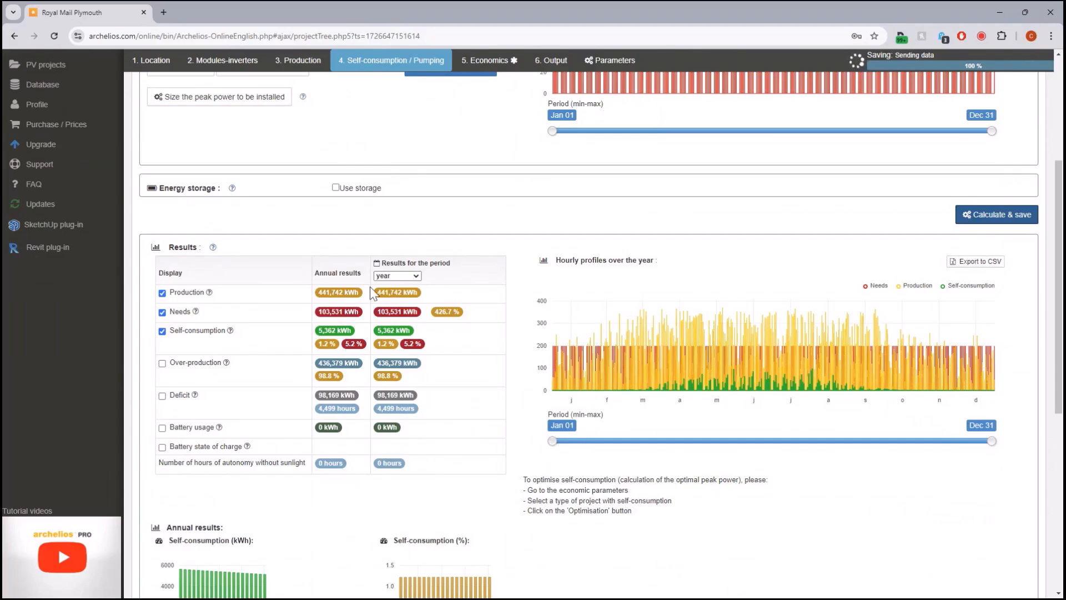
mouse_move(512, 246)
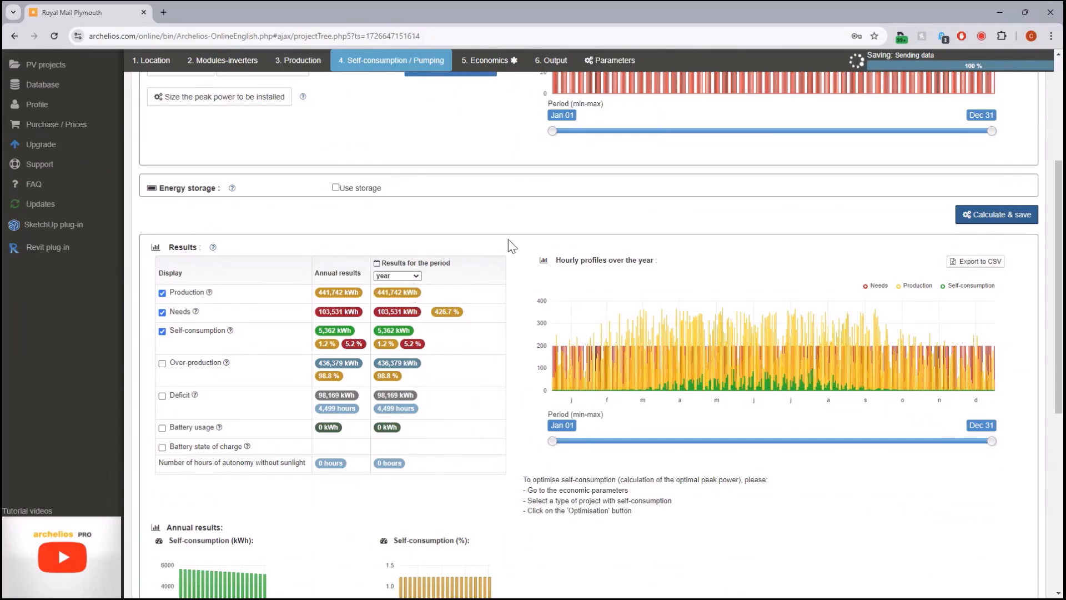
scroll("down", 3)
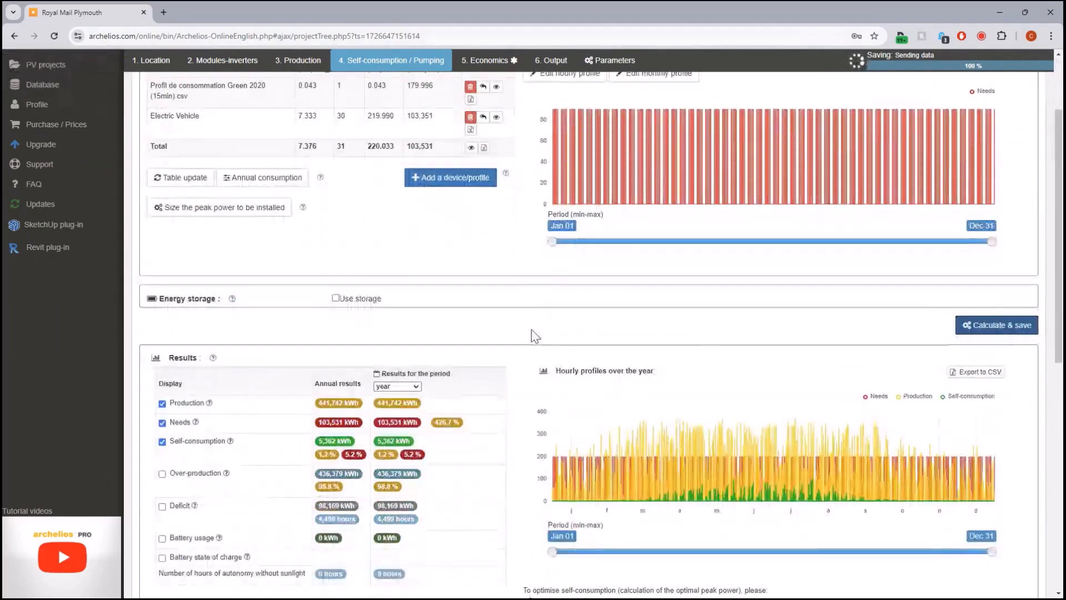
scroll("down", 3)
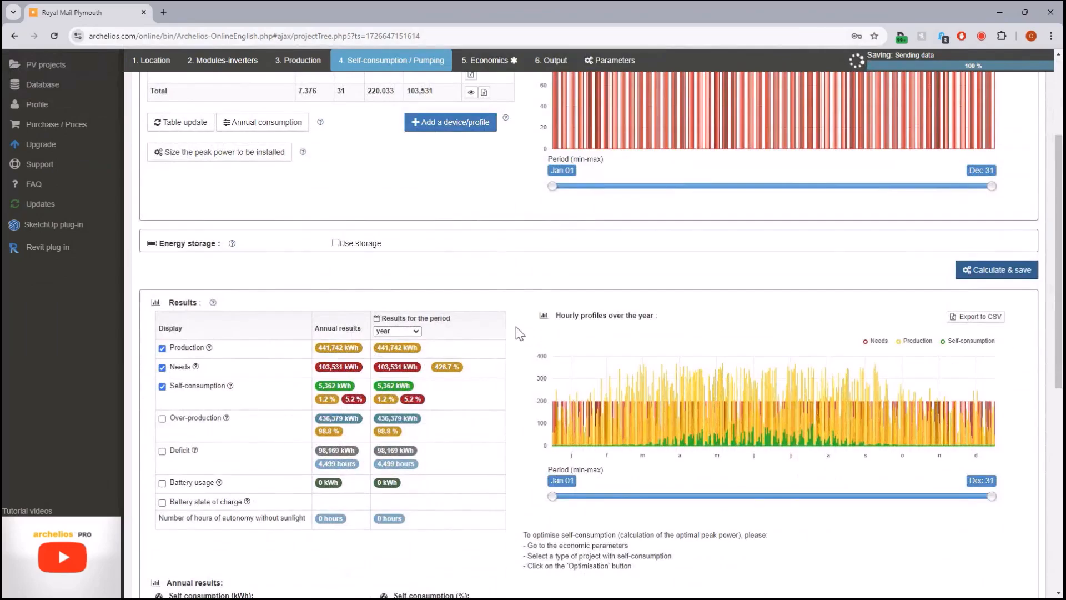
scroll("down", 3)
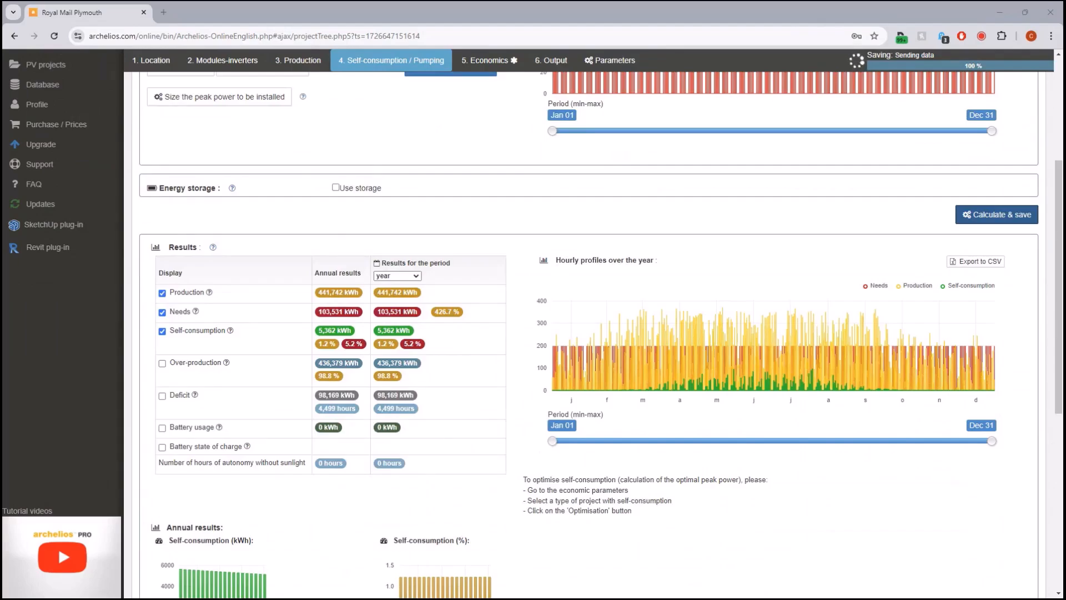
scroll("up", 3)
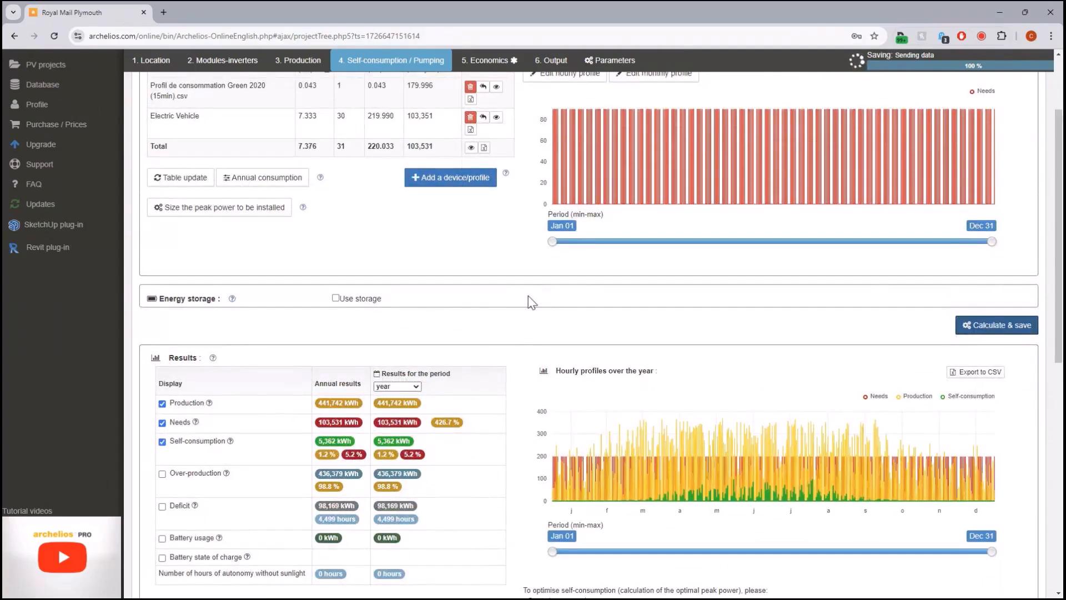
scroll("up", 3)
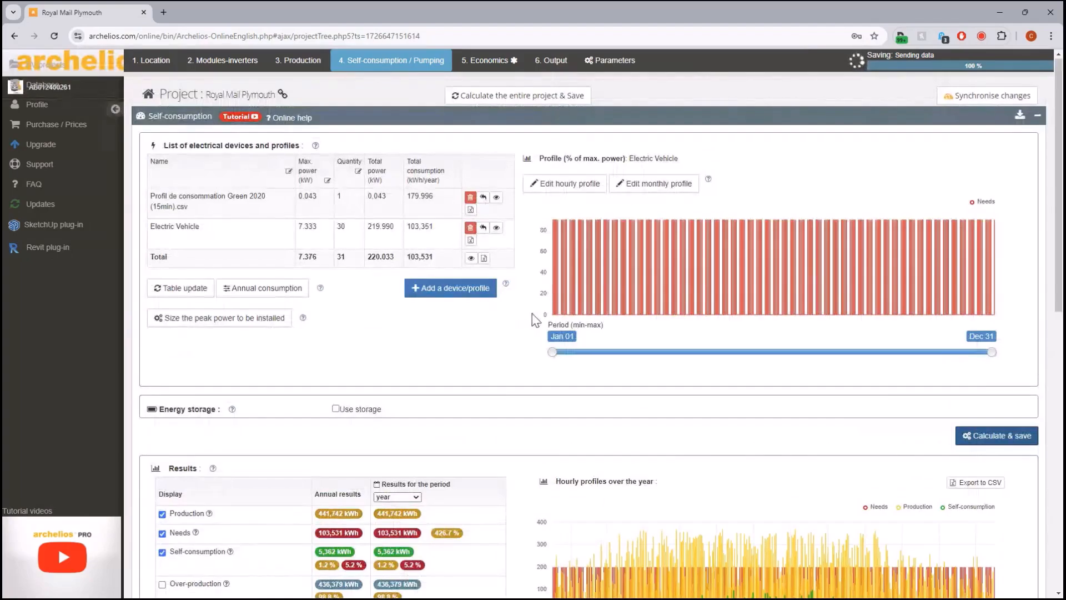
scroll("down", 3)
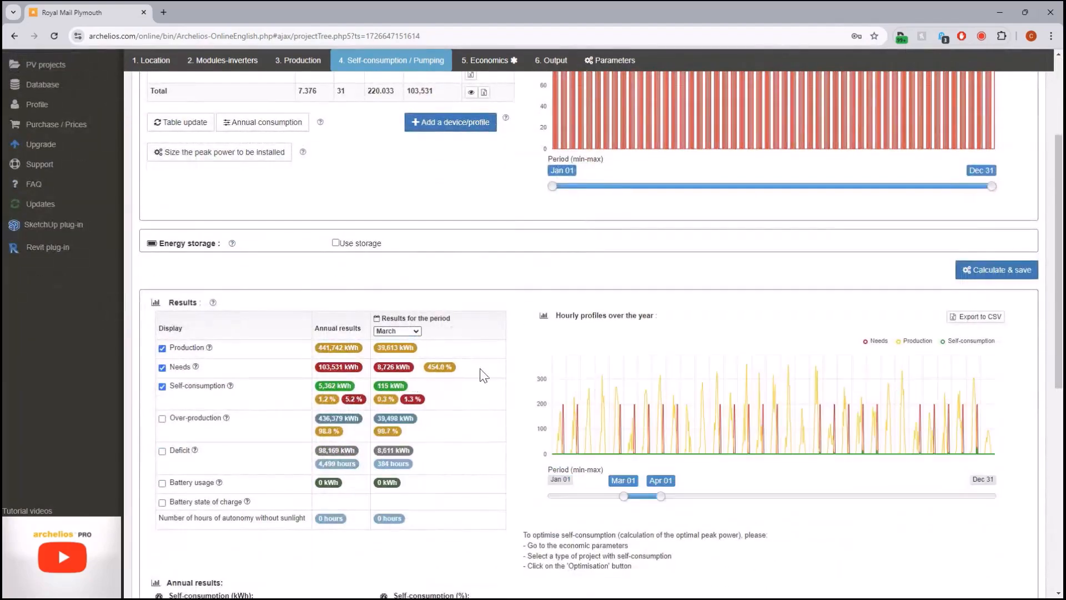
scroll("down", 3)
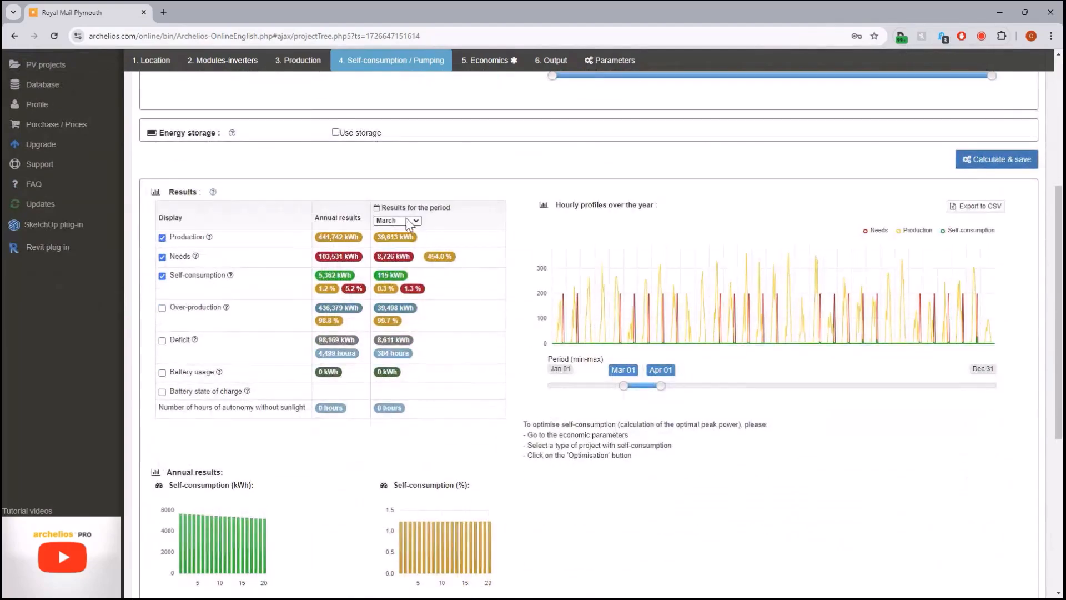
mouse_move(619, 295)
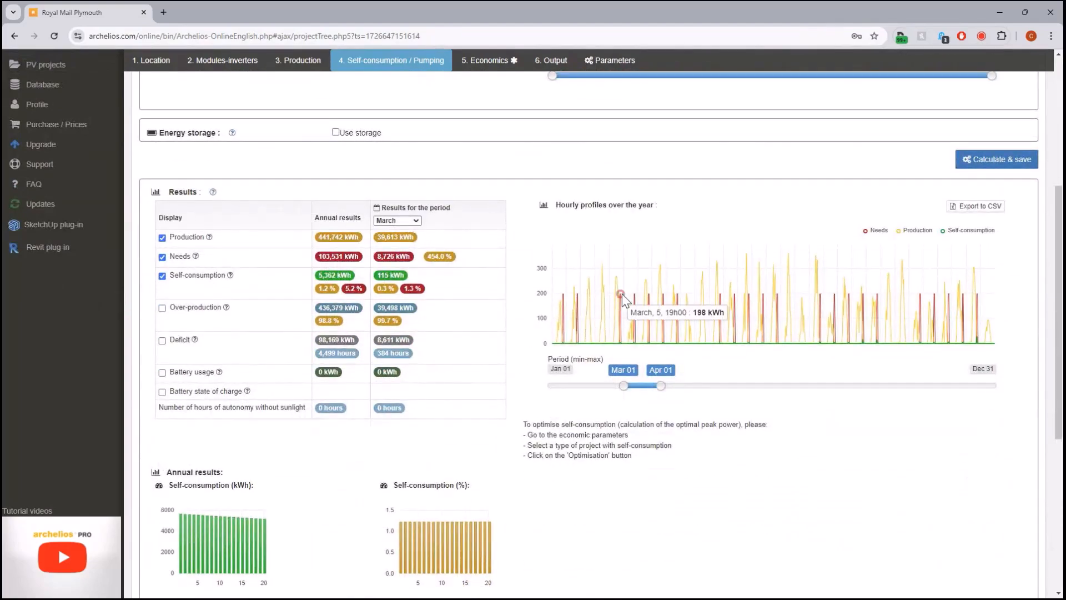
mouse_move(646, 284)
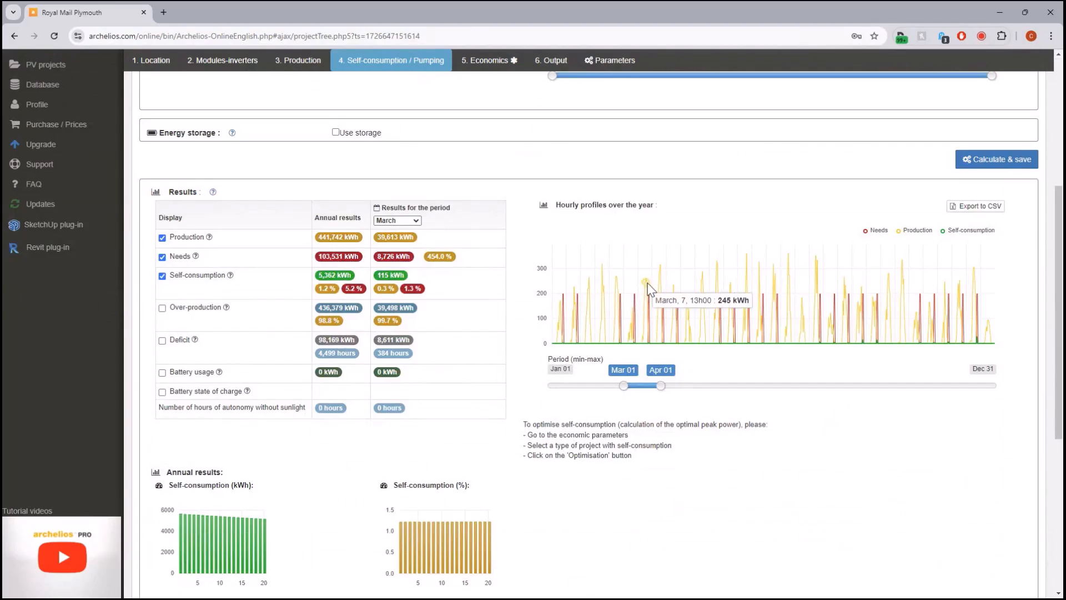
mouse_move(610, 343)
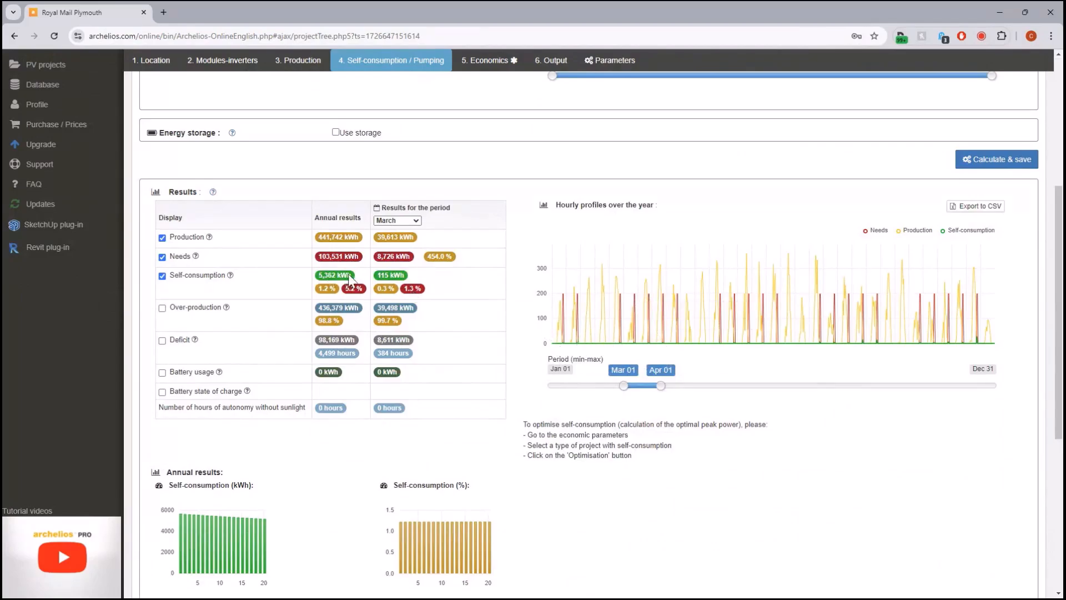
mouse_move(511, 303)
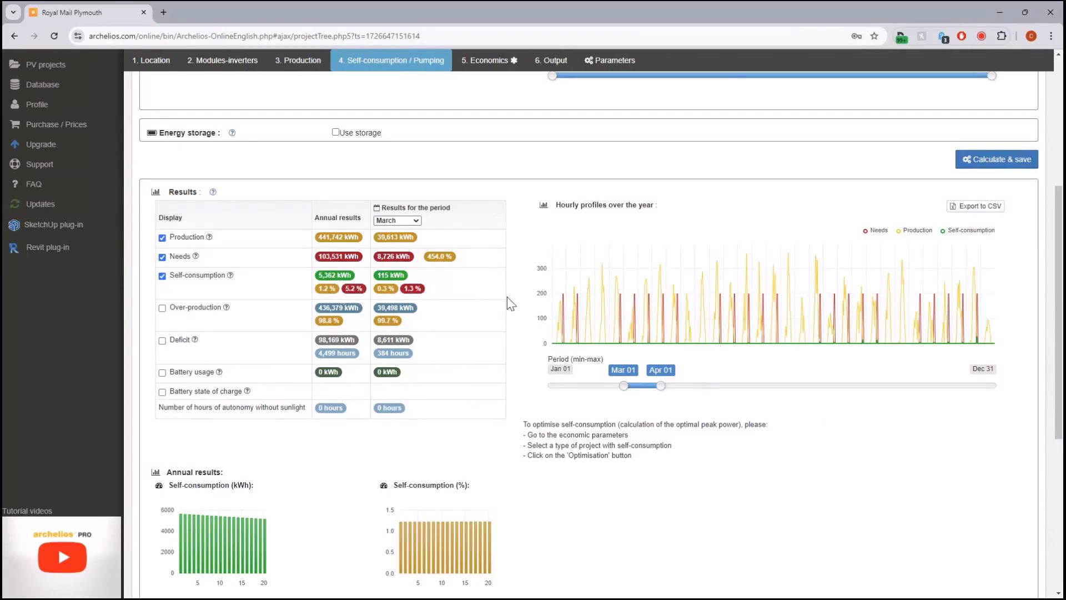
mouse_move(331, 292)
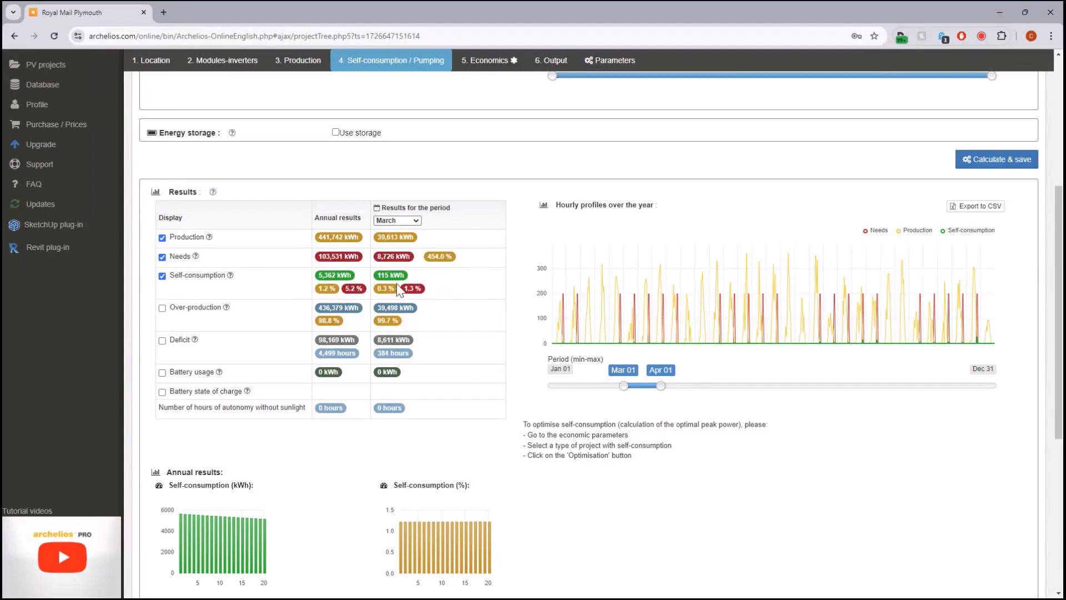
mouse_move(514, 301)
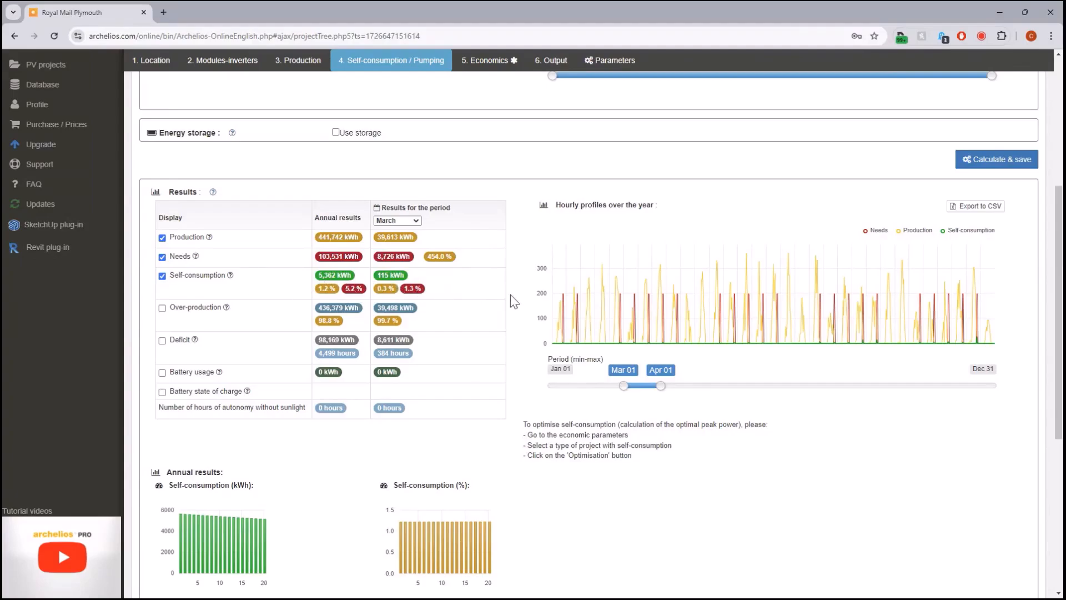
mouse_move(620, 293)
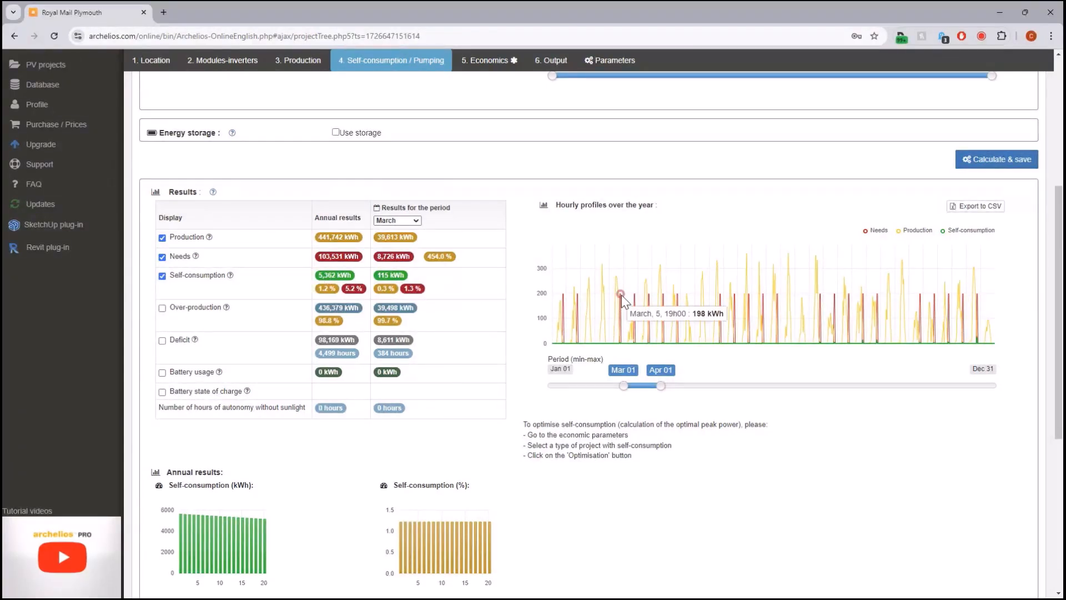
scroll("up", 3)
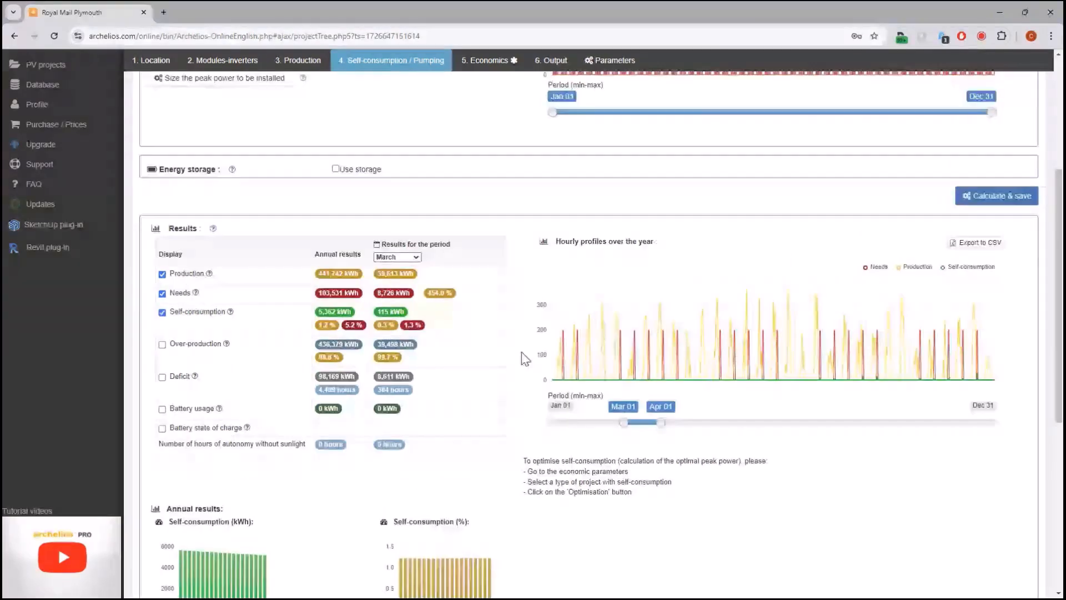
scroll("up", 3)
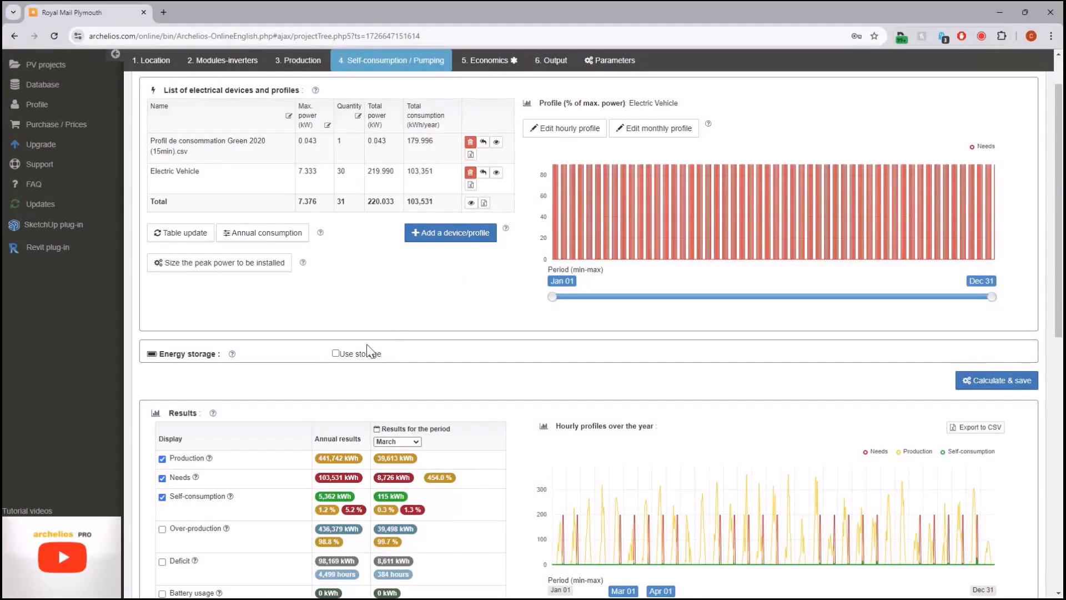
Step: Enable 'Use storage' and choose BYD as the battery manufacturer for the Battery-Box H10.2
left_click(335, 353)
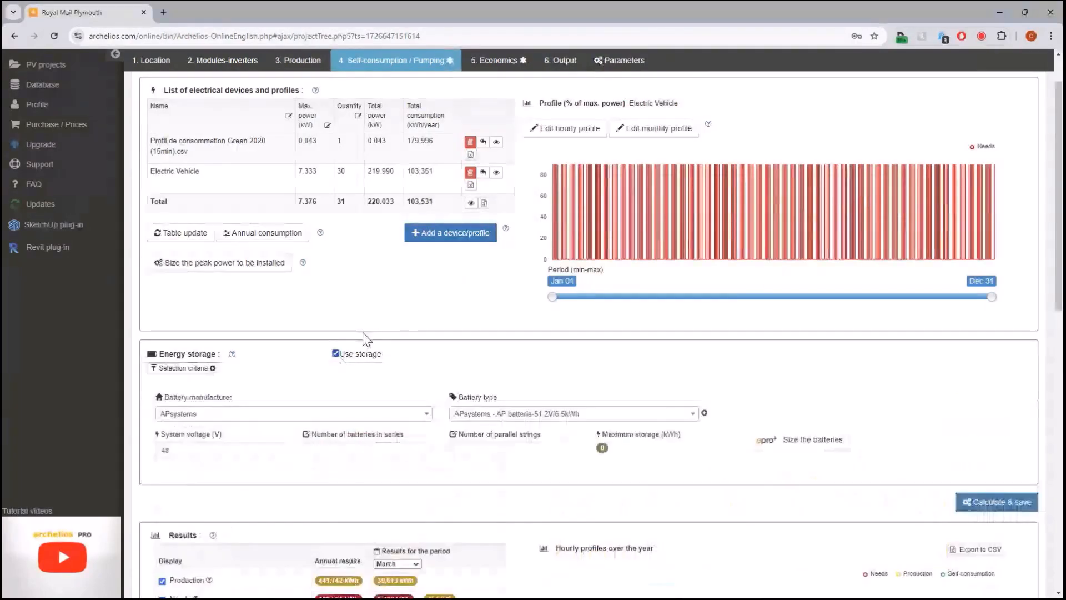
scroll("down", 3)
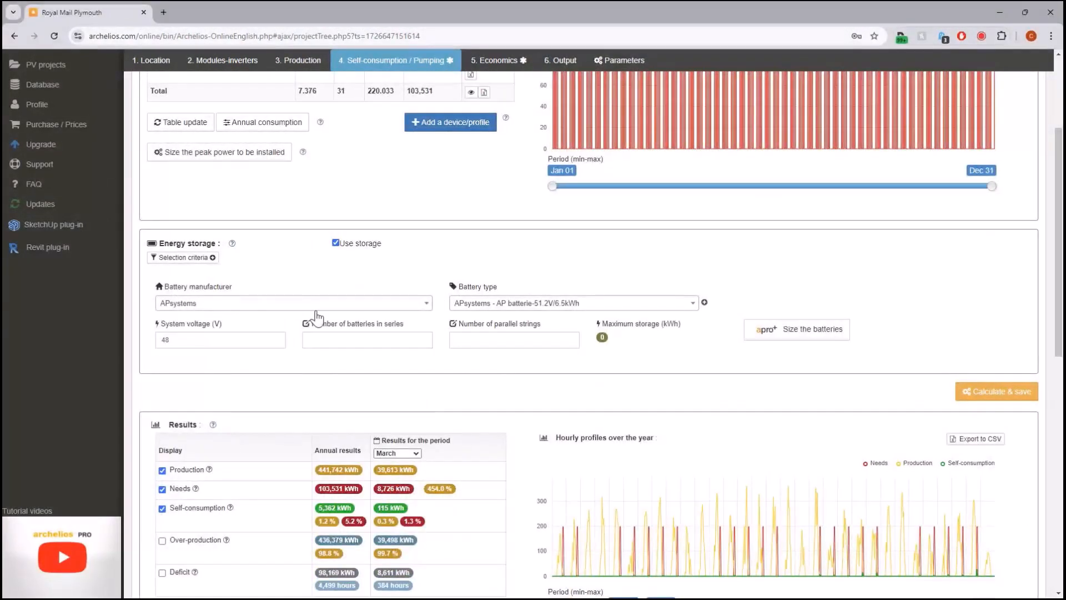
left_click(292, 302)
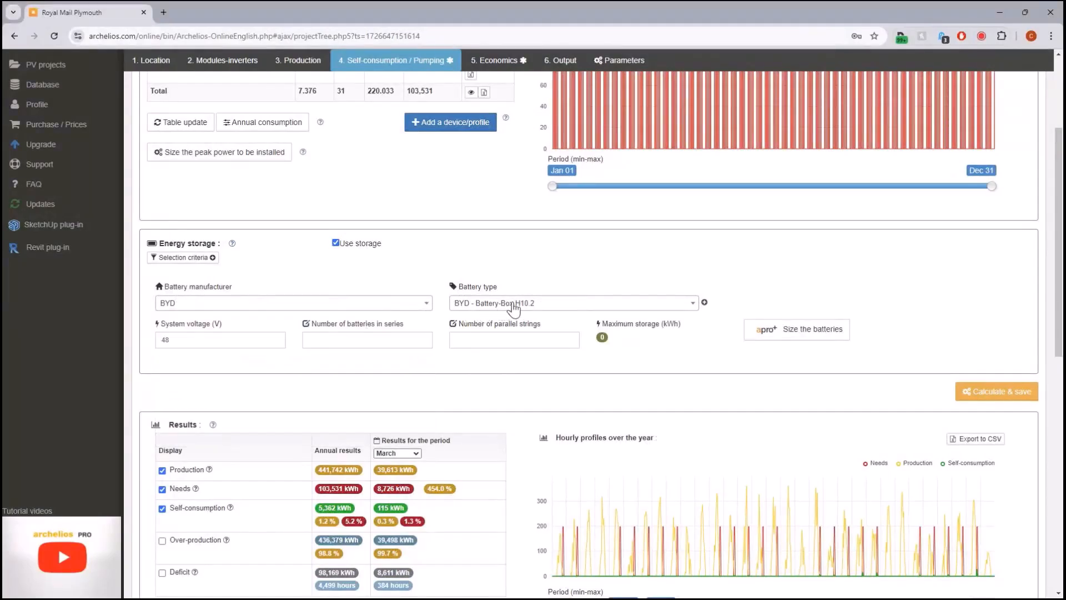
mouse_move(809, 329)
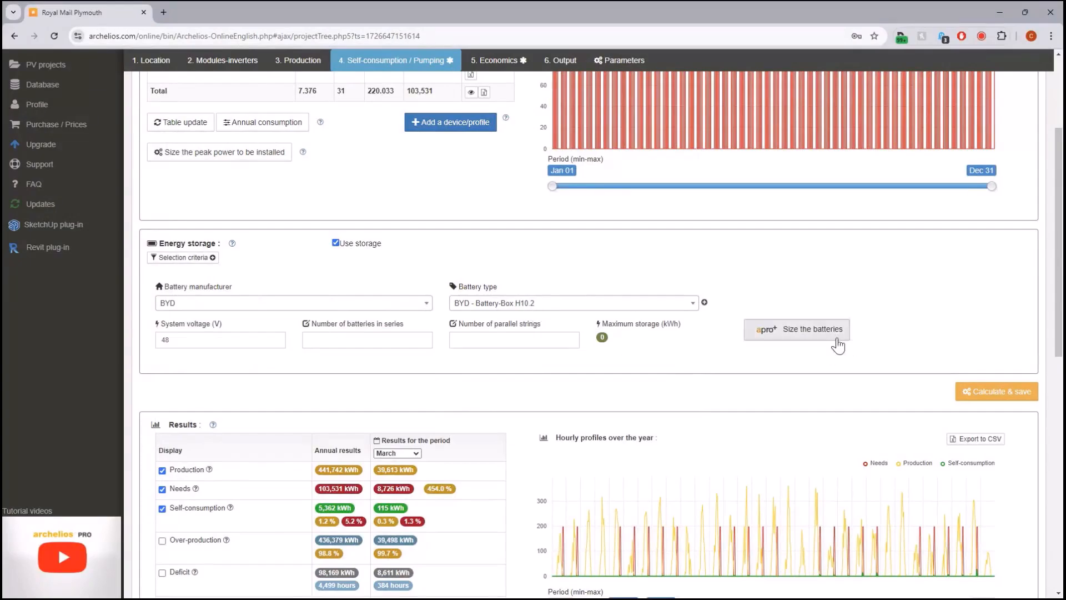
Step: Size the batteries for 5 hours' autonomy (399.5 kWh) and recalculate and save with storage
left_click(797, 329)
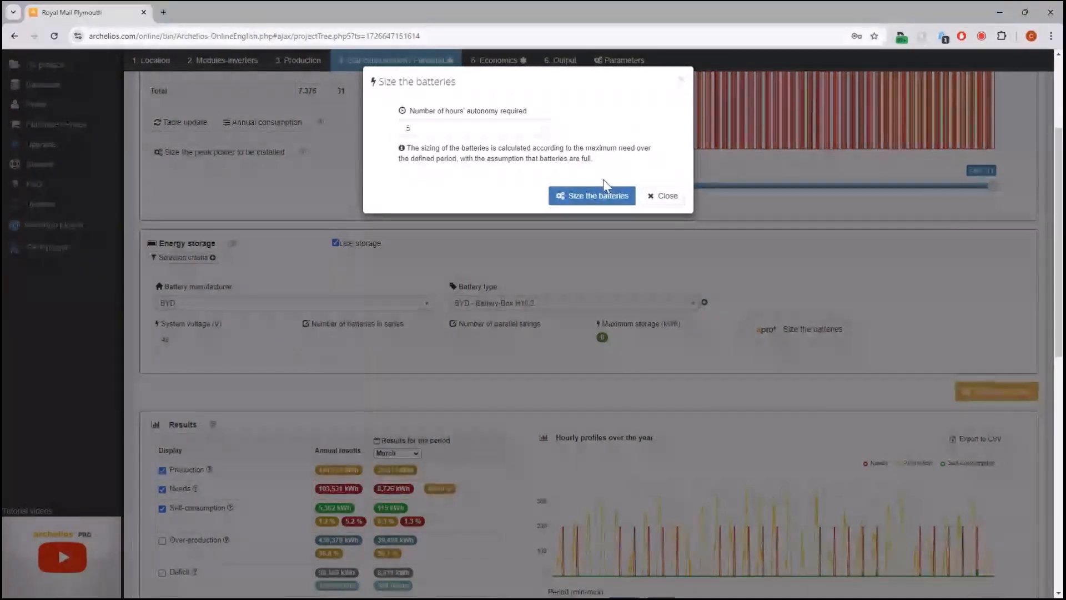
left_click(591, 196)
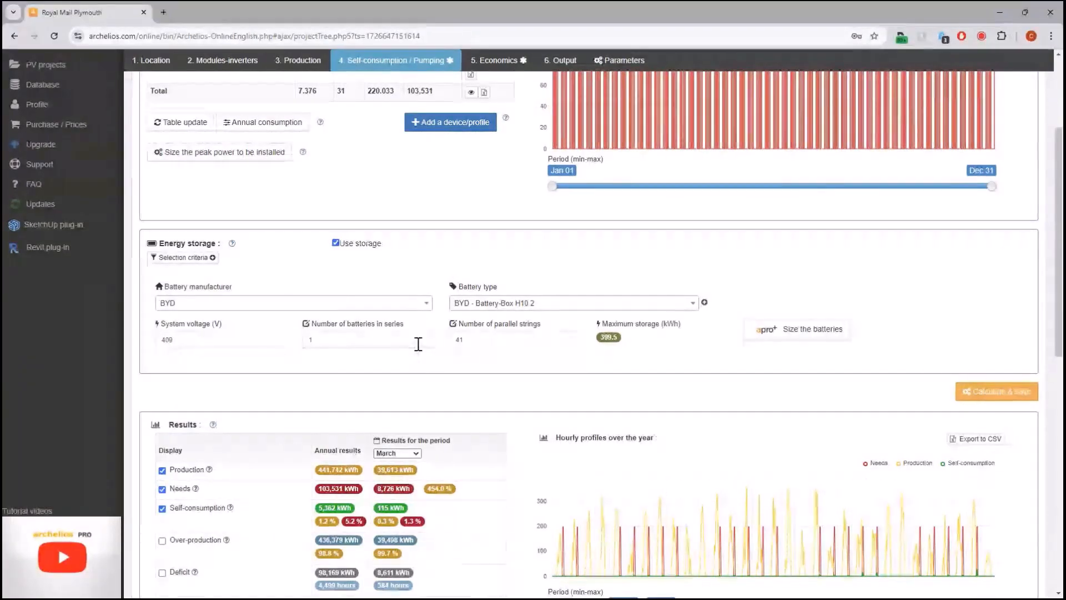
mouse_move(620, 371)
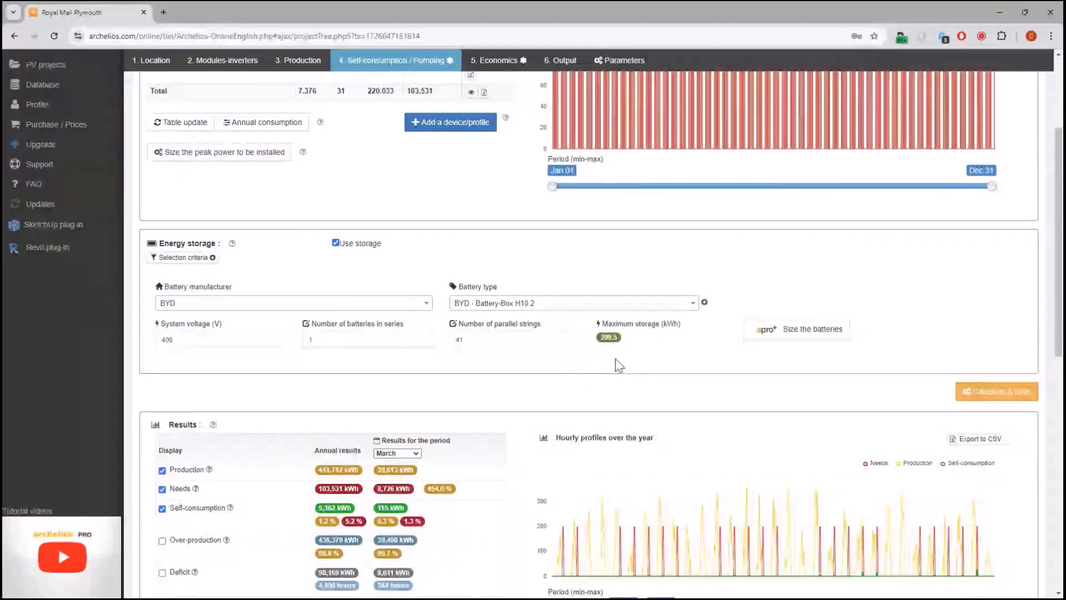
mouse_move(519, 399)
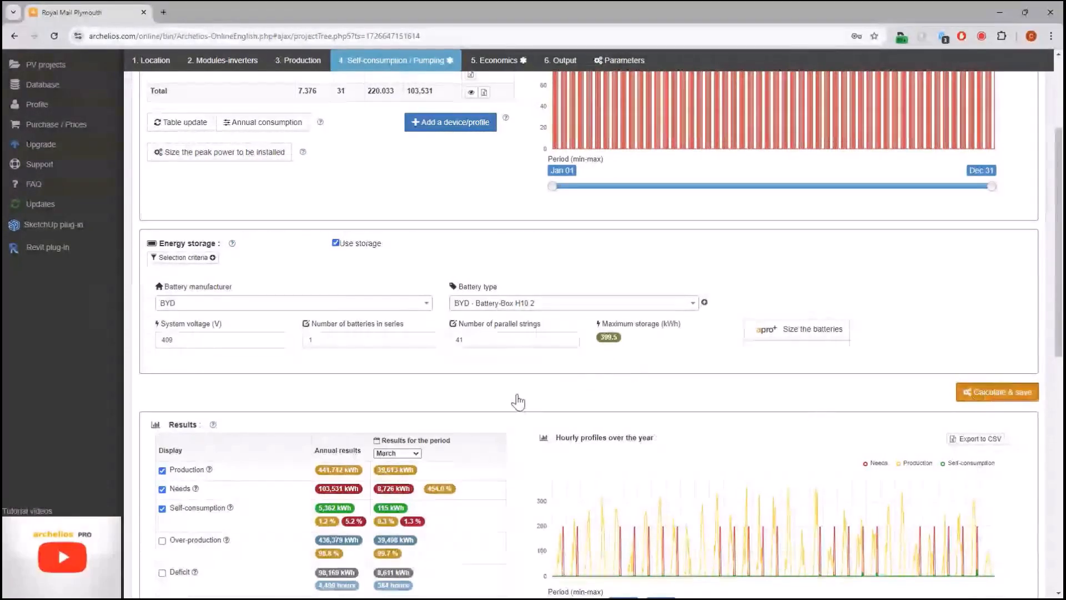
scroll("up", 3)
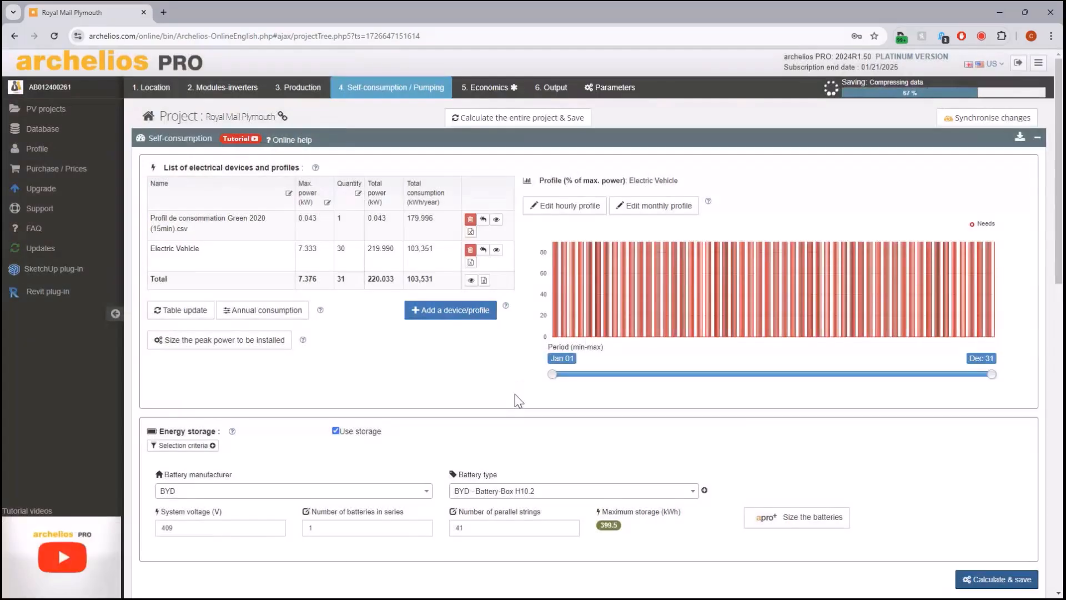
left_click(997, 578)
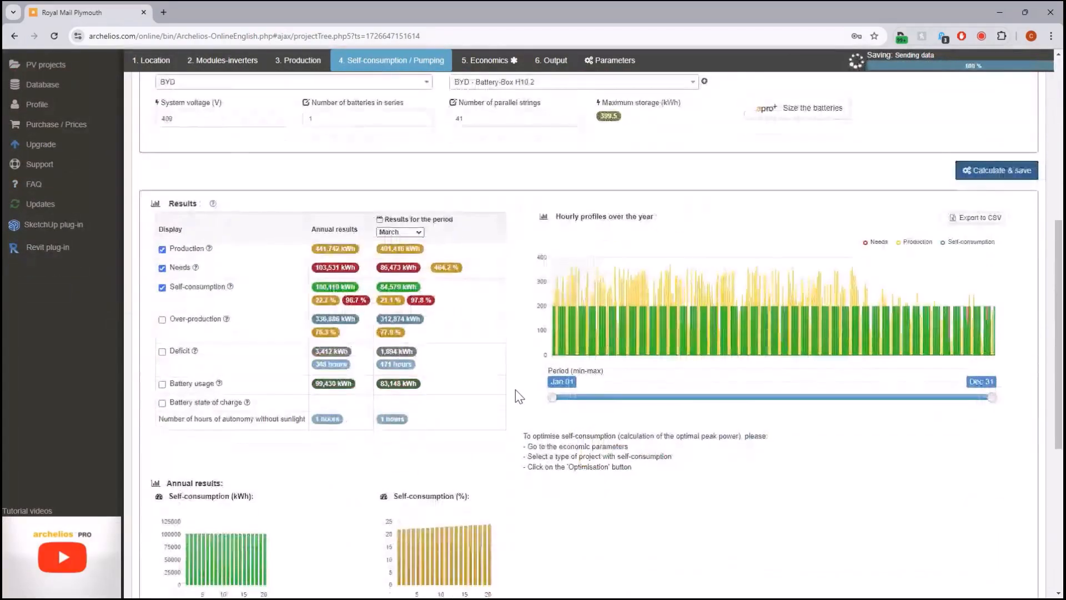
mouse_move(556, 286)
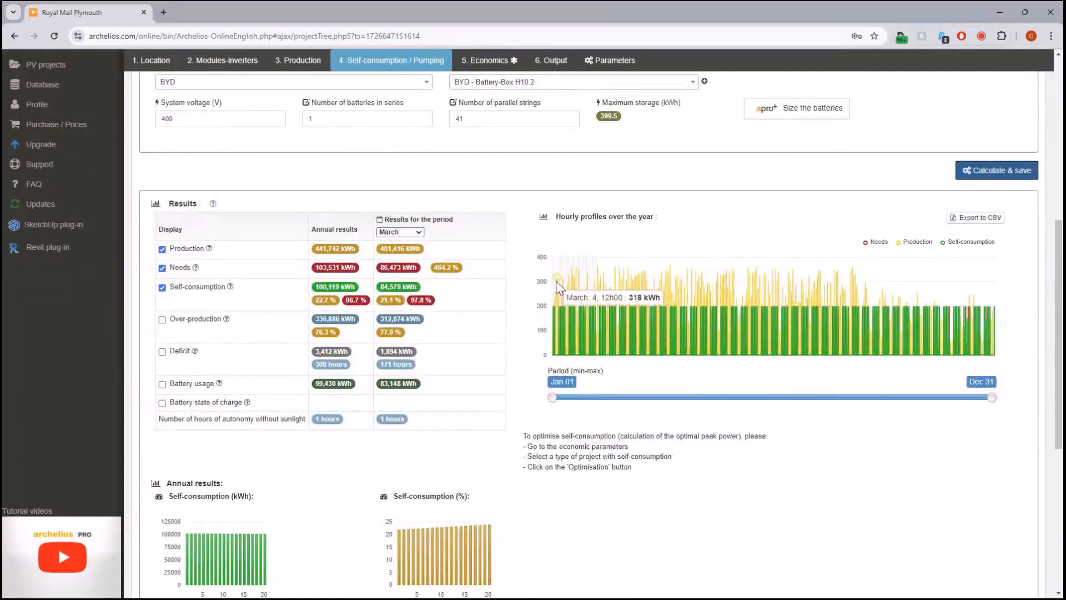
mouse_move(550, 393)
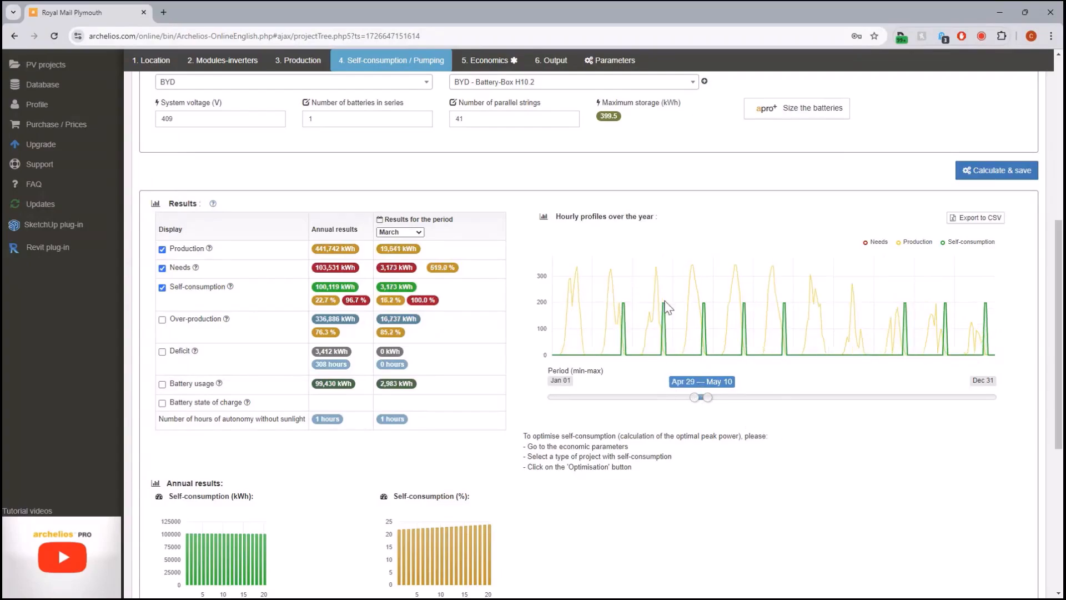
mouse_move(750, 314)
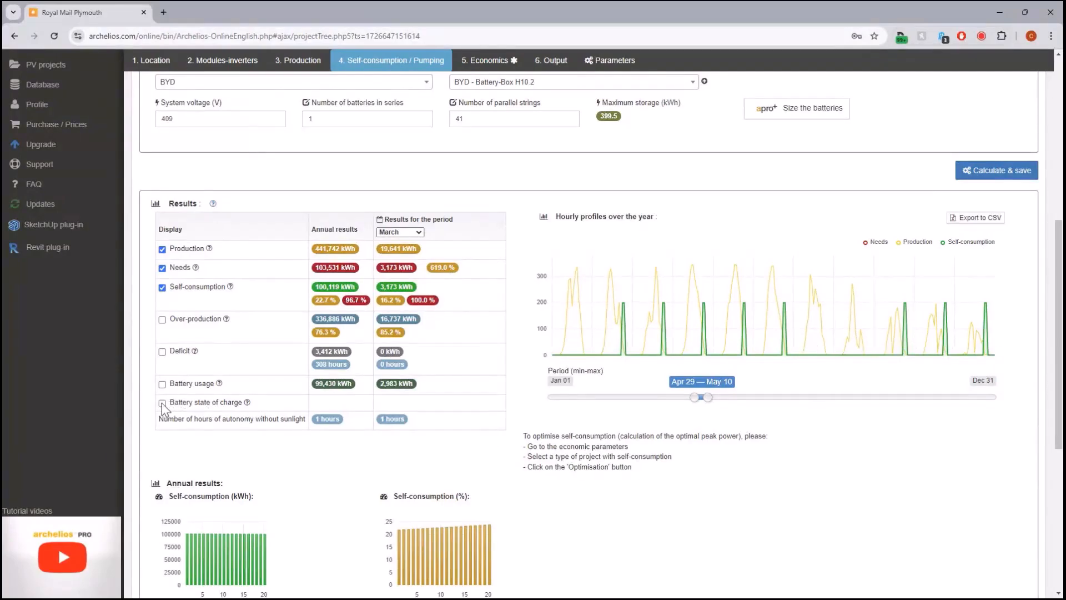
Step: Show the battery state of charge curve on the Apr 29 – May 10 hourly profile chart
left_click(162, 402)
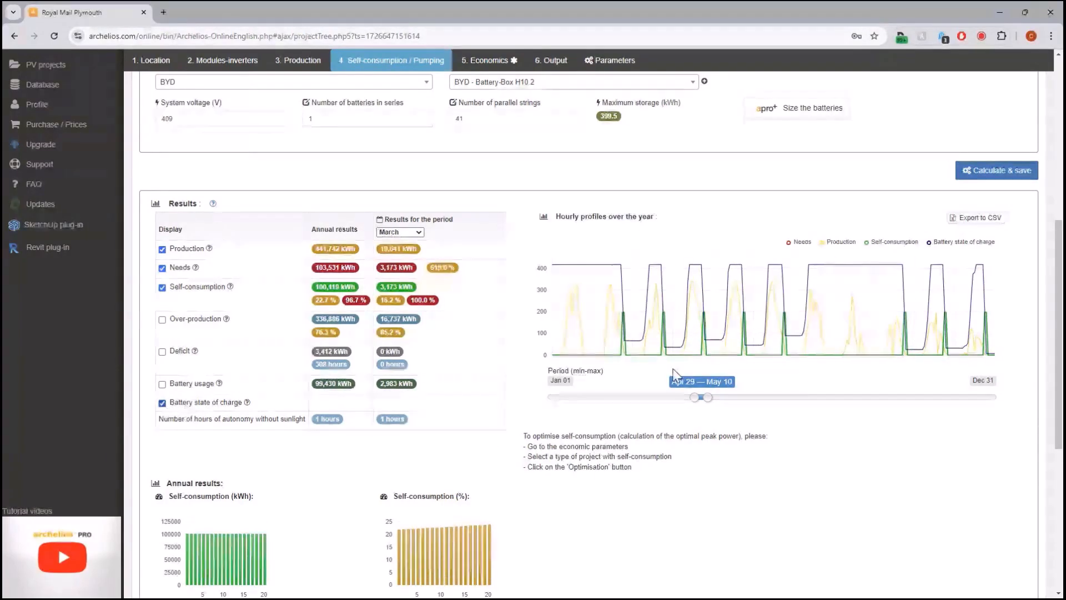
mouse_move(658, 264)
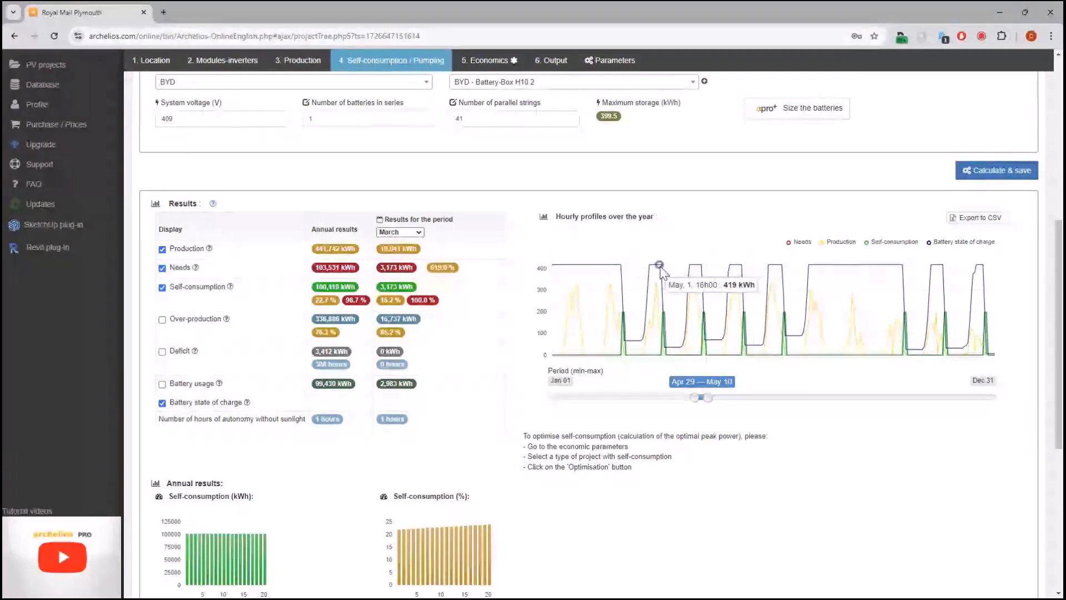
mouse_move(651, 266)
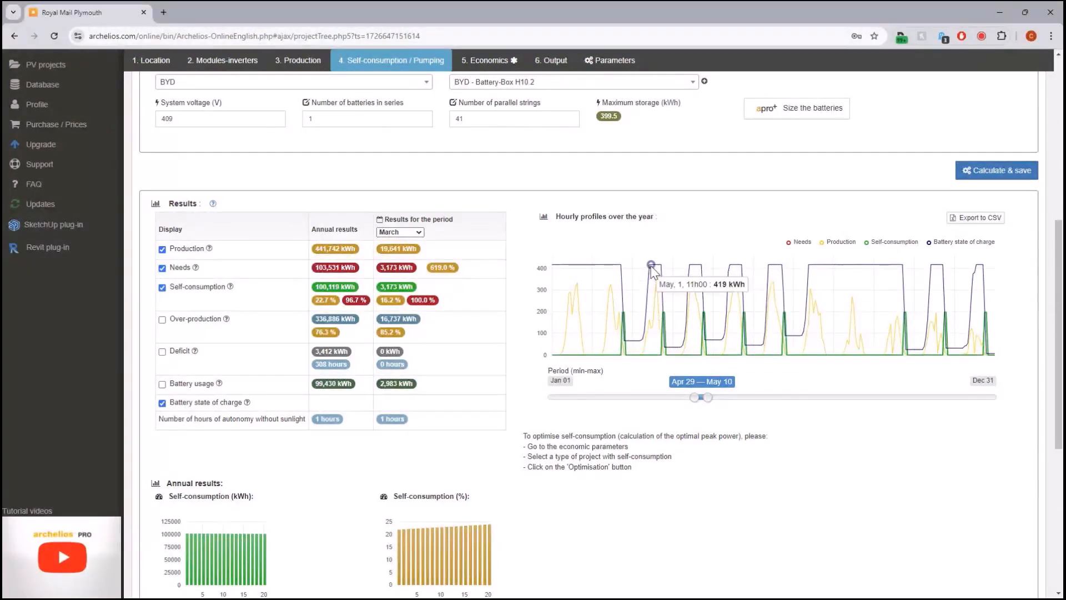
mouse_move(670, 319)
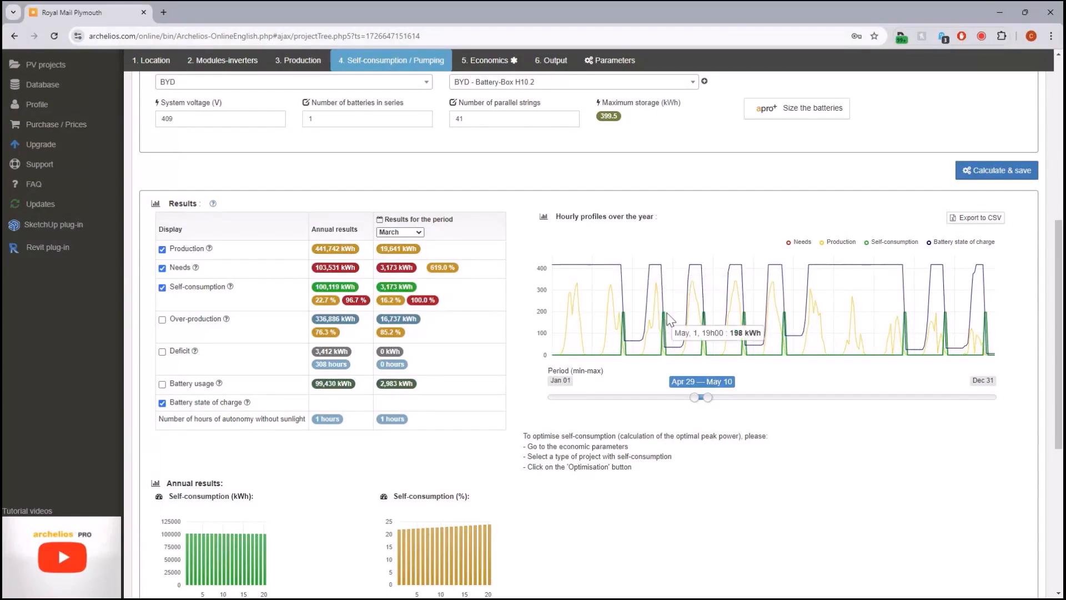
mouse_move(671, 345)
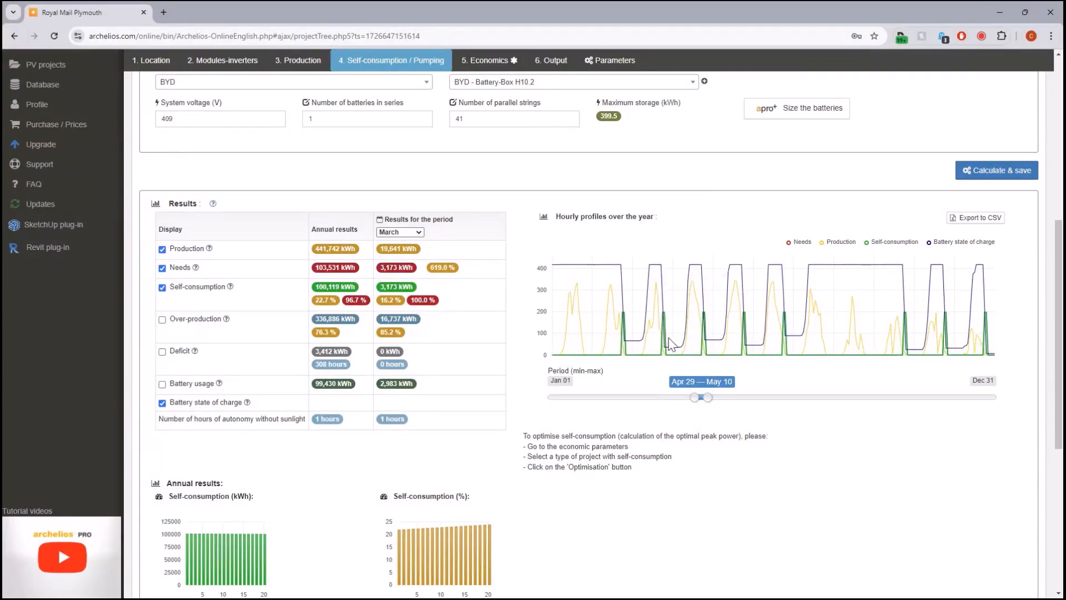
mouse_move(679, 347)
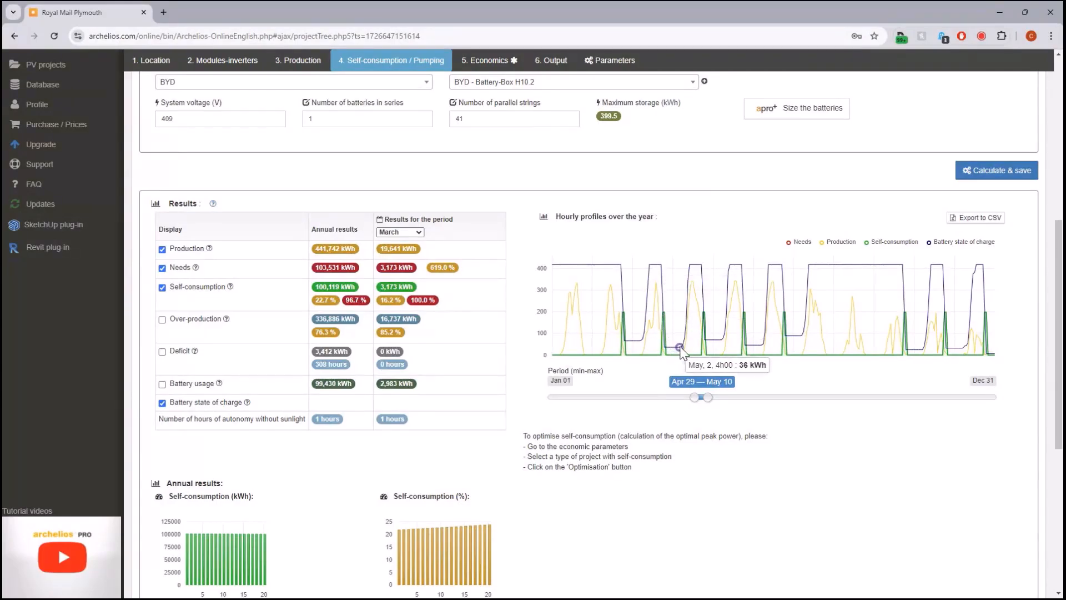
mouse_move(701, 283)
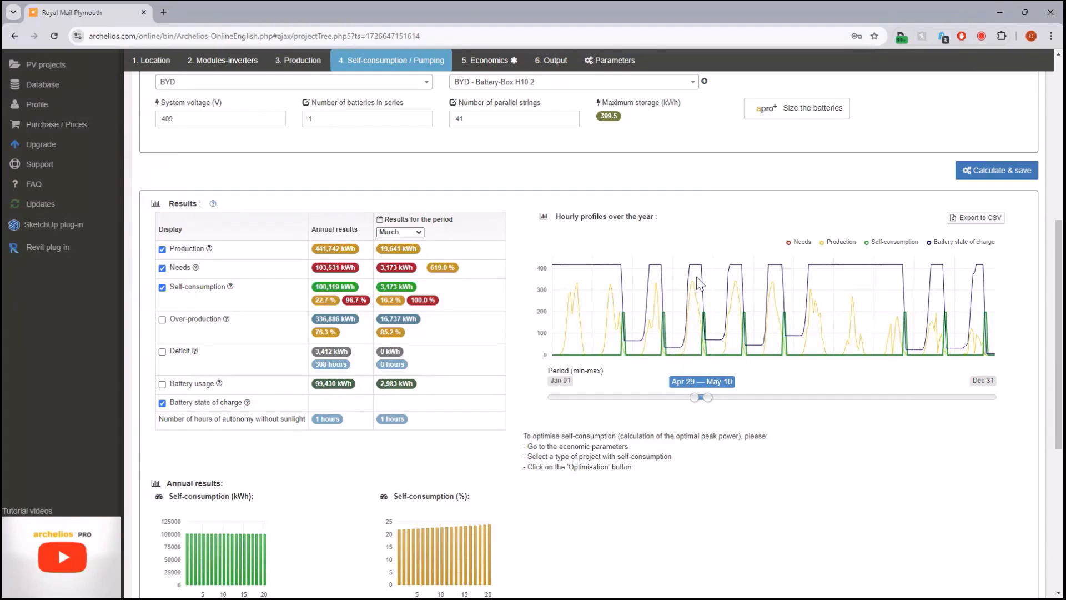
mouse_move(833, 279)
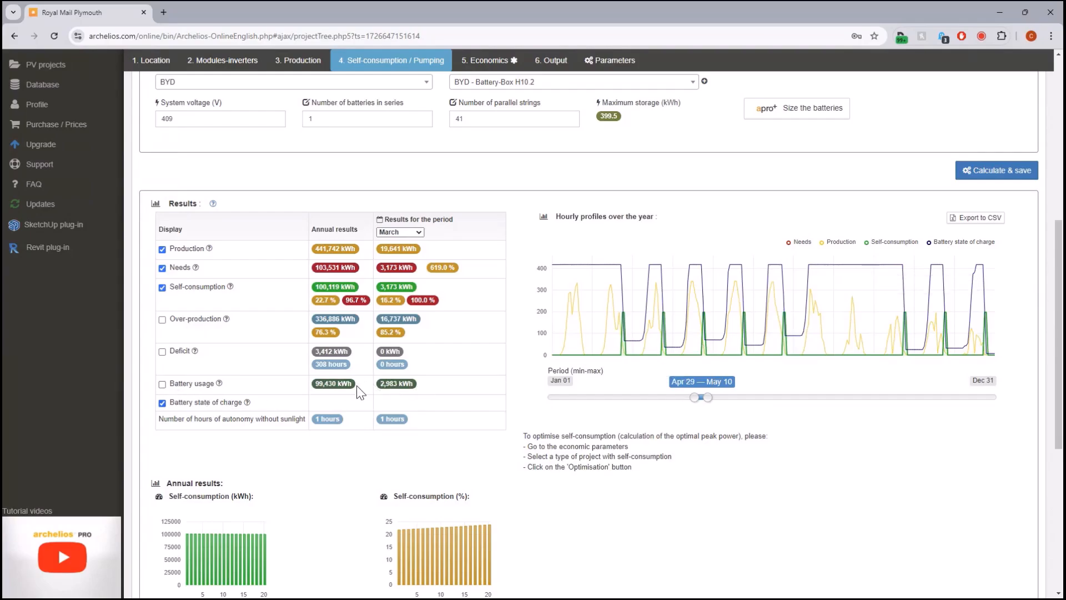
mouse_move(237, 295)
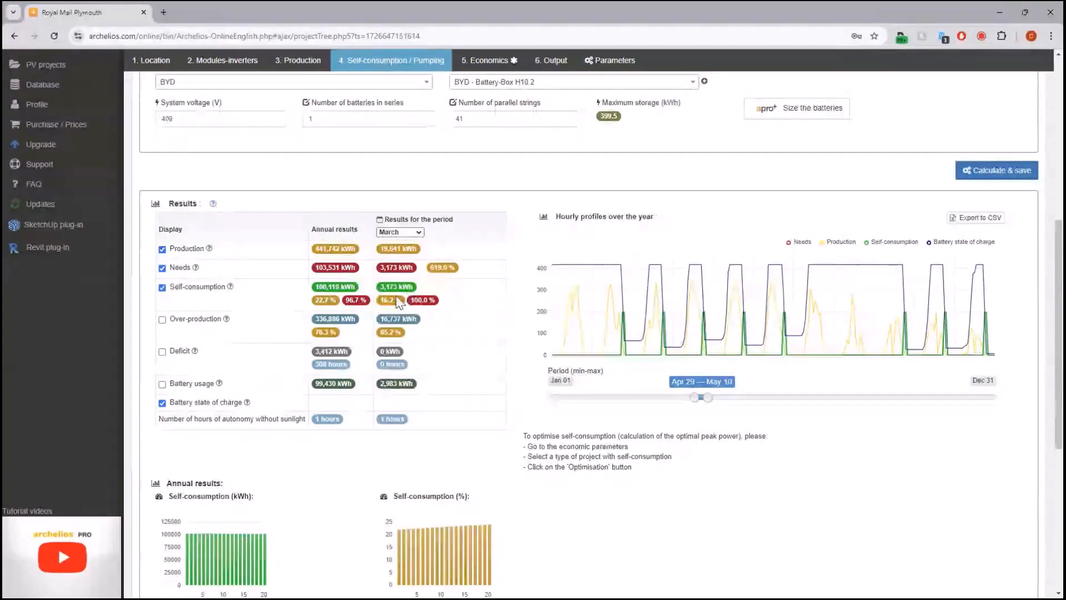
mouse_move(518, 372)
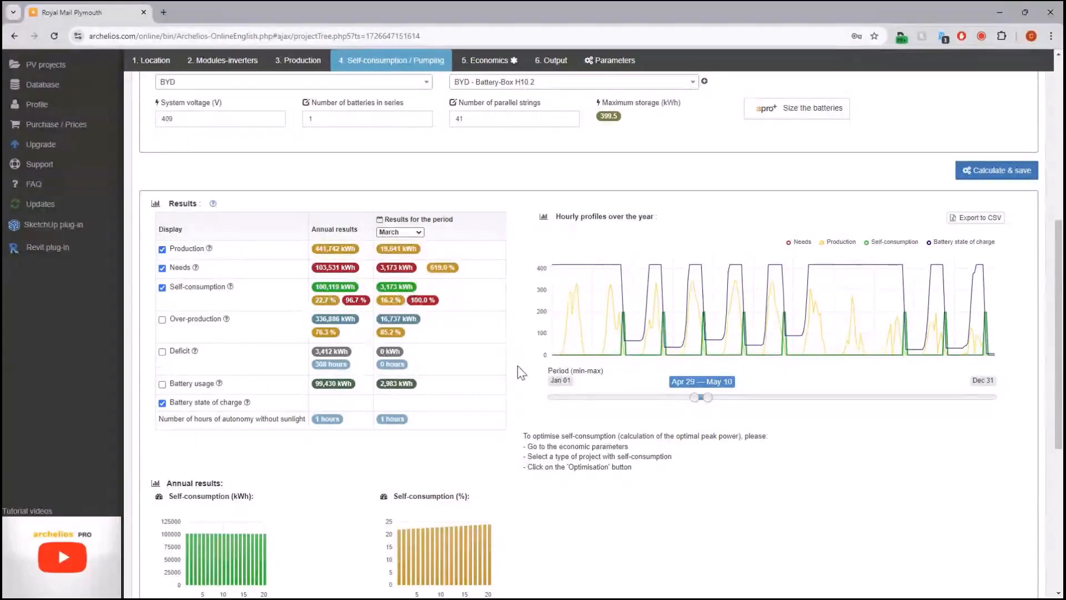
Step: Scroll through the self-consumption and battery results, then move to the Economics step
scroll("down", 3)
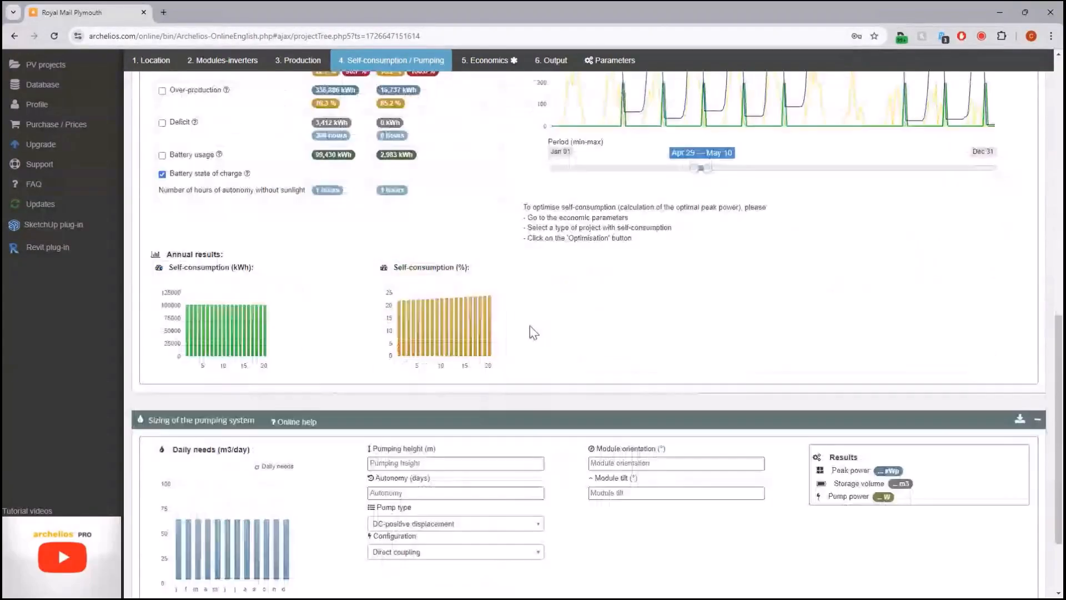
scroll("up", 3)
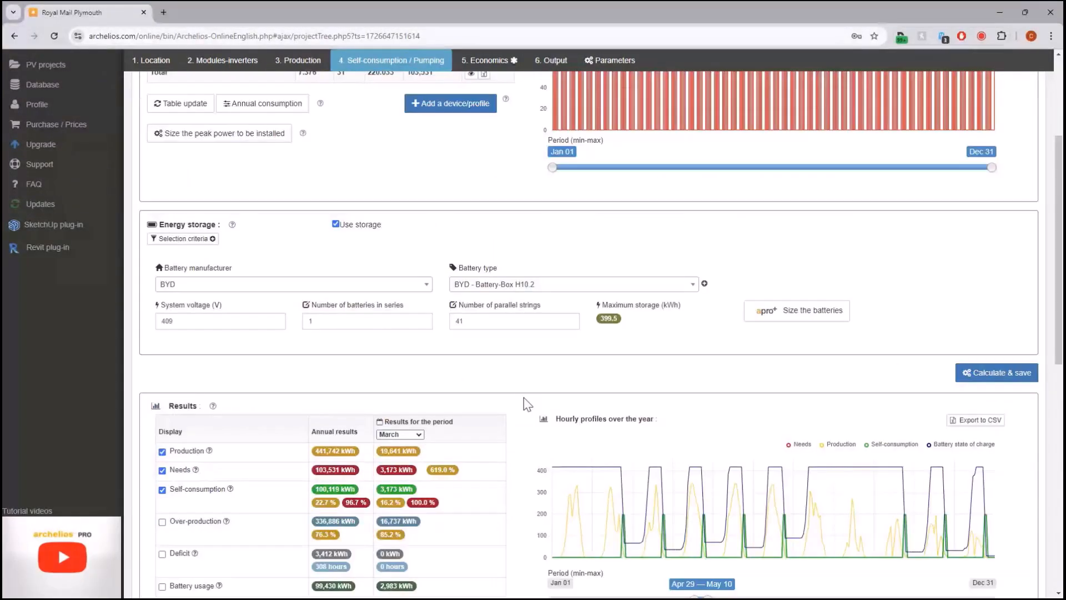
scroll("up", 3)
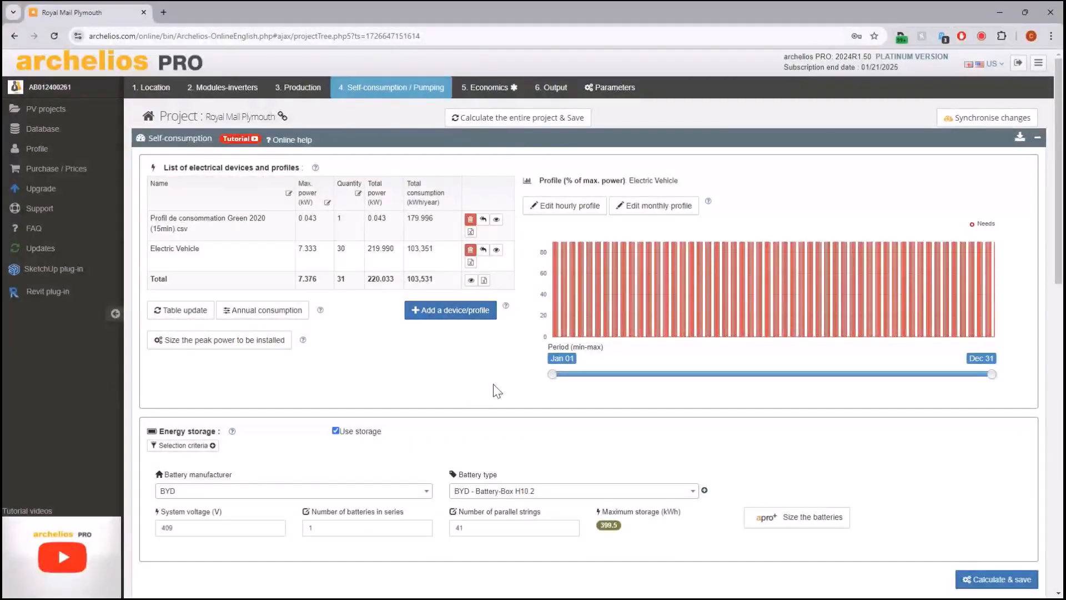
scroll("down", 3)
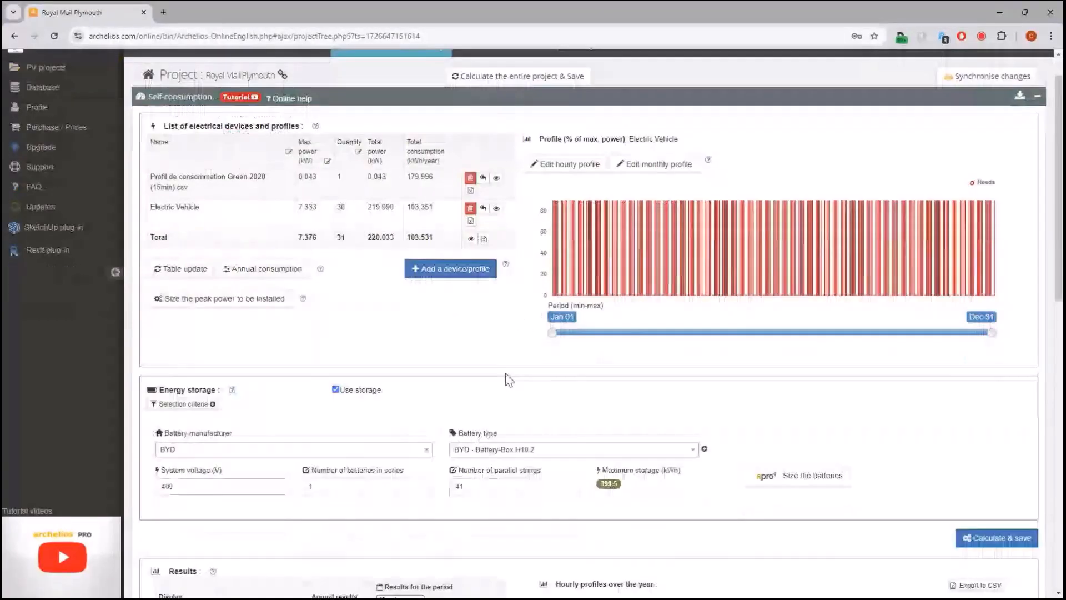
left_click(488, 86)
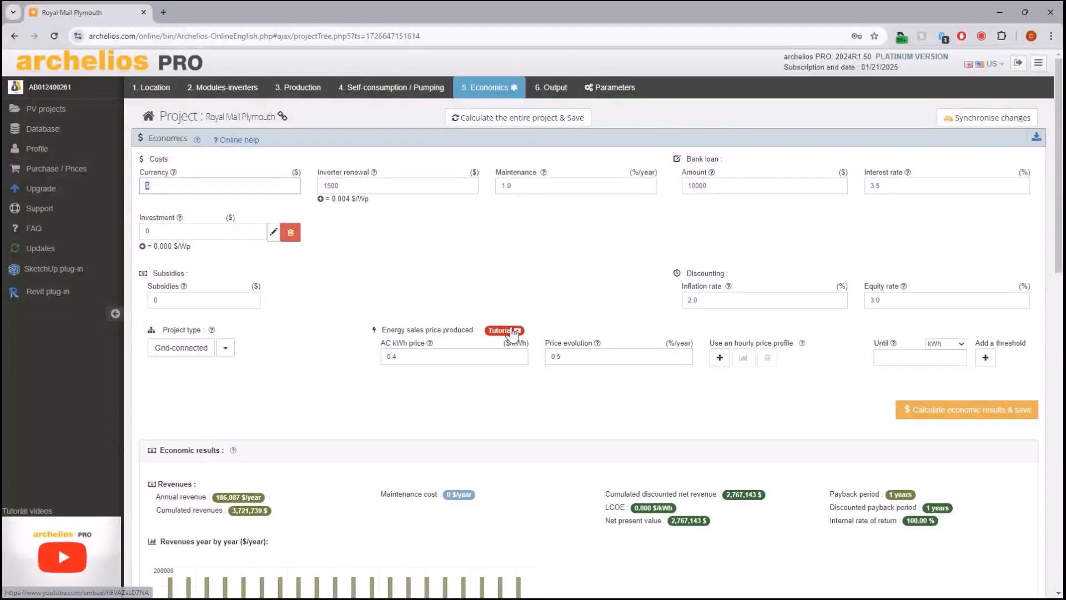
Step: Set the currency to GBP and bring up the equipment price breakdown for the investment
type("GBP")
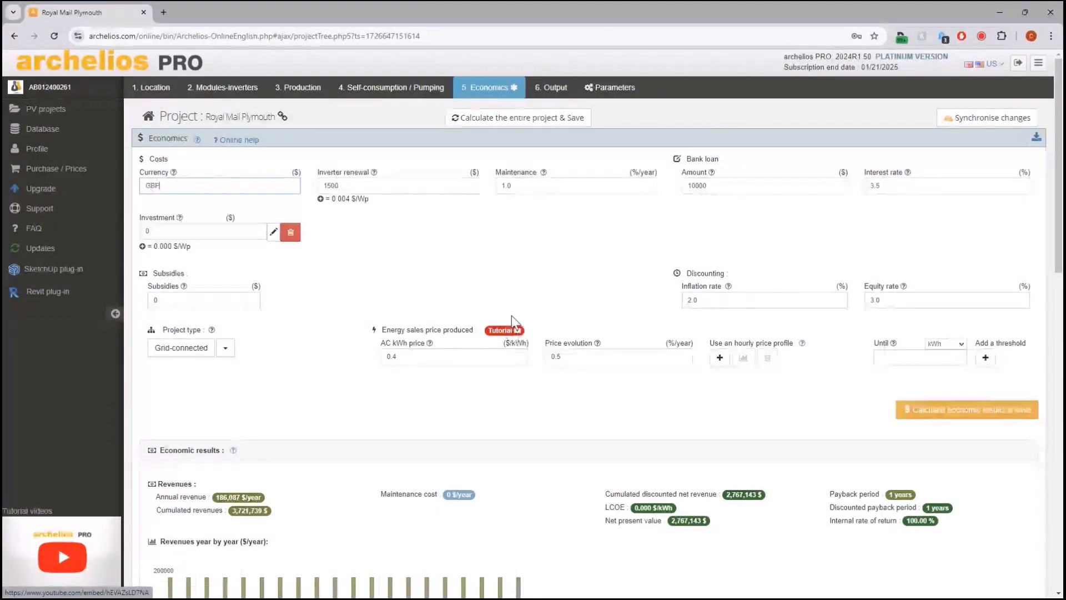
left_click(518, 117)
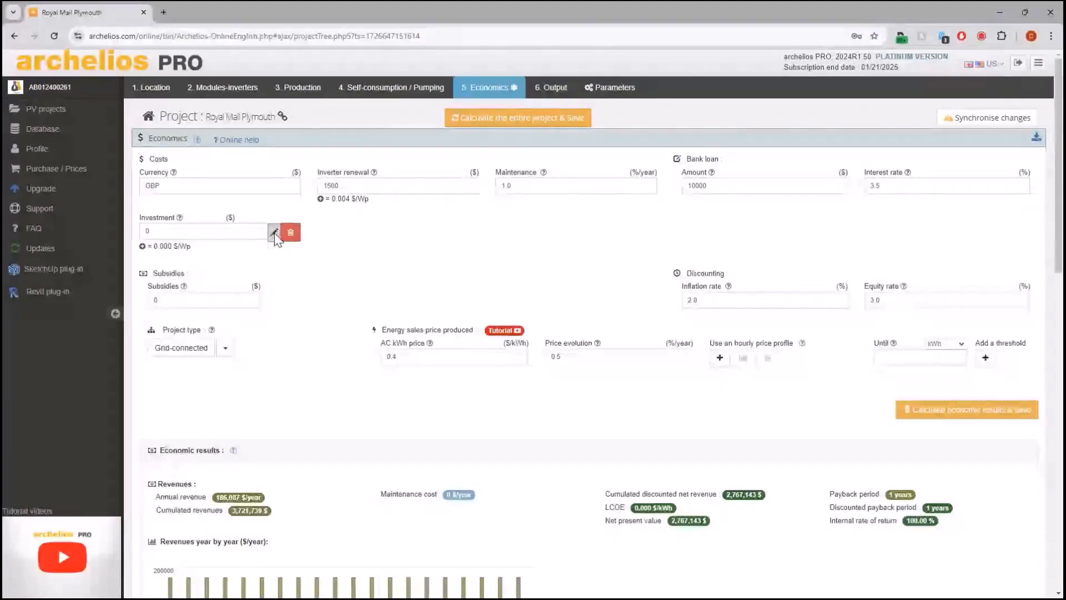
left_click(275, 232)
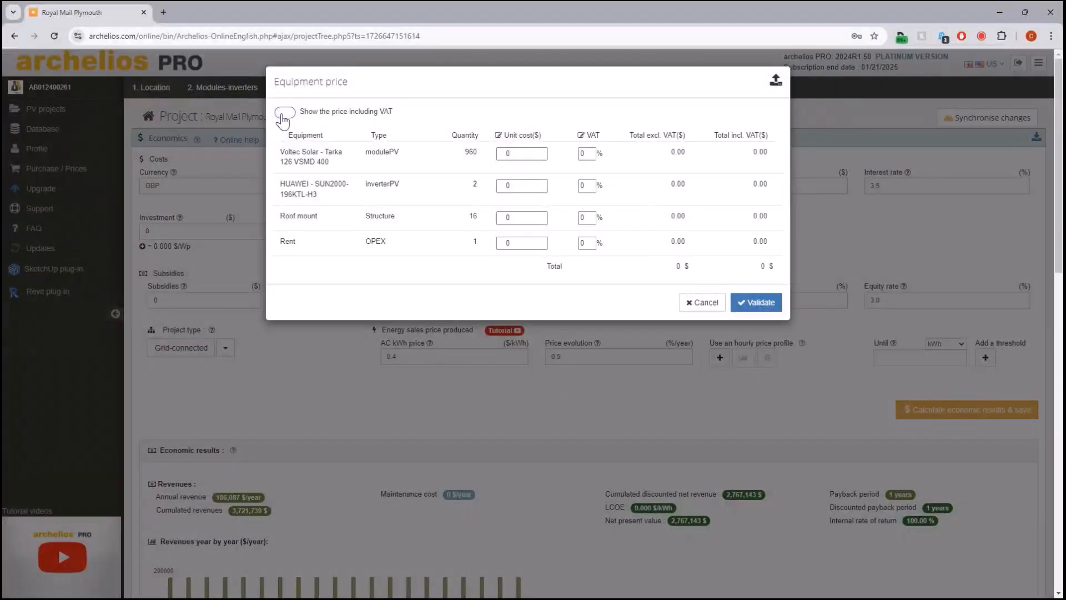
Step: Show prices including VAT, cancel the price breakdown, and bring up the investment cost-per-Wp entry
left_click(285, 111)
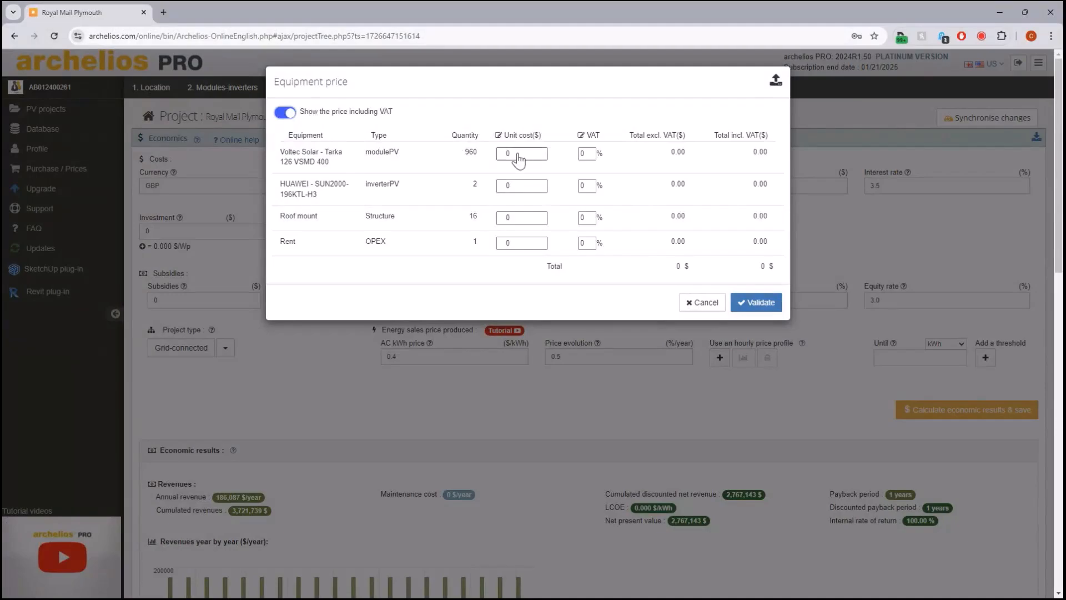
mouse_move(571, 155)
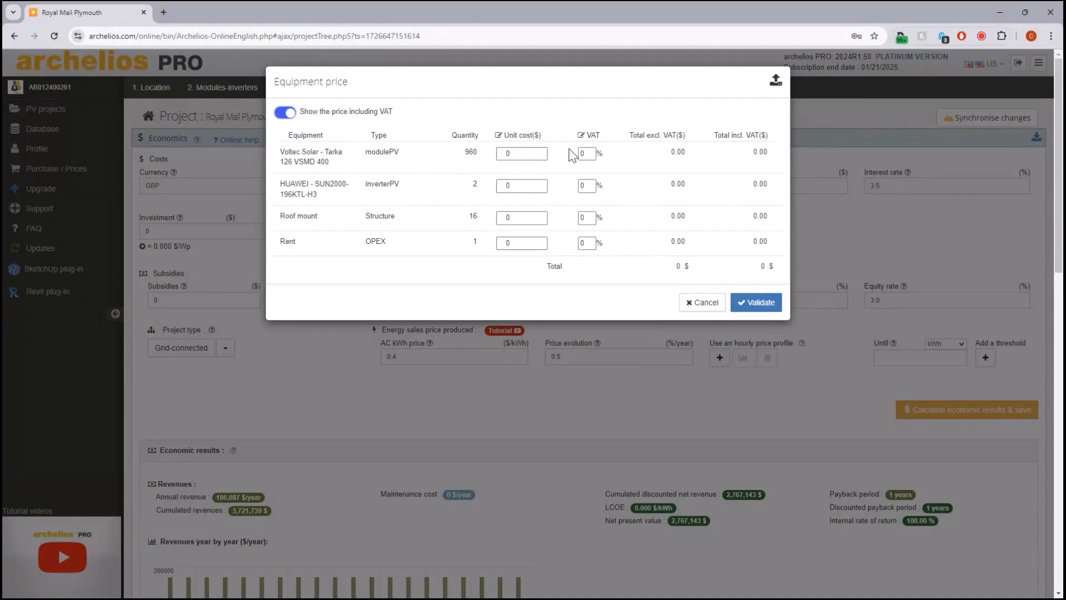
mouse_move(583, 155)
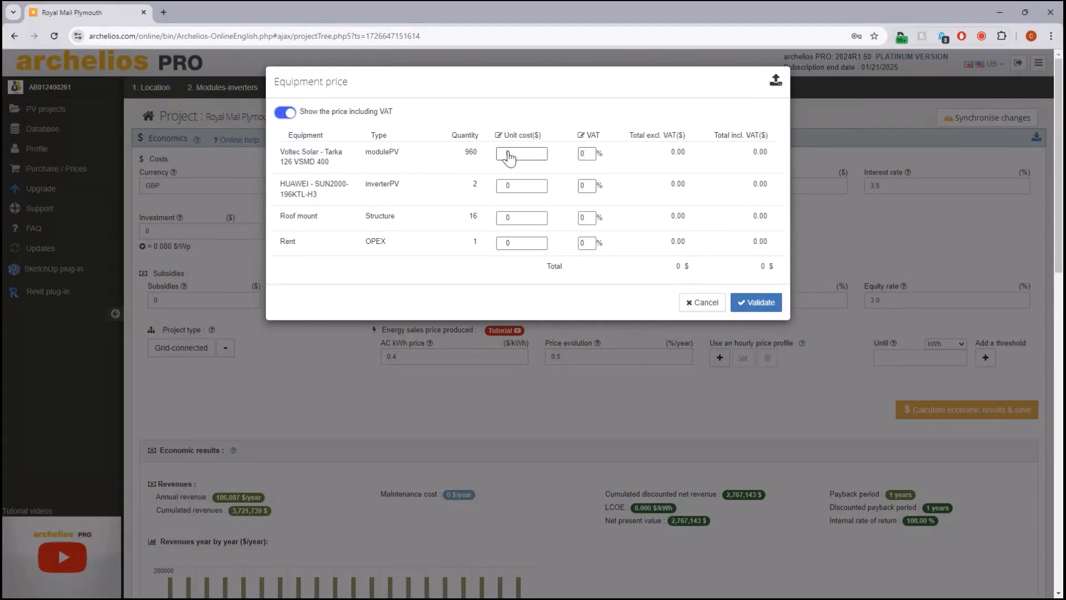
mouse_move(332, 231)
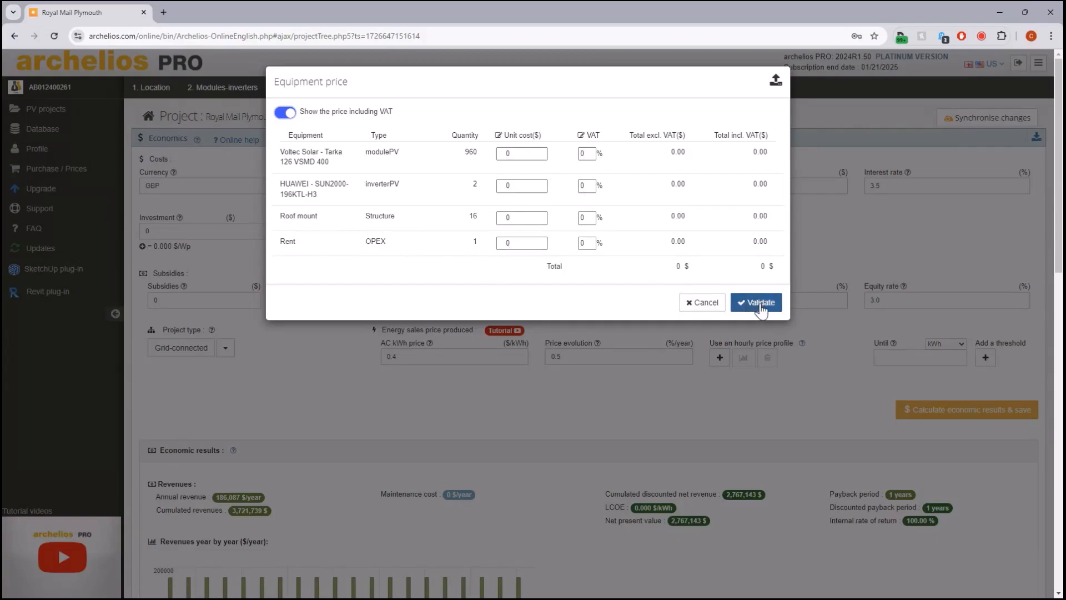
mouse_move(702, 302)
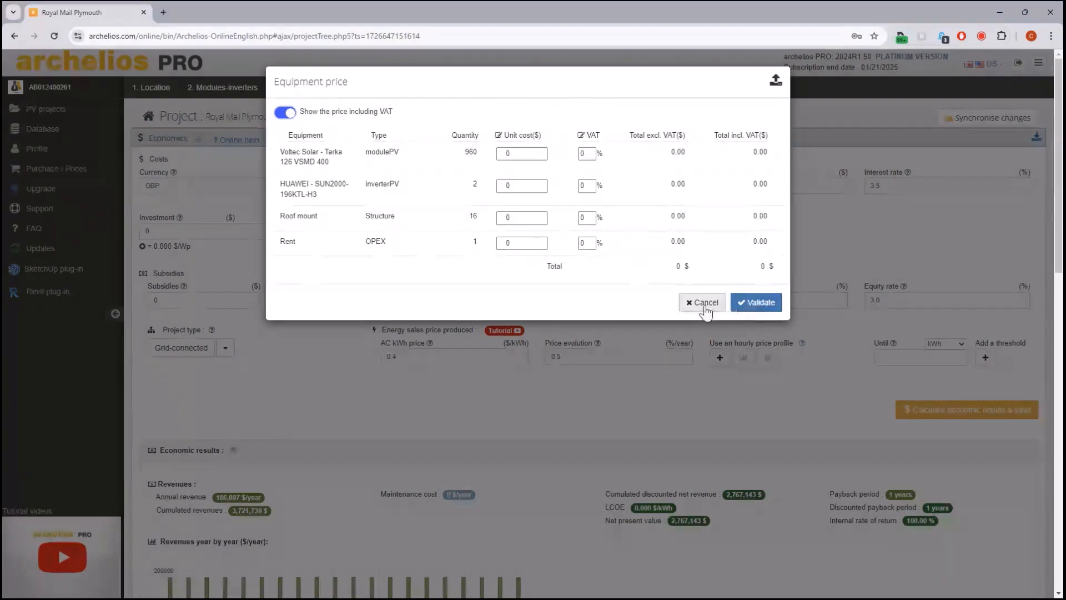
left_click(700, 302)
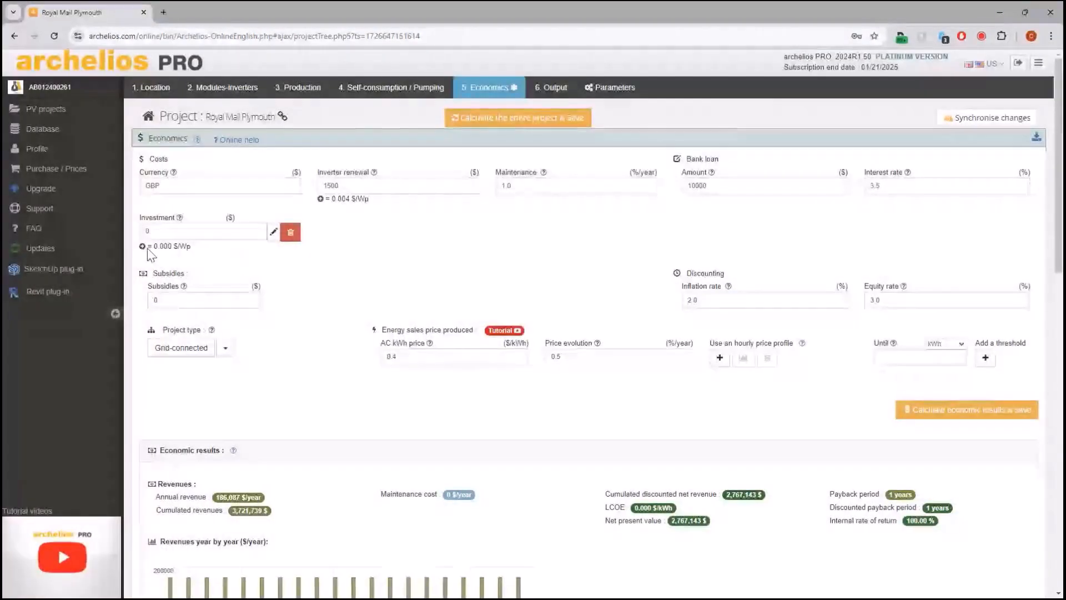
left_click(274, 232)
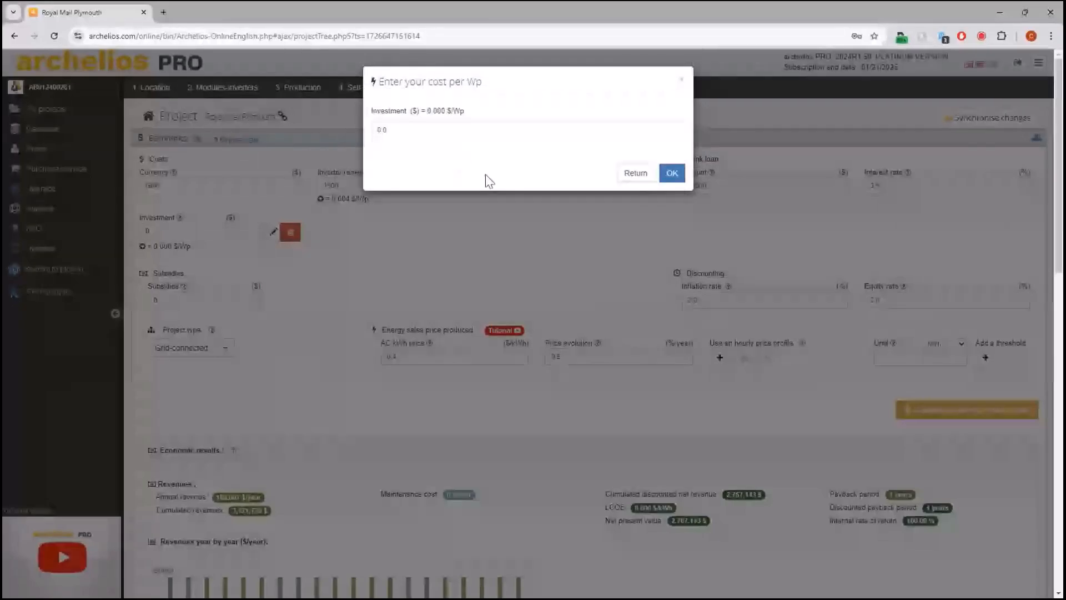
Step: Set the investment to 1.6 per Wp, giving 614,400
left_click(670, 173)
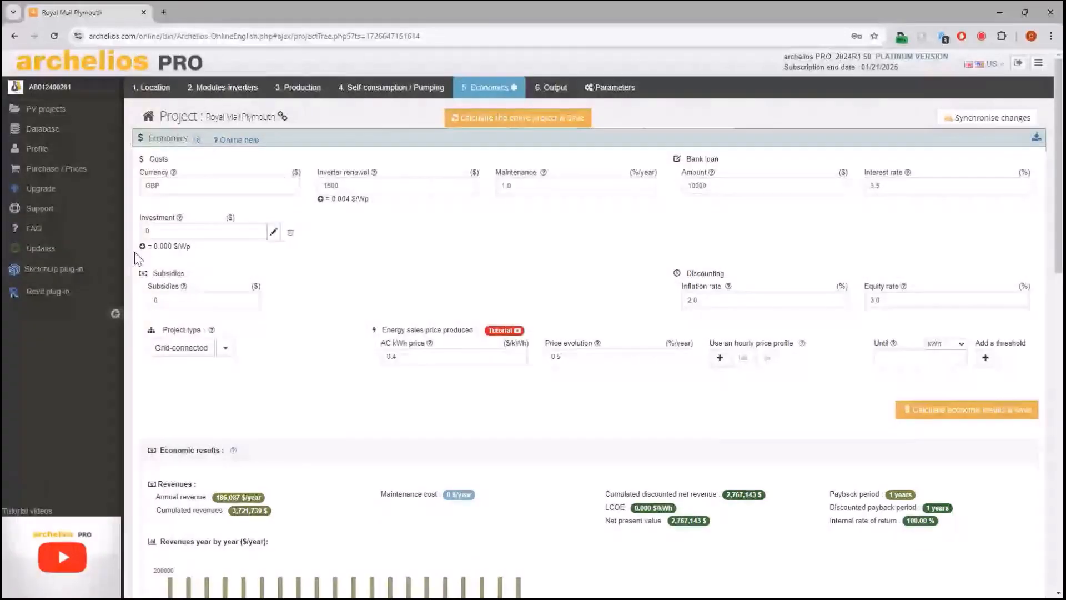
left_click(273, 232)
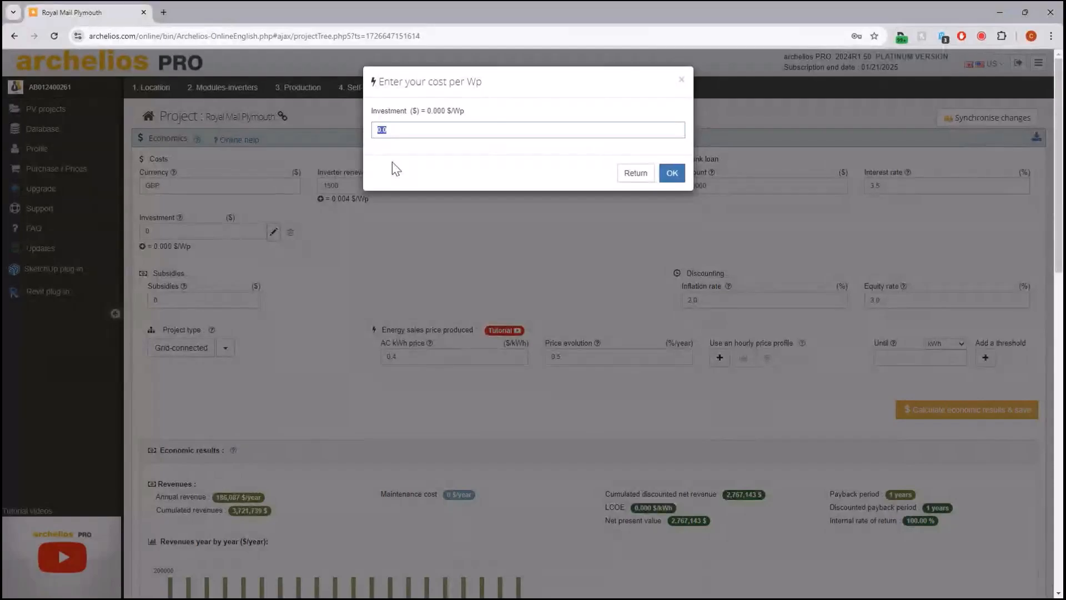
type("1.6")
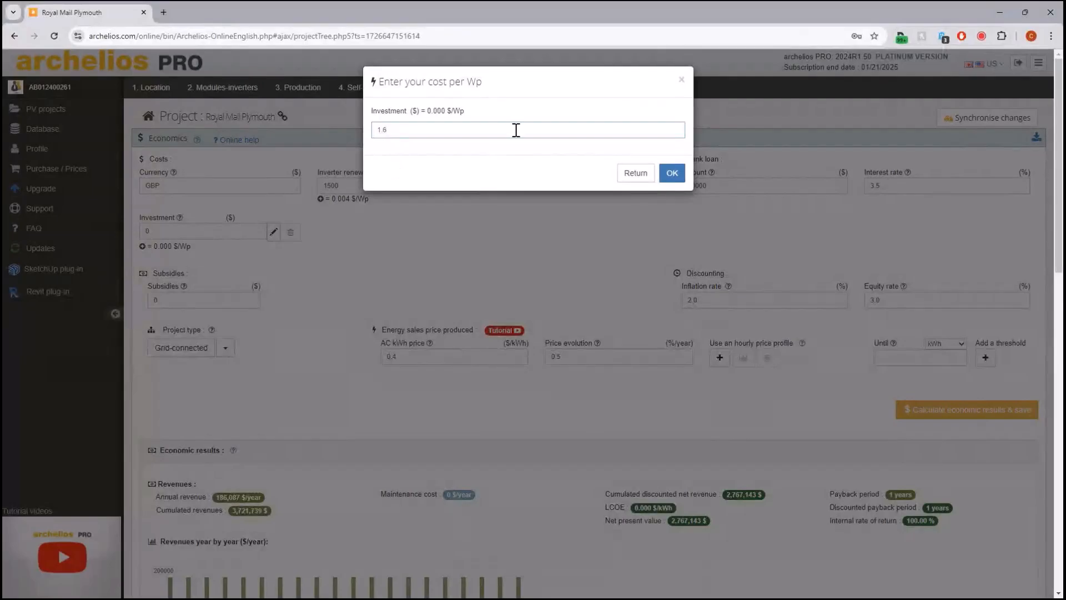
left_click(671, 173)
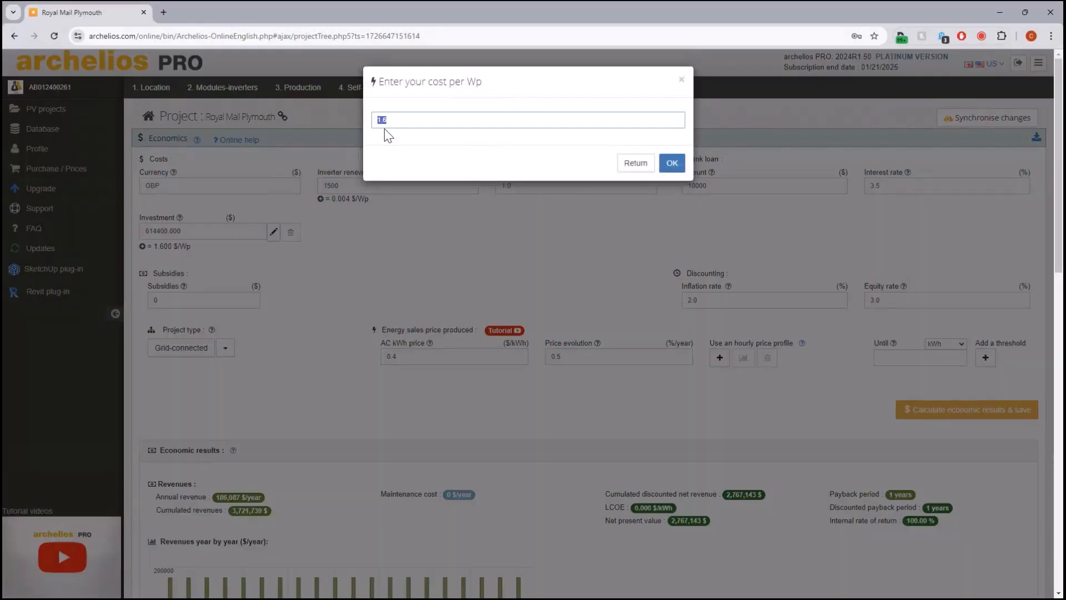
Step: Set the inverter renewal to 0.3 per Wp, giving 115,200
type("0")
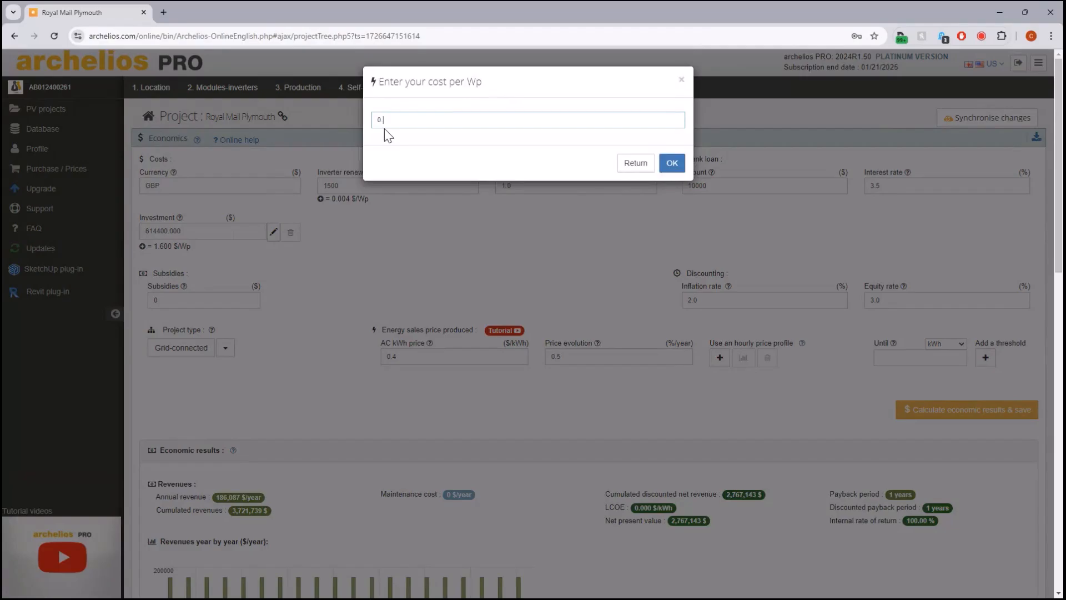
type(".3")
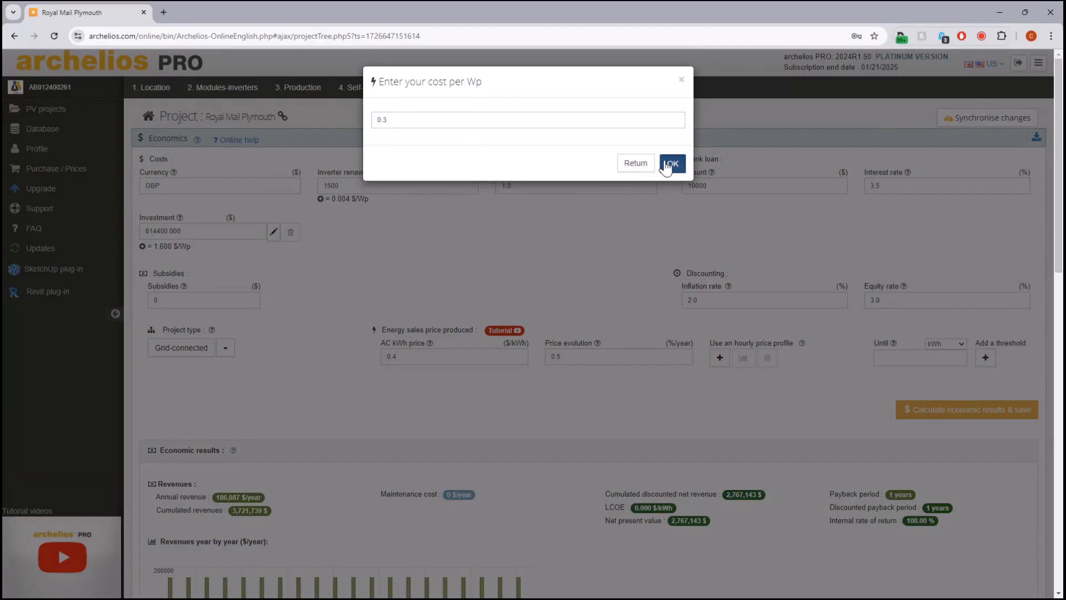
left_click(671, 164)
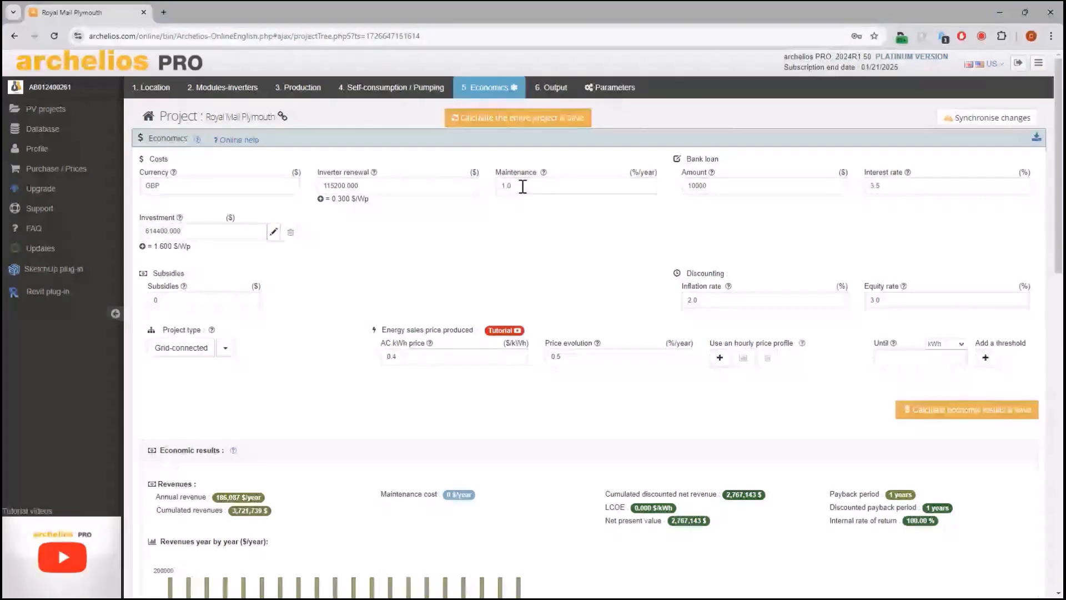
mouse_move(644, 183)
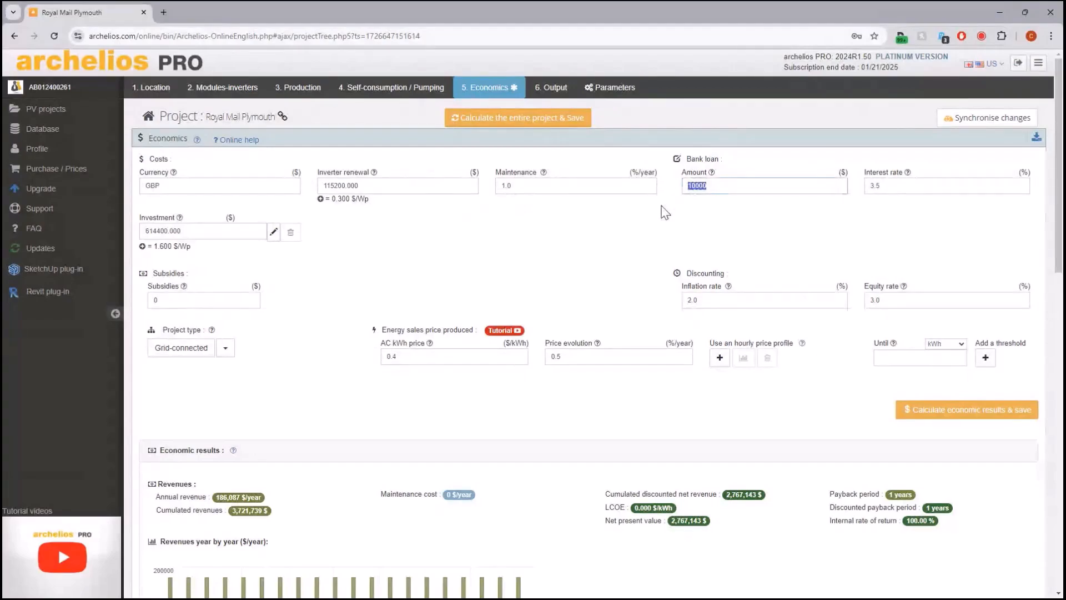
Step: Set the bank loan to 300000 at 1.5% interest and bring up the project type list
type("300000")
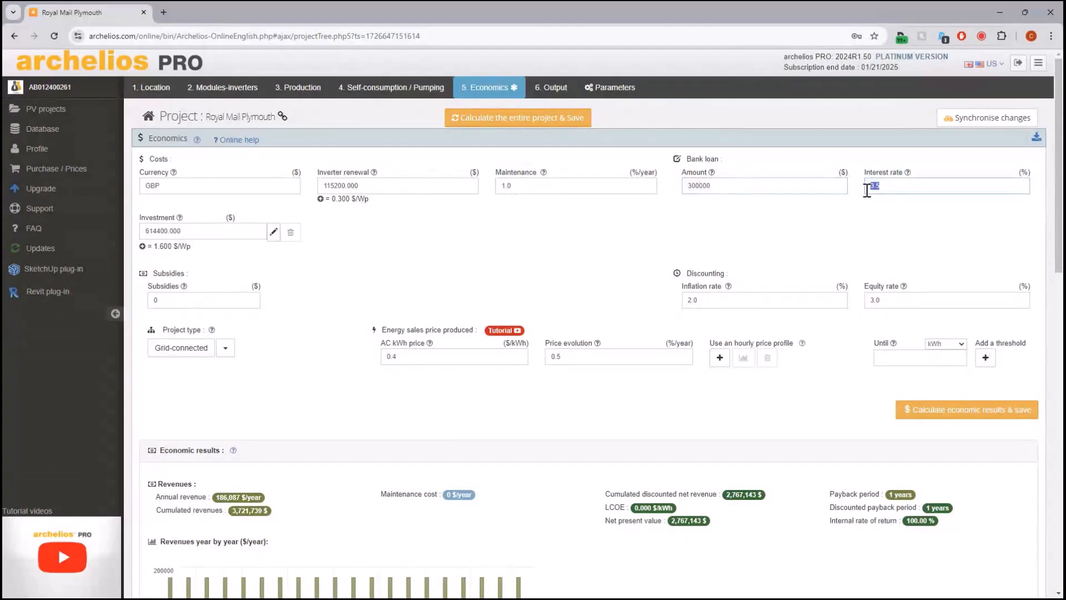
type("1.5")
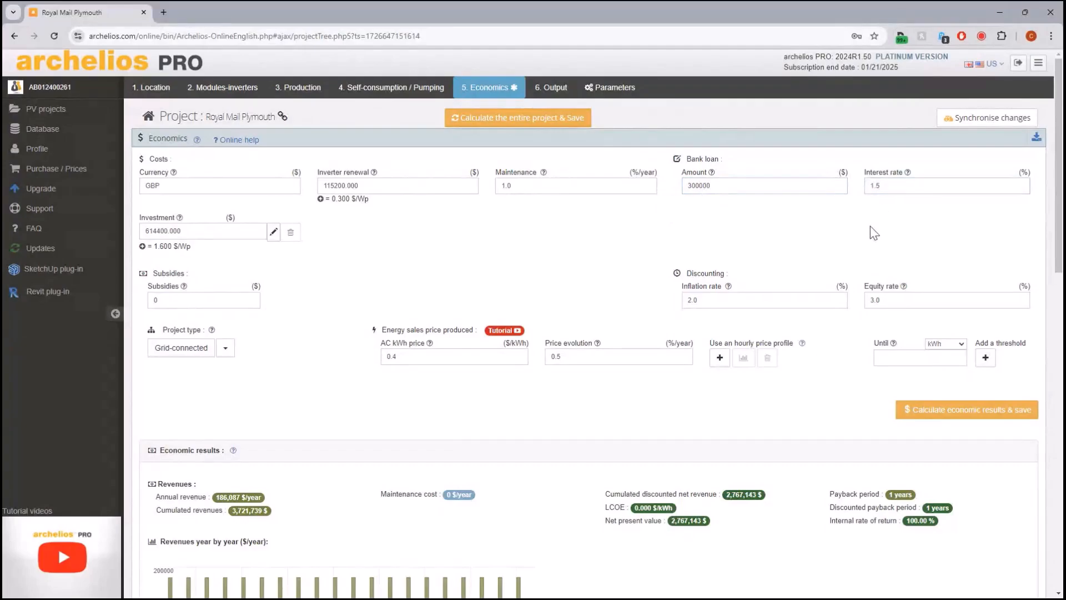
left_click(202, 300)
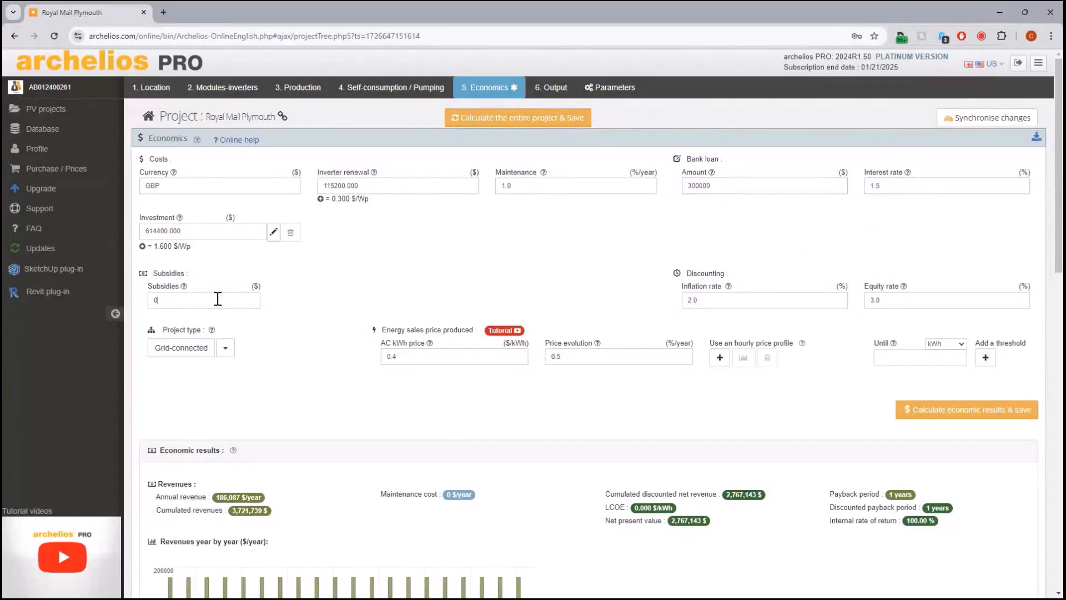
left_click(225, 347)
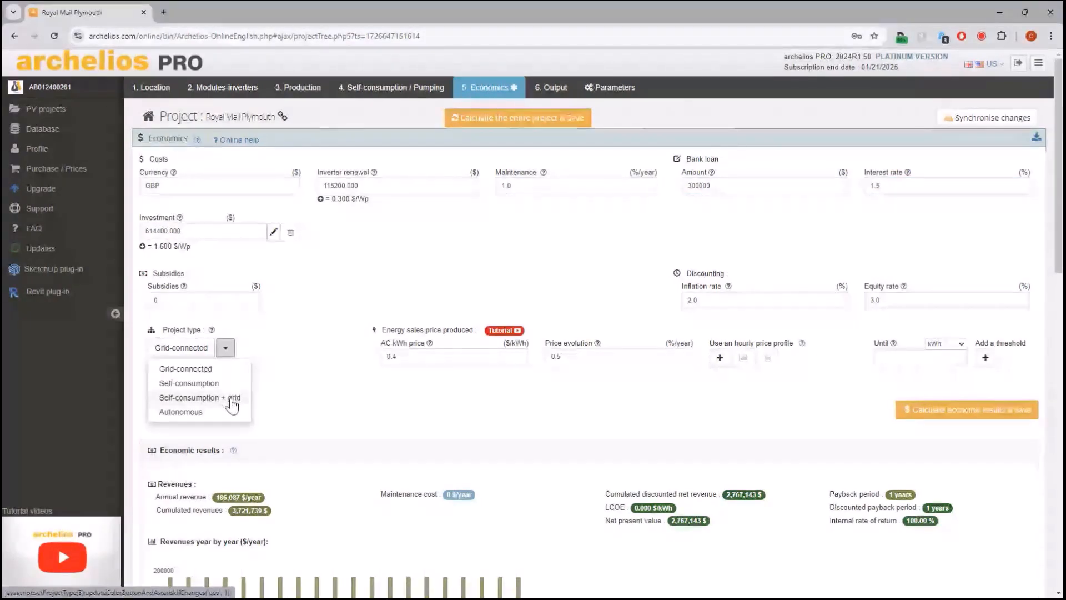
mouse_move(233, 373)
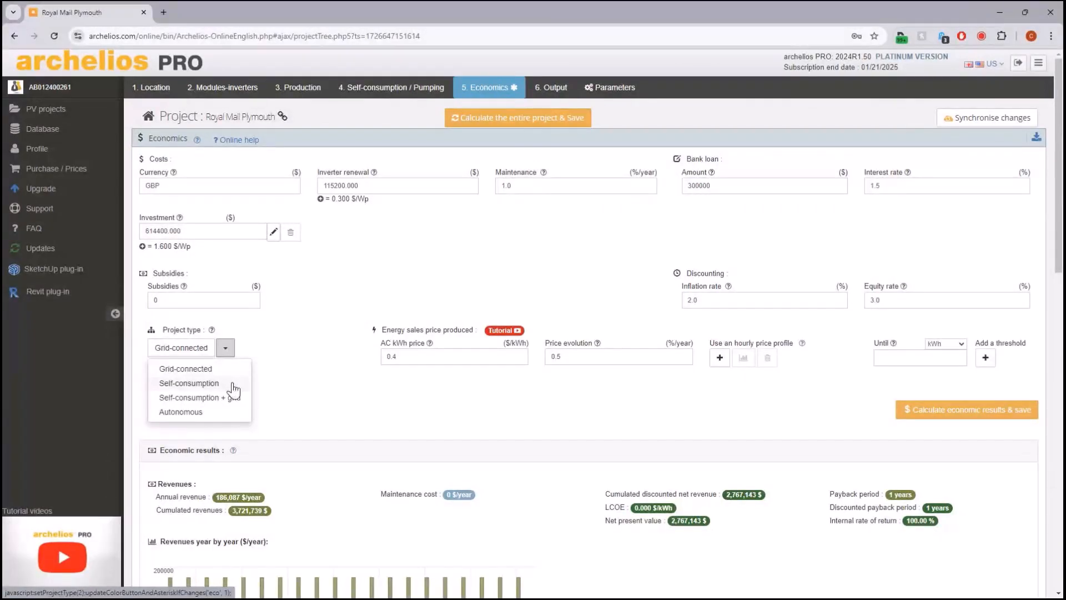
mouse_move(238, 398)
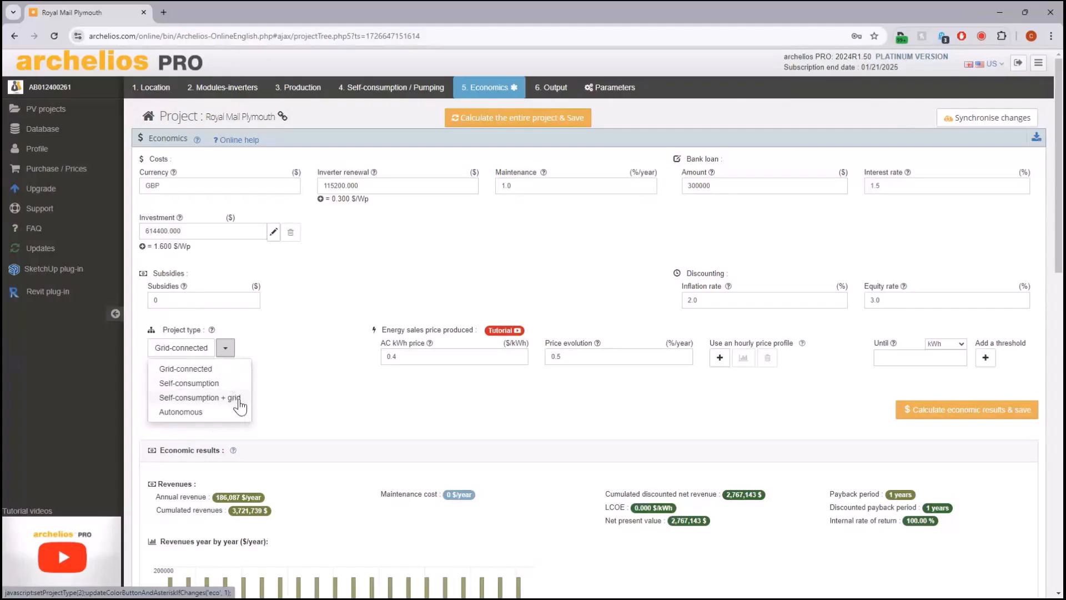
mouse_move(234, 414)
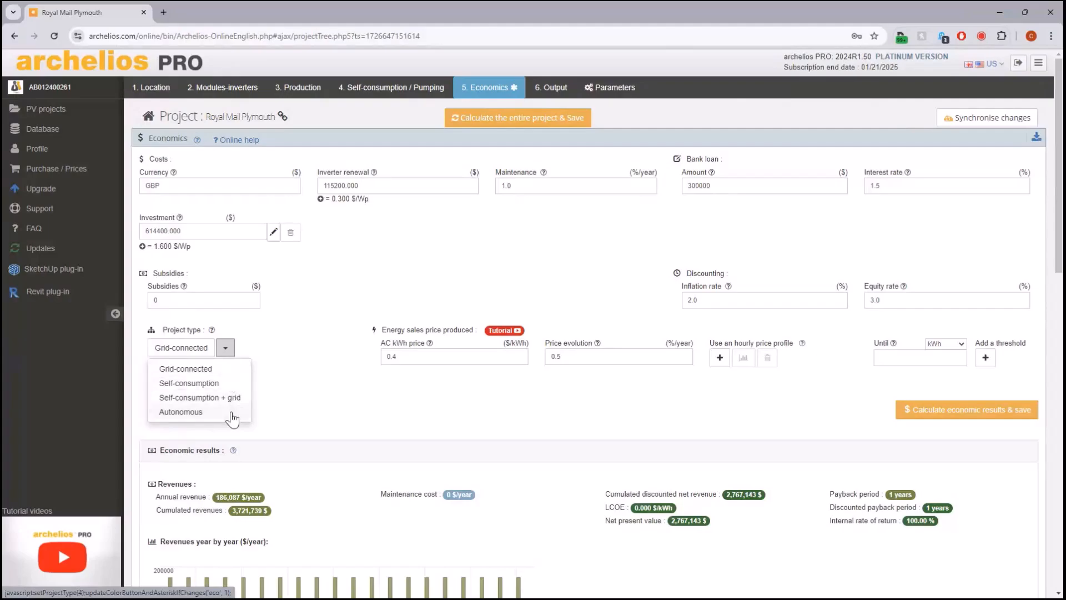
mouse_move(301, 389)
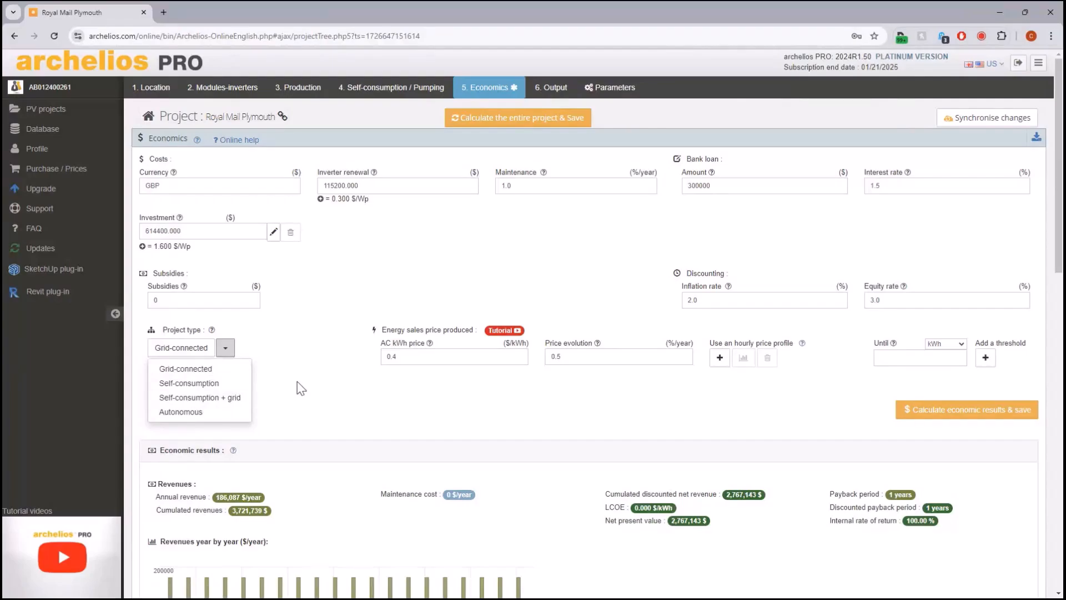
mouse_move(281, 351)
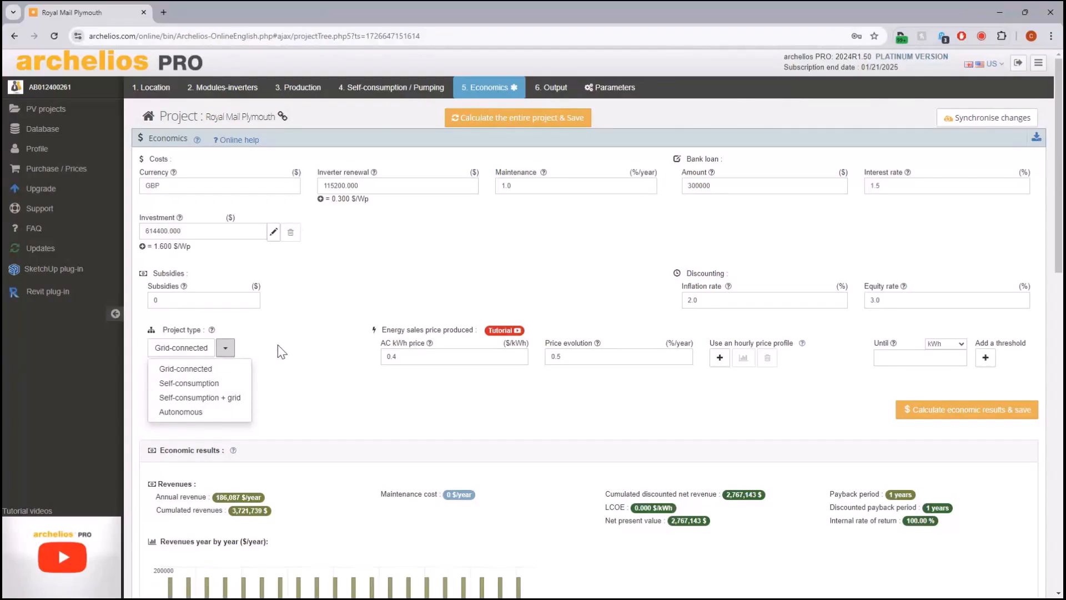
Step: Set the project type to Self-consumption + grid, adding the network purchase price settings
left_click(198, 397)
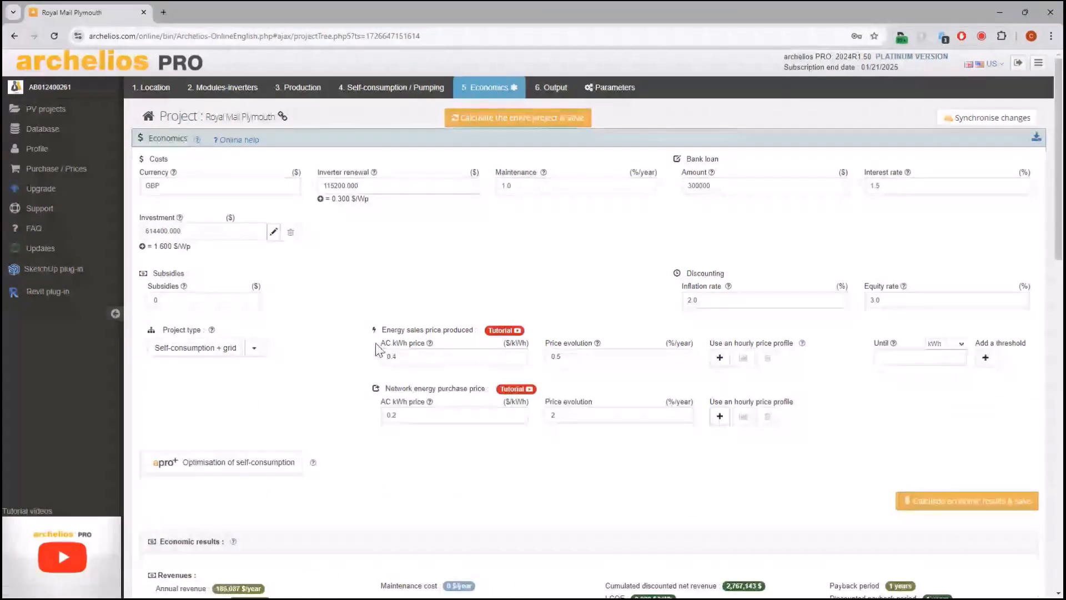
Step: Set the energy sales price to 0.10 per kWh and the network purchase price to 0.26 per kWh
left_click(453, 357)
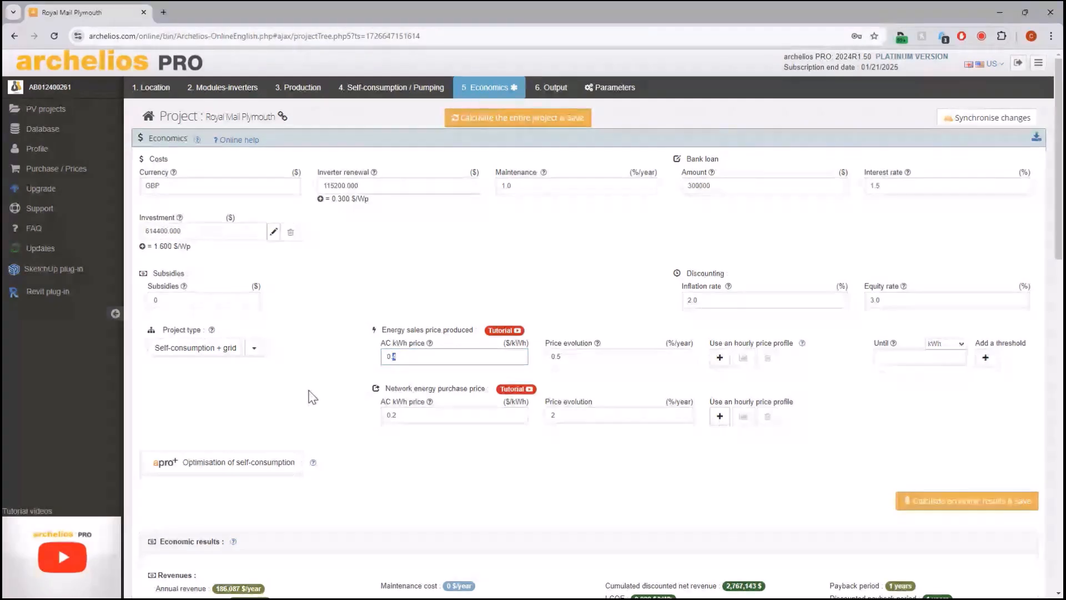
type("0.10")
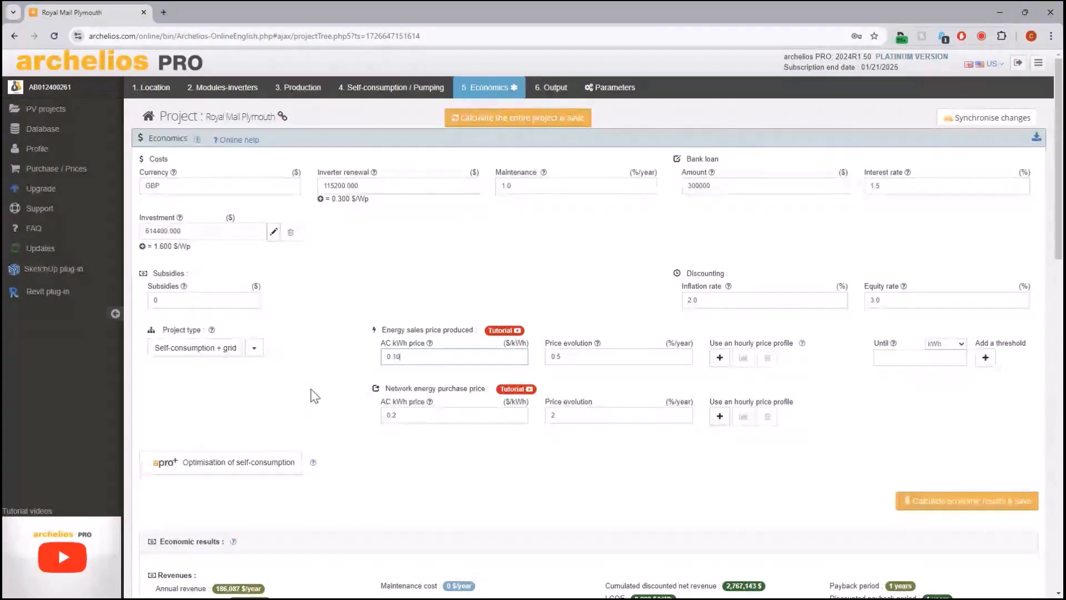
mouse_move(322, 381)
type("0")
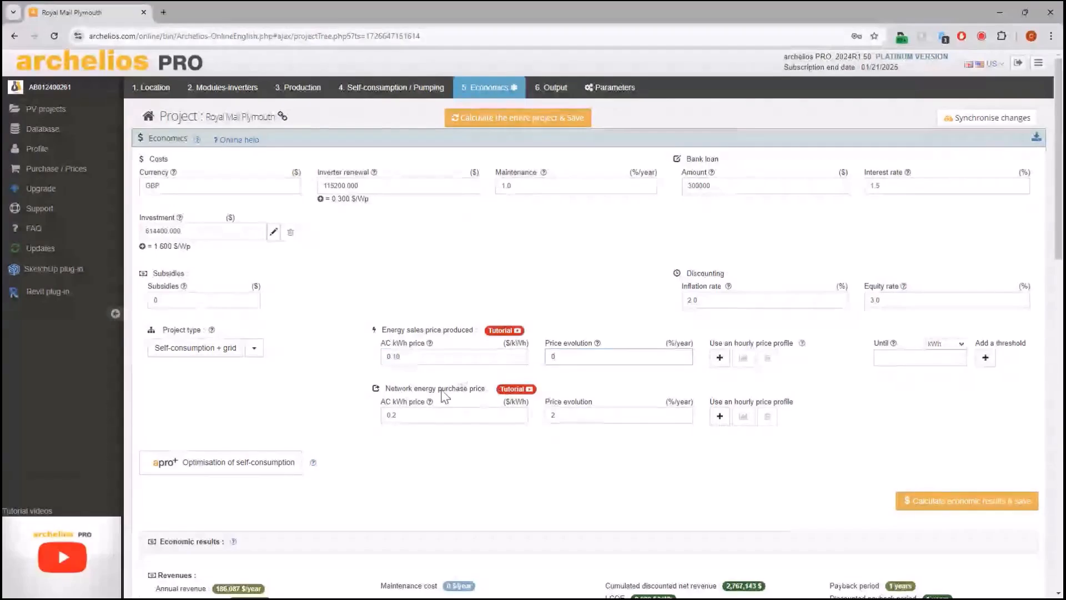
left_click(454, 414)
type("0.5")
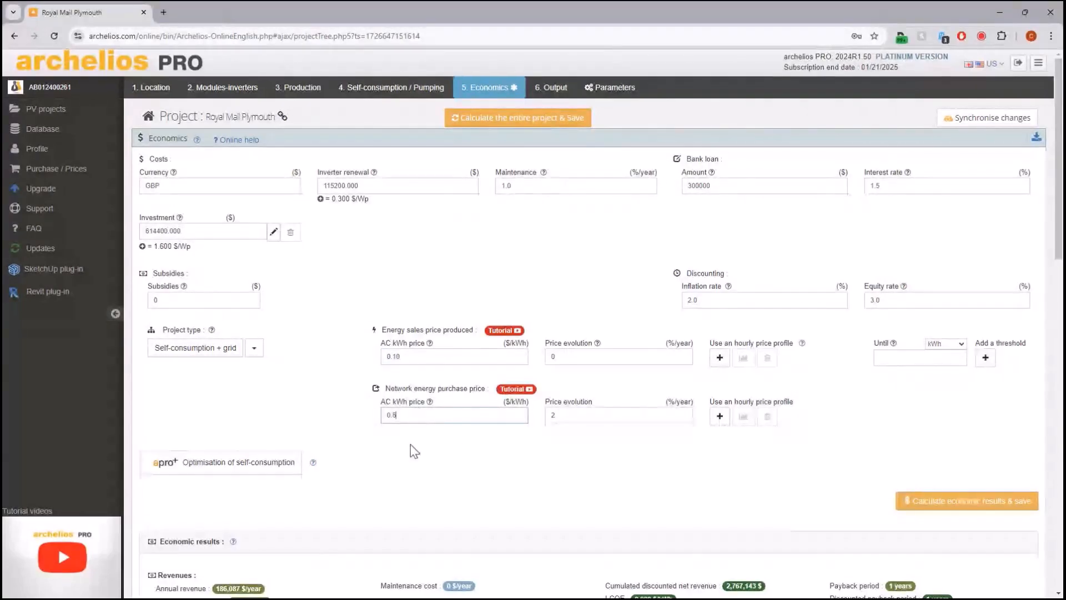
type("0.26")
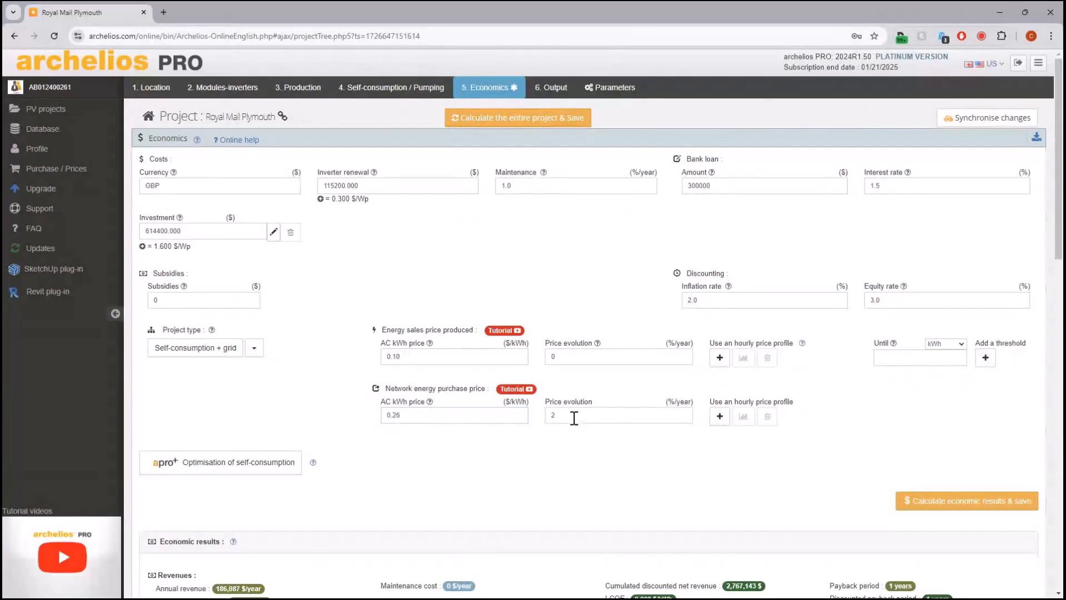
mouse_move(616, 468)
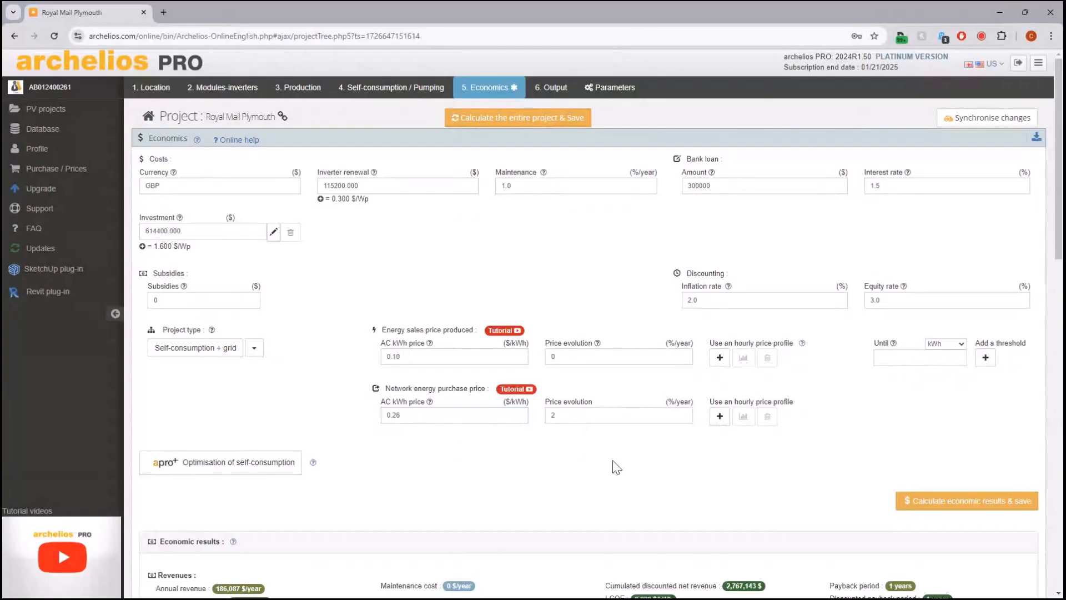
mouse_move(721, 246)
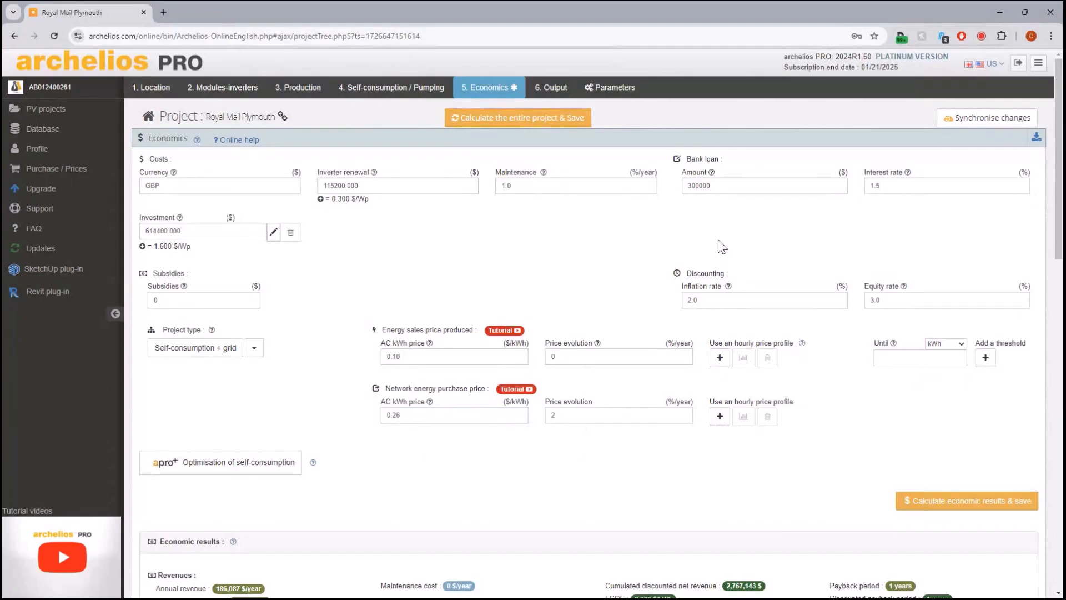
mouse_move(732, 256)
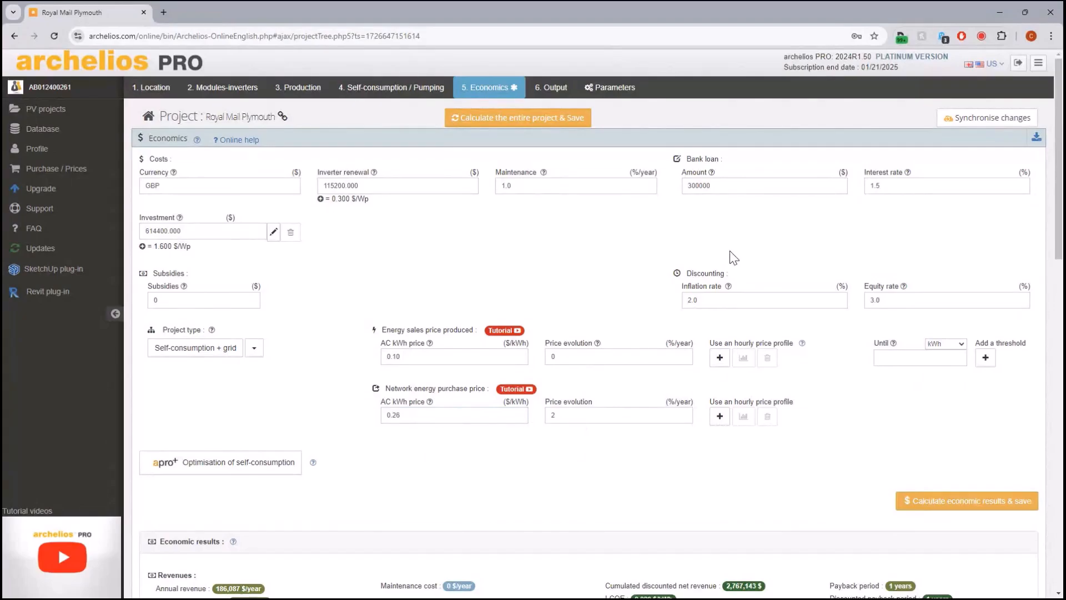
mouse_move(713, 298)
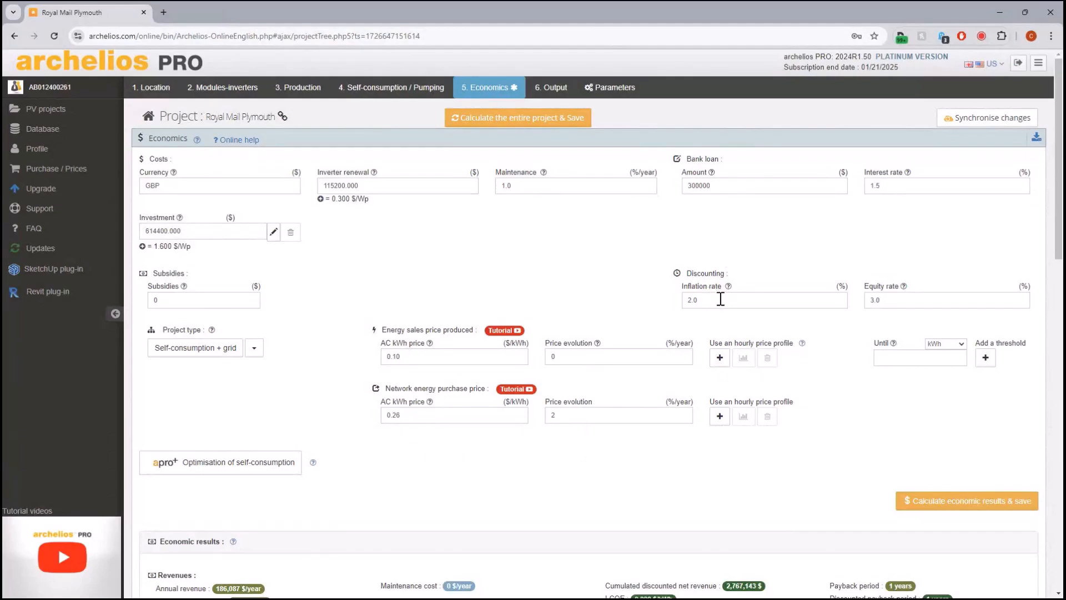
mouse_move(862, 261)
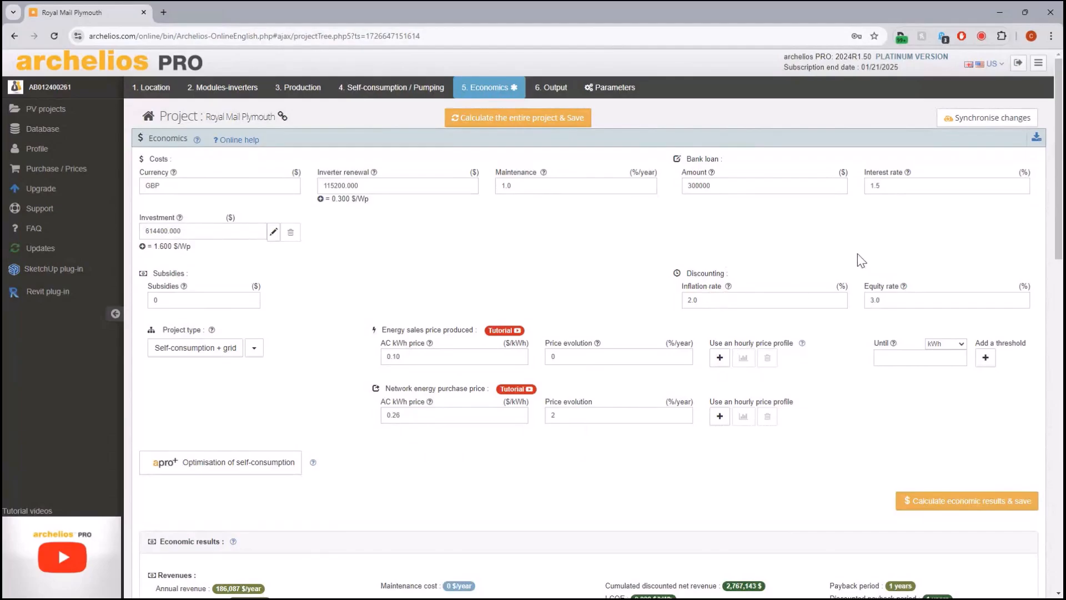
mouse_move(853, 352)
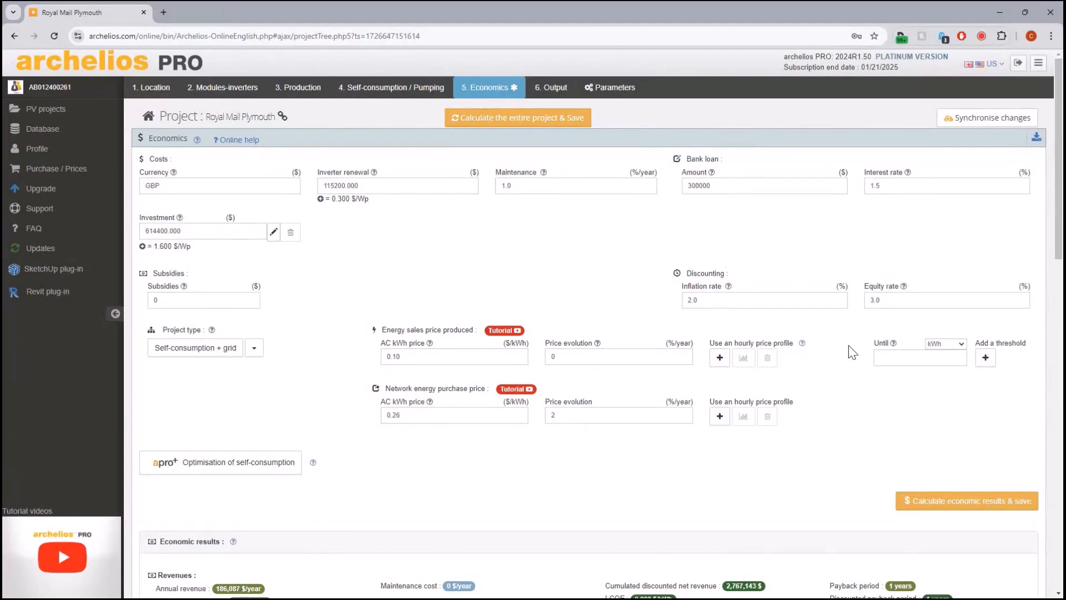
mouse_move(837, 416)
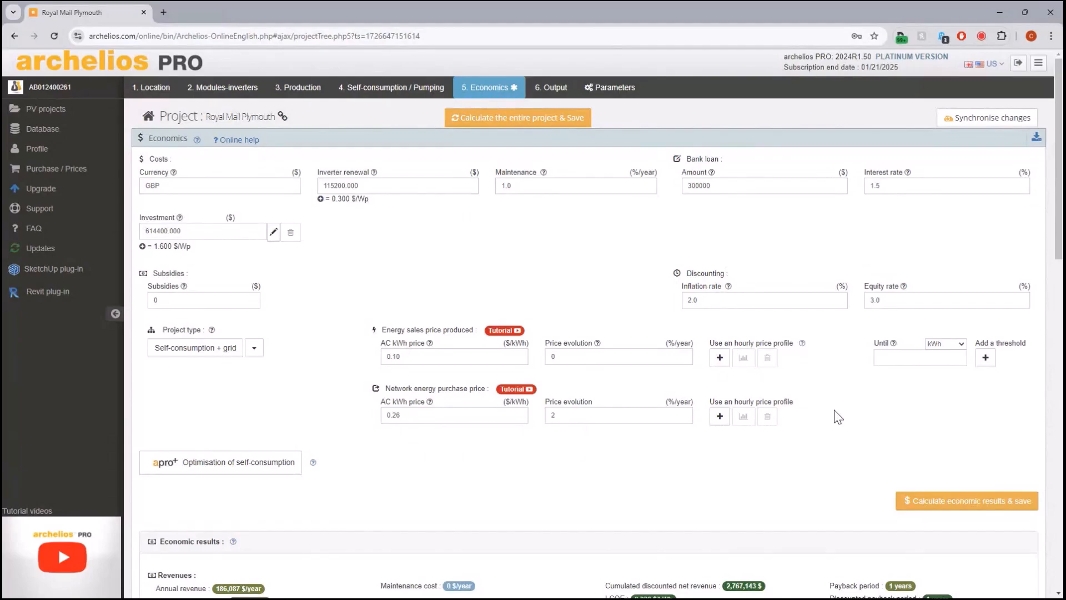
scroll("down", 3)
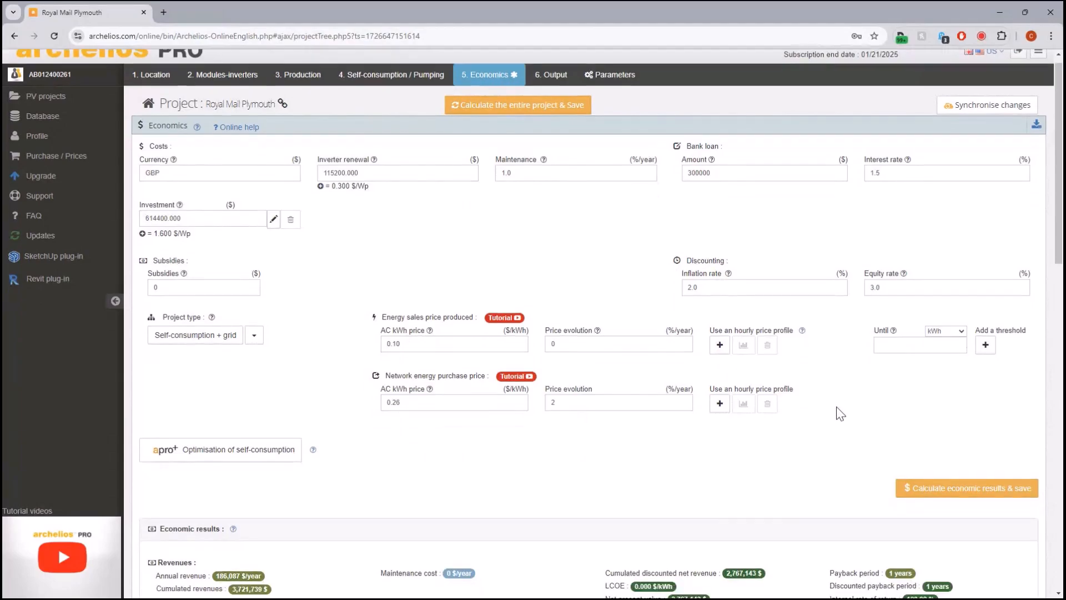
scroll("down", 3)
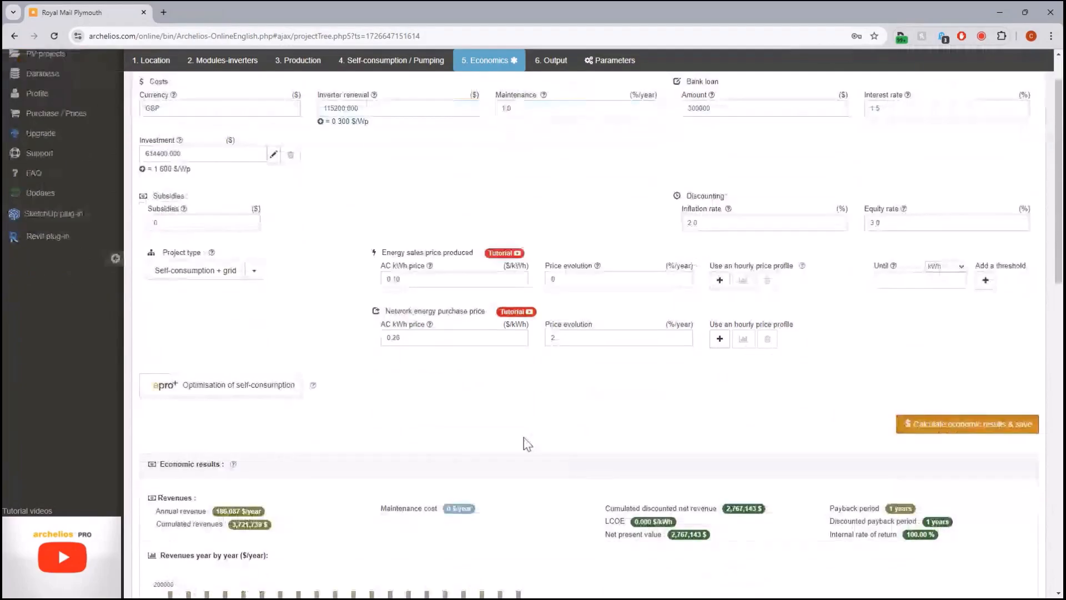
Step: Recalculate and save economics, reviewing the 13-year payback and 5.80% IRR in the charts
left_click(965, 423)
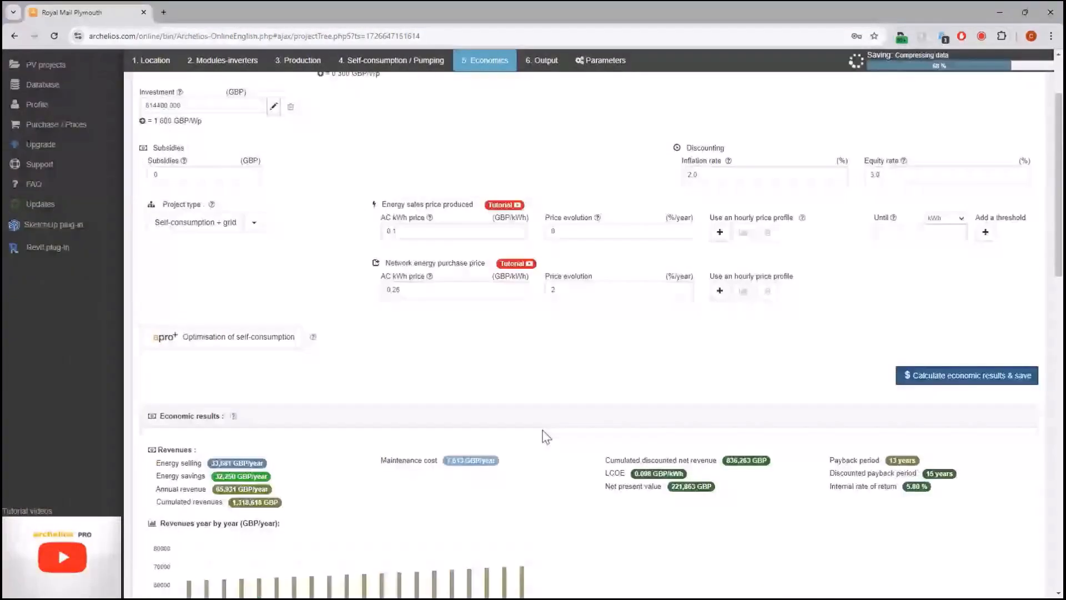
scroll("down", 3)
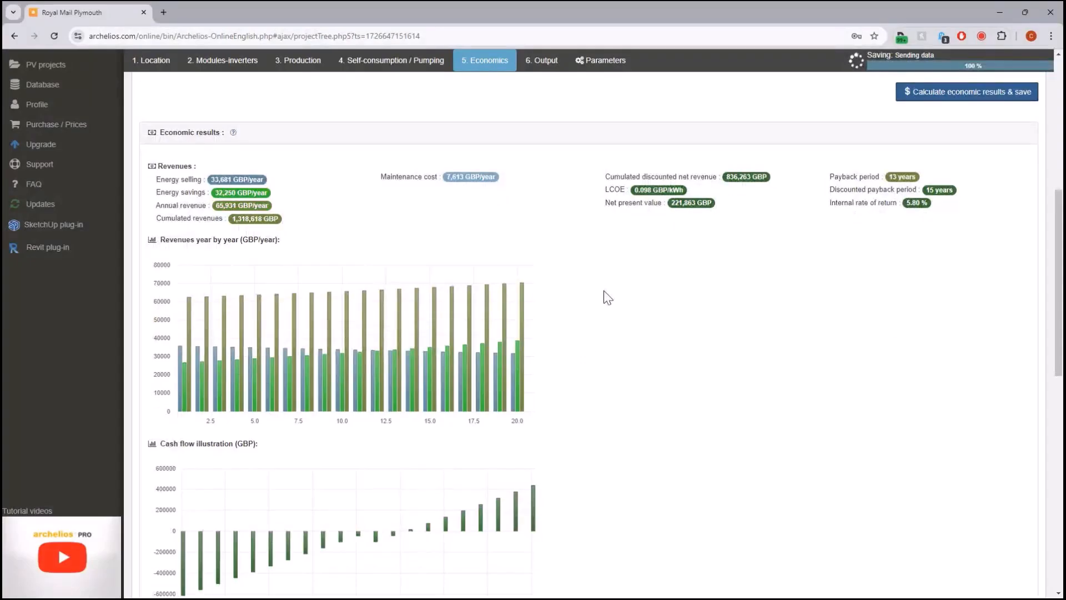
scroll("down", 3)
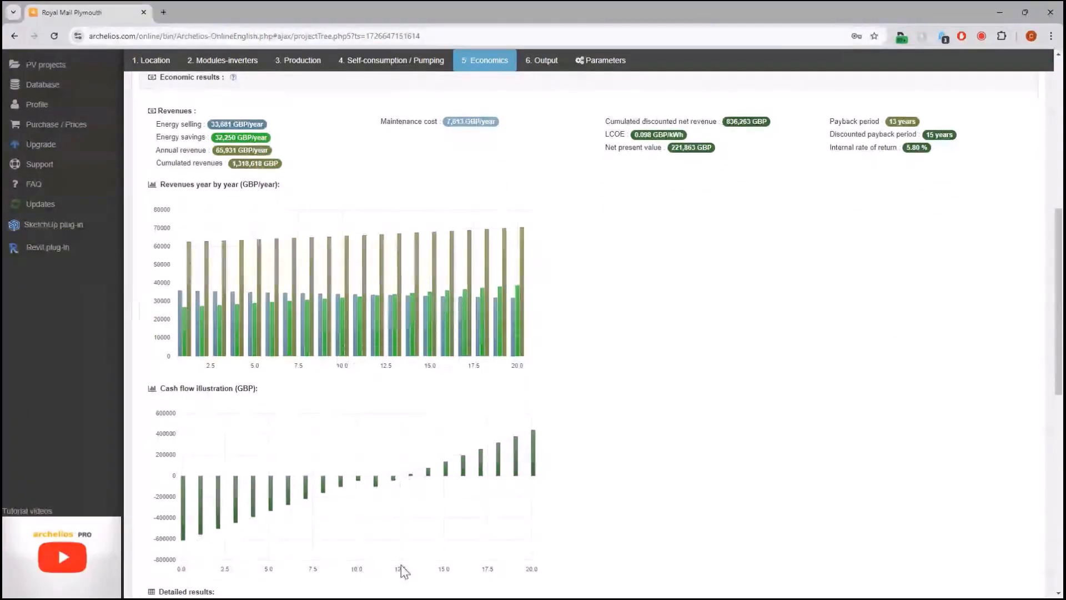
mouse_move(514, 475)
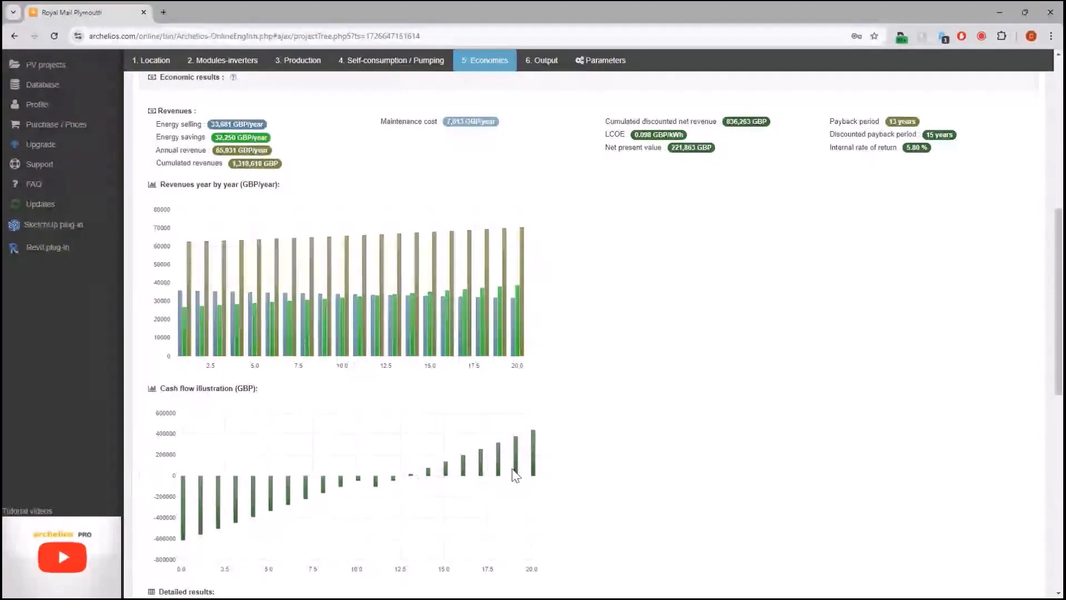
mouse_move(536, 449)
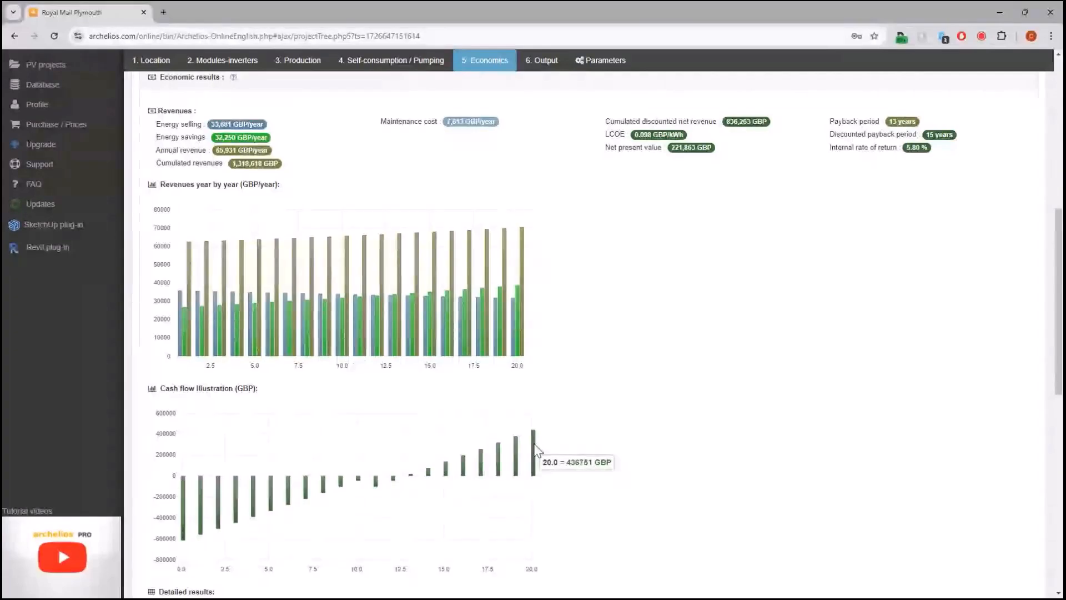
scroll("up", 3)
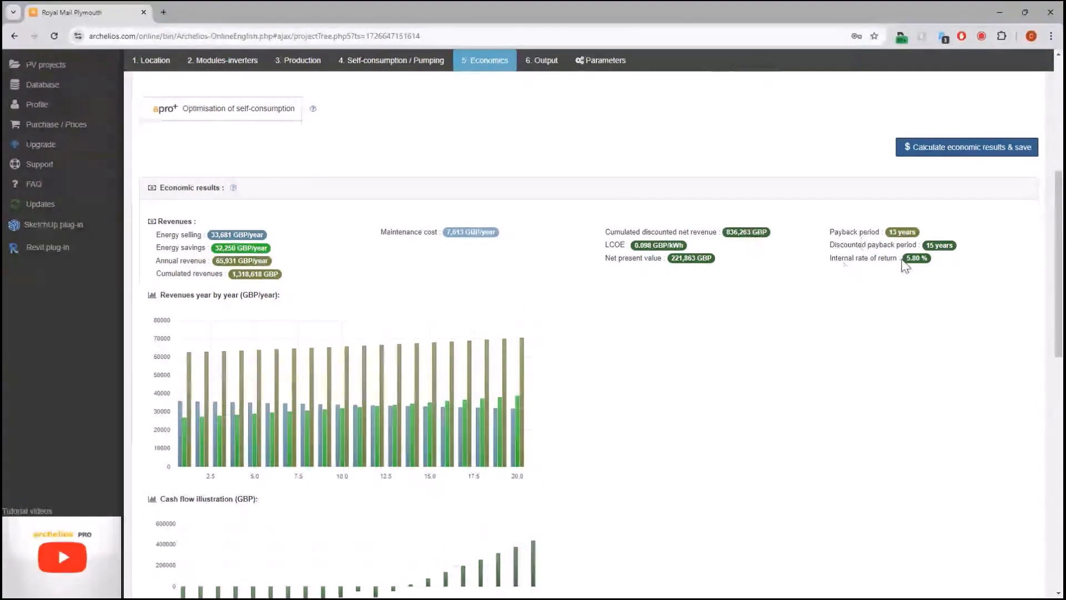
mouse_move(949, 250)
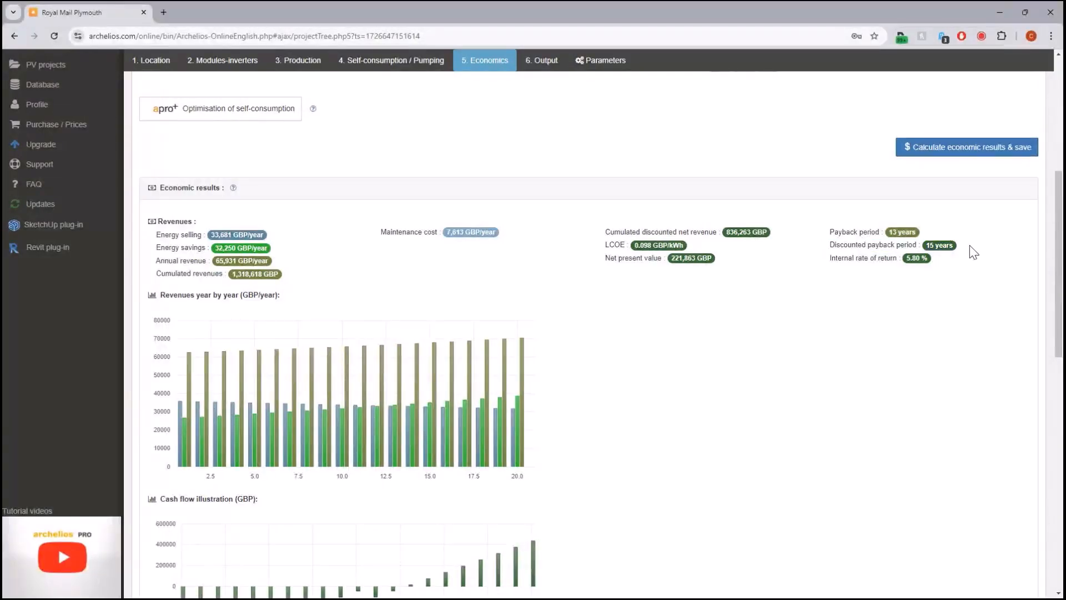
mouse_move(589, 348)
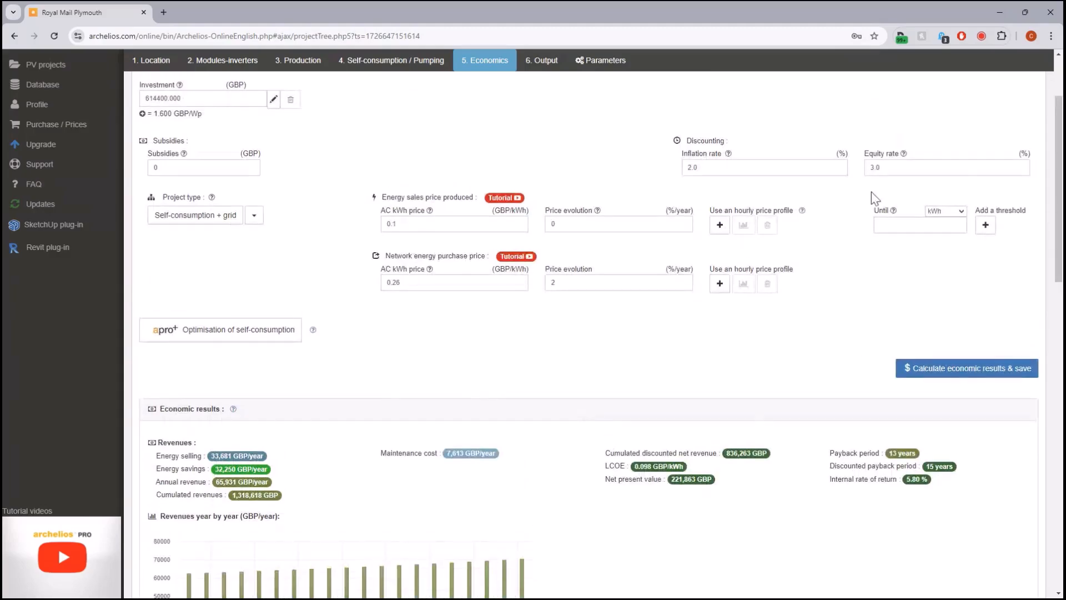
mouse_move(826, 176)
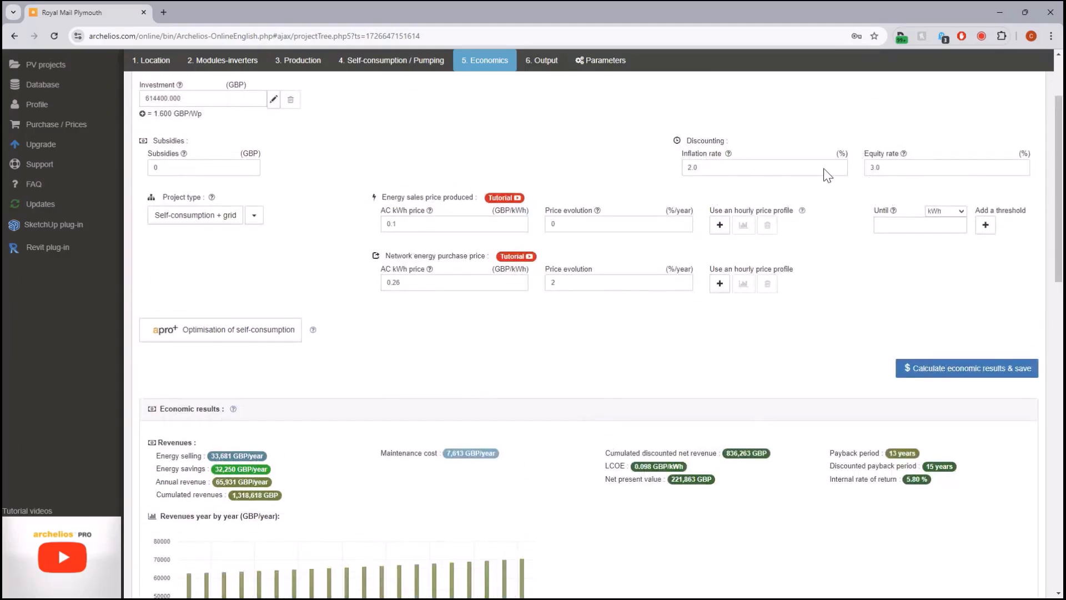
mouse_move(713, 246)
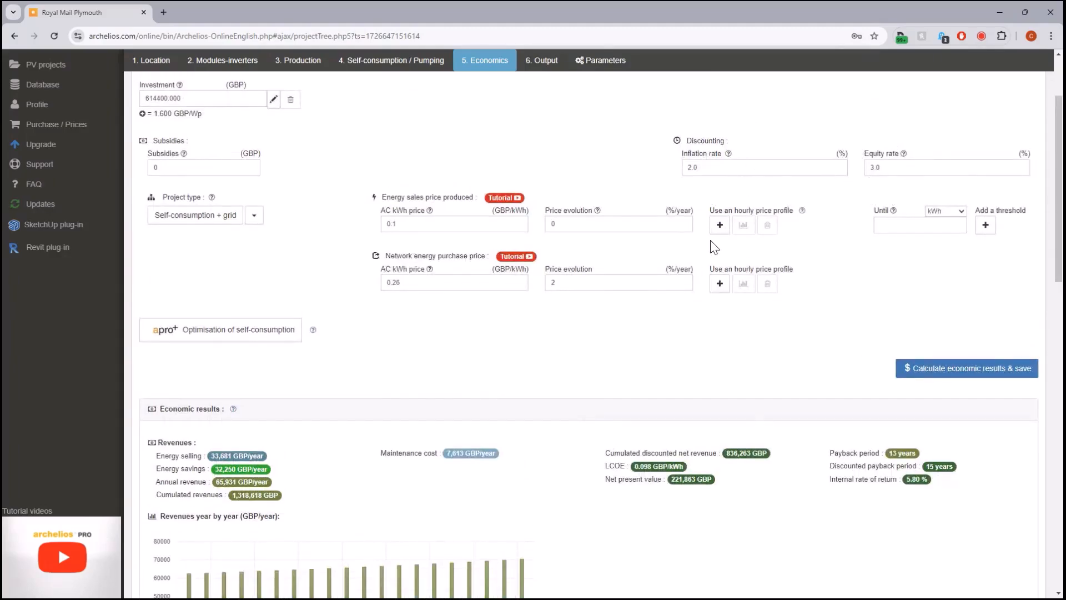
mouse_move(719, 226)
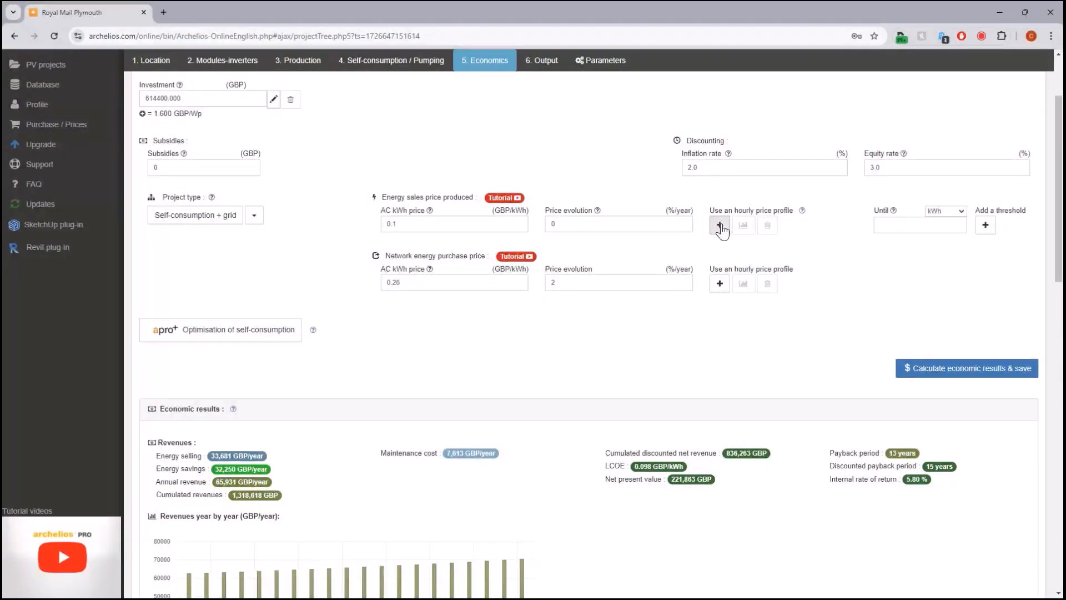
left_click(720, 225)
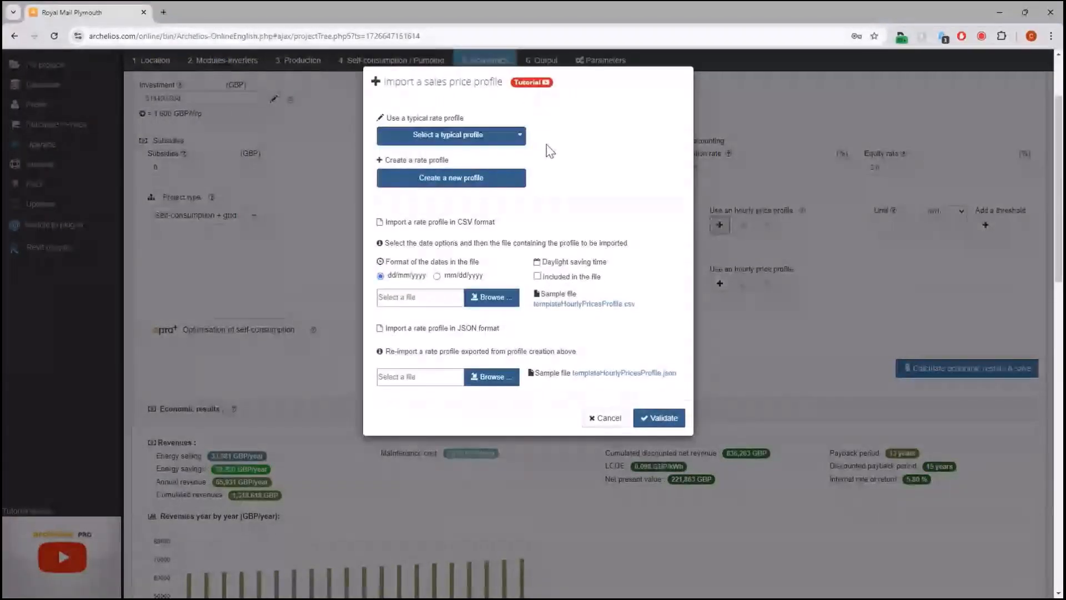
mouse_move(540, 211)
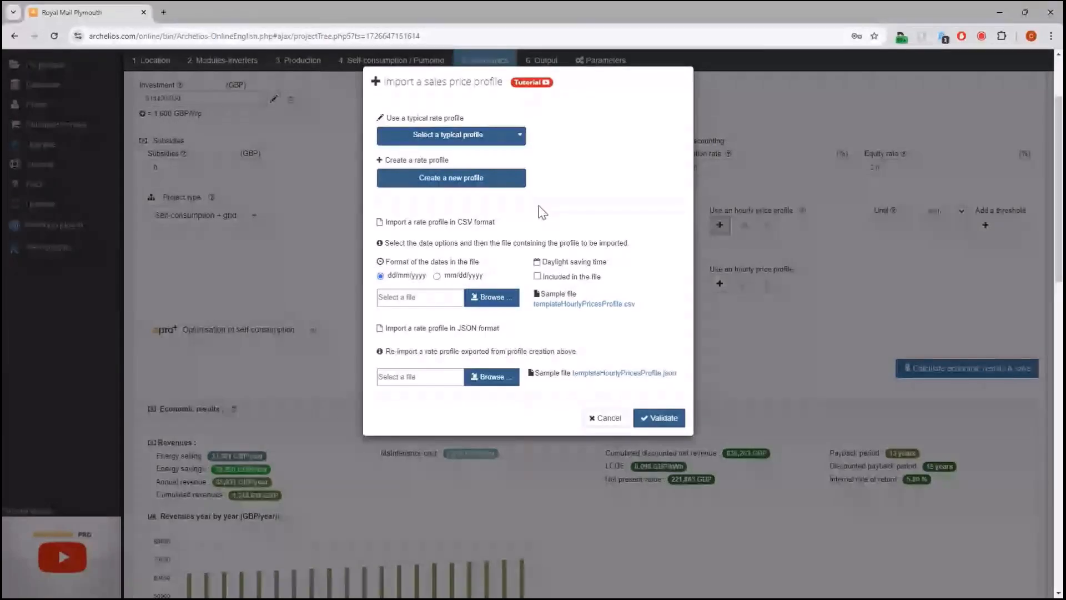
left_click(449, 135)
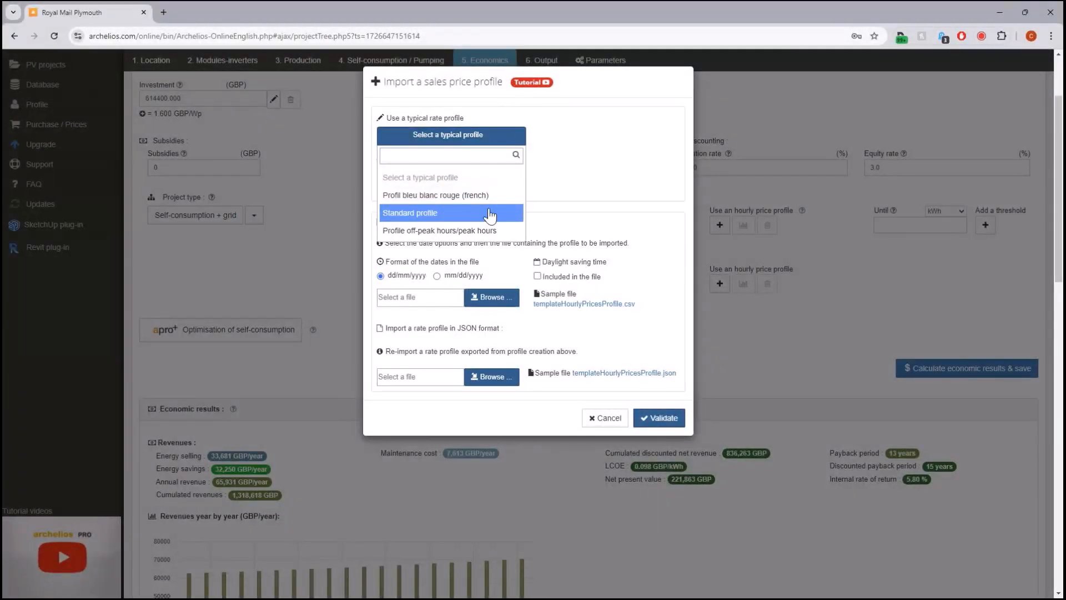
mouse_move(493, 219)
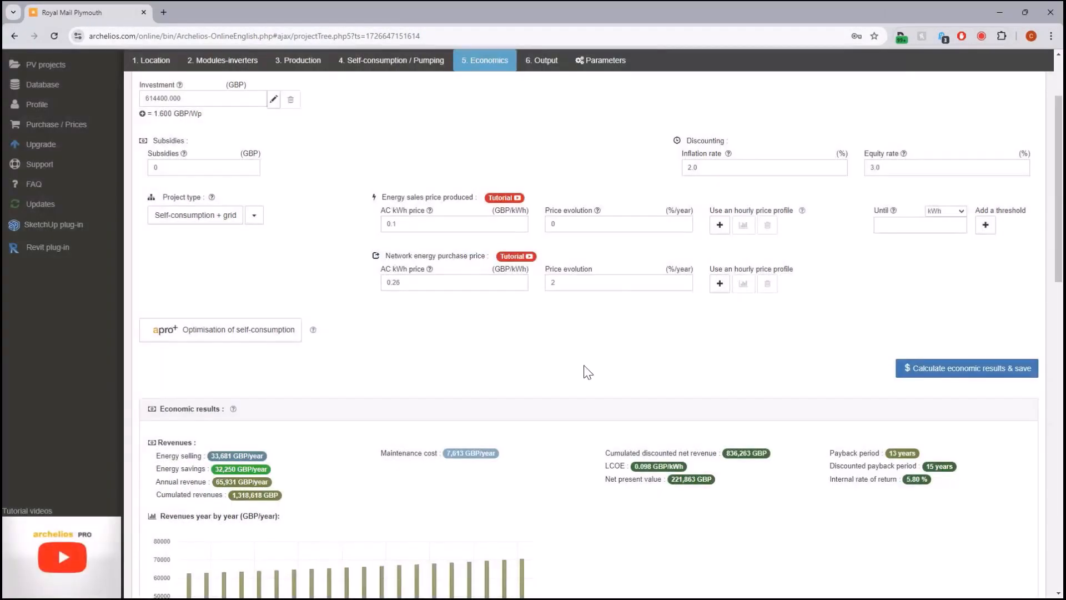
Step: Leave the detailed economic results for the Output step summary: 441,742 kWh/year, 81.2% performance ratio
scroll("down", 3)
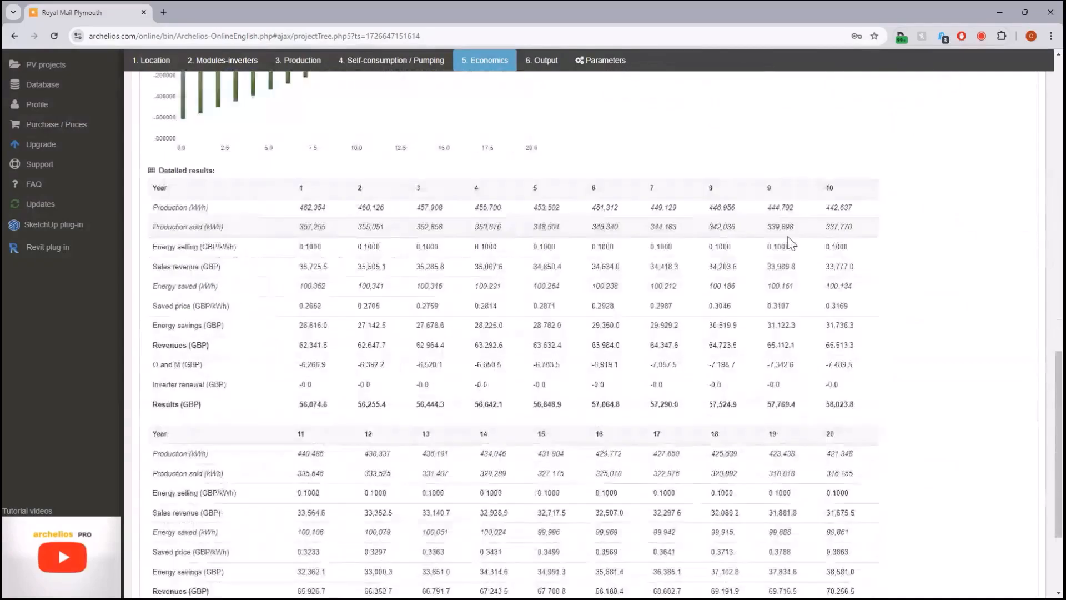
scroll("down", 3)
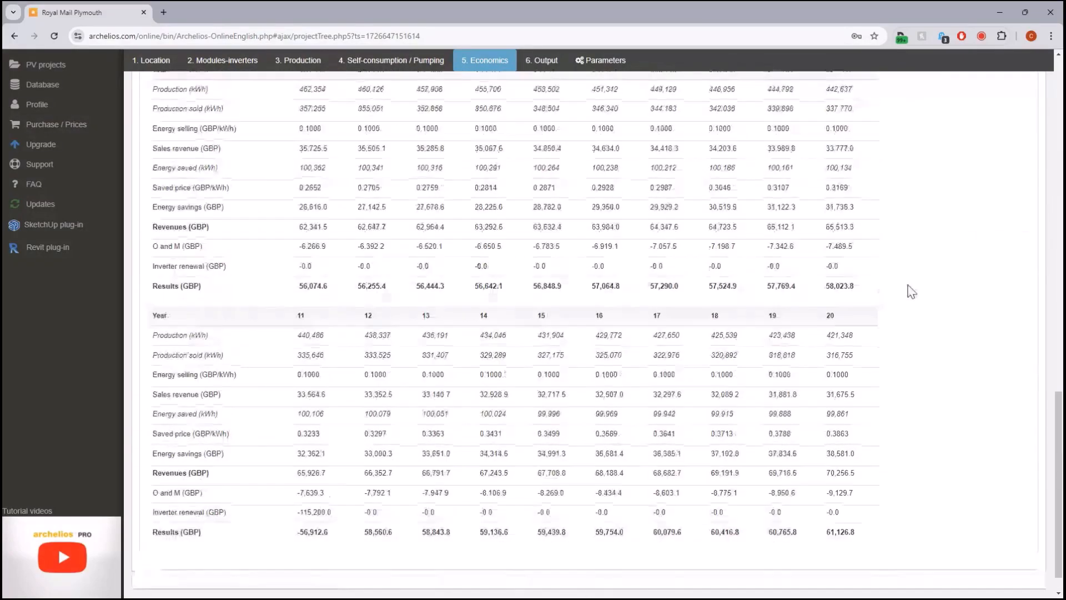
scroll("up", 3)
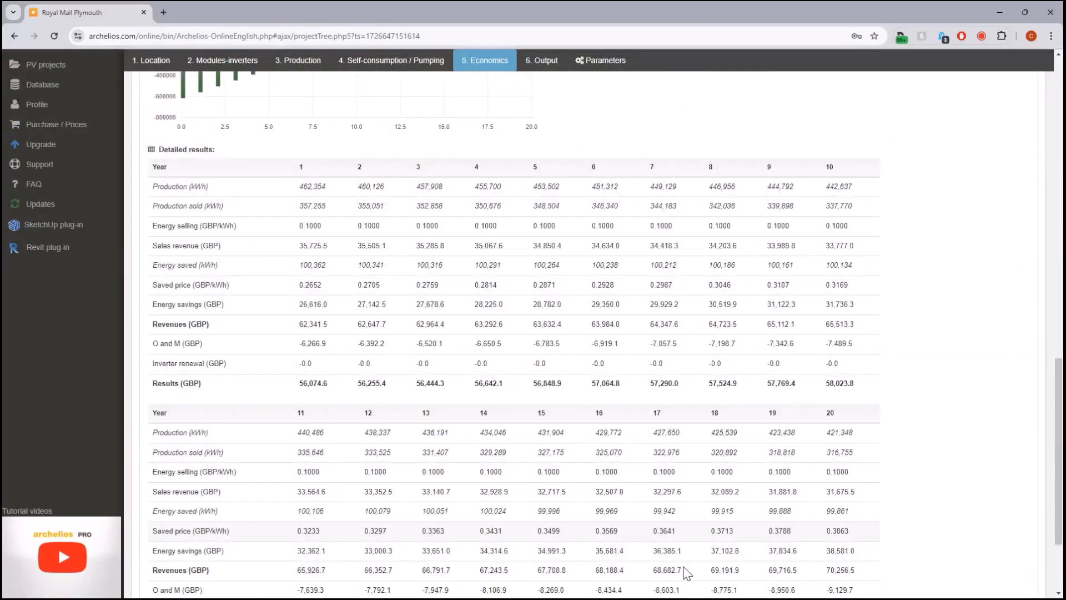
left_click(541, 87)
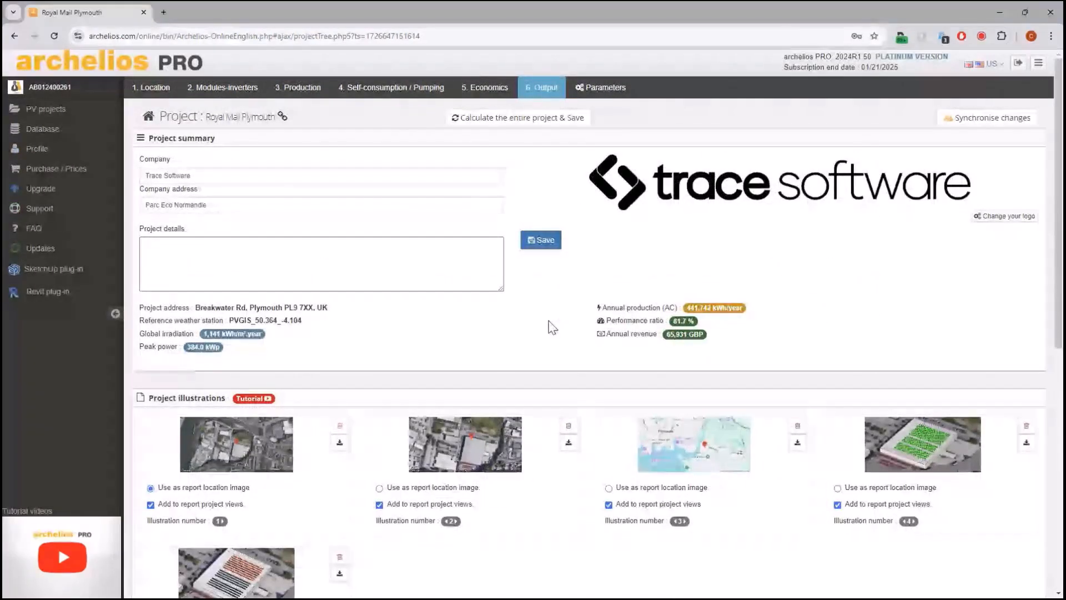
scroll("down", 3)
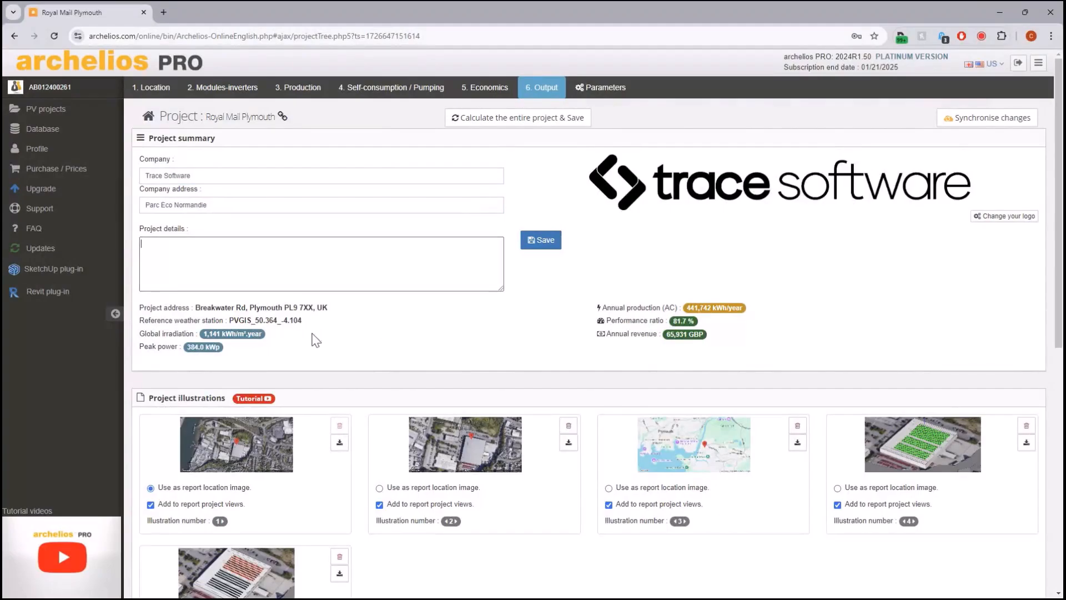
mouse_move(242, 344)
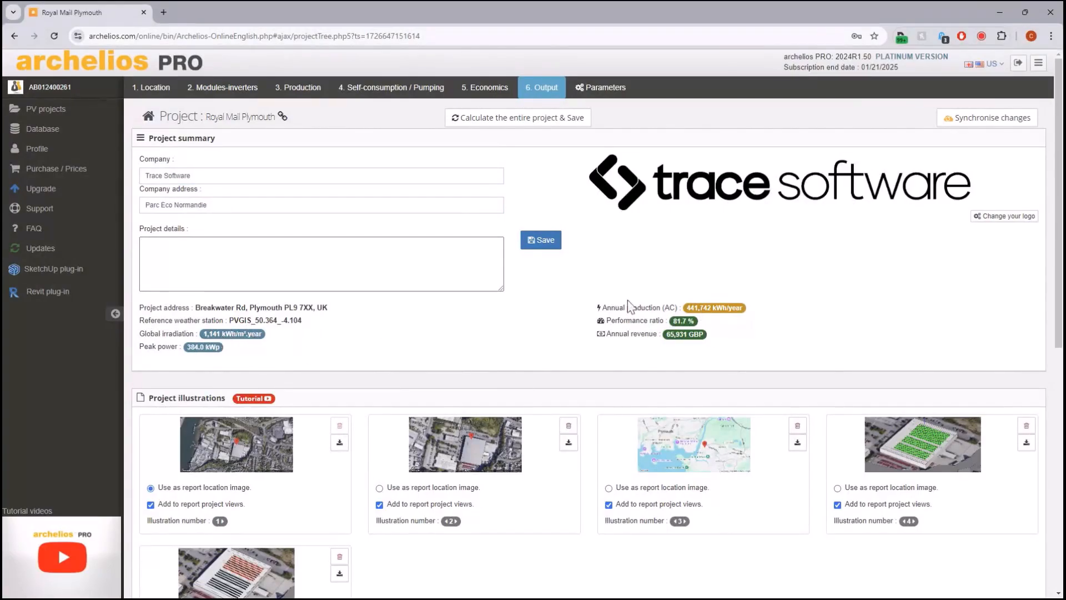
mouse_move(620, 280)
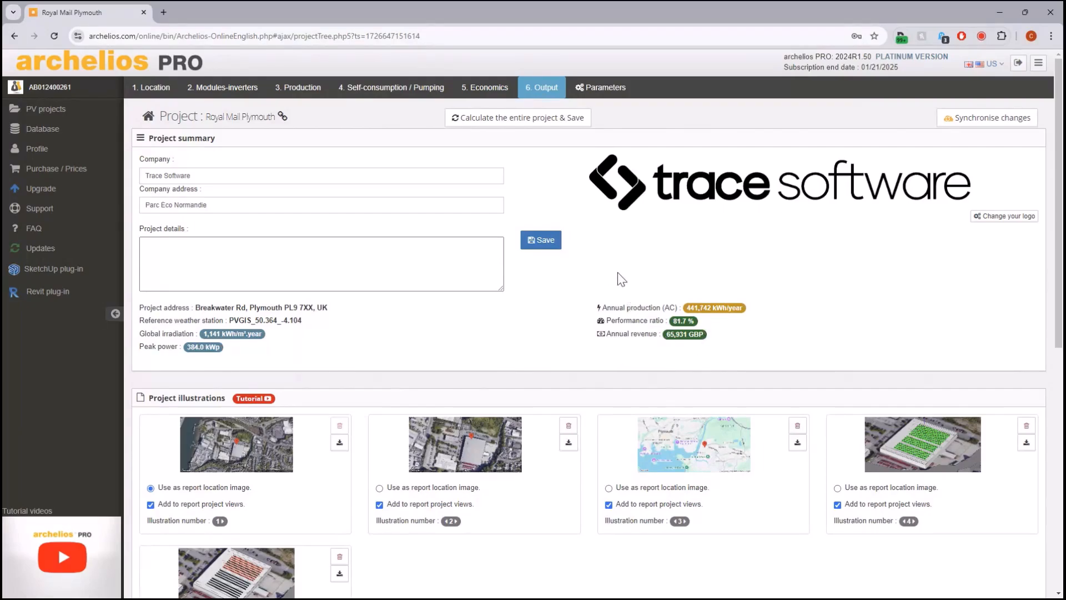
mouse_move(76, 177)
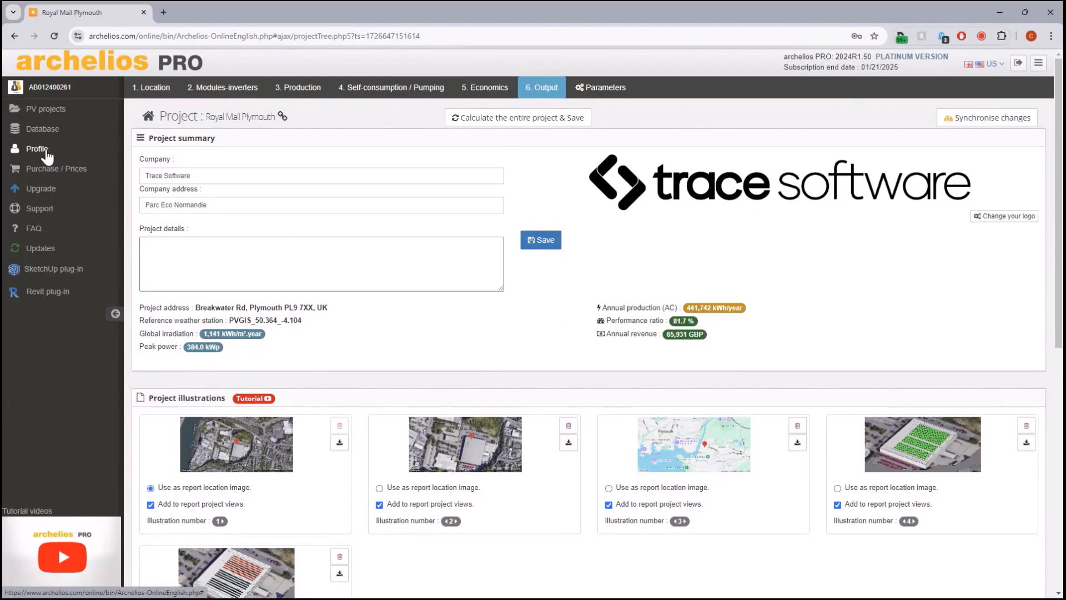
mouse_move(135, 159)
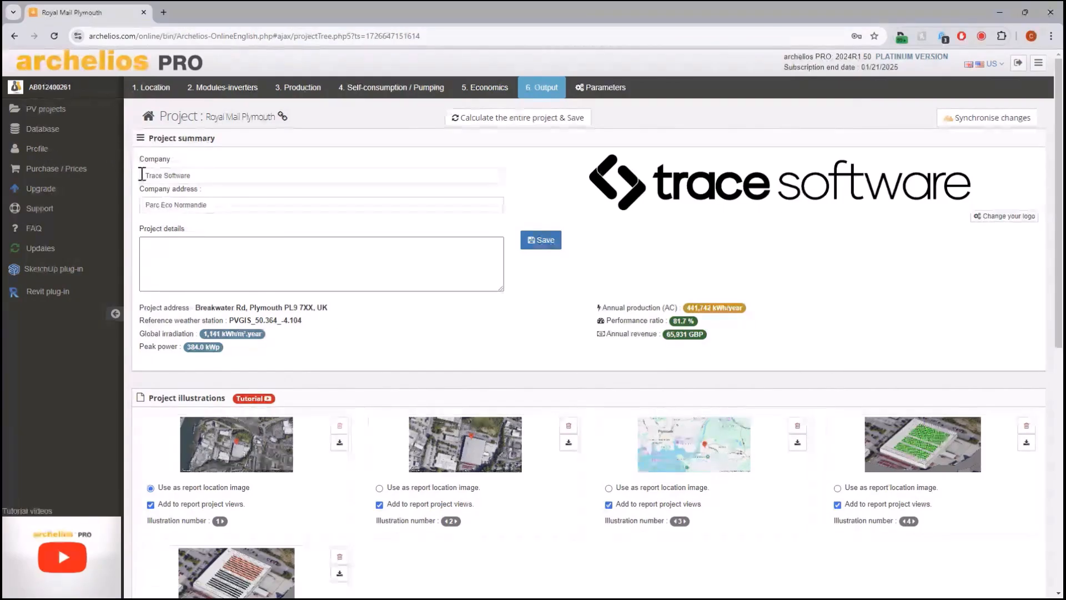
scroll("down", 3)
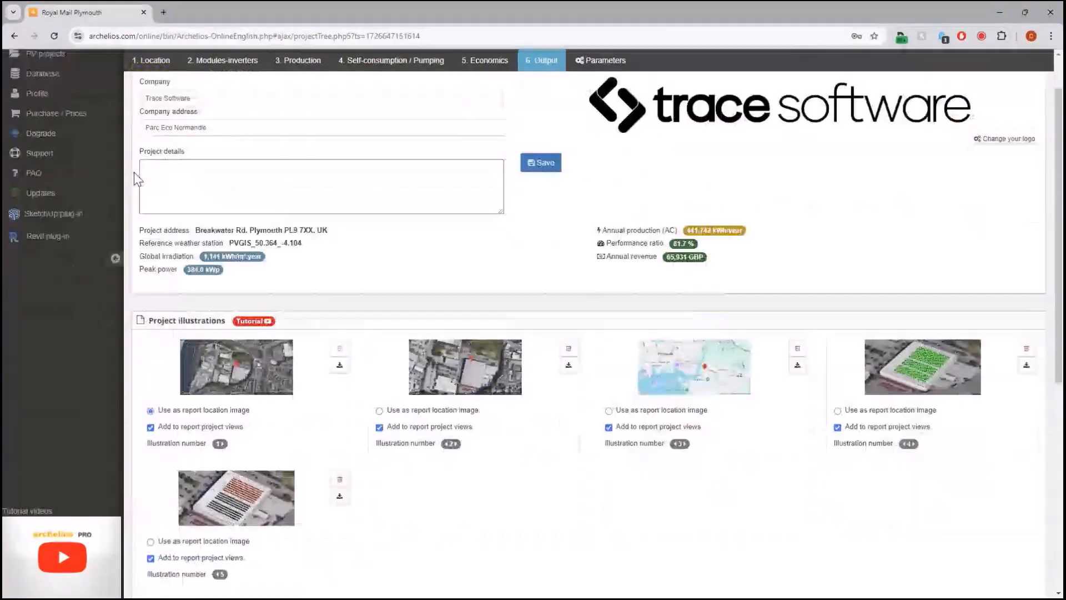
scroll("down", 3)
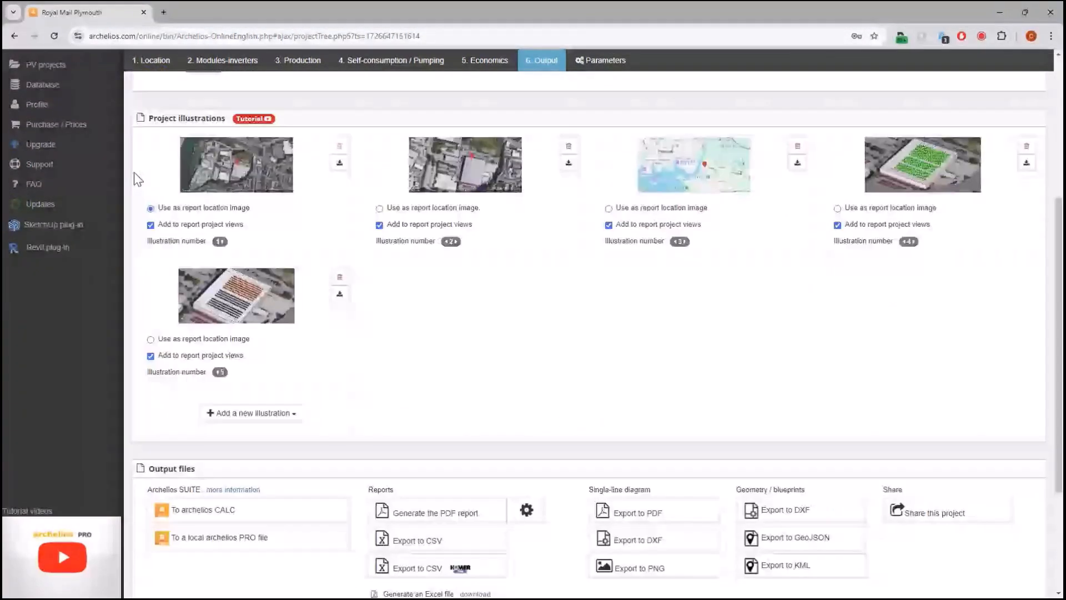
scroll("down", 3)
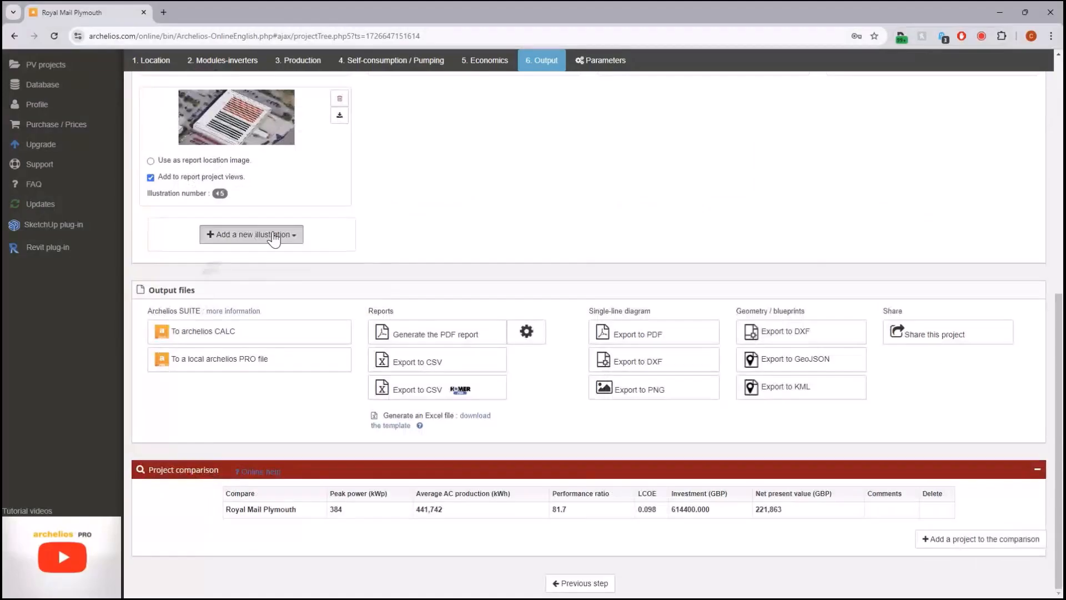
left_click(251, 234)
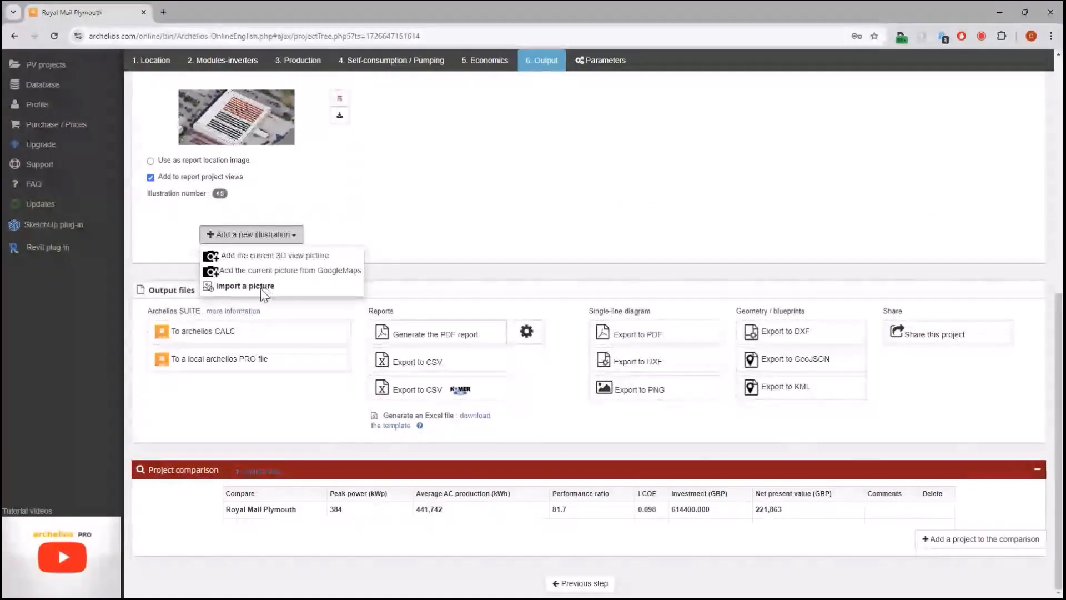
mouse_move(405, 274)
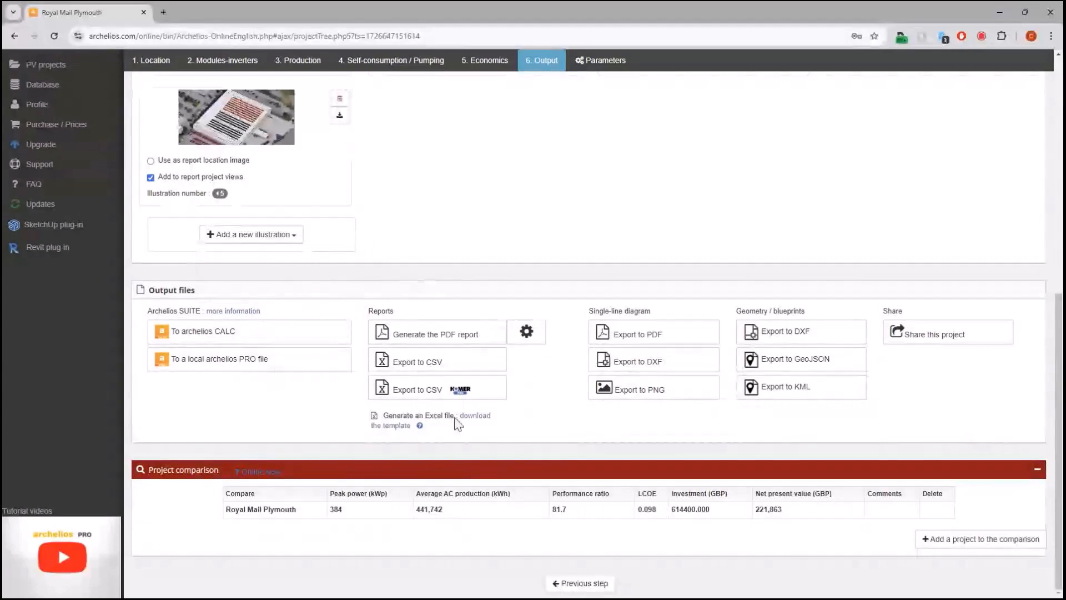
mouse_move(948, 334)
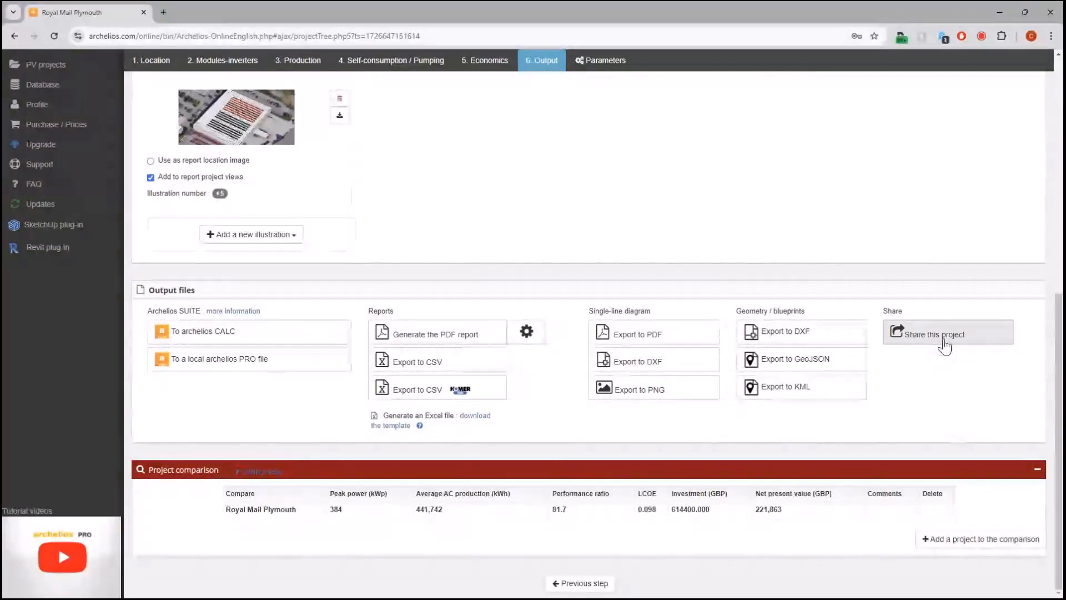
mouse_move(978, 352)
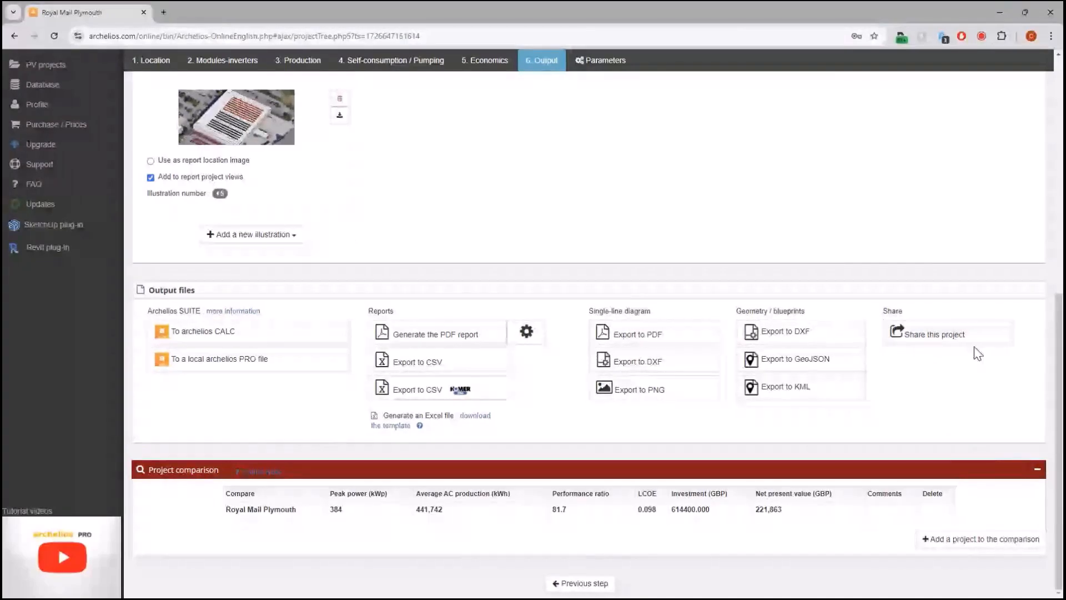
mouse_move(973, 353)
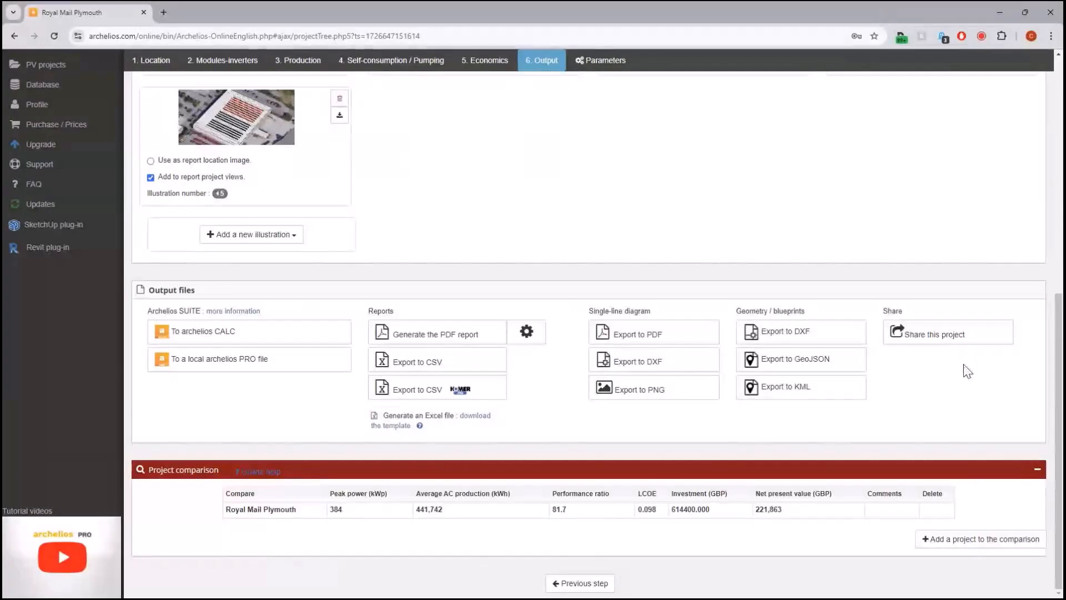
mouse_move(963, 371)
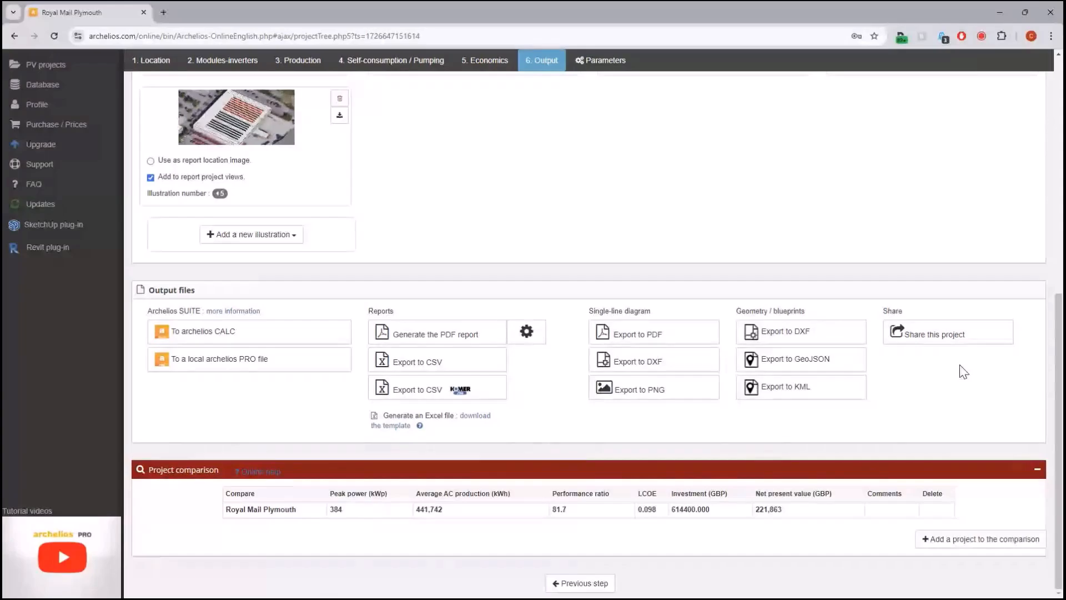
mouse_move(951, 390)
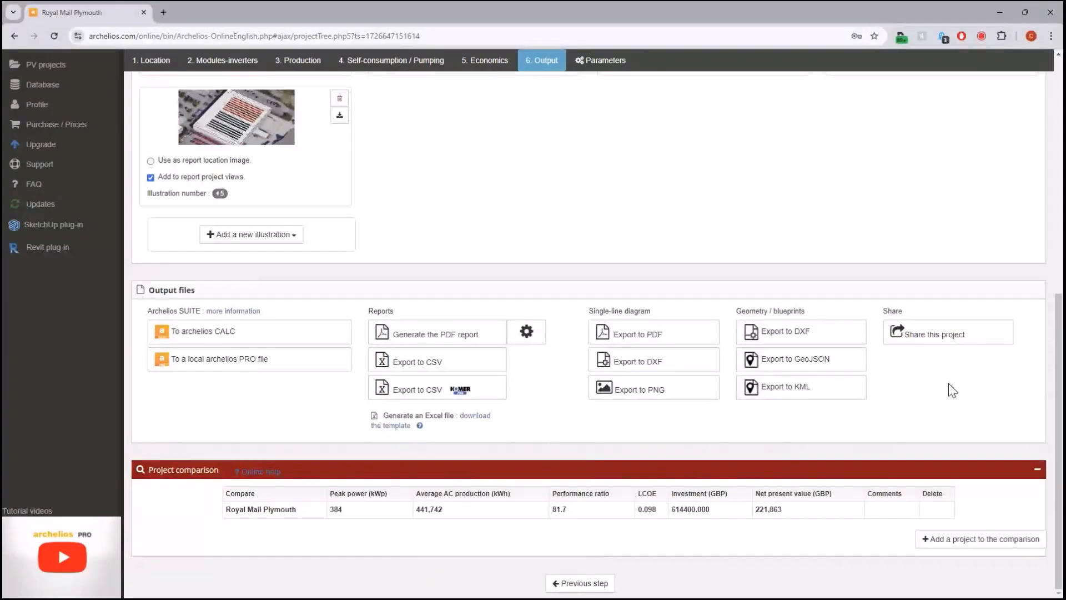
mouse_move(950, 373)
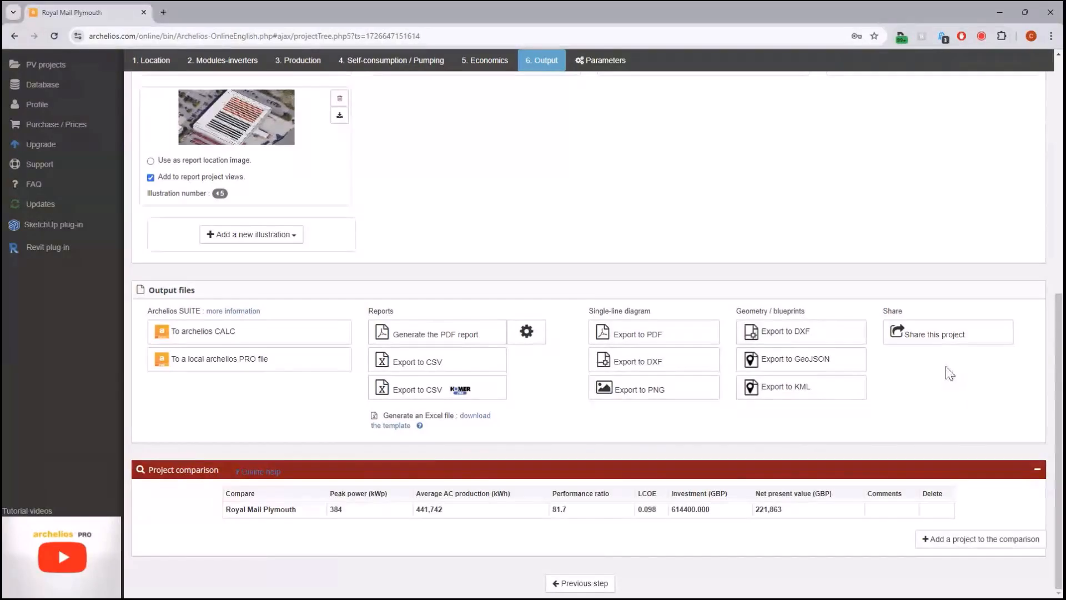
mouse_move(986, 315)
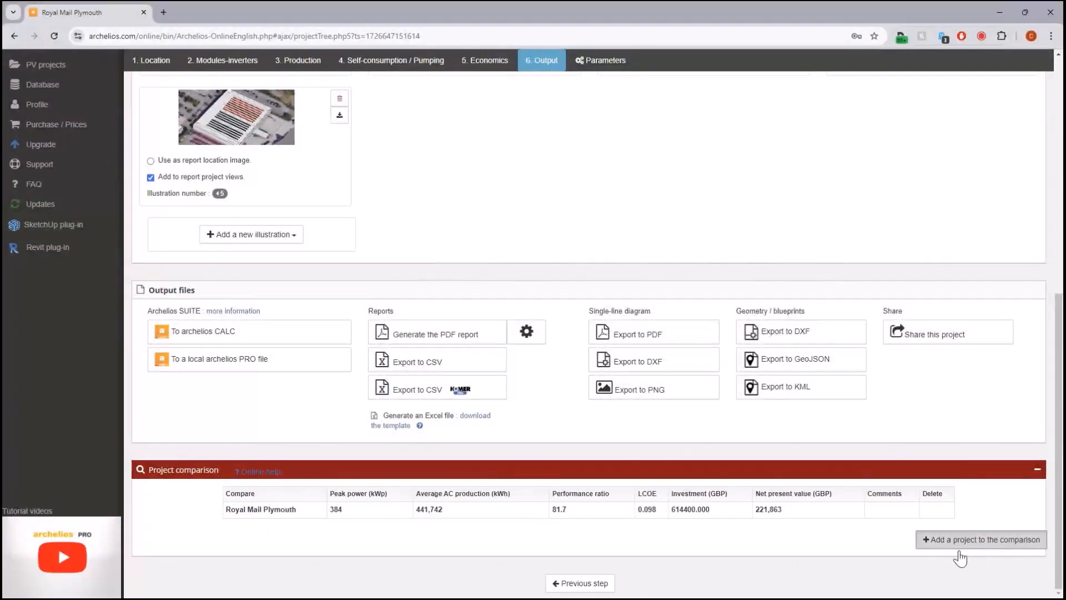
Step: Add 'Royal Mail Plymouth - Car Park Canopies' (360 kWp) to the project comparison table
left_click(980, 539)
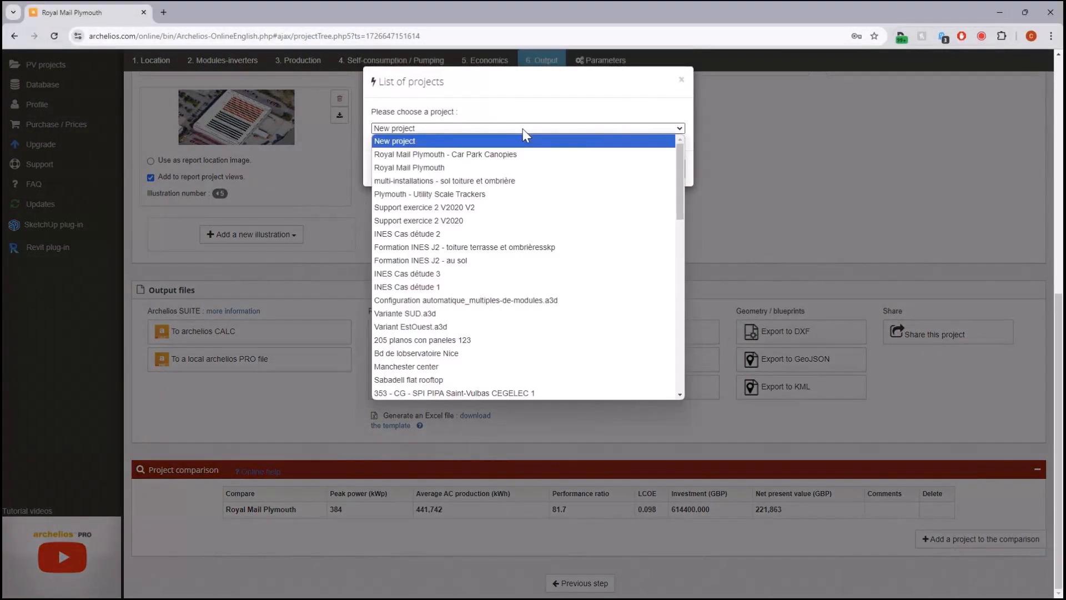
left_click(445, 154)
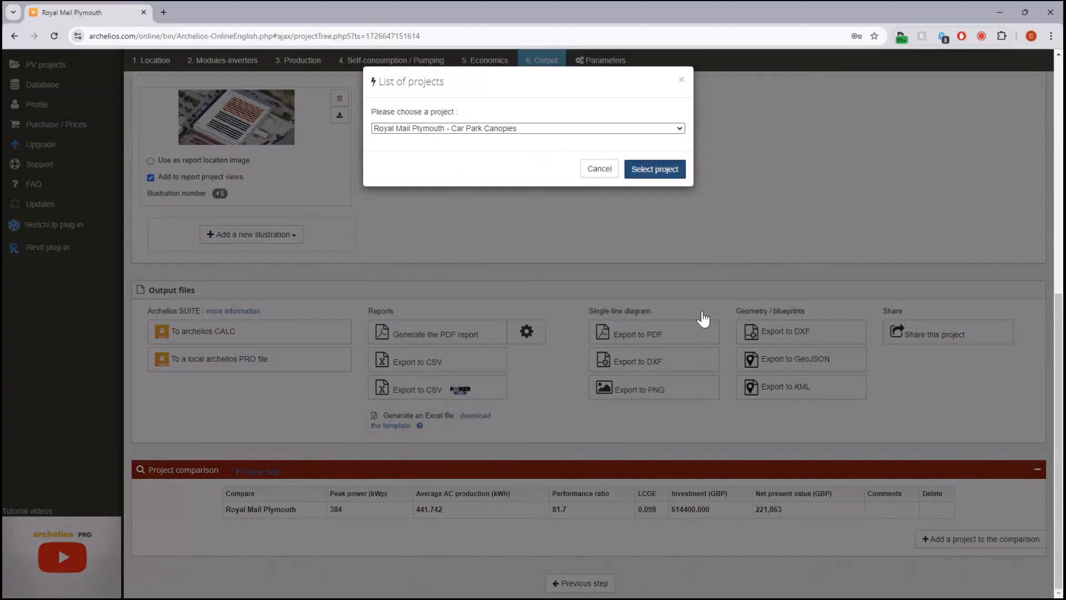
mouse_move(780, 292)
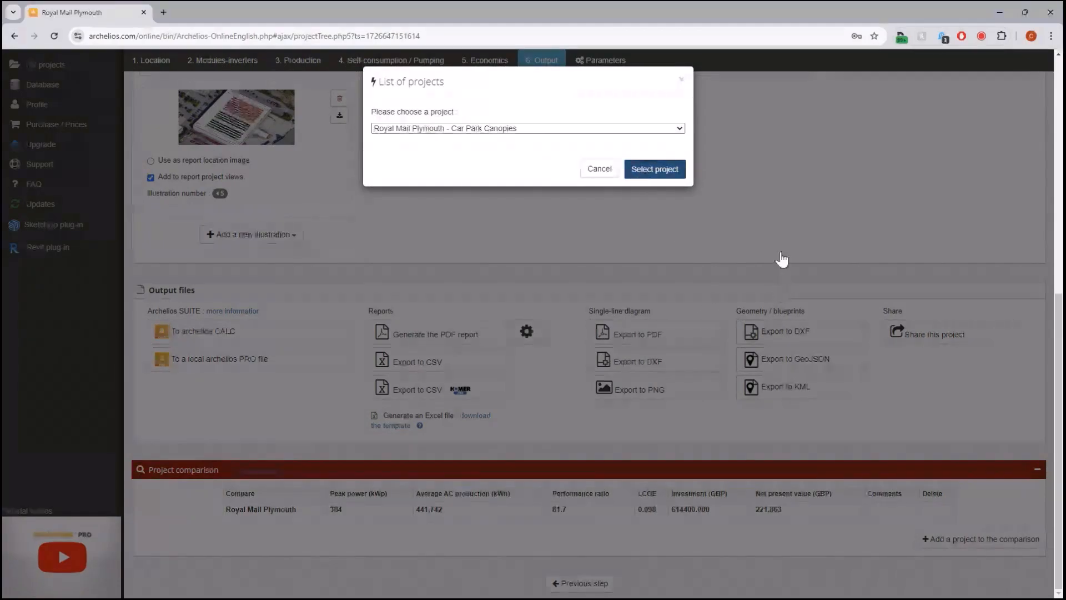
left_click(653, 168)
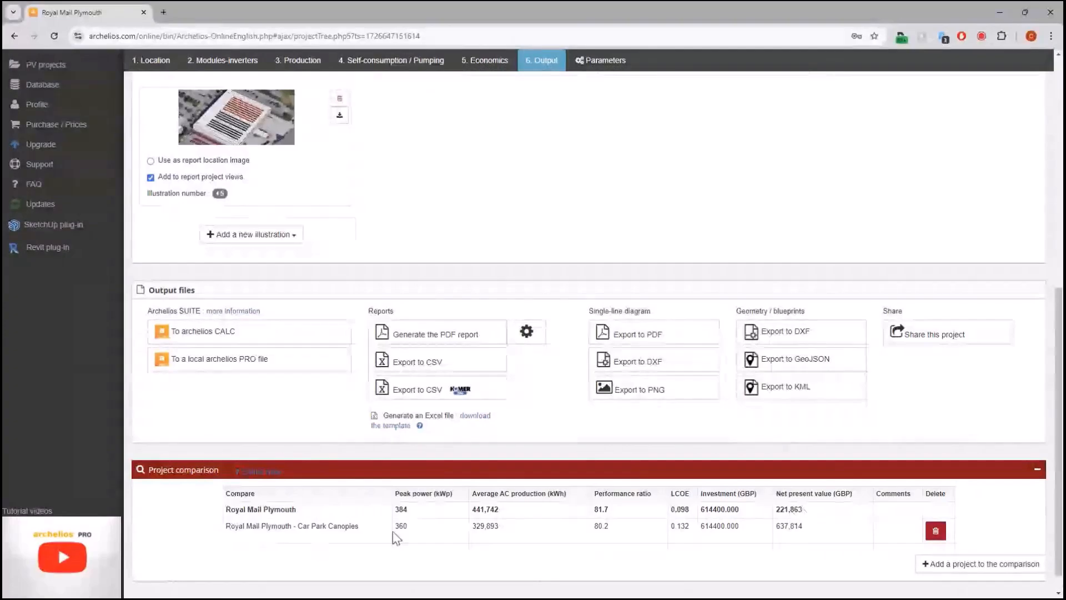
mouse_move(796, 534)
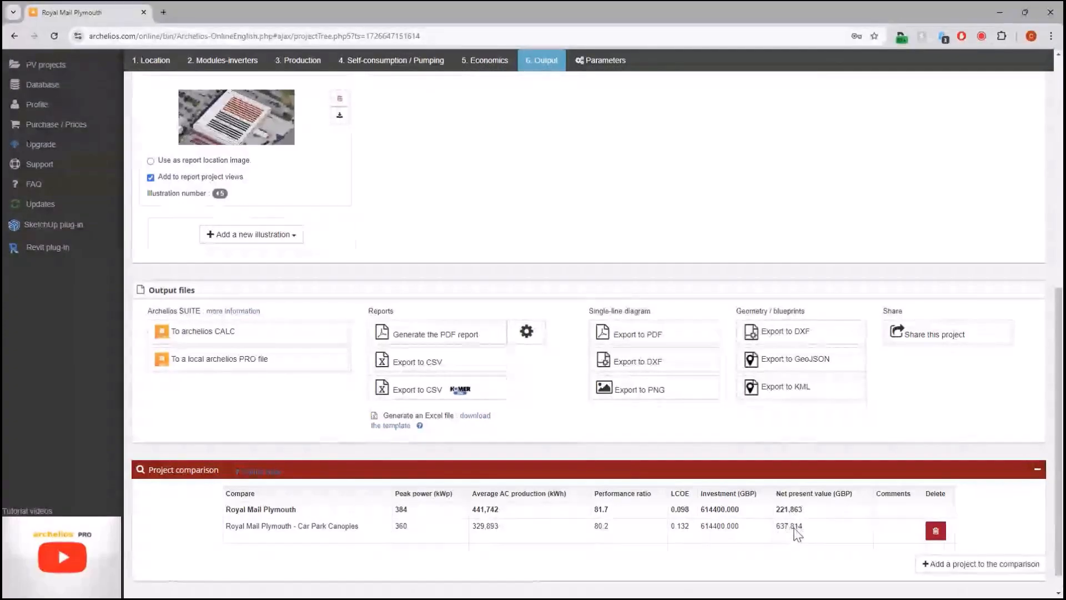
mouse_move(678, 540)
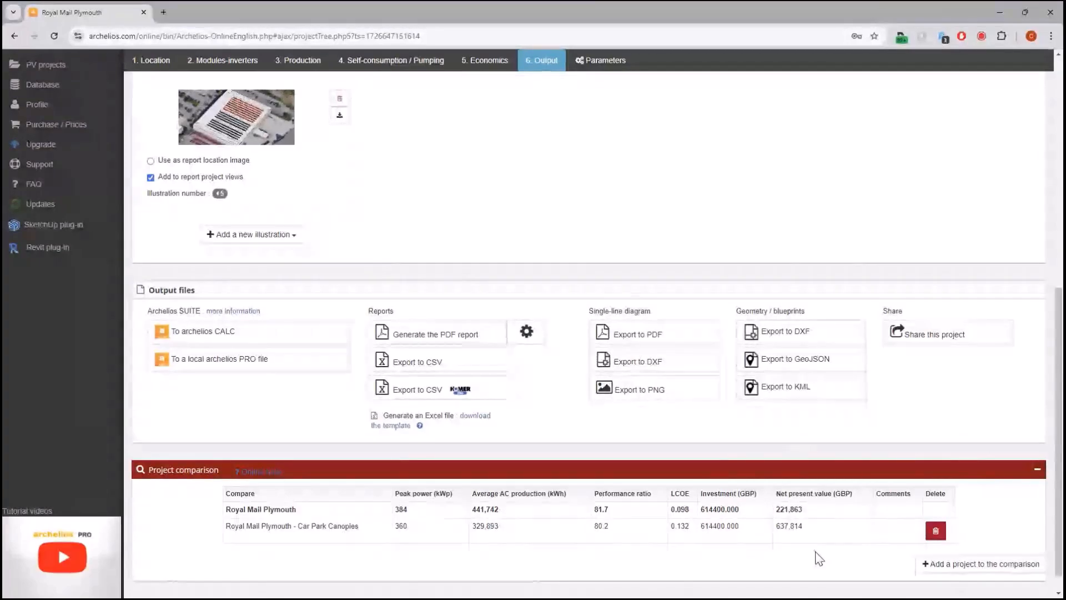
mouse_move(993, 498)
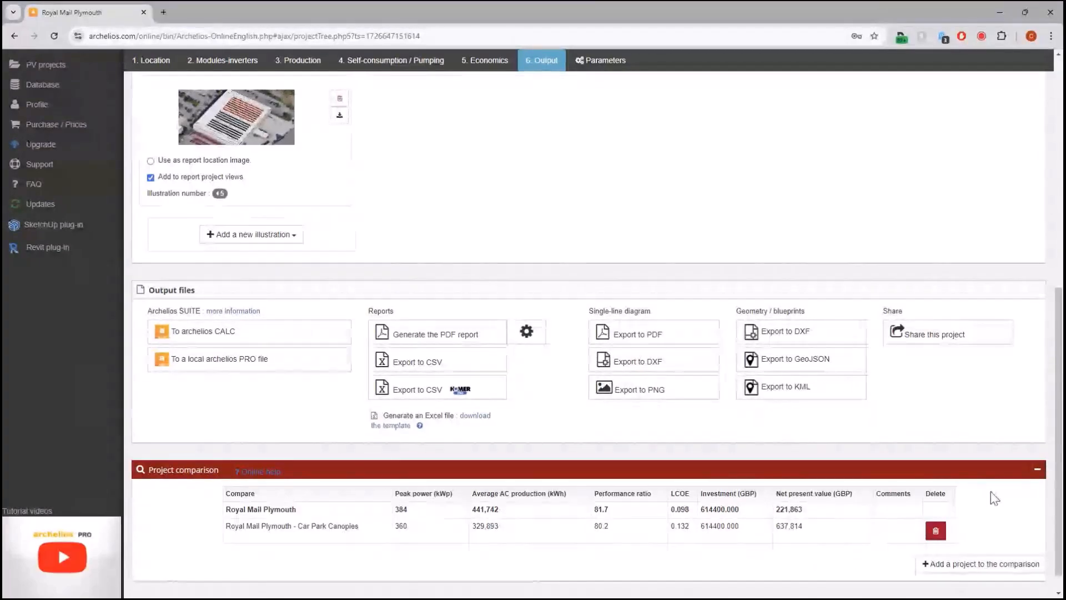
mouse_move(988, 537)
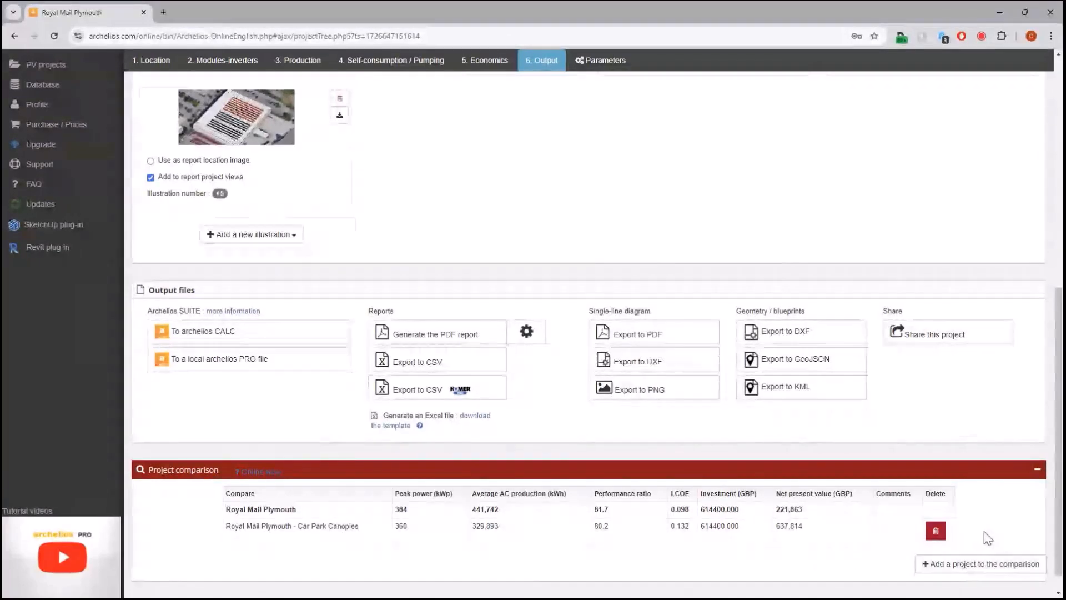
mouse_move(743, 444)
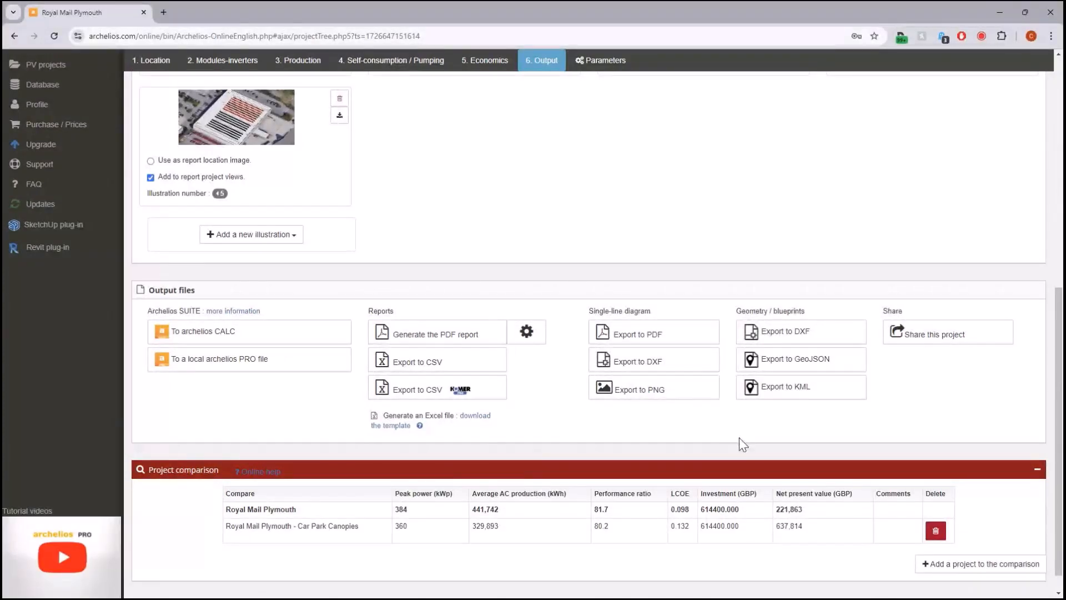
mouse_move(649, 93)
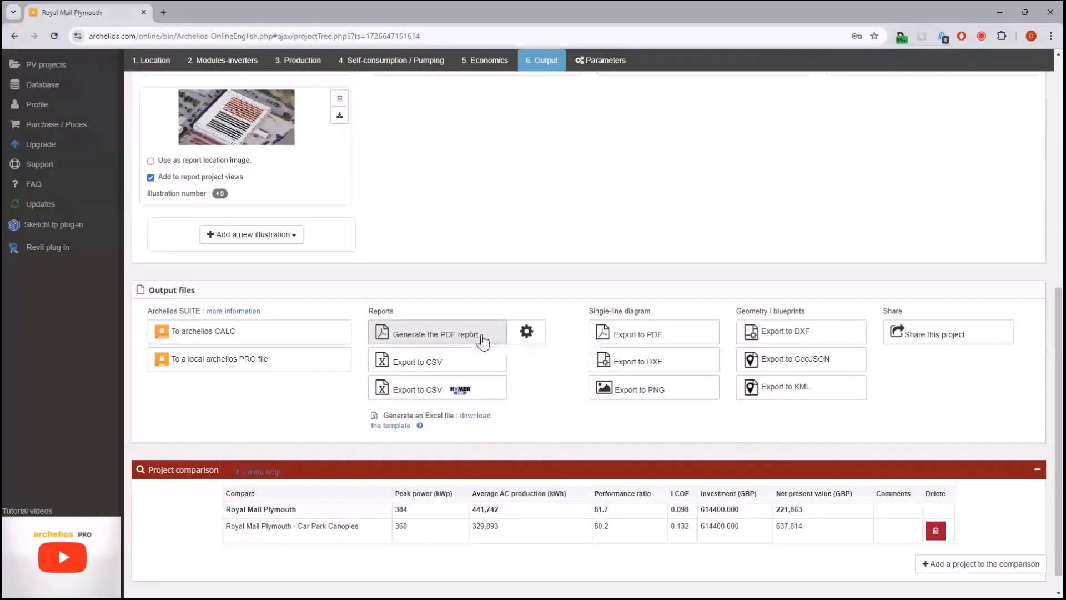
Step: Generate the 19-page PDF study report for the Royal Mail Plymouth project
left_click(434, 334)
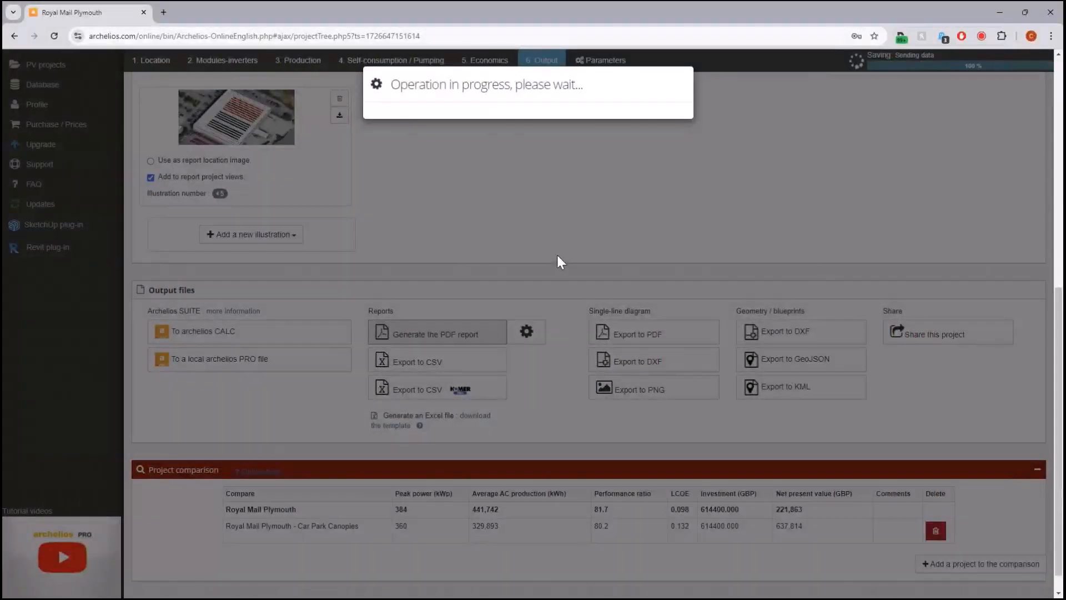
mouse_move(550, 287)
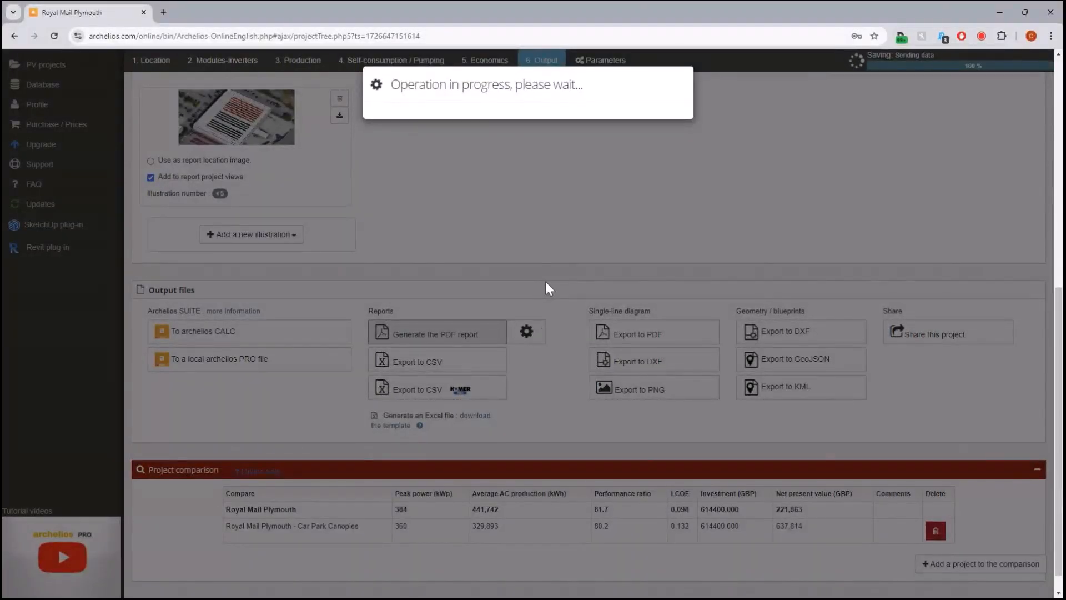
mouse_move(570, 314)
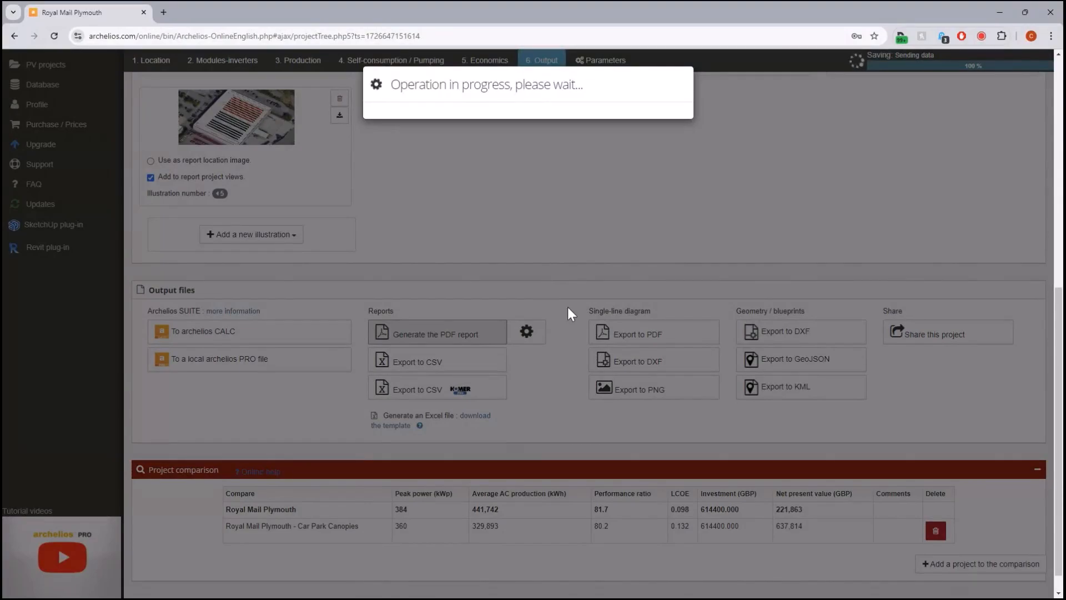
left_click(437, 333)
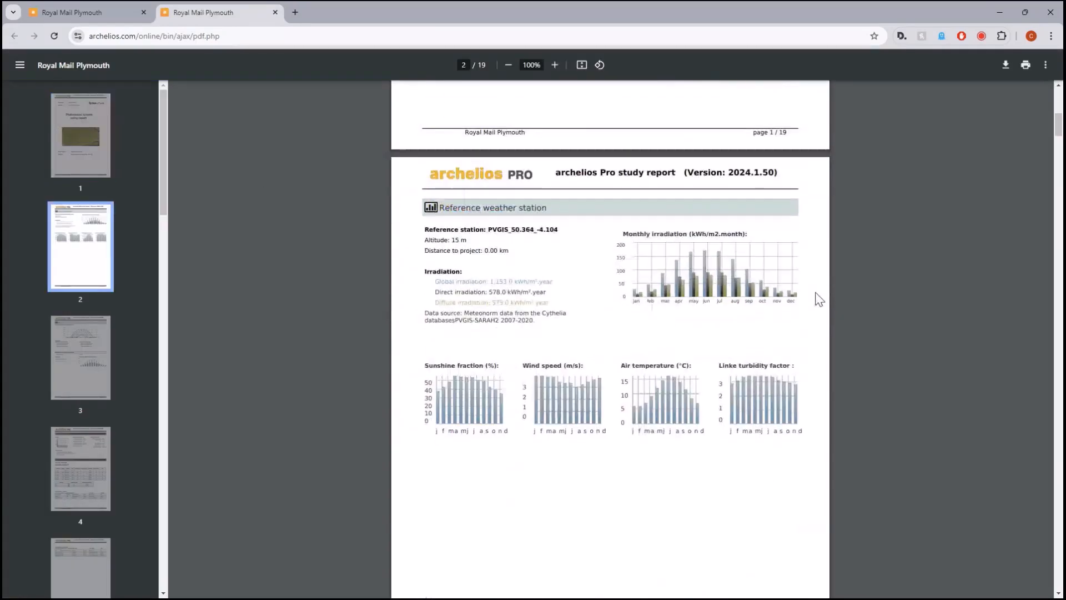
Step: Page through the PDF report from the weather station pages down to the Glossary on page 19
scroll("down", 3)
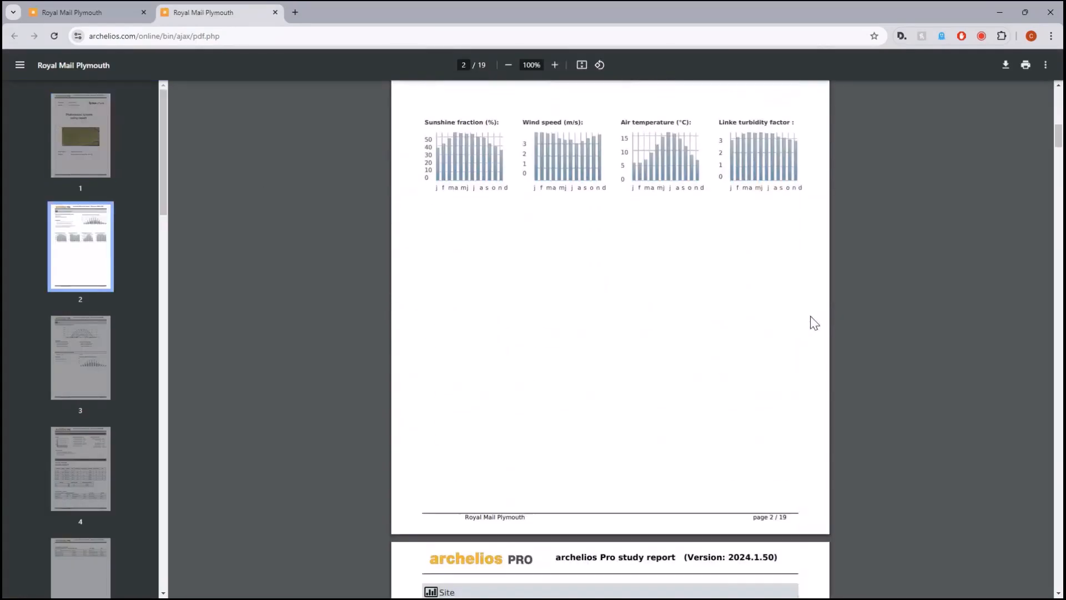
scroll("down", 3)
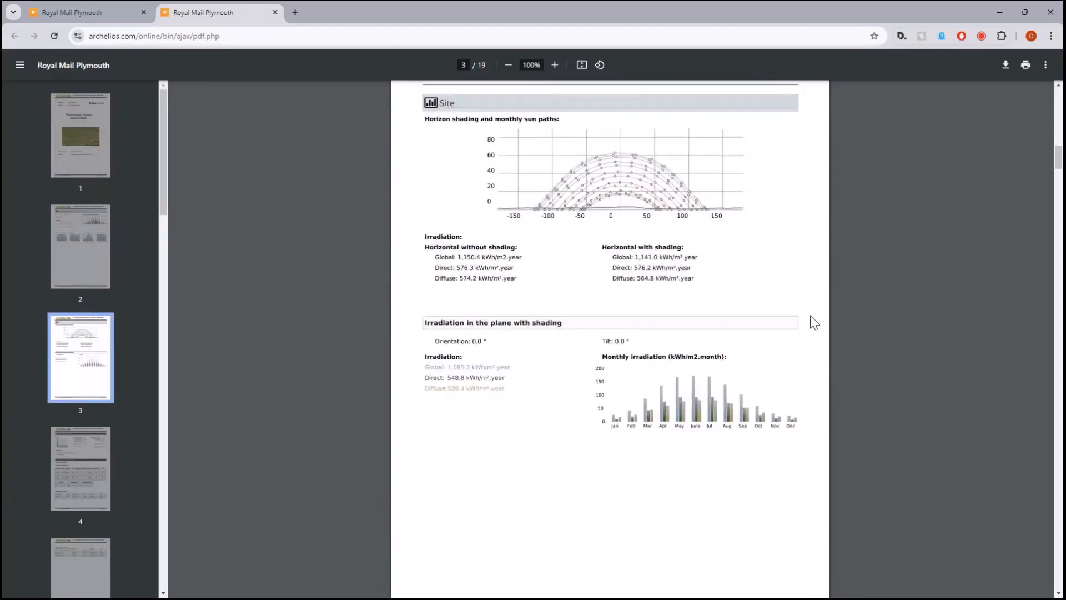
scroll("down", 3)
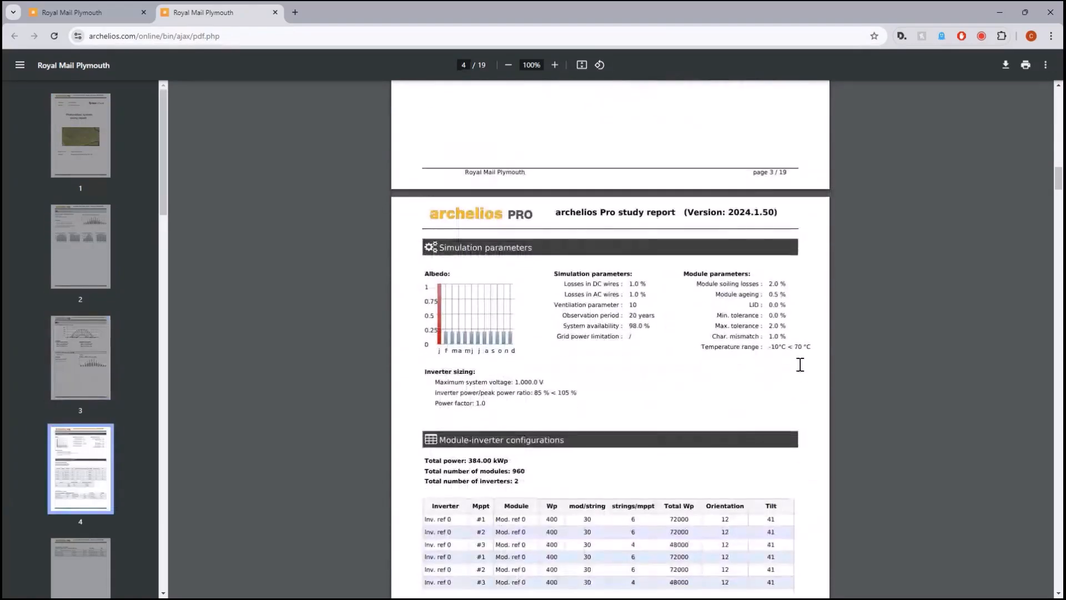
scroll("down", 3)
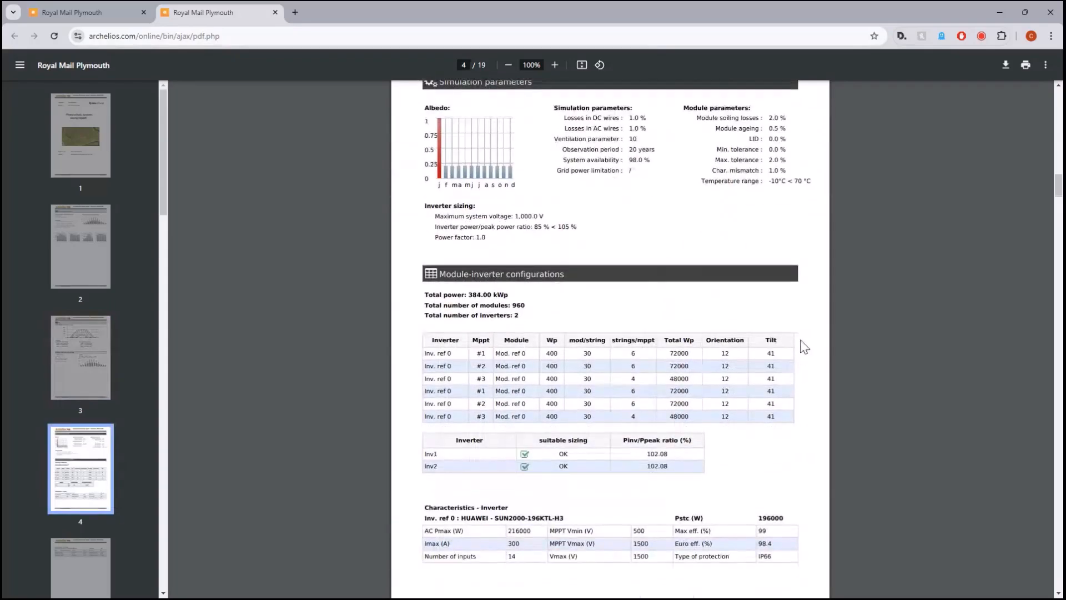
mouse_move(825, 310)
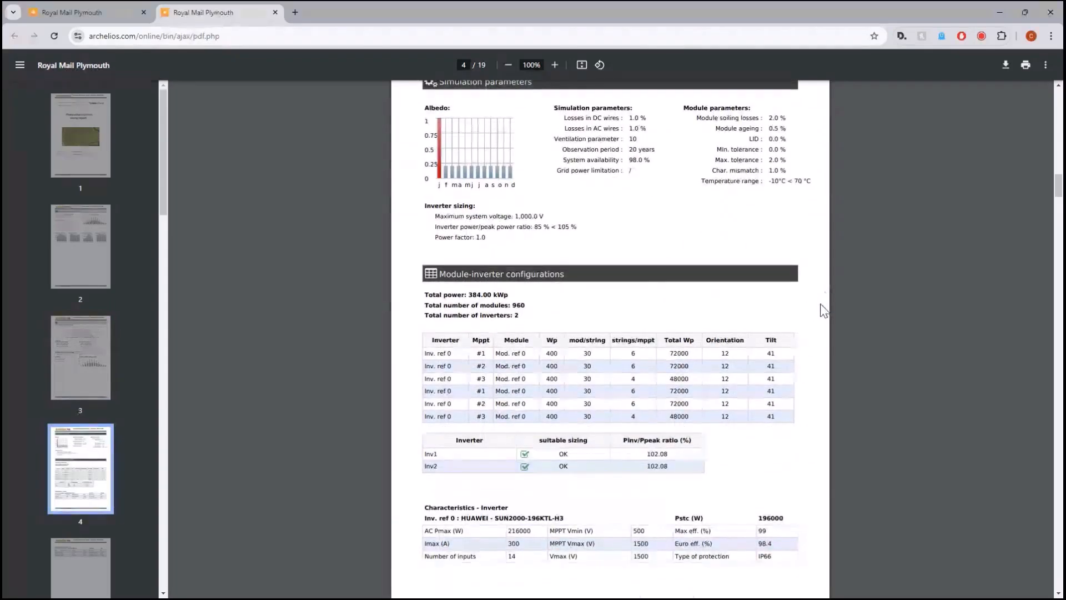
scroll("down", 3)
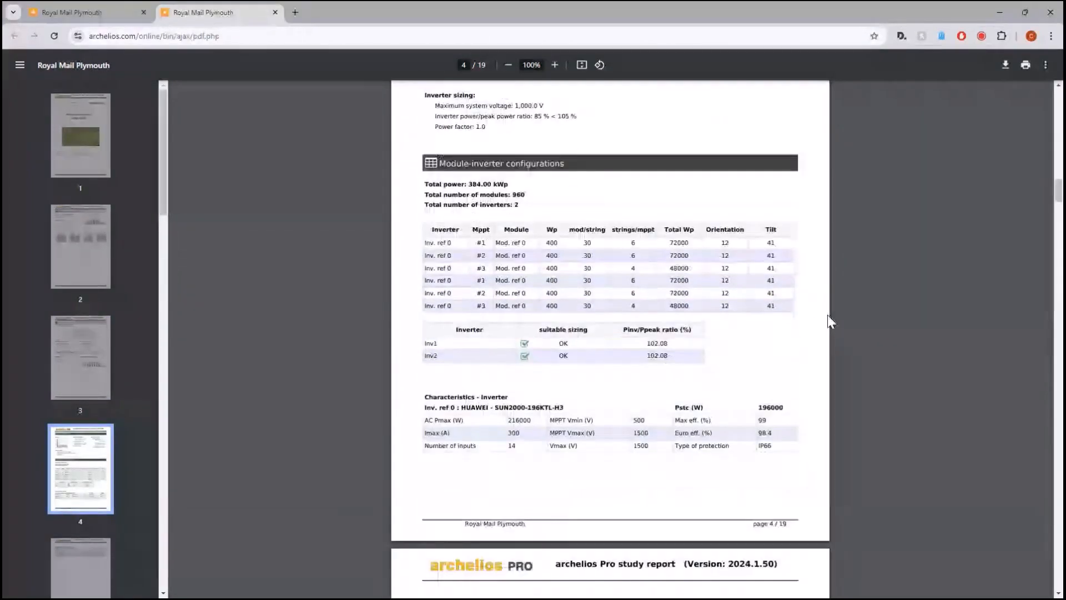
scroll("down", 3)
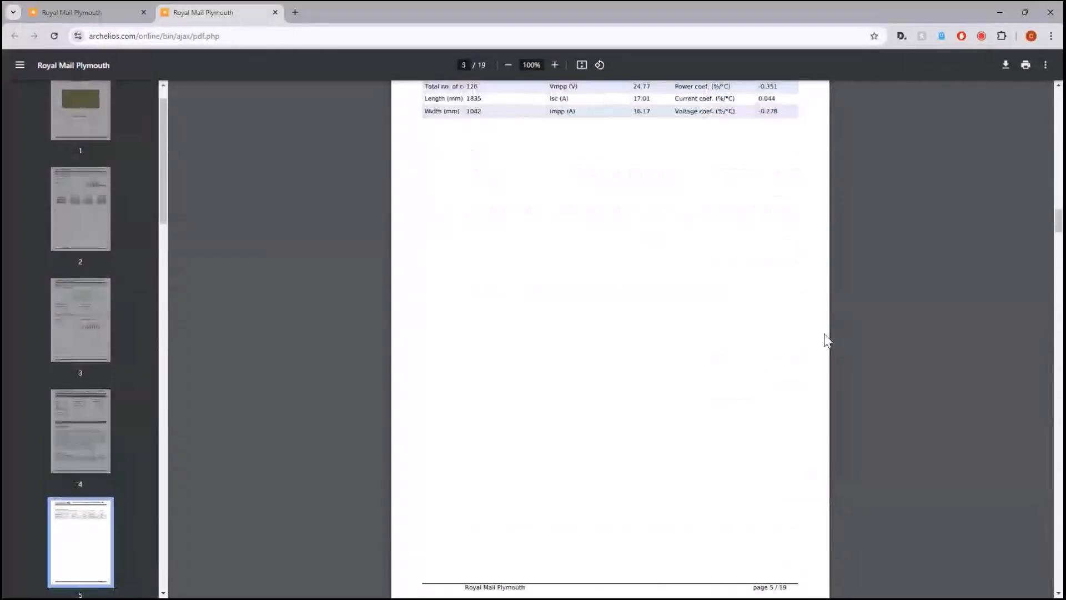
scroll("down", 3)
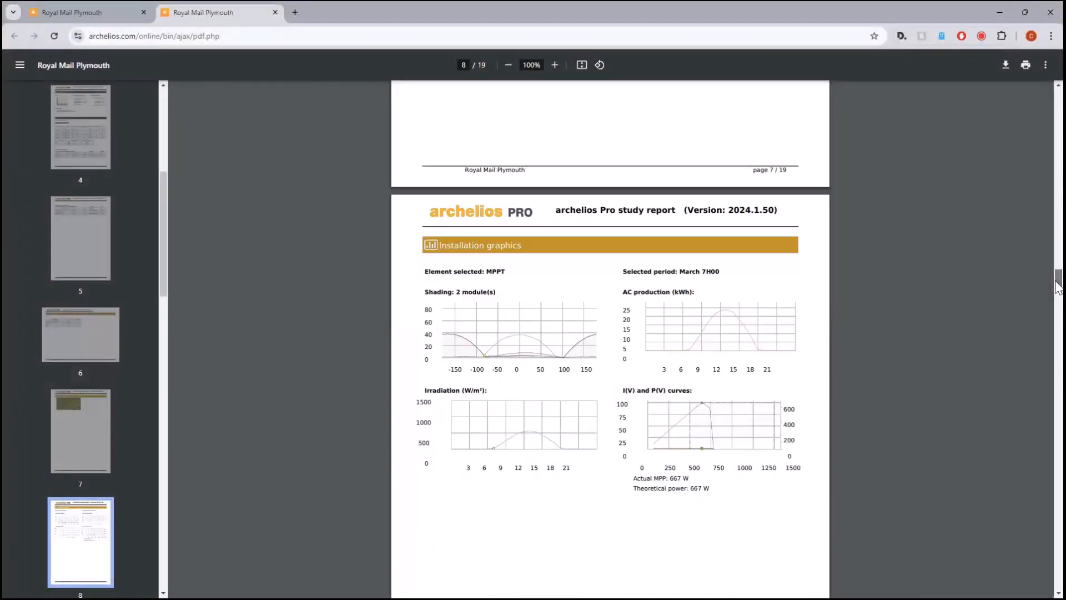
scroll("down", 3)
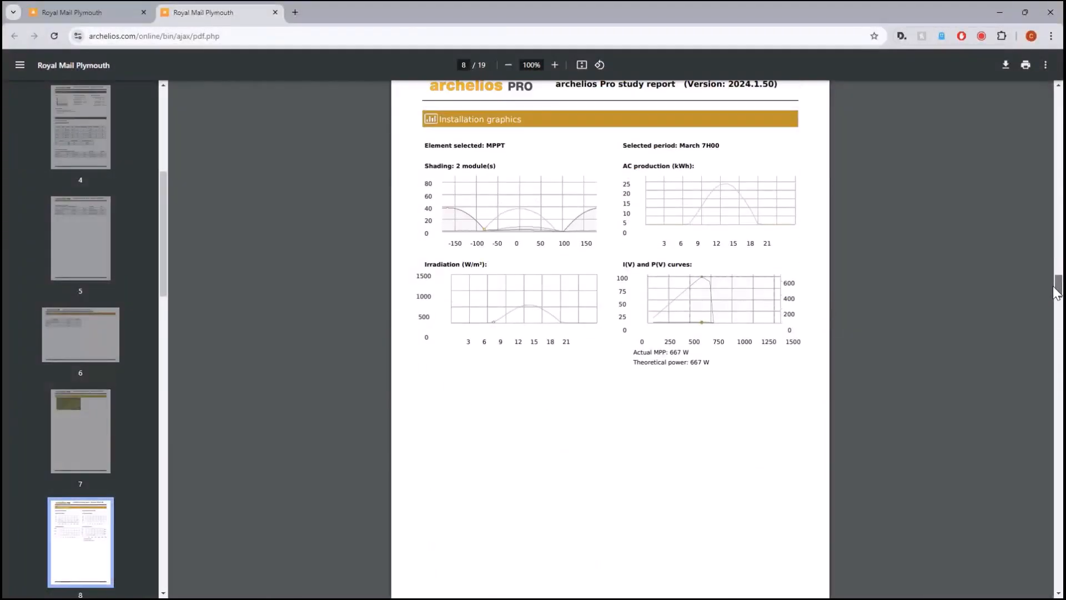
scroll("down", 3)
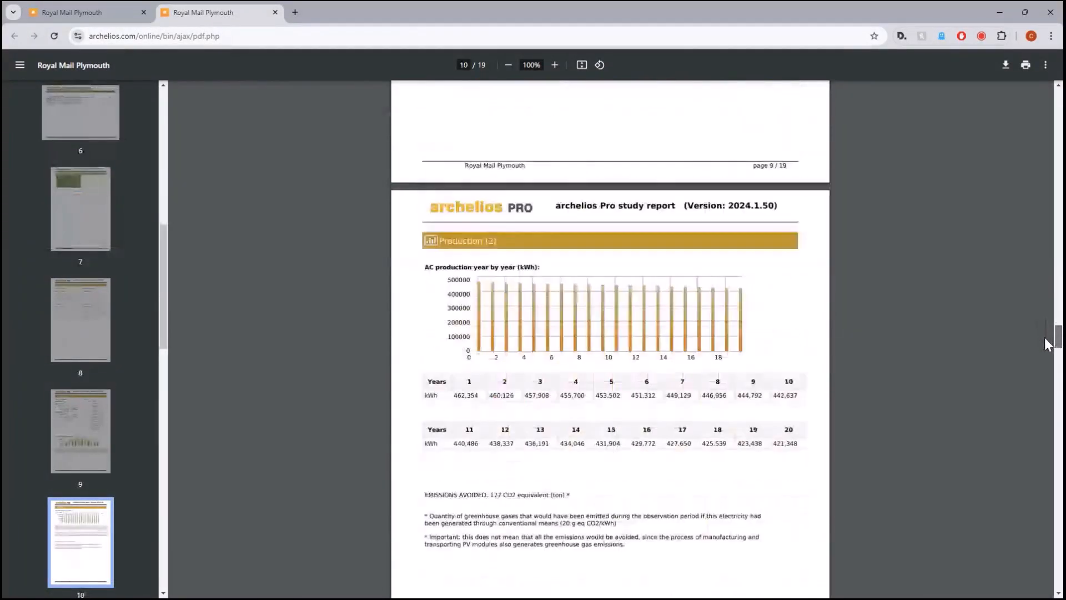
scroll("down", 3)
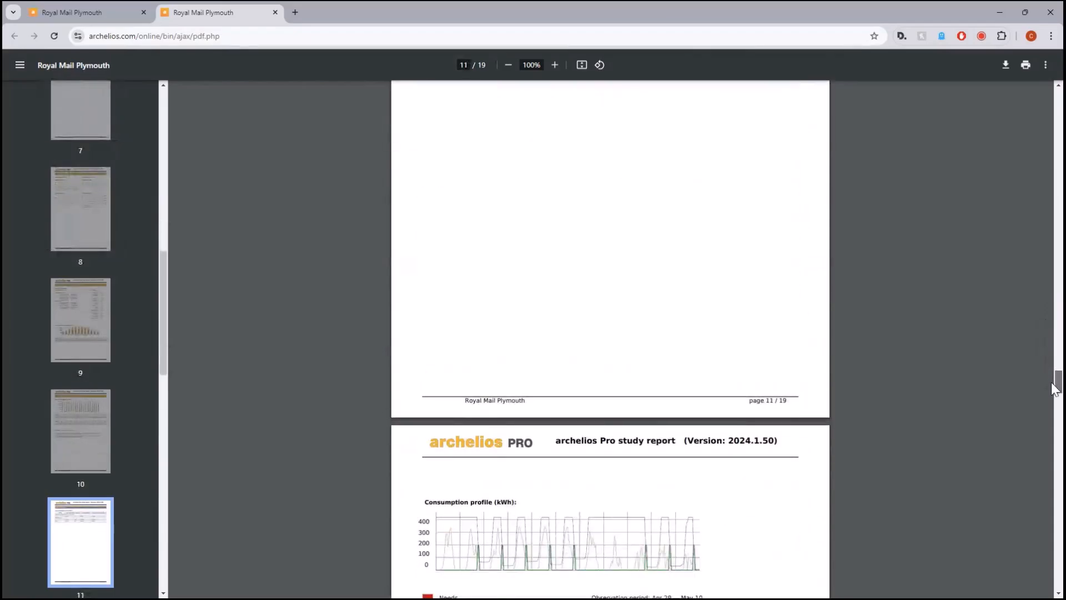
scroll("down", 3)
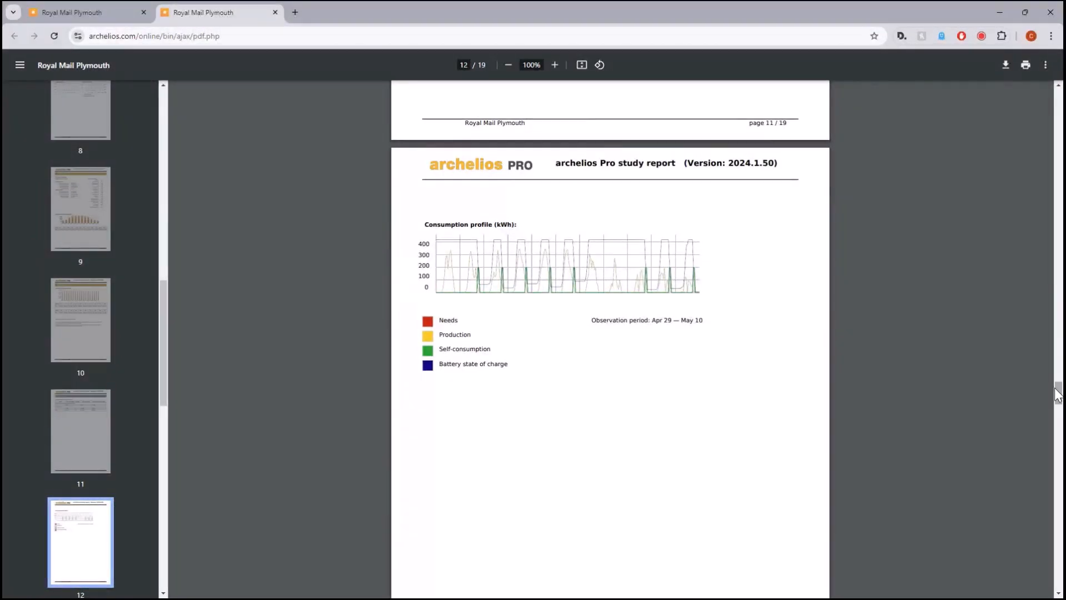
scroll("down", 3)
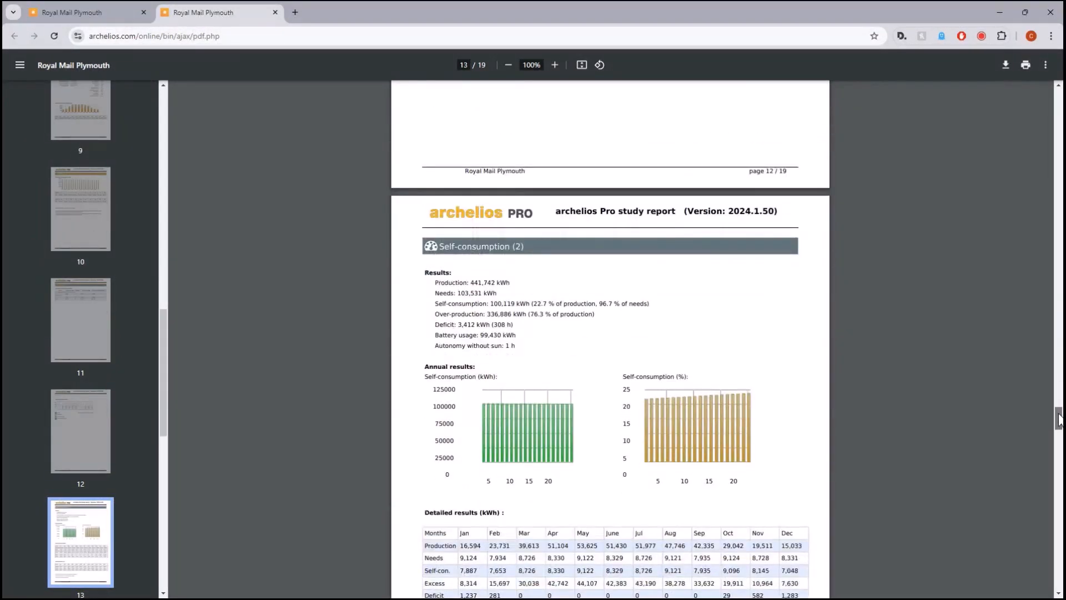
scroll("down", 3)
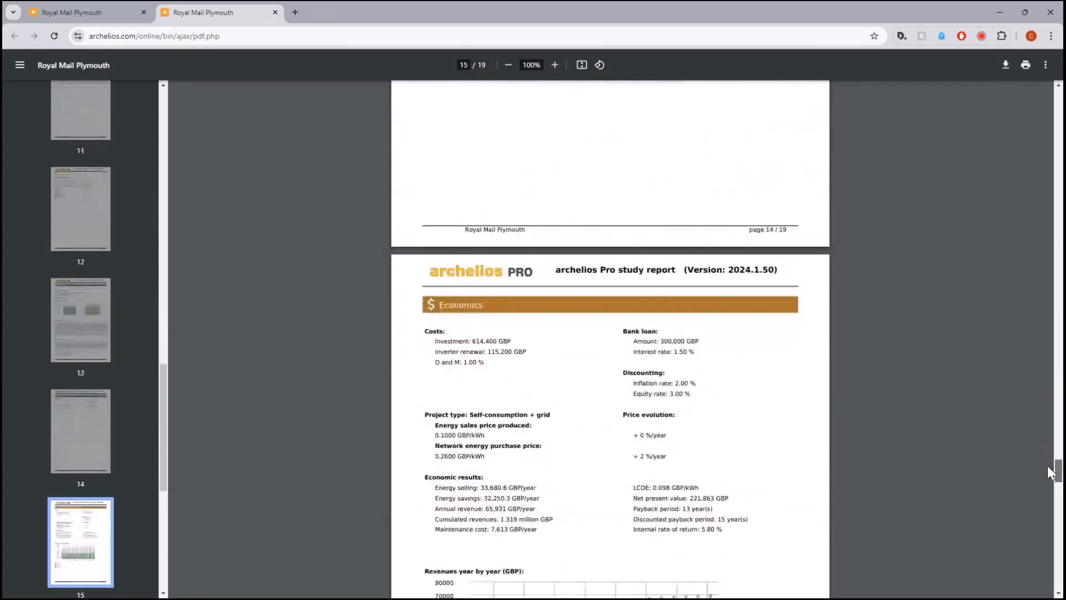
scroll("down", 3)
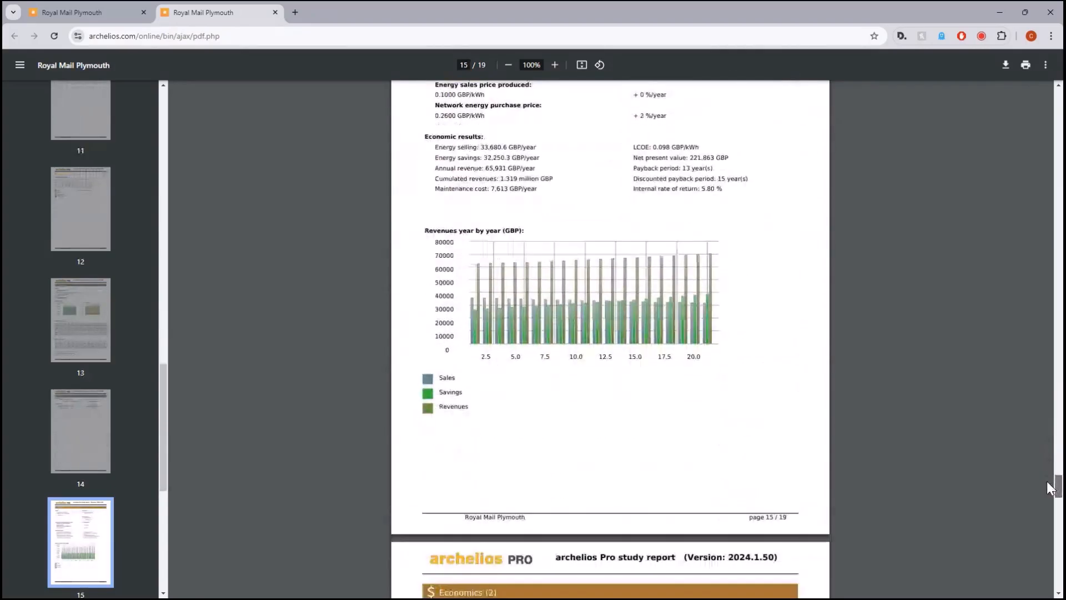
scroll("down", 3)
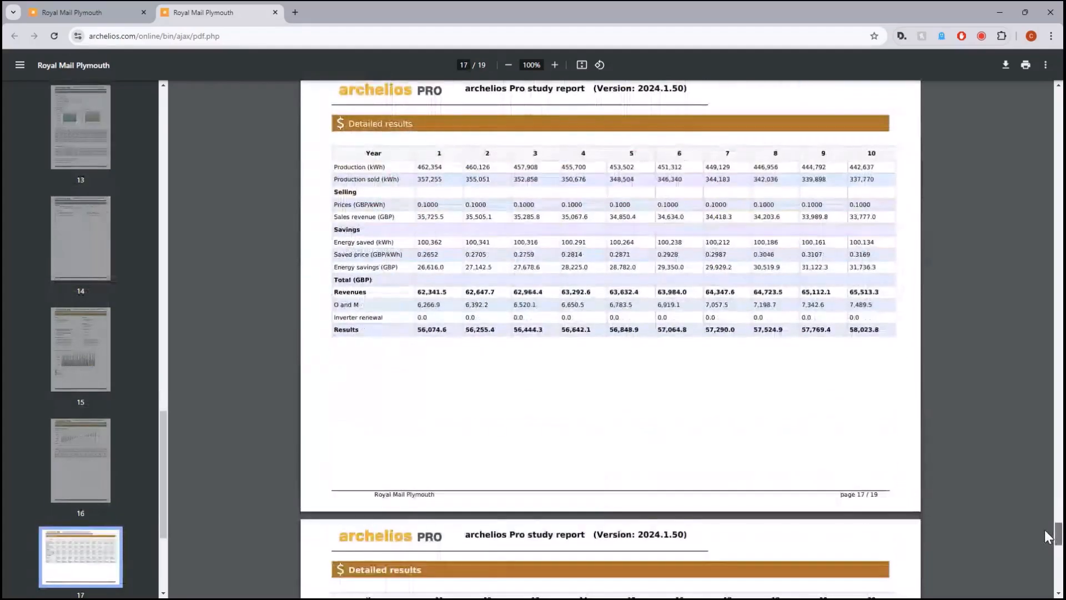
scroll("down", 3)
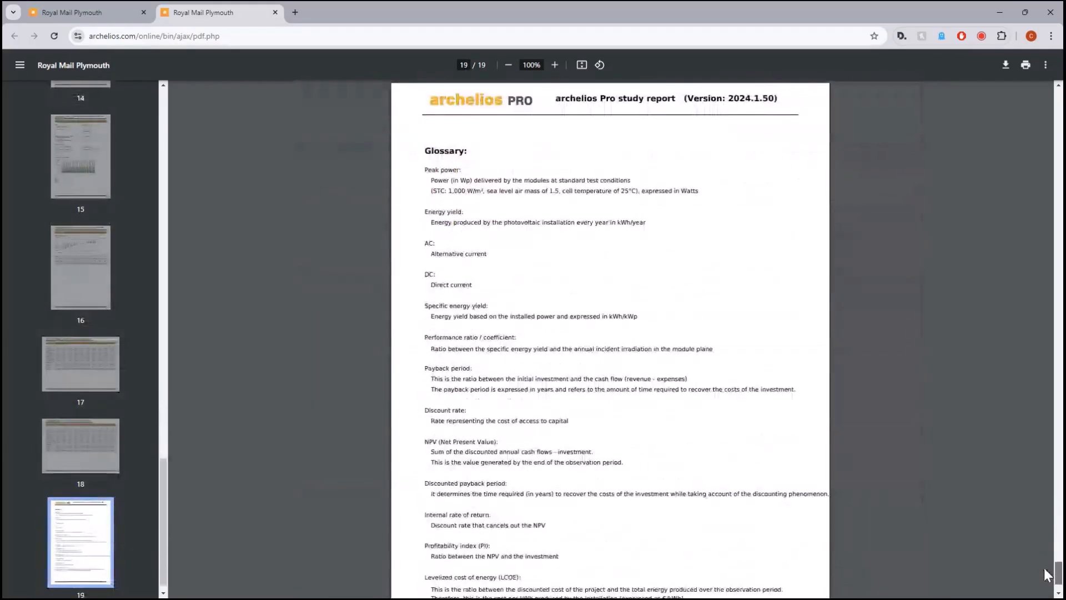
scroll("down", 3)
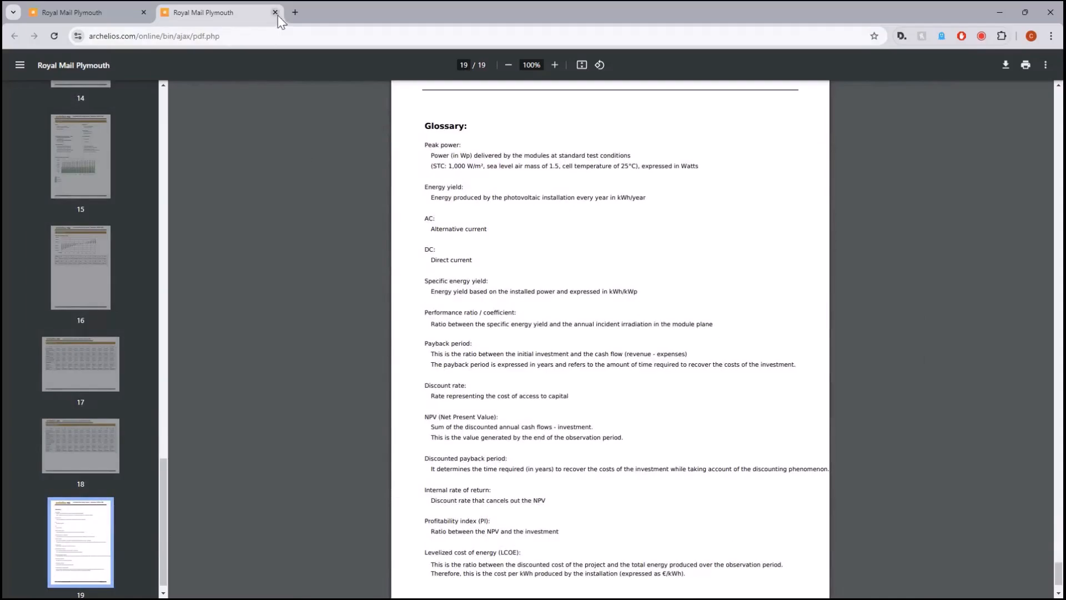
Step: Close the PDF report and export the single-line diagram with two Huawei inverters as a PDF
left_click(274, 12)
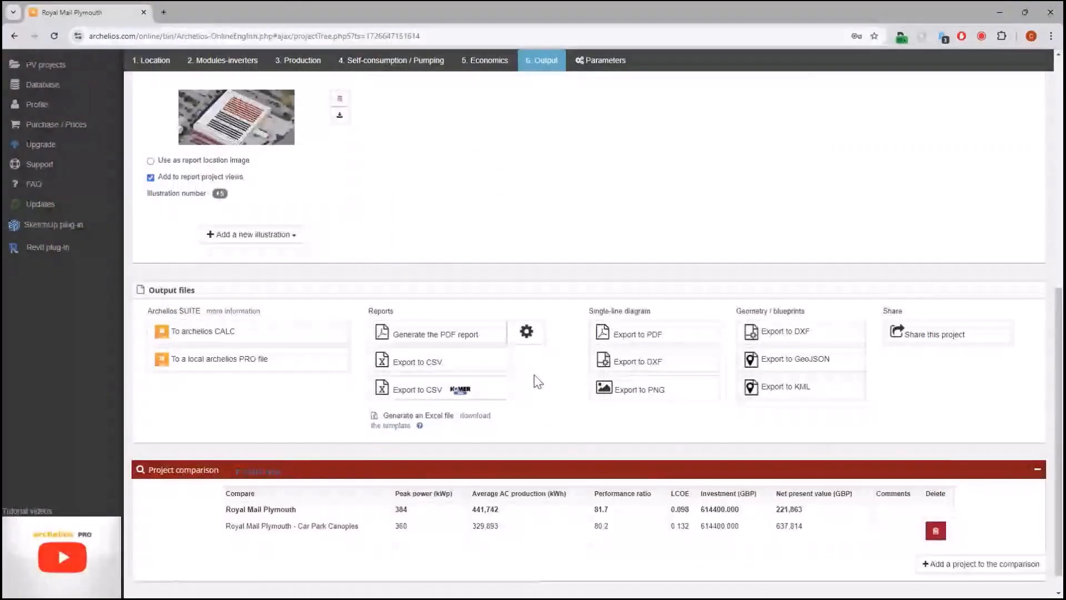
mouse_move(548, 387)
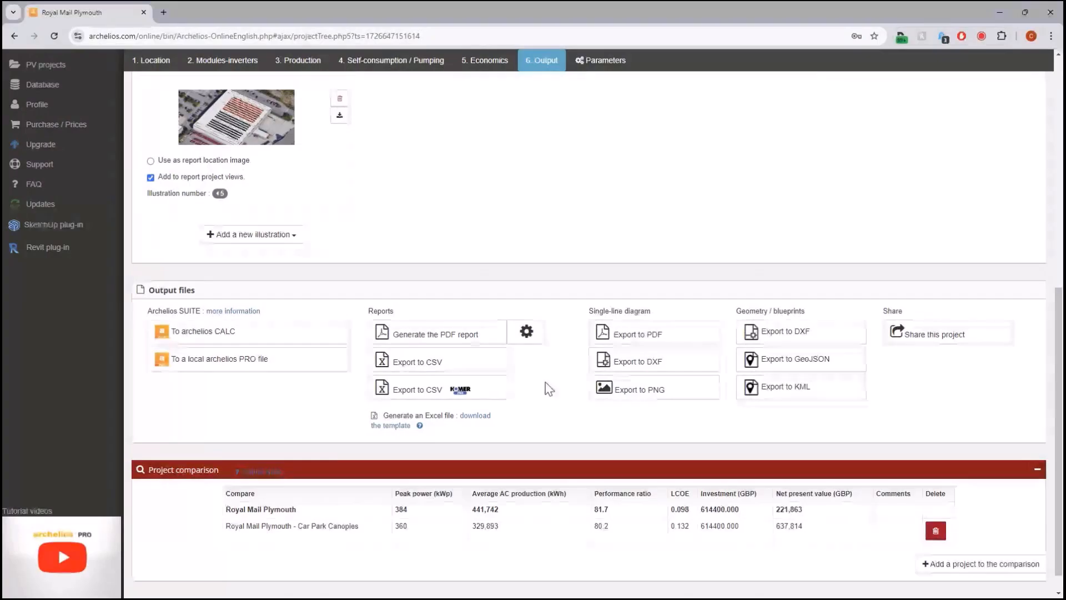
mouse_move(556, 388)
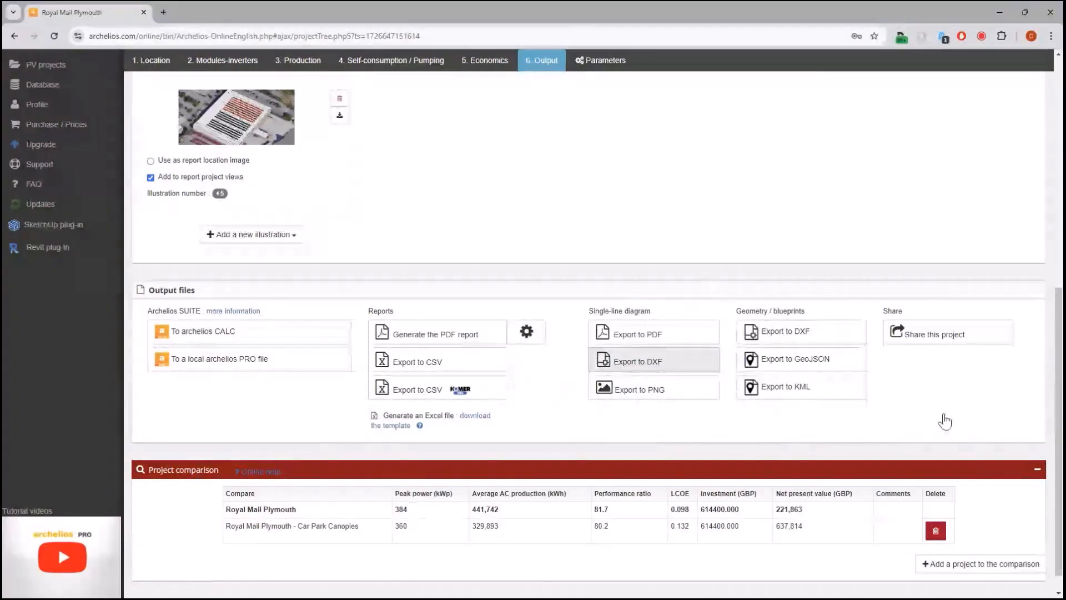
mouse_move(784, 343)
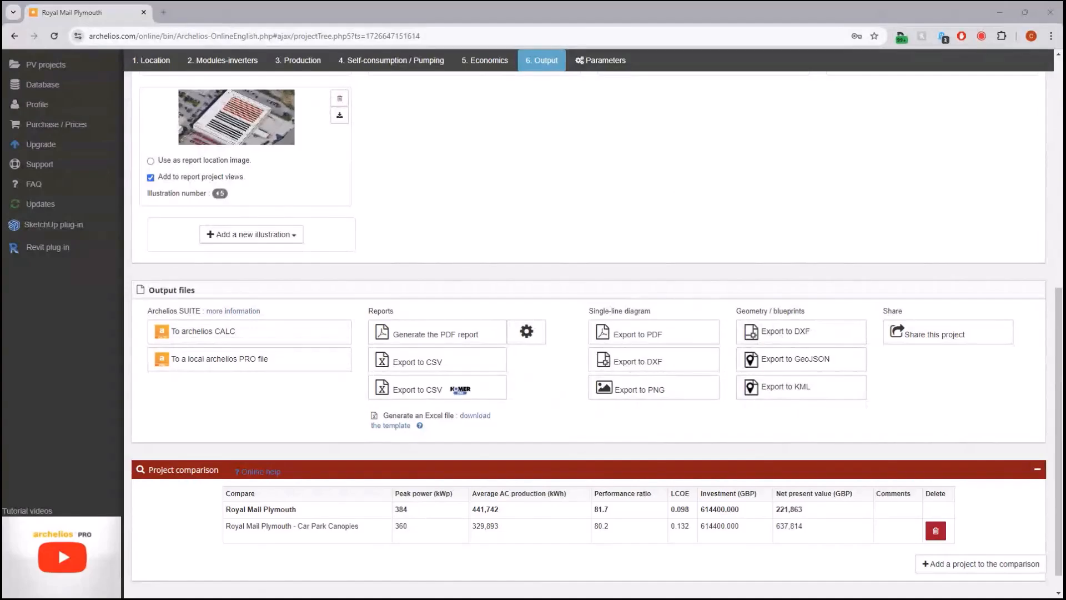
left_click(637, 334)
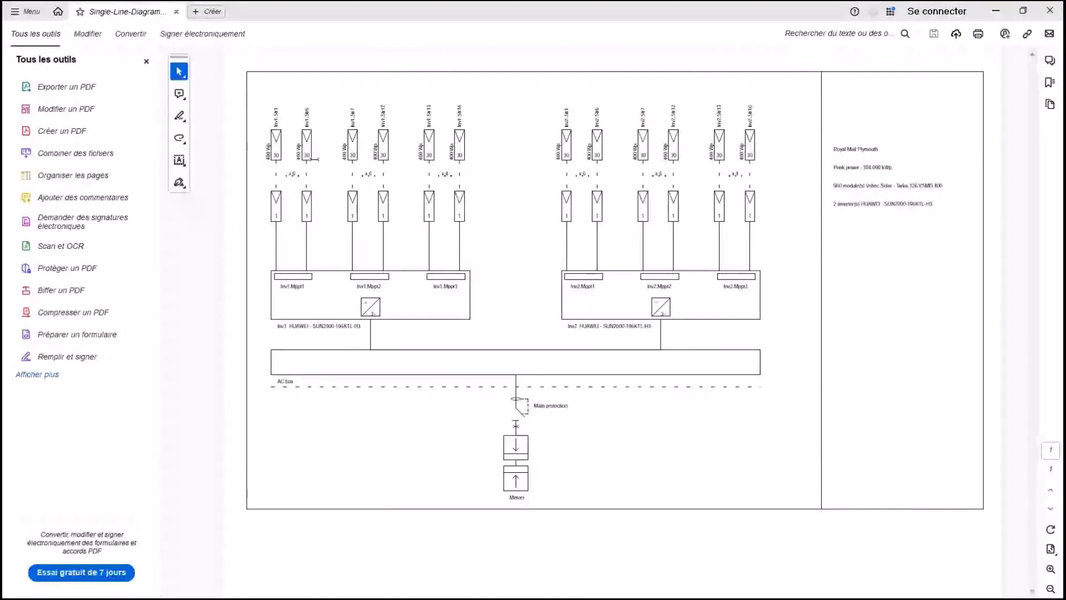
mouse_move(487, 369)
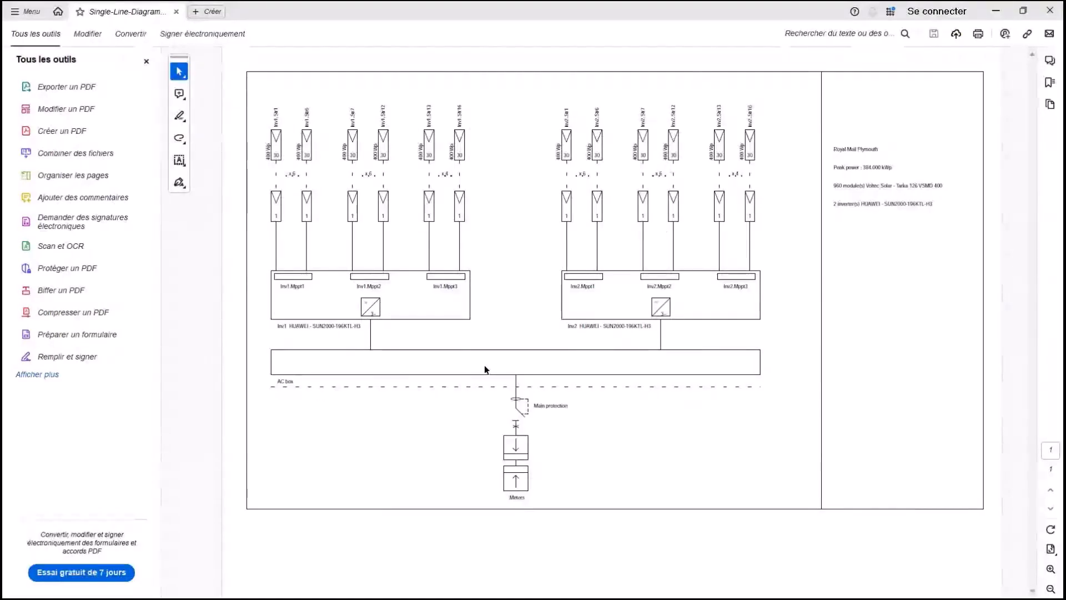
mouse_move(551, 436)
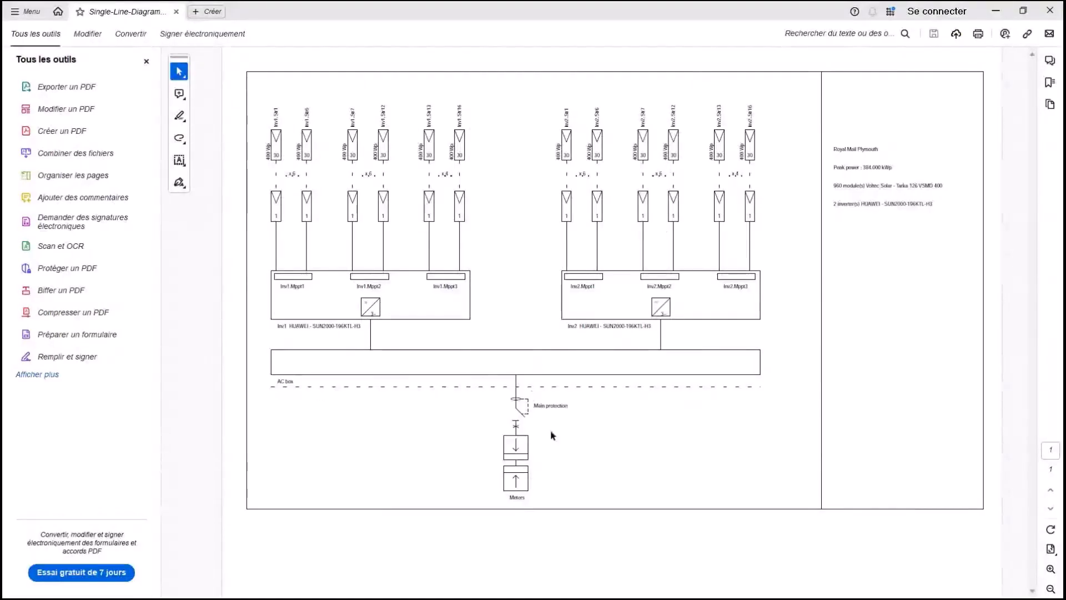
mouse_move(800, 332)
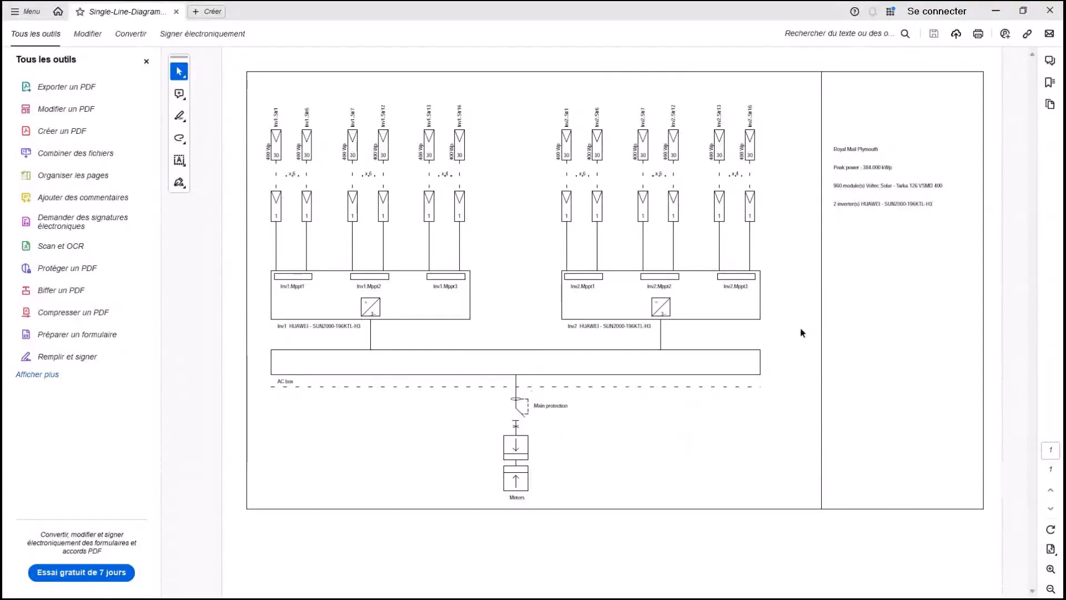
mouse_move(808, 317)
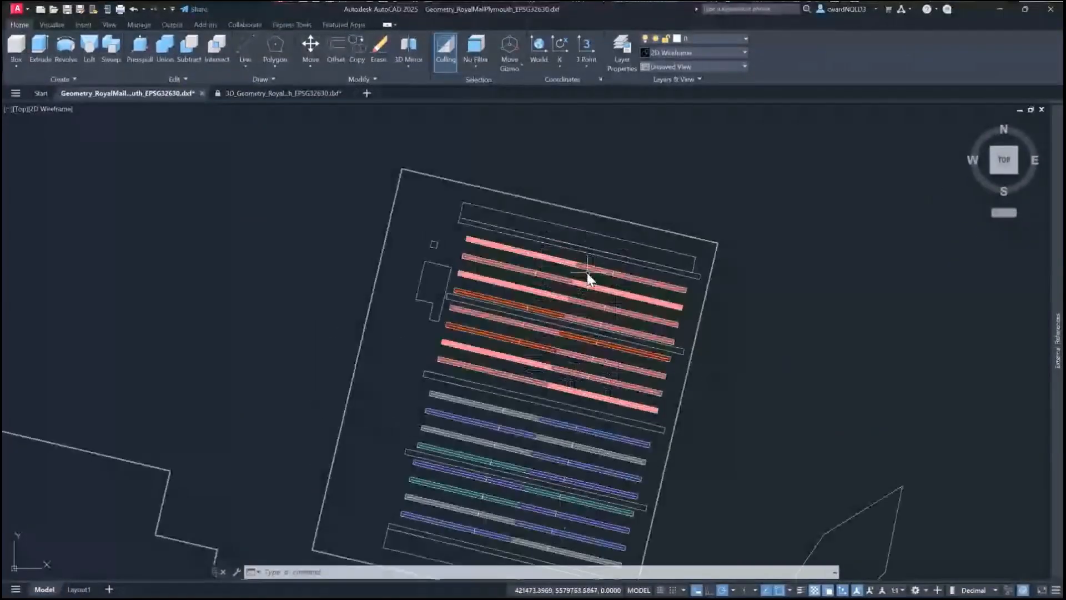
Step: Zoom in the 3D geometry DXF to inspect the warehouse roof's rows of PV modules
scroll("up", 3)
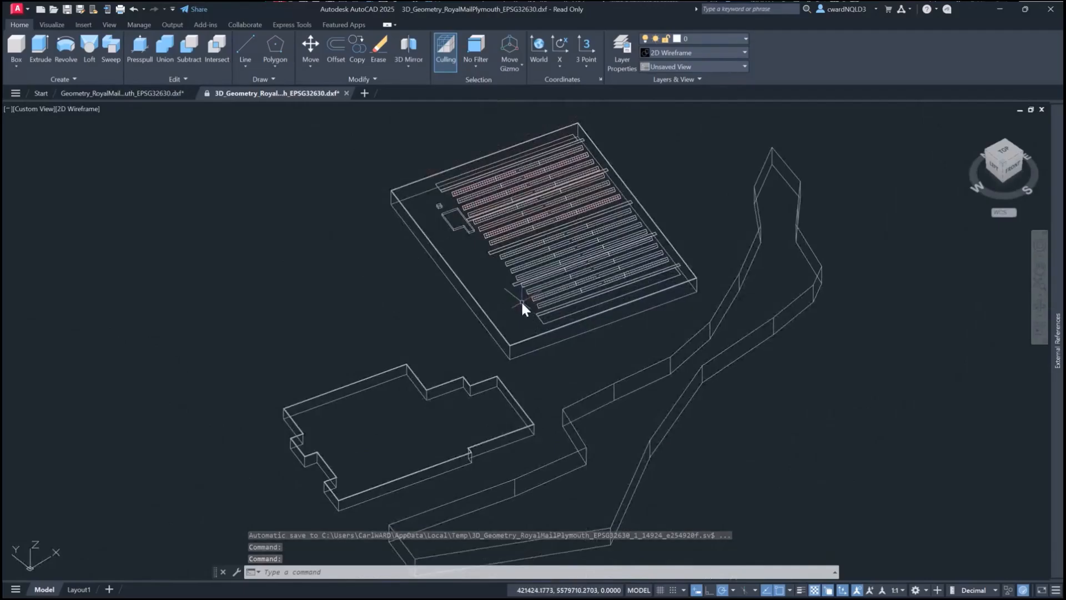
mouse_move(510, 308)
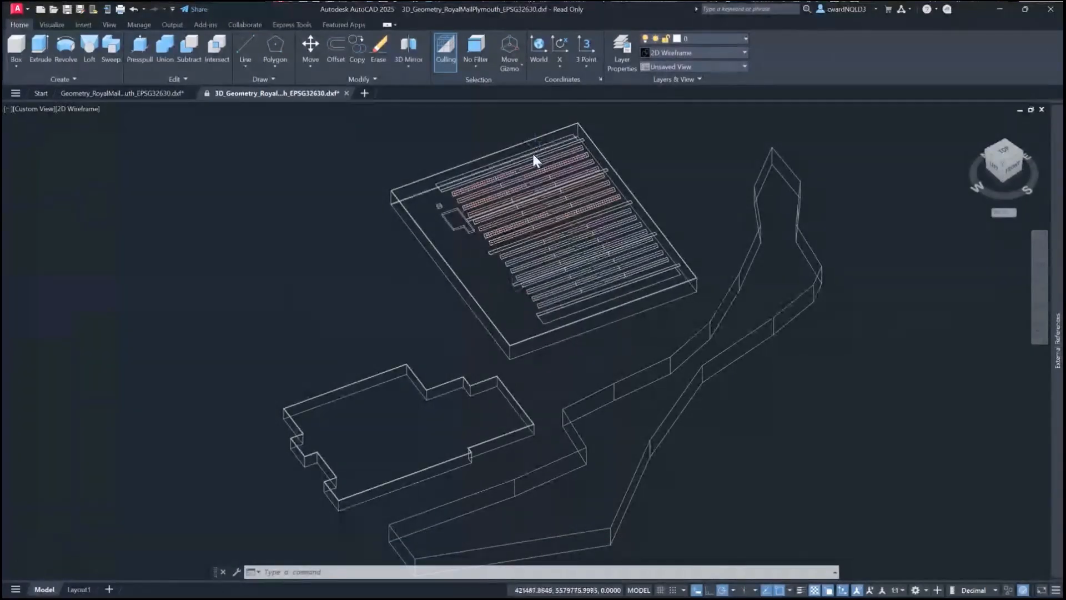
scroll("up", 3)
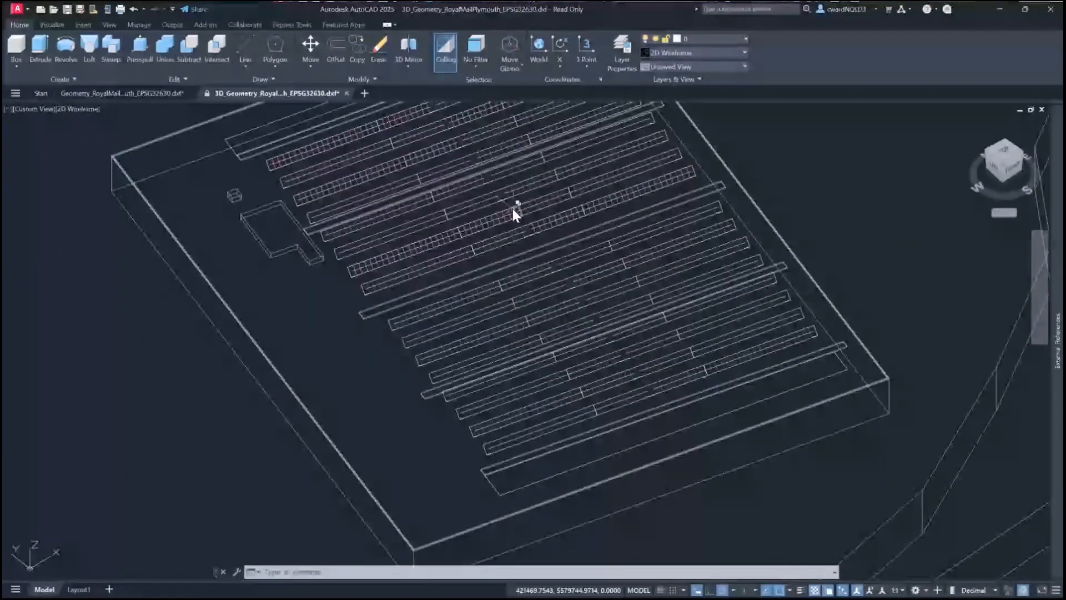
mouse_move(516, 215)
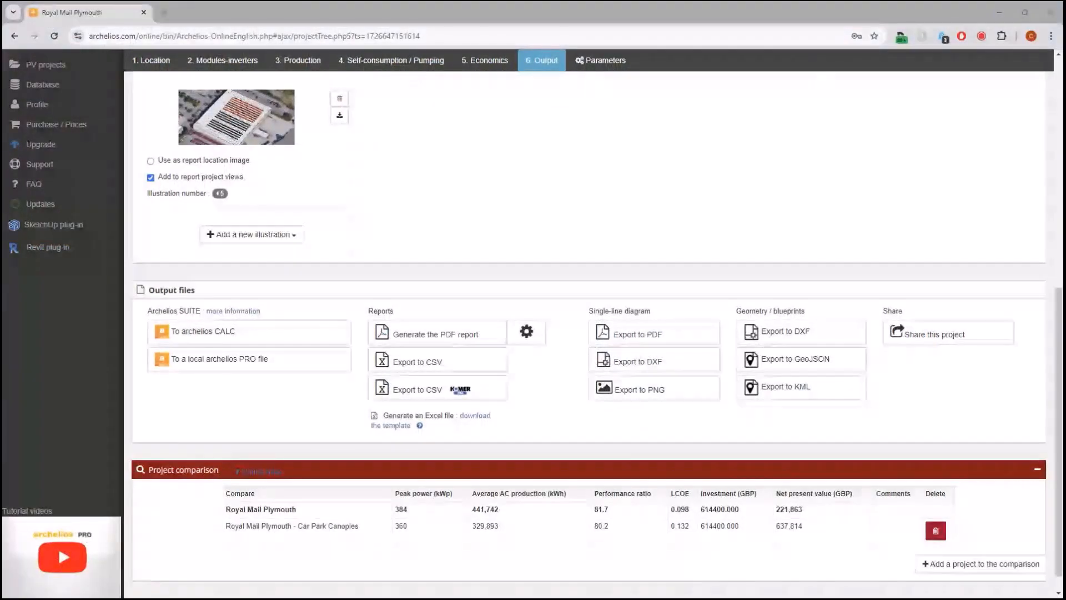
mouse_move(264, 319)
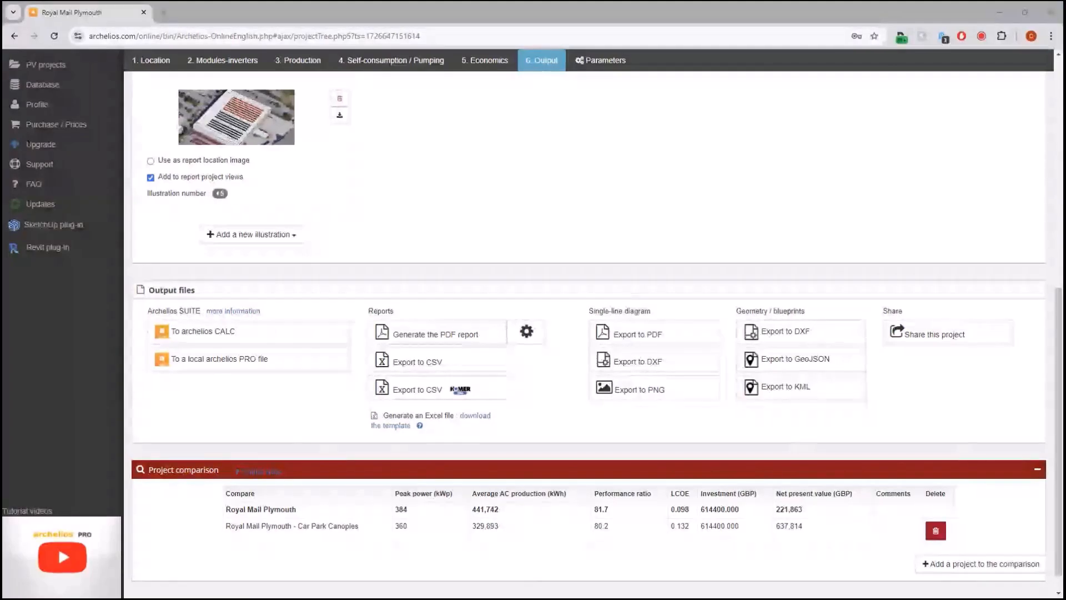
Step: Export the Royal Mail Plymouth project to archelios Calc, opening its PV circuit diagram
left_click(201, 331)
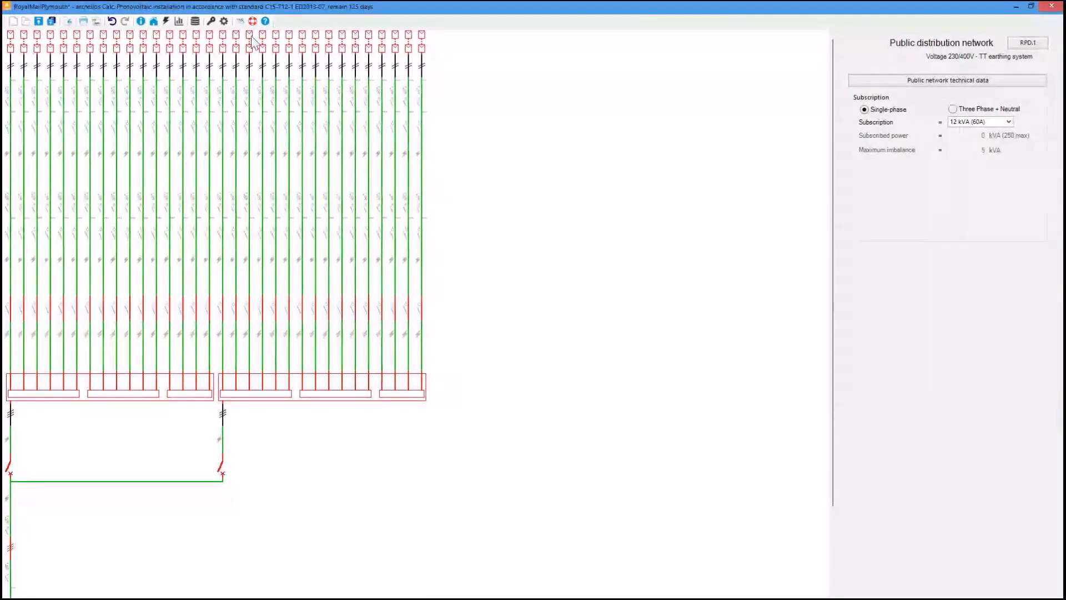
Step: Choose CEI-60364 as the calculation standard in place of C15-712-1 Edition 2013-07
left_click(223, 20)
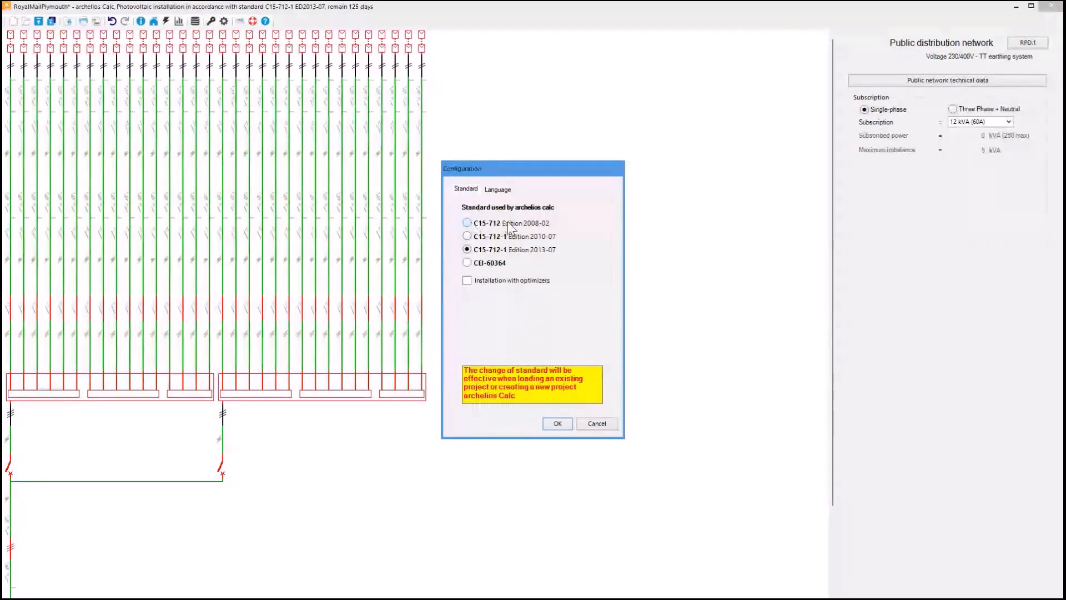
mouse_move(477, 265)
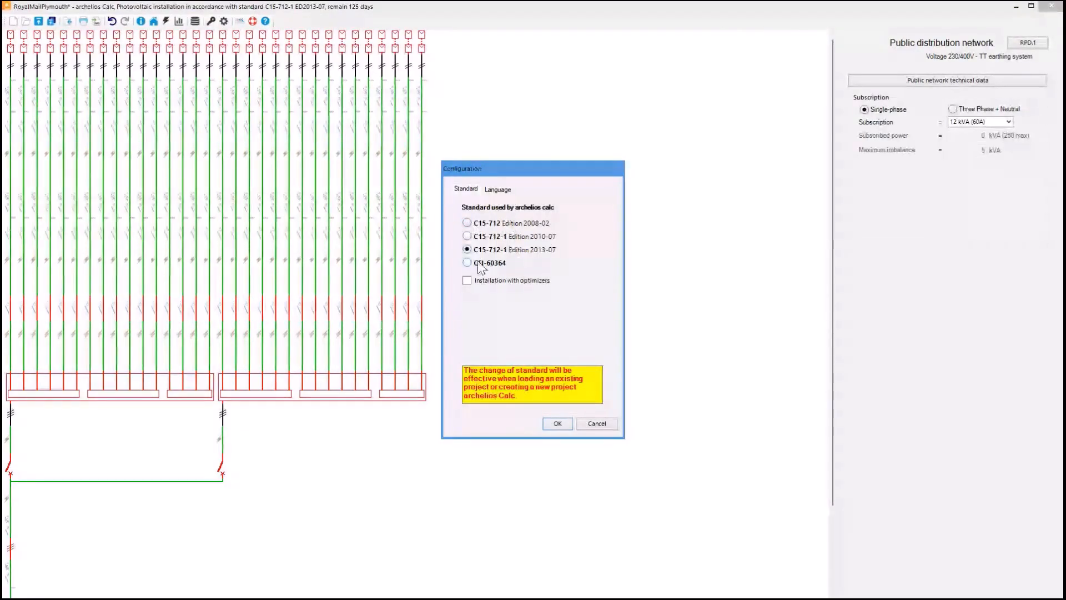
left_click(468, 262)
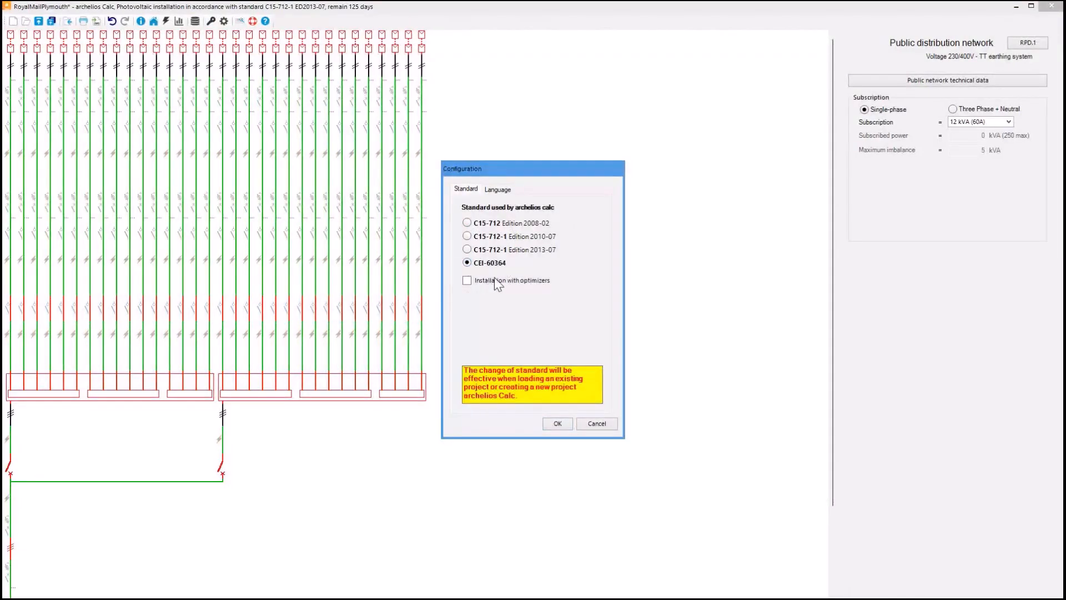
mouse_move(467, 299)
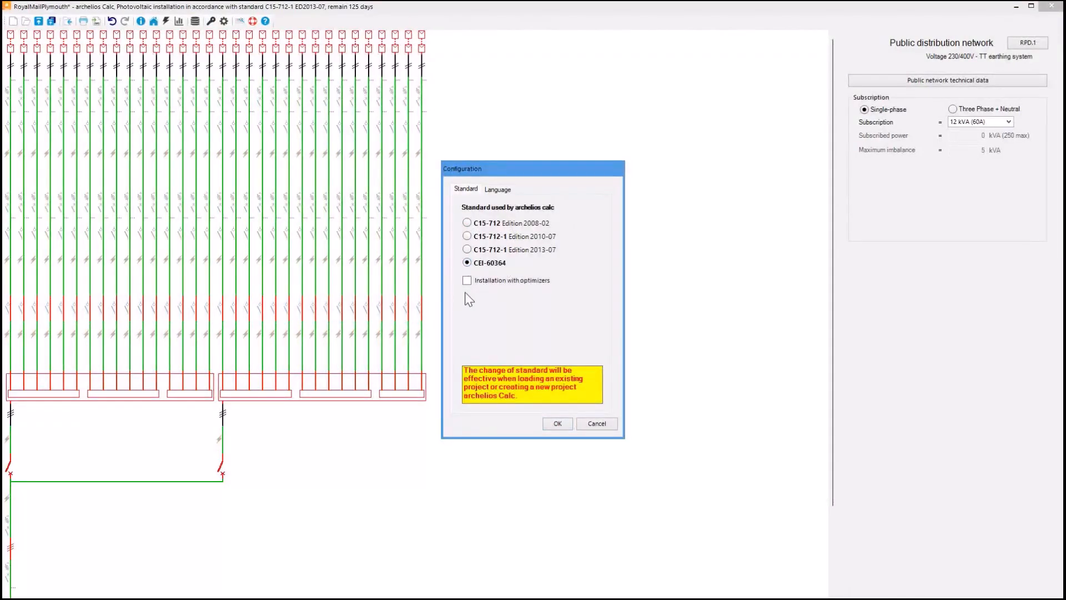
mouse_move(537, 277)
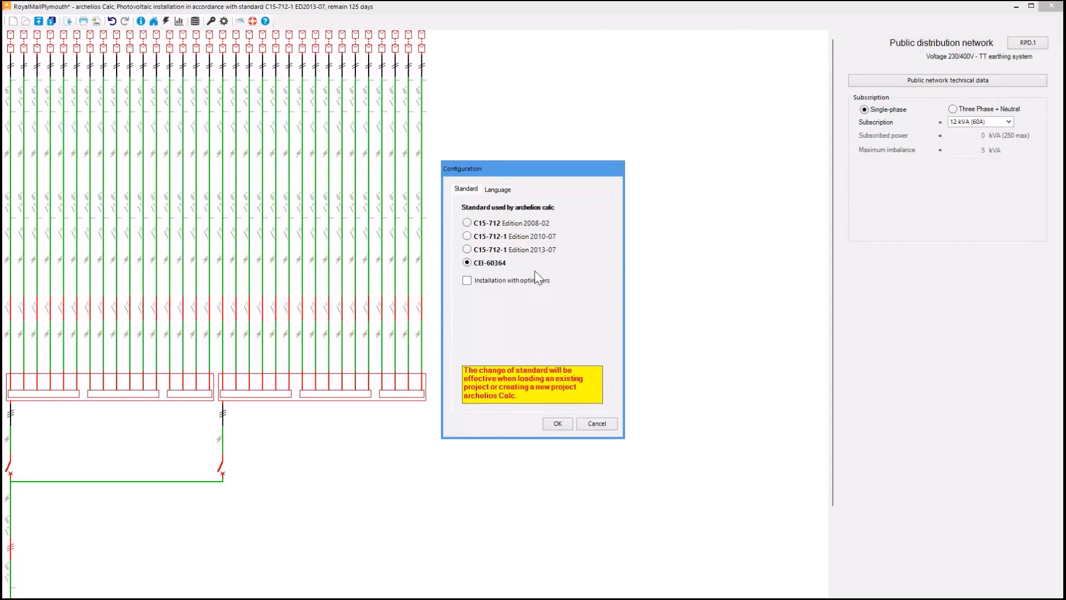
mouse_move(500, 265)
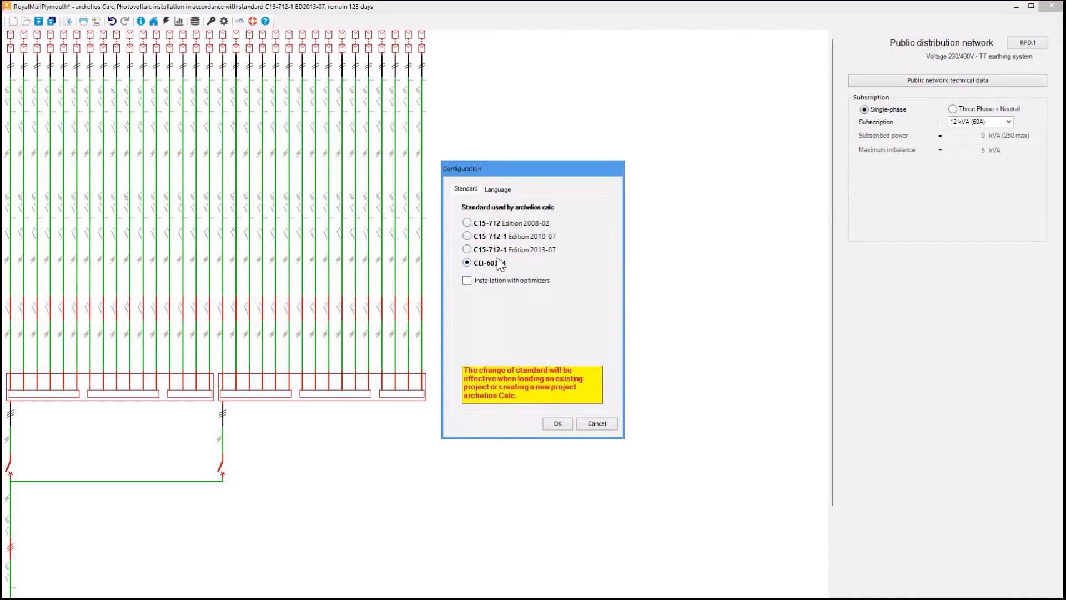
mouse_move(495, 320)
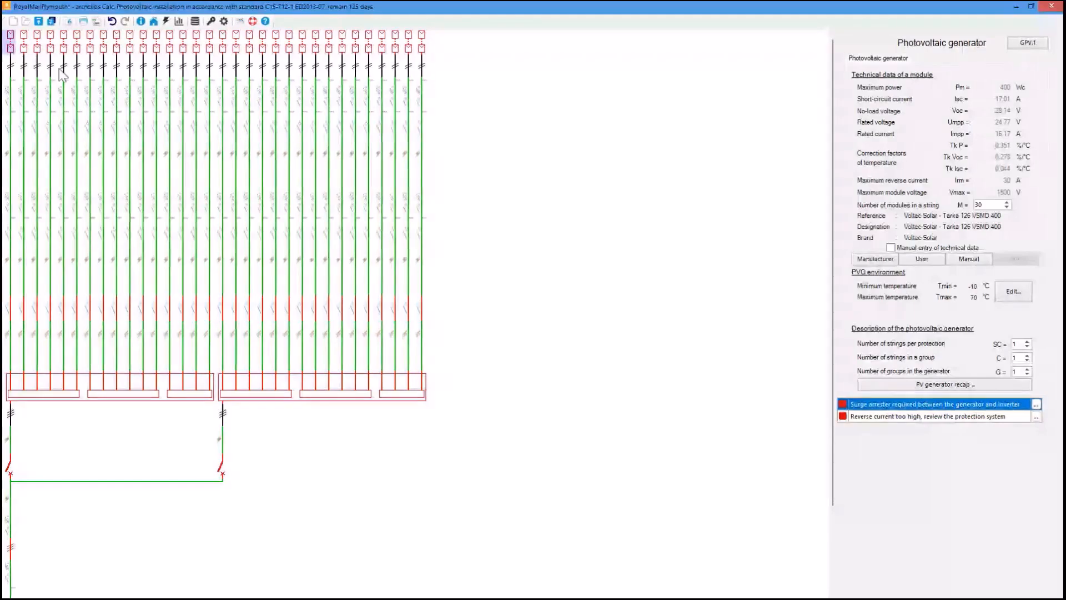
mouse_move(86, 209)
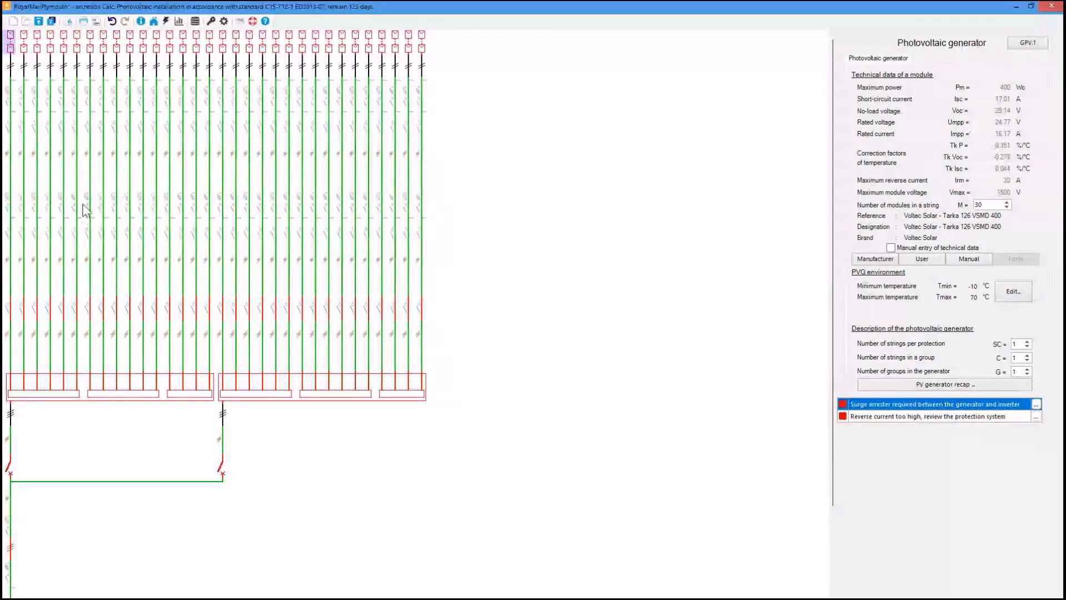
mouse_move(81, 221)
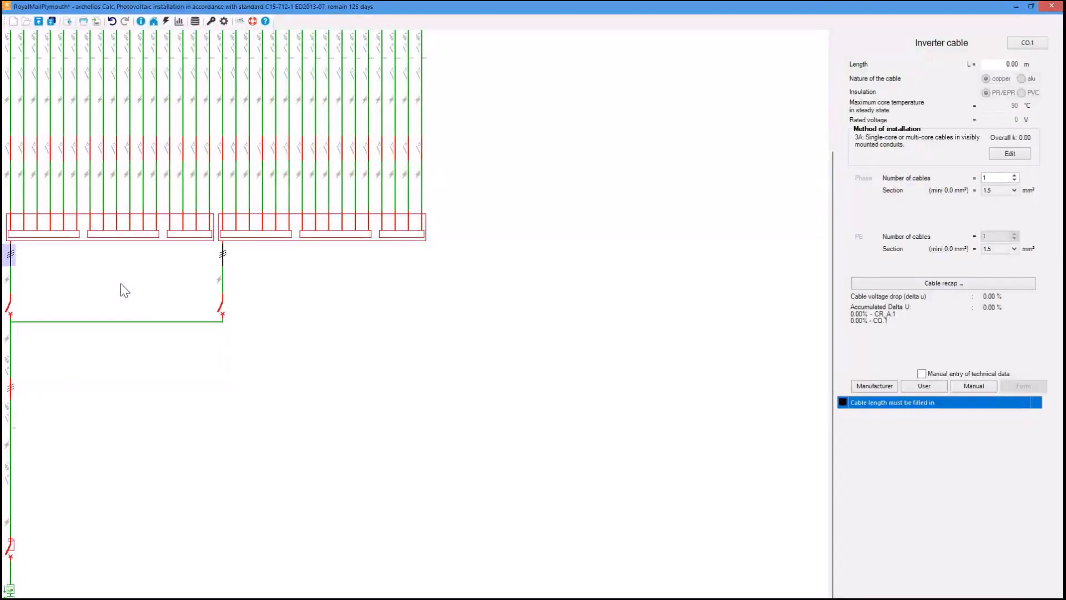
mouse_move(85, 371)
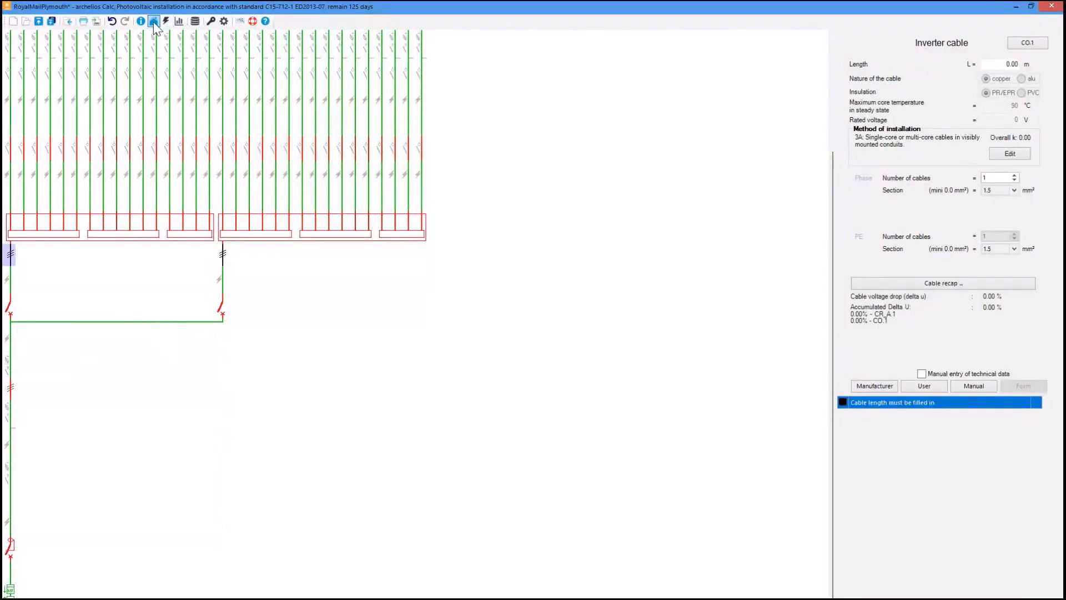
Step: Confirm an LV subscription connection located in other buildings
left_click(153, 20)
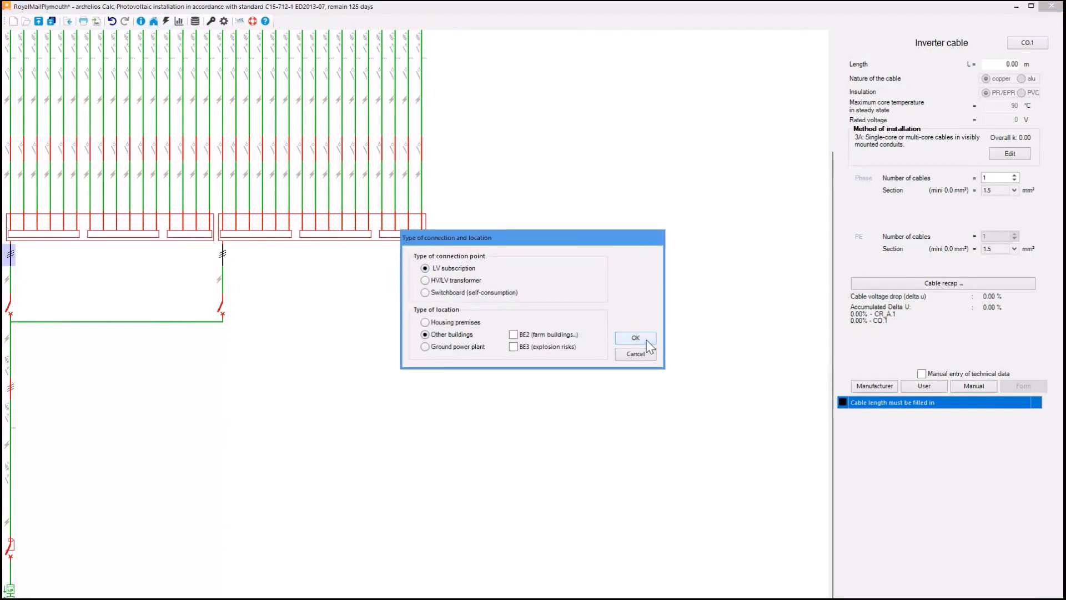
left_click(634, 337)
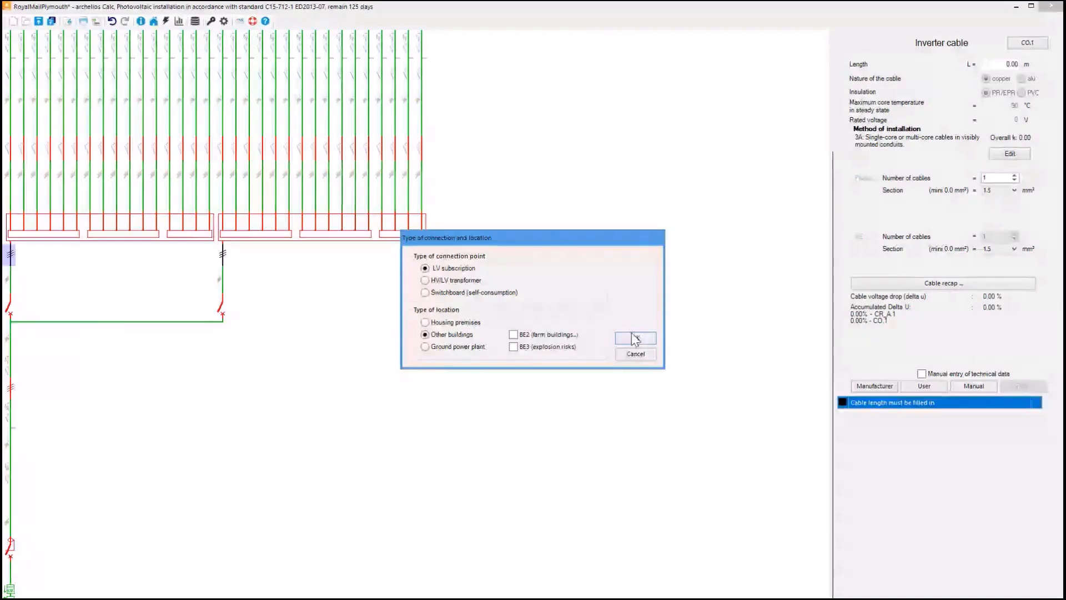
left_click(634, 339)
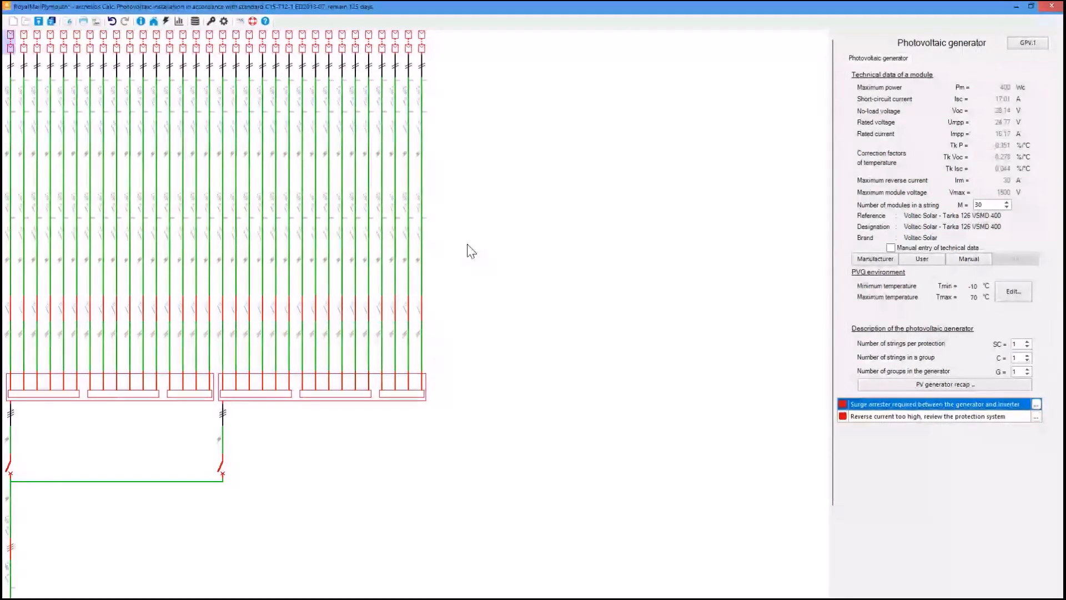
mouse_move(549, 253)
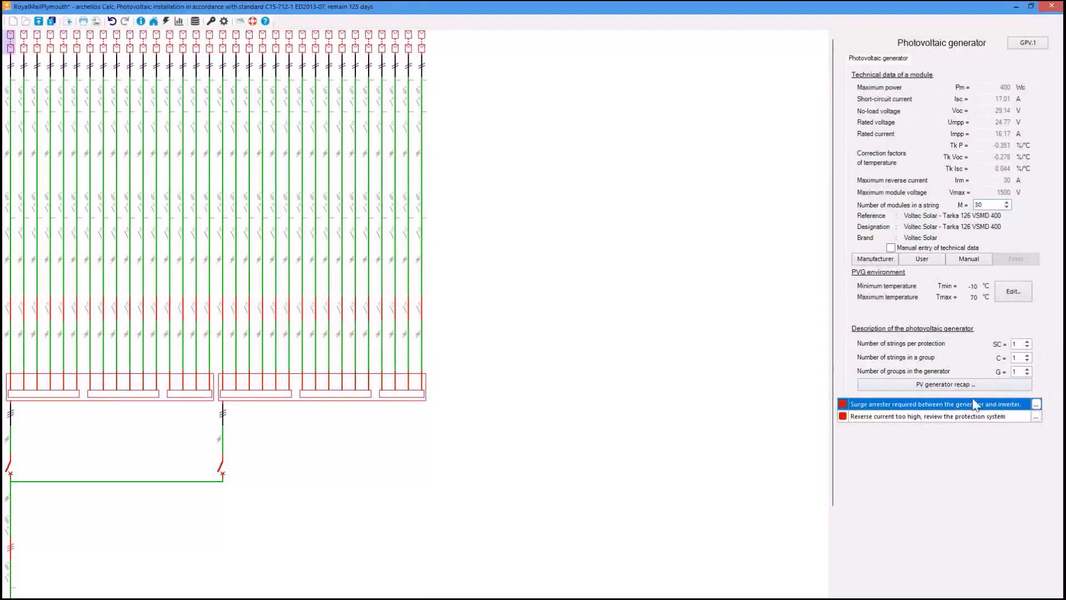
mouse_move(928, 423)
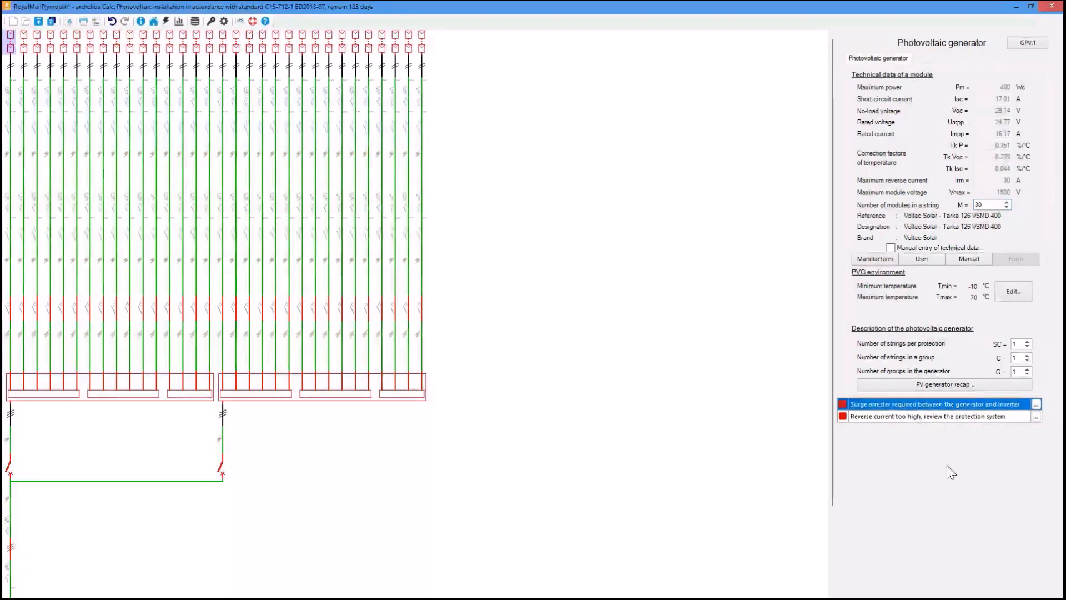
Step: Review the PV generator's reverse current warning and group switch-disconnector IG.1's properties
left_click(938, 416)
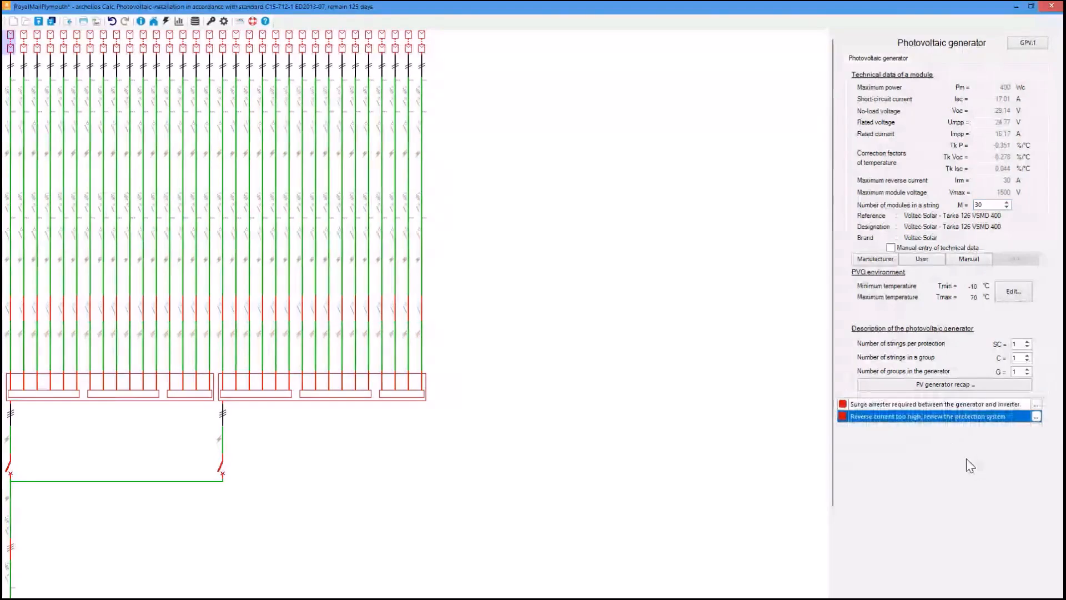
scroll("down", 3)
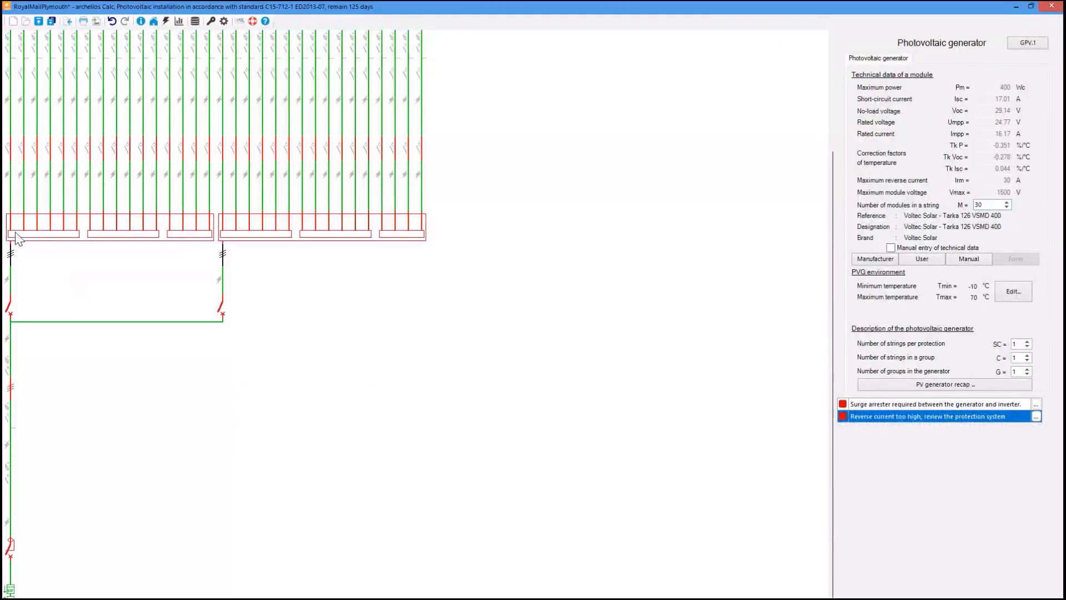
left_click(11, 234)
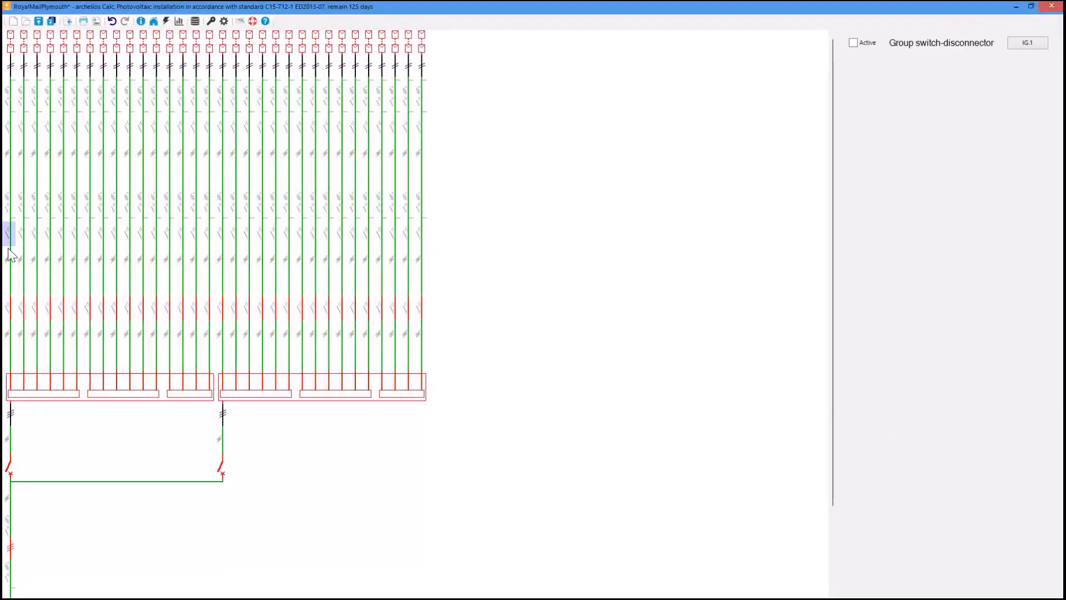
Step: Fit the group surge arrester with the CITEL DS50PV-800G/51 from the calculated-values catalogue
left_click(7, 259)
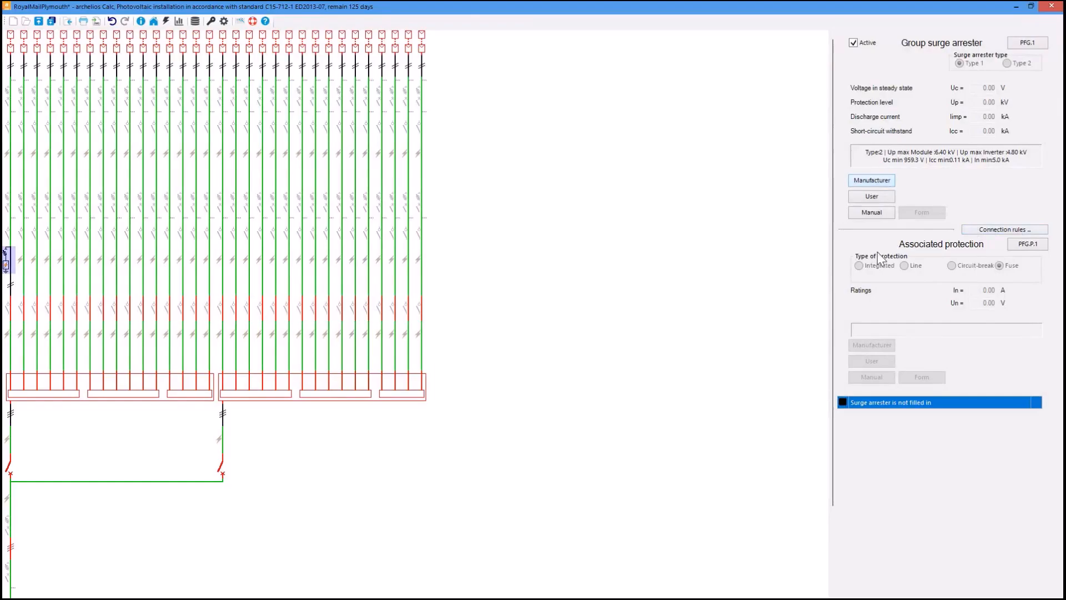
left_click(871, 180)
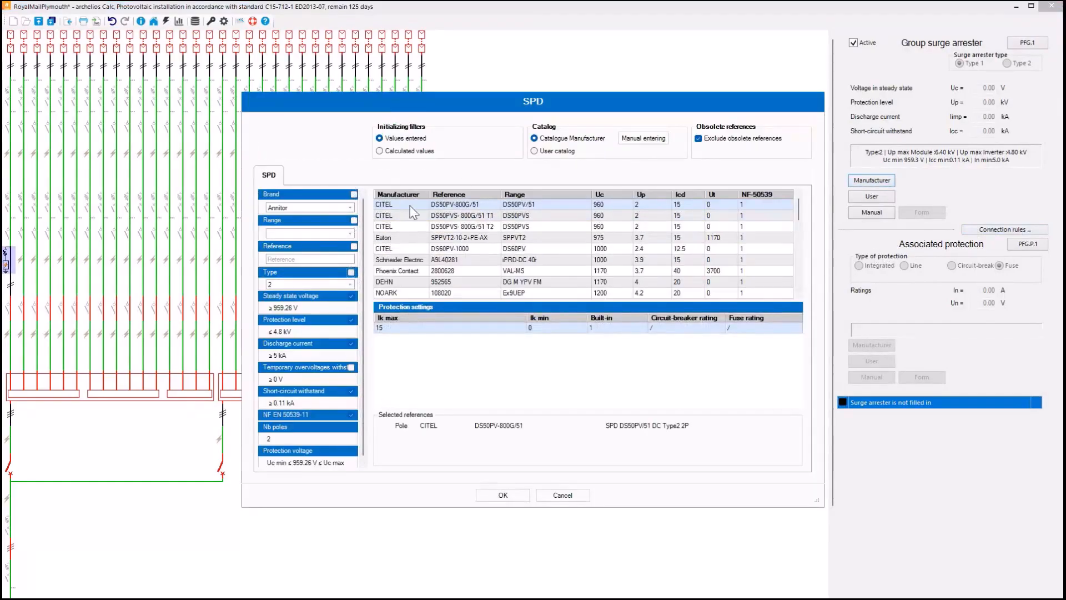
left_click(379, 150)
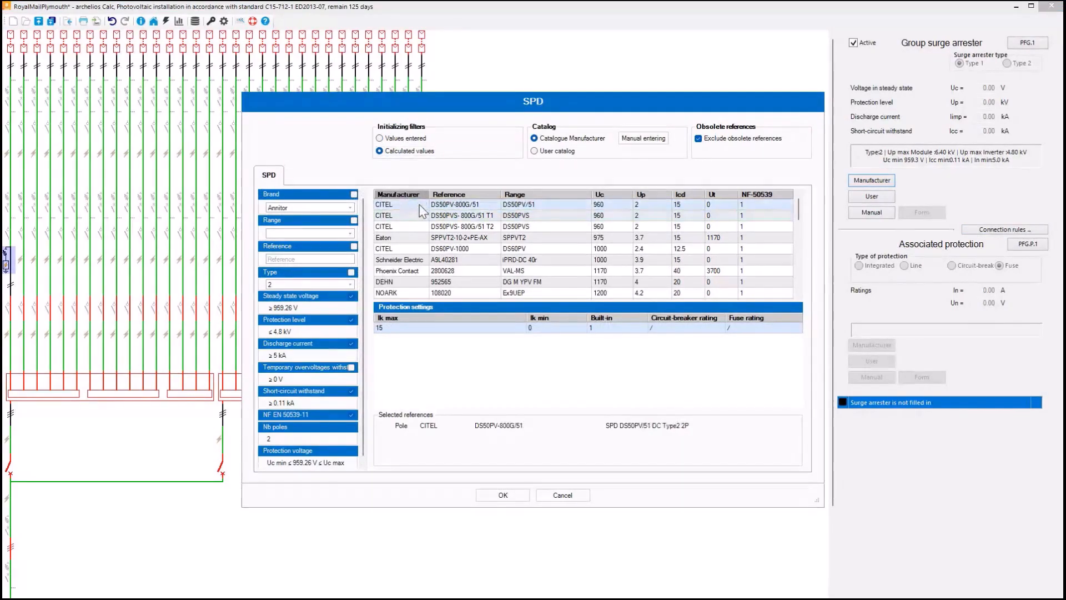
left_click(502, 494)
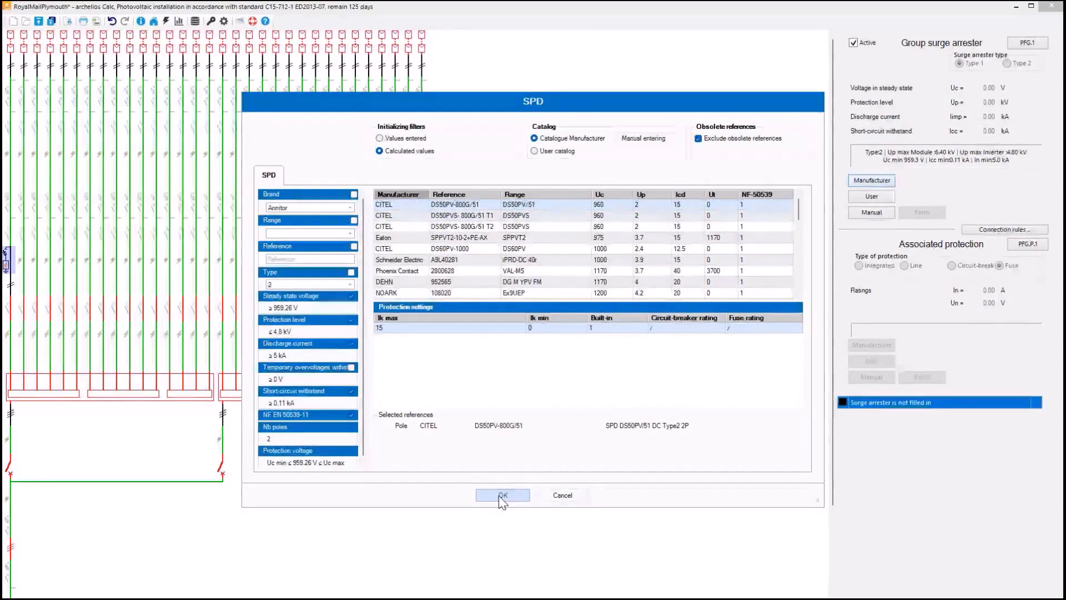
left_click(502, 495)
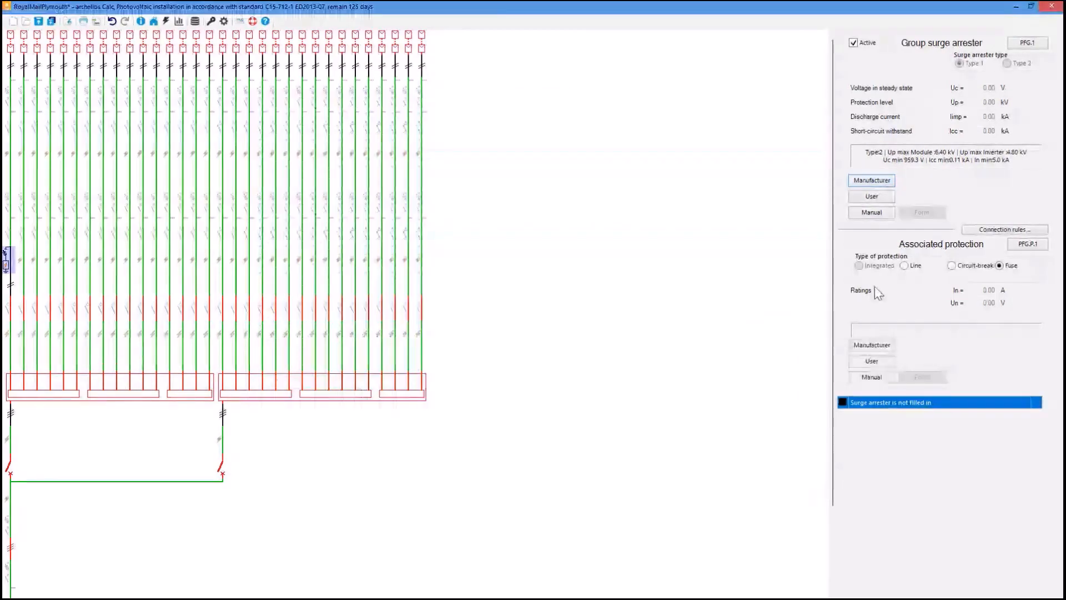
left_click(871, 180)
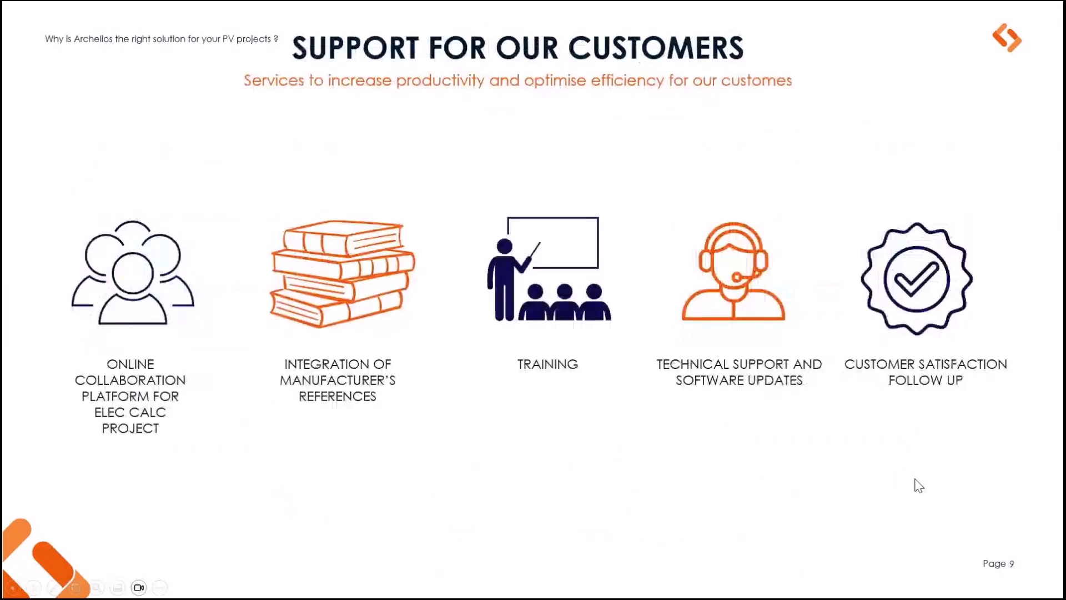
mouse_move(926, 468)
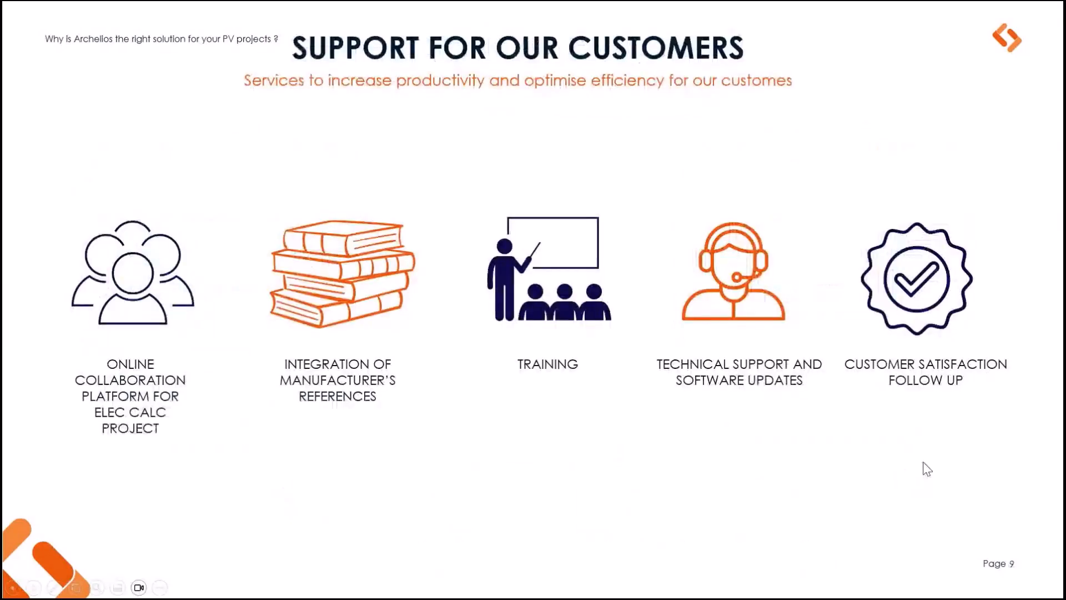
mouse_move(568, 443)
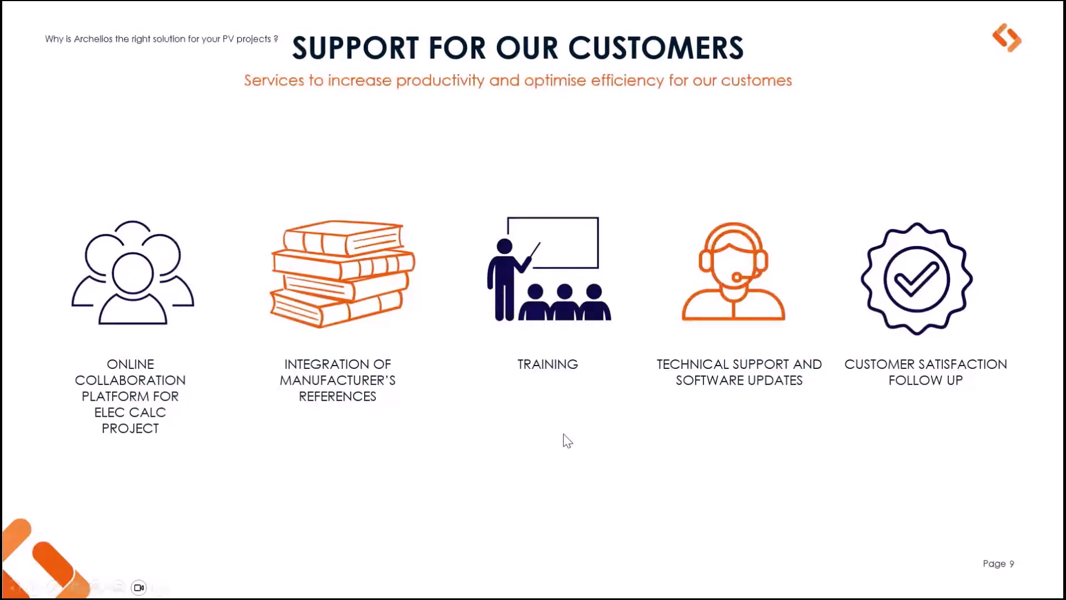
mouse_move(568, 415)
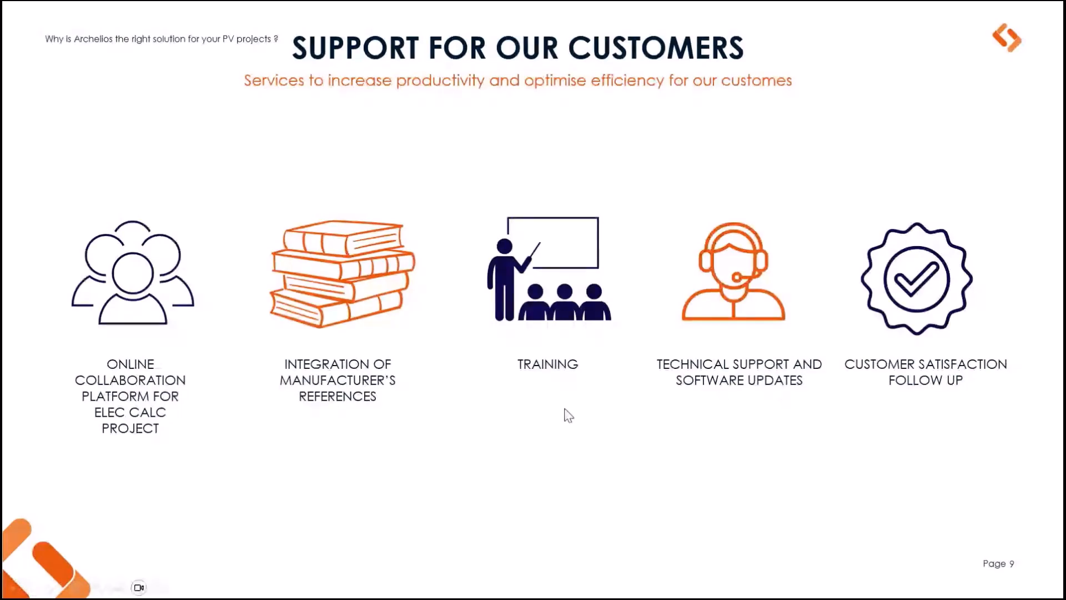
mouse_move(806, 411)
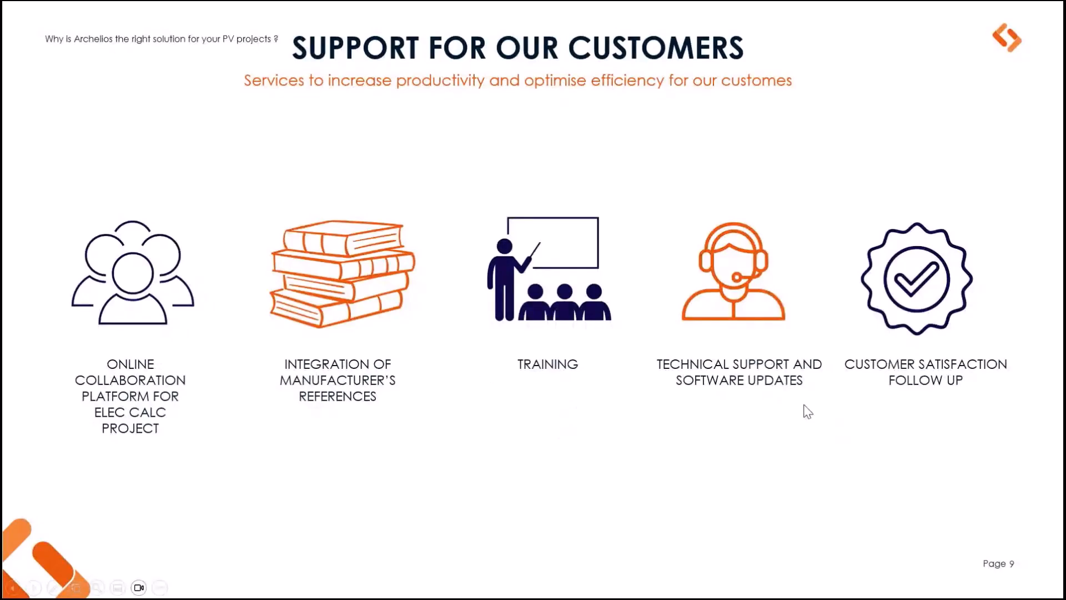
mouse_move(733, 499)
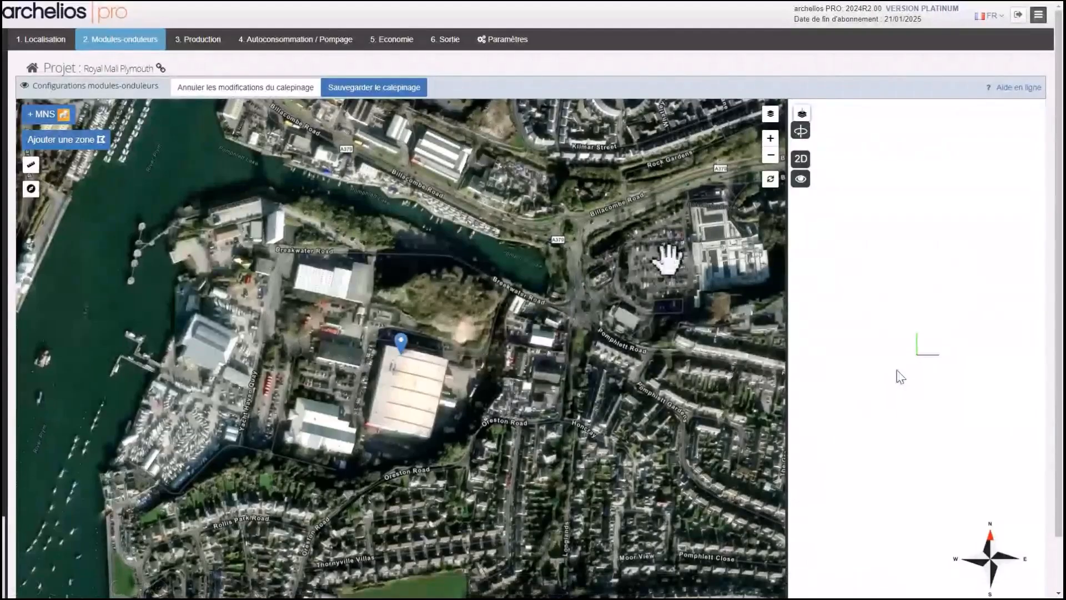
Step: Switch the base map to Google Sat, import MNS terrain and building data, and save the layout
left_click(800, 113)
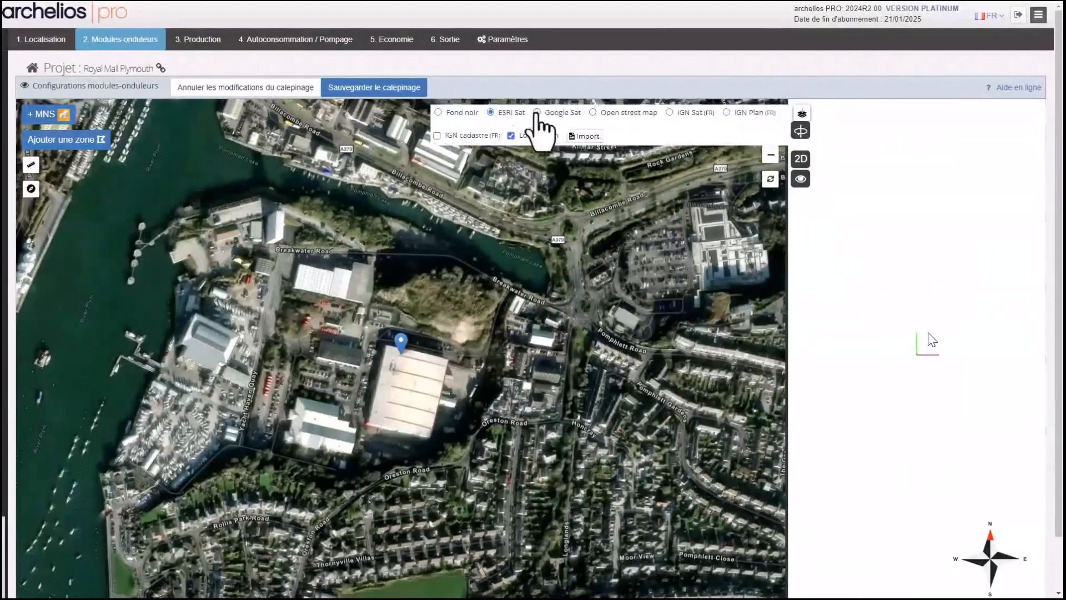
left_click(537, 112)
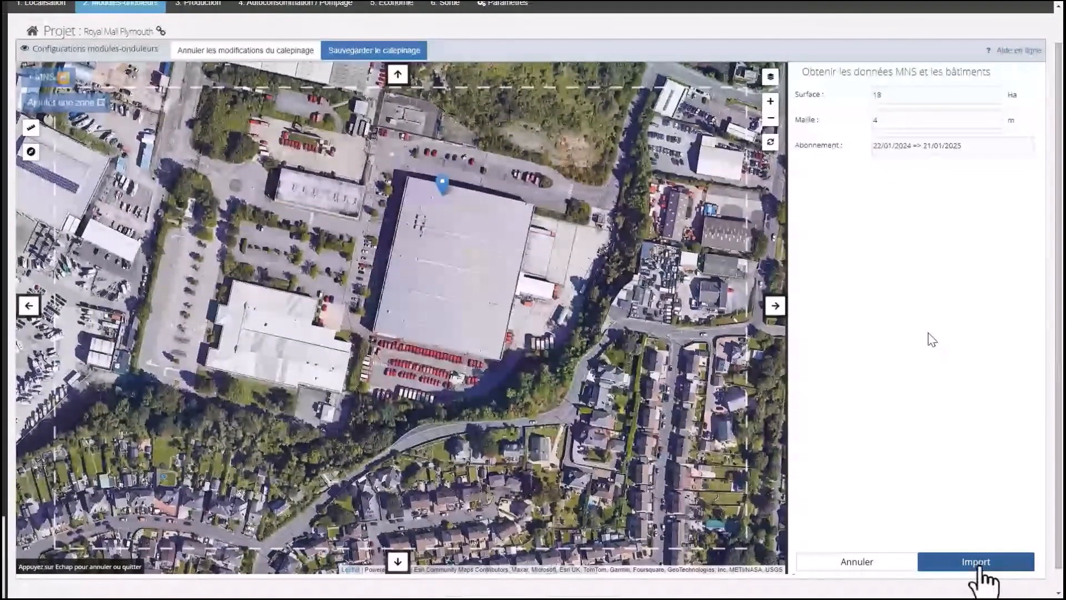
left_click(975, 561)
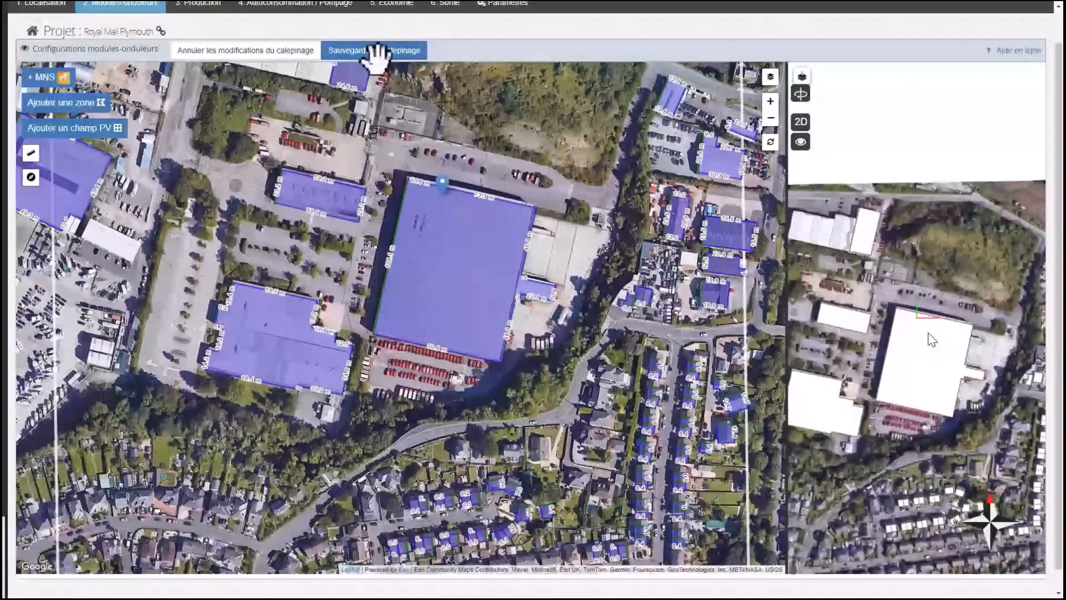
left_click(375, 50)
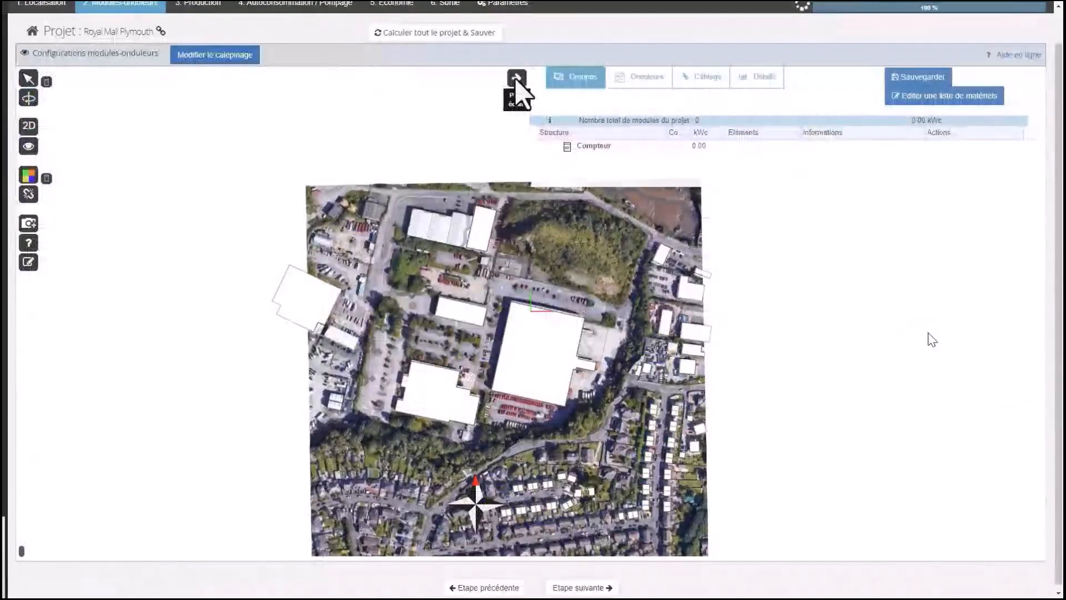
Step: View the site from above, reopen the layout editor and show the warehouse flat roof zone's properties
left_click(517, 77)
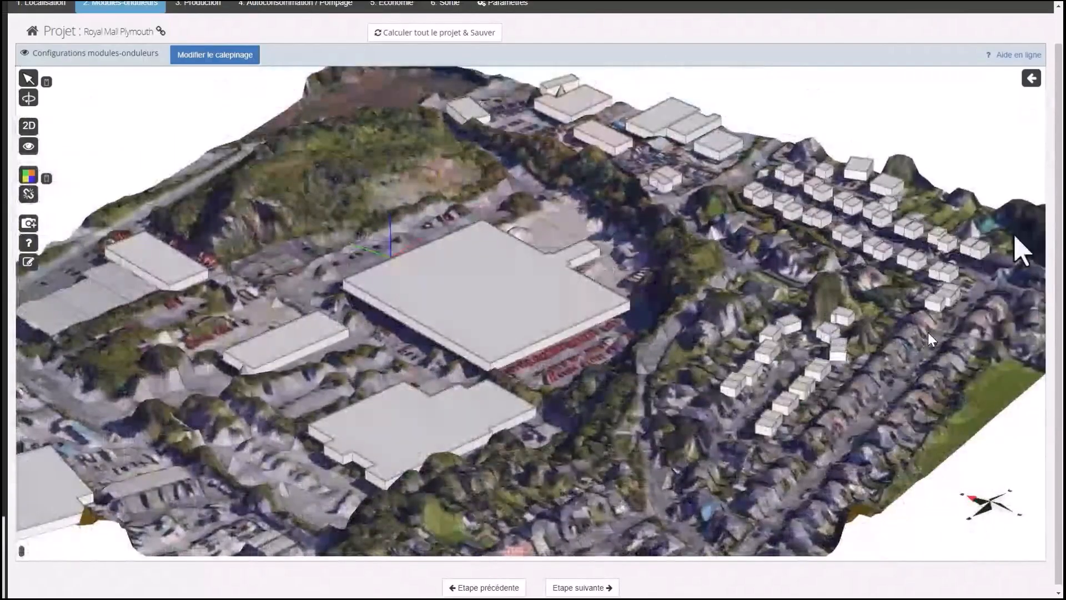
left_click(29, 126)
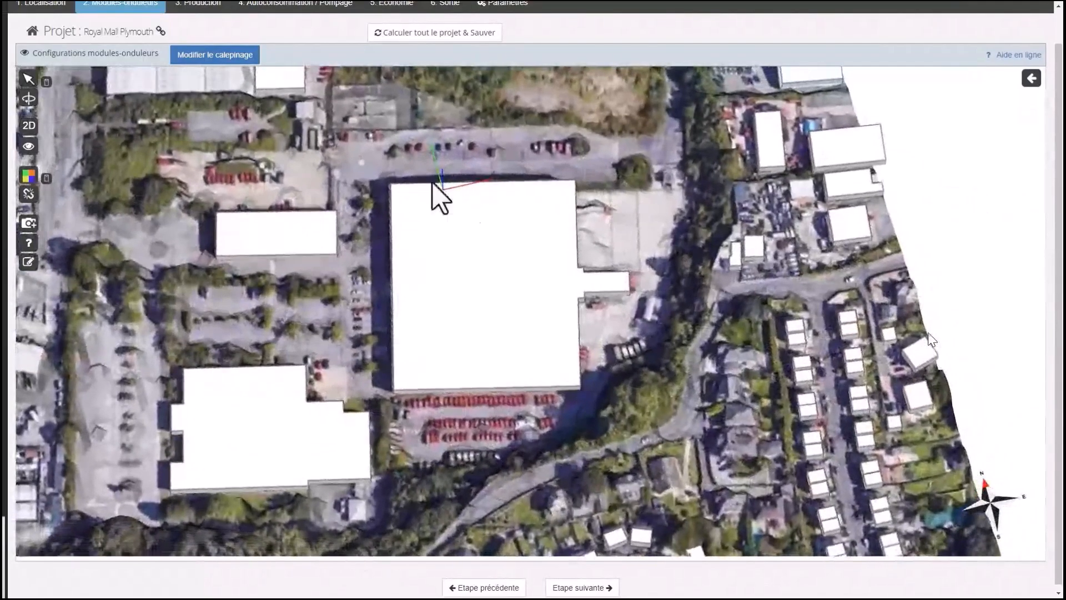
left_click(214, 54)
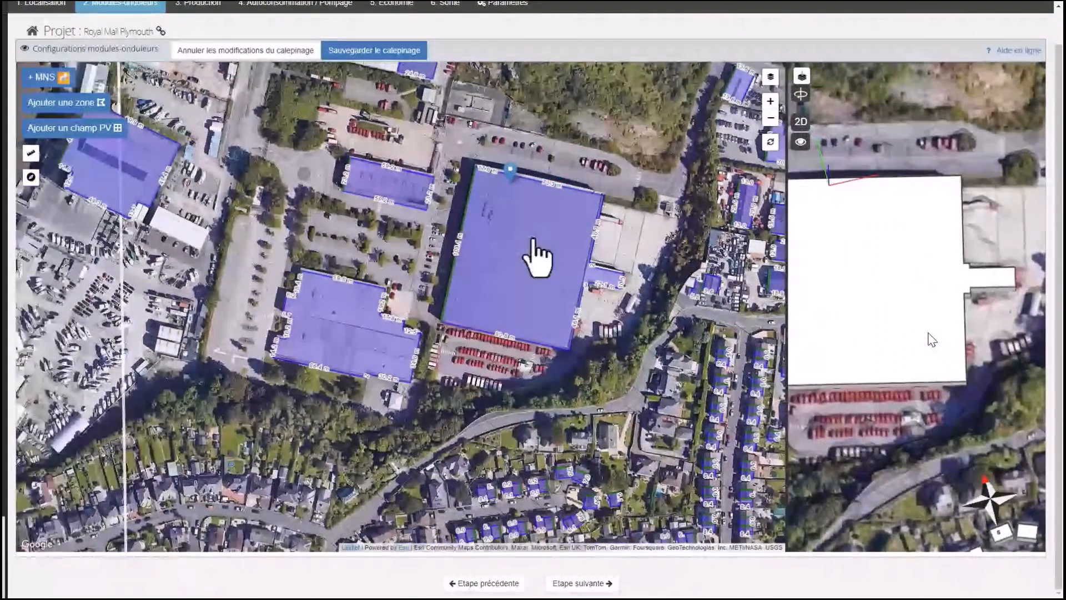
left_click(538, 259)
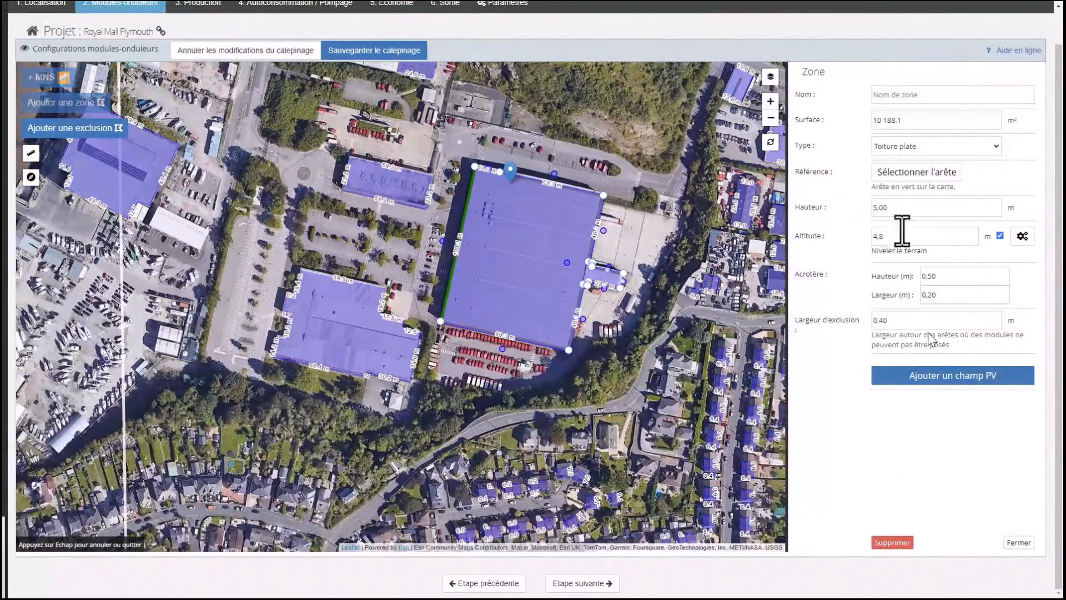
mouse_move(1018, 542)
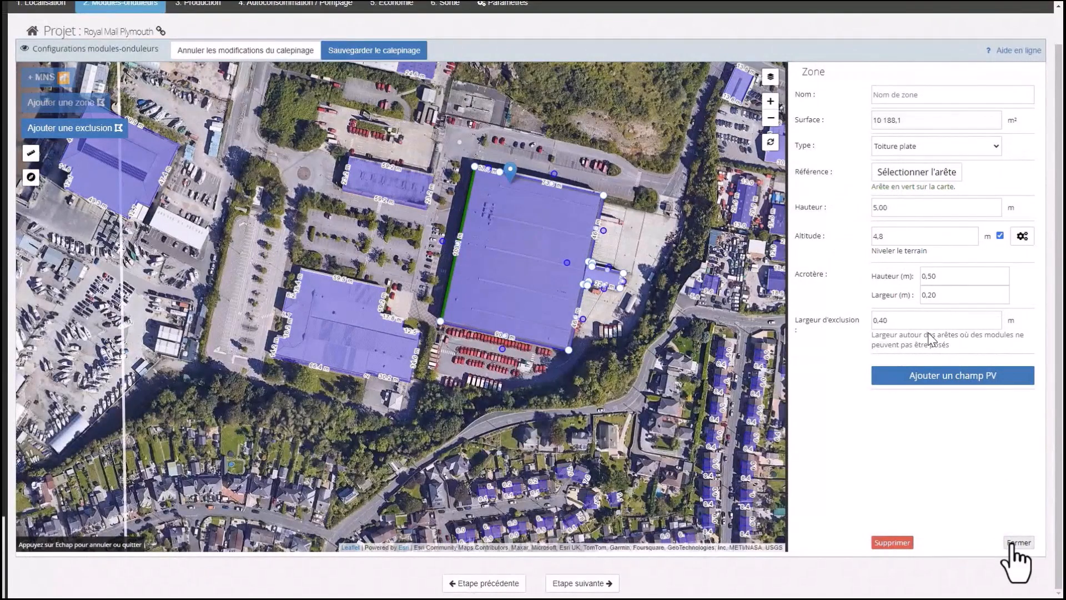
Step: Draw a ground-level zone over the car park with terrain levelling off and save the layout
left_click(1018, 542)
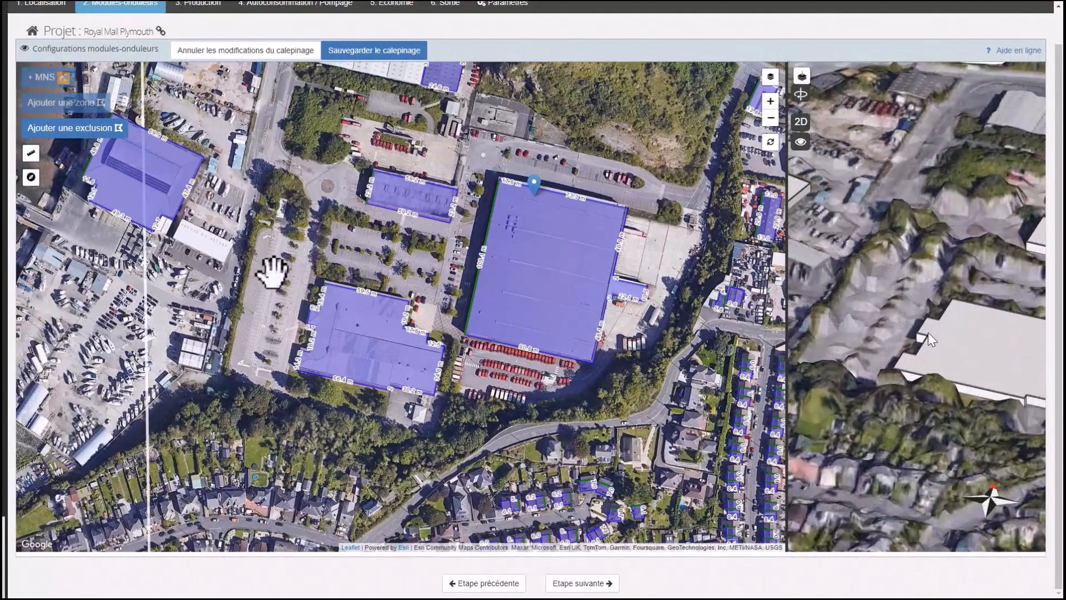
left_click(64, 103)
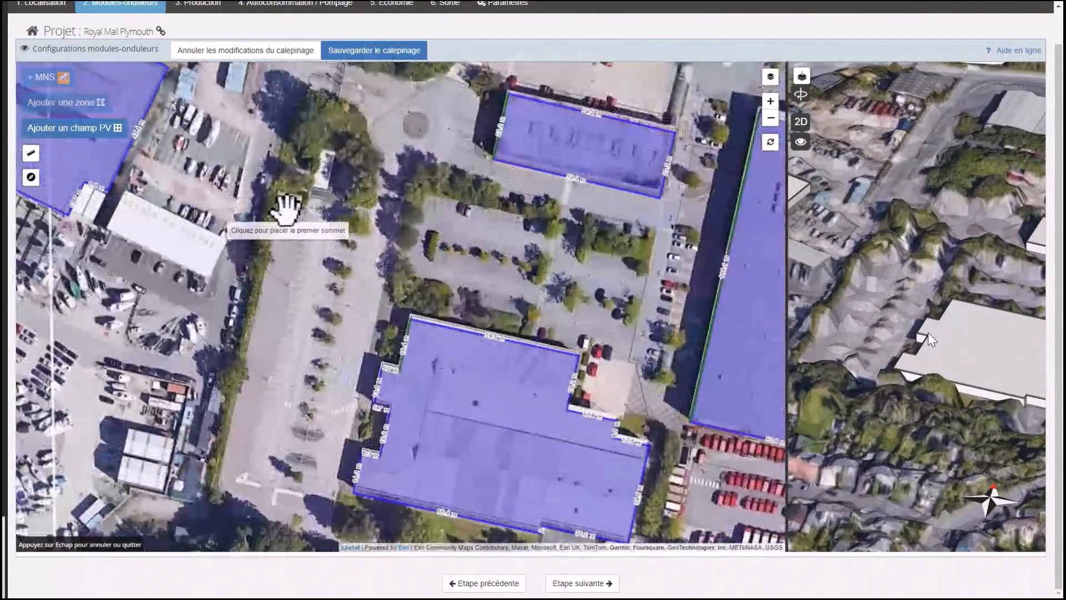
left_click(283, 209)
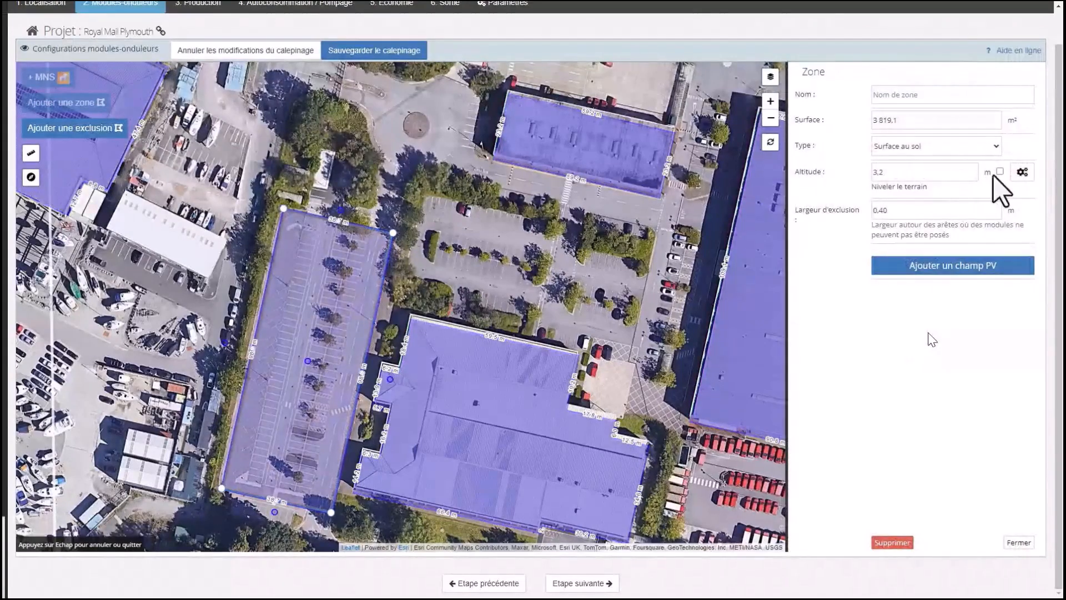
left_click(1000, 171)
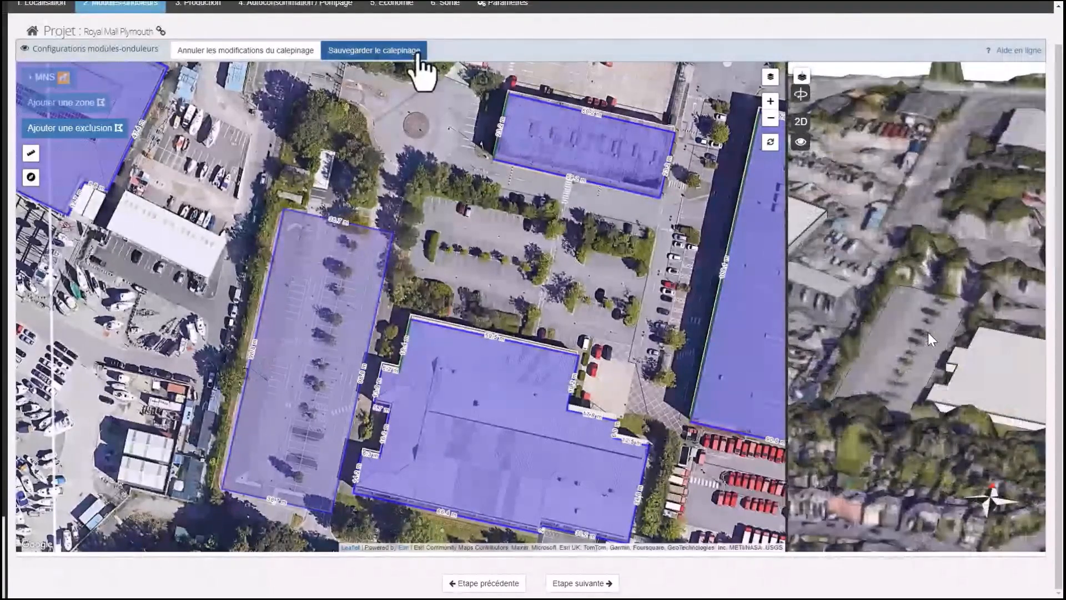
left_click(374, 50)
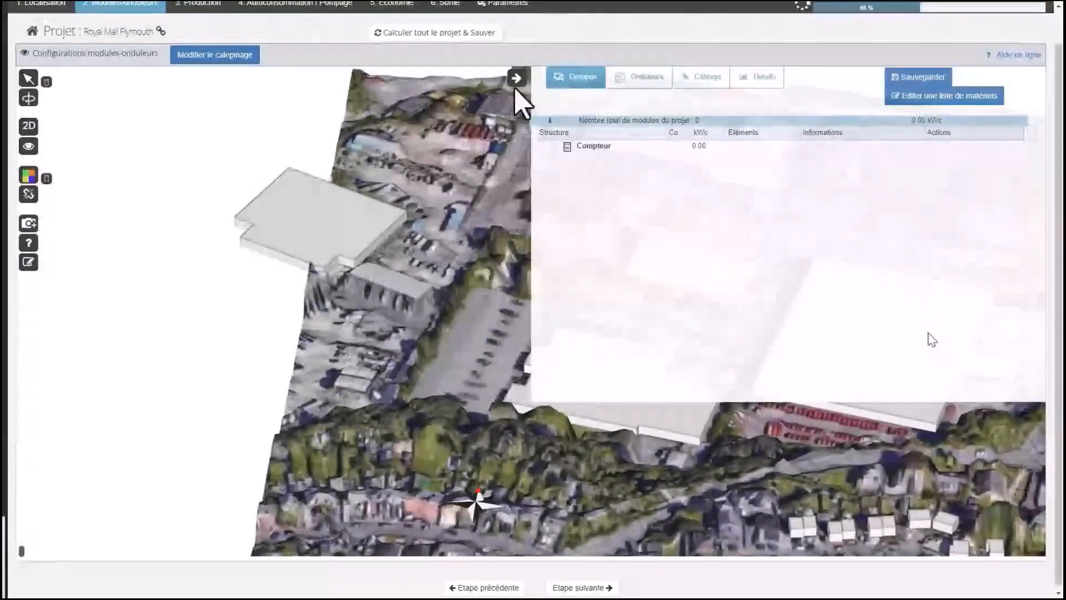
Step: Hide the project summary panel in the 3D view
left_click(516, 76)
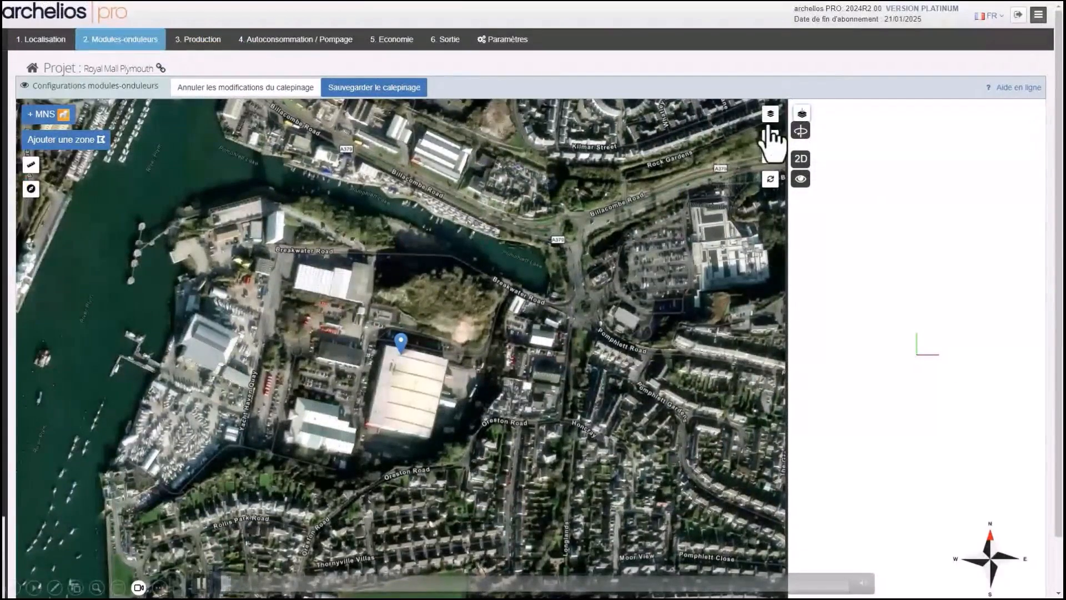
Step: Pick another satellite source as the map background, then return to the project view
left_click(769, 114)
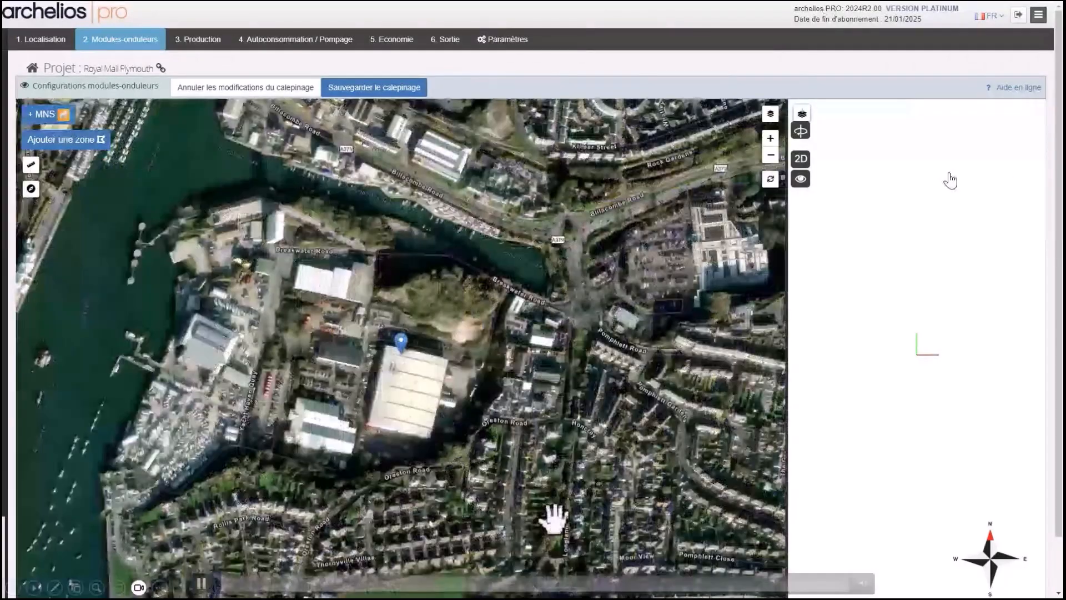
left_click(770, 113)
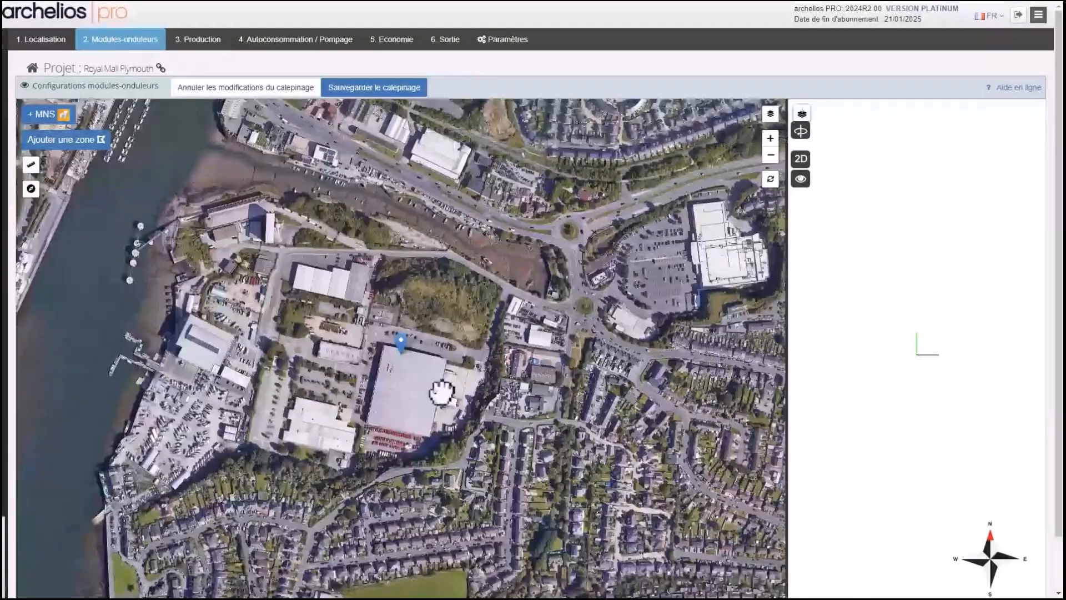
left_click(444, 39)
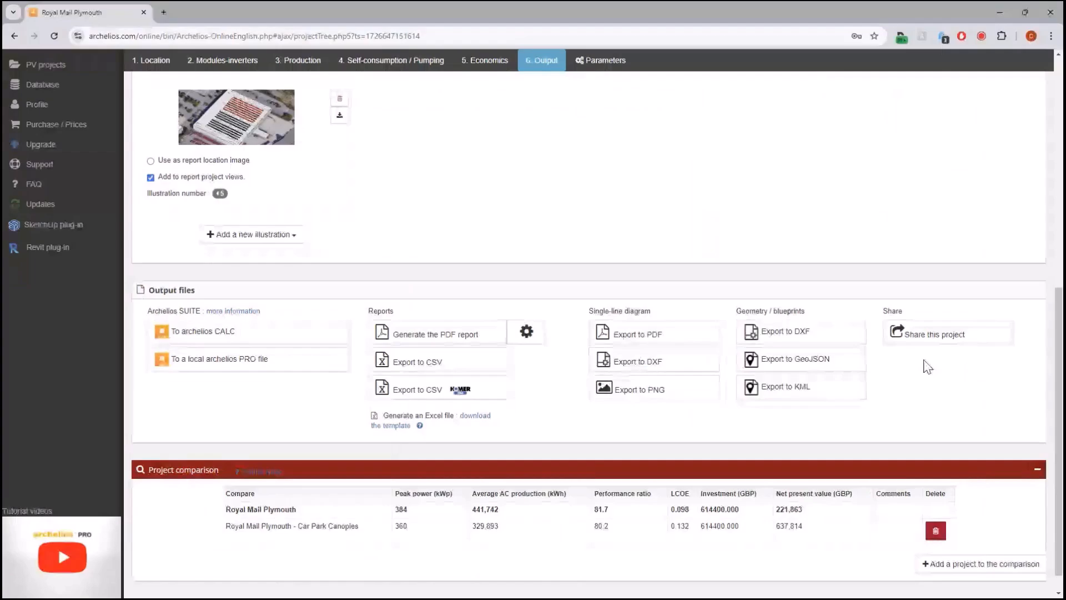
Step: Configure inverters for the MOD group and choose the SolarEdge P300 MPPT optimiser
left_click(222, 60)
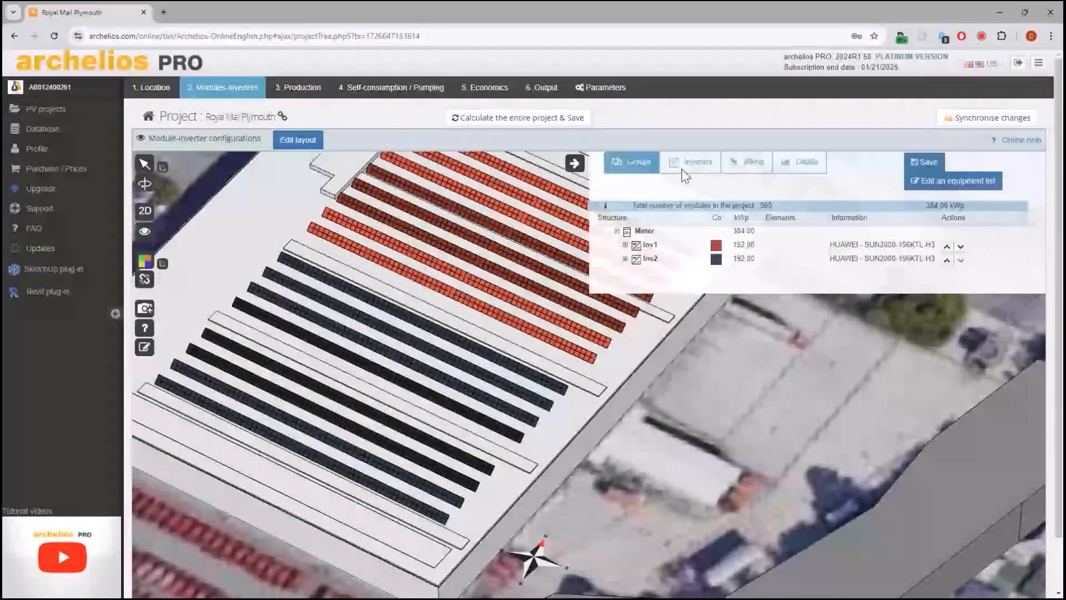
left_click(690, 162)
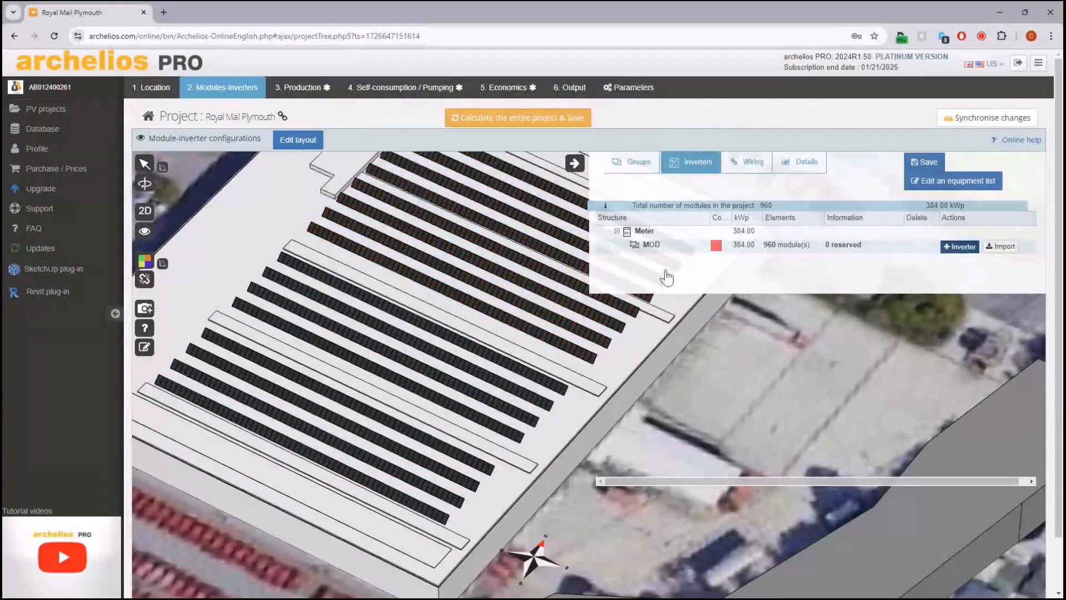
left_click(959, 247)
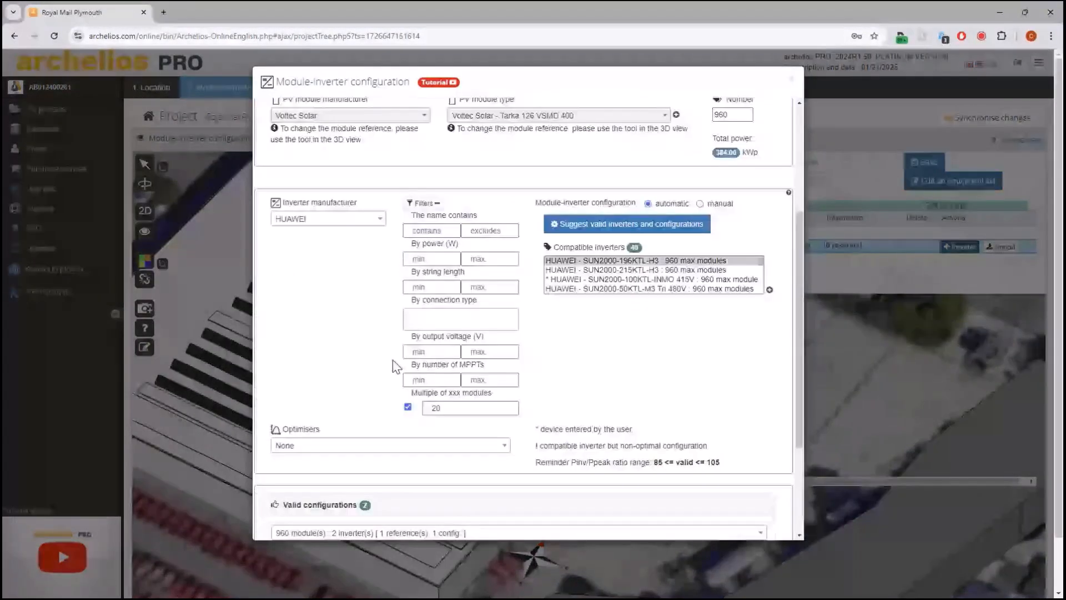
scroll("up", 3)
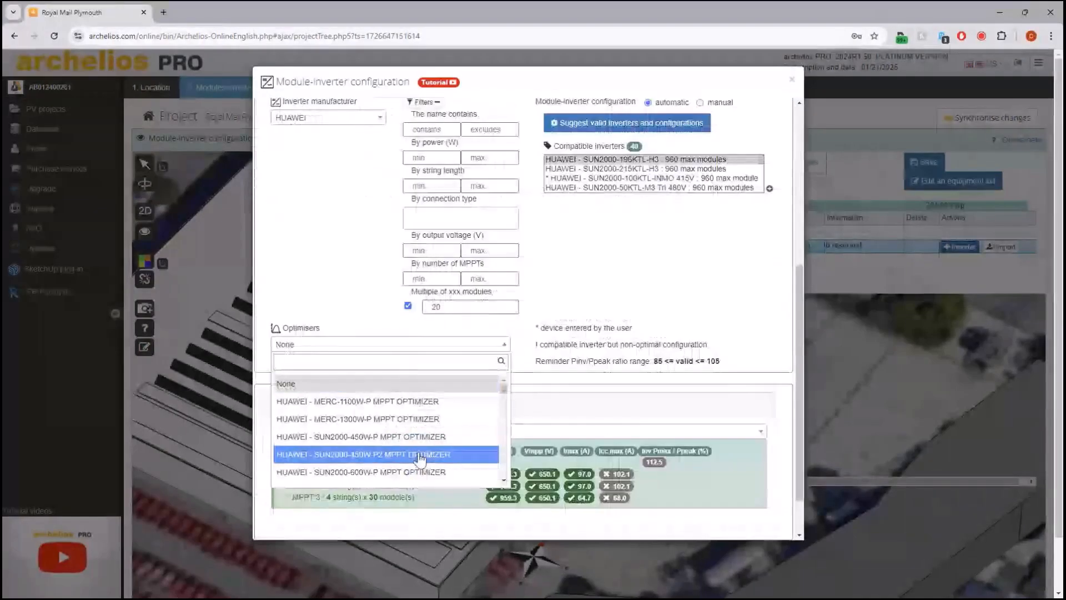
scroll("down", 3)
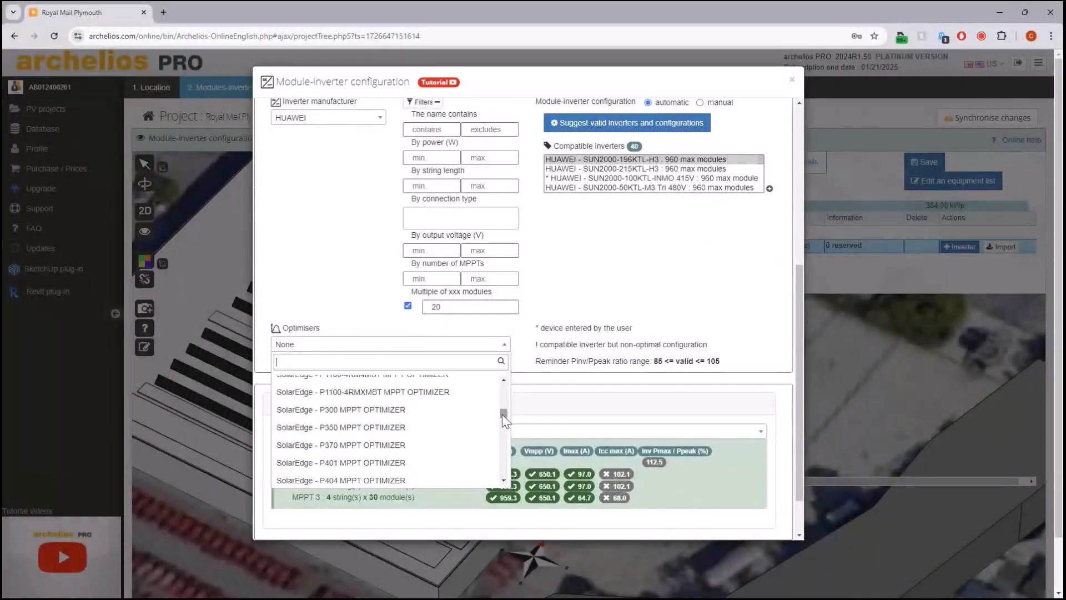
left_click(340, 410)
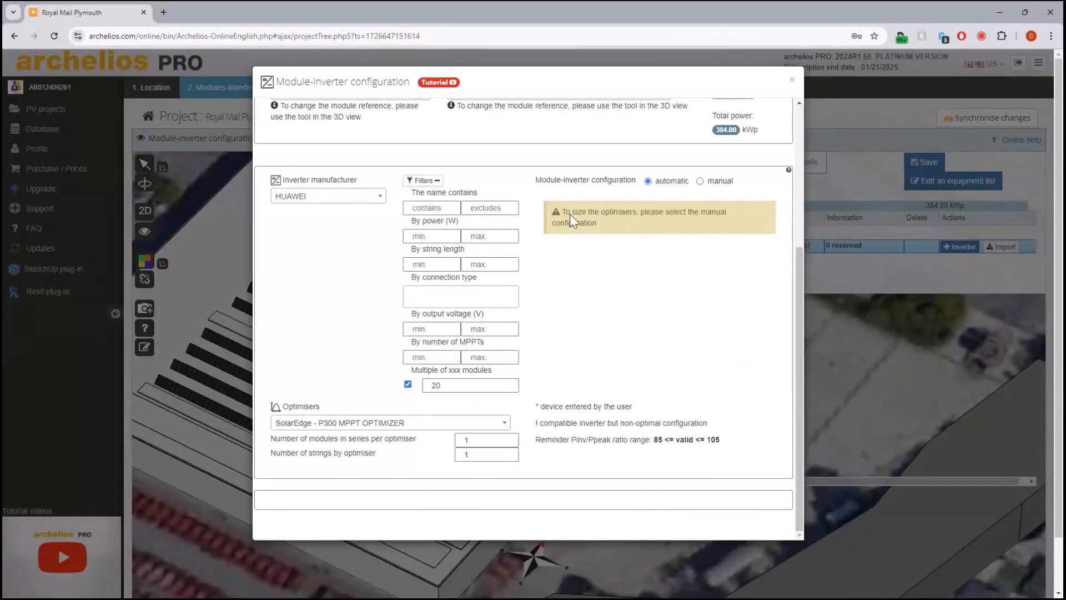
Step: Manually set 2 HUAWEI SUN2000-100KTL-INMO 415V inverters and close the configuration
left_click(699, 170)
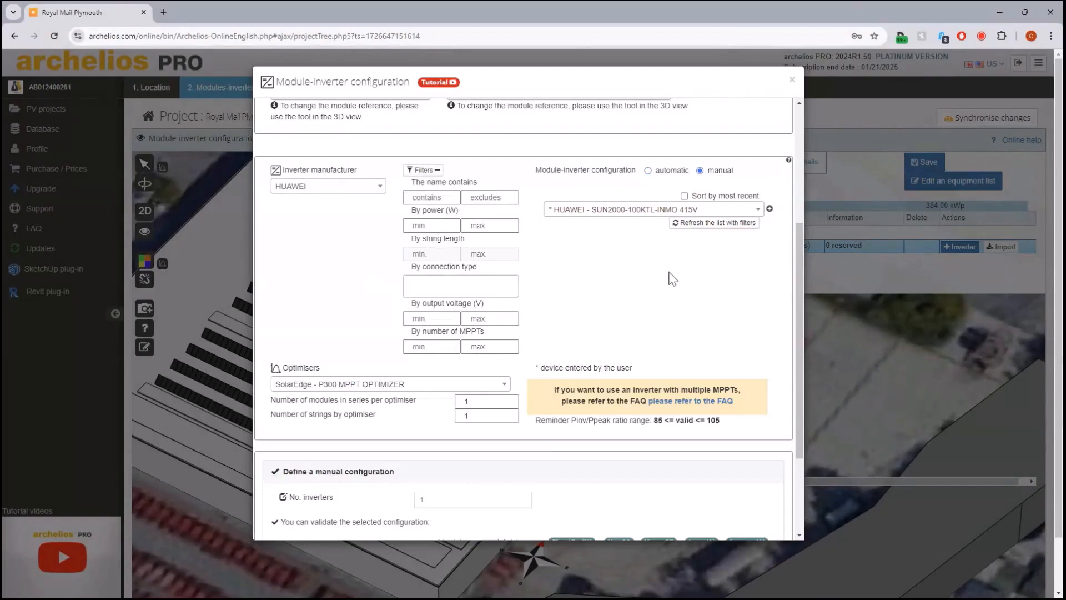
left_click(650, 209)
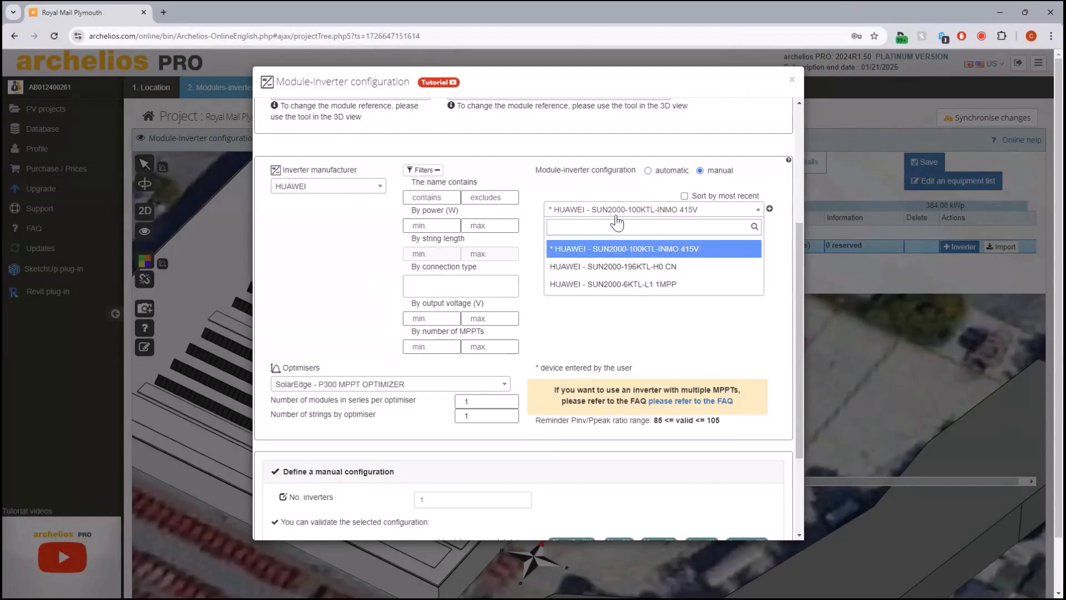
left_click(623, 248)
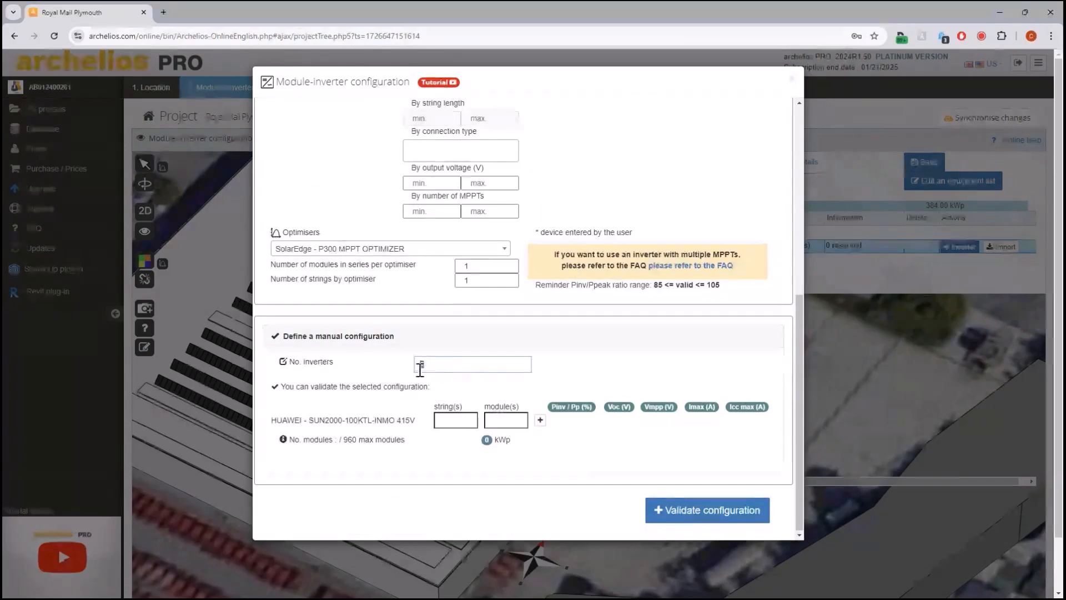
type("20")
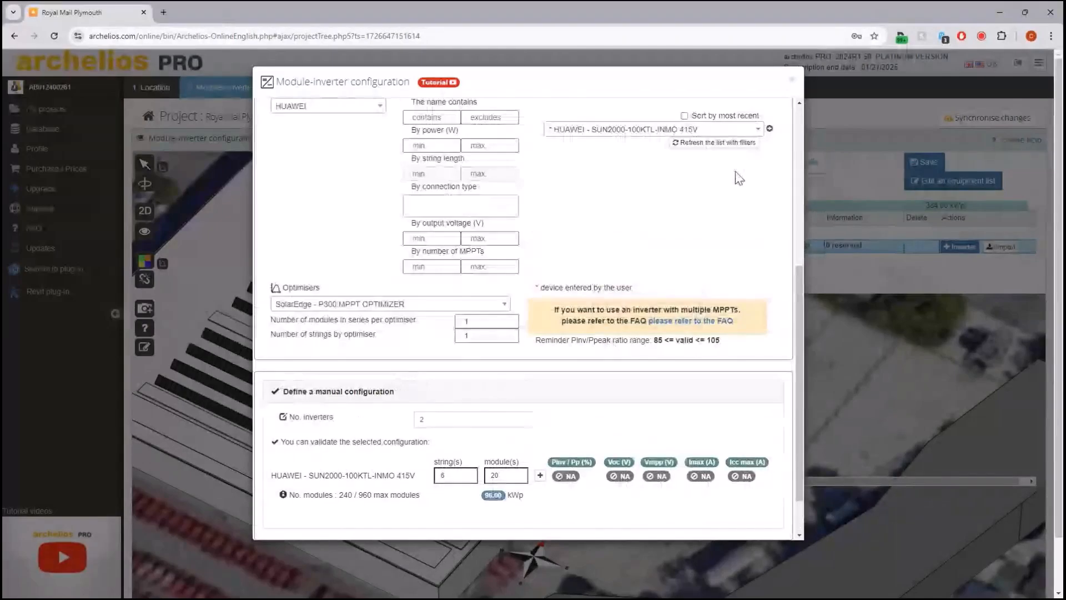
left_click(790, 80)
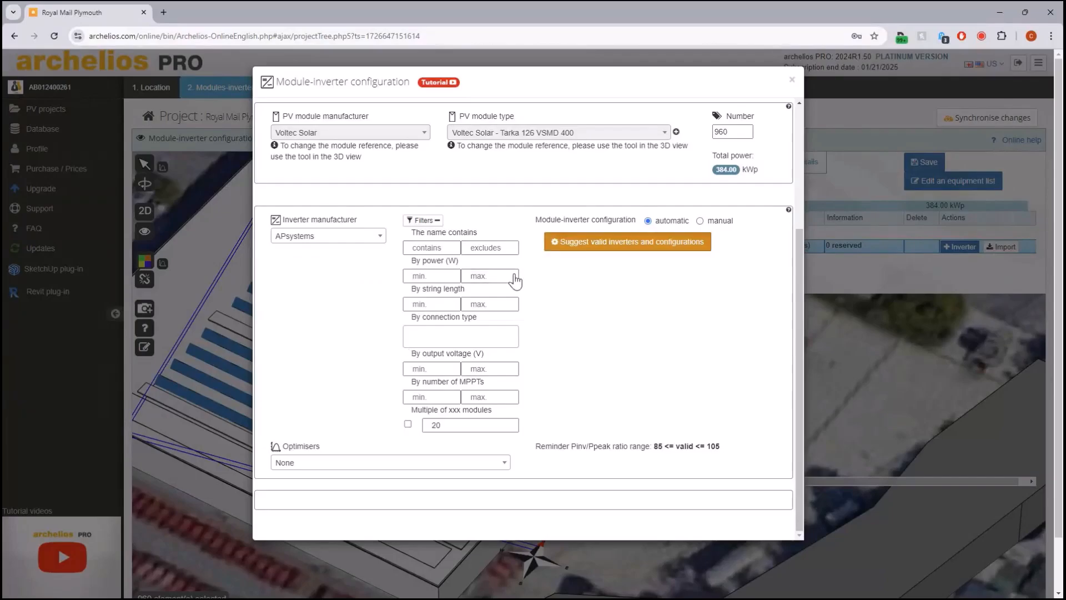
left_click(626, 241)
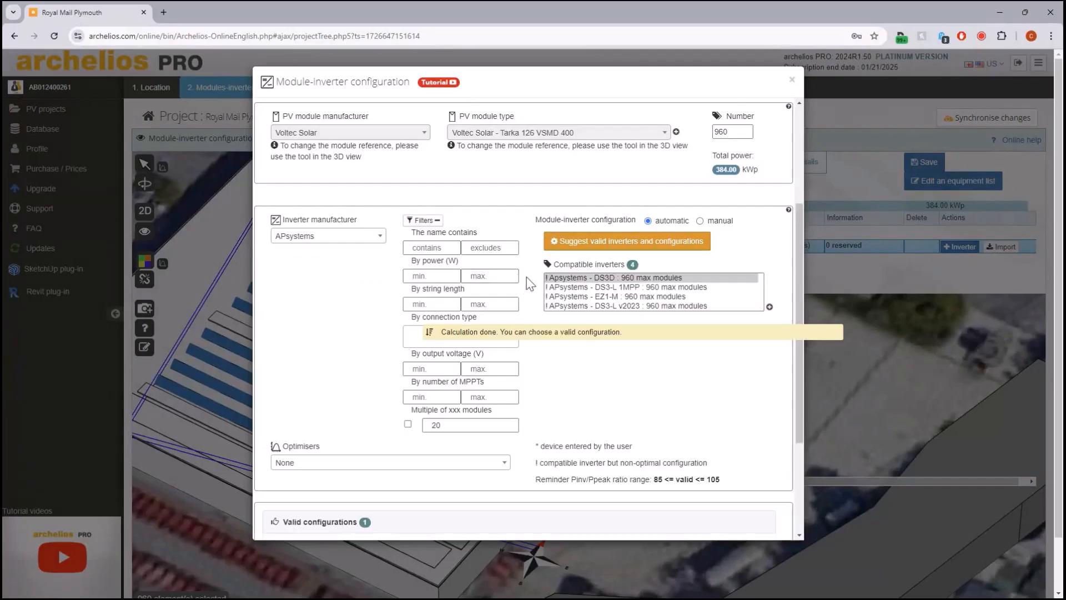
left_click(623, 286)
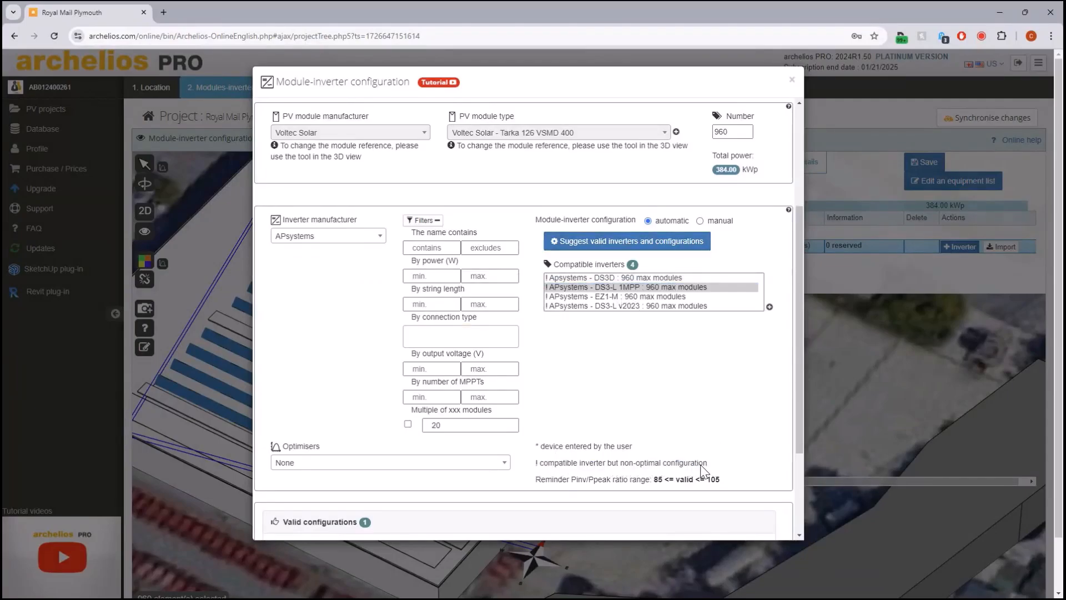
scroll("down", 3)
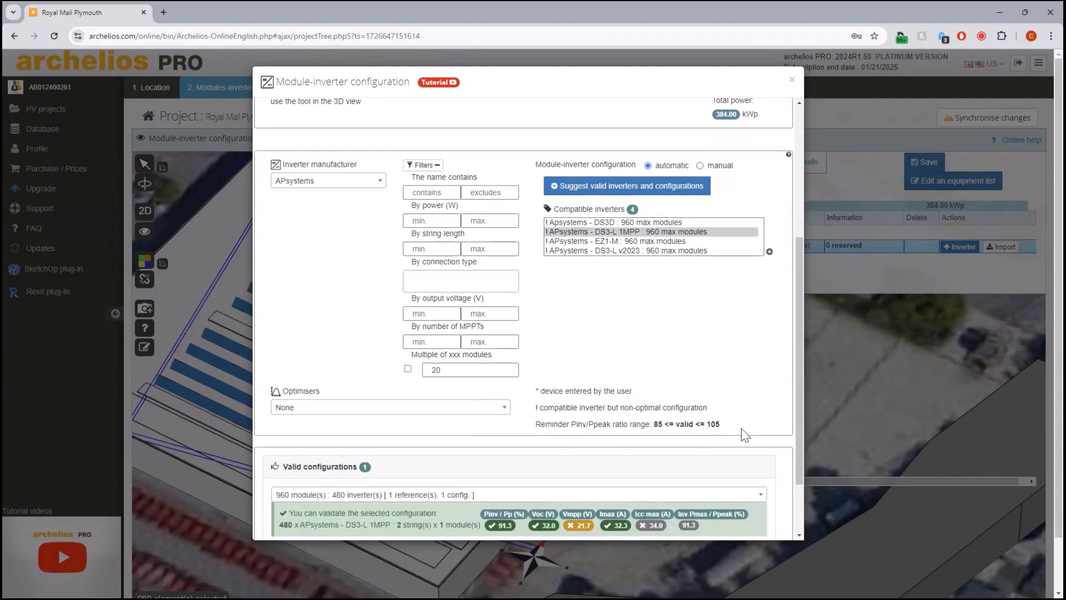
mouse_move(682, 440)
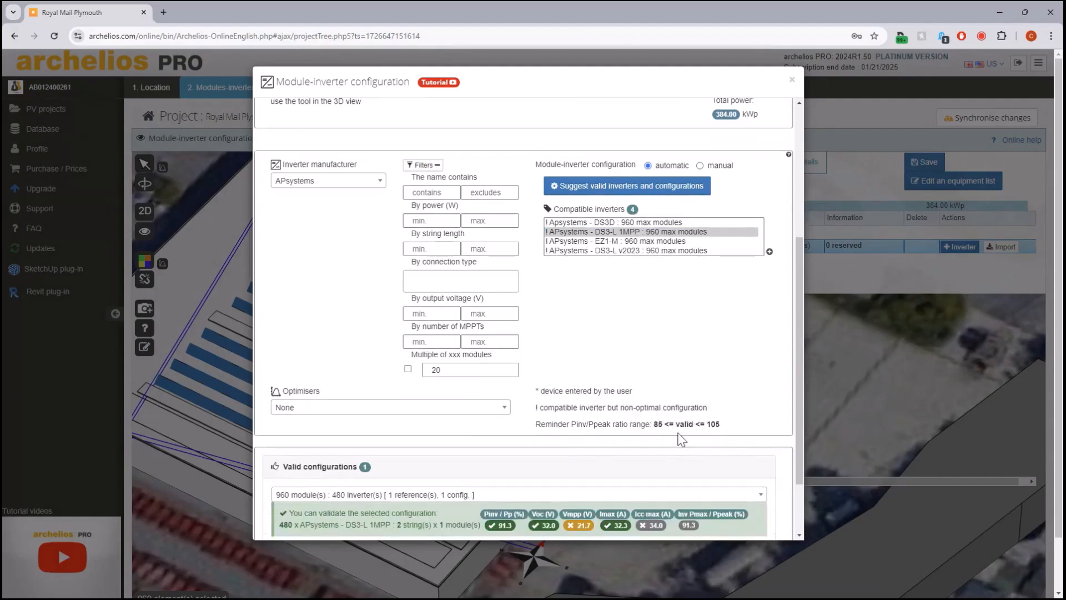
mouse_move(683, 423)
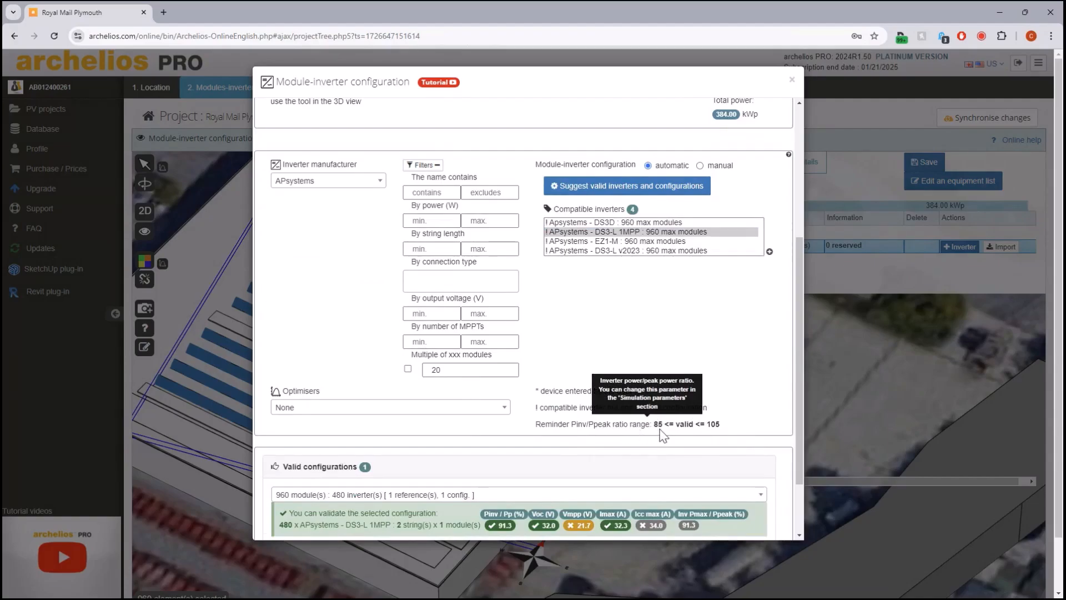
mouse_move(694, 435)
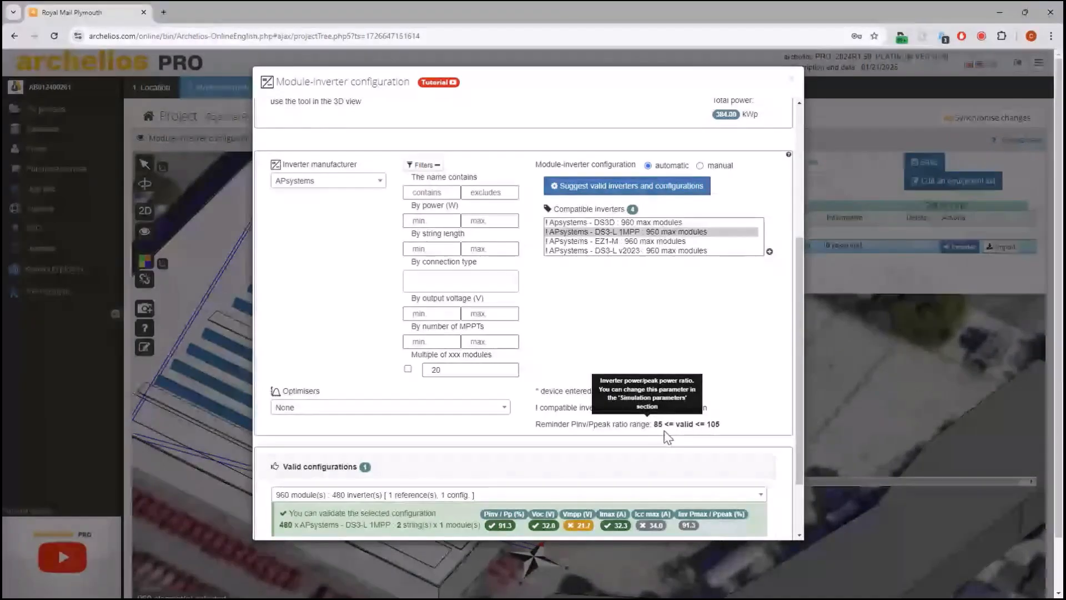
mouse_move(532, 453)
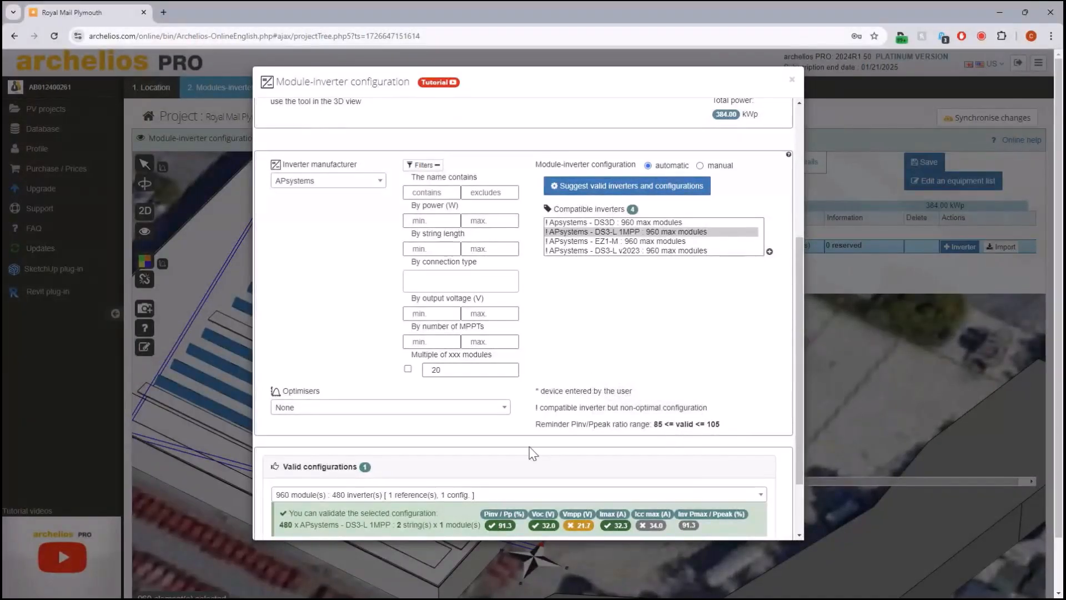
mouse_move(530, 448)
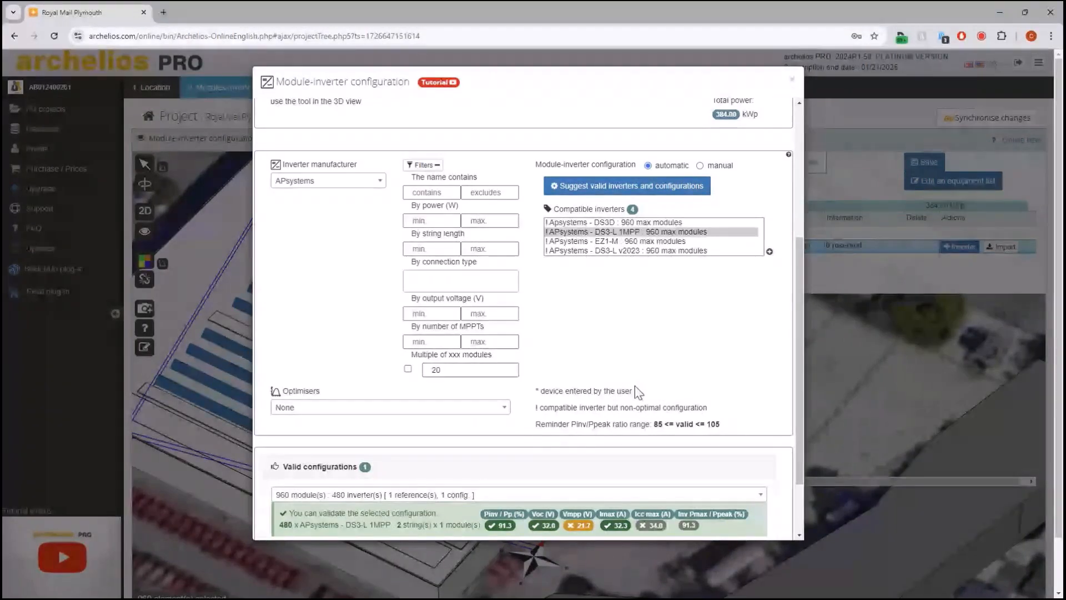
scroll("down", 3)
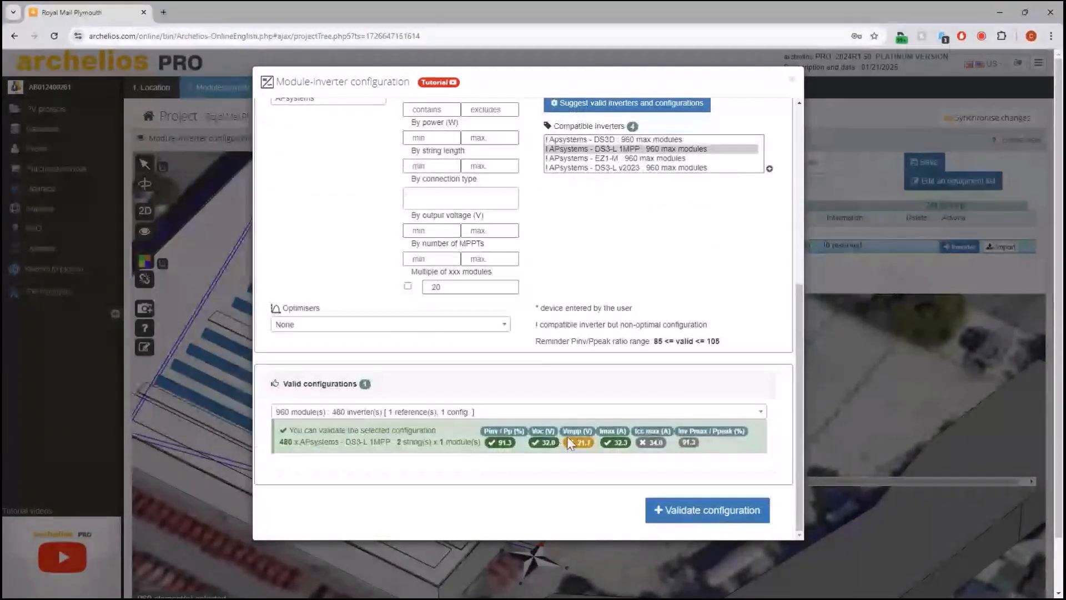
scroll("up", 3)
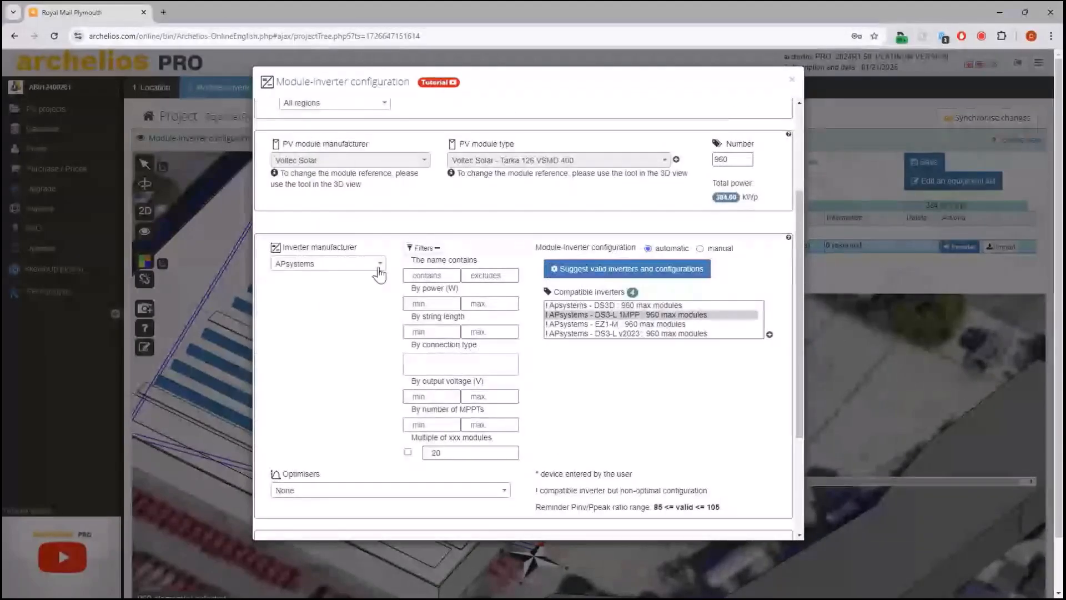
mouse_move(578, 228)
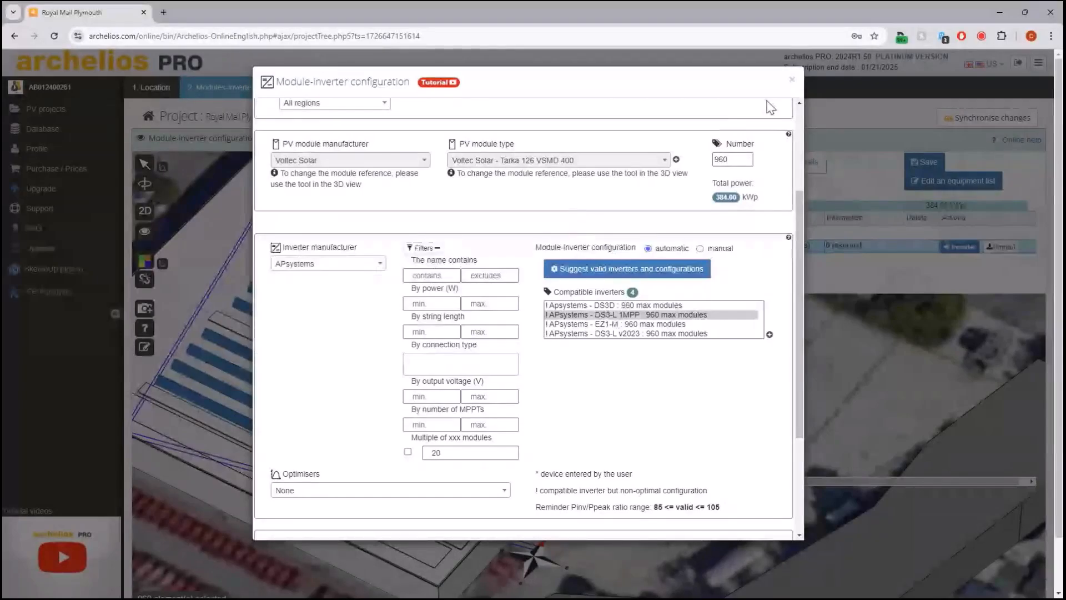
Step: Add HUAWEI inverters for the MOD modules via the suggested valid configuration and validate it
left_click(790, 80)
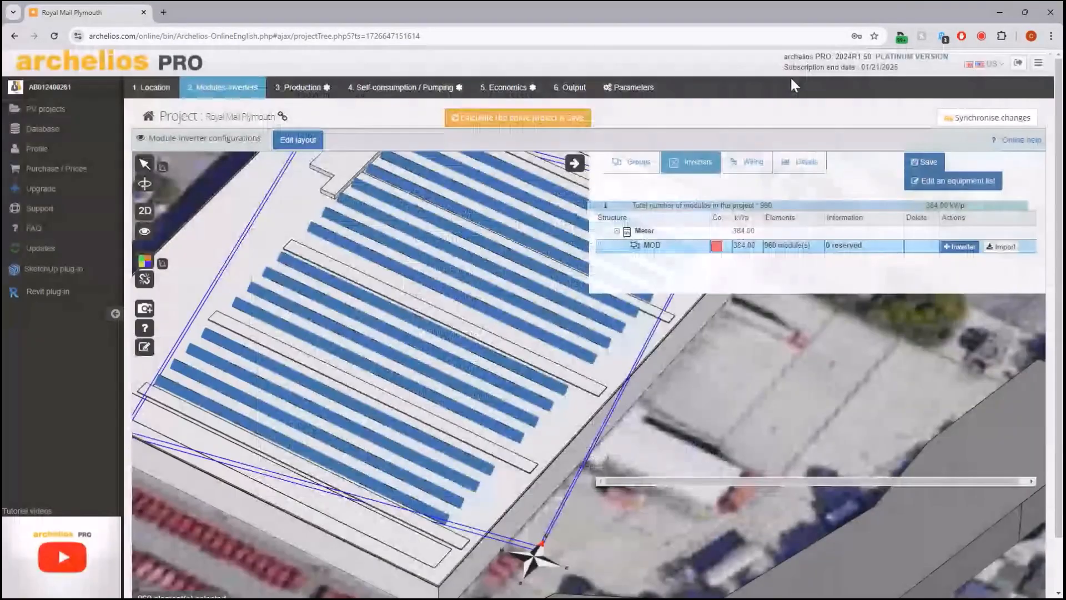
left_click(574, 163)
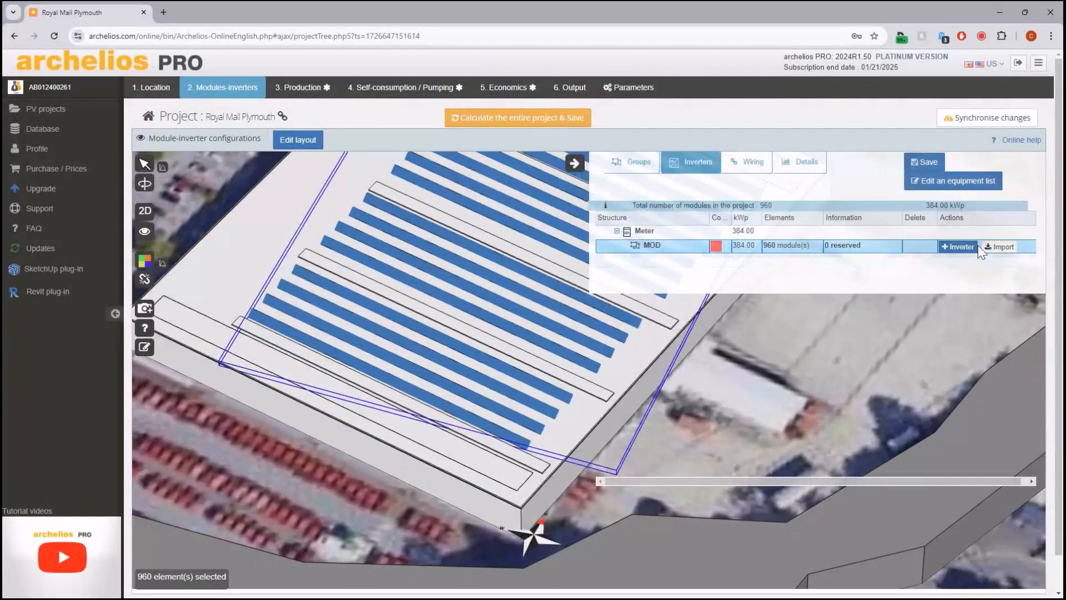
left_click(957, 246)
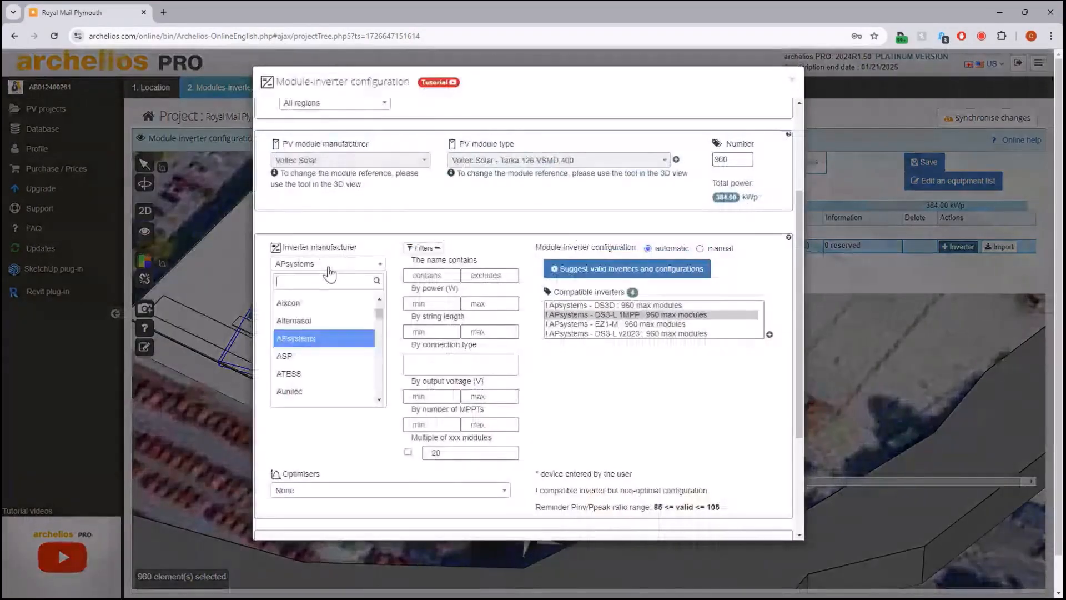
type("HUAX")
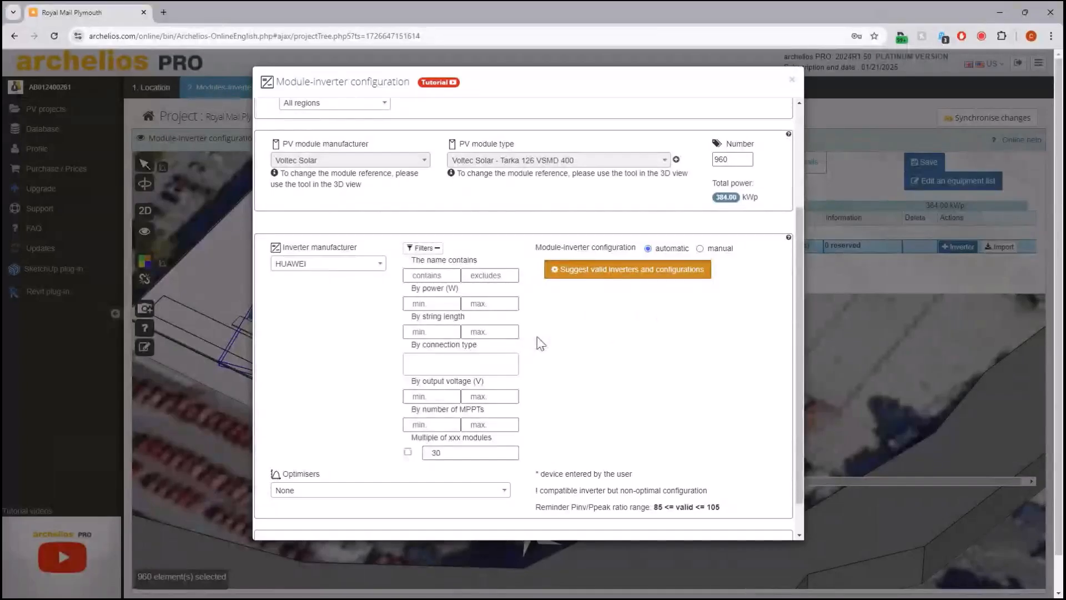
left_click(626, 268)
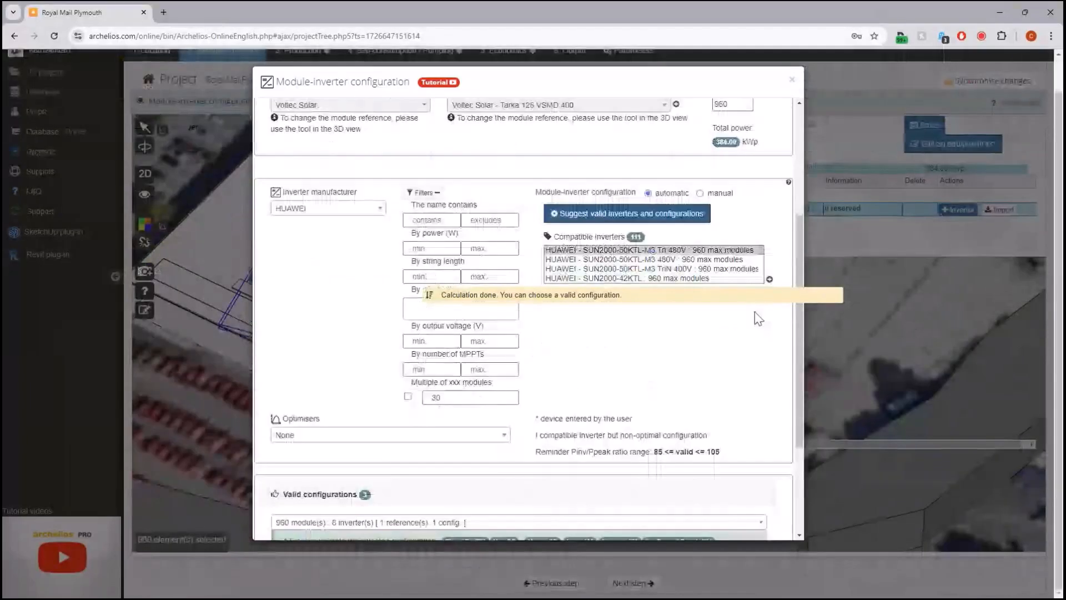
scroll("down", 3)
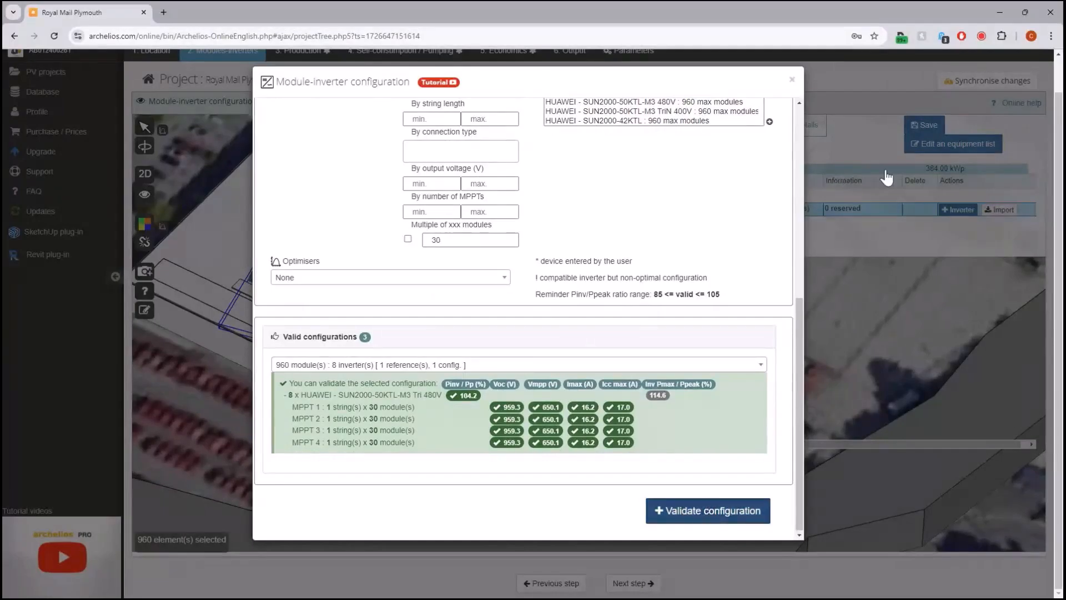
left_click(708, 511)
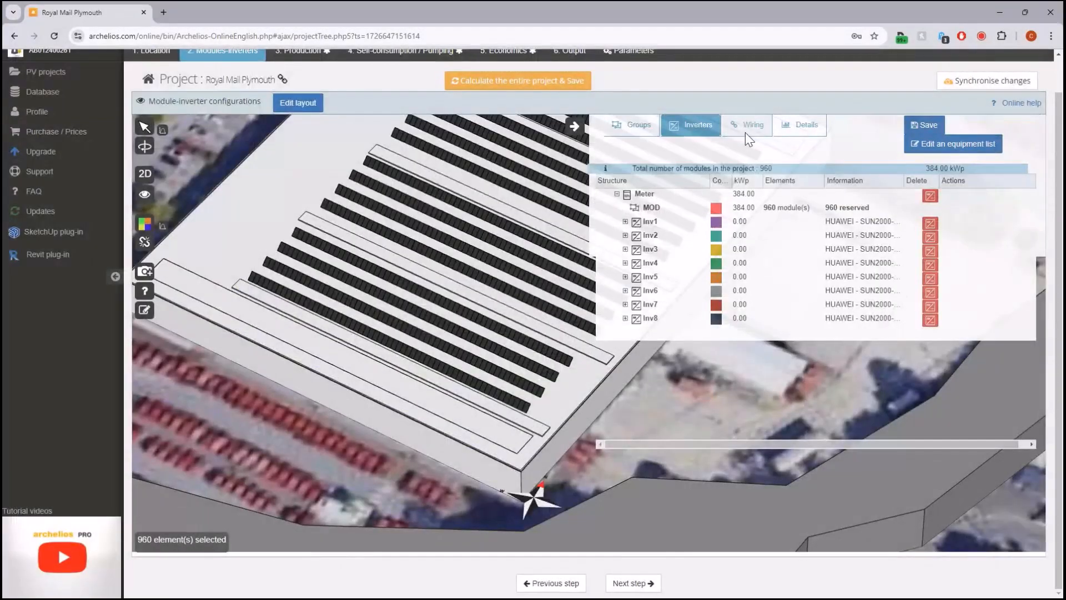
Step: Show the inverter wiring and the modules' shading details chart
left_click(752, 125)
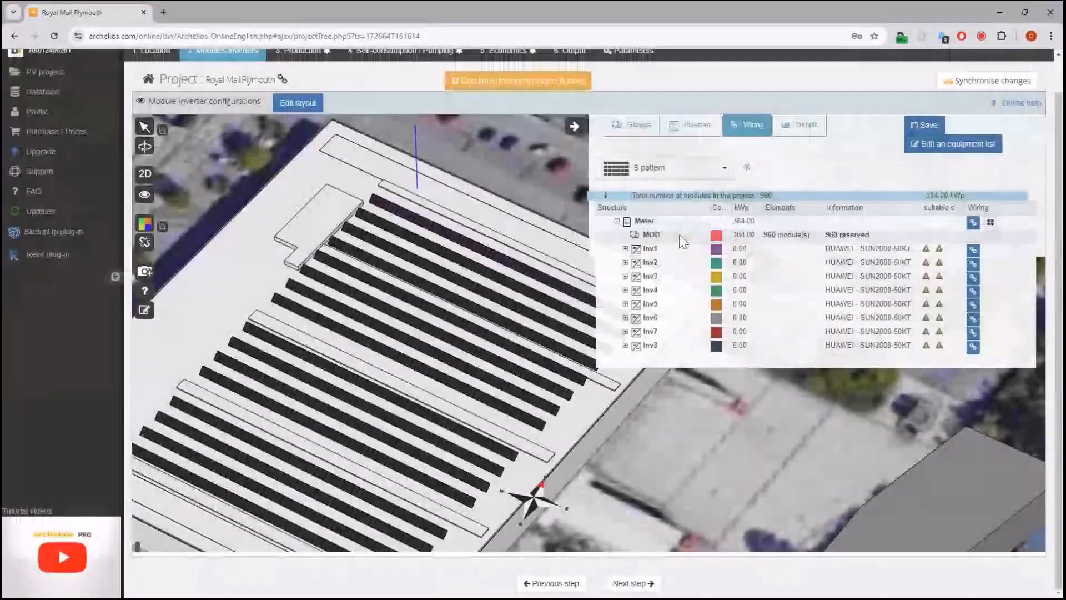
left_click(973, 222)
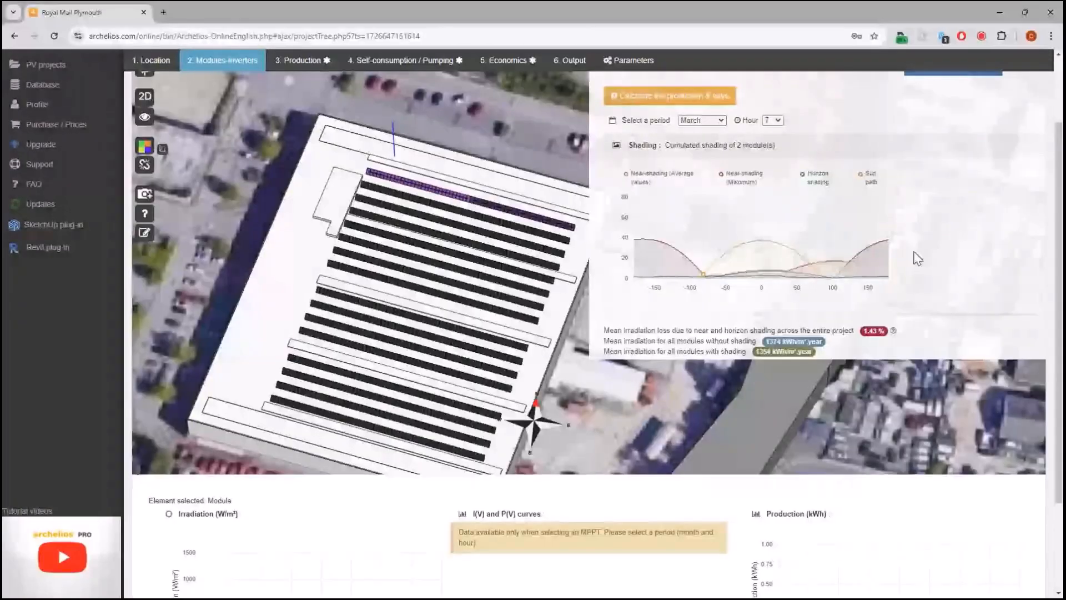
mouse_move(929, 253)
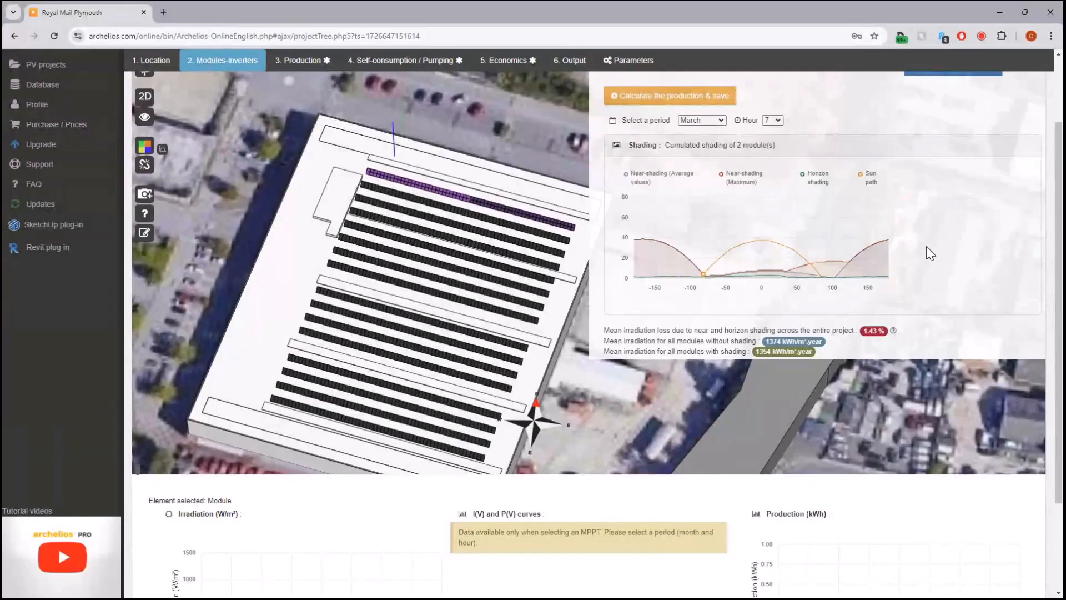
mouse_move(933, 252)
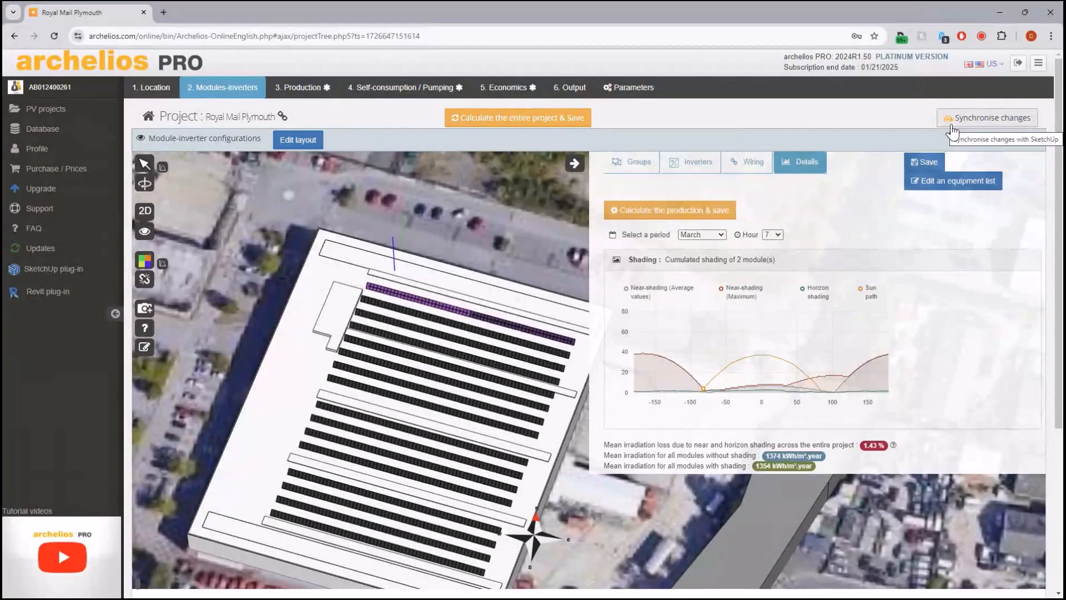
mouse_move(993, 143)
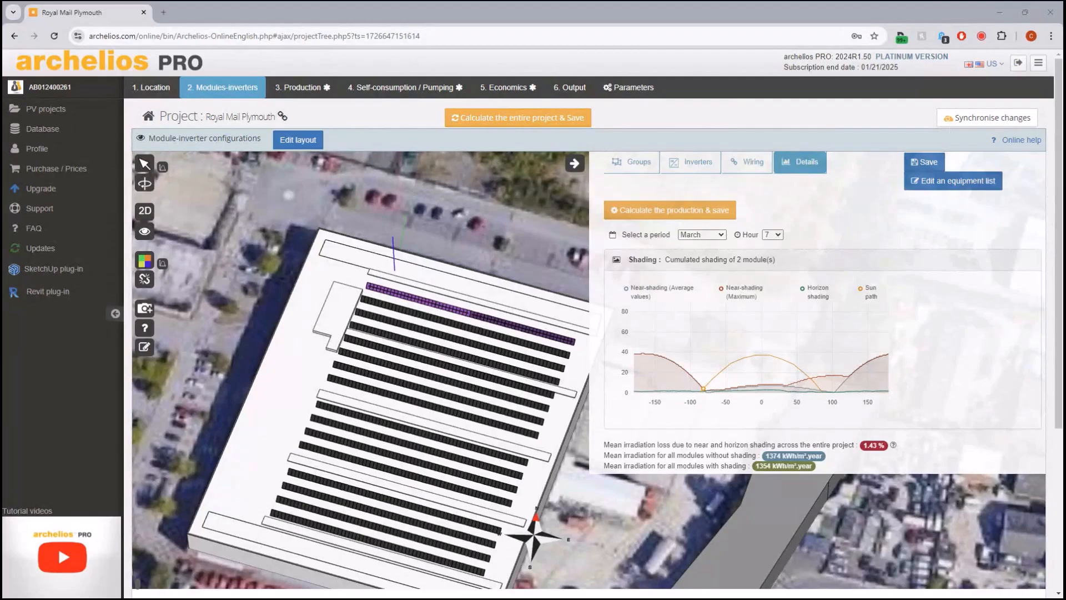
mouse_move(1004, 21)
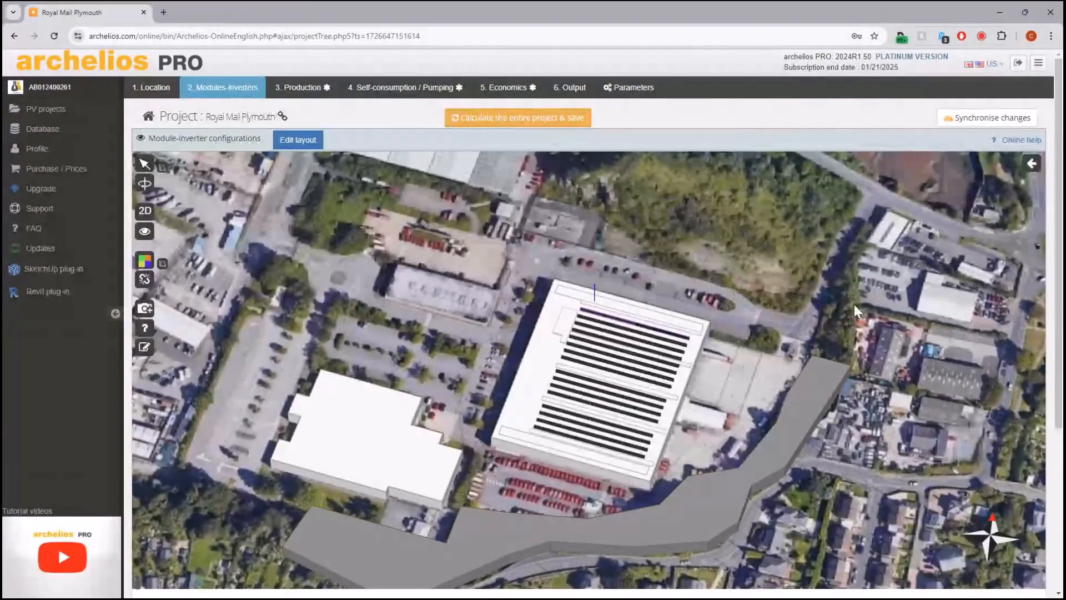
mouse_move(712, 327)
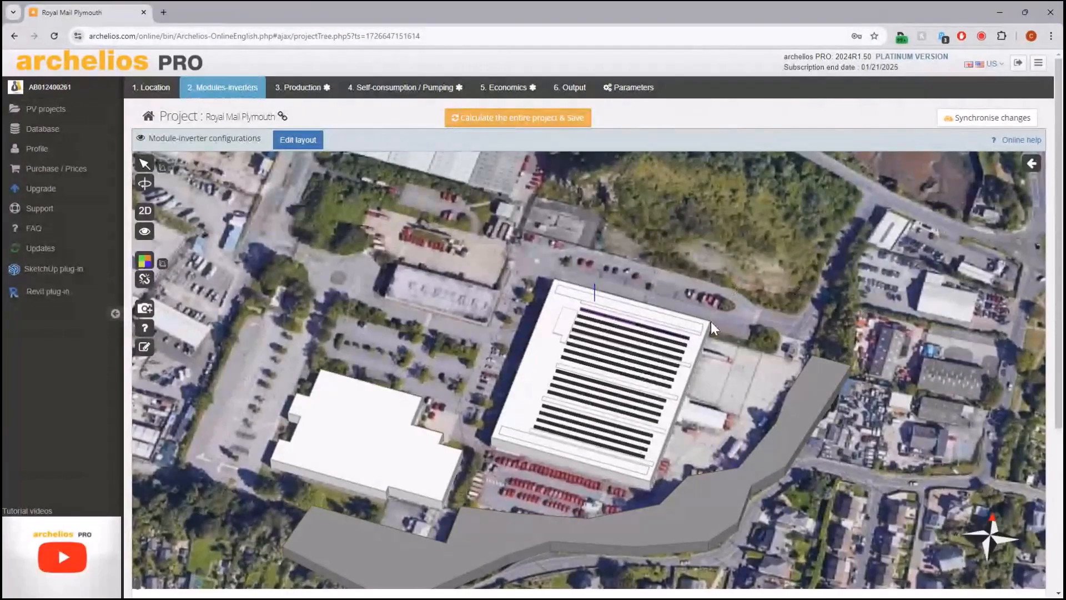
Step: Go to the 4. Self-consumption / Pumping step
left_click(403, 87)
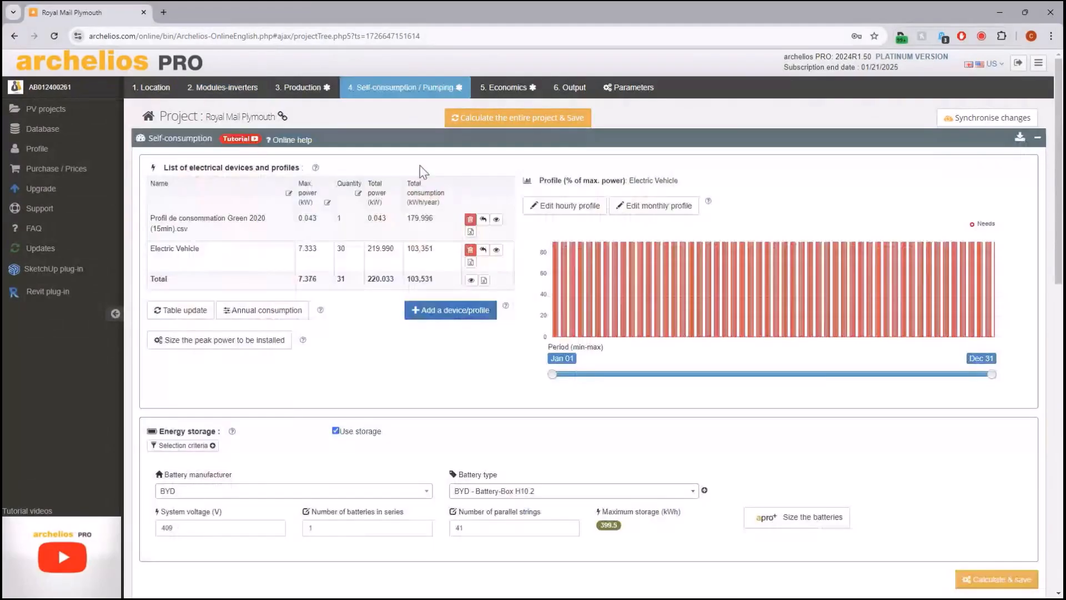
scroll("down", 3)
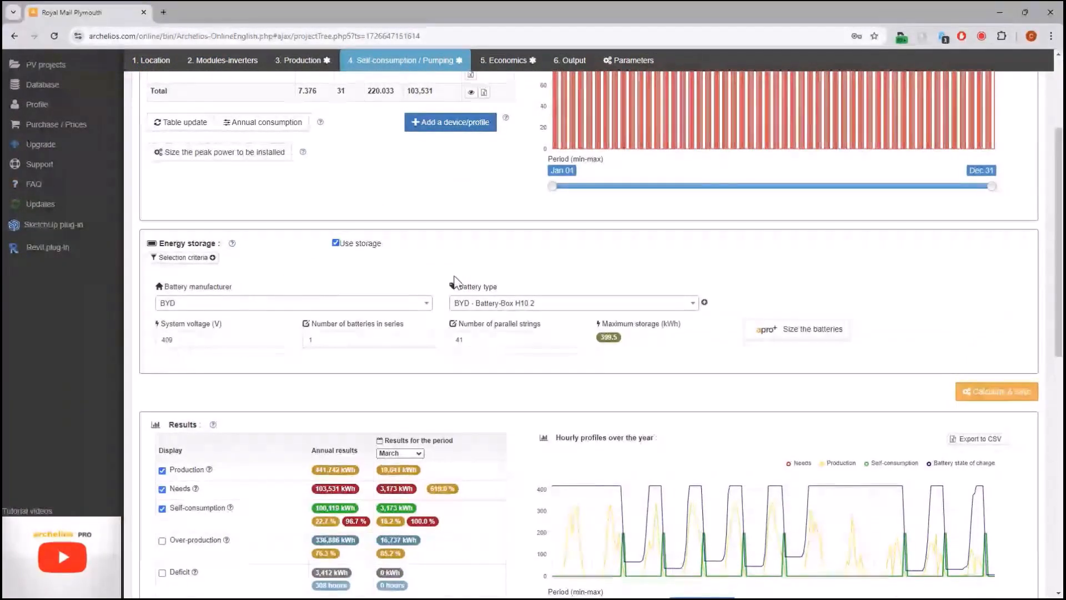
mouse_move(480, 284)
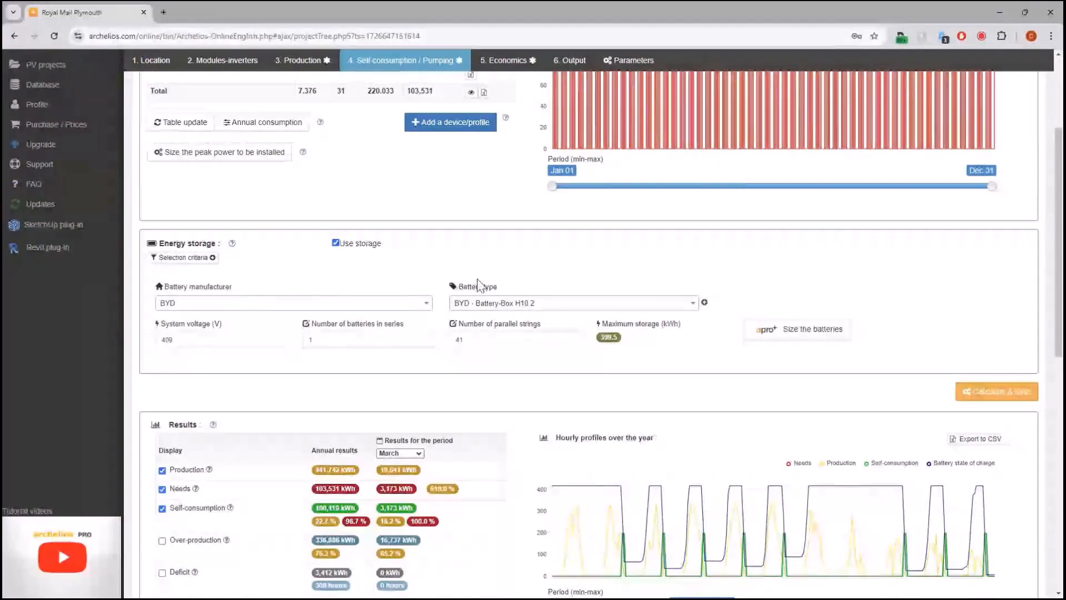
mouse_move(685, 281)
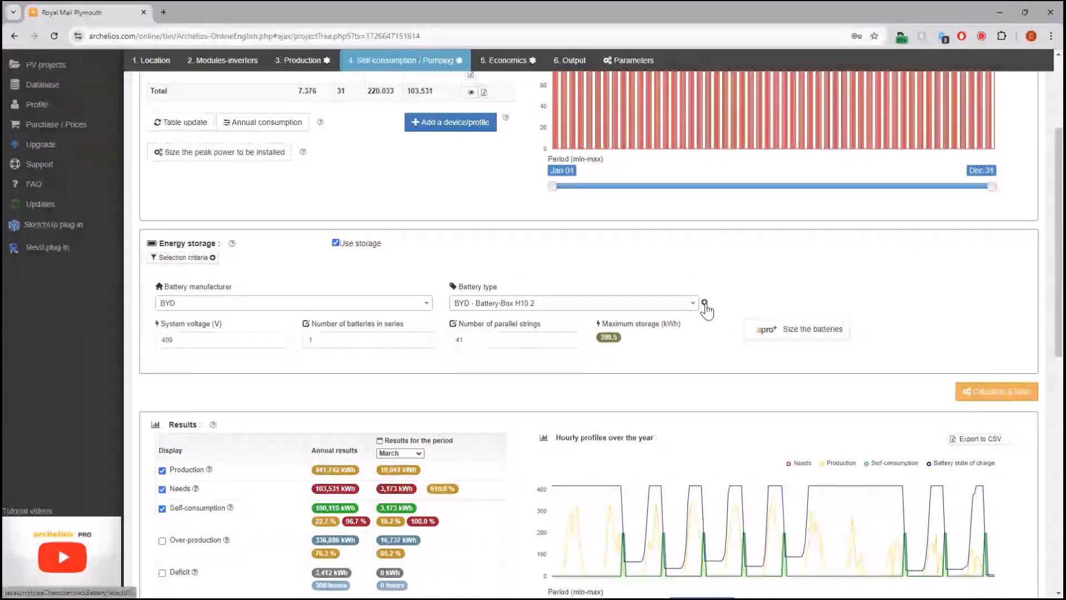
left_click(708, 303)
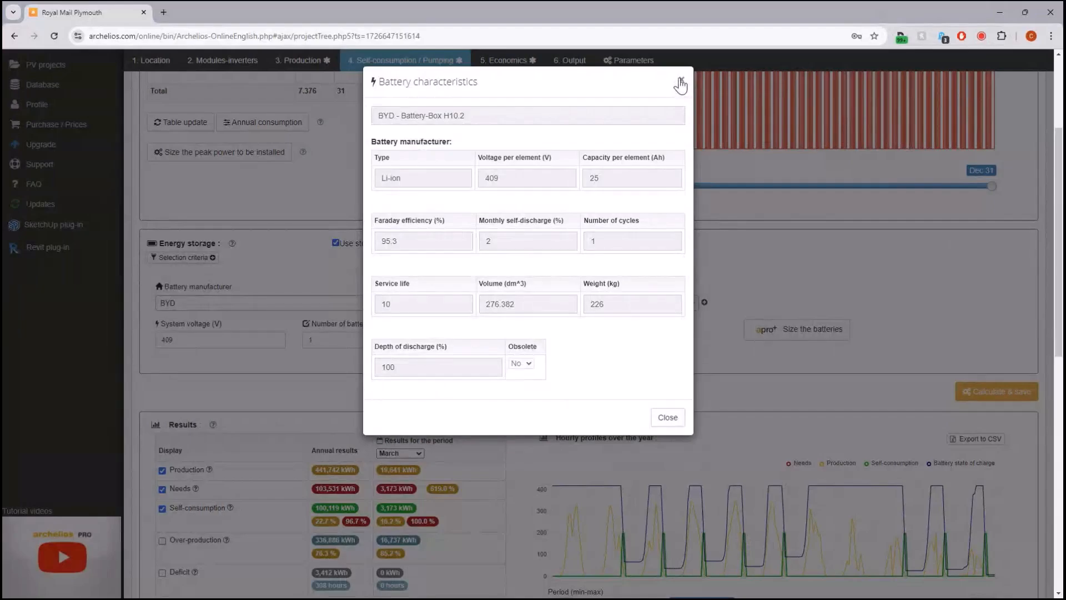
left_click(680, 85)
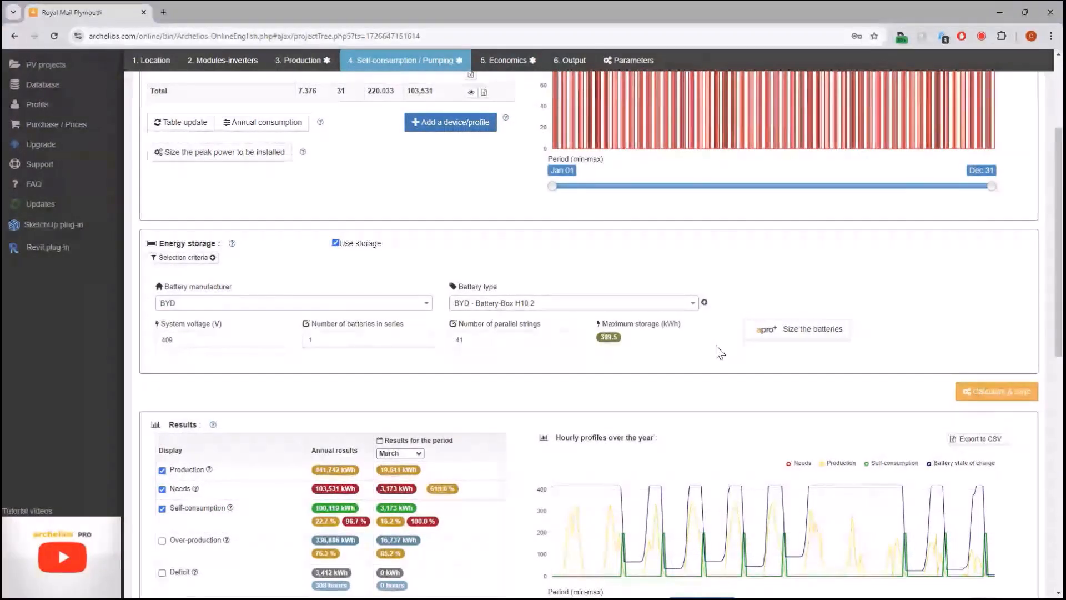
Step: Review nearby stations in Change station, keep PVGIS, and show the weather station actions menu
scroll("up", 3)
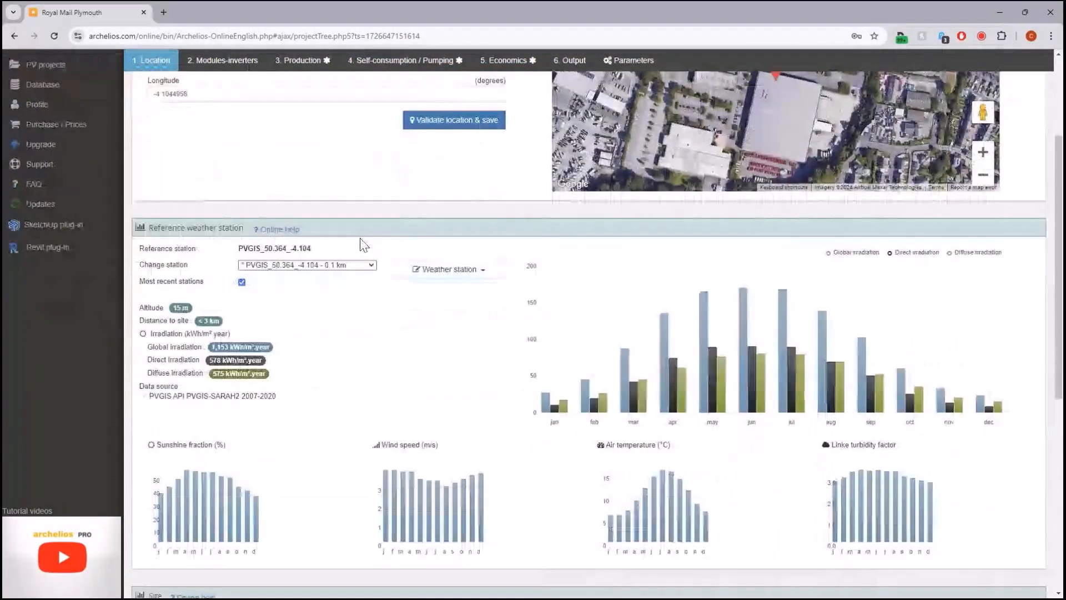
scroll("down", 3)
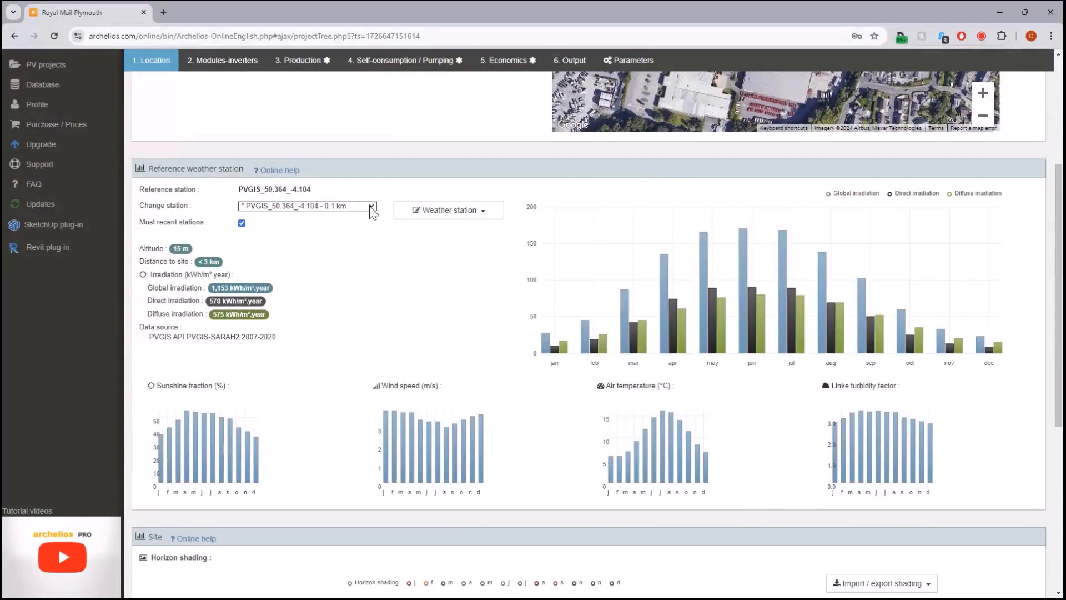
left_click(371, 205)
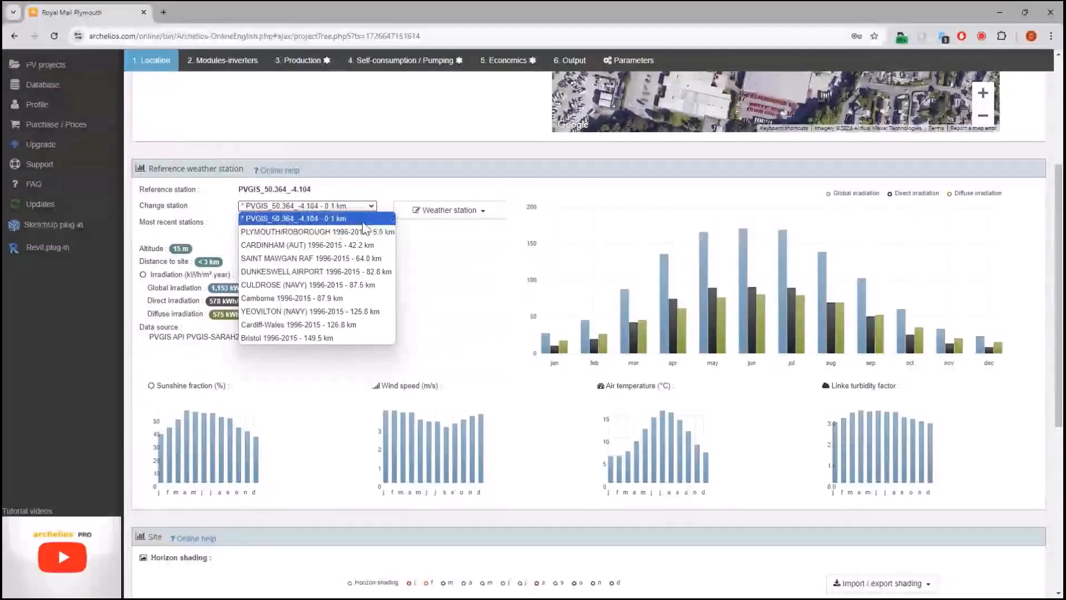
left_click(307, 219)
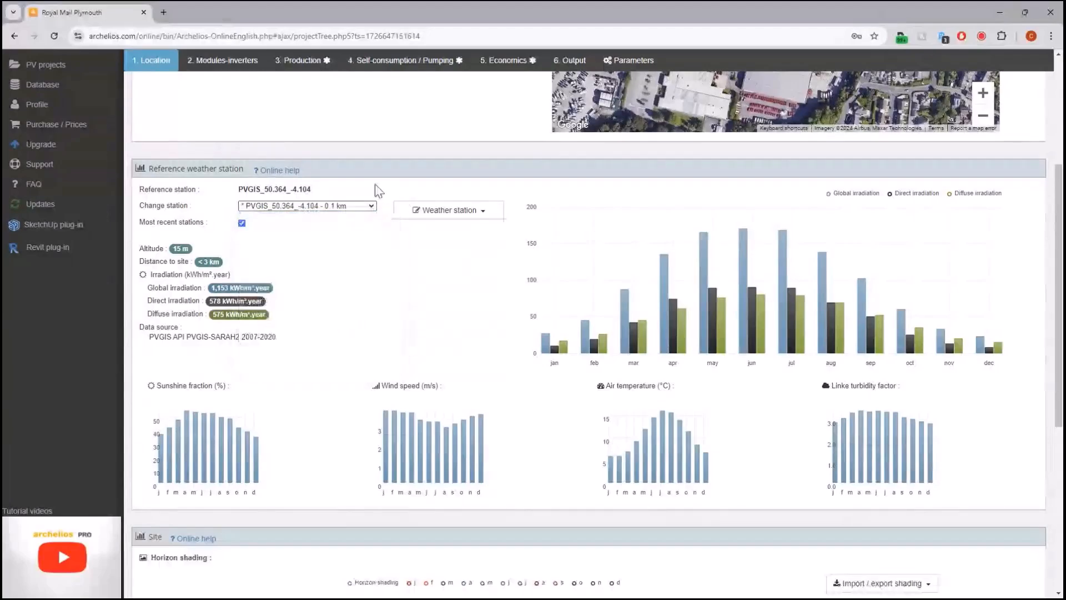
mouse_move(377, 260)
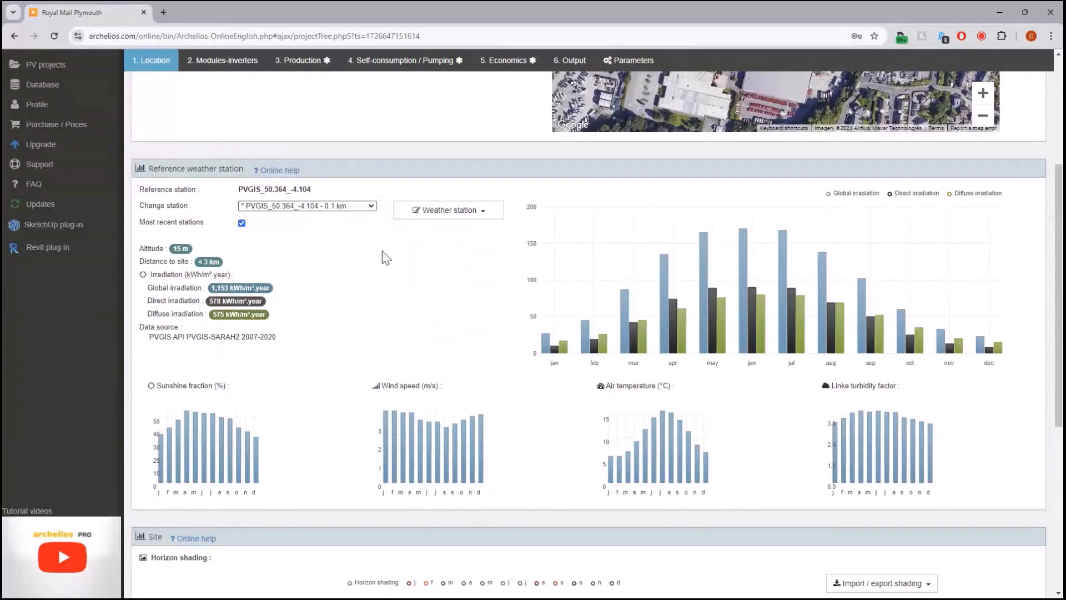
mouse_move(376, 227)
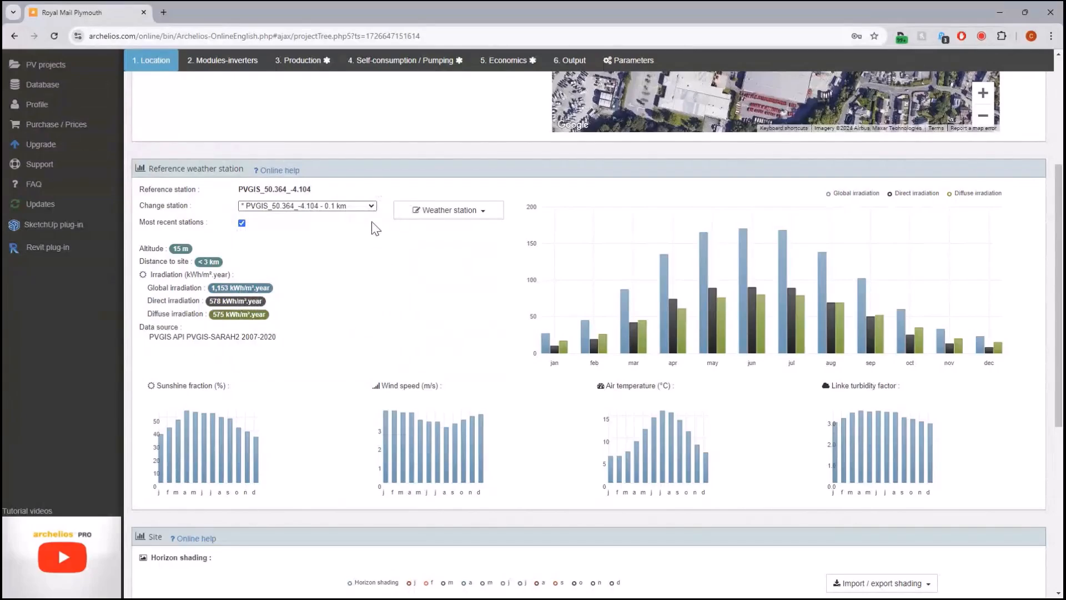
left_click(307, 205)
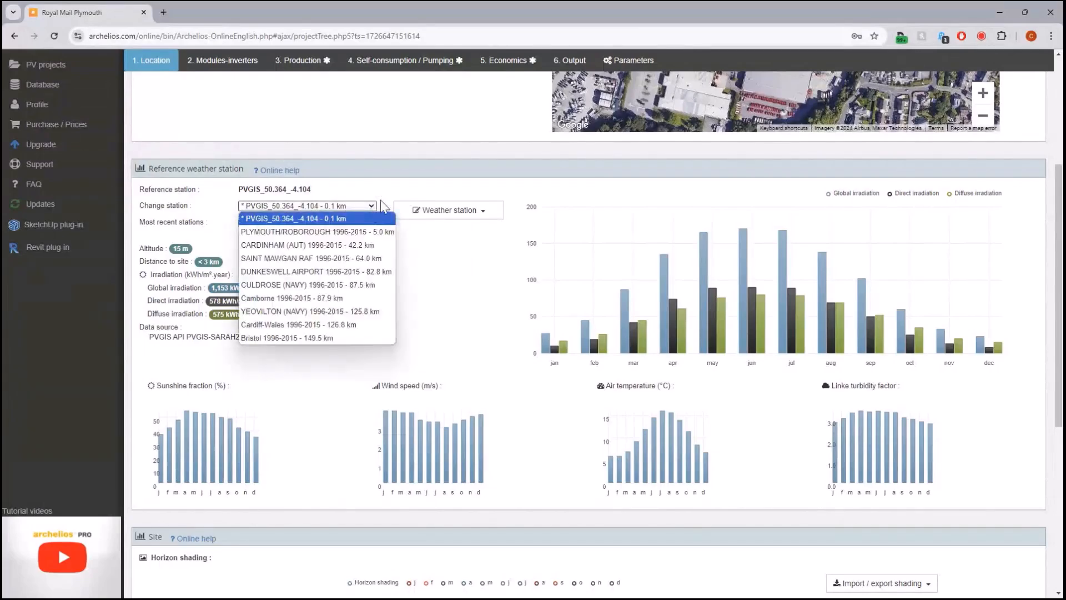
left_click(447, 210)
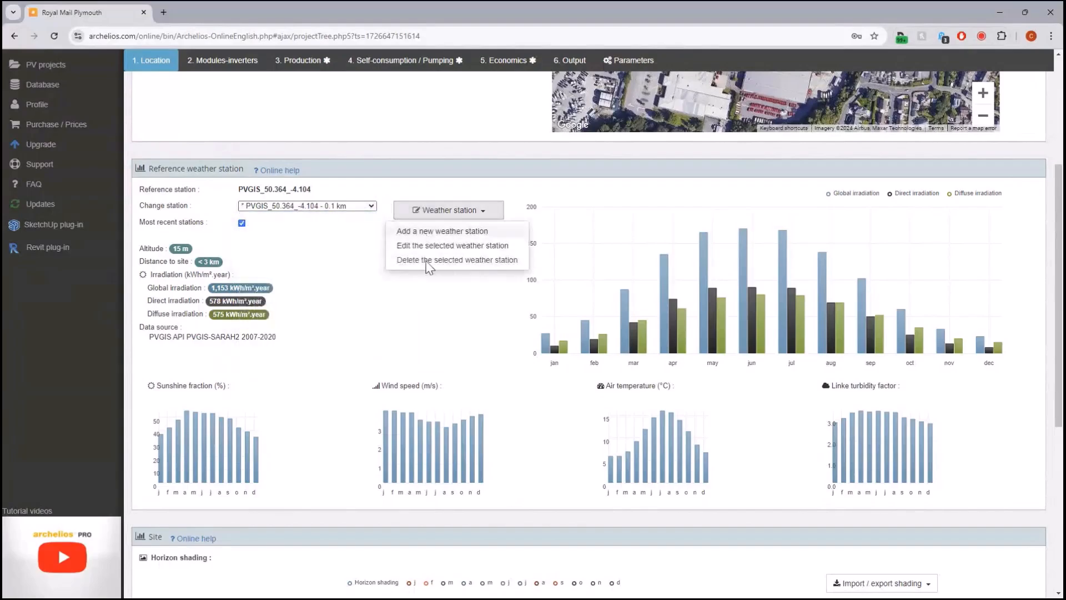
left_click(441, 231)
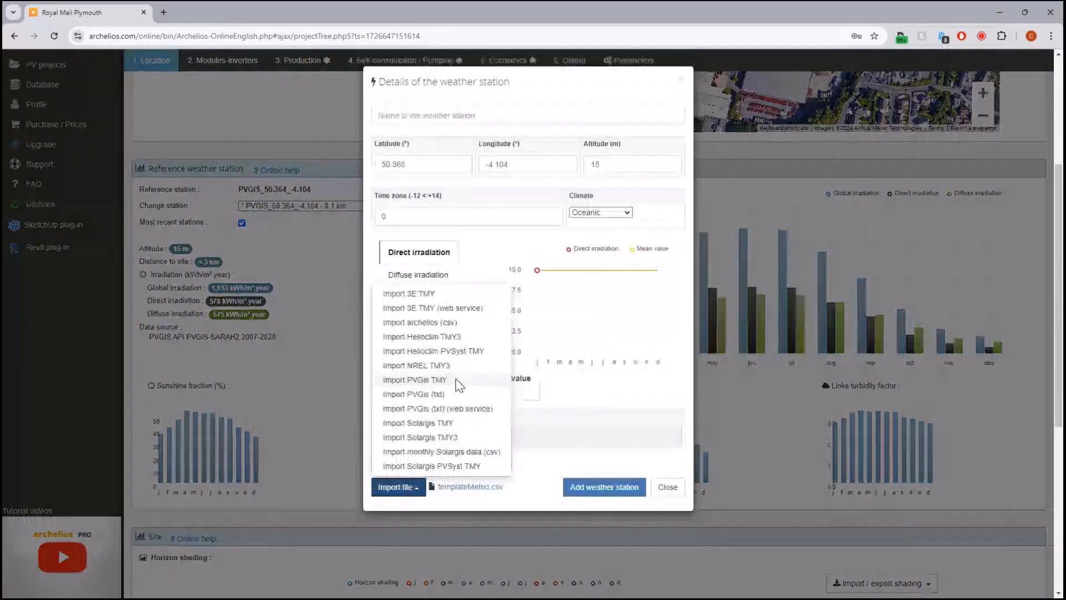
mouse_move(485, 301)
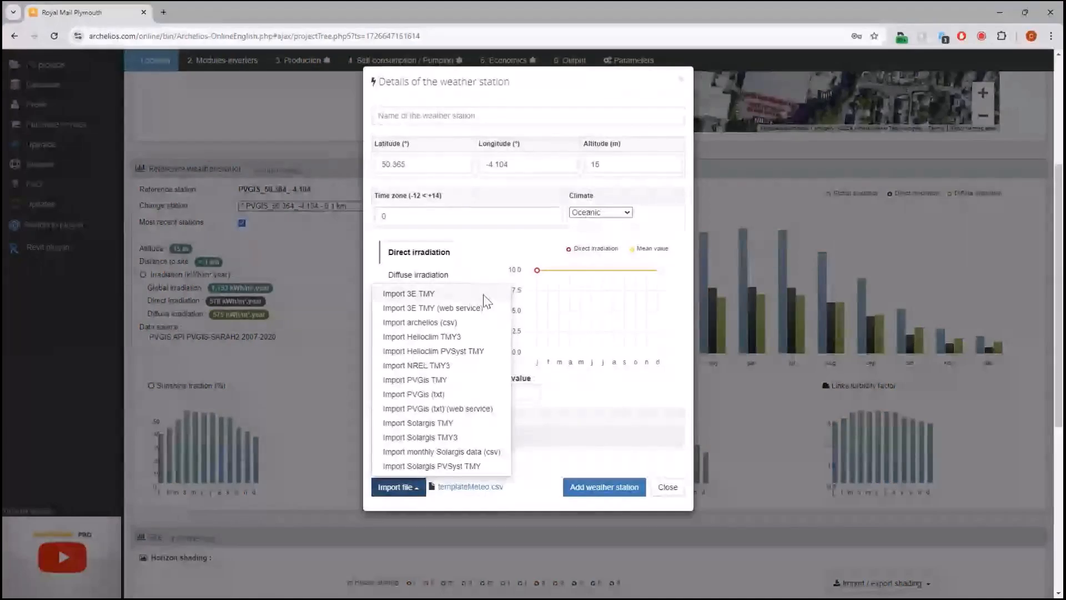
mouse_move(492, 471)
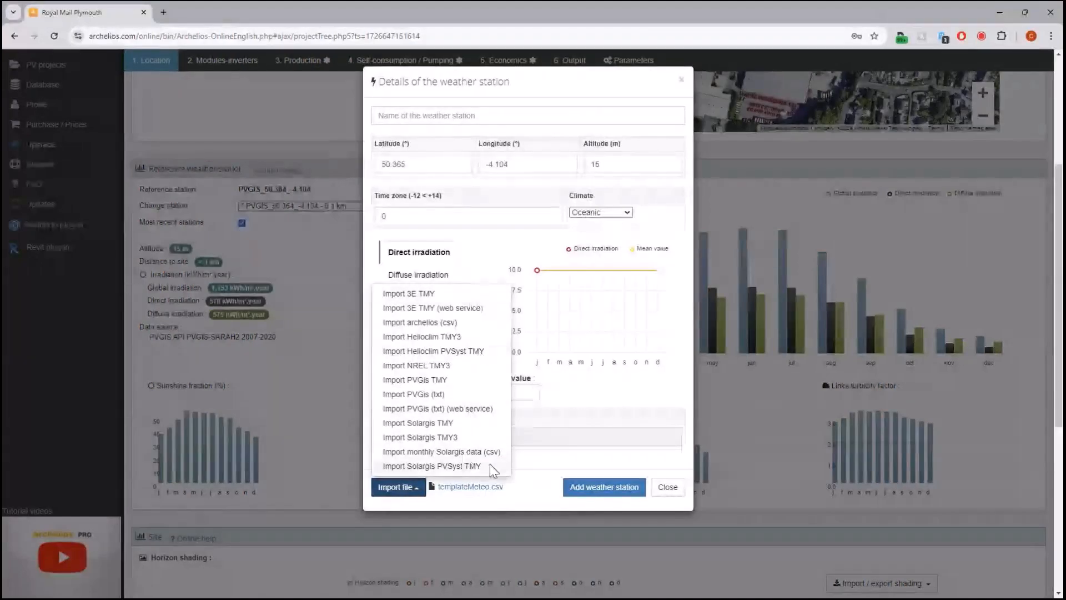
left_click(666, 487)
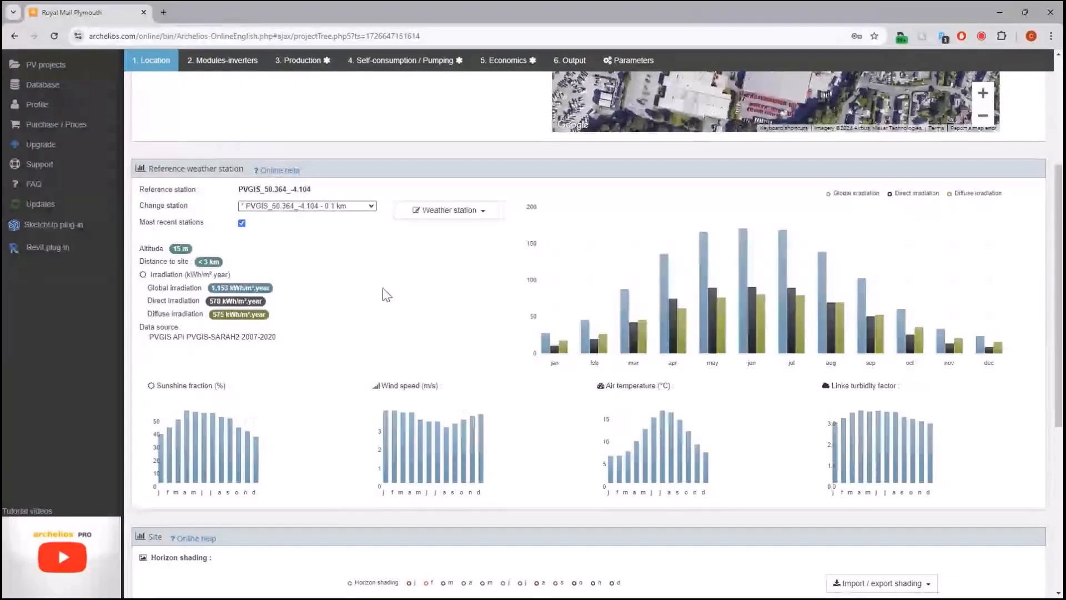
mouse_move(391, 304)
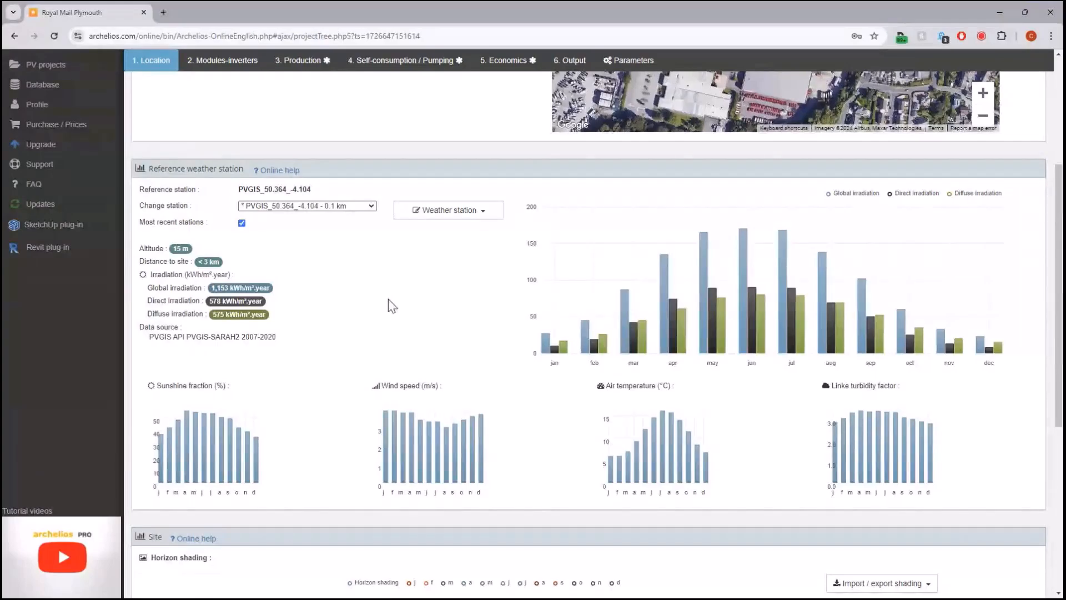
mouse_move(340, 318)
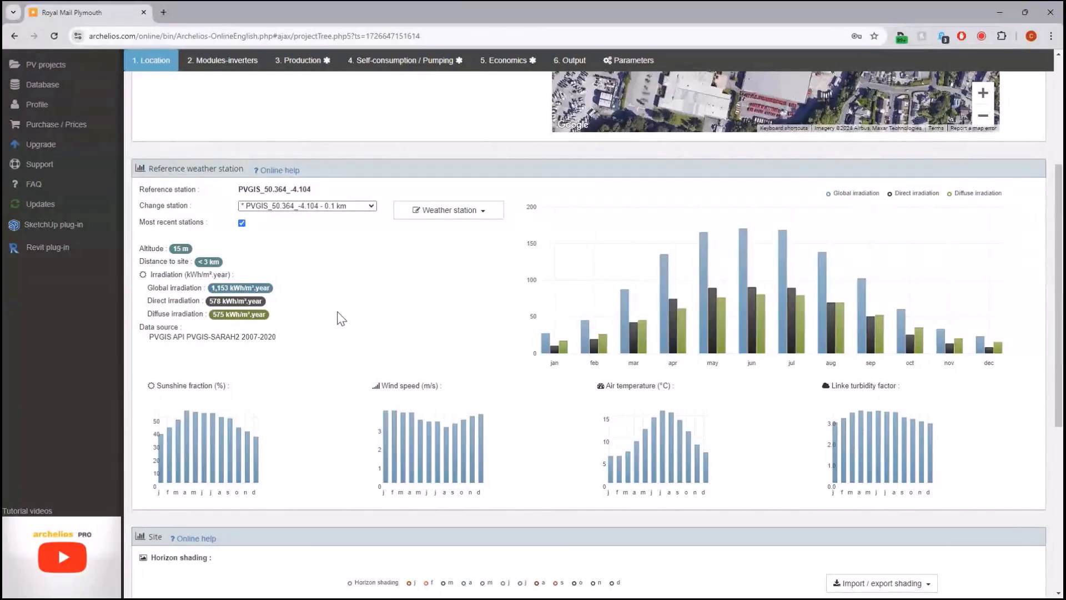
Step: Draw a flat-roof zone on the smaller neighbouring building in Edit layout and save it
scroll("up", 3)
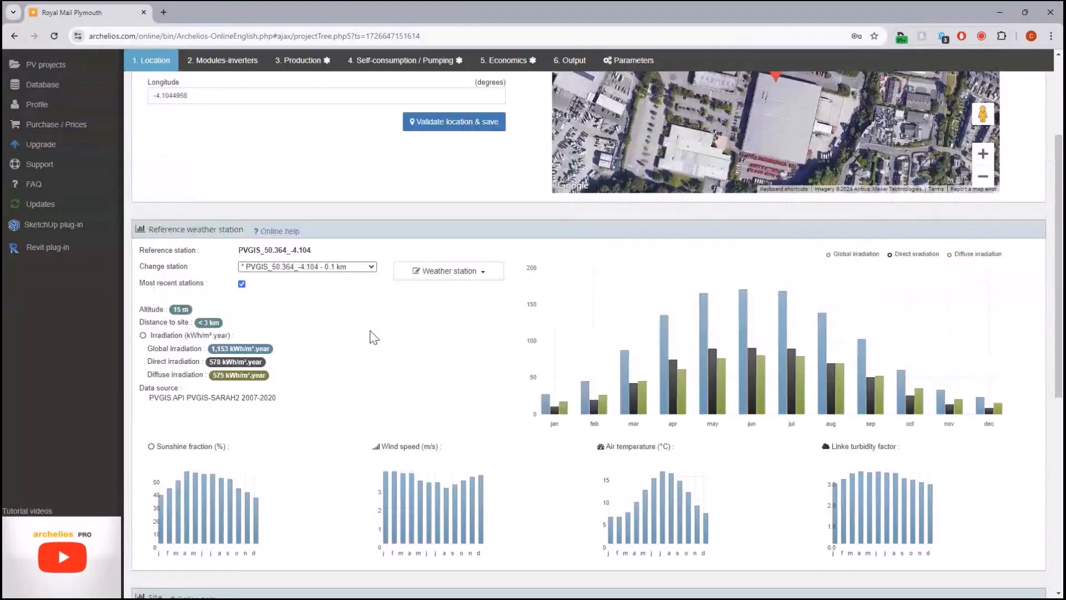
scroll("up", 3)
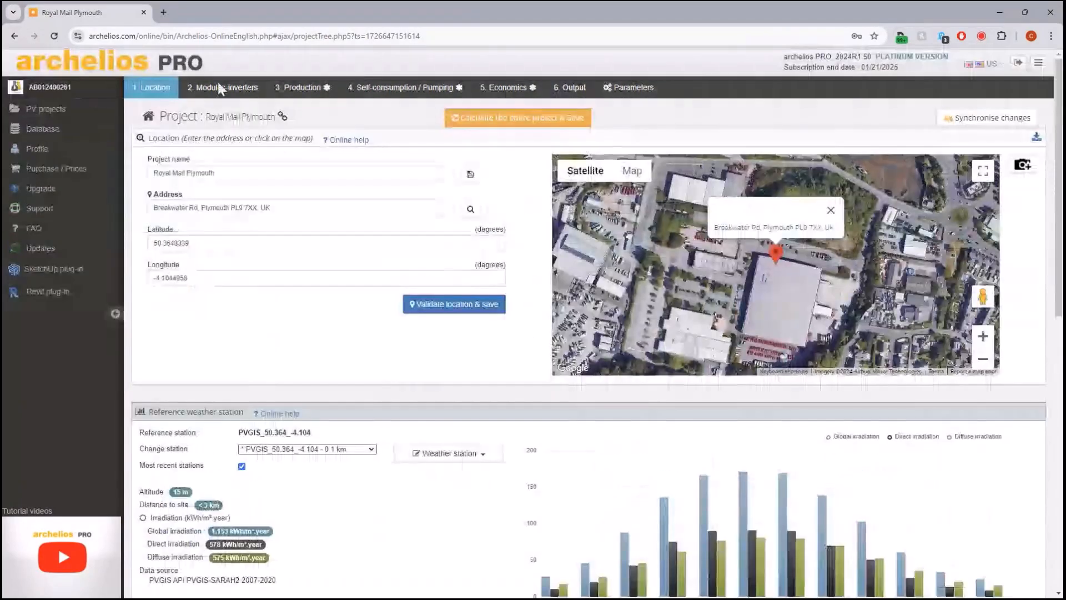
left_click(222, 86)
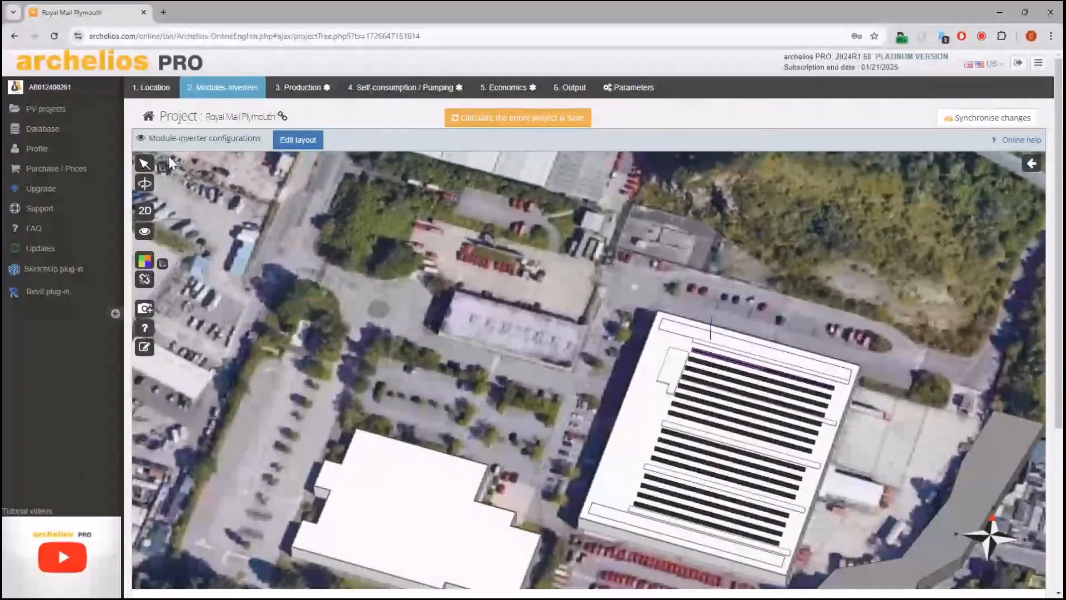
left_click(297, 140)
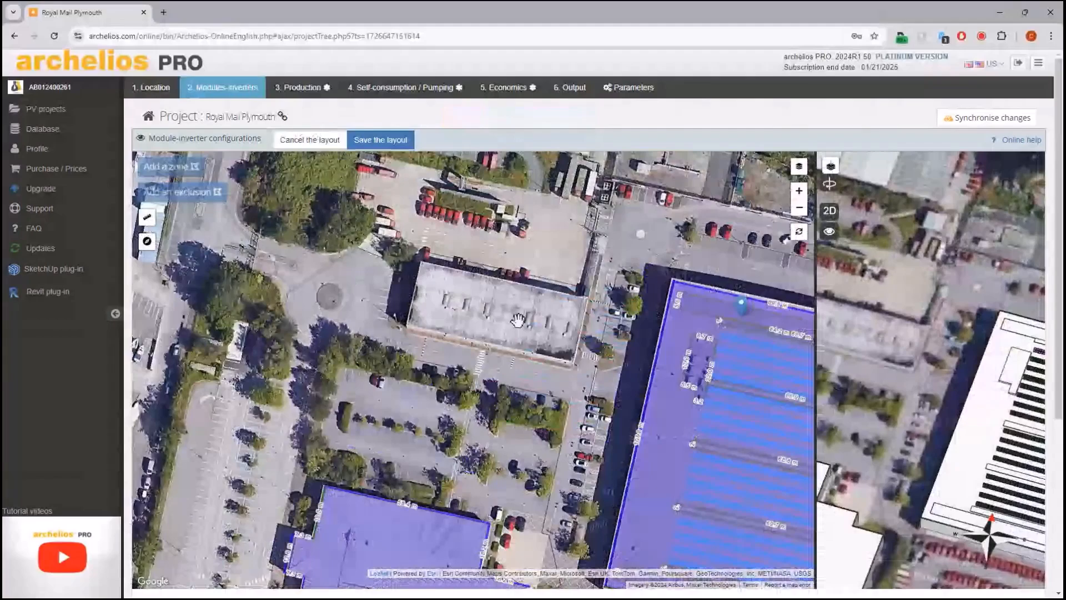
left_click(174, 192)
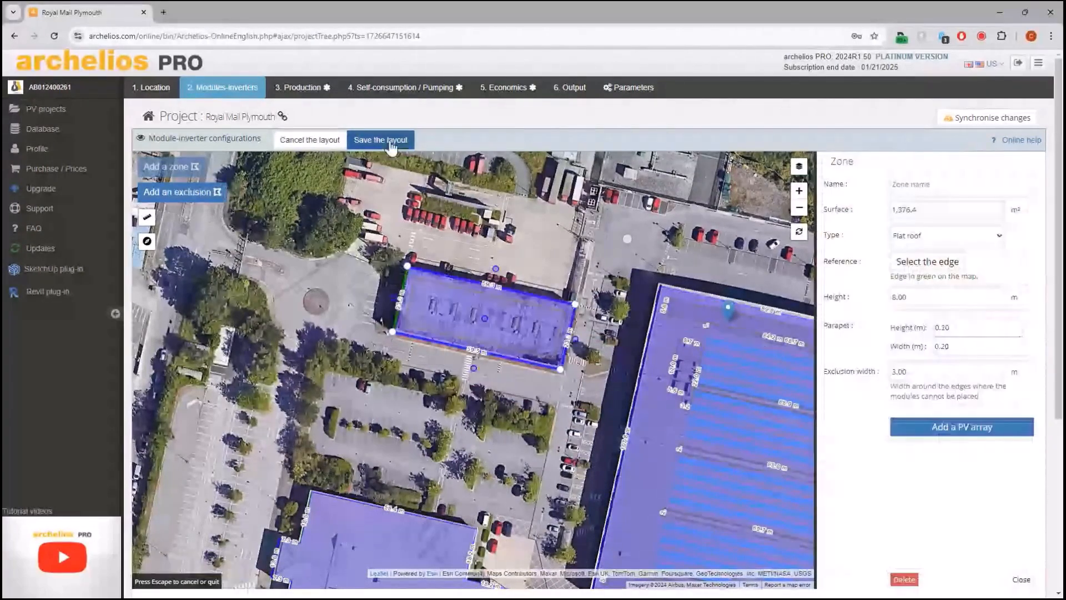
left_click(380, 140)
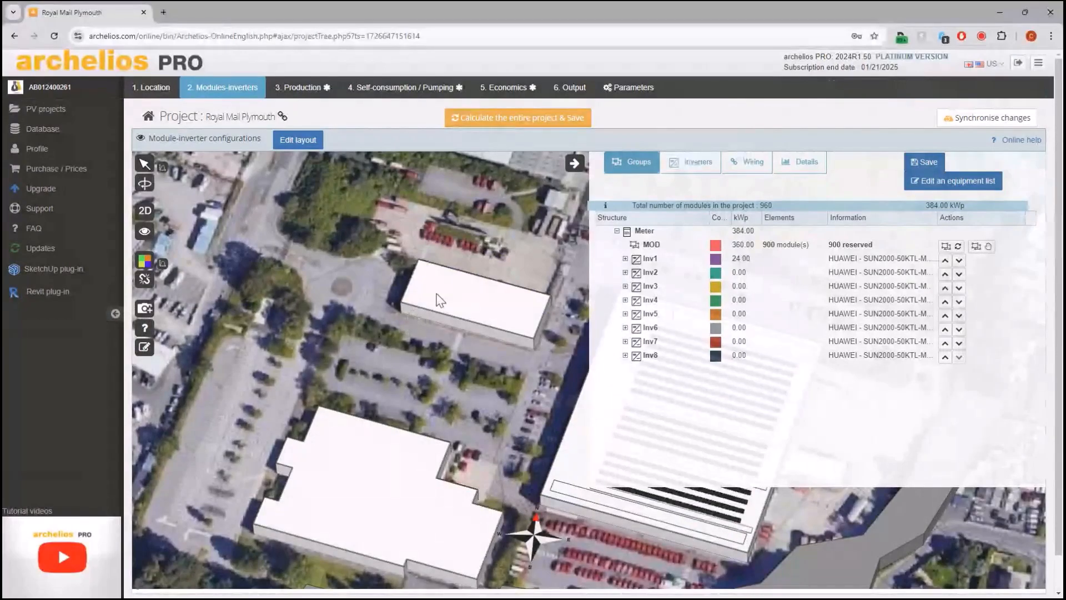
Step: Reach the PDF report settings from the Output step's Generate the PDF report gear
left_click(569, 86)
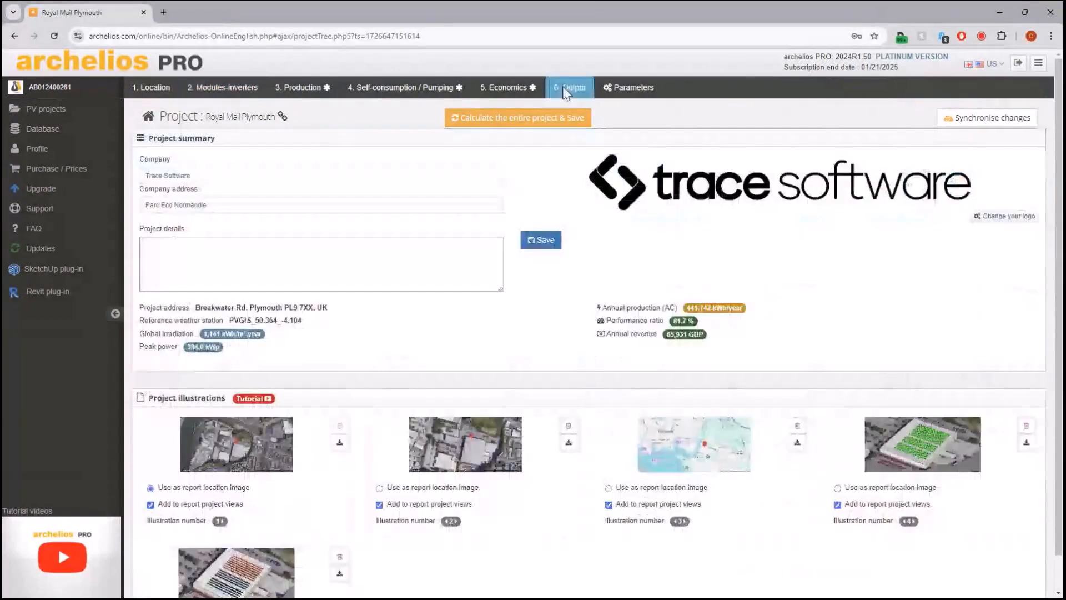
scroll("down", 3)
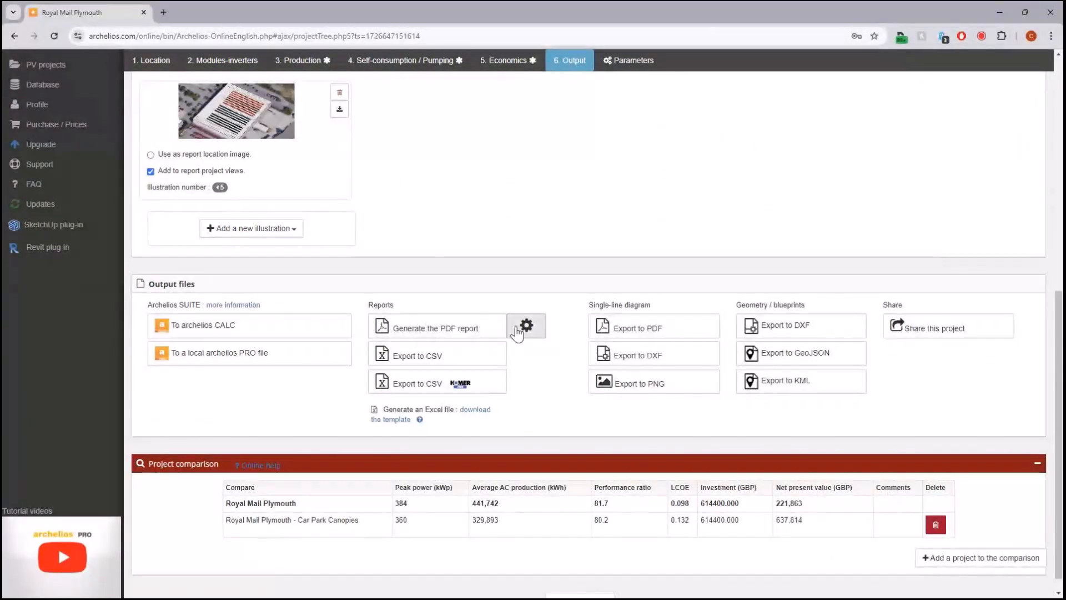
left_click(525, 326)
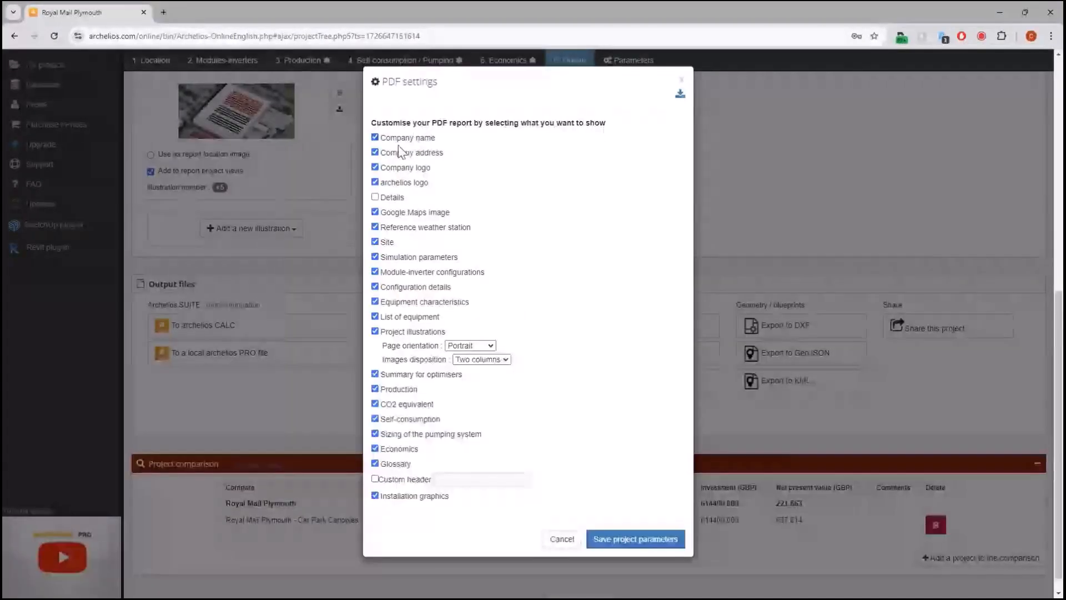
Step: Tick the Details report section, keep Portrait orientation and close the dialog
left_click(374, 197)
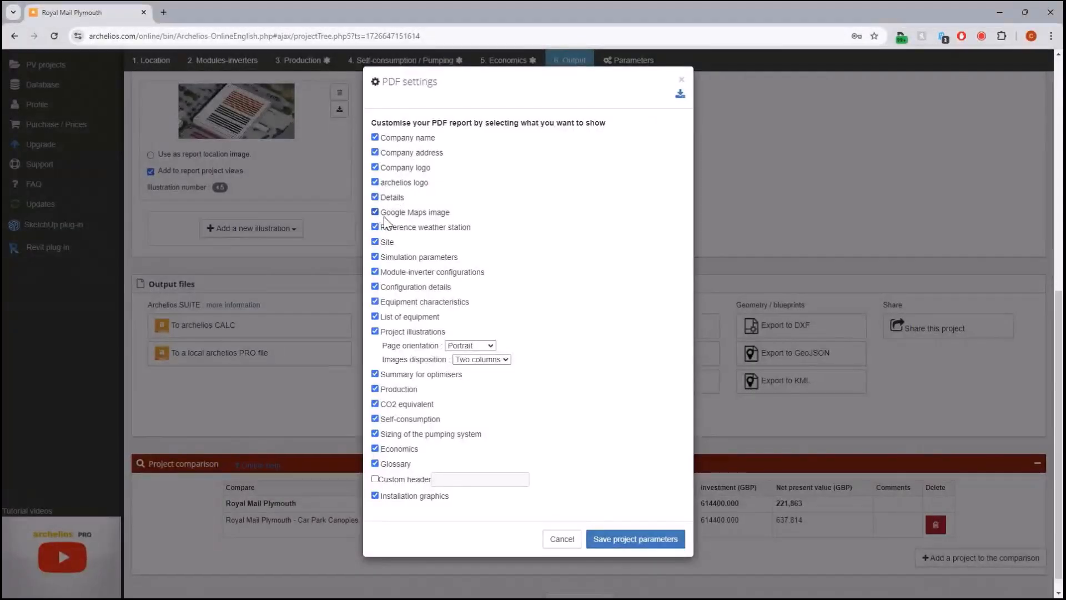
mouse_move(425, 285)
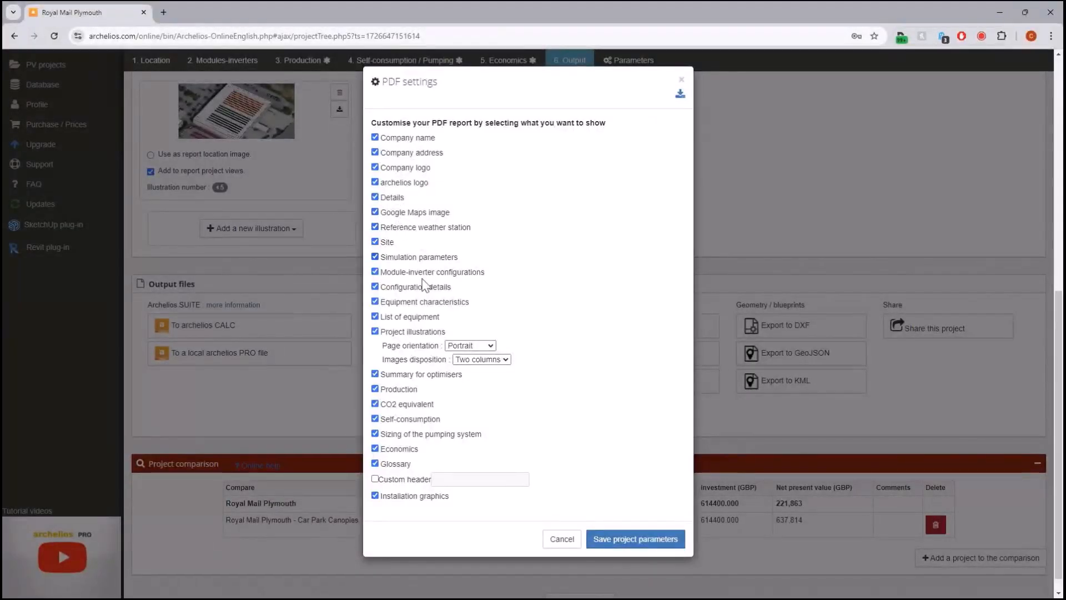
left_click(469, 344)
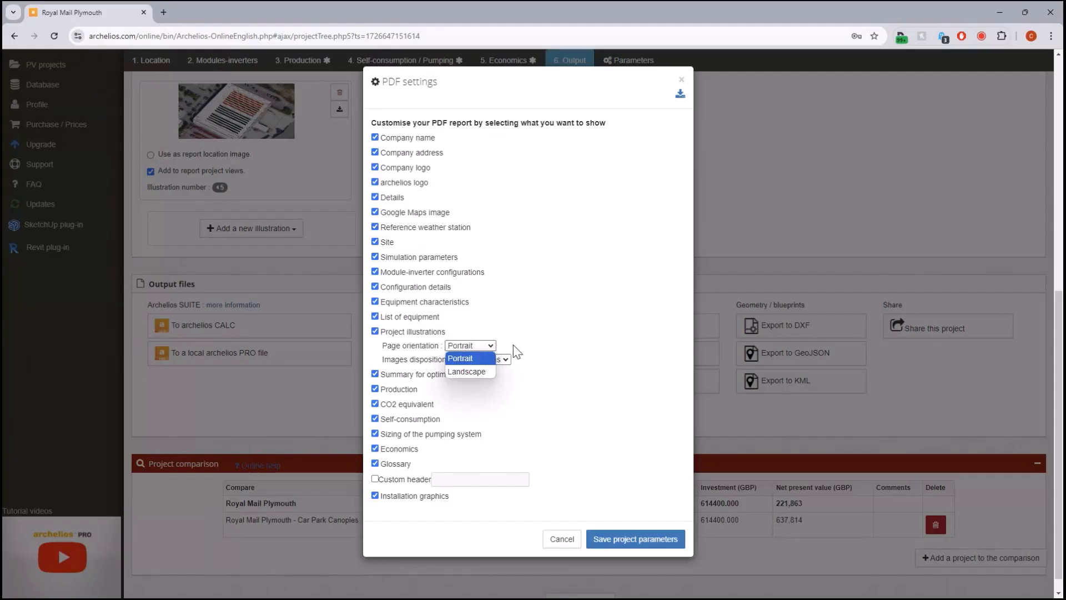
left_click(467, 358)
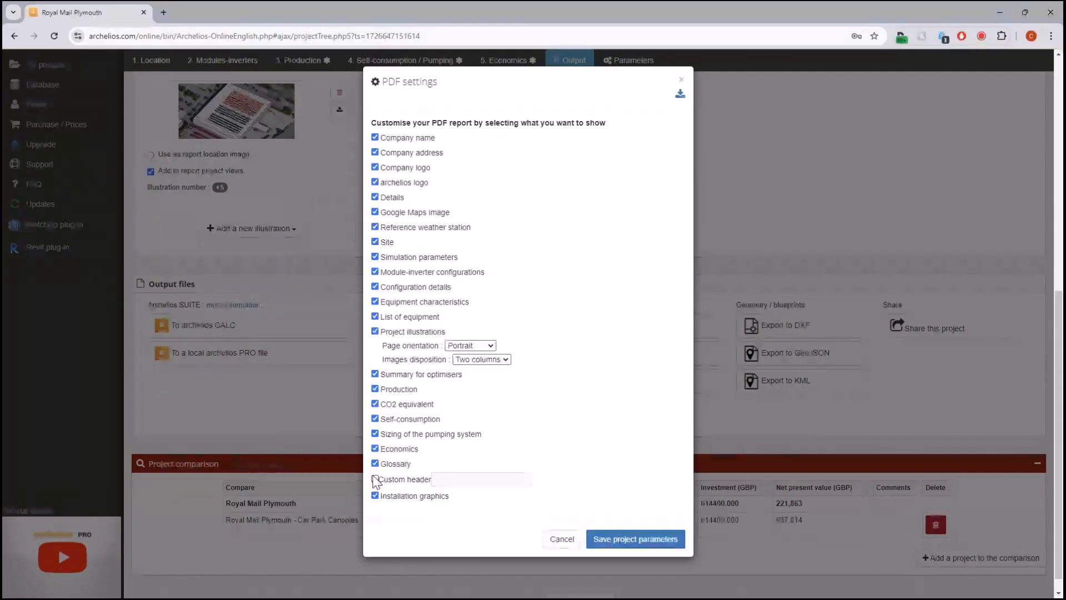
left_click(374, 479)
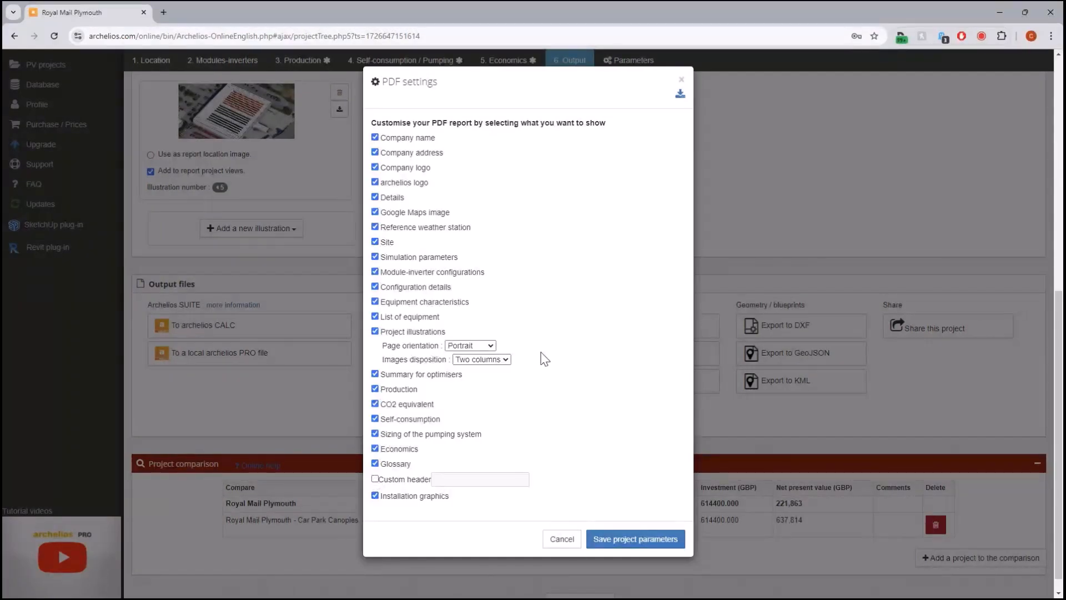
mouse_move(680, 93)
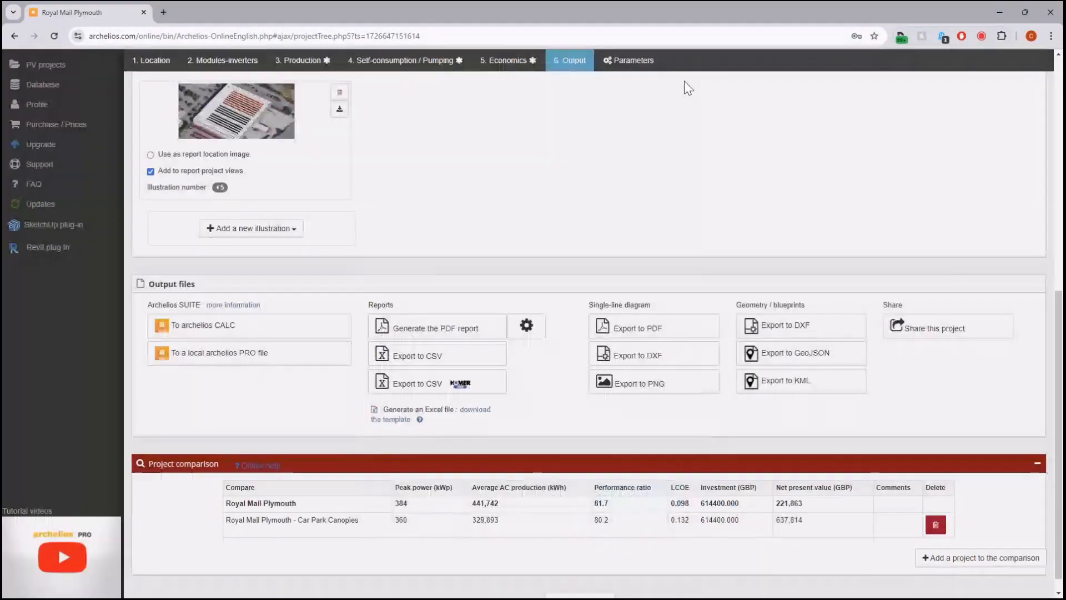
mouse_move(558, 248)
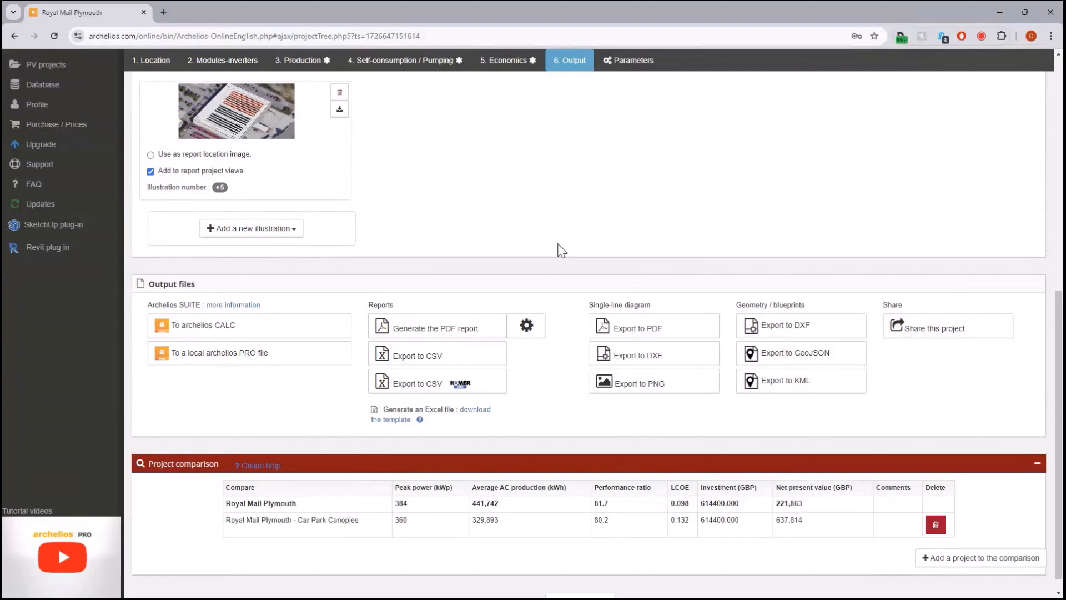
mouse_move(555, 271)
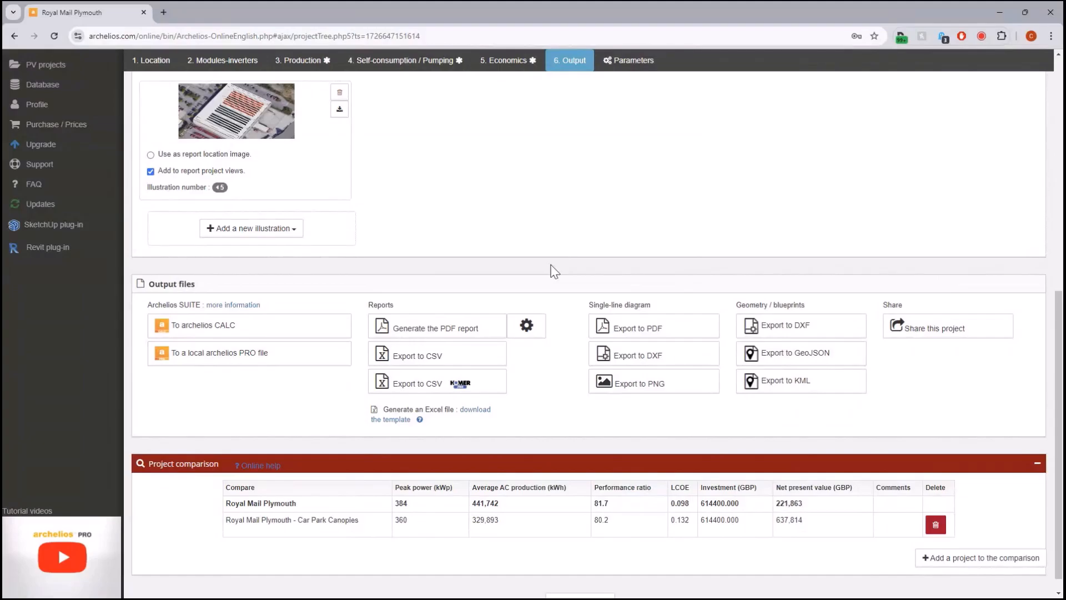
mouse_move(560, 329)
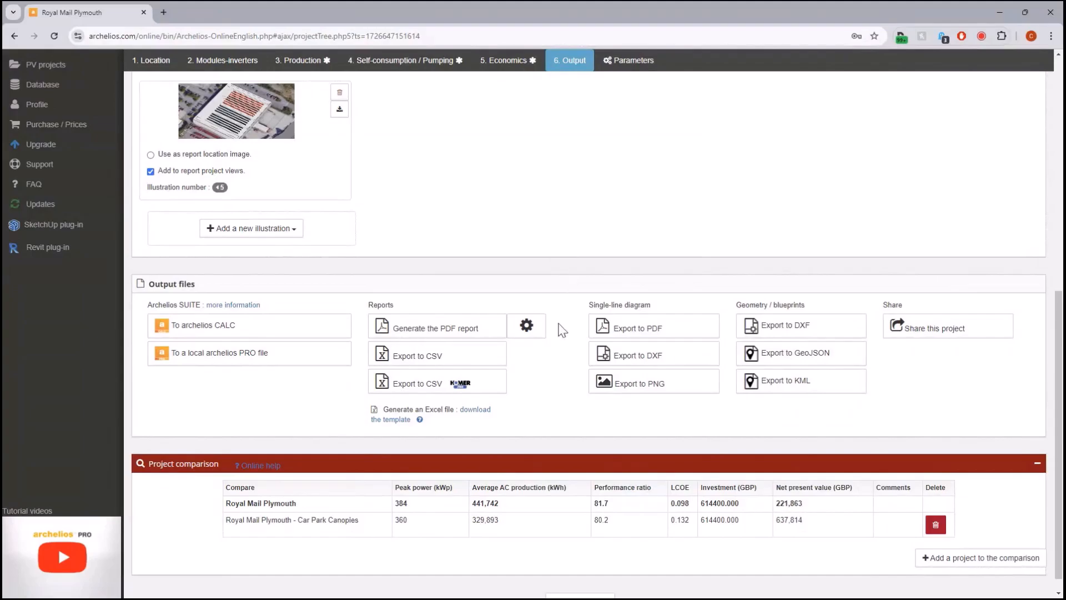
mouse_move(567, 341)
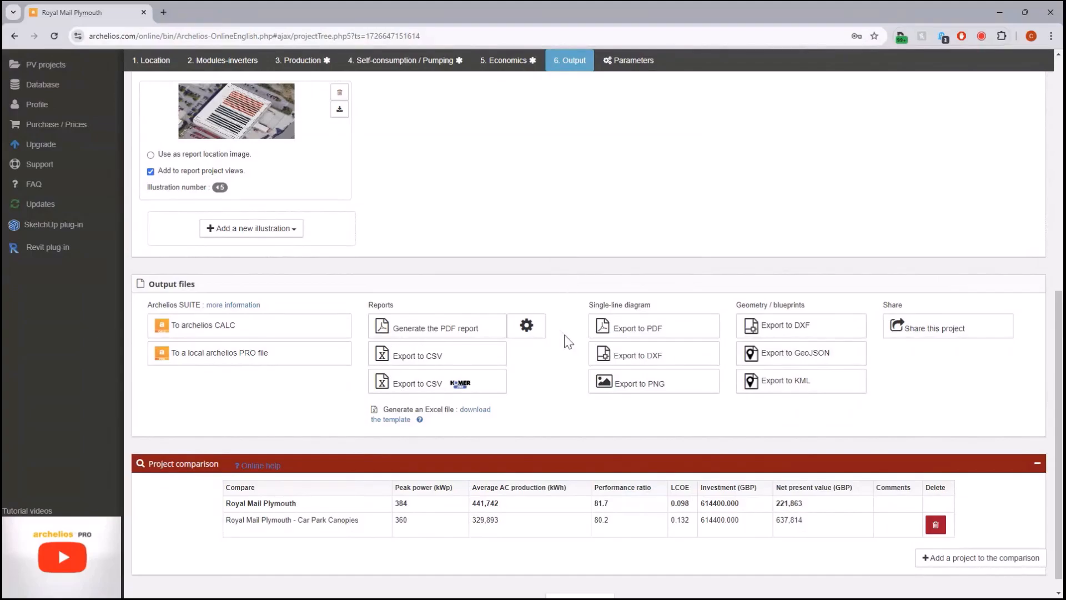